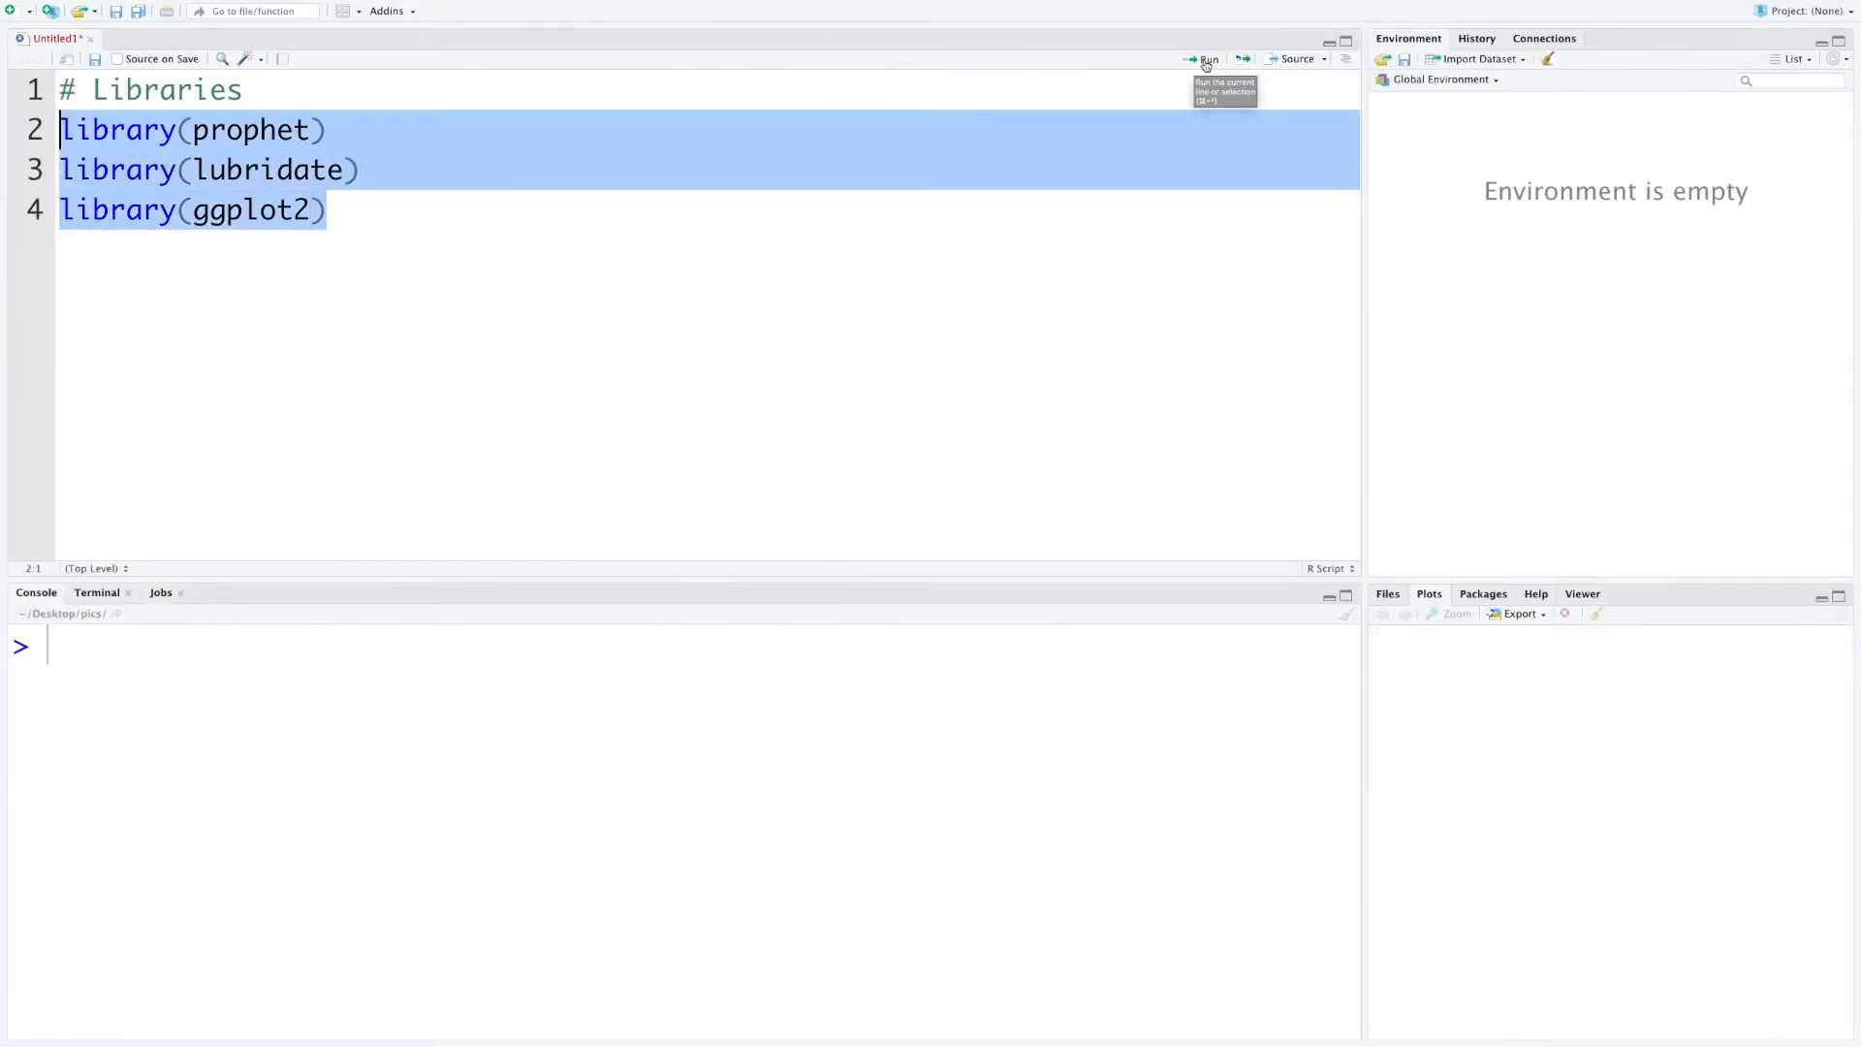
Load the prophet, lubridate and ggplot2 libraries and read the Ethereum CSV into data
left_click(1207, 60)
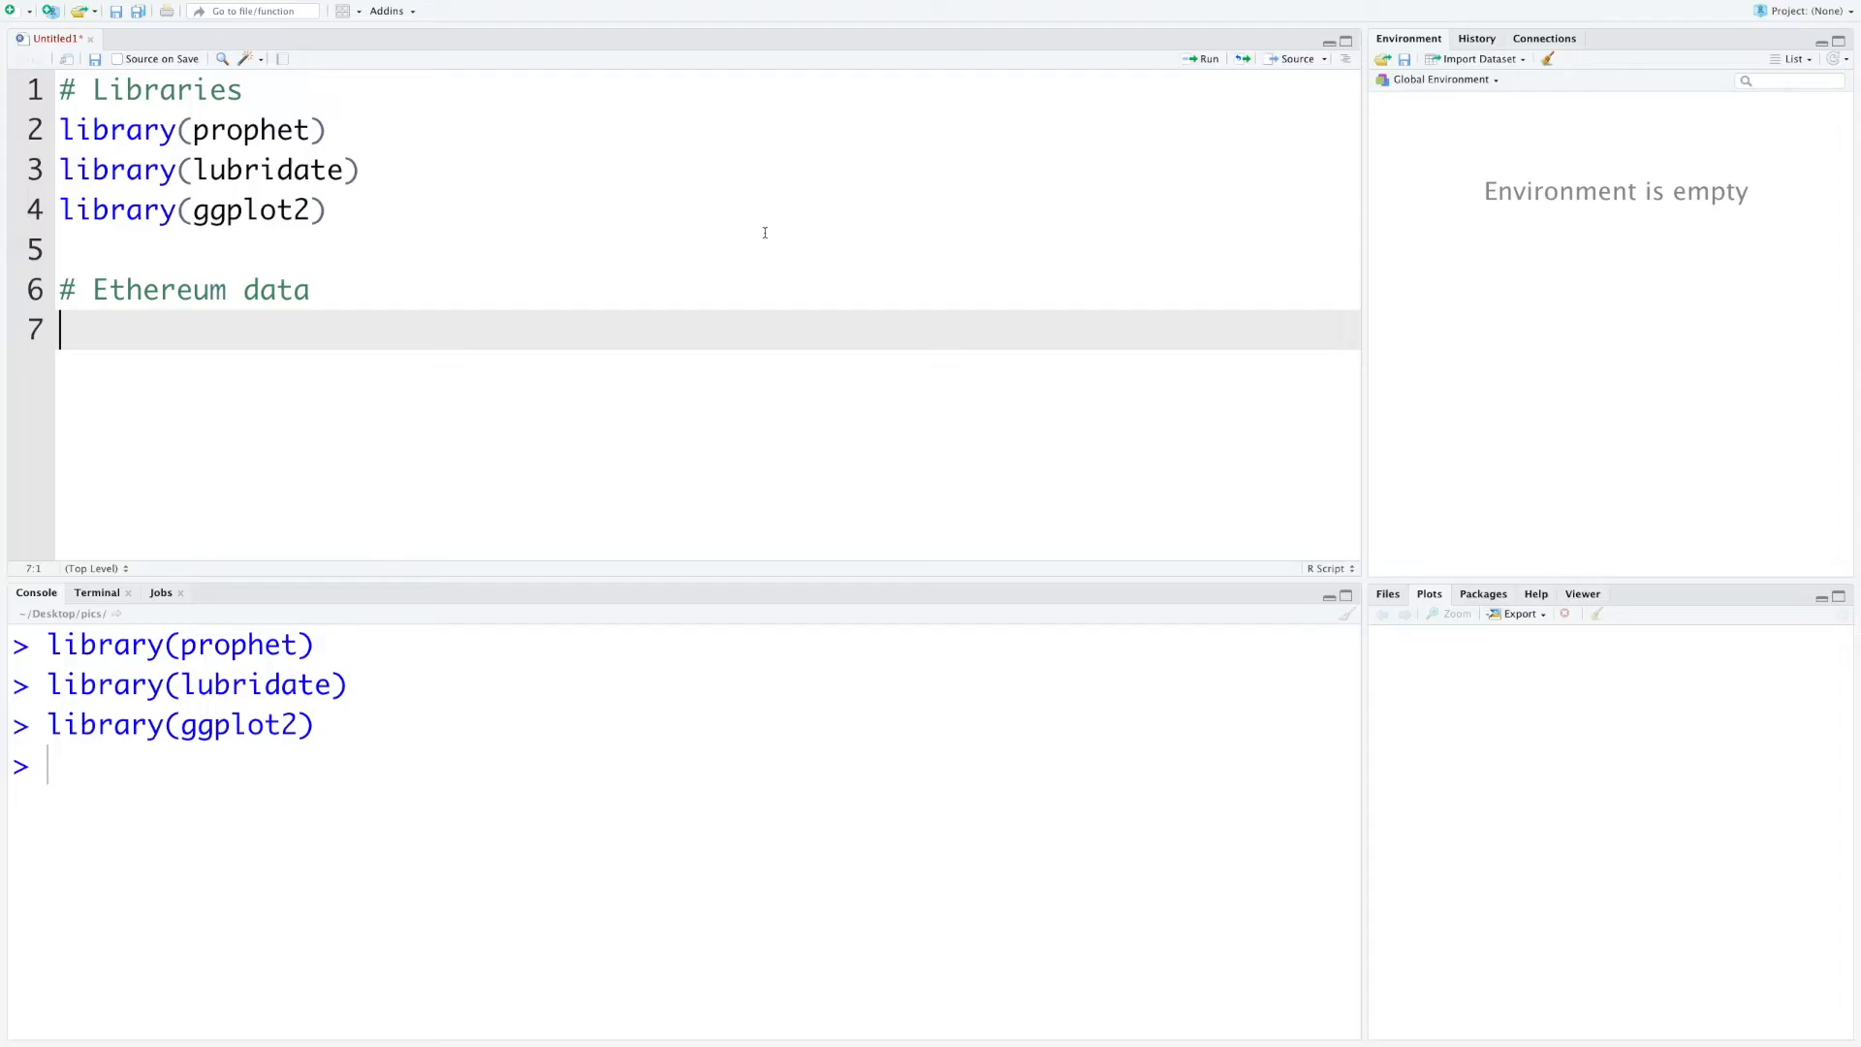
type("data <- read.csv(file.choose(), header = T")
type("str(data)")
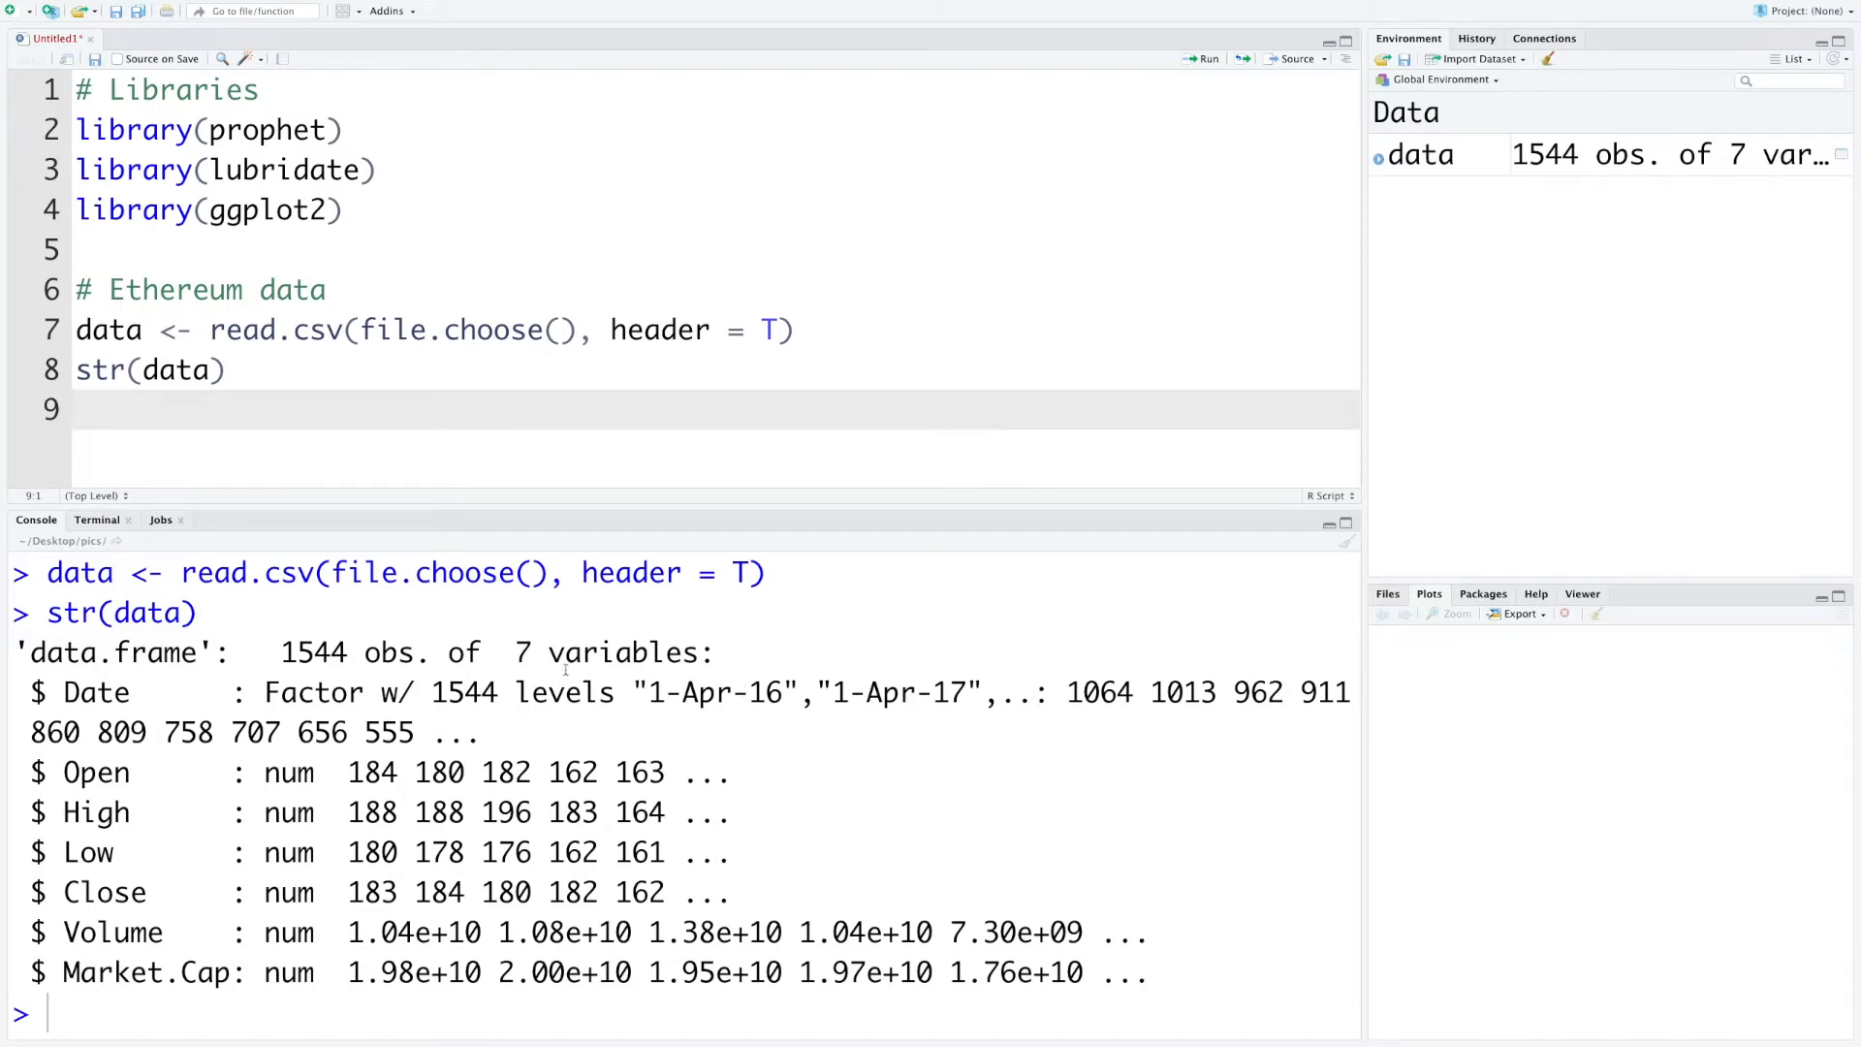
Show str(data) and review the output of 1544 observations of 7 variables
double_click(313, 653)
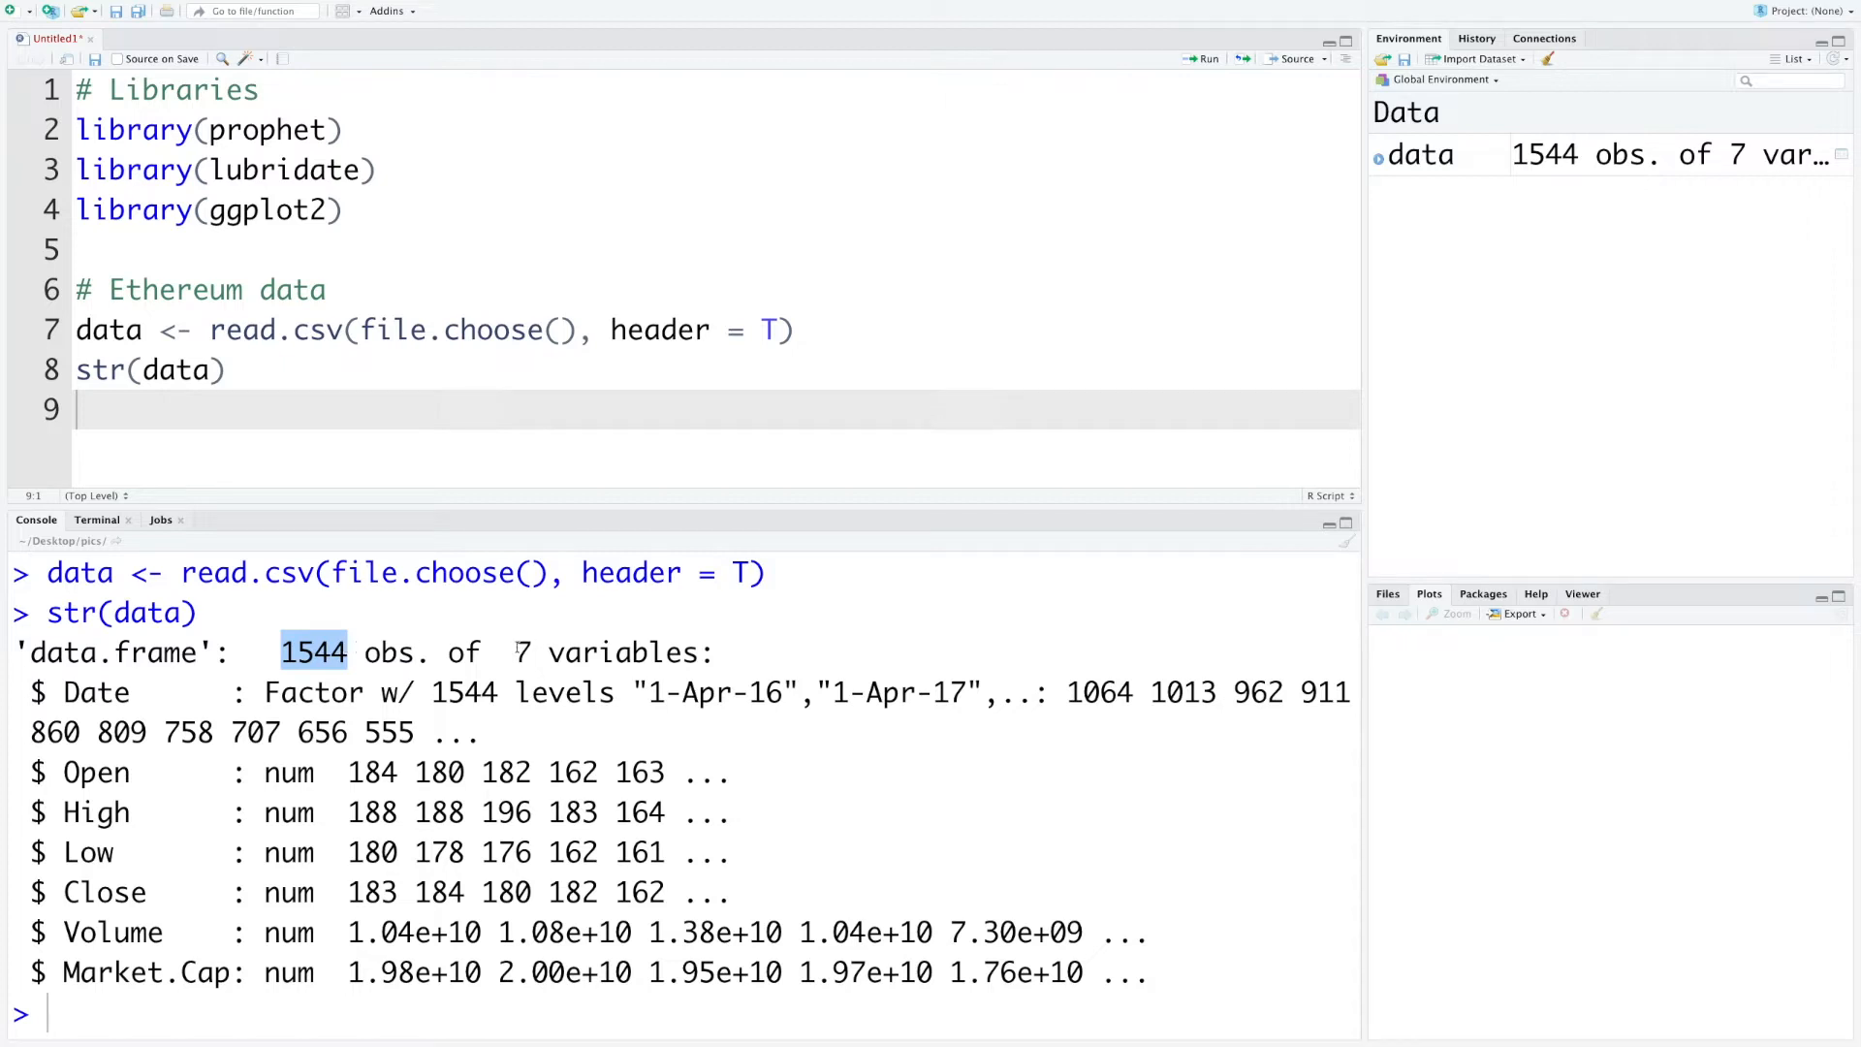
double_click(520, 651)
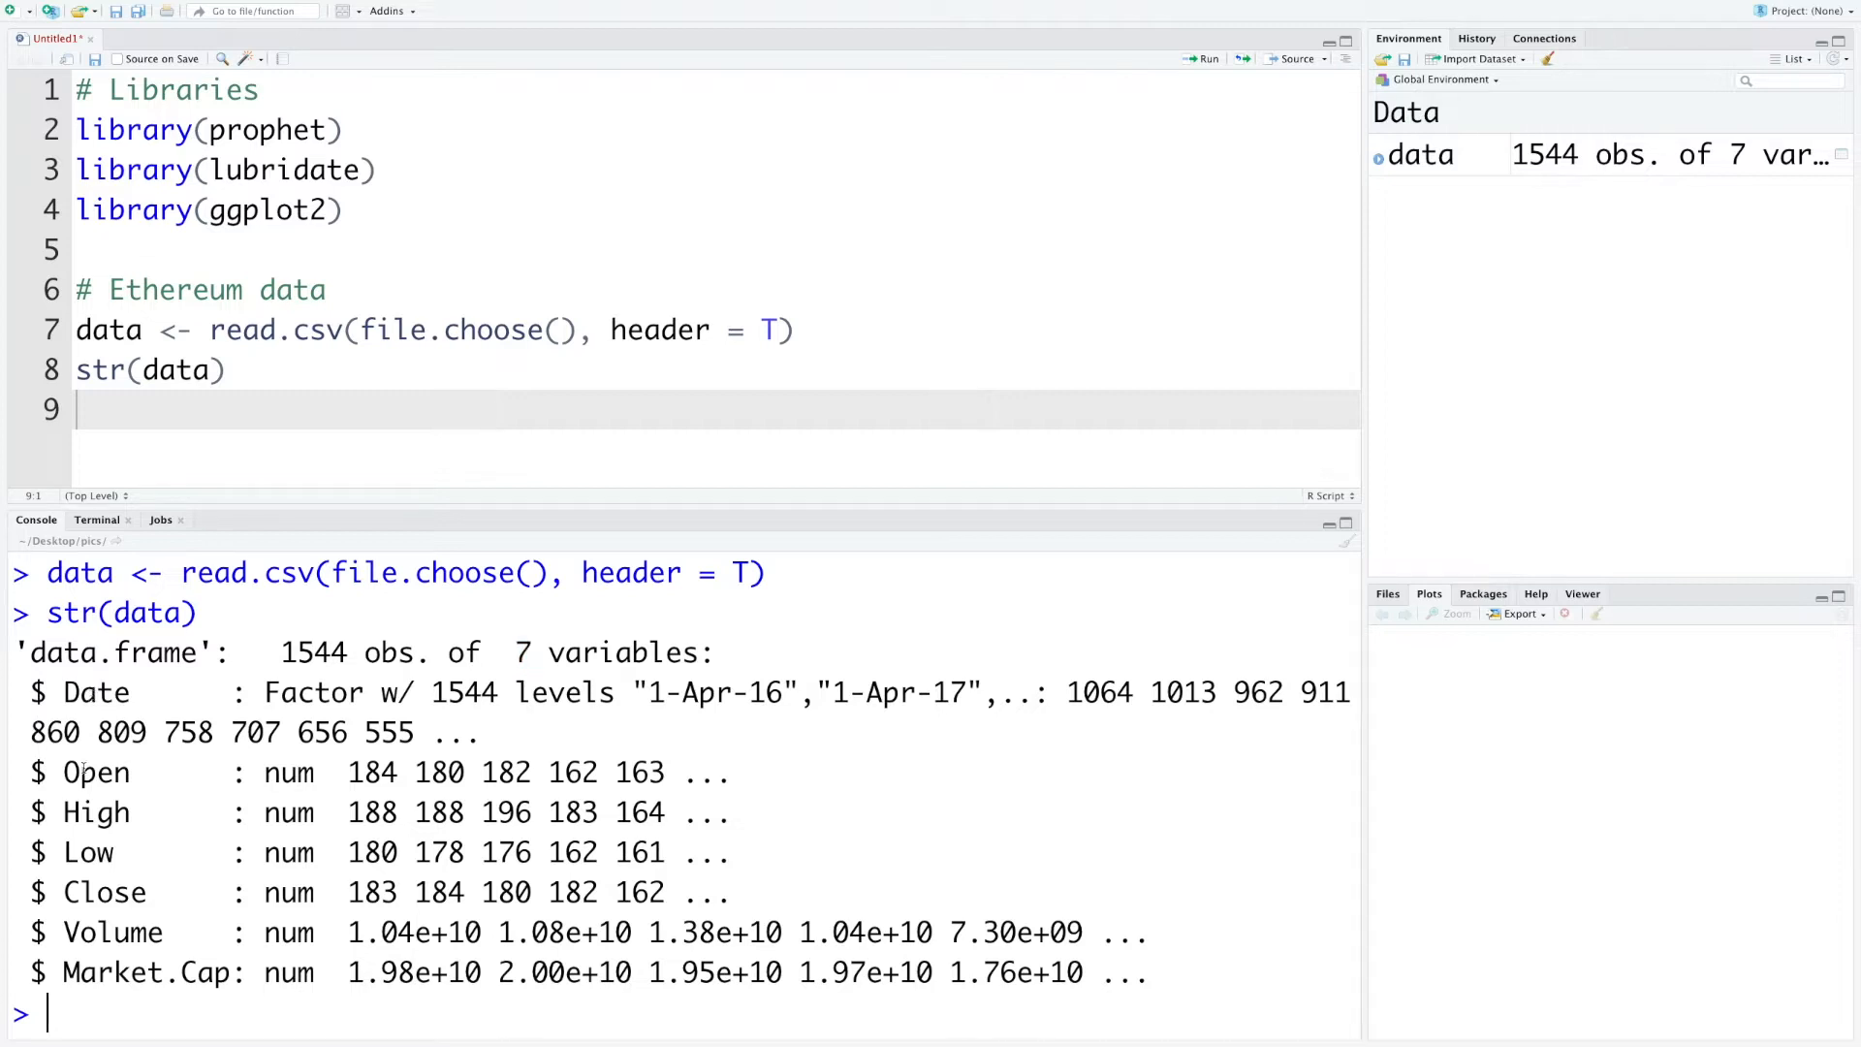
double_click(97, 774)
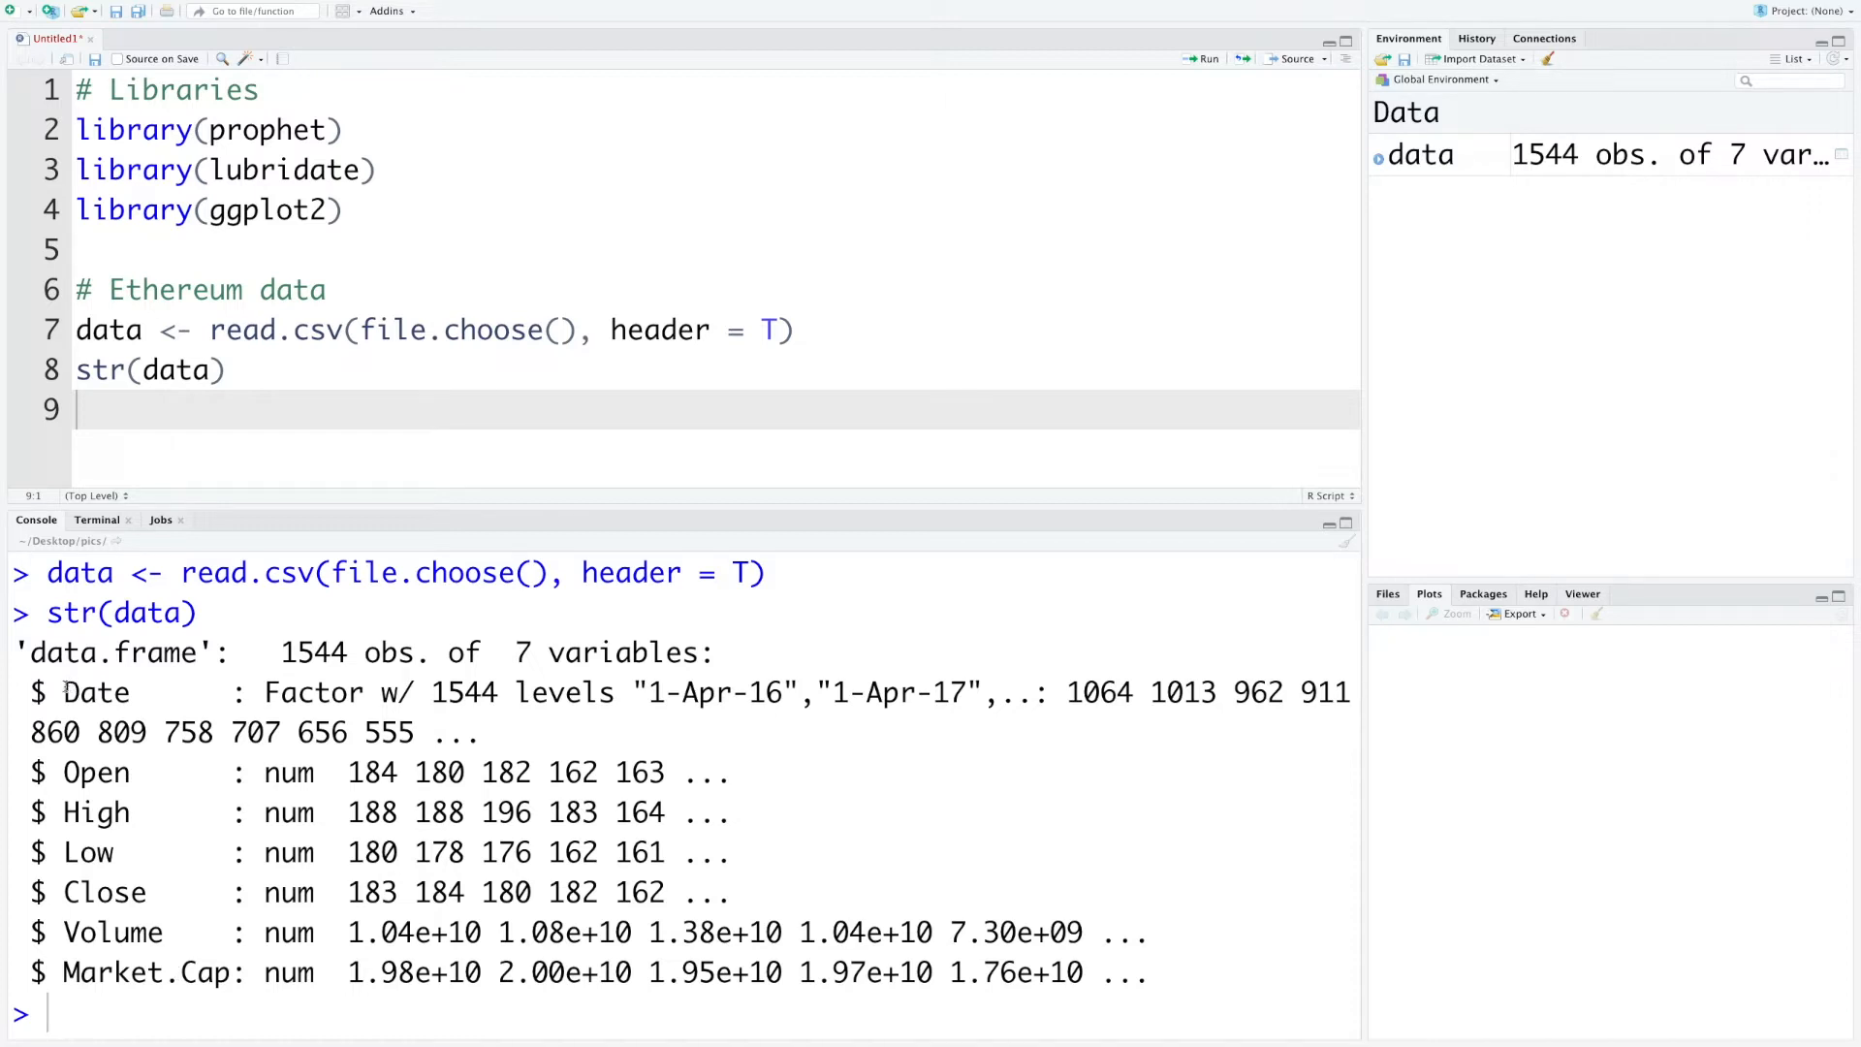
double_click(105, 892)
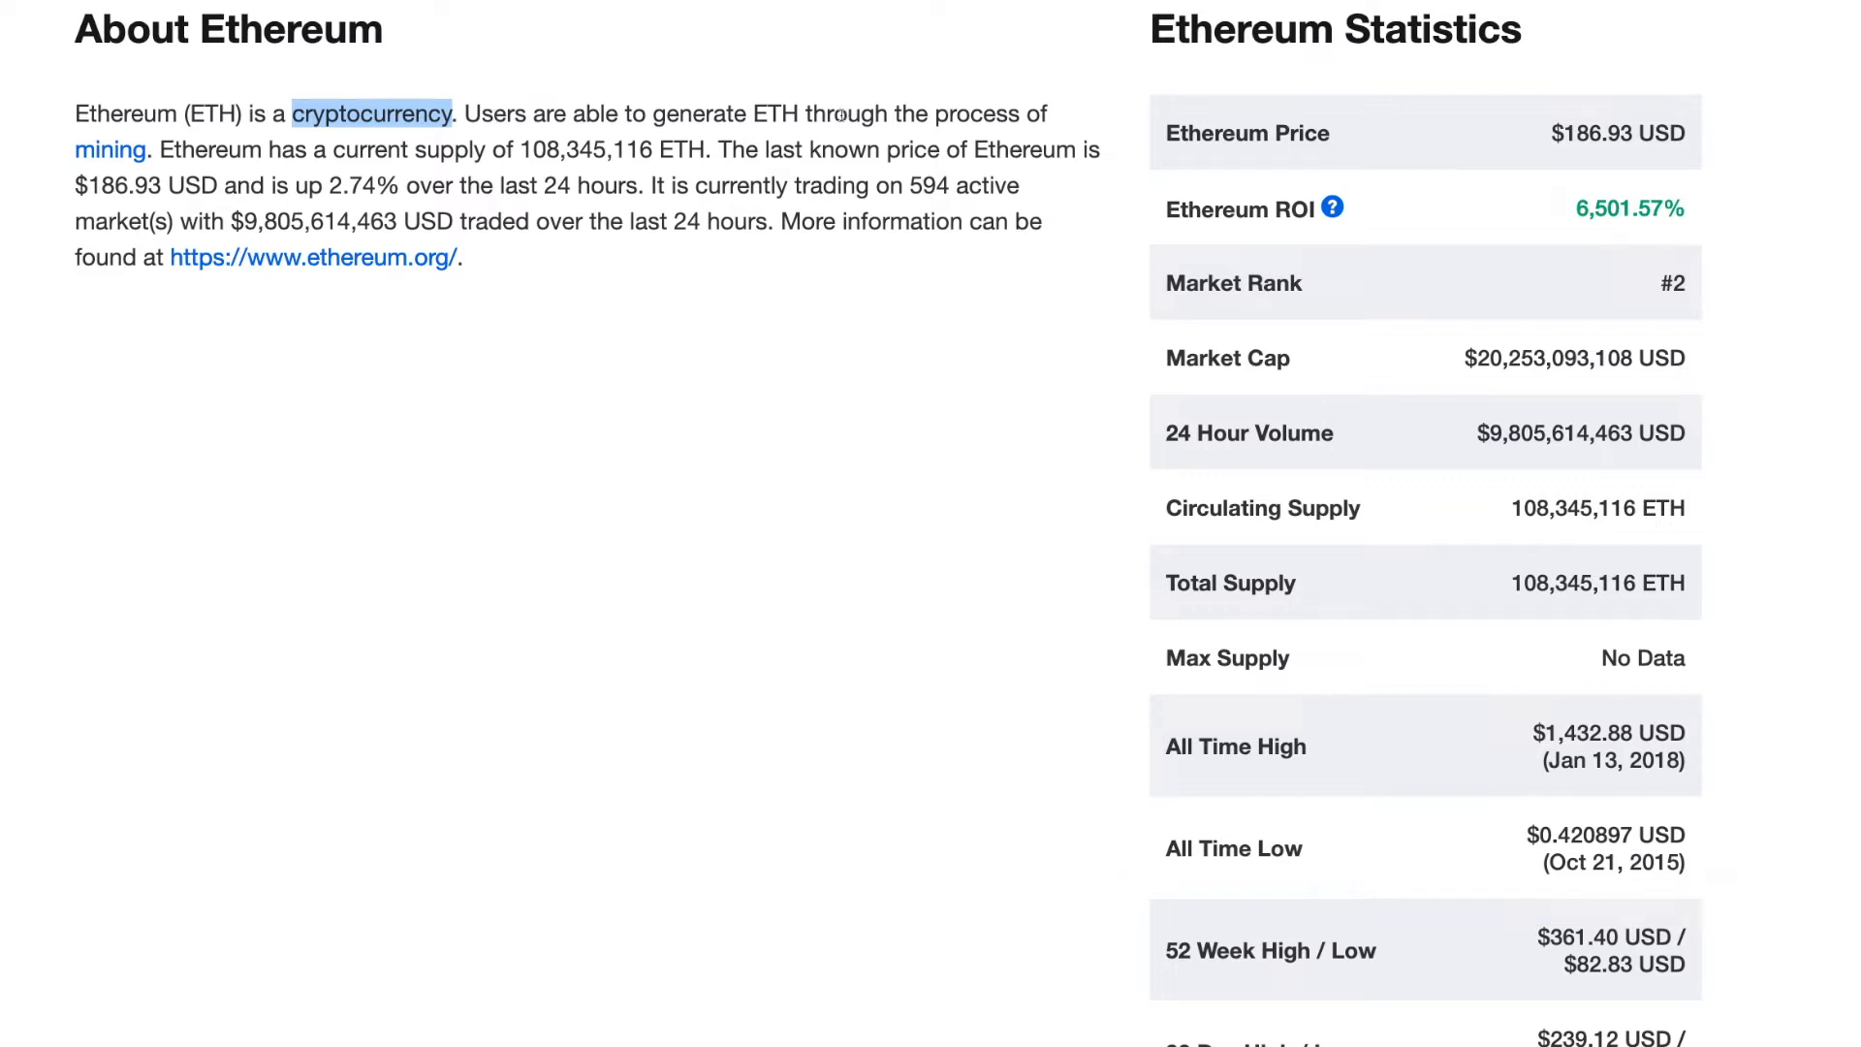
mouse_move(1233, 122)
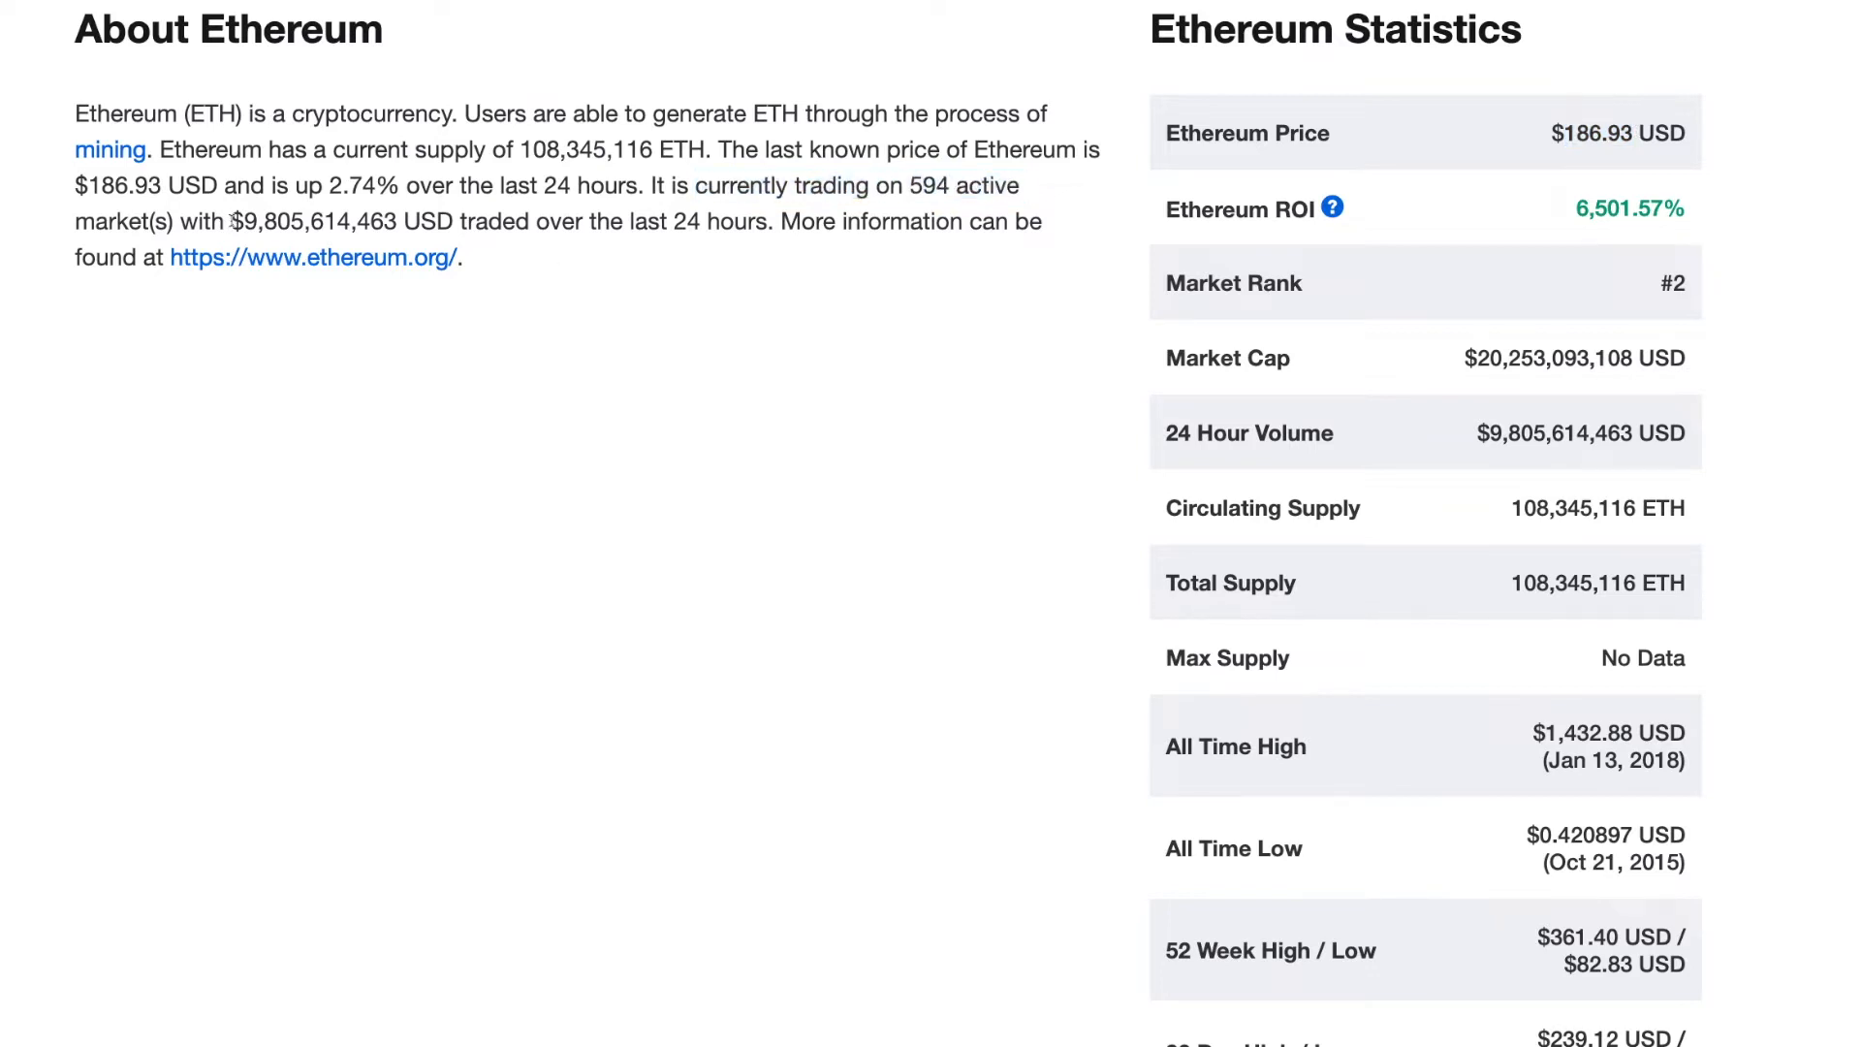
left_click_drag(225, 221, 436, 221)
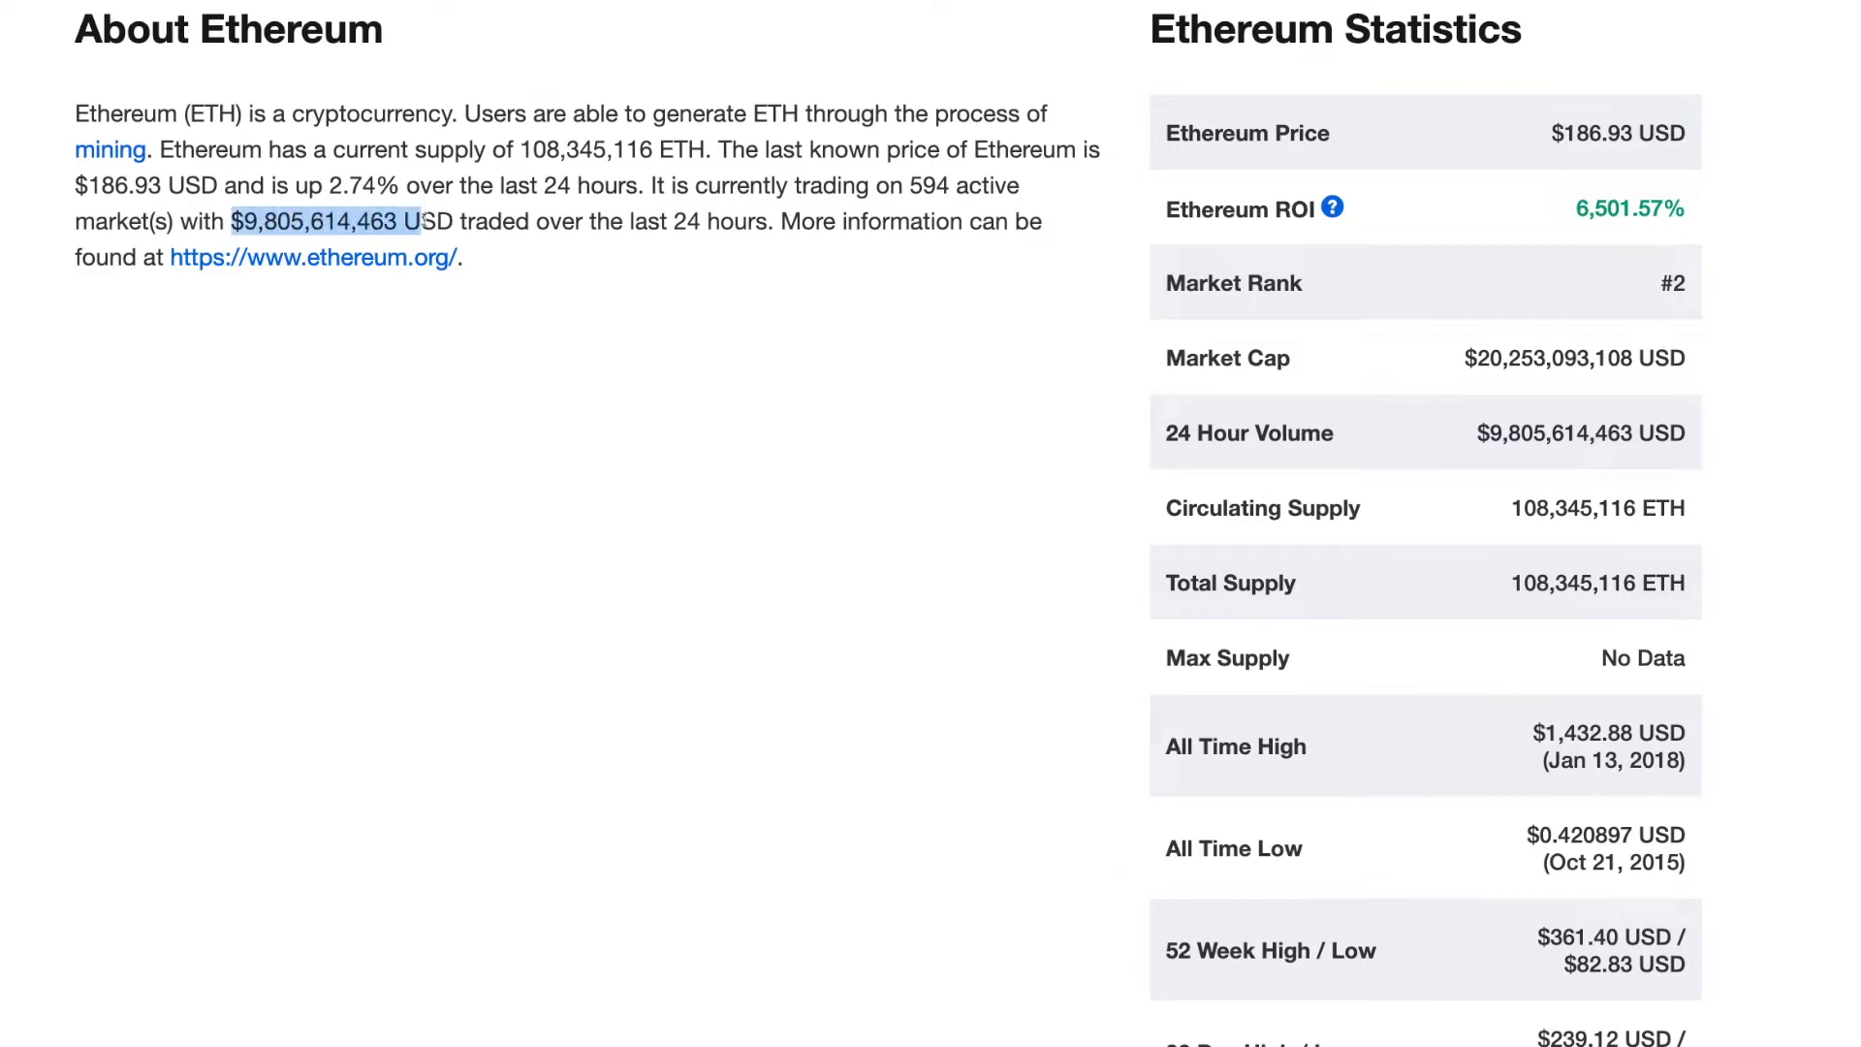
double_click(740, 221)
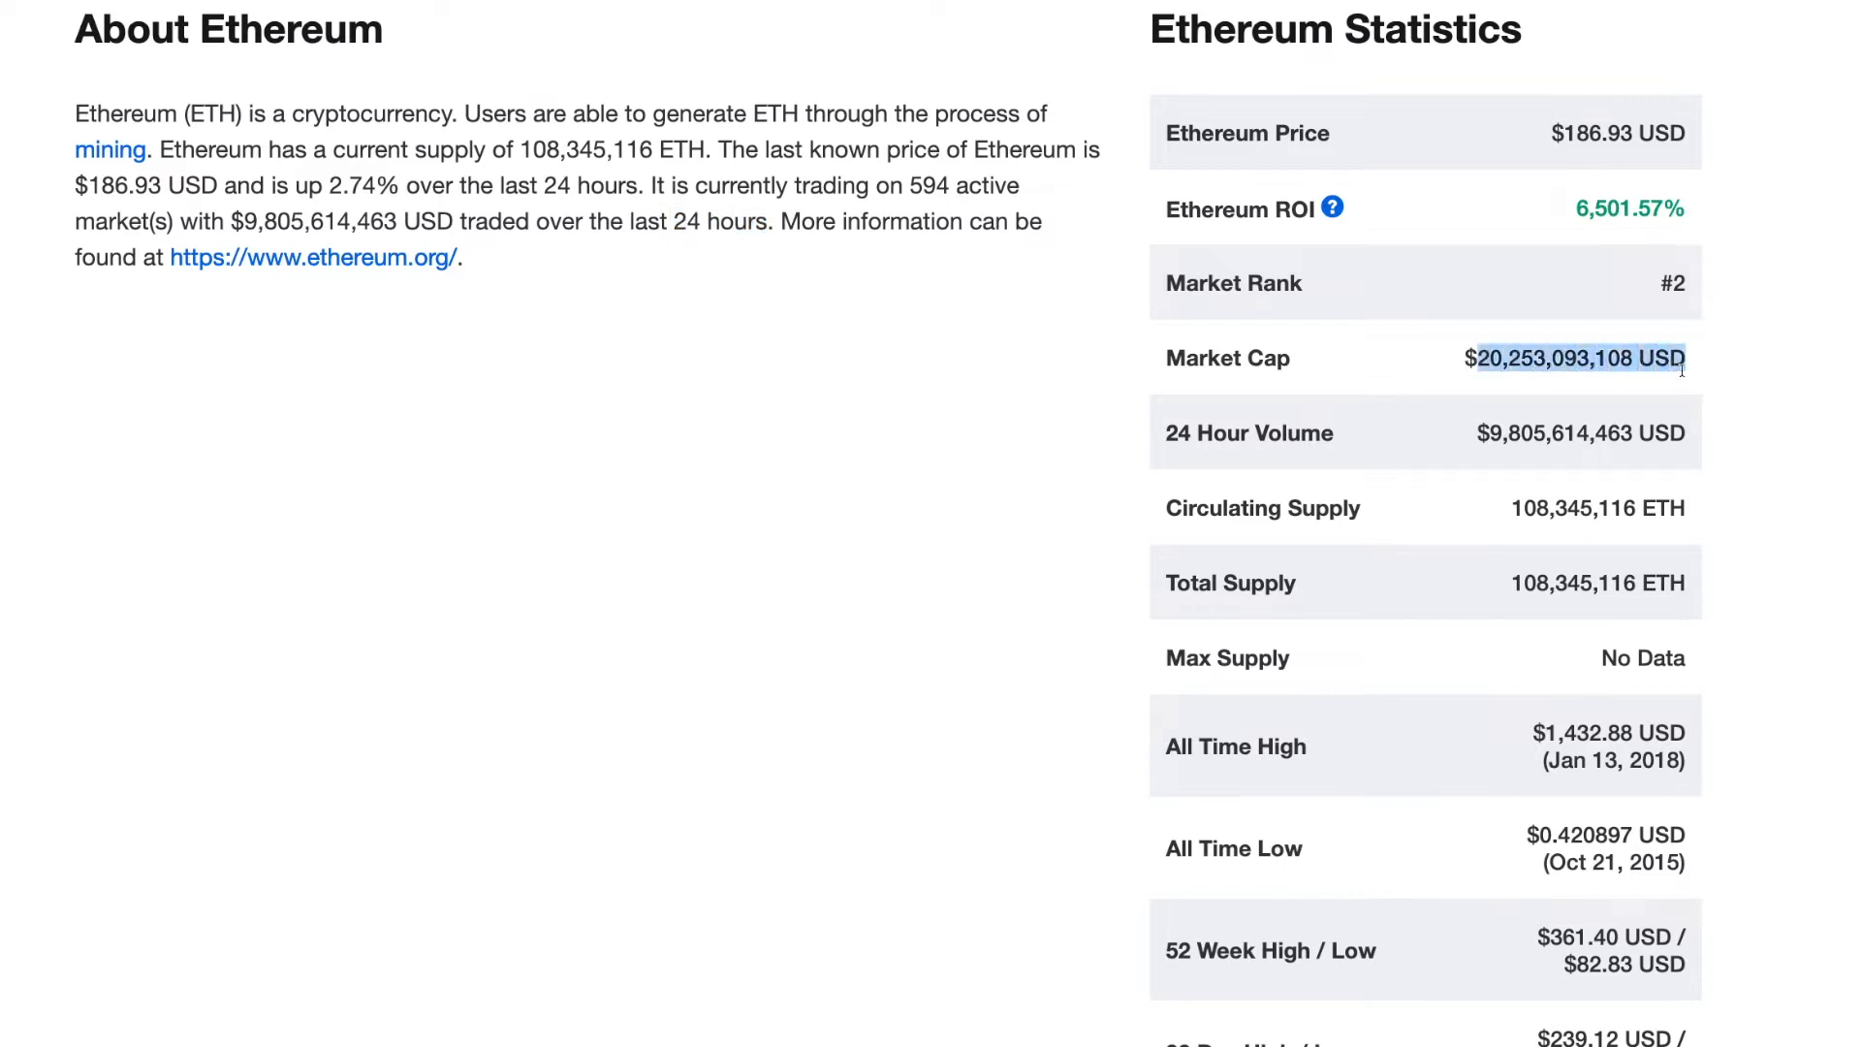
mouse_move(1553, 742)
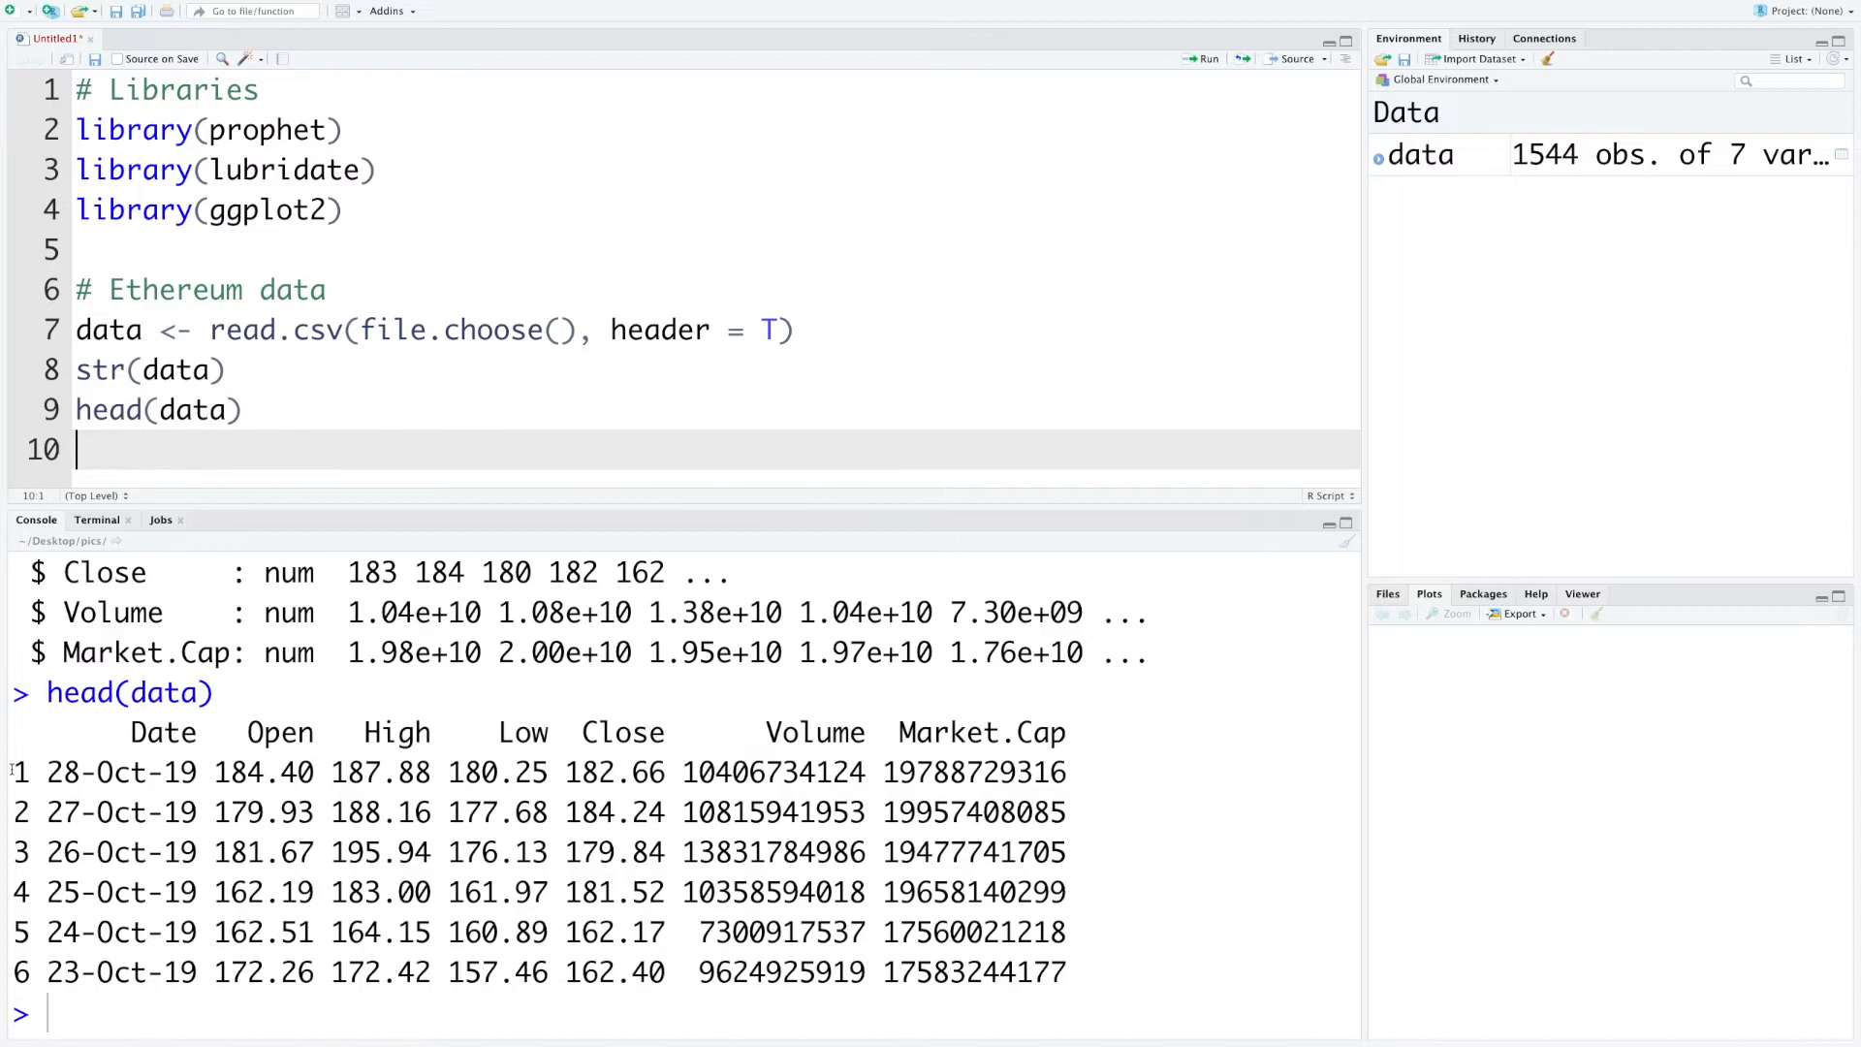
Convert data$Date with dmy() and show the first rows with dates like 2019-10-28
double_click(120, 772)
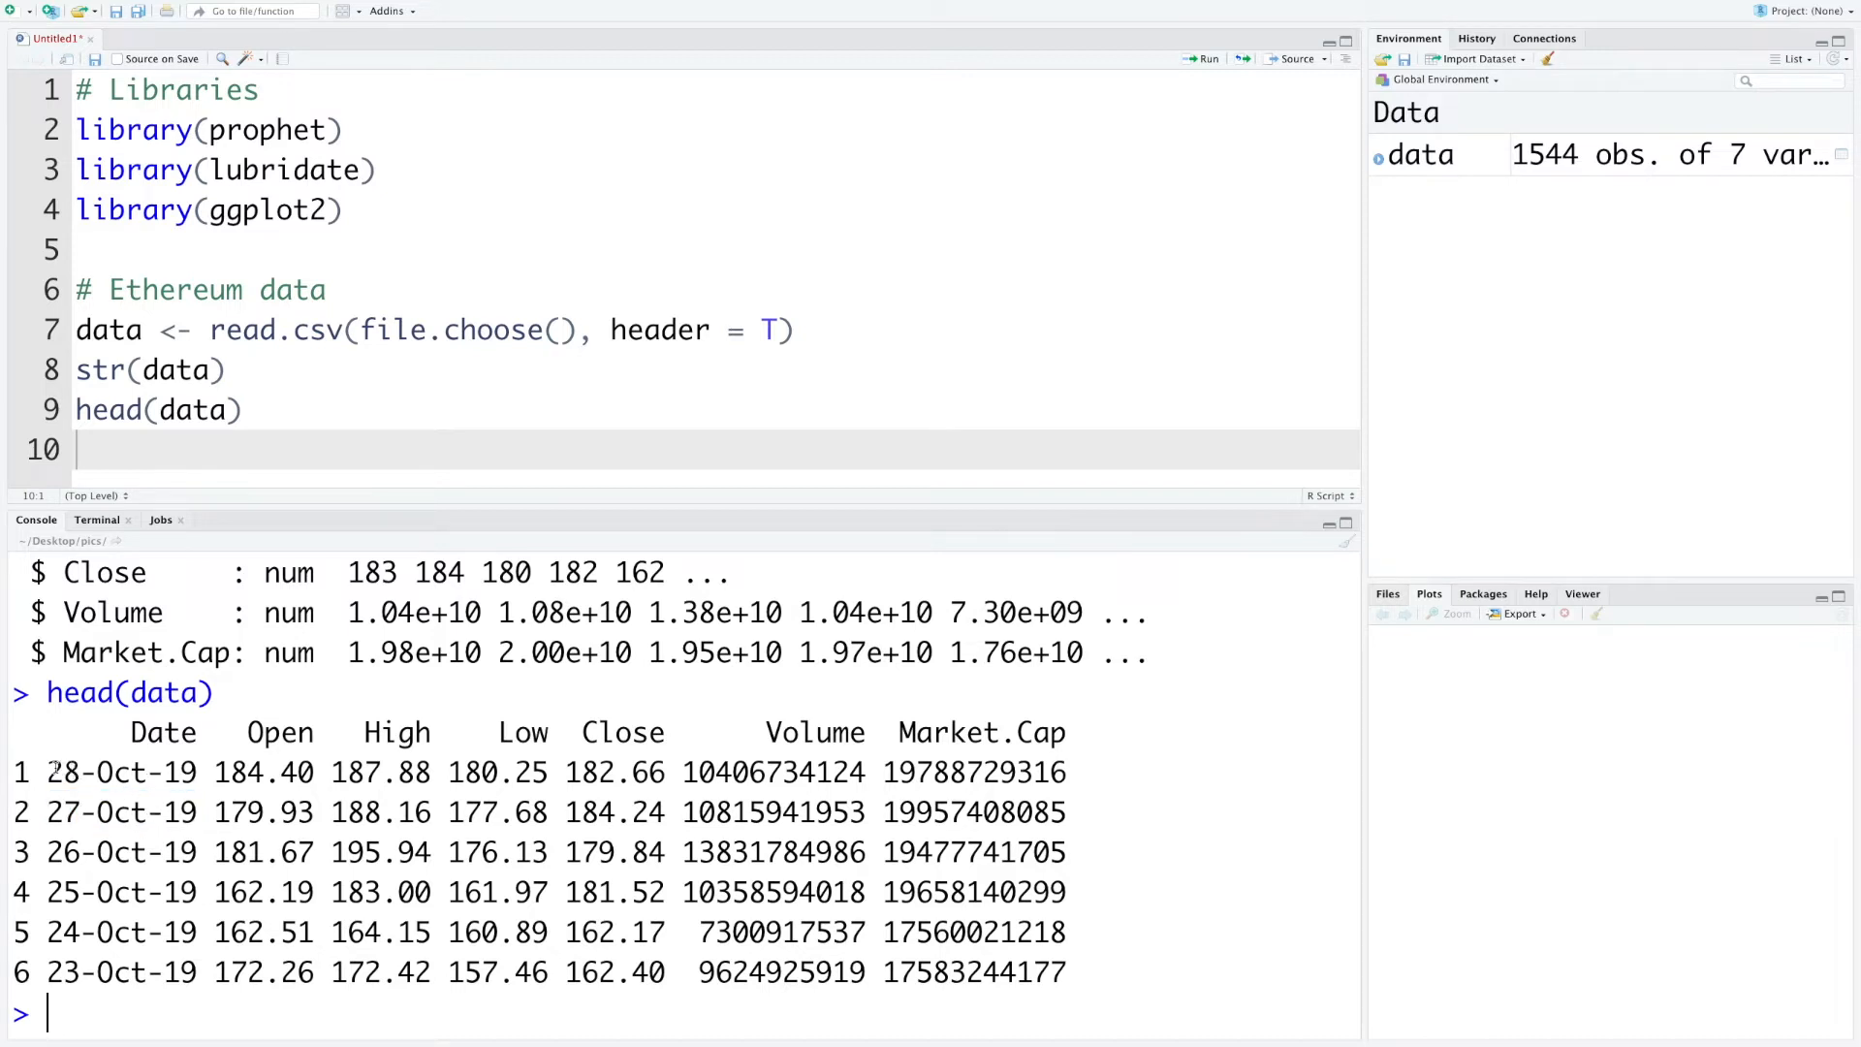
double_click(64, 774)
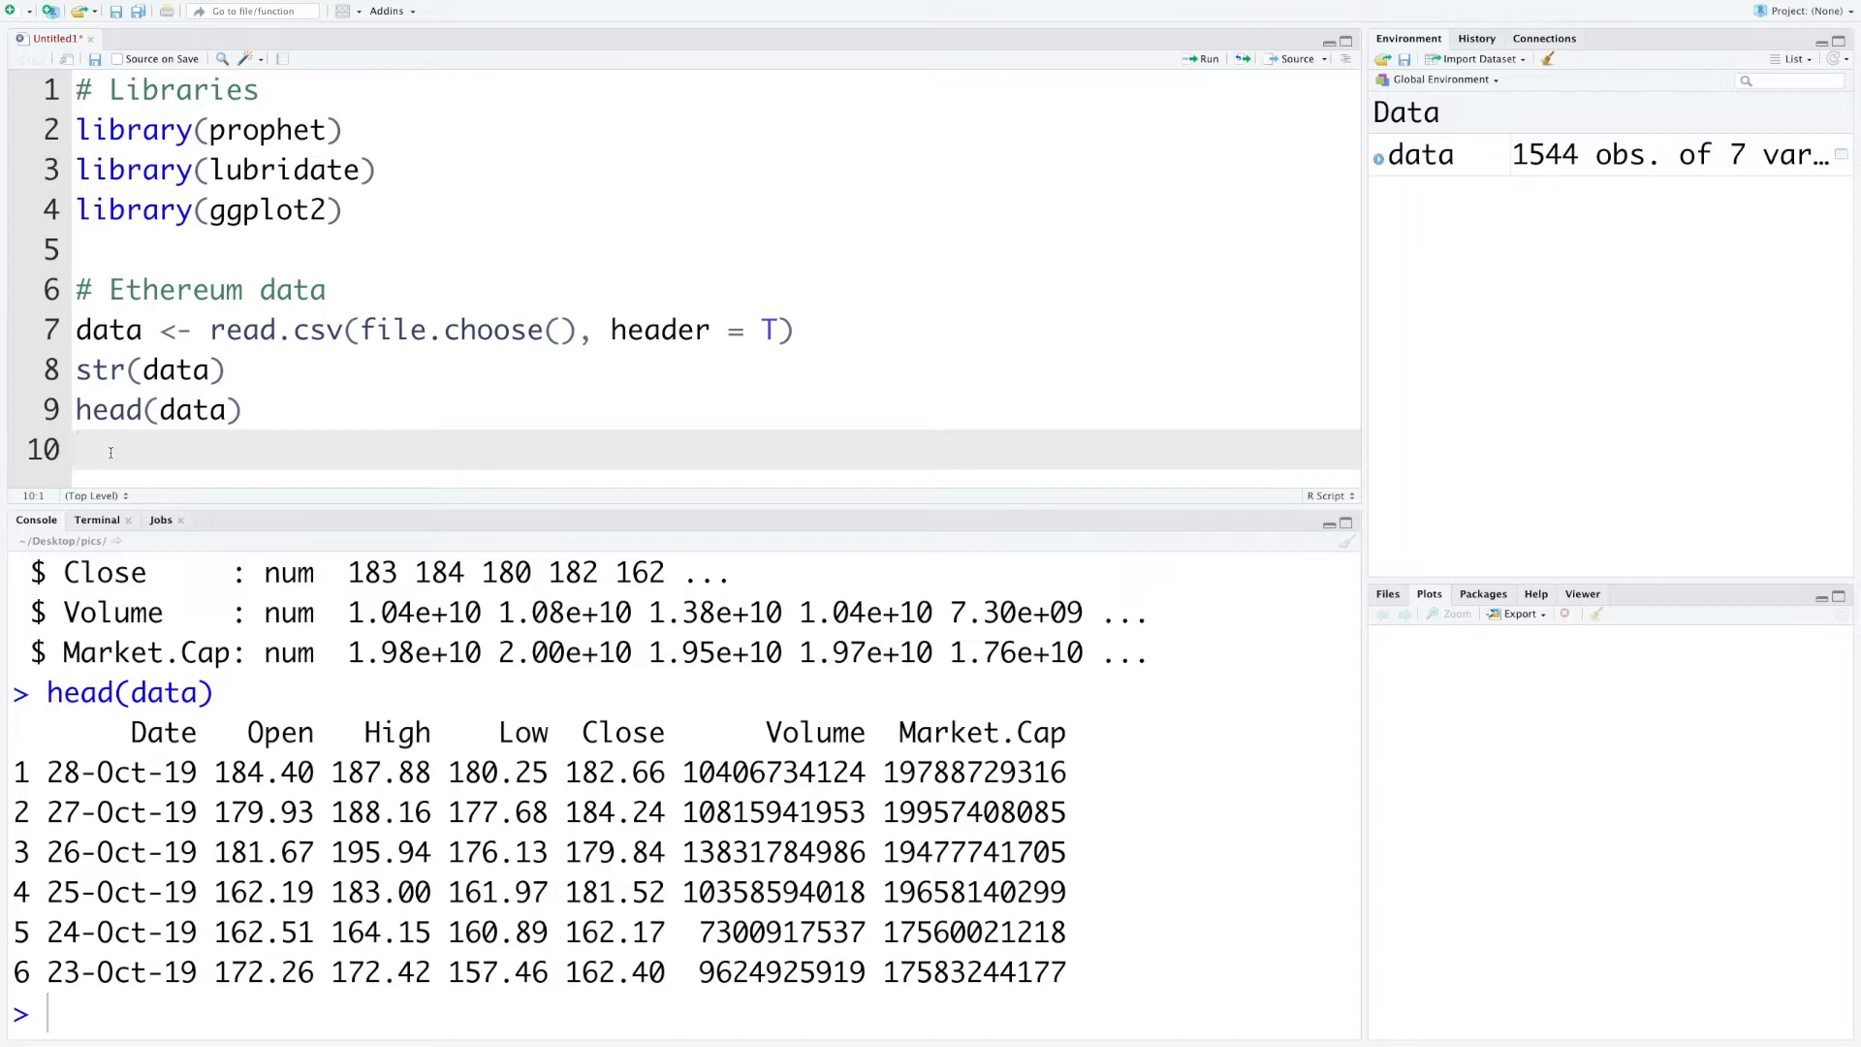
type("data")
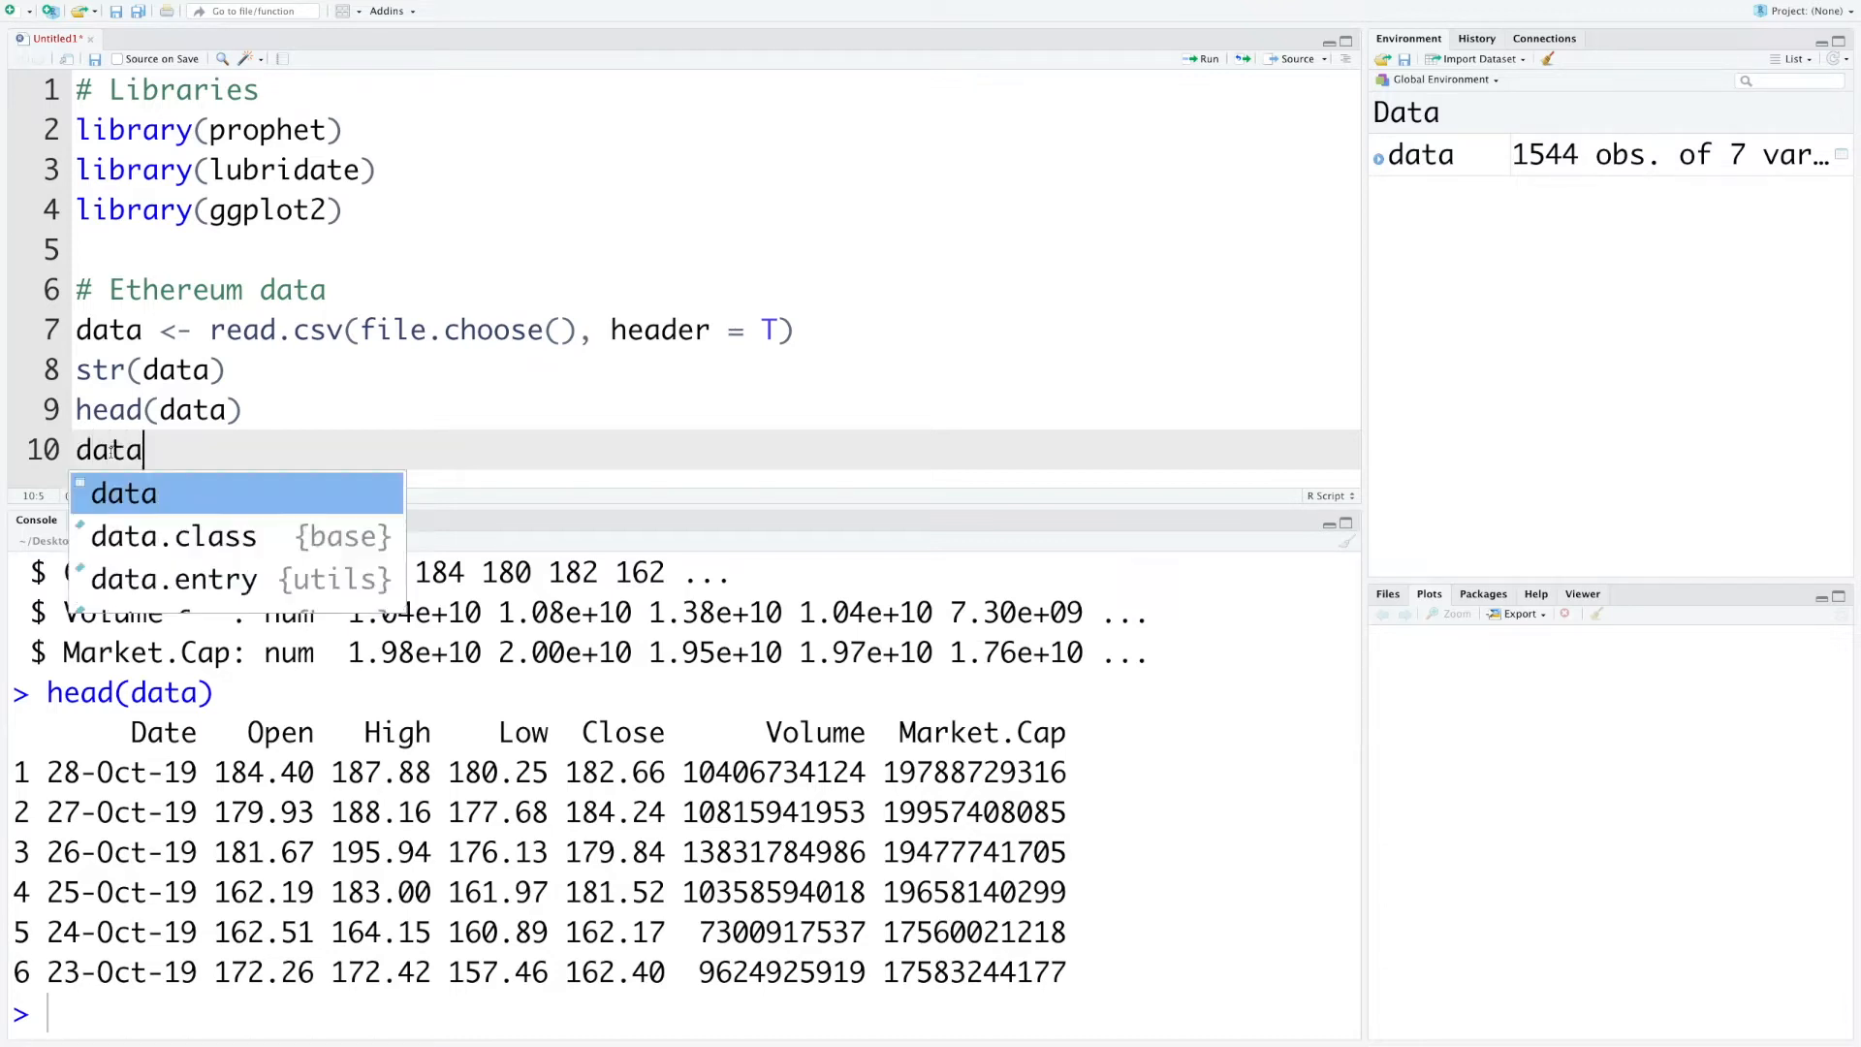
type("$Date <-")
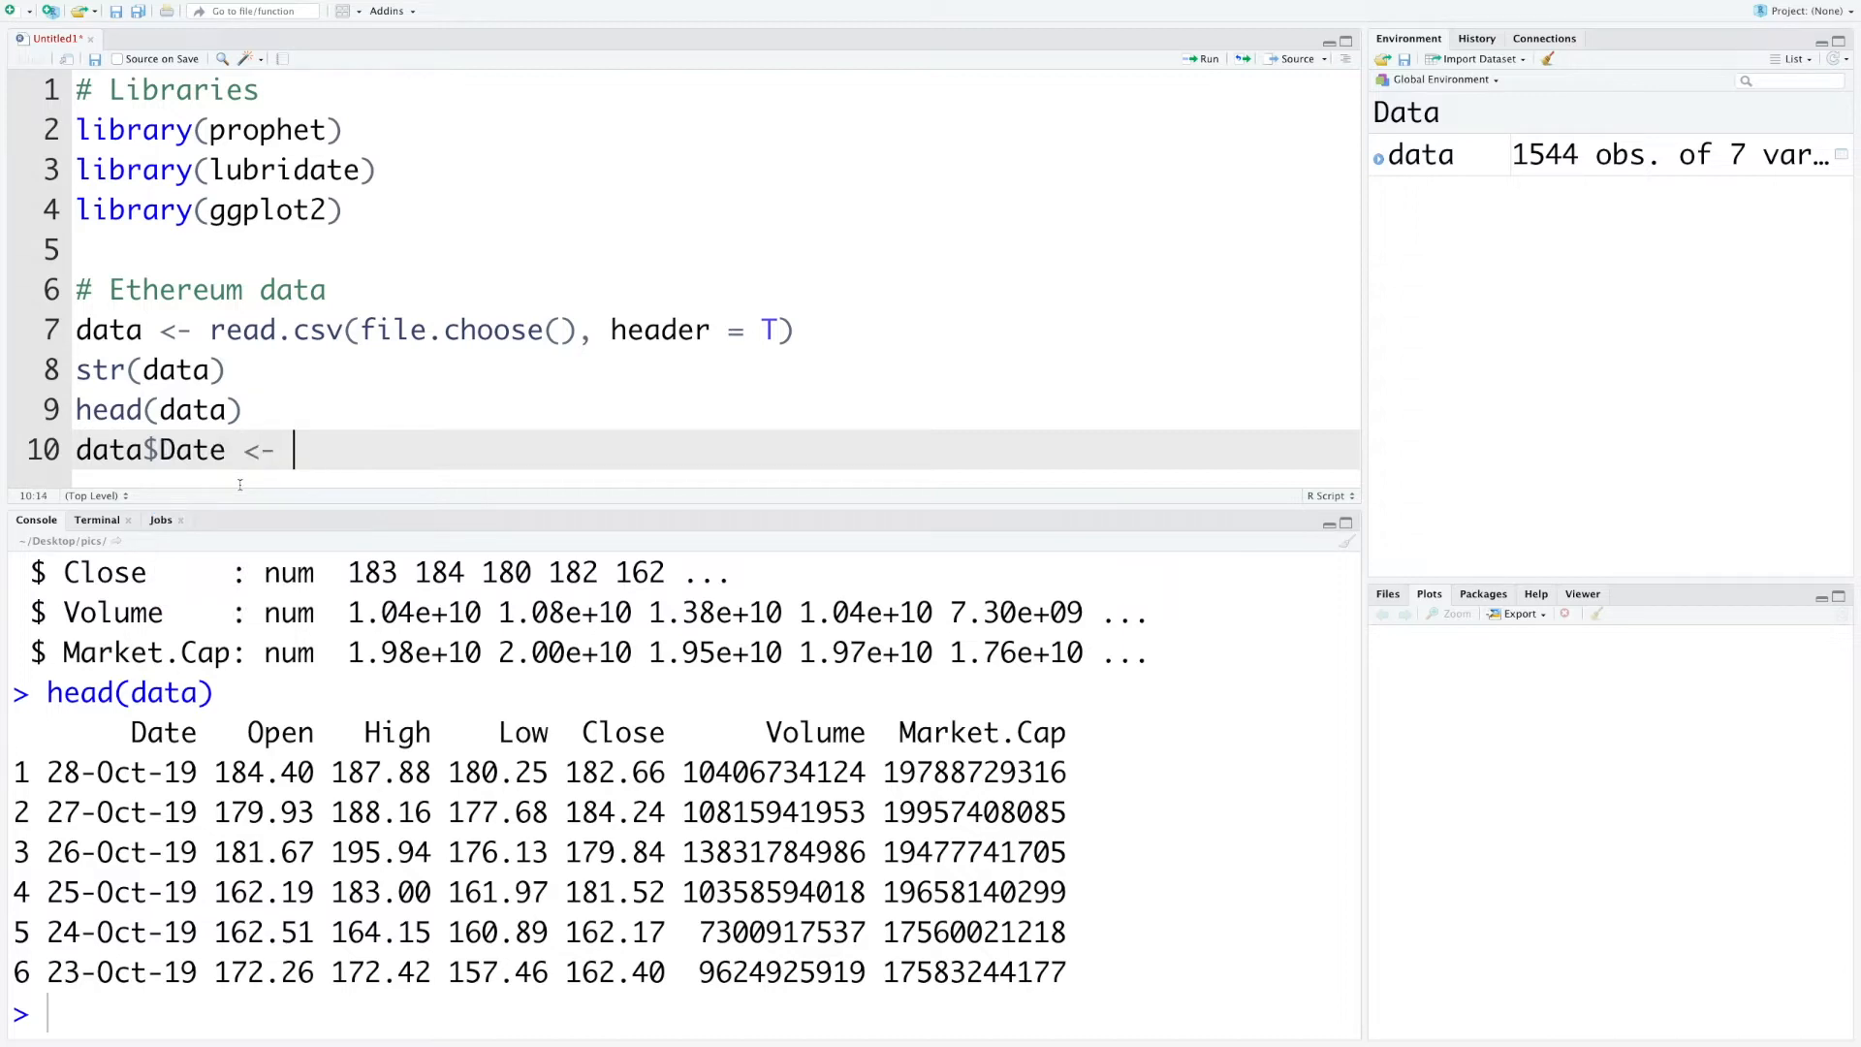
type("dm")
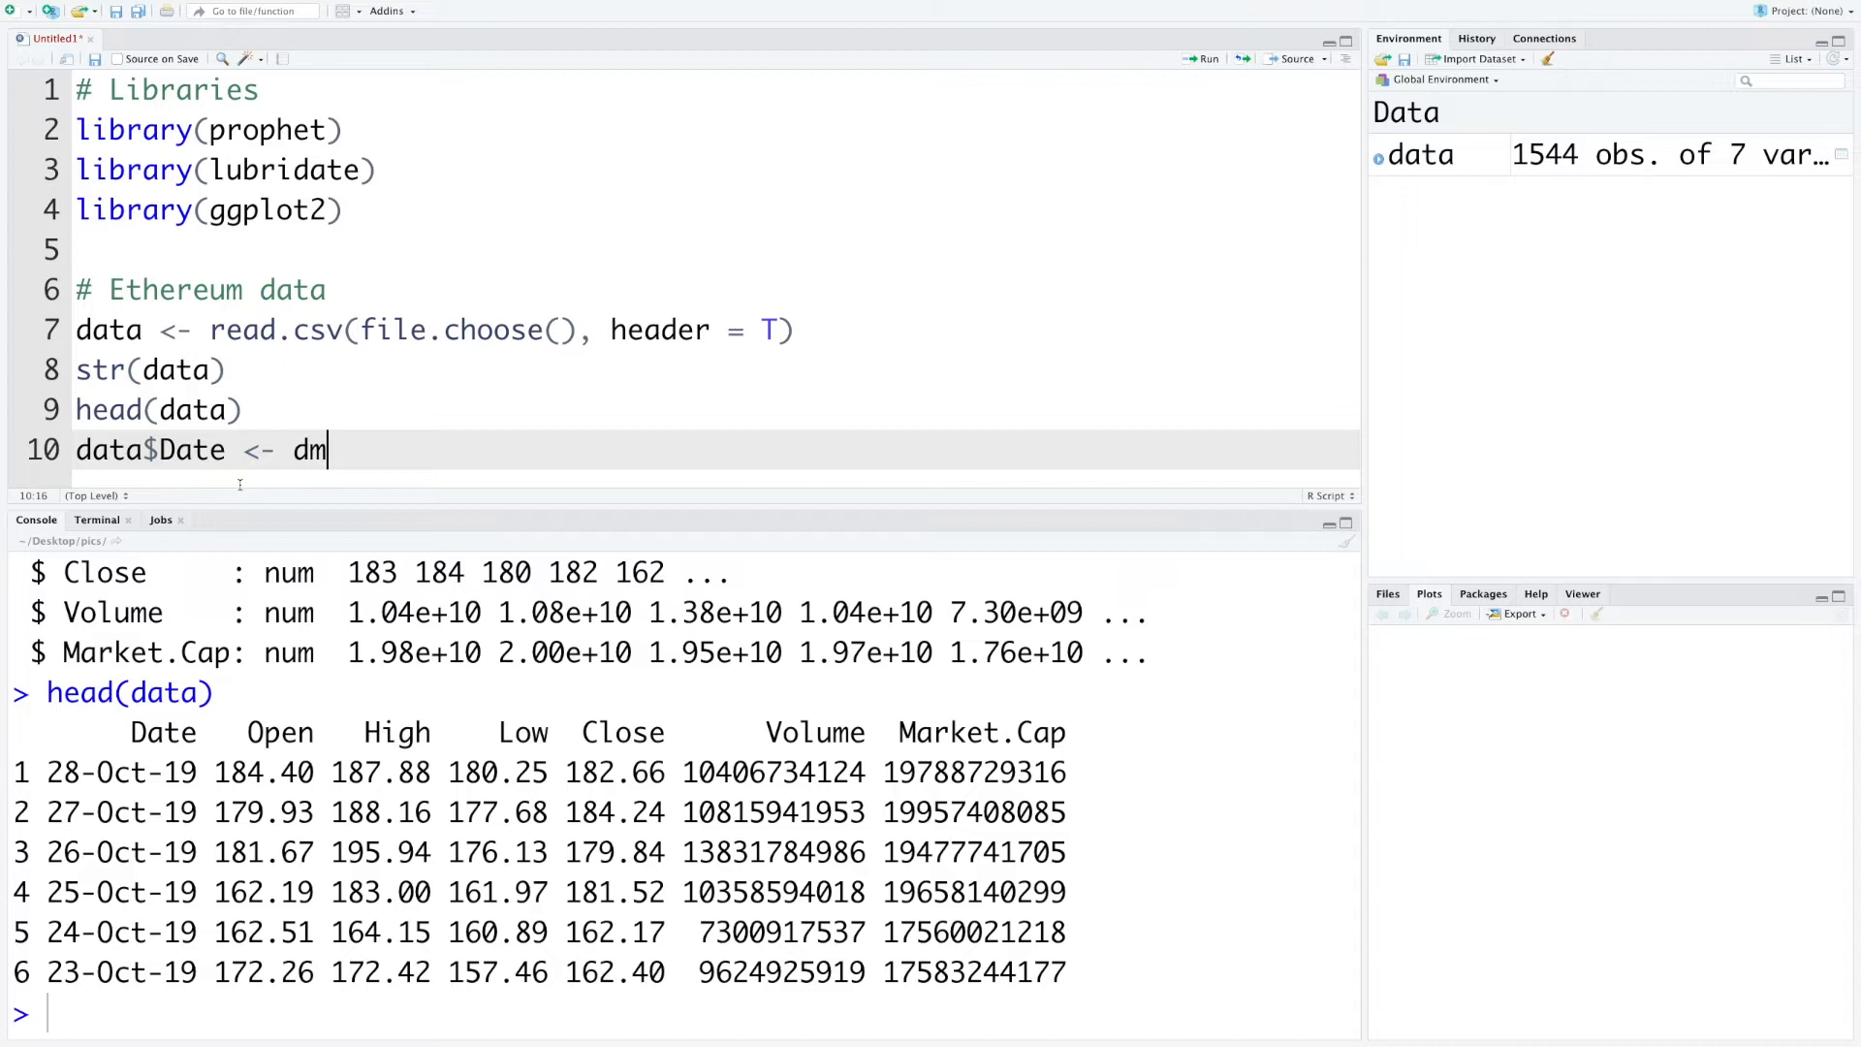
type("y")
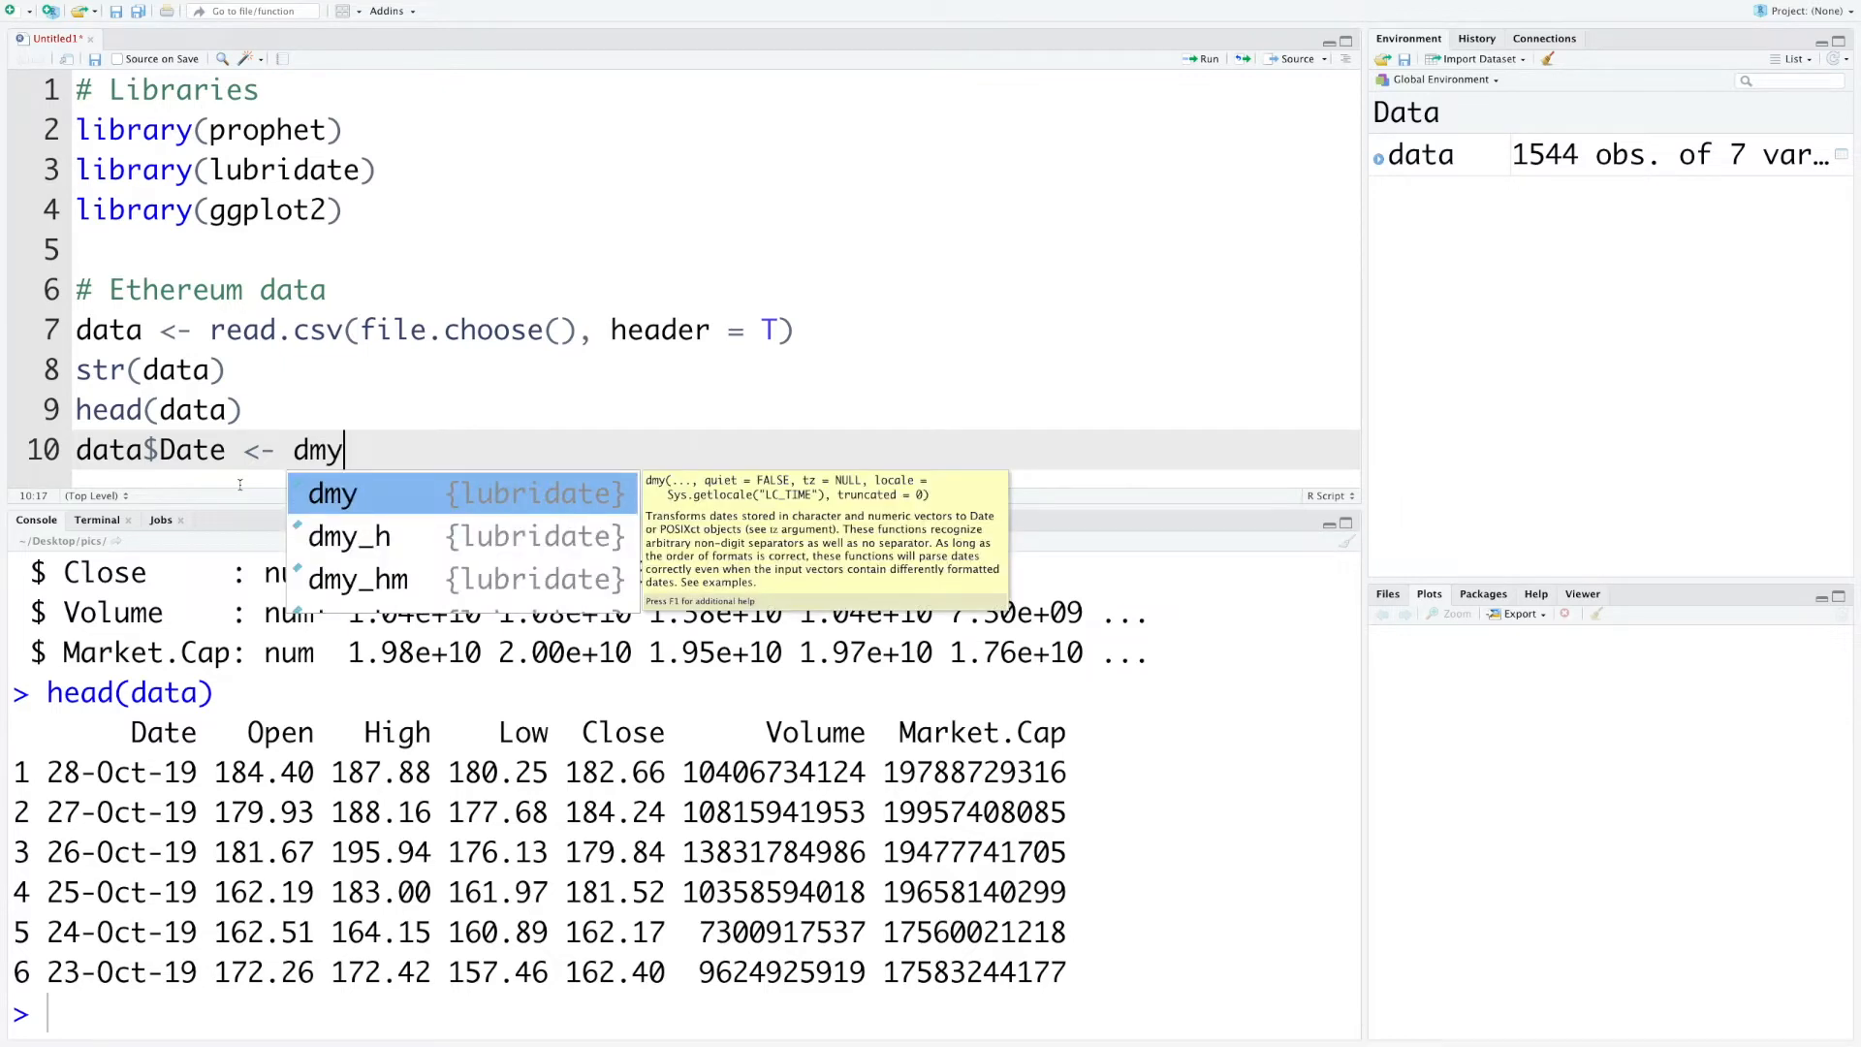
type("(data$Date")
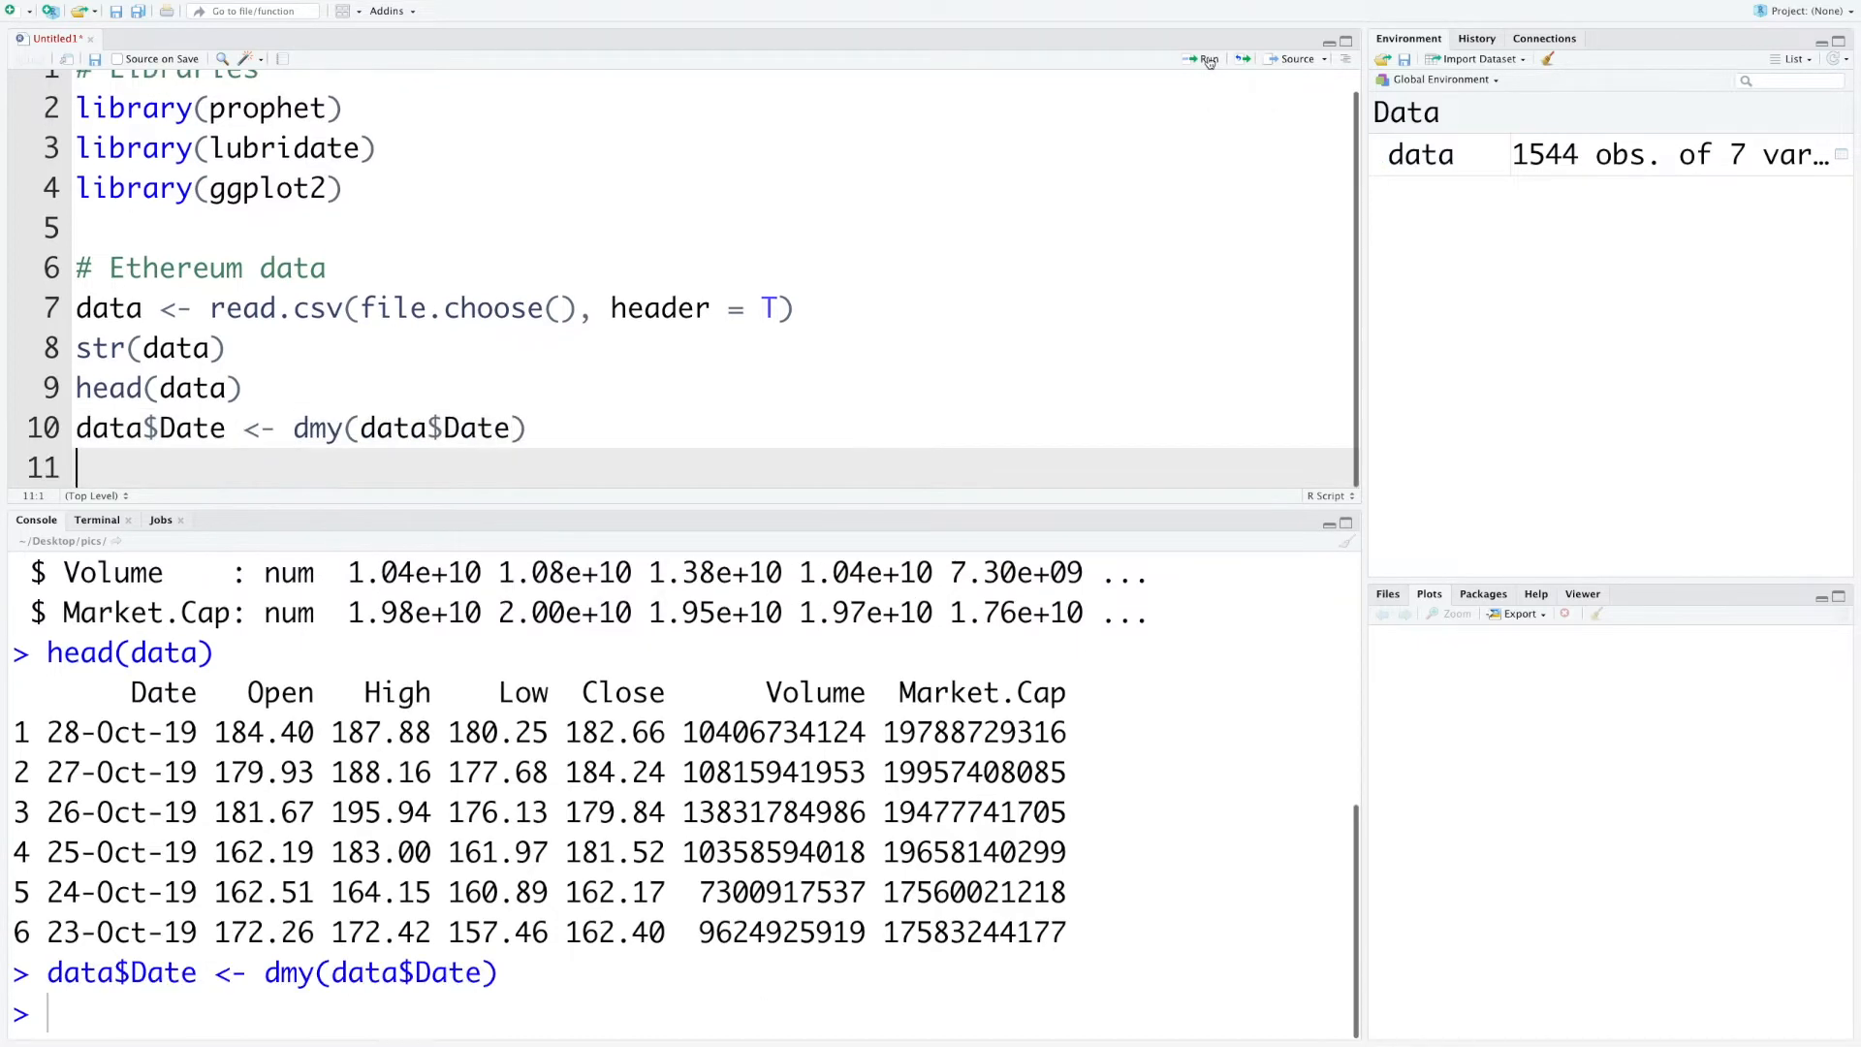
left_click(1205, 60)
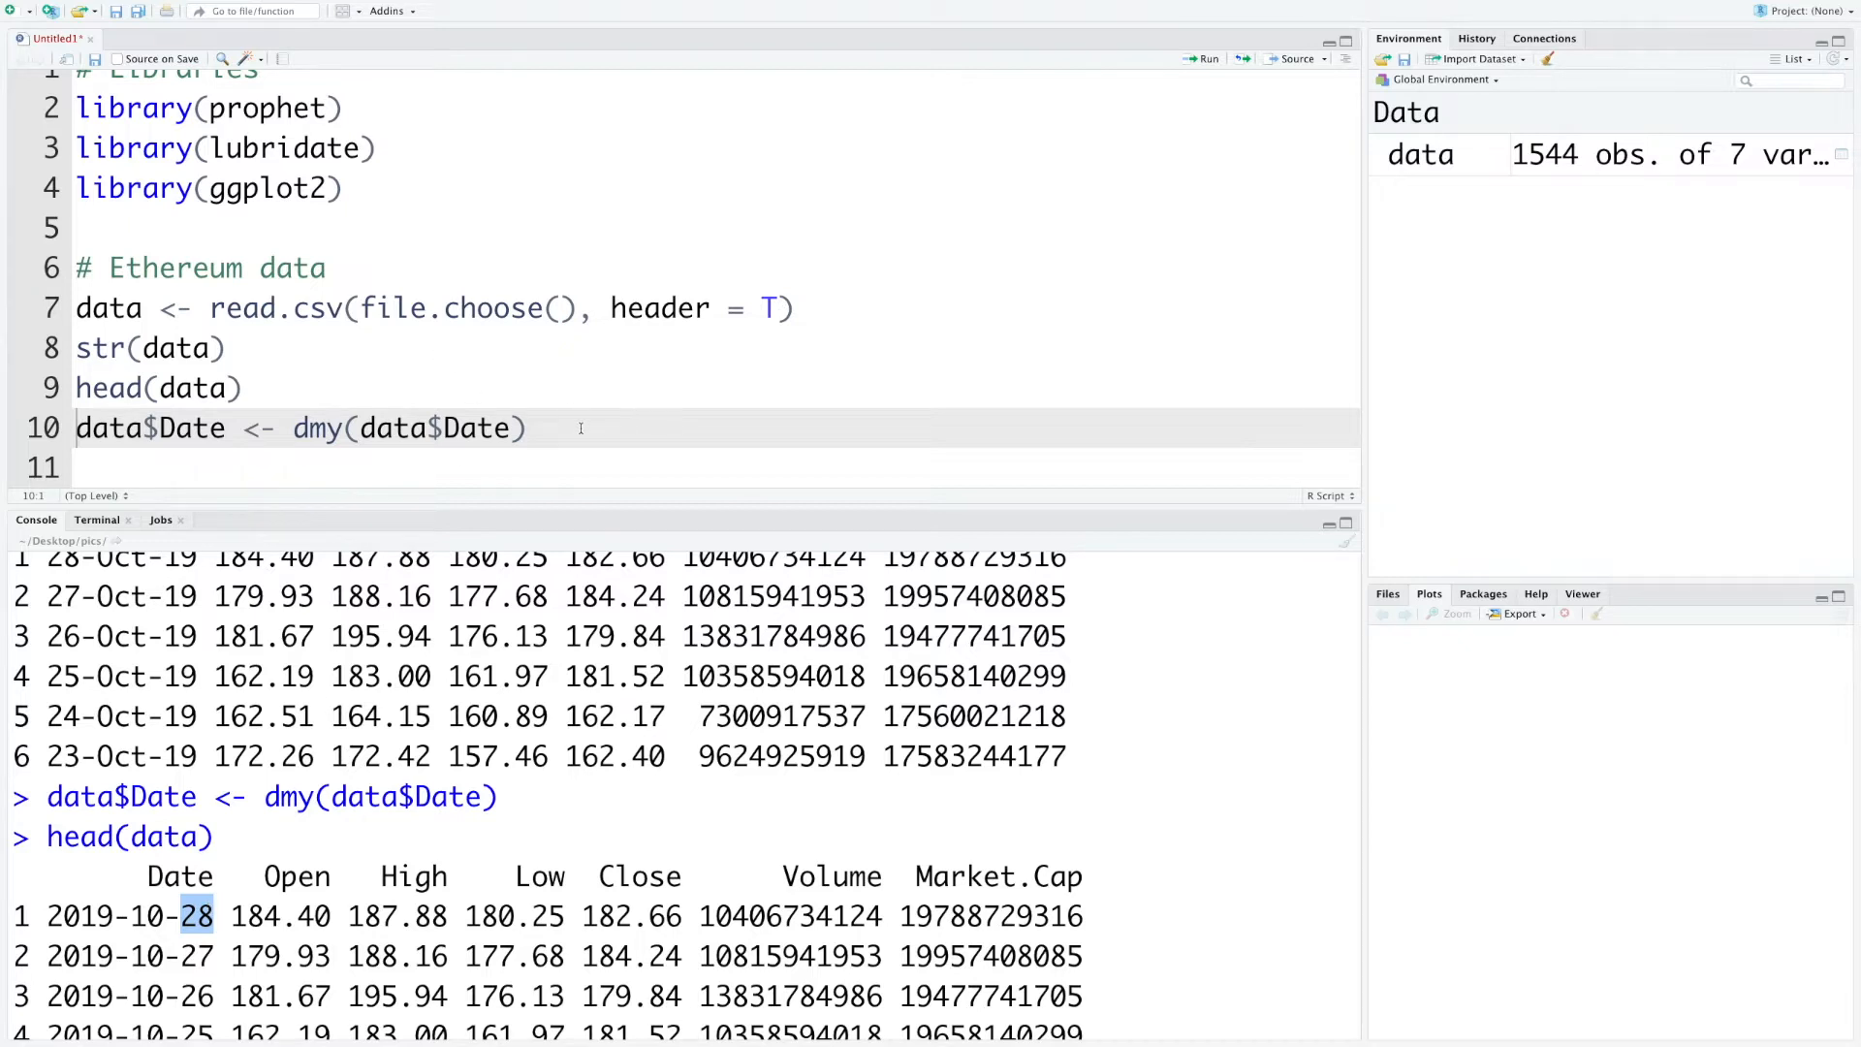
Add a qplot of Close against Date titled 'Ethereum closing prices 2015-2019'
type("# Plot")
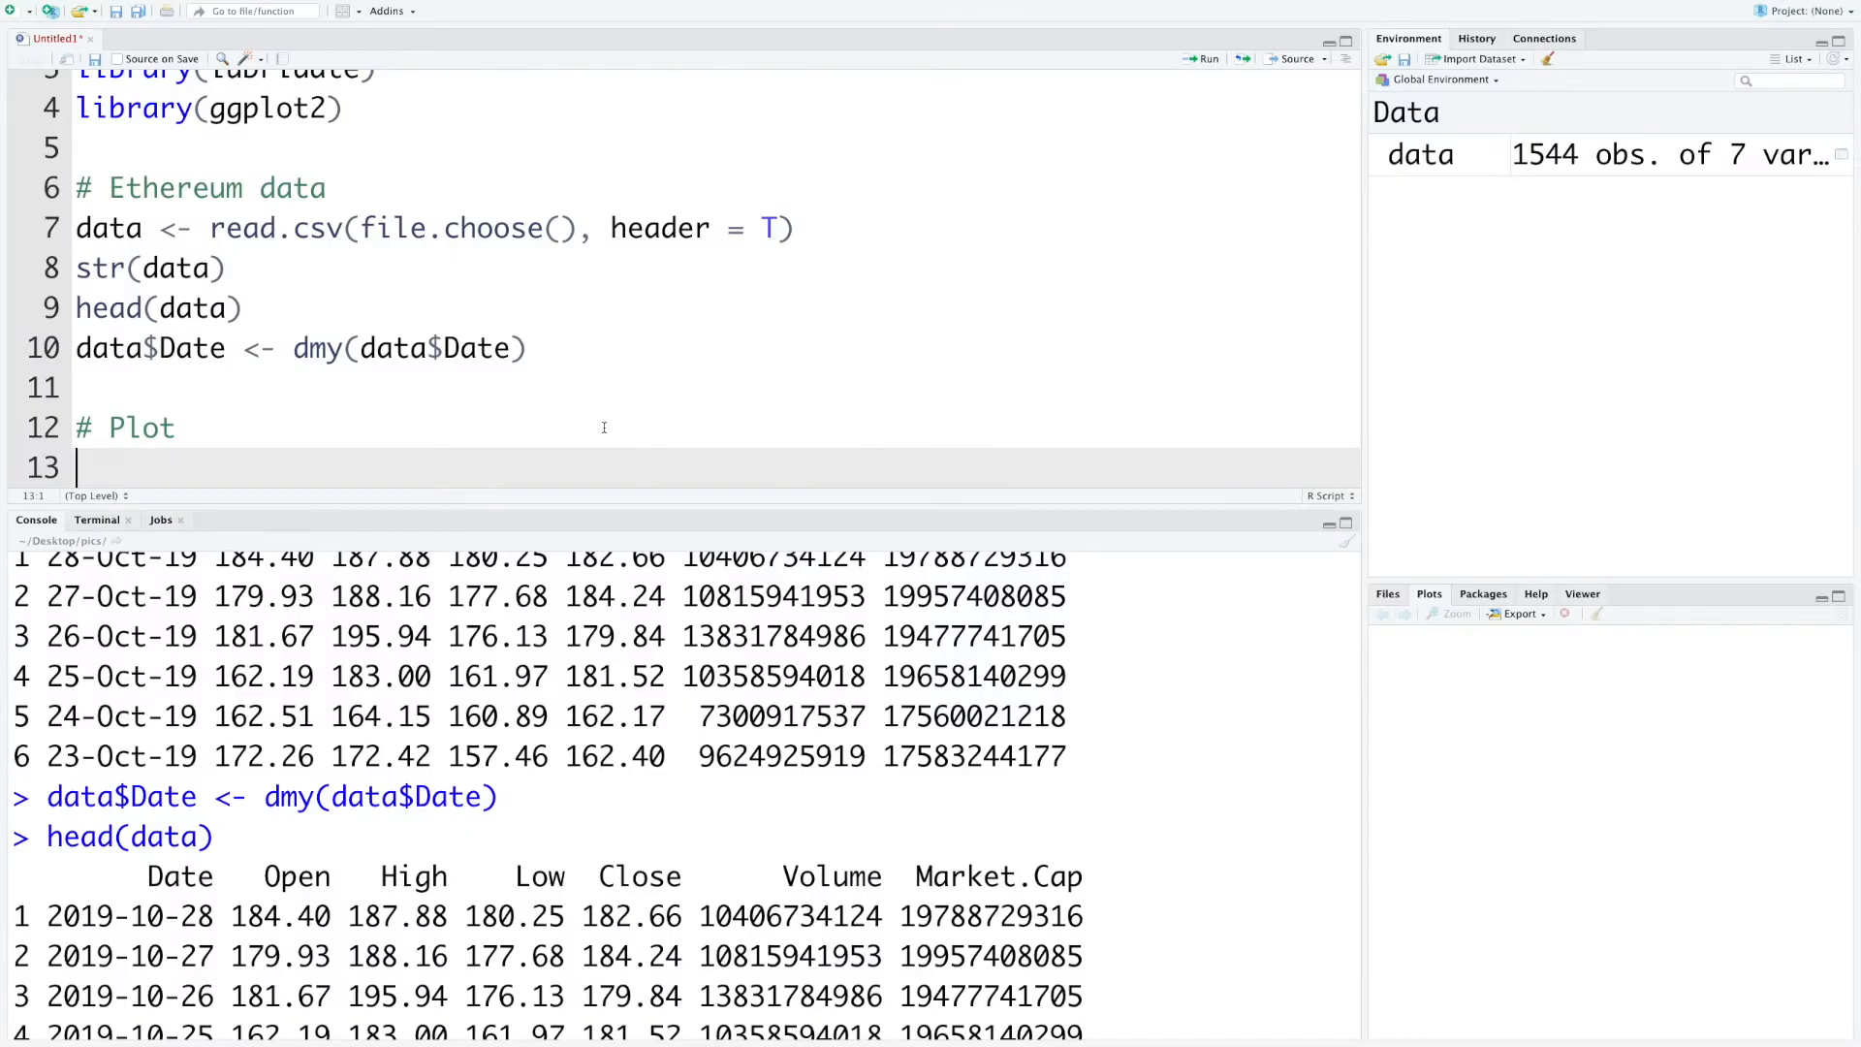
type("qplot")
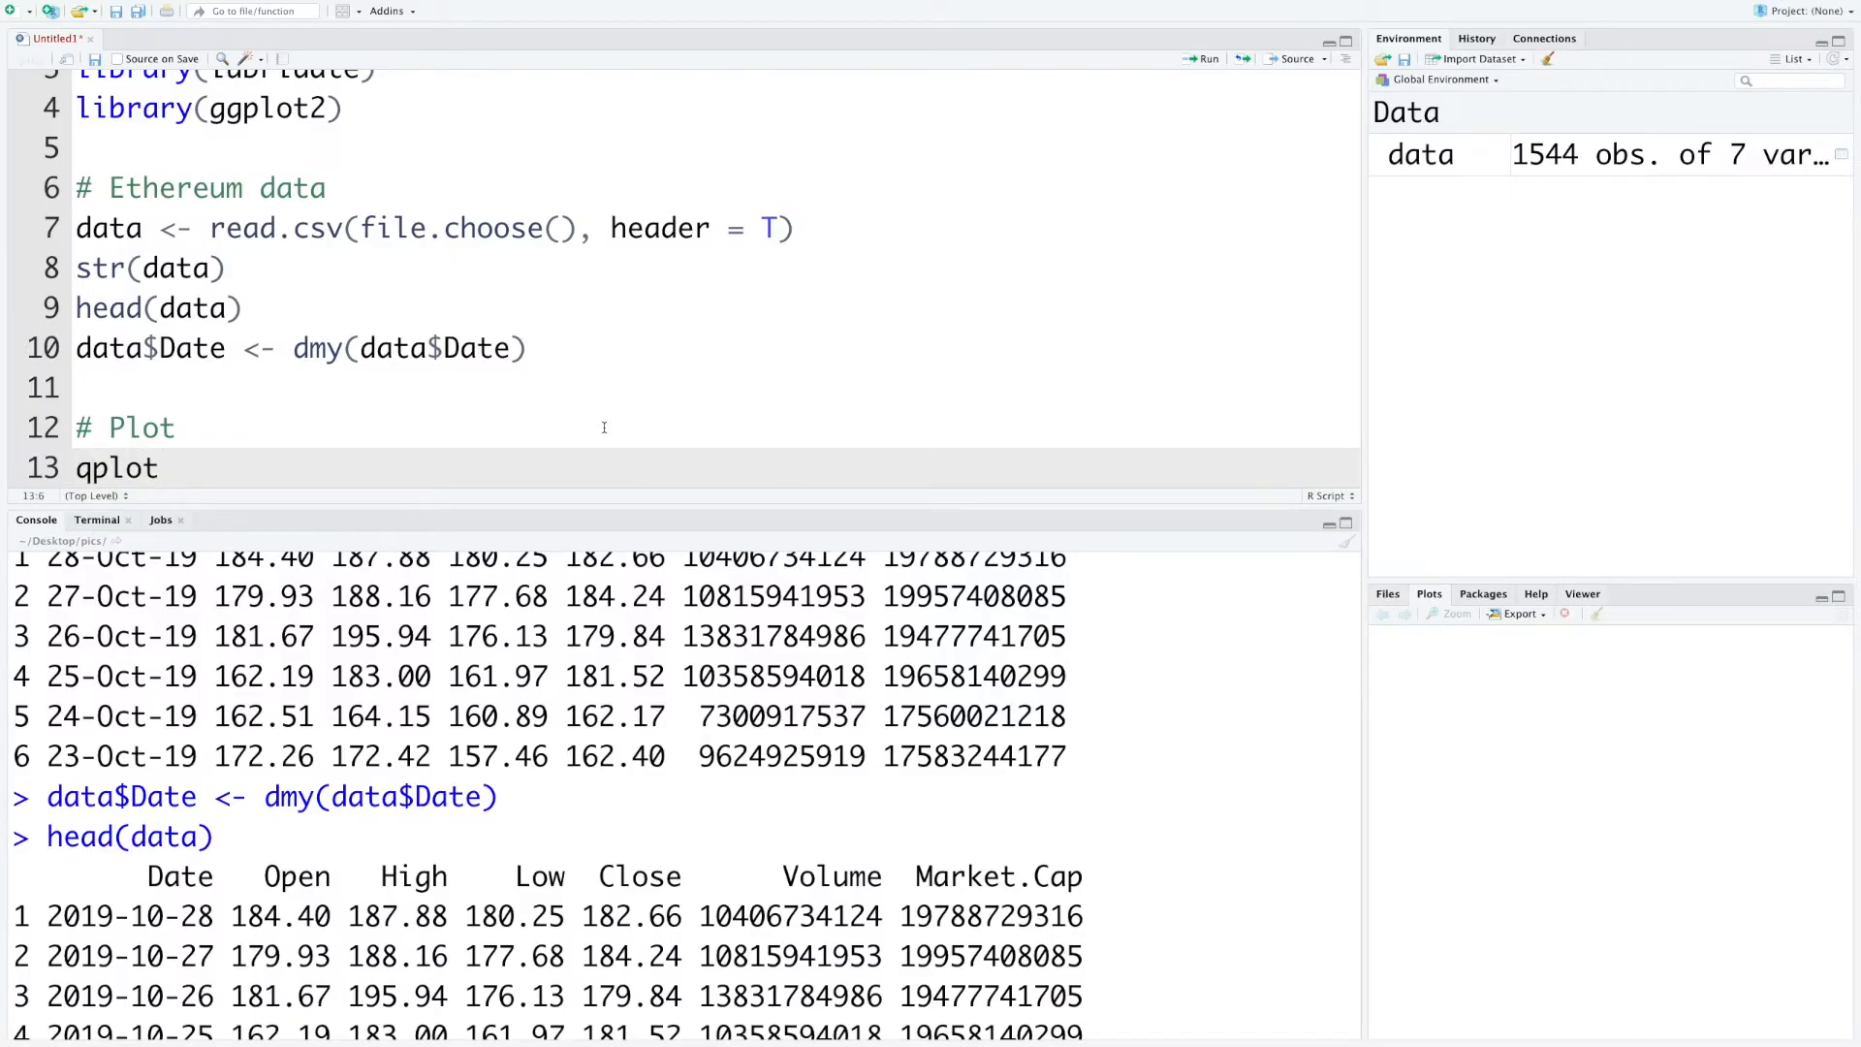
type("(Date, Clo")
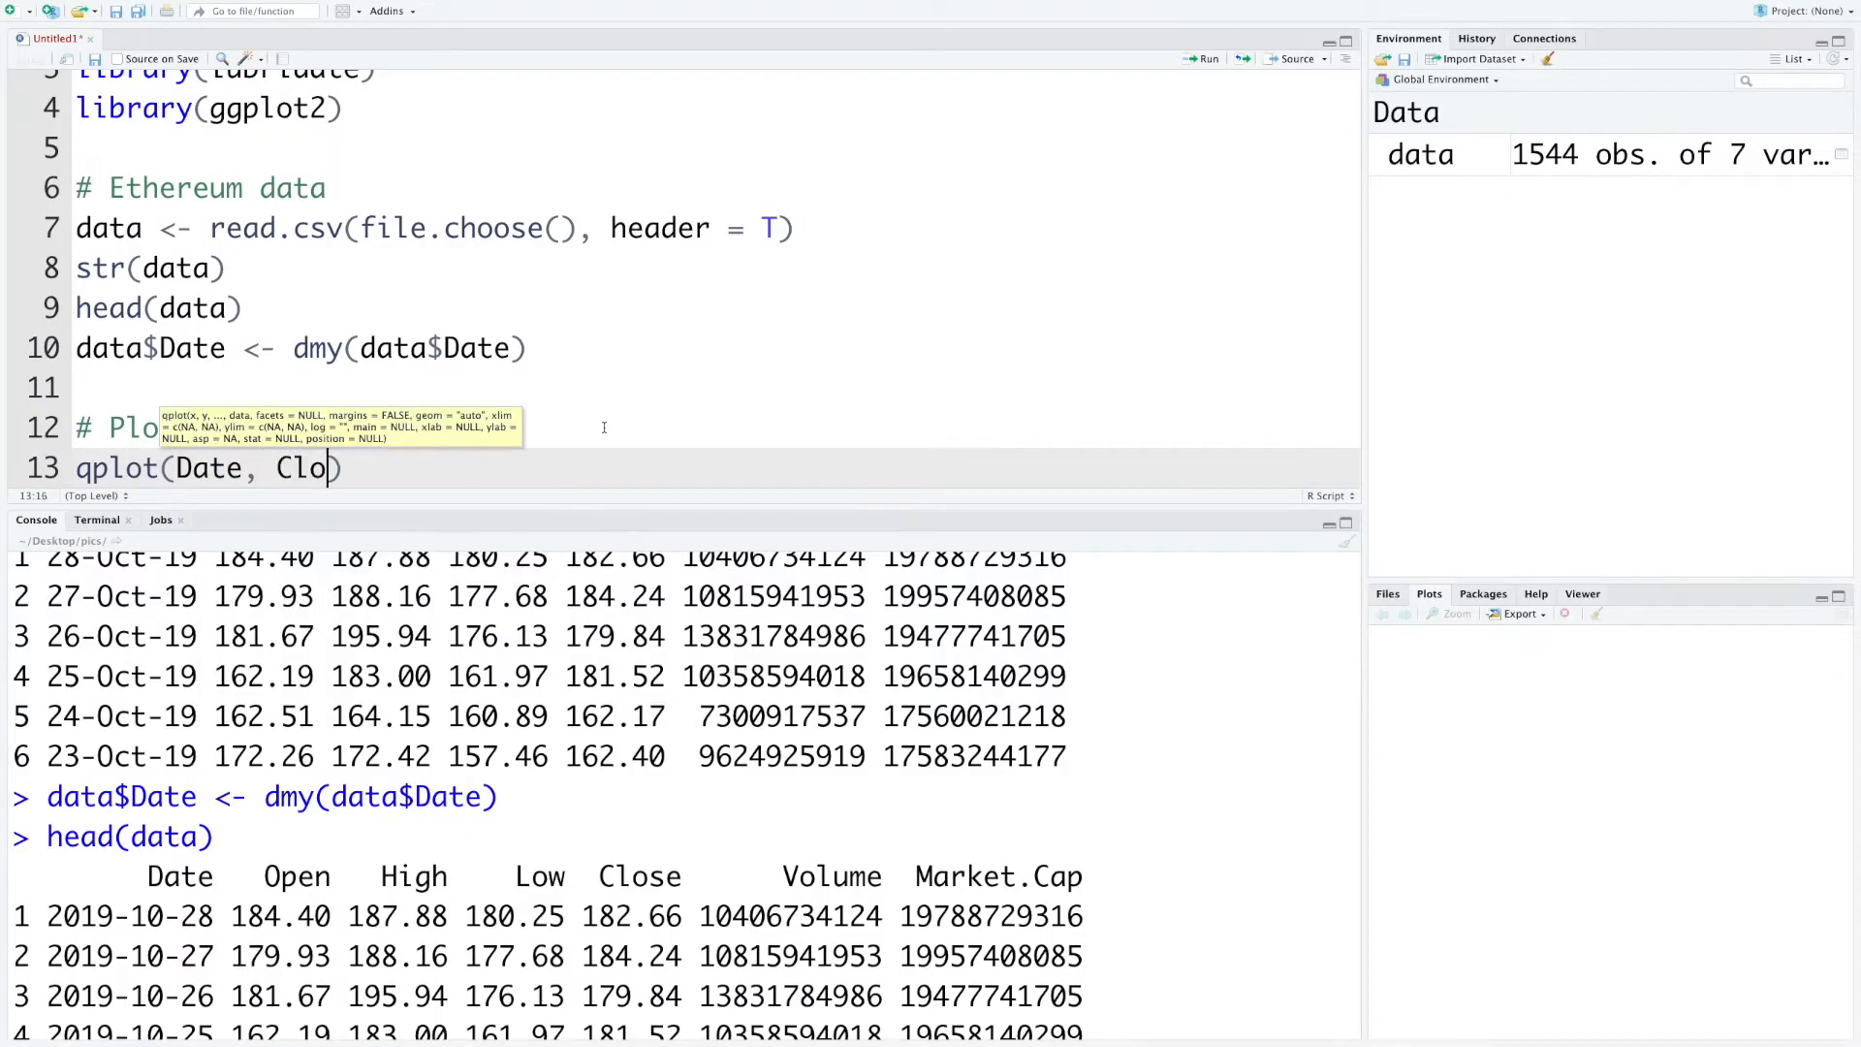
type("se, data = data,")
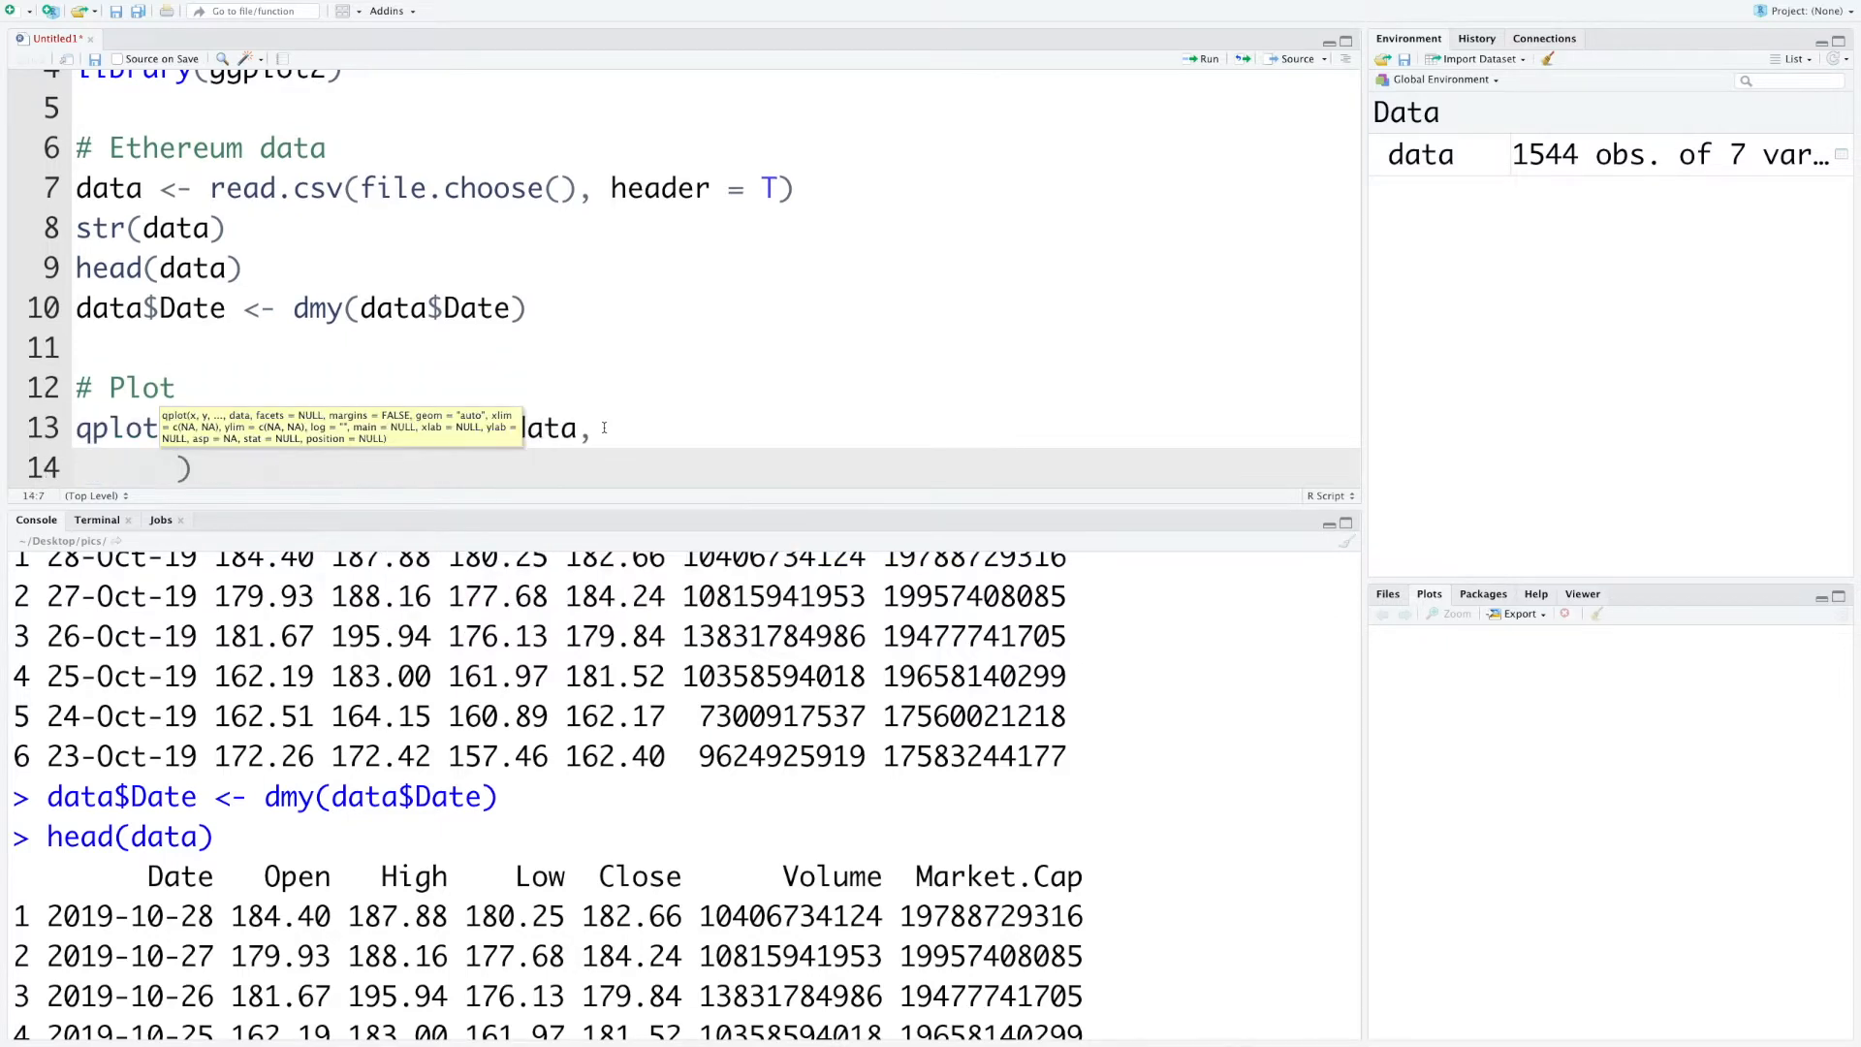
type("main = 'Ethe'")
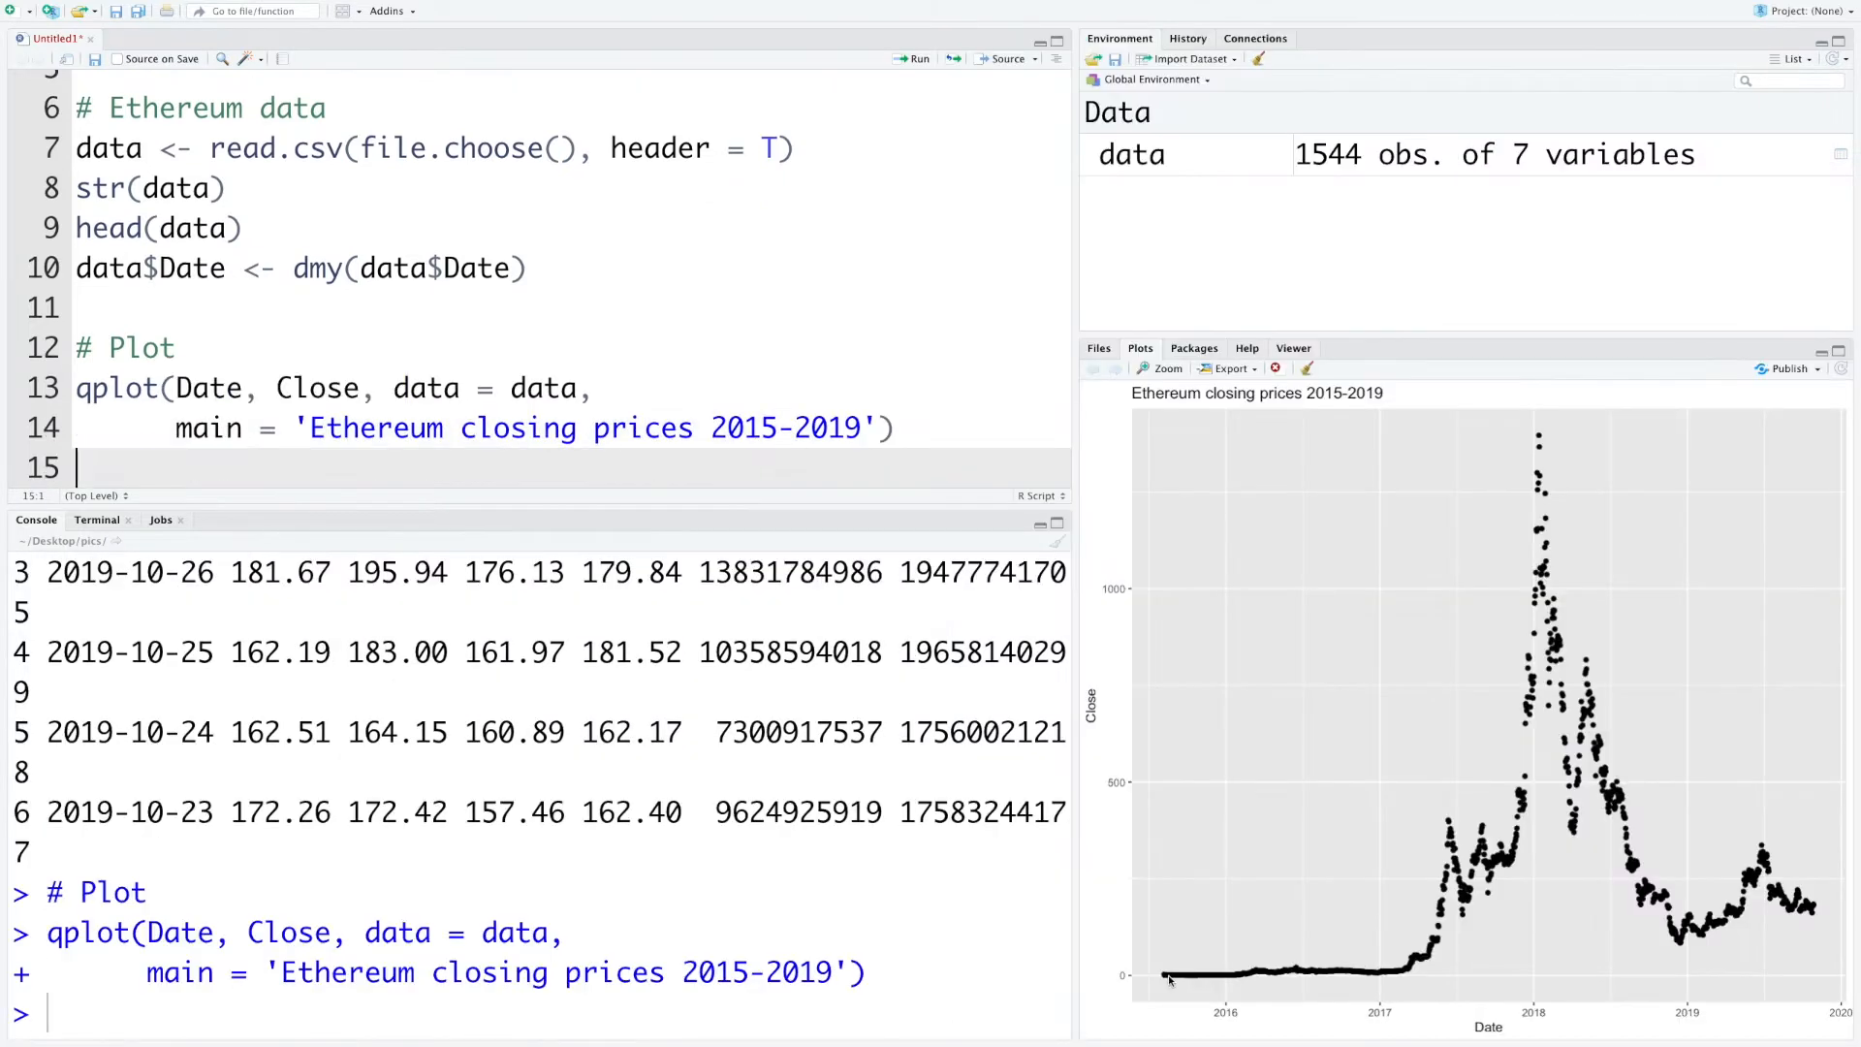
mouse_move(1345, 977)
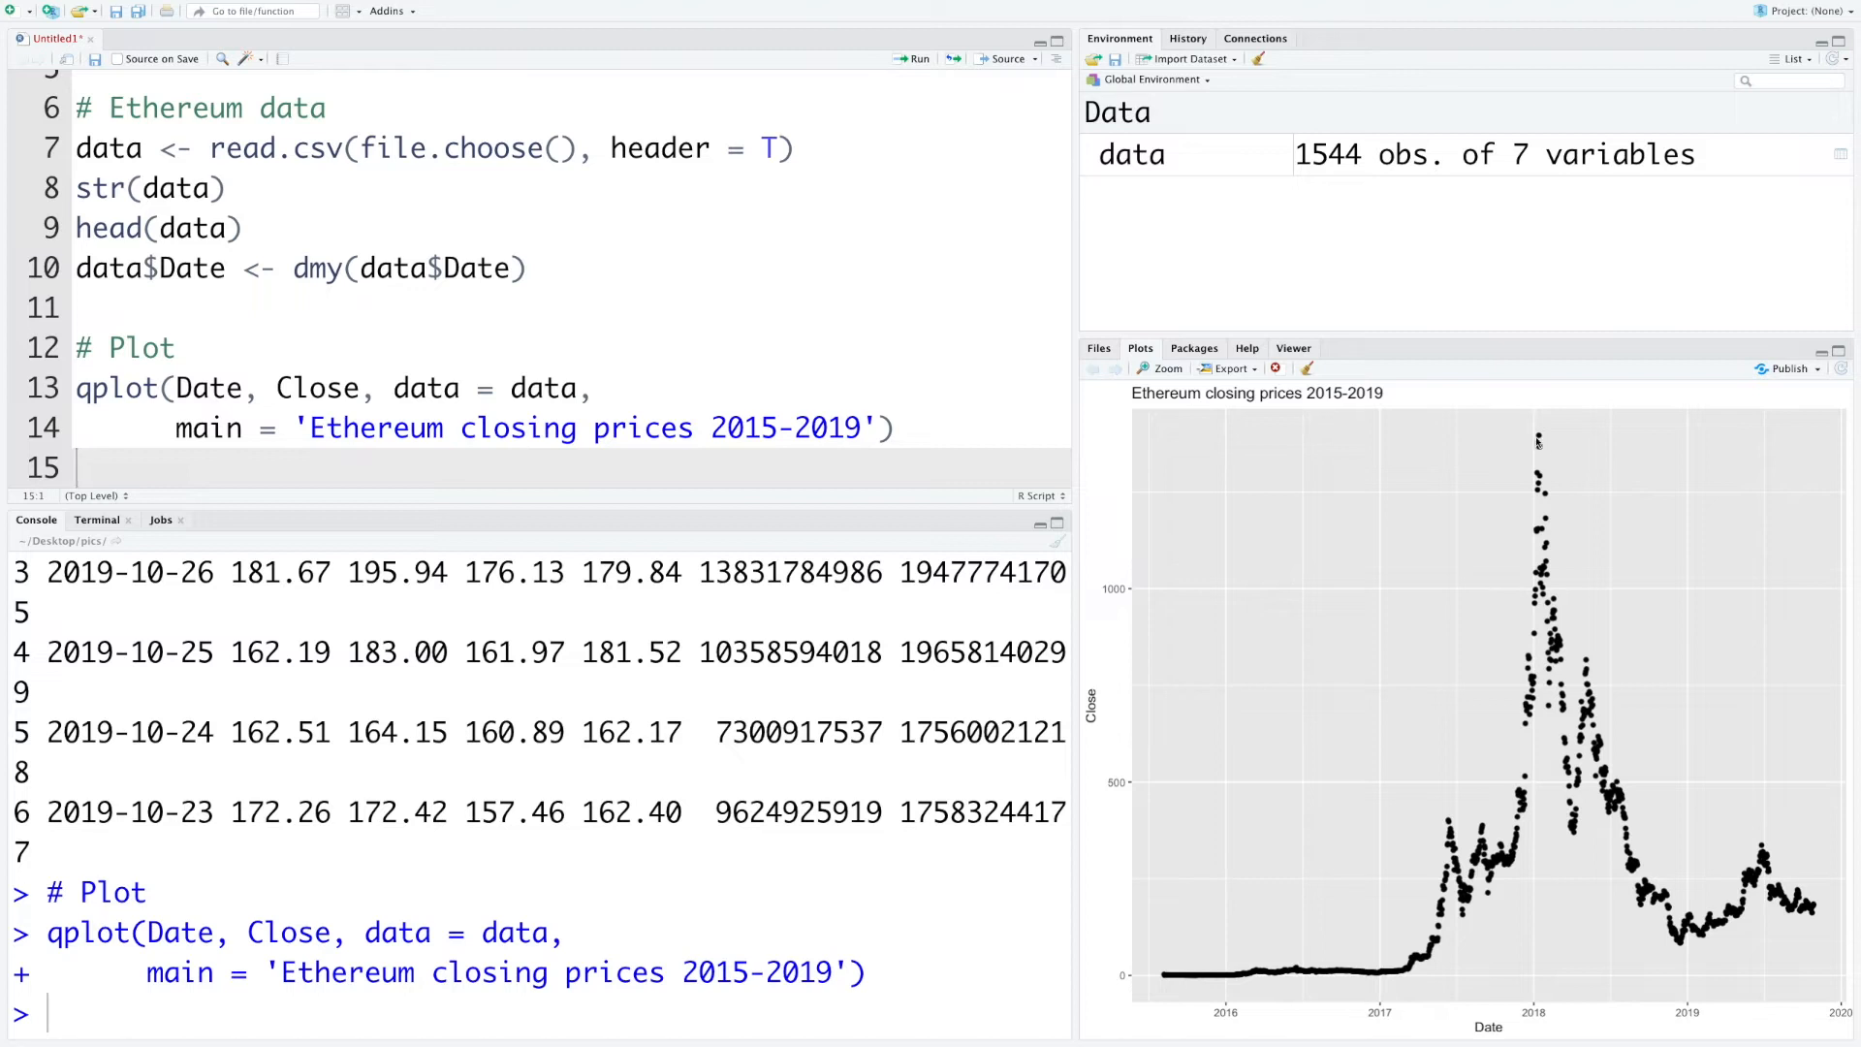
mouse_move(1542, 441)
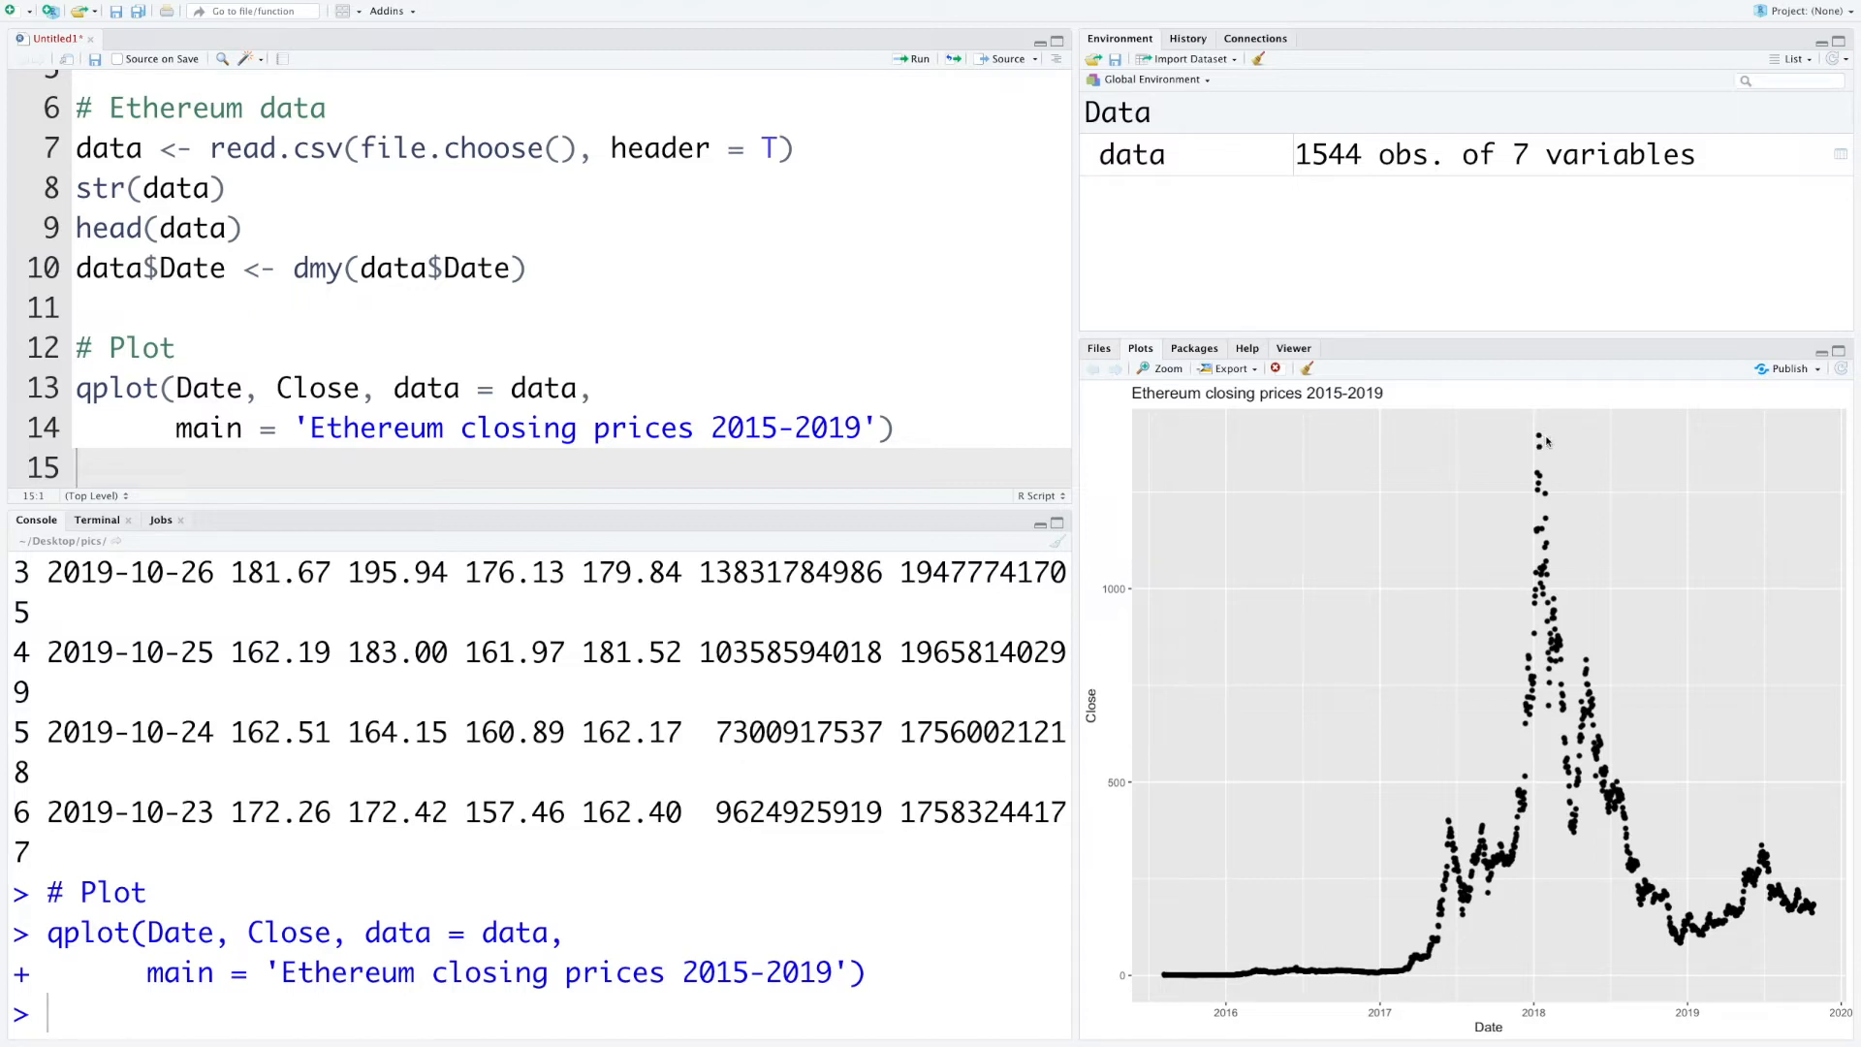
mouse_move(1537, 1021)
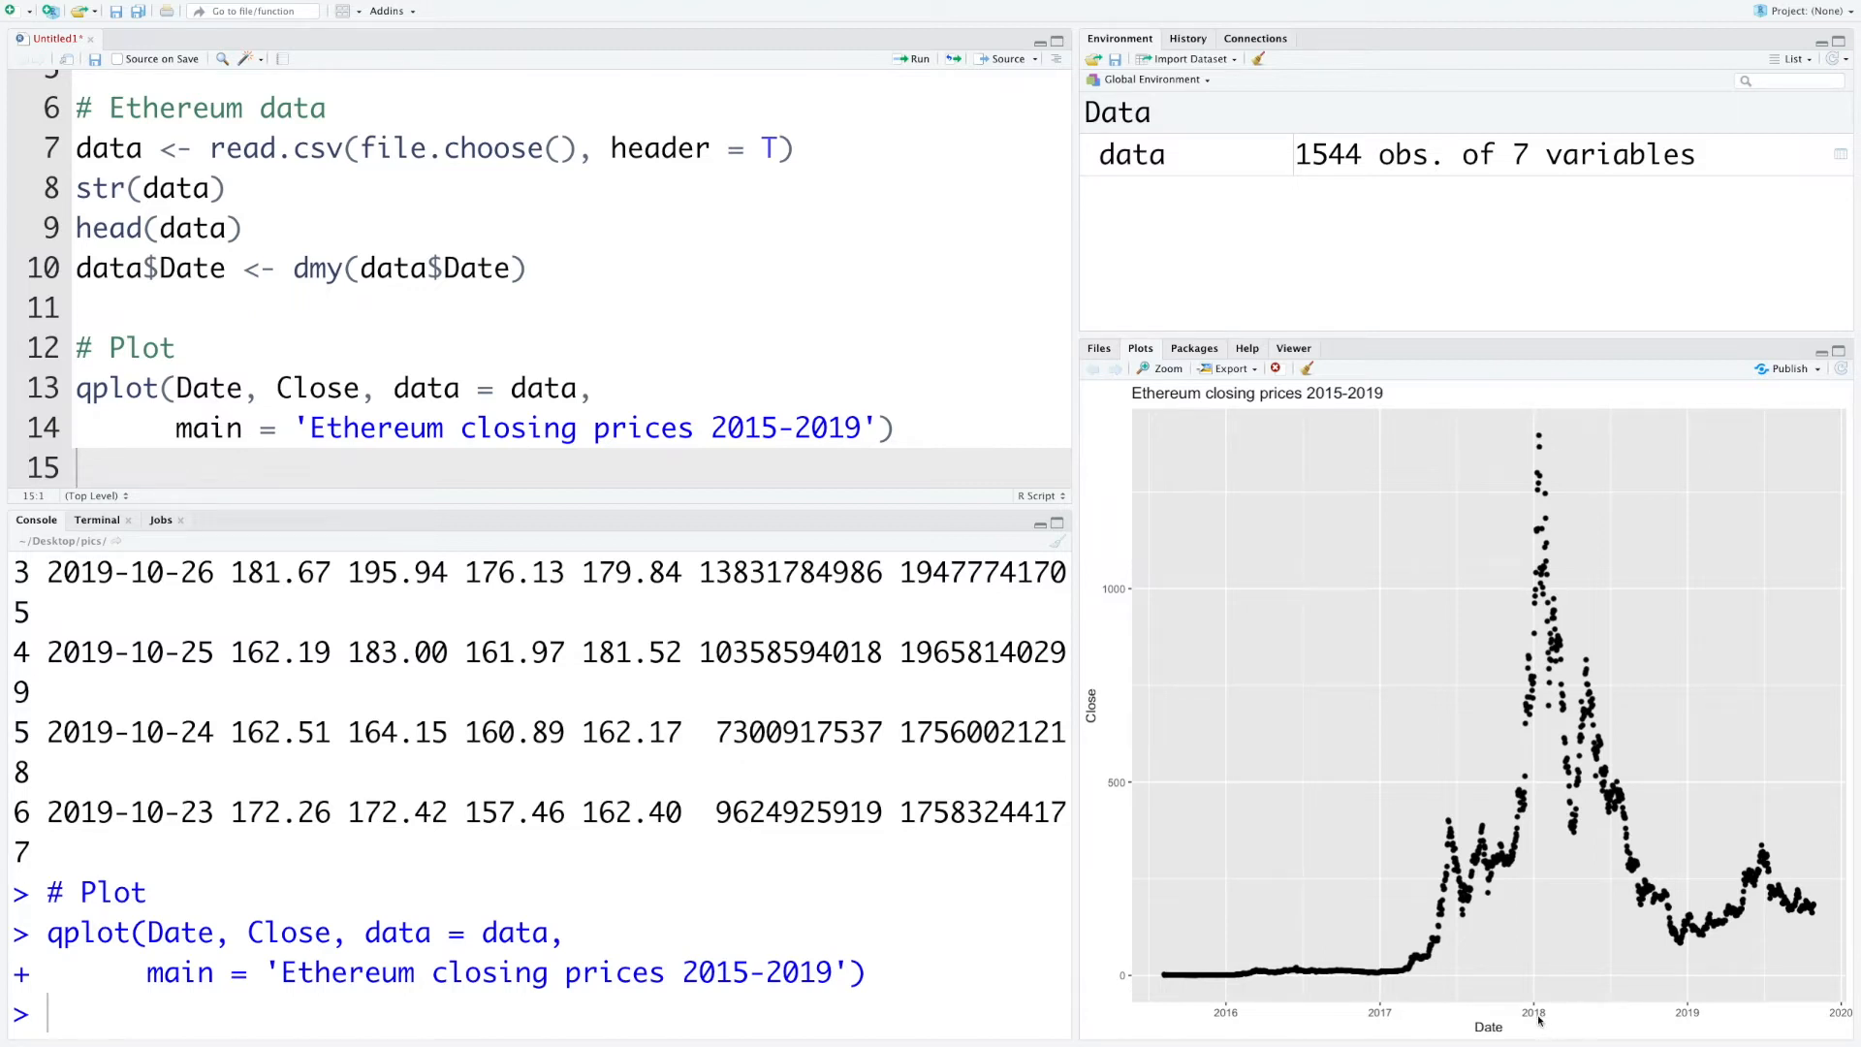
mouse_move(1362, 944)
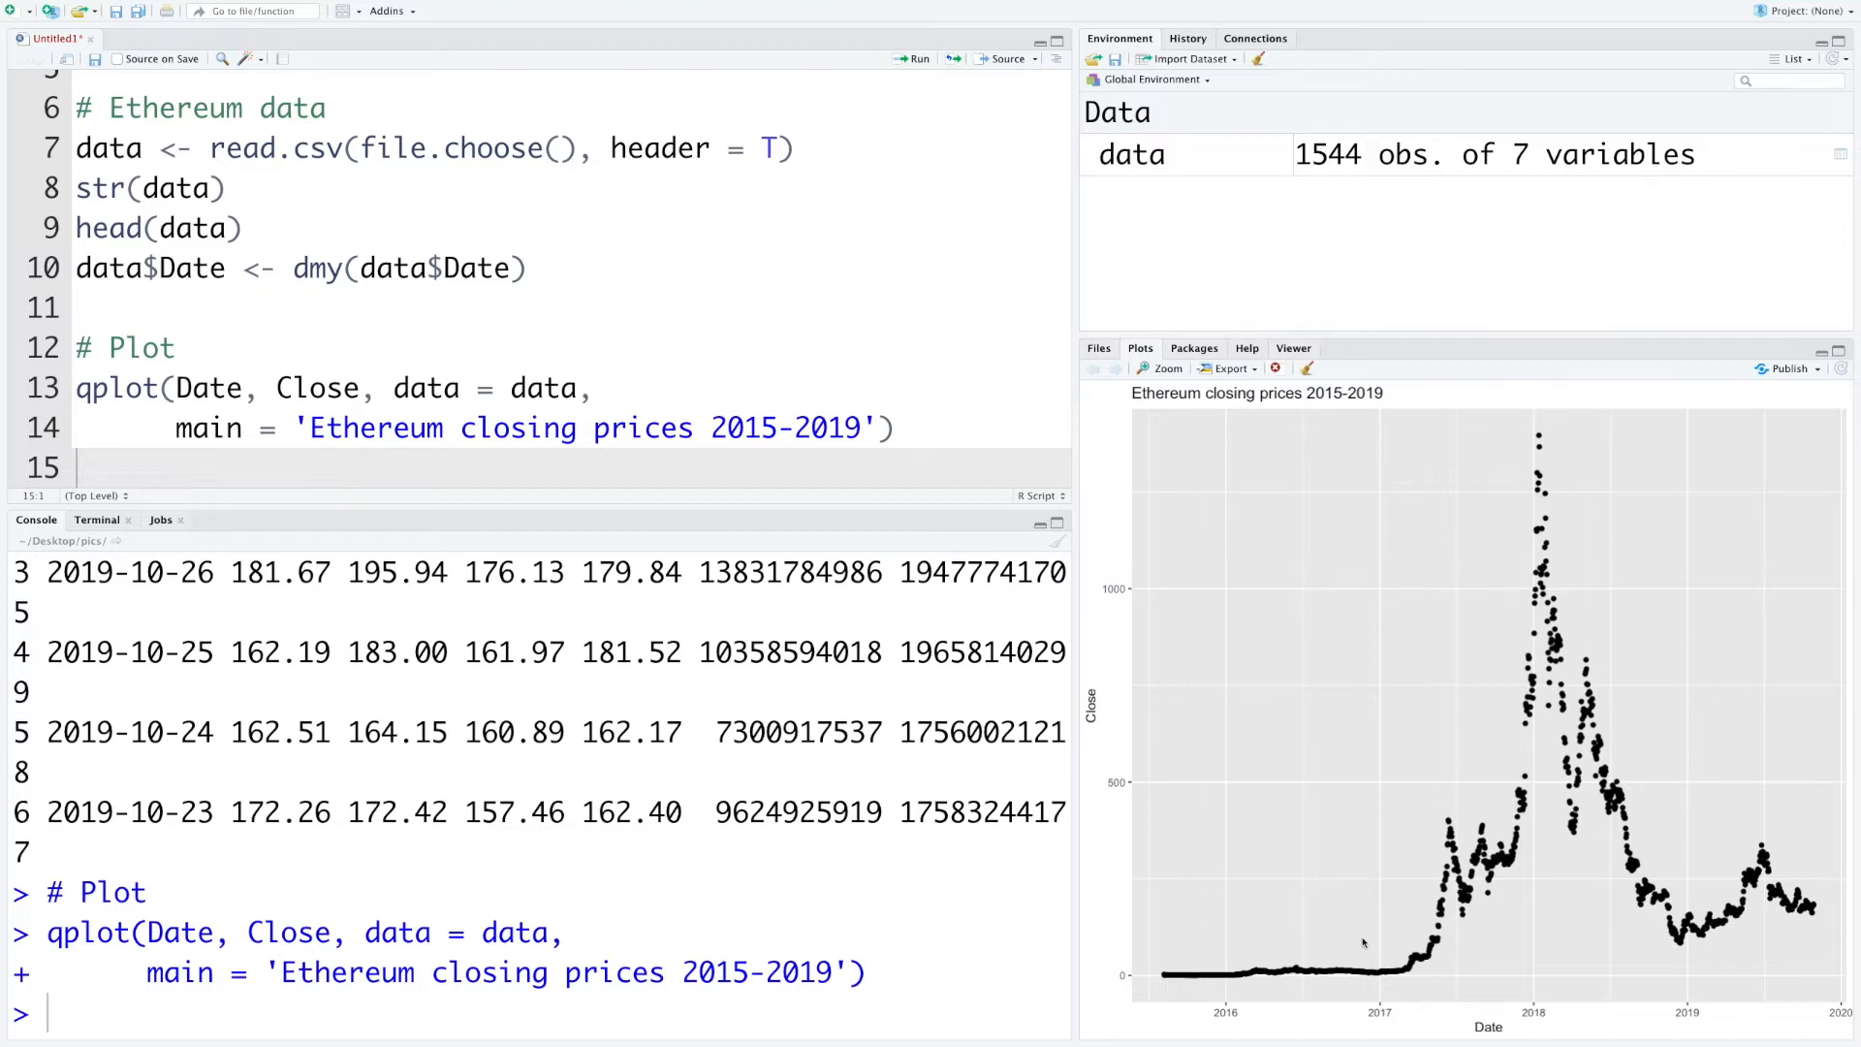
mouse_move(1178, 942)
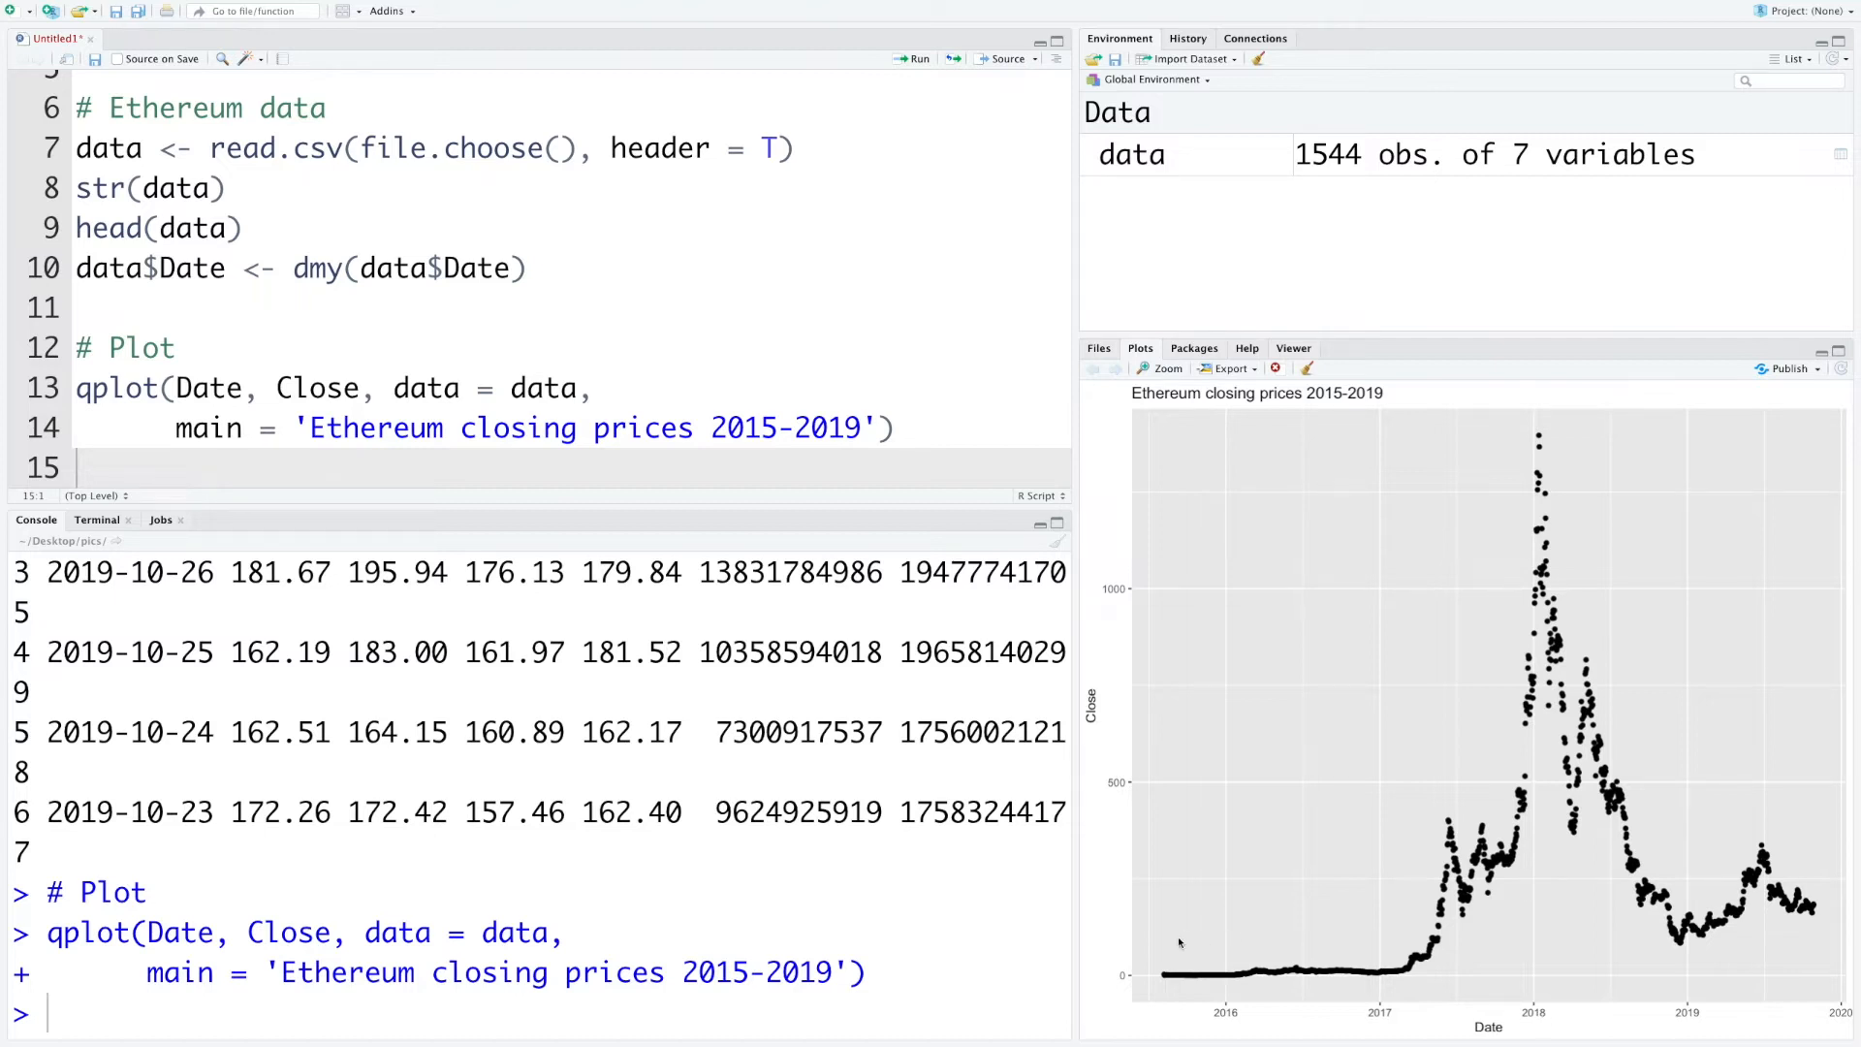
mouse_move(1466, 527)
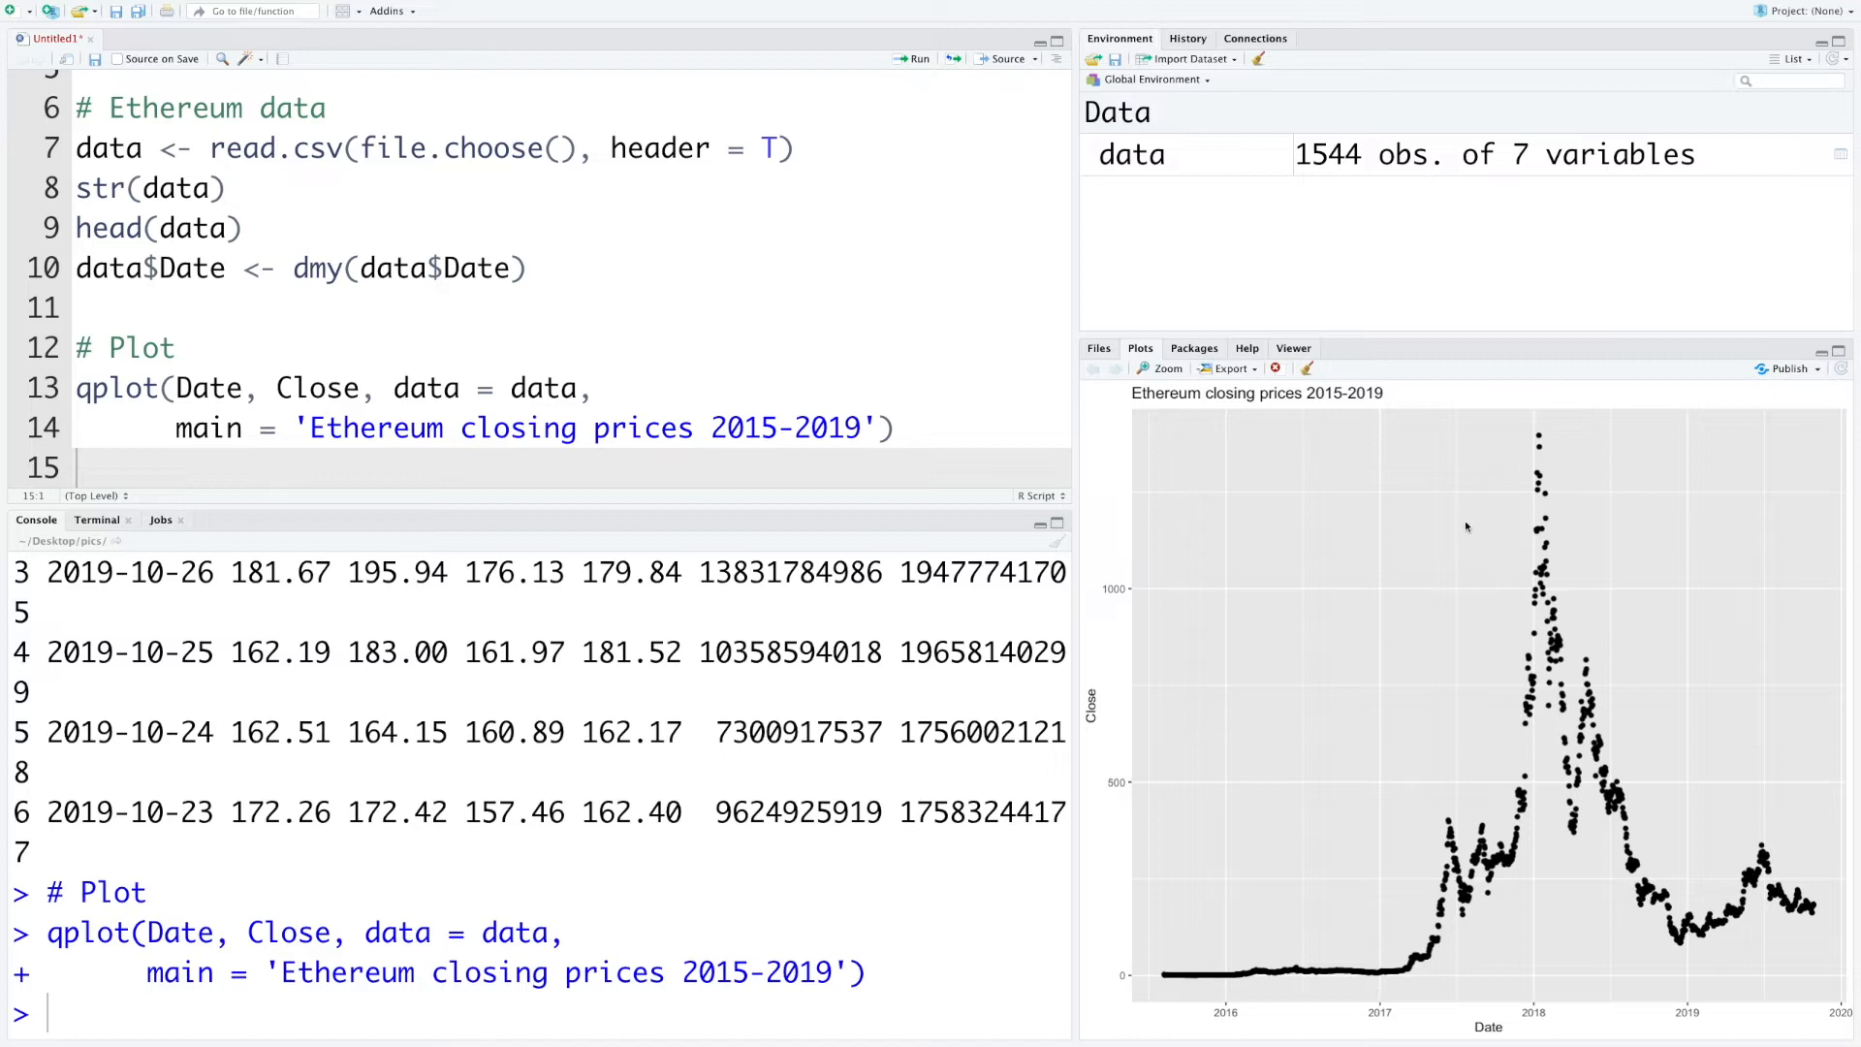
mouse_move(1564, 593)
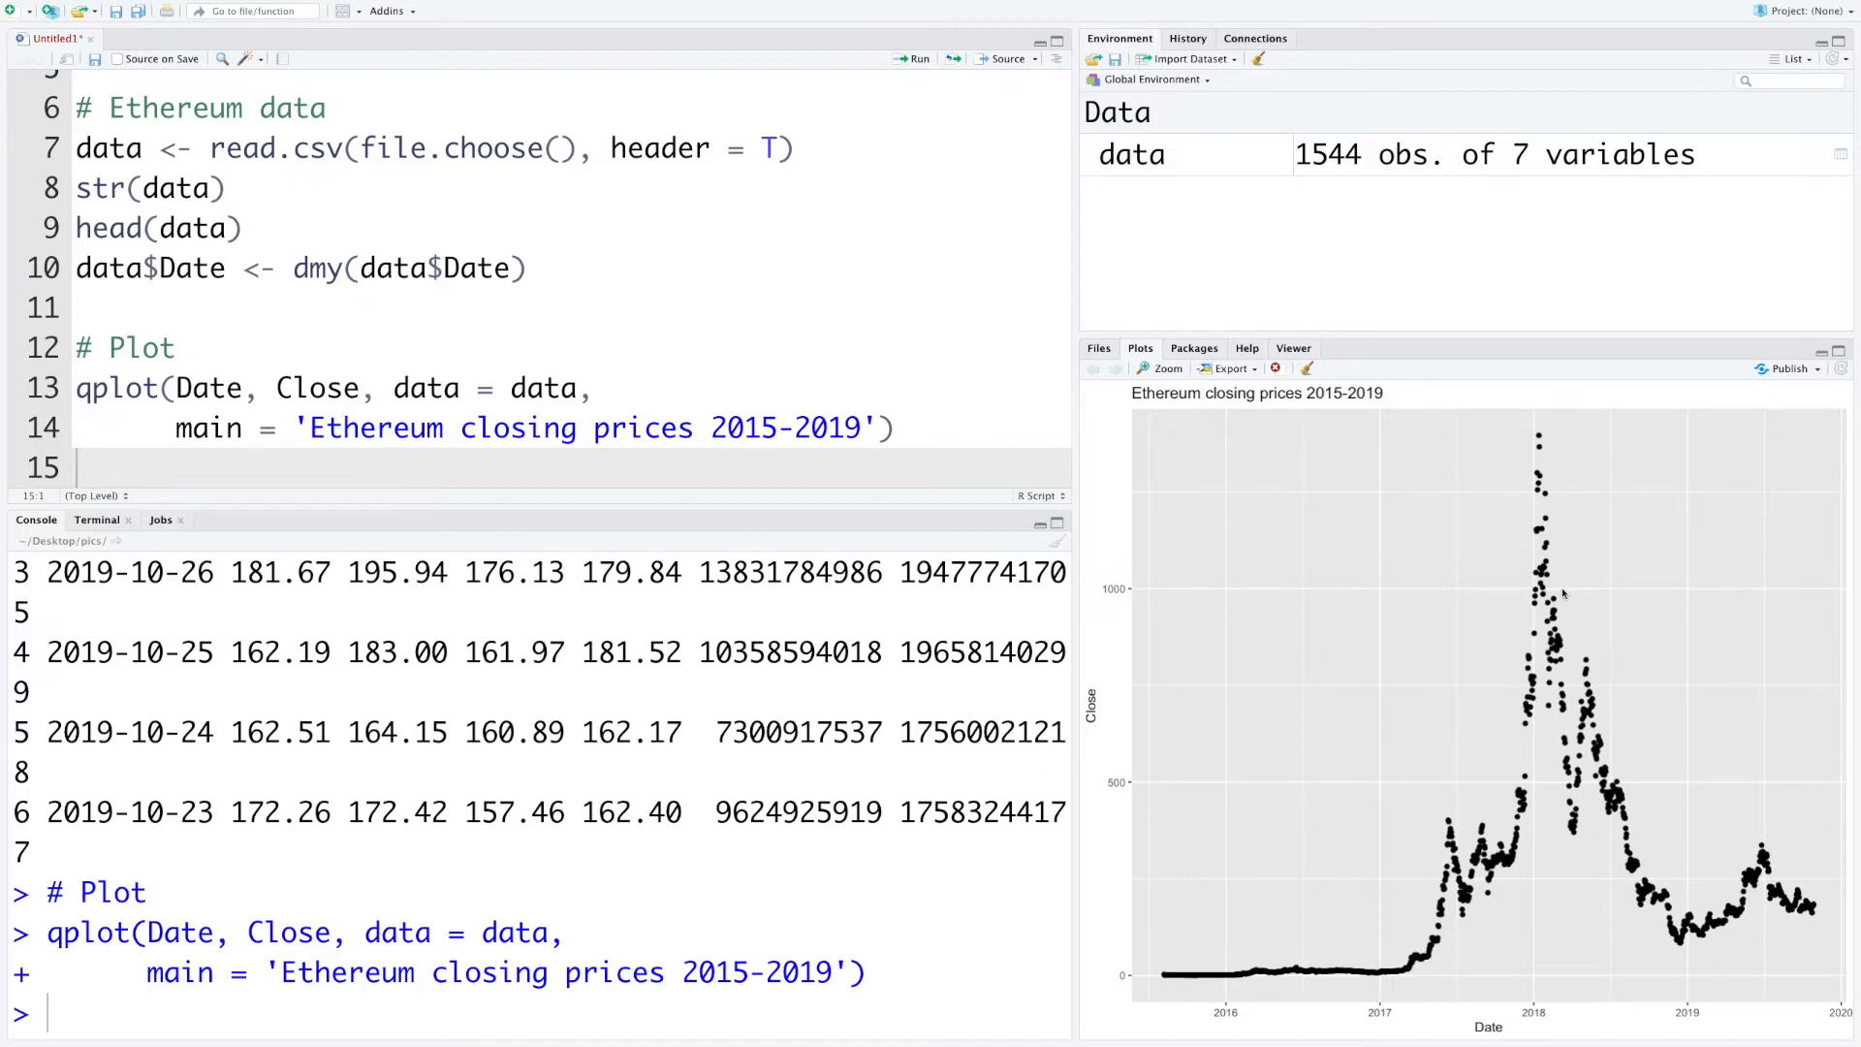
Under # Log transformation, define ds <- data$Date and y <- log(data$Close)
type("# Log transformation")
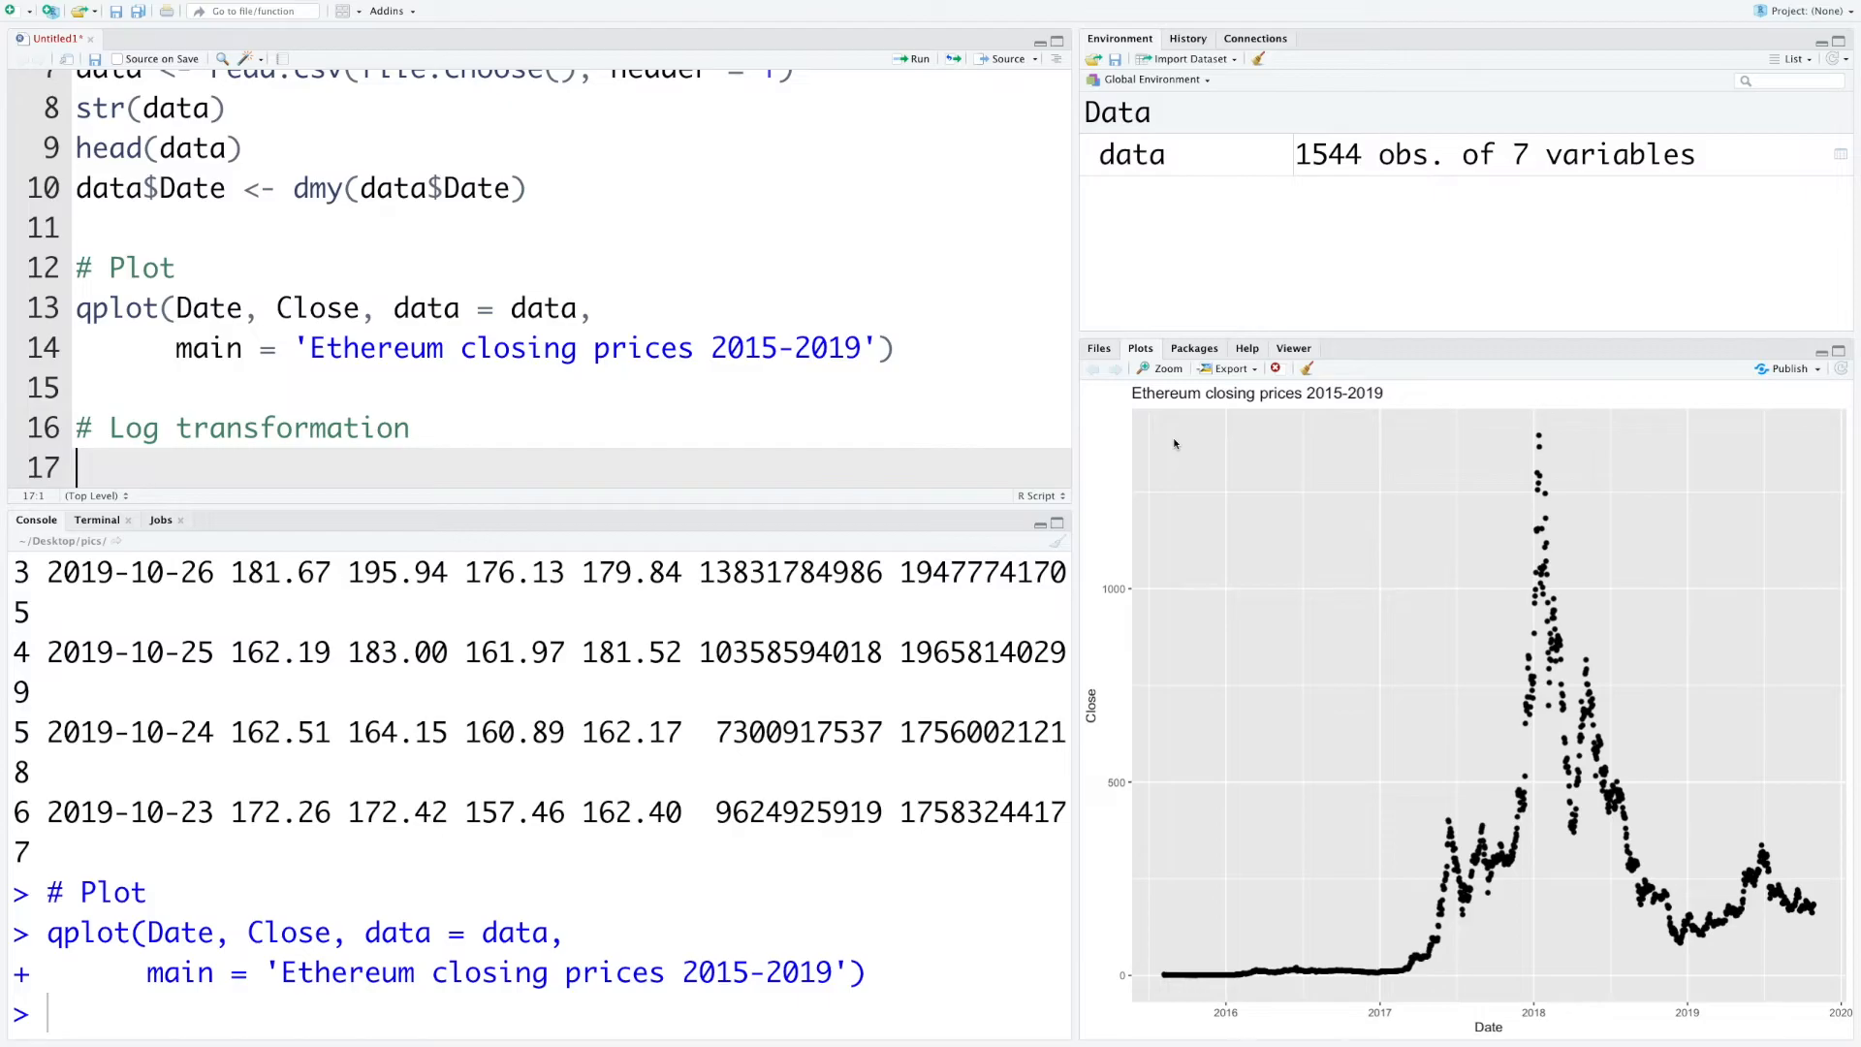
type("ds <-")
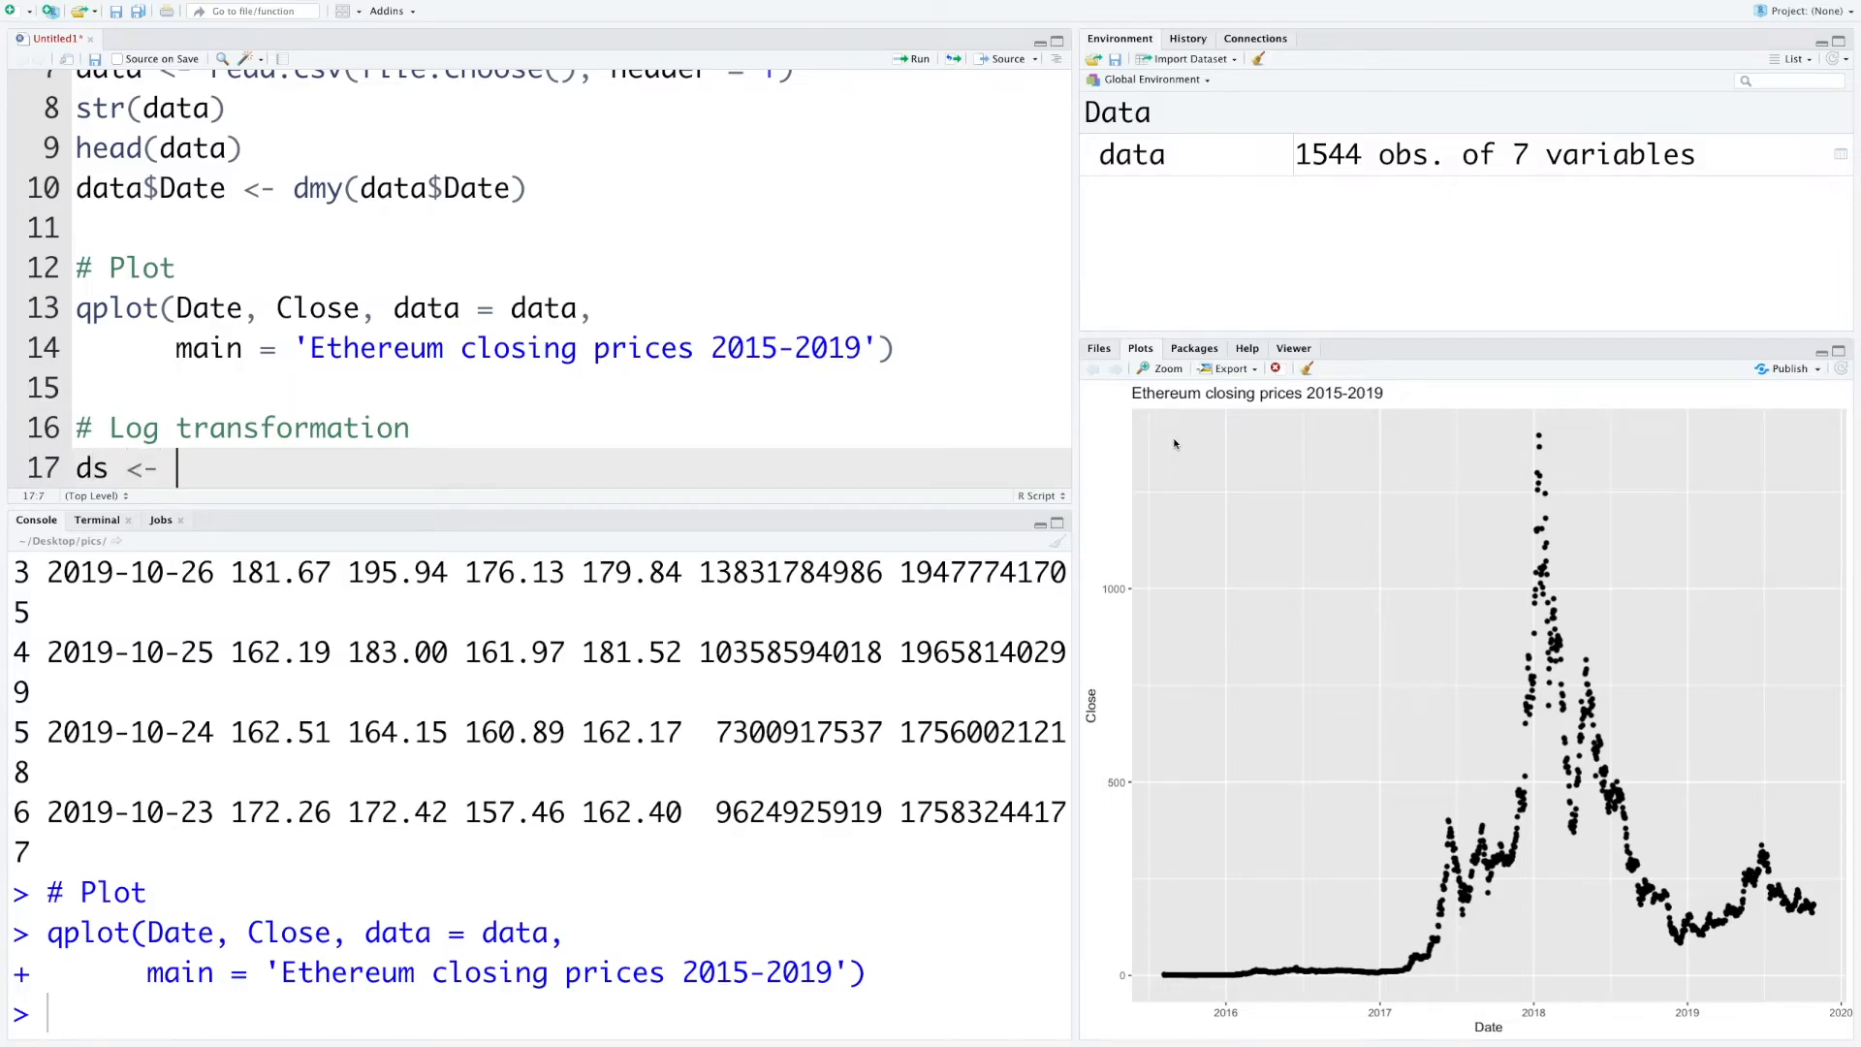
type("data$Date")
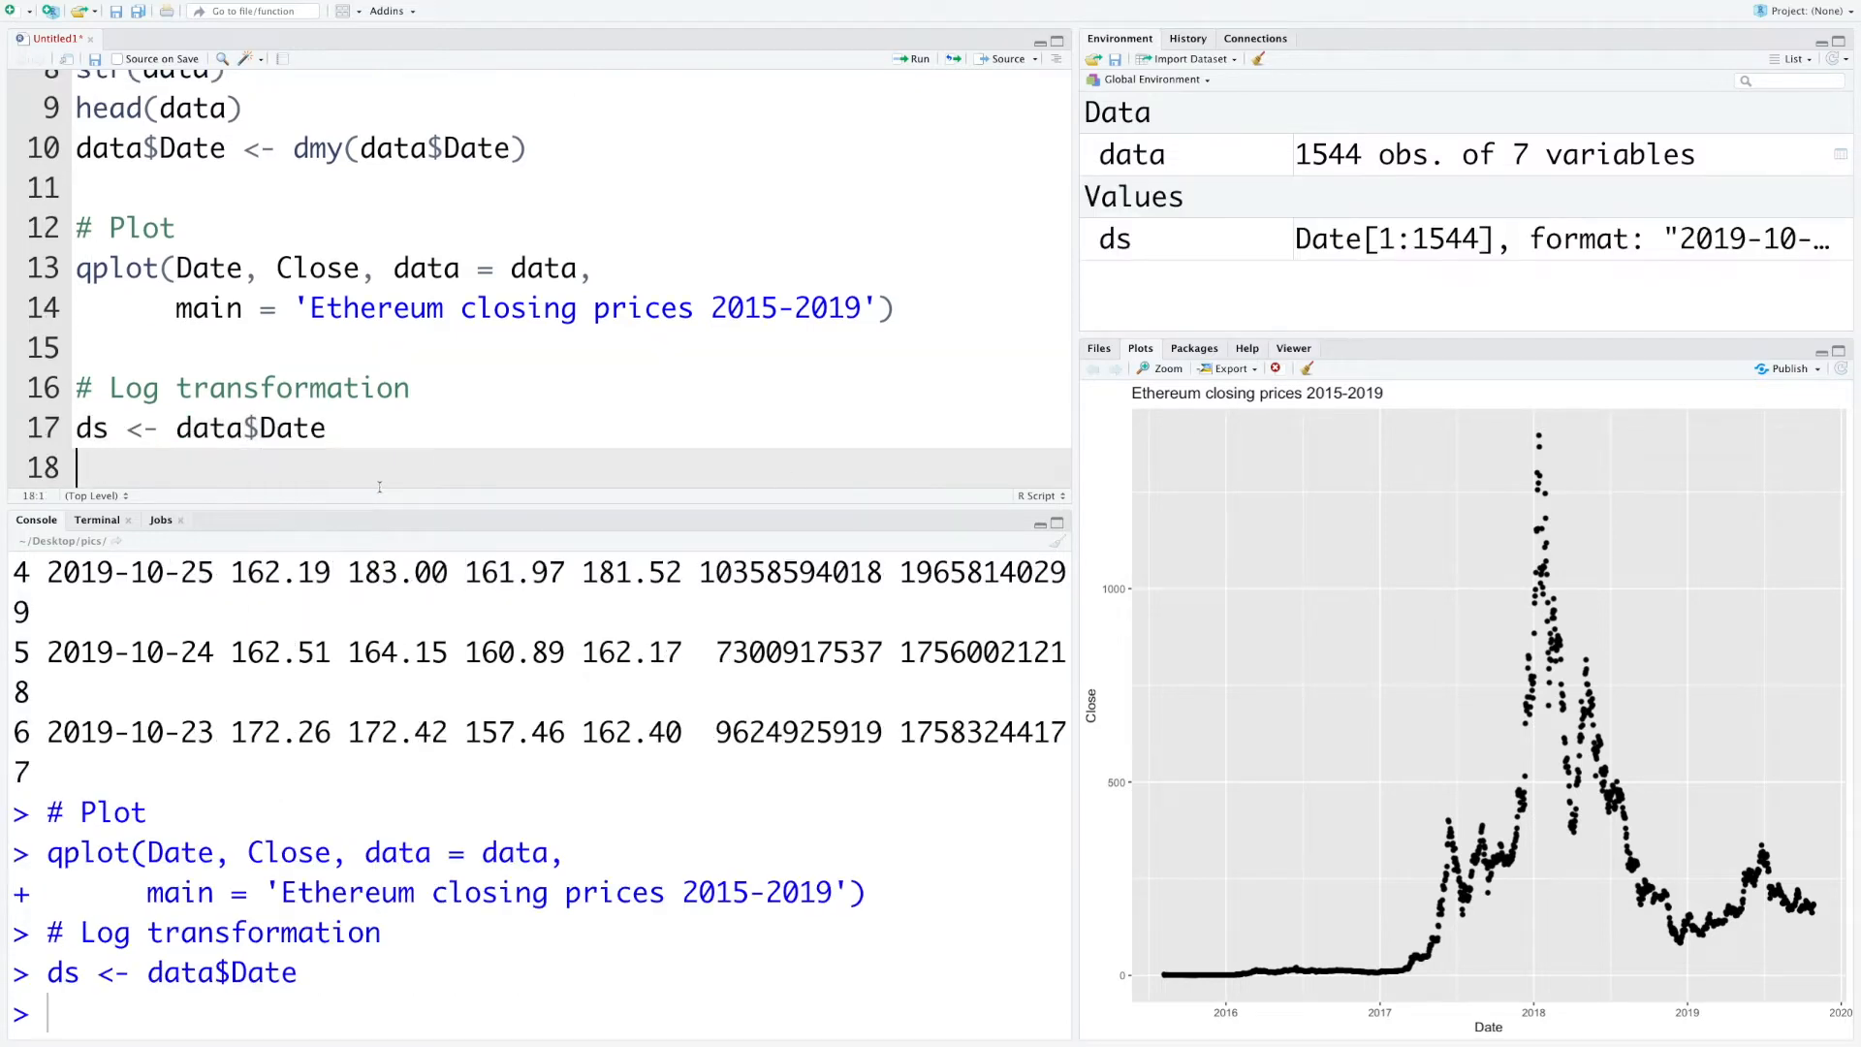
type("y <- lo")
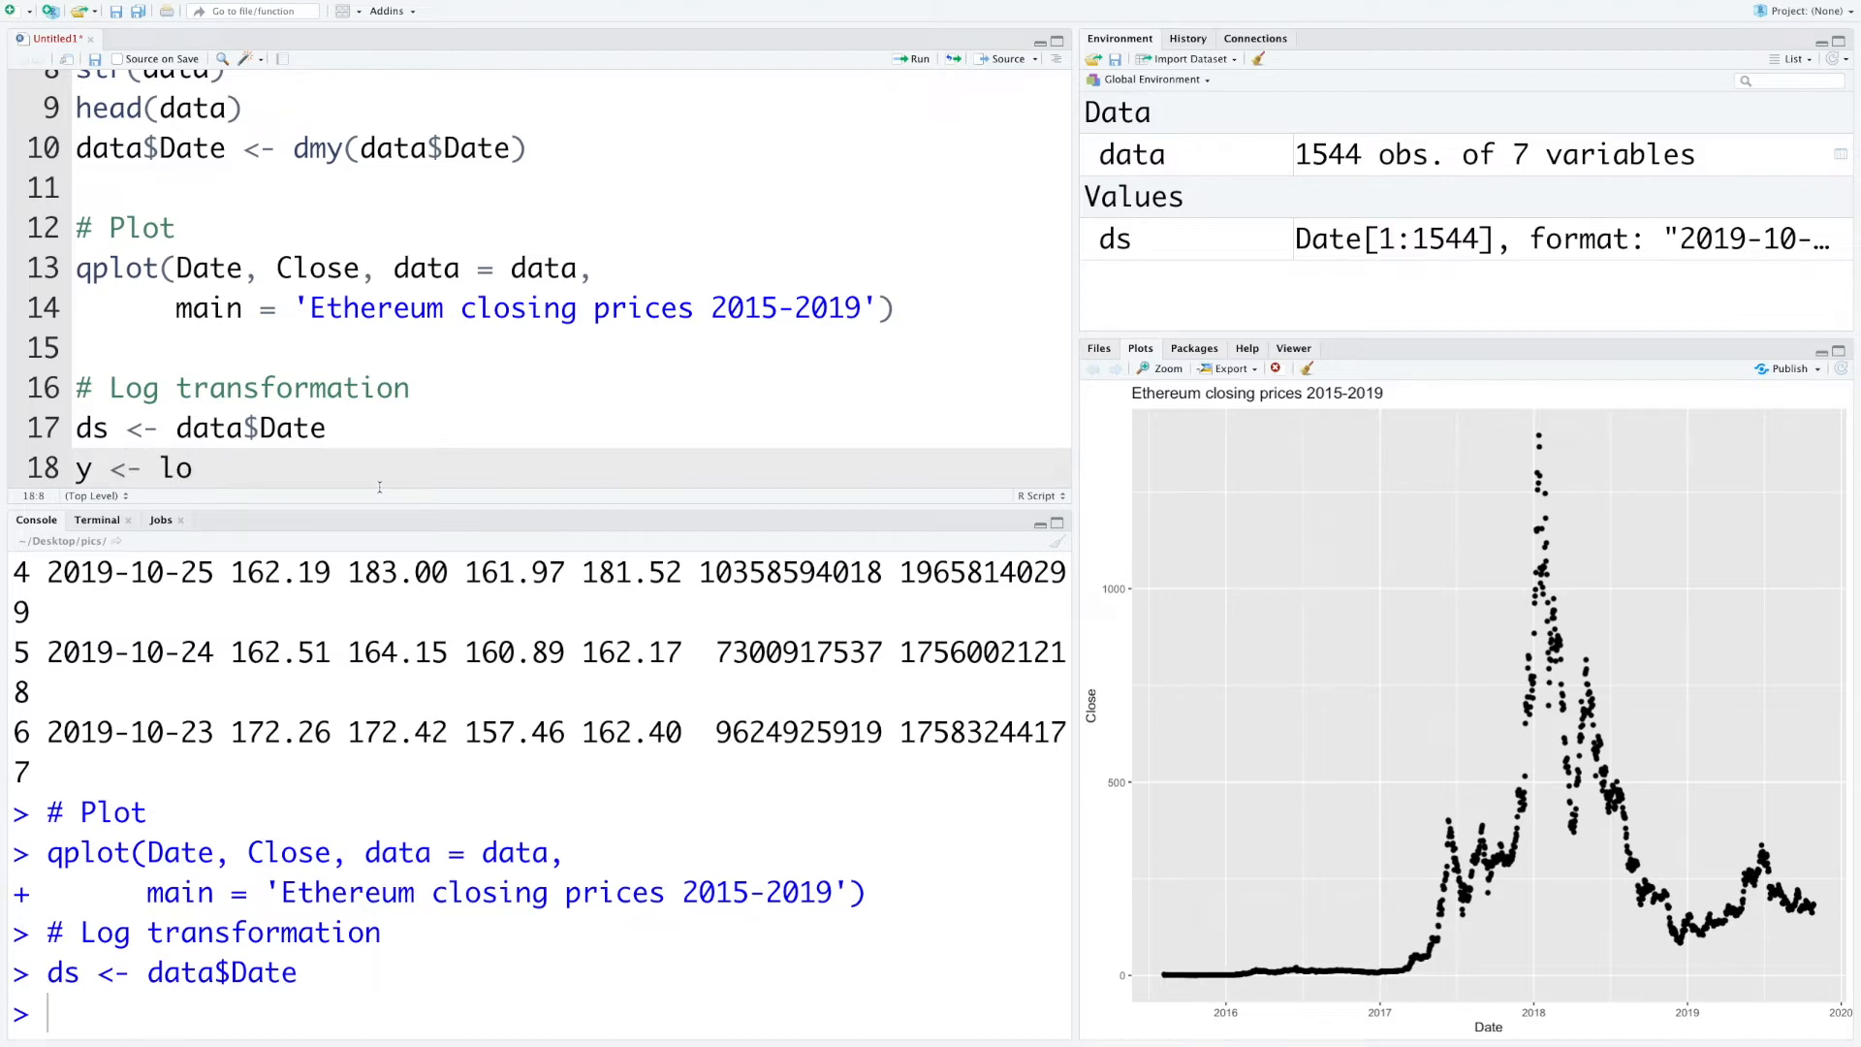
type("g(data$")
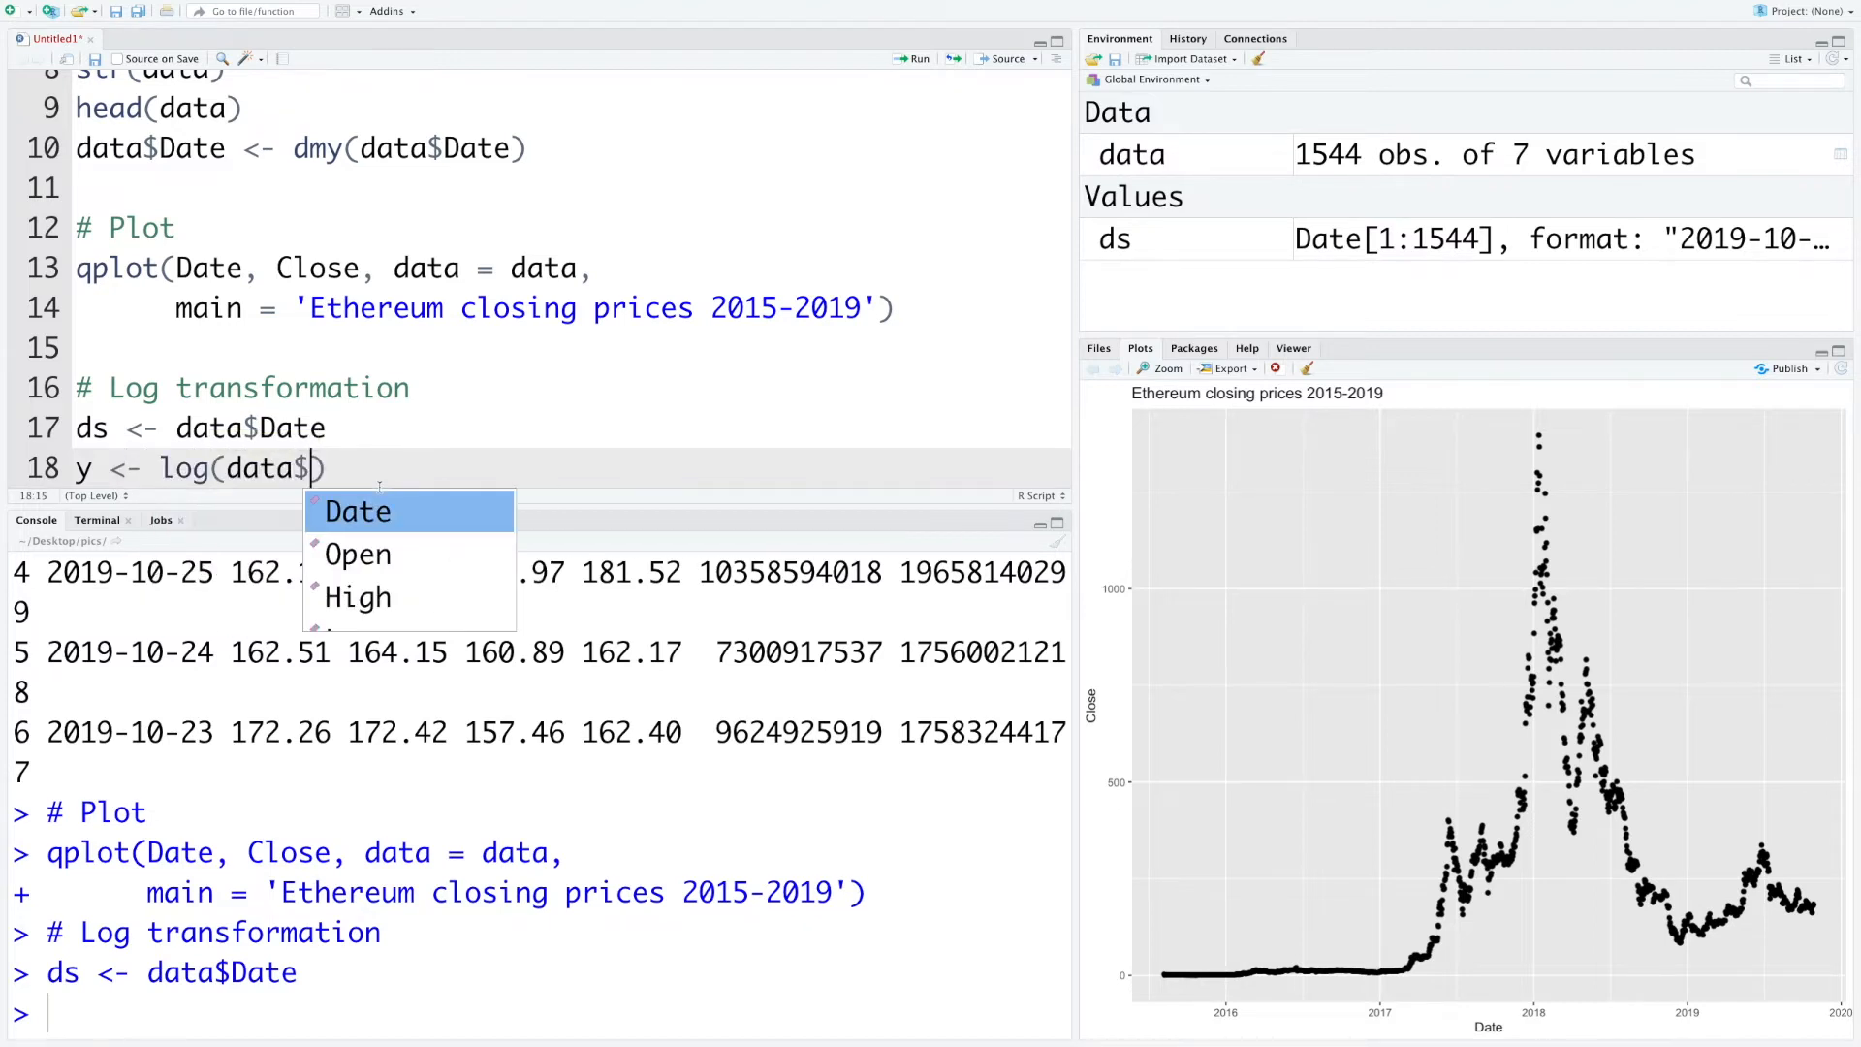
type("Cl")
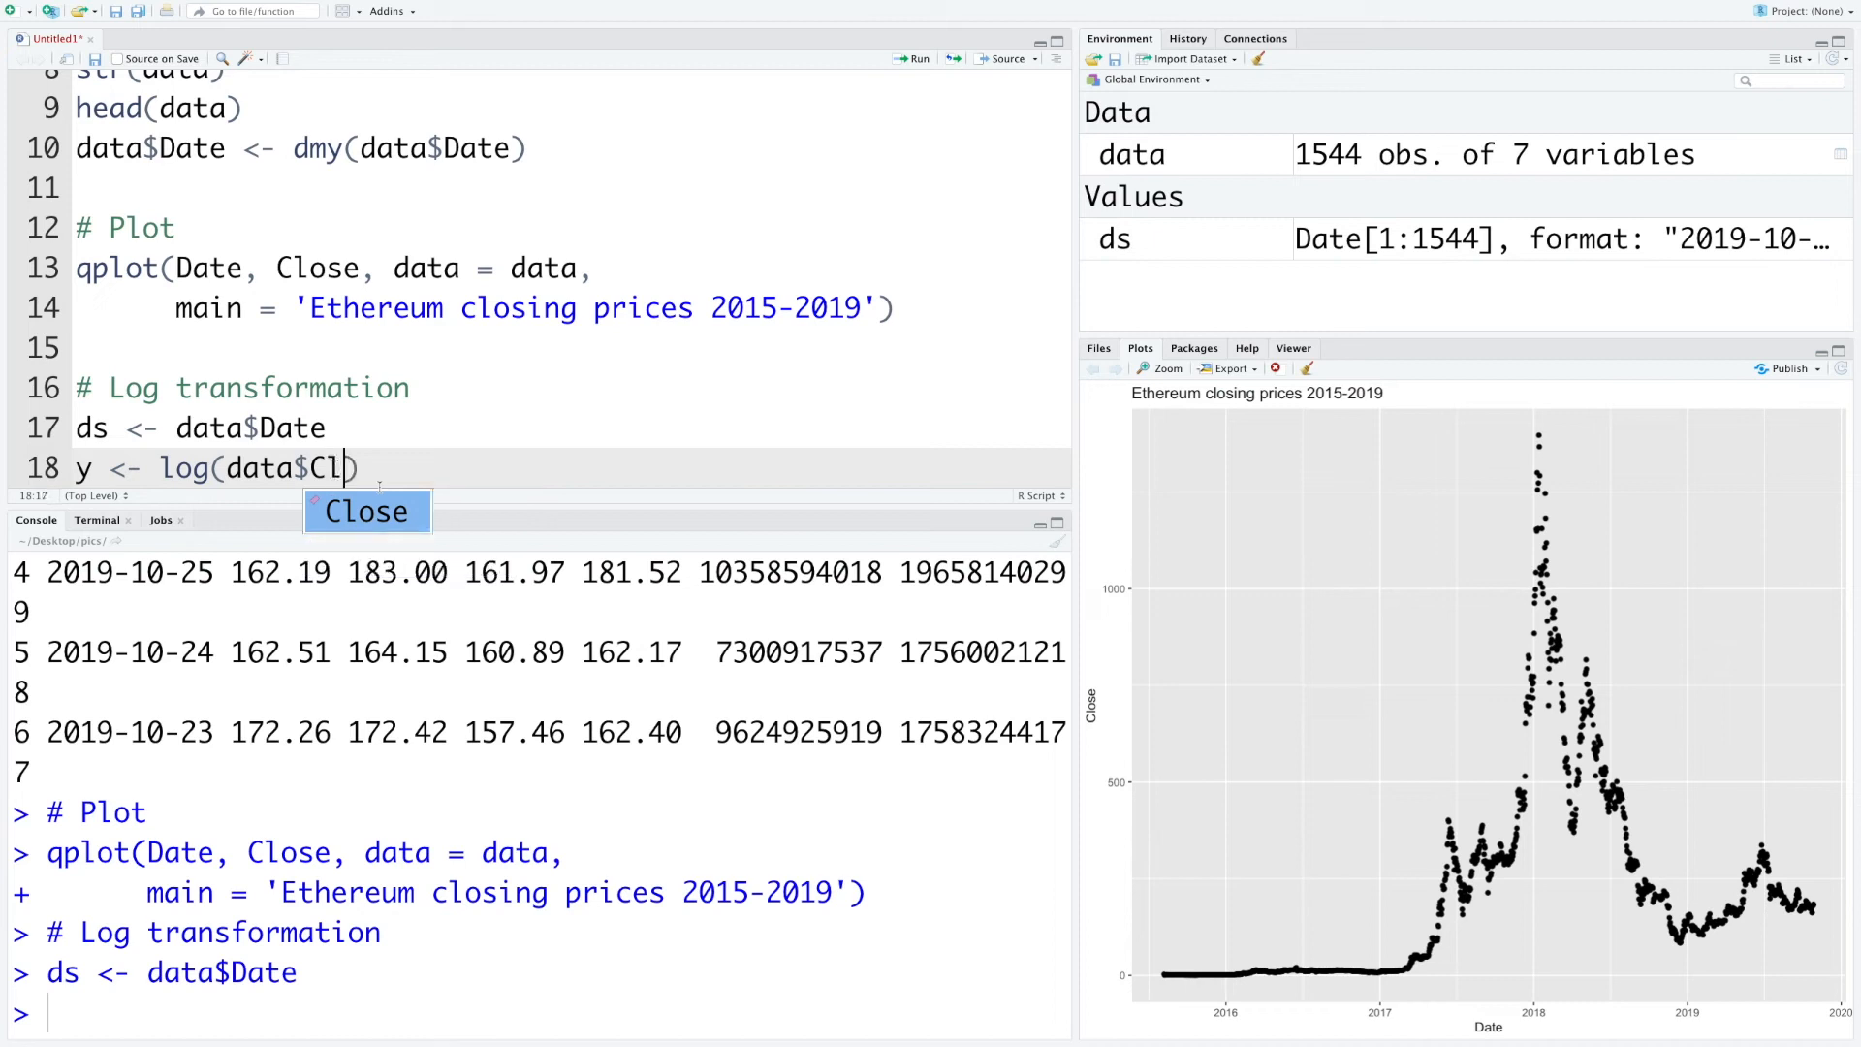
key("Tab")
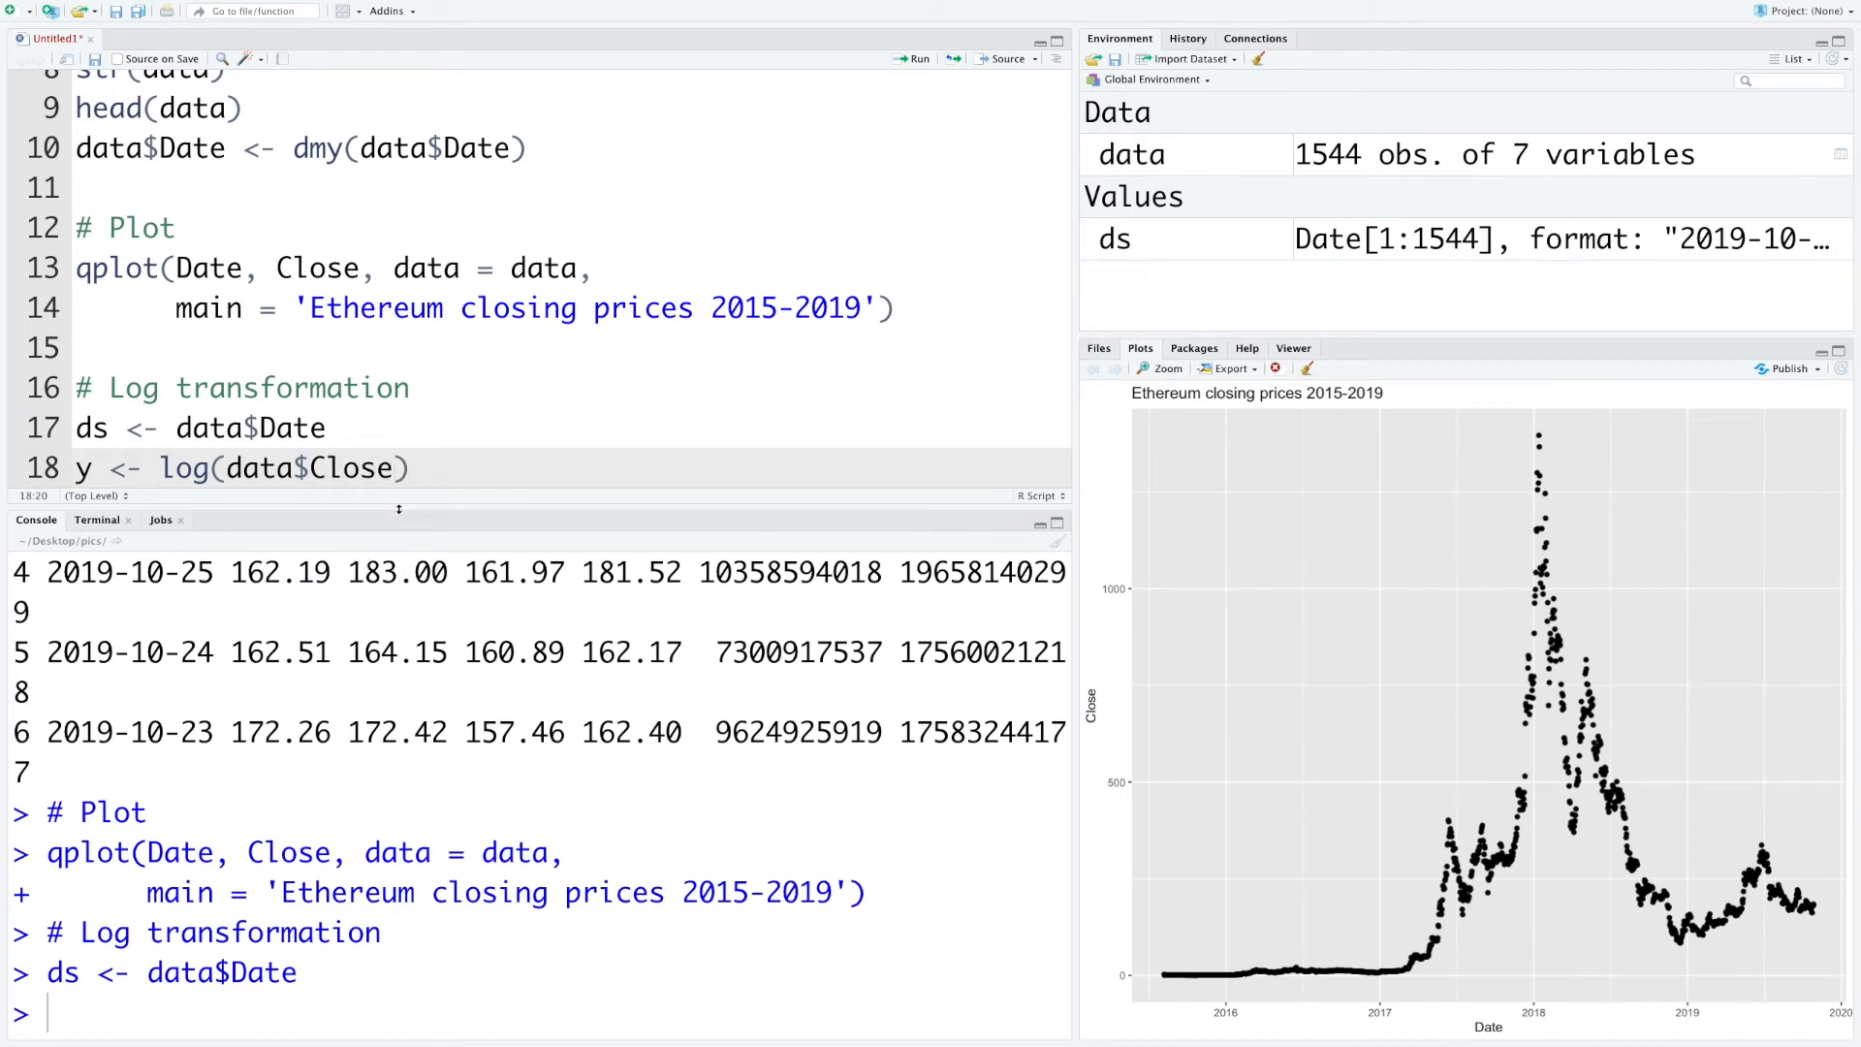
Build the data frame df <- data.frame(ds, y)
type("d")
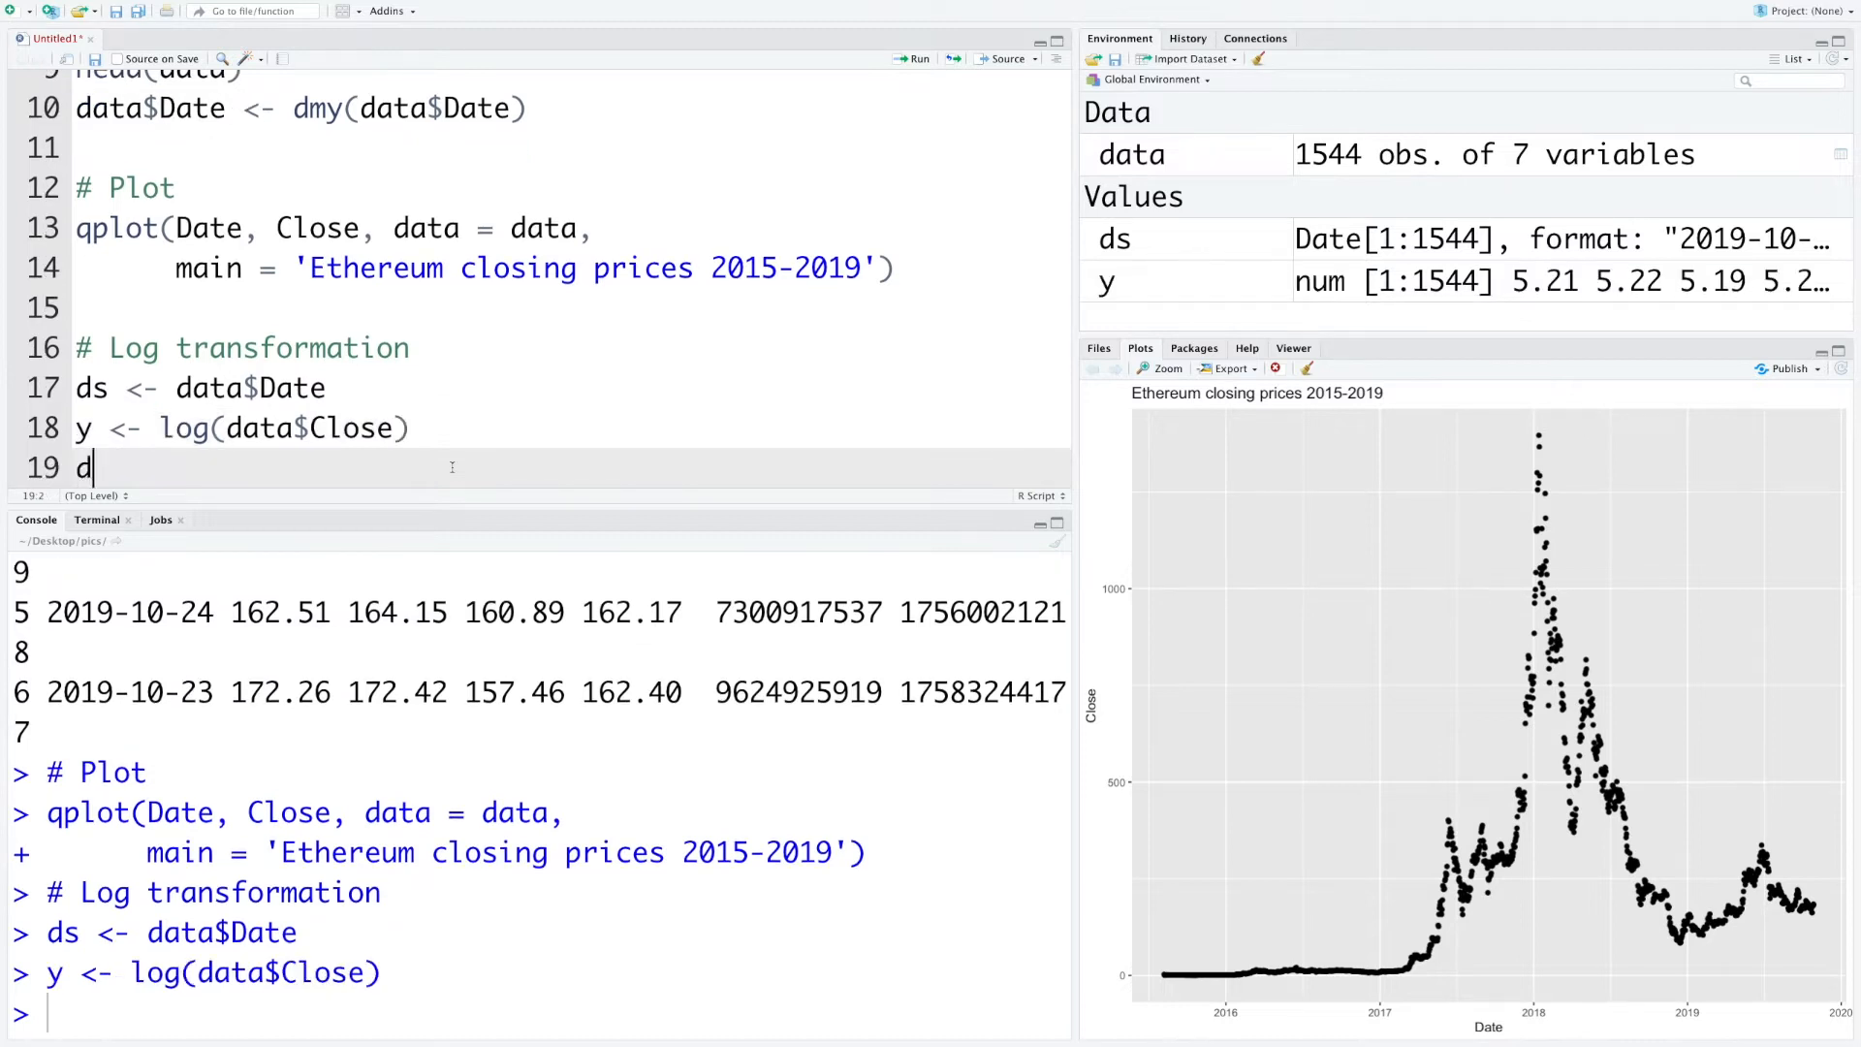
type("f")
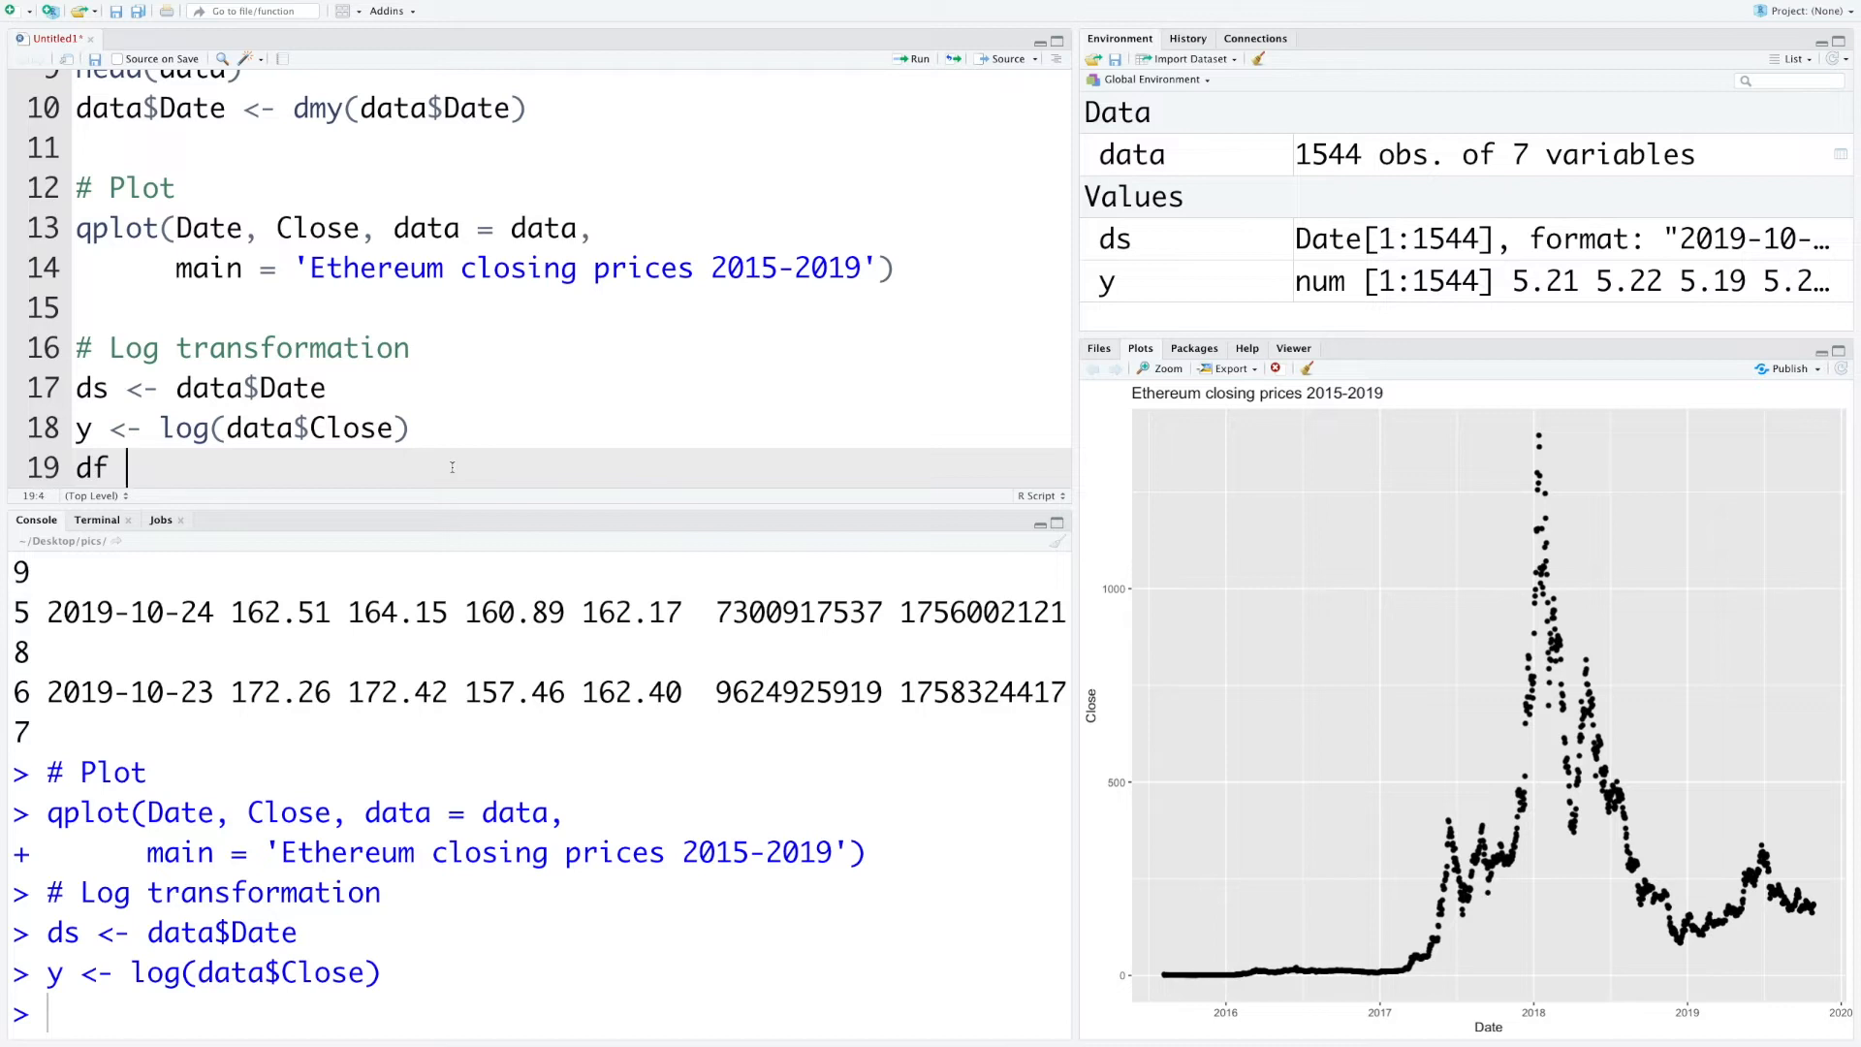
type("<- data.frame(ds, y)")
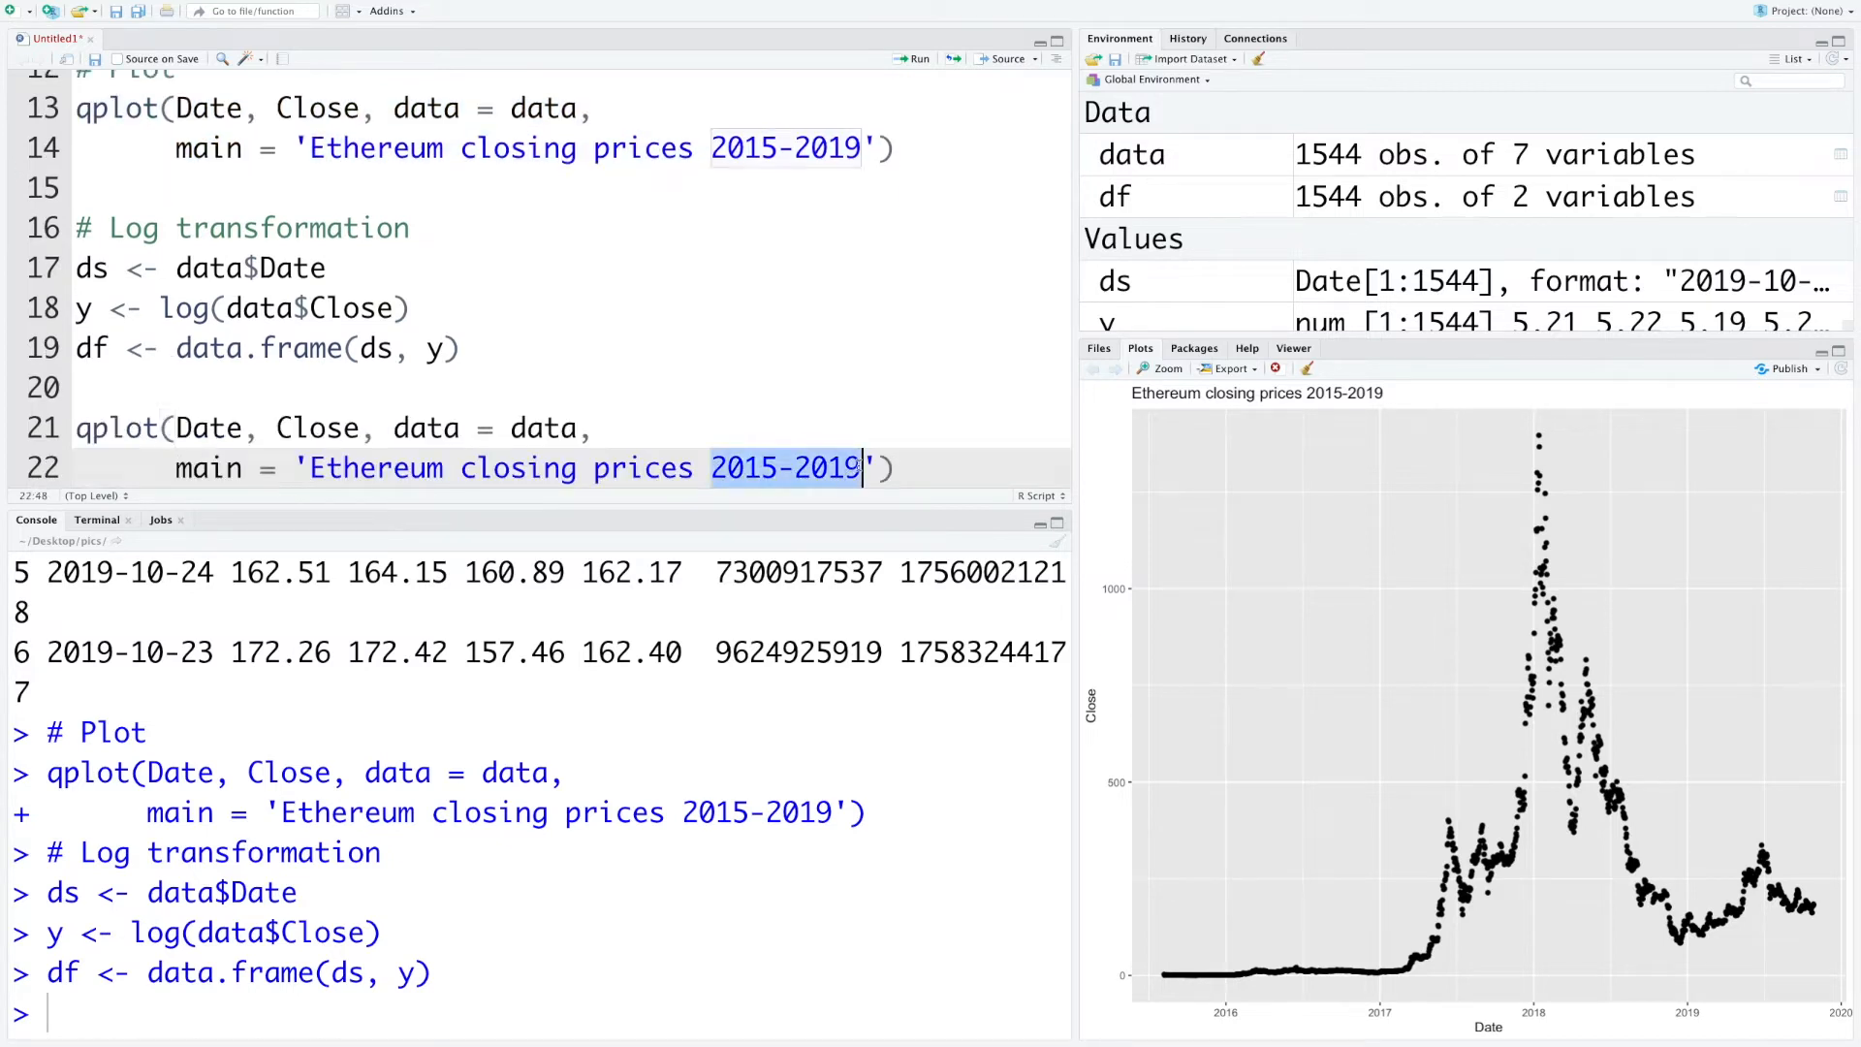
Plot y against ds from df titled 'Ethereum closing prices in log scale' and add the forecasting heading
type("in log scale")
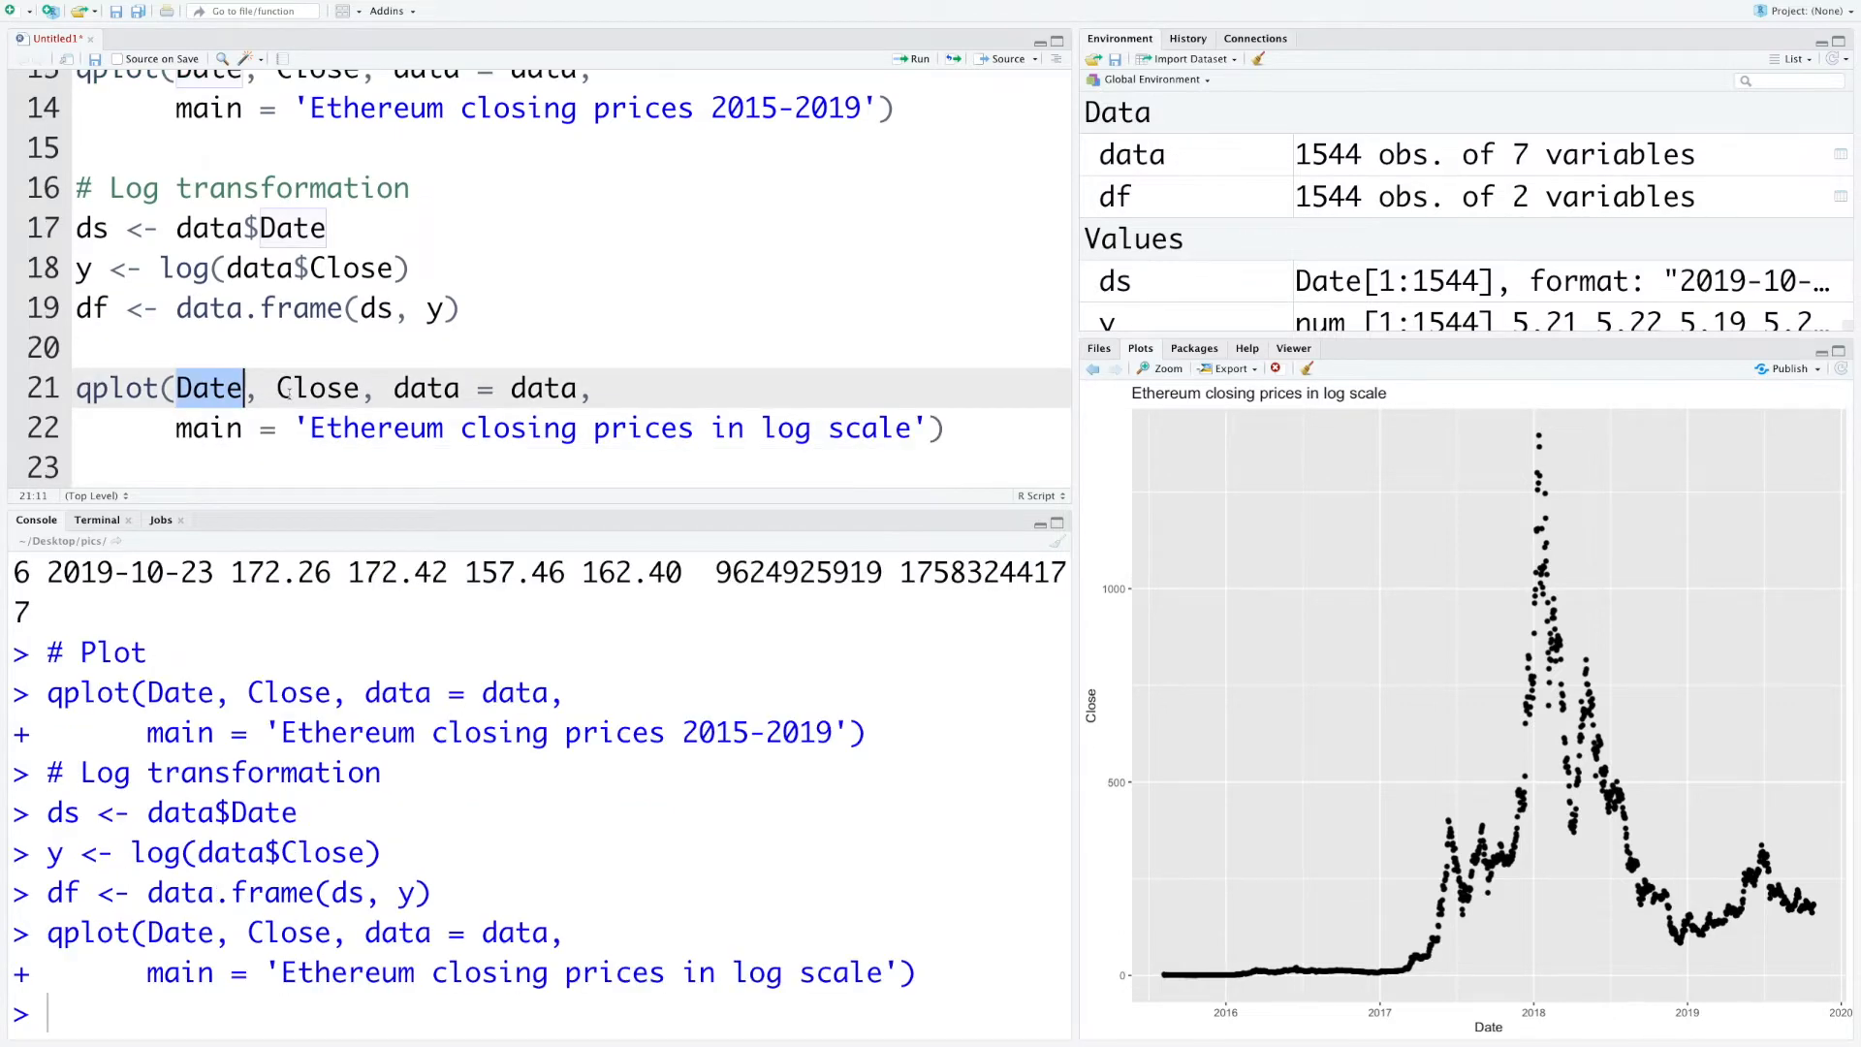
type("ds")
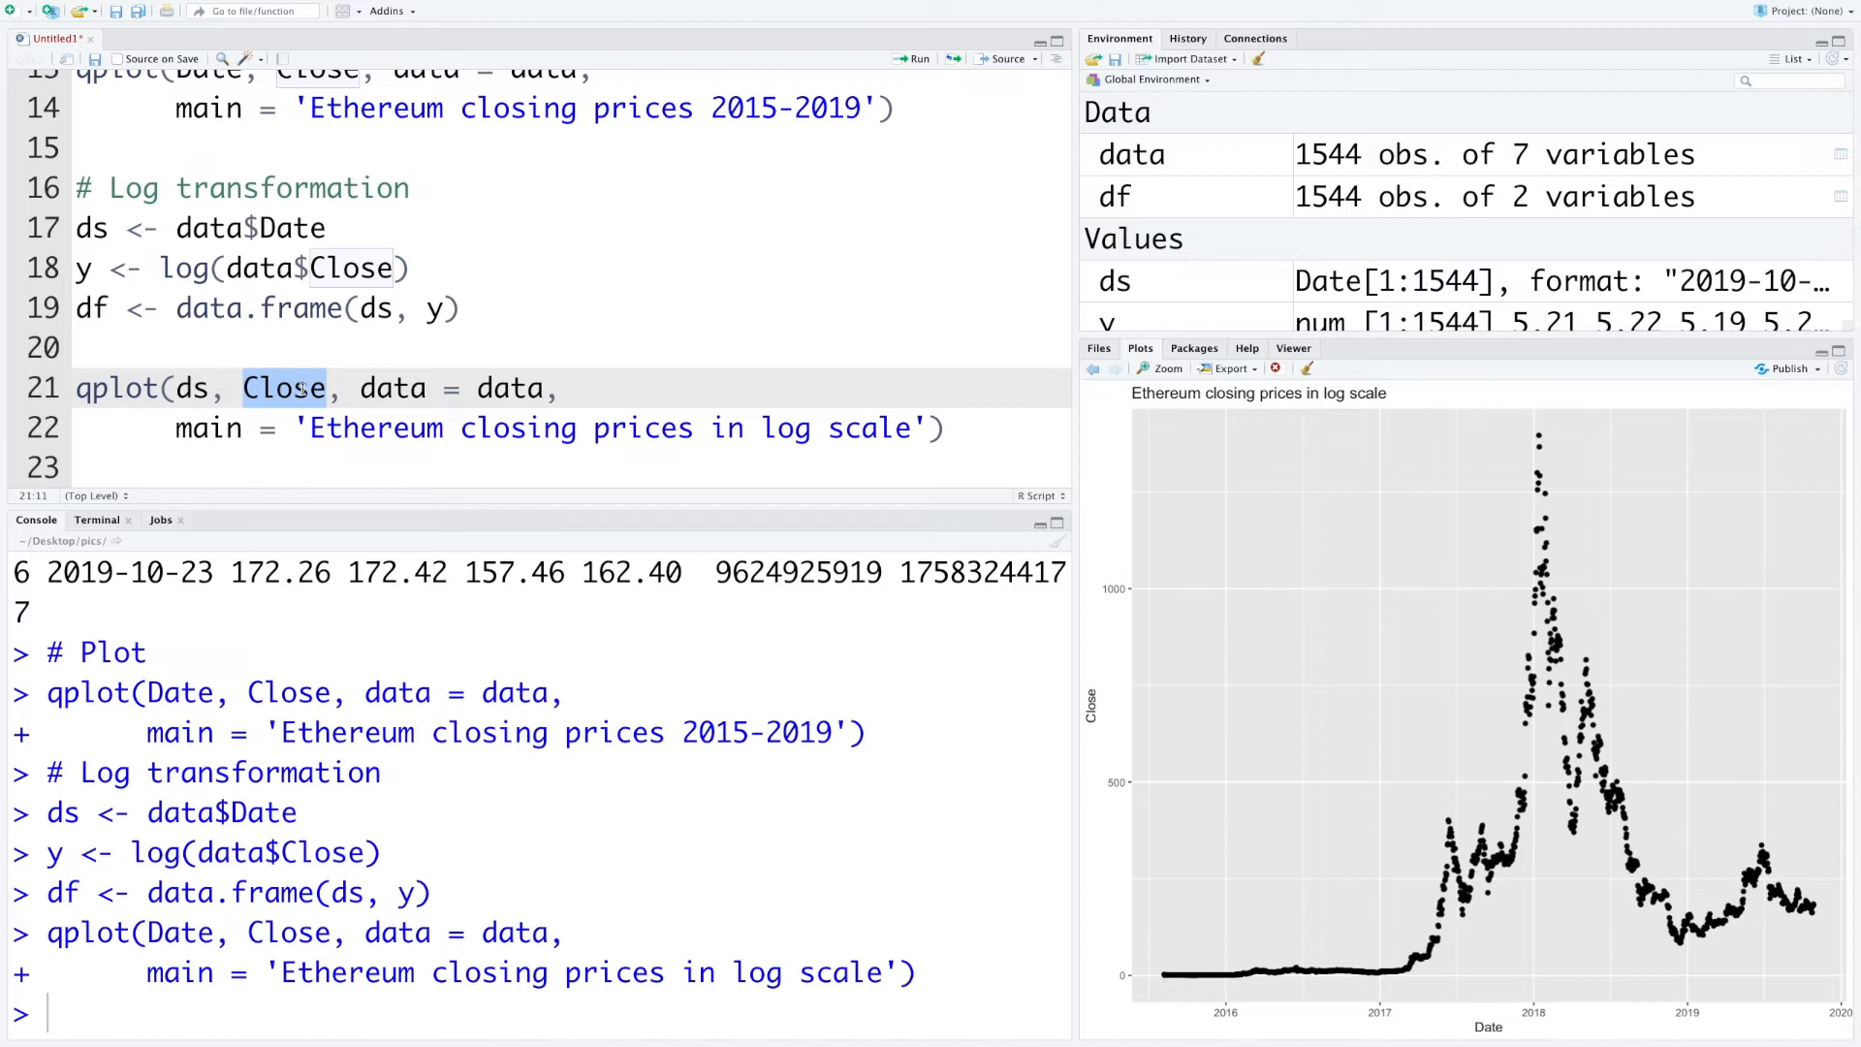
type("y")
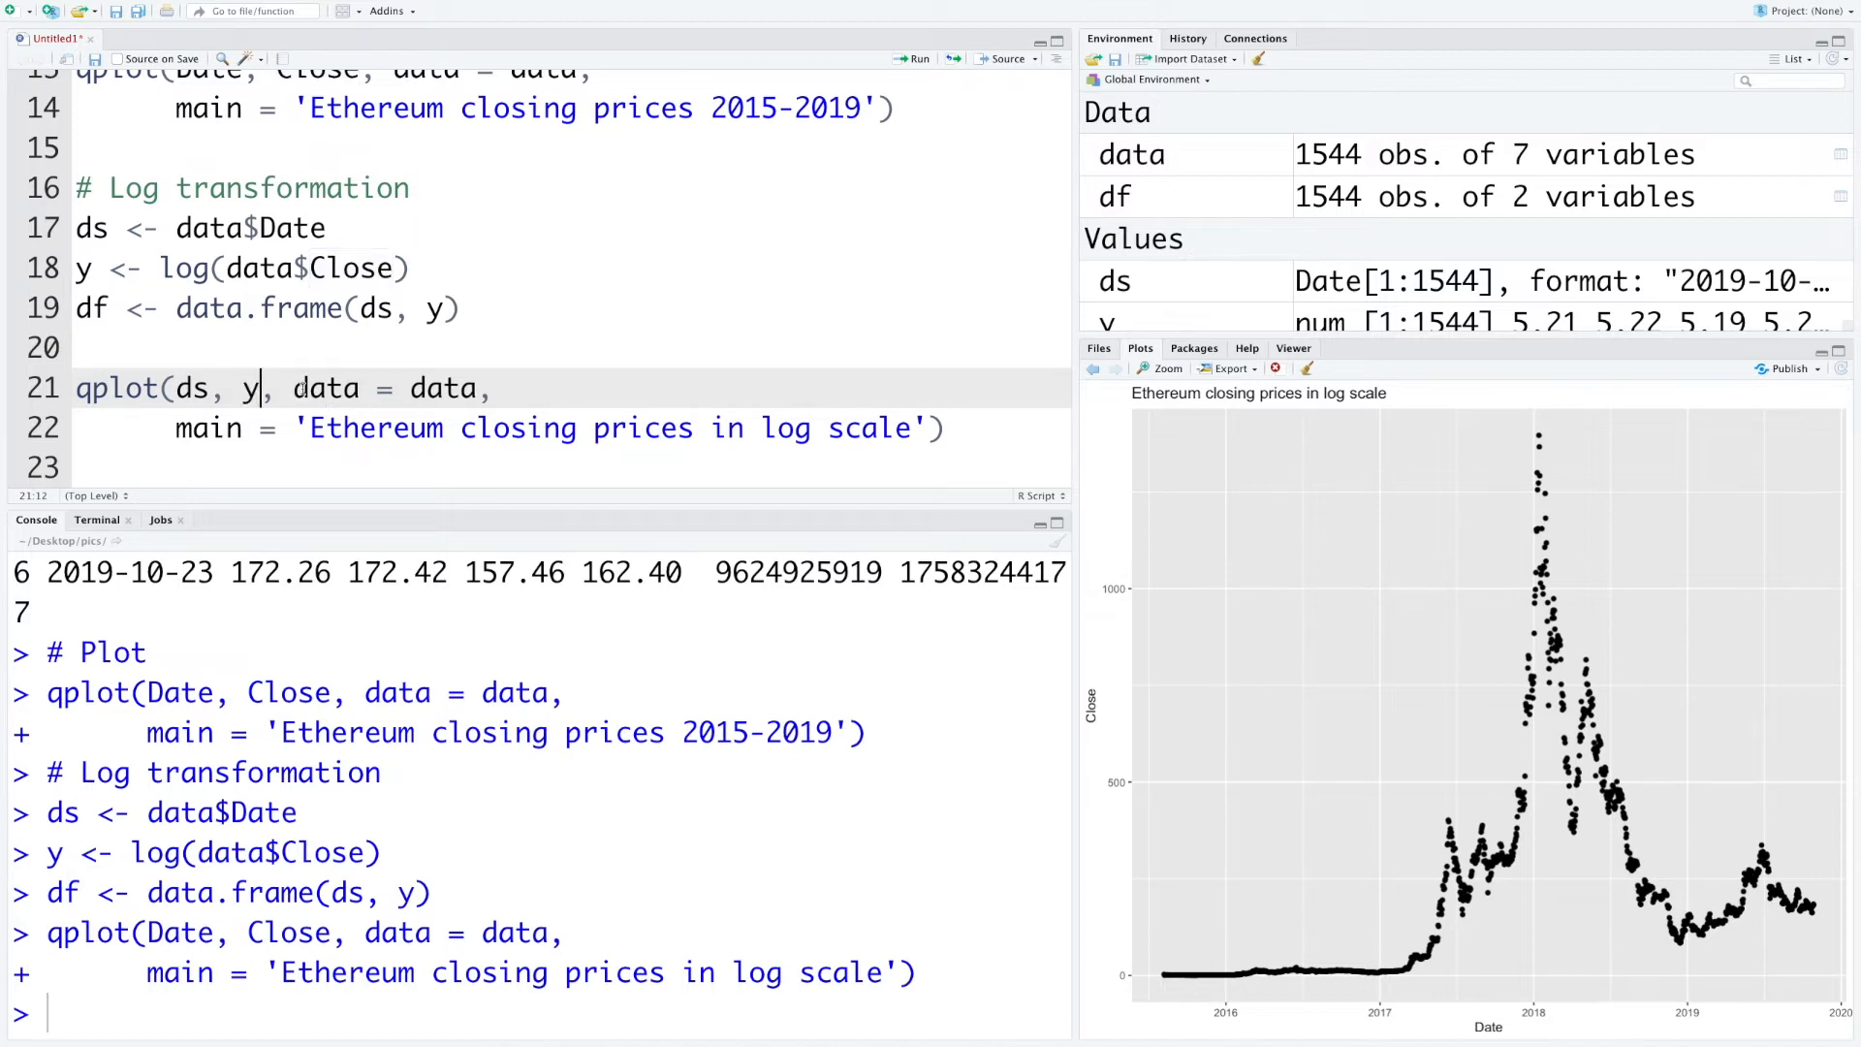
type("df")
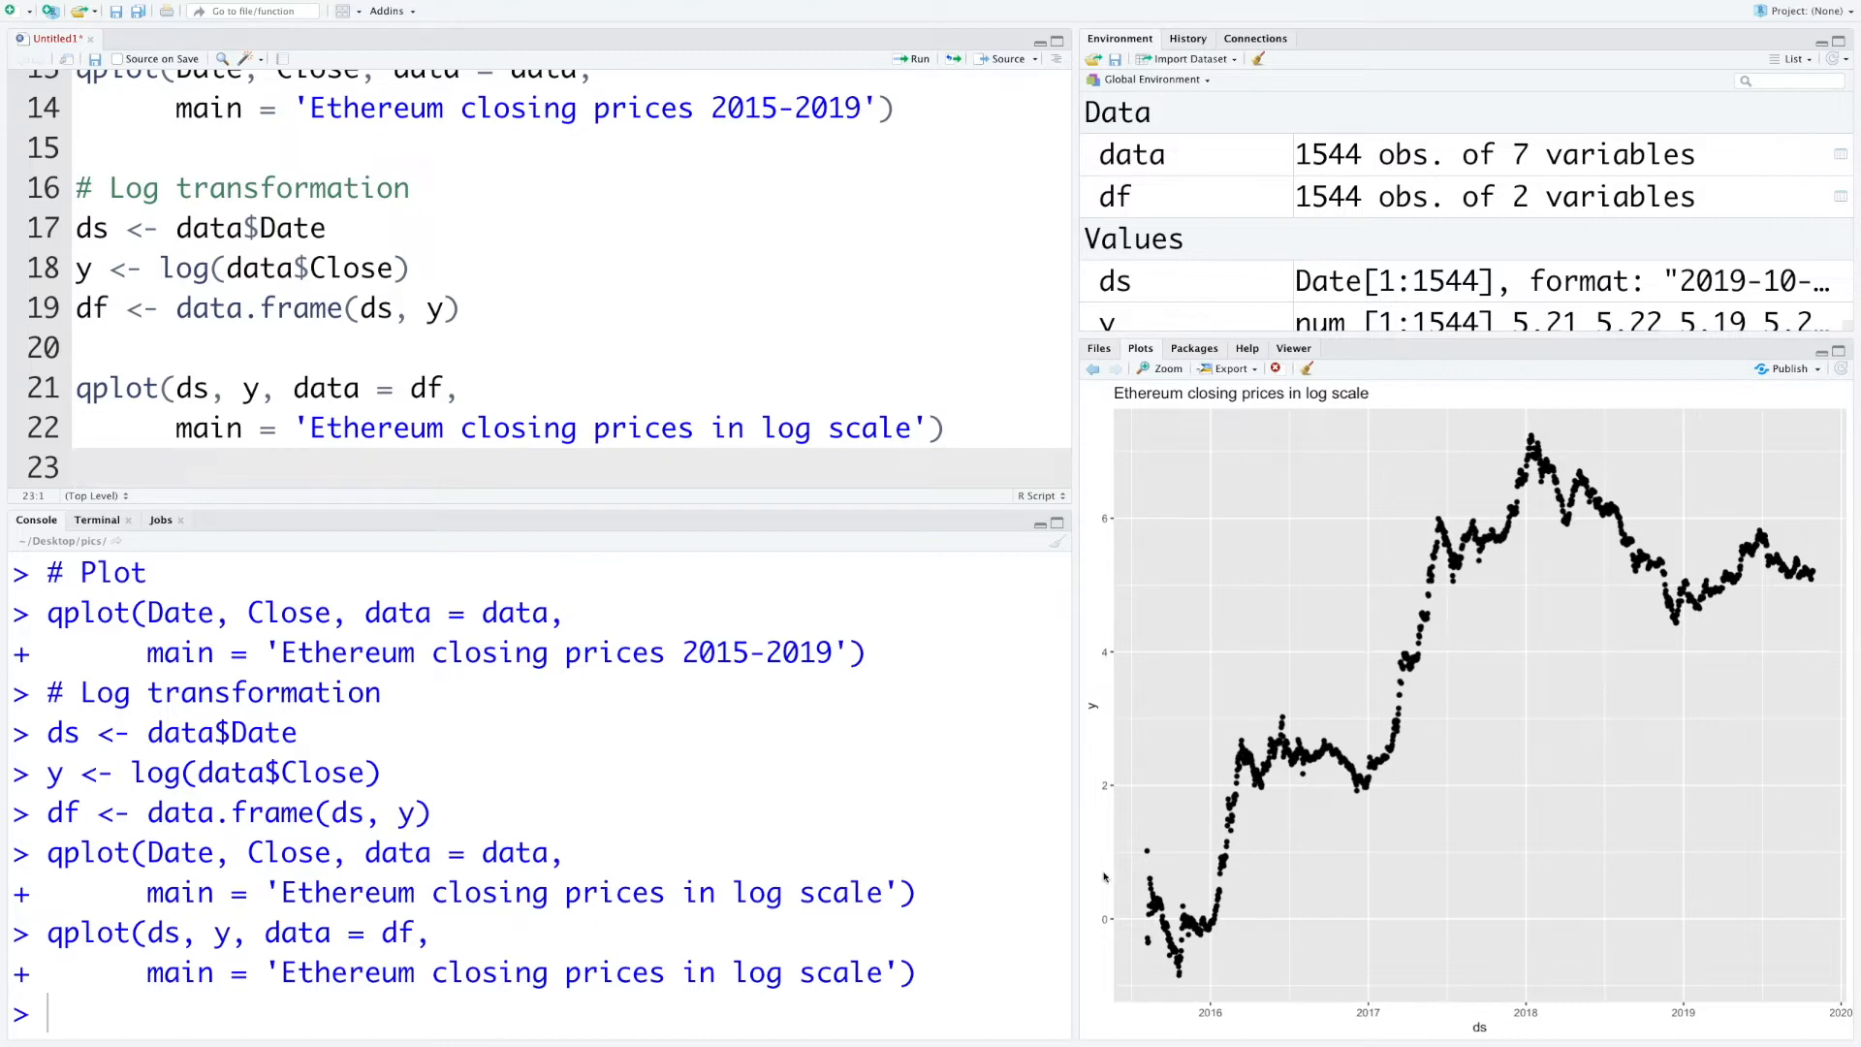
mouse_move(1225, 806)
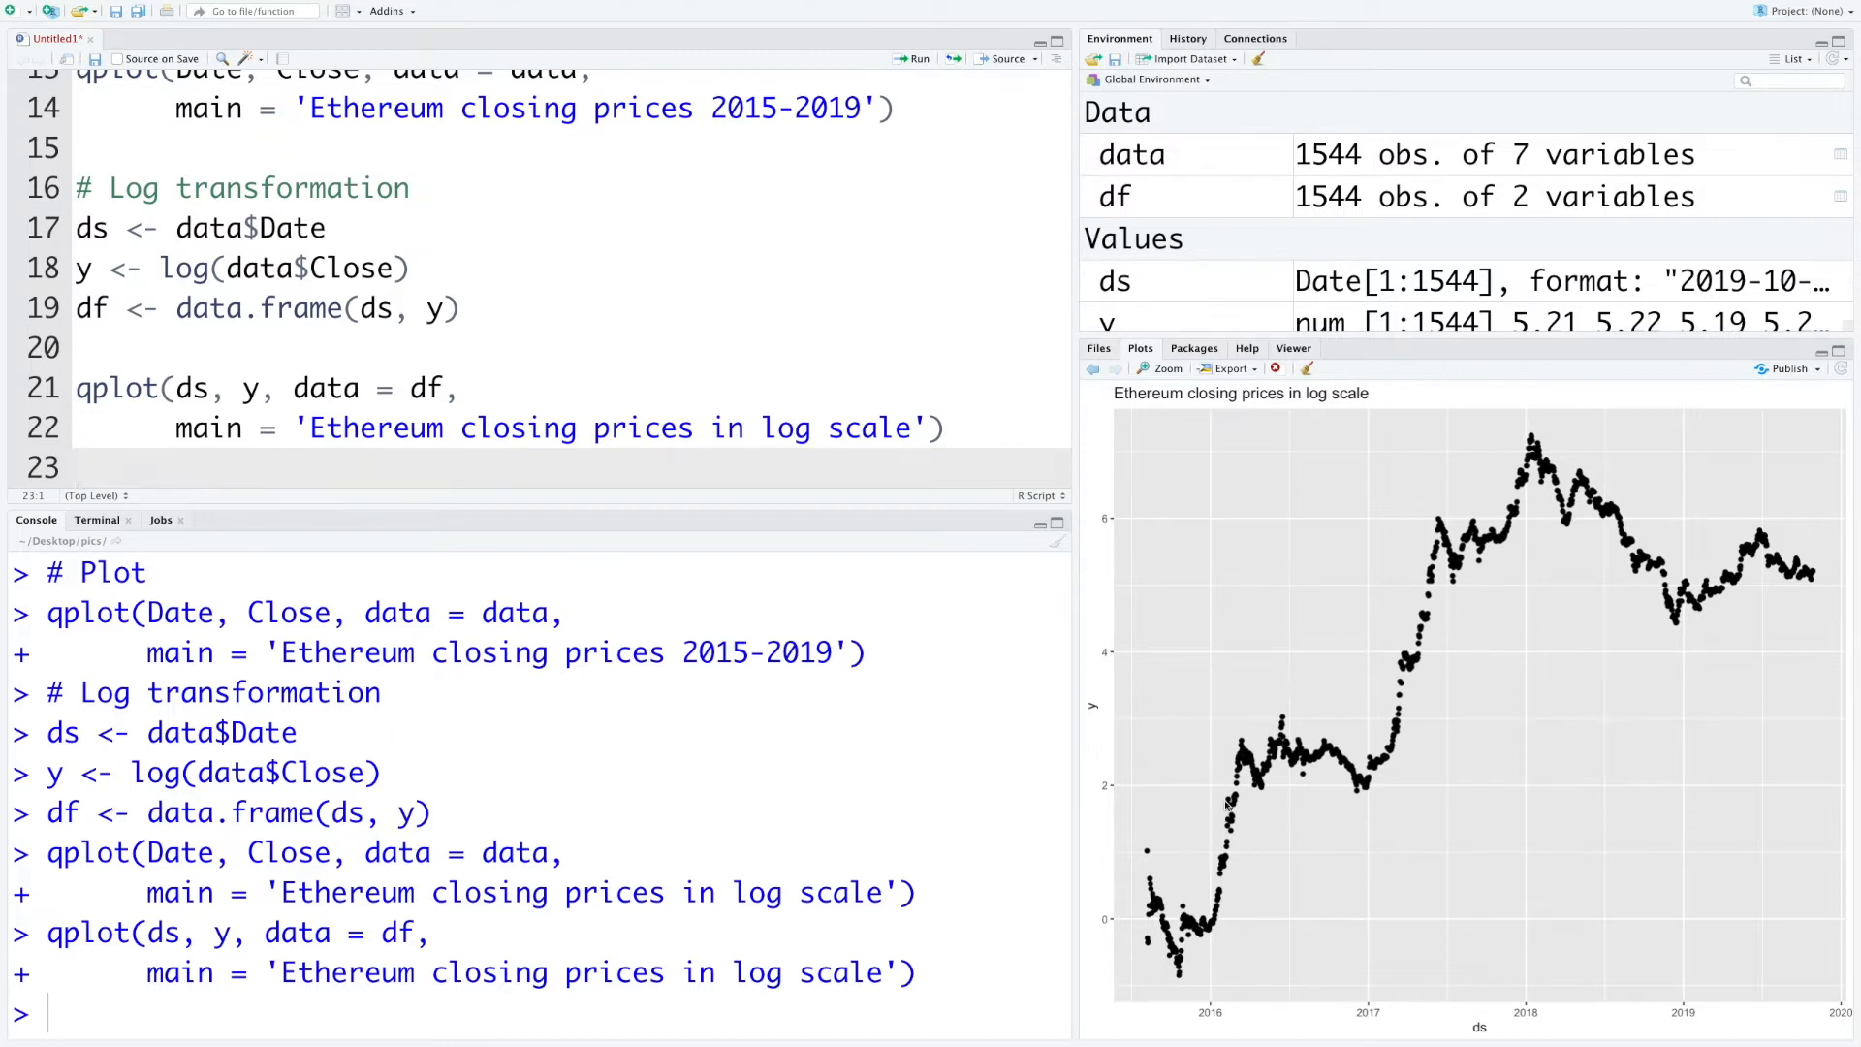
type("# Forecasting with Facebook's prophet package")
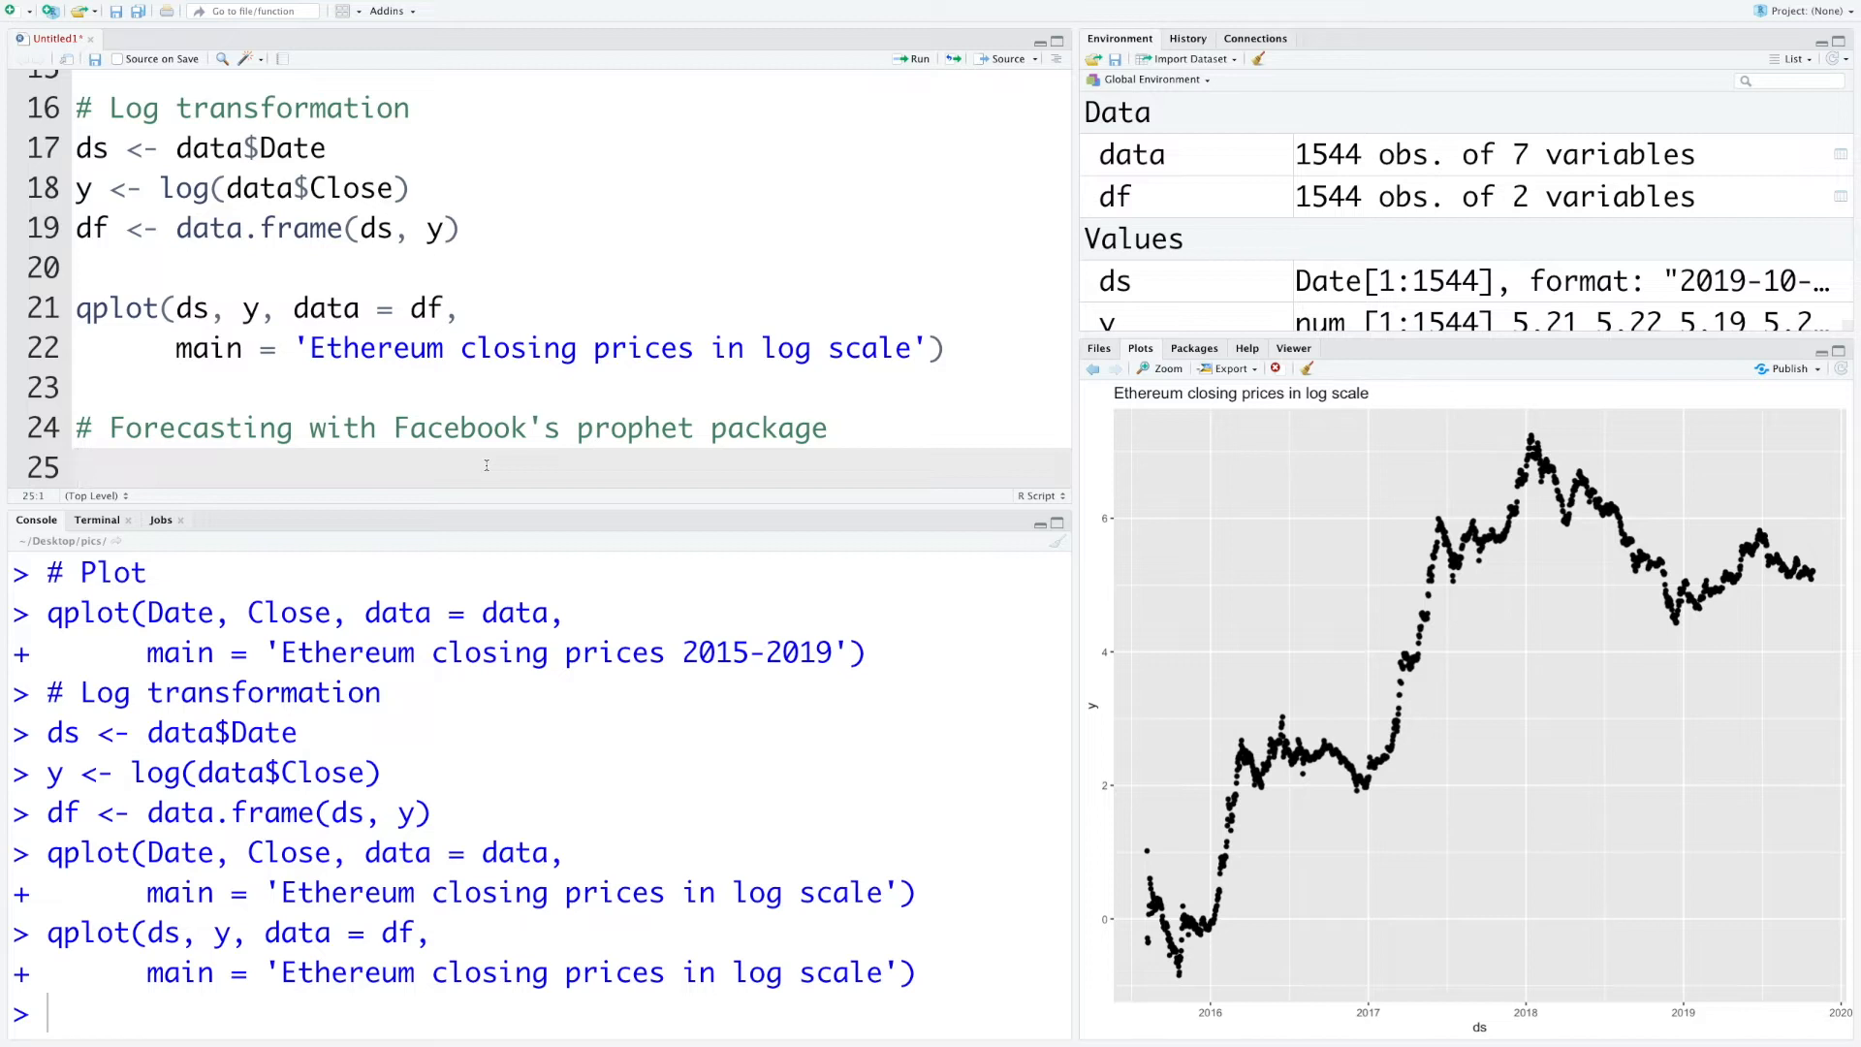
Fit m <- prophet(df) and inspect str(m) in the console
type("m")
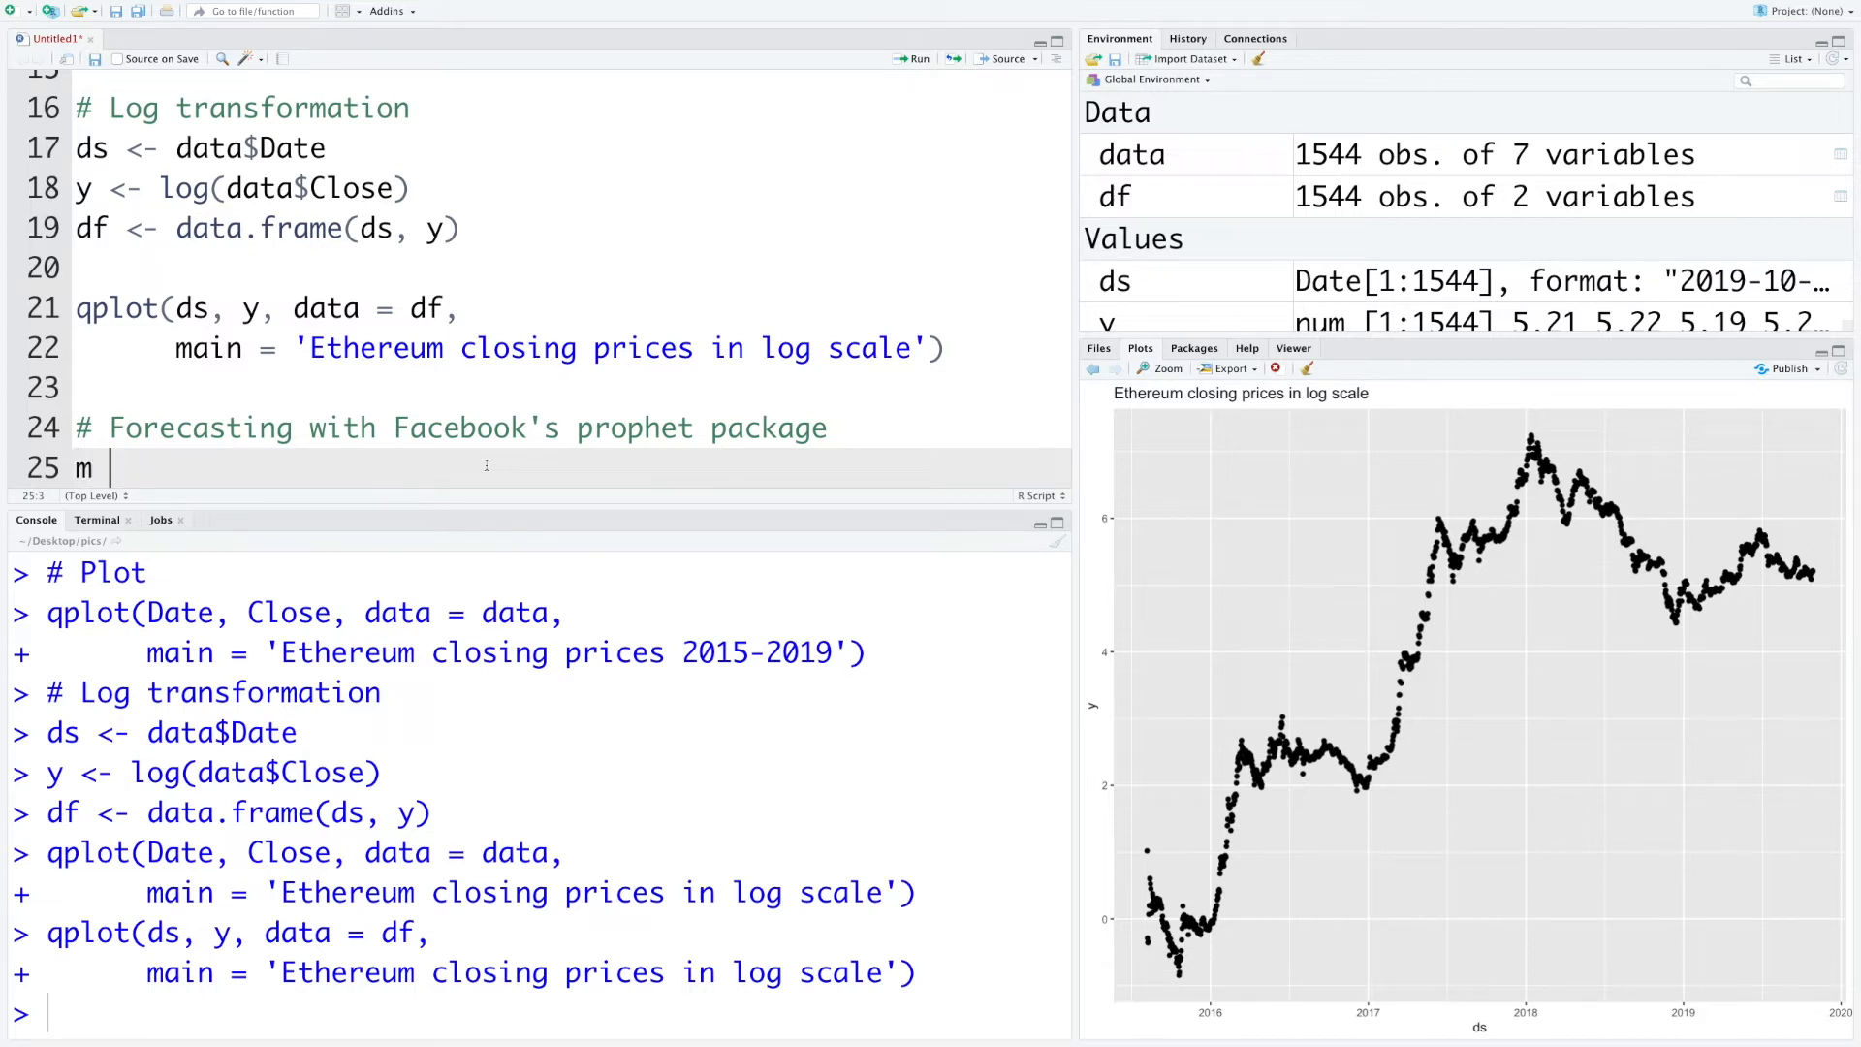
type("<- prophet(")
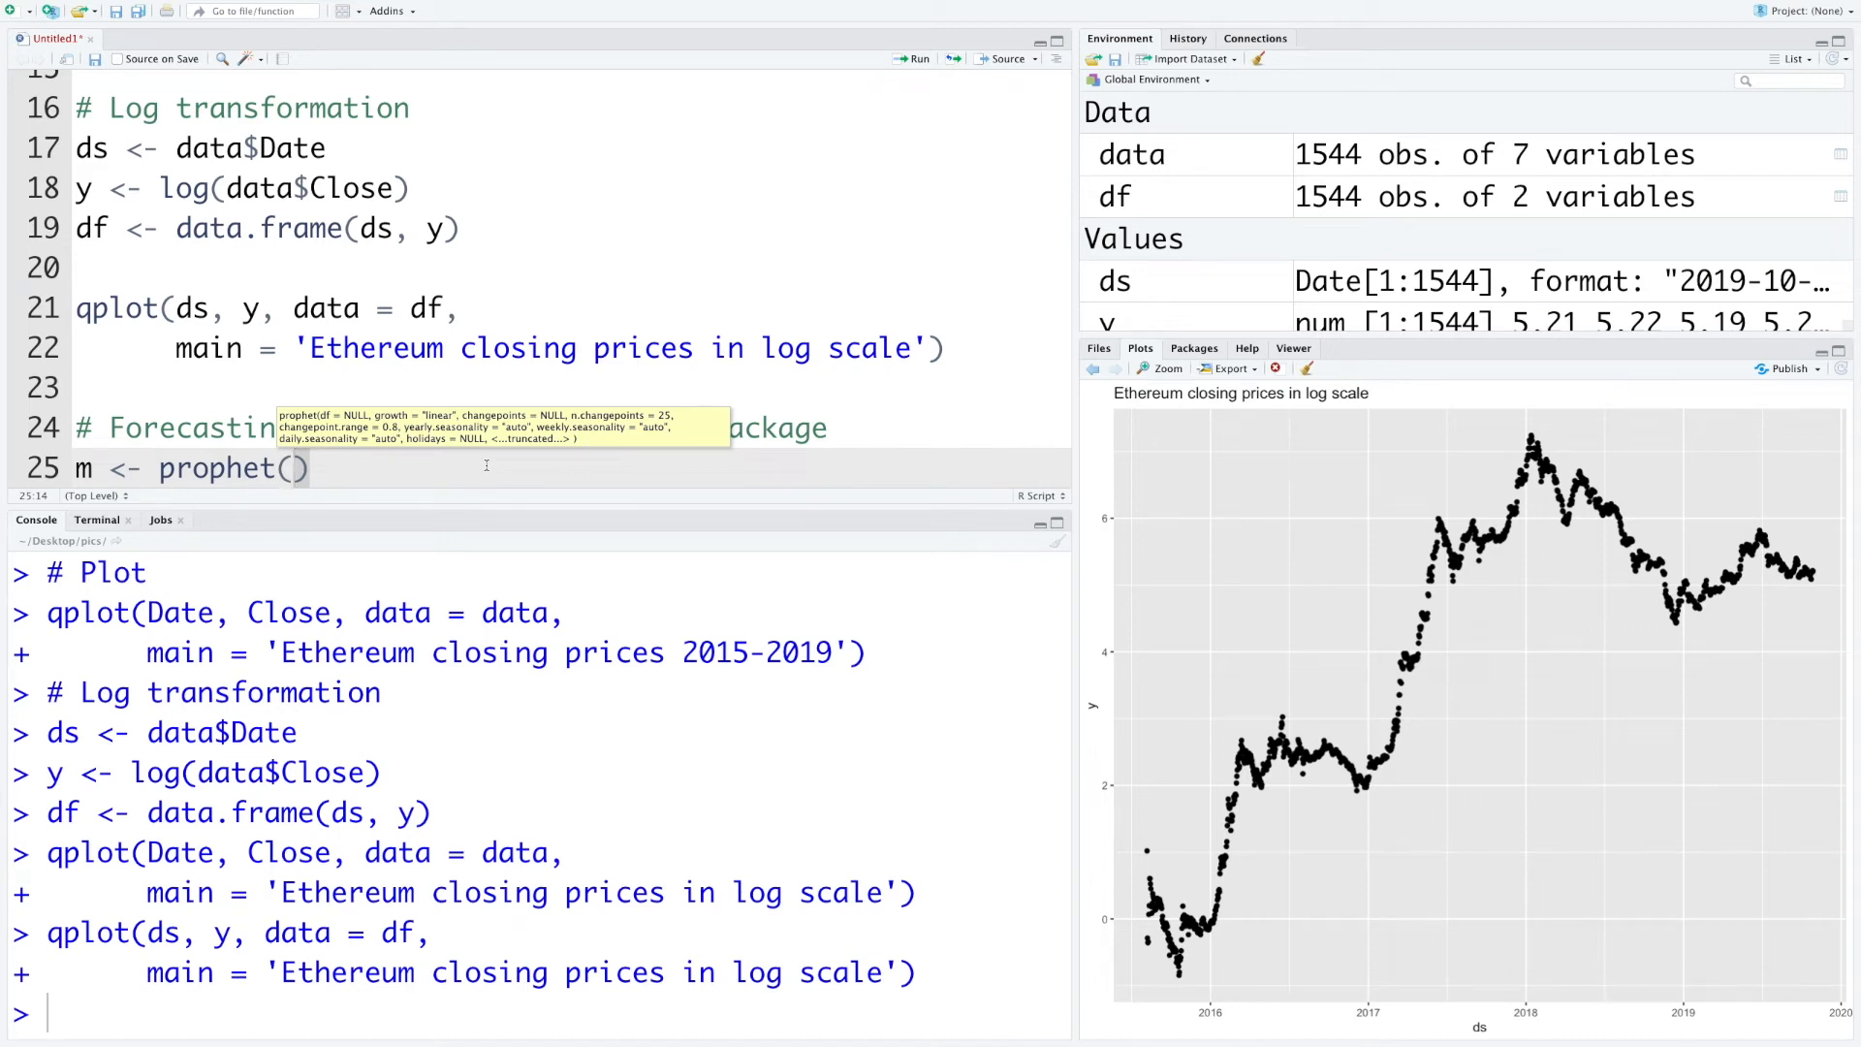
type("df")
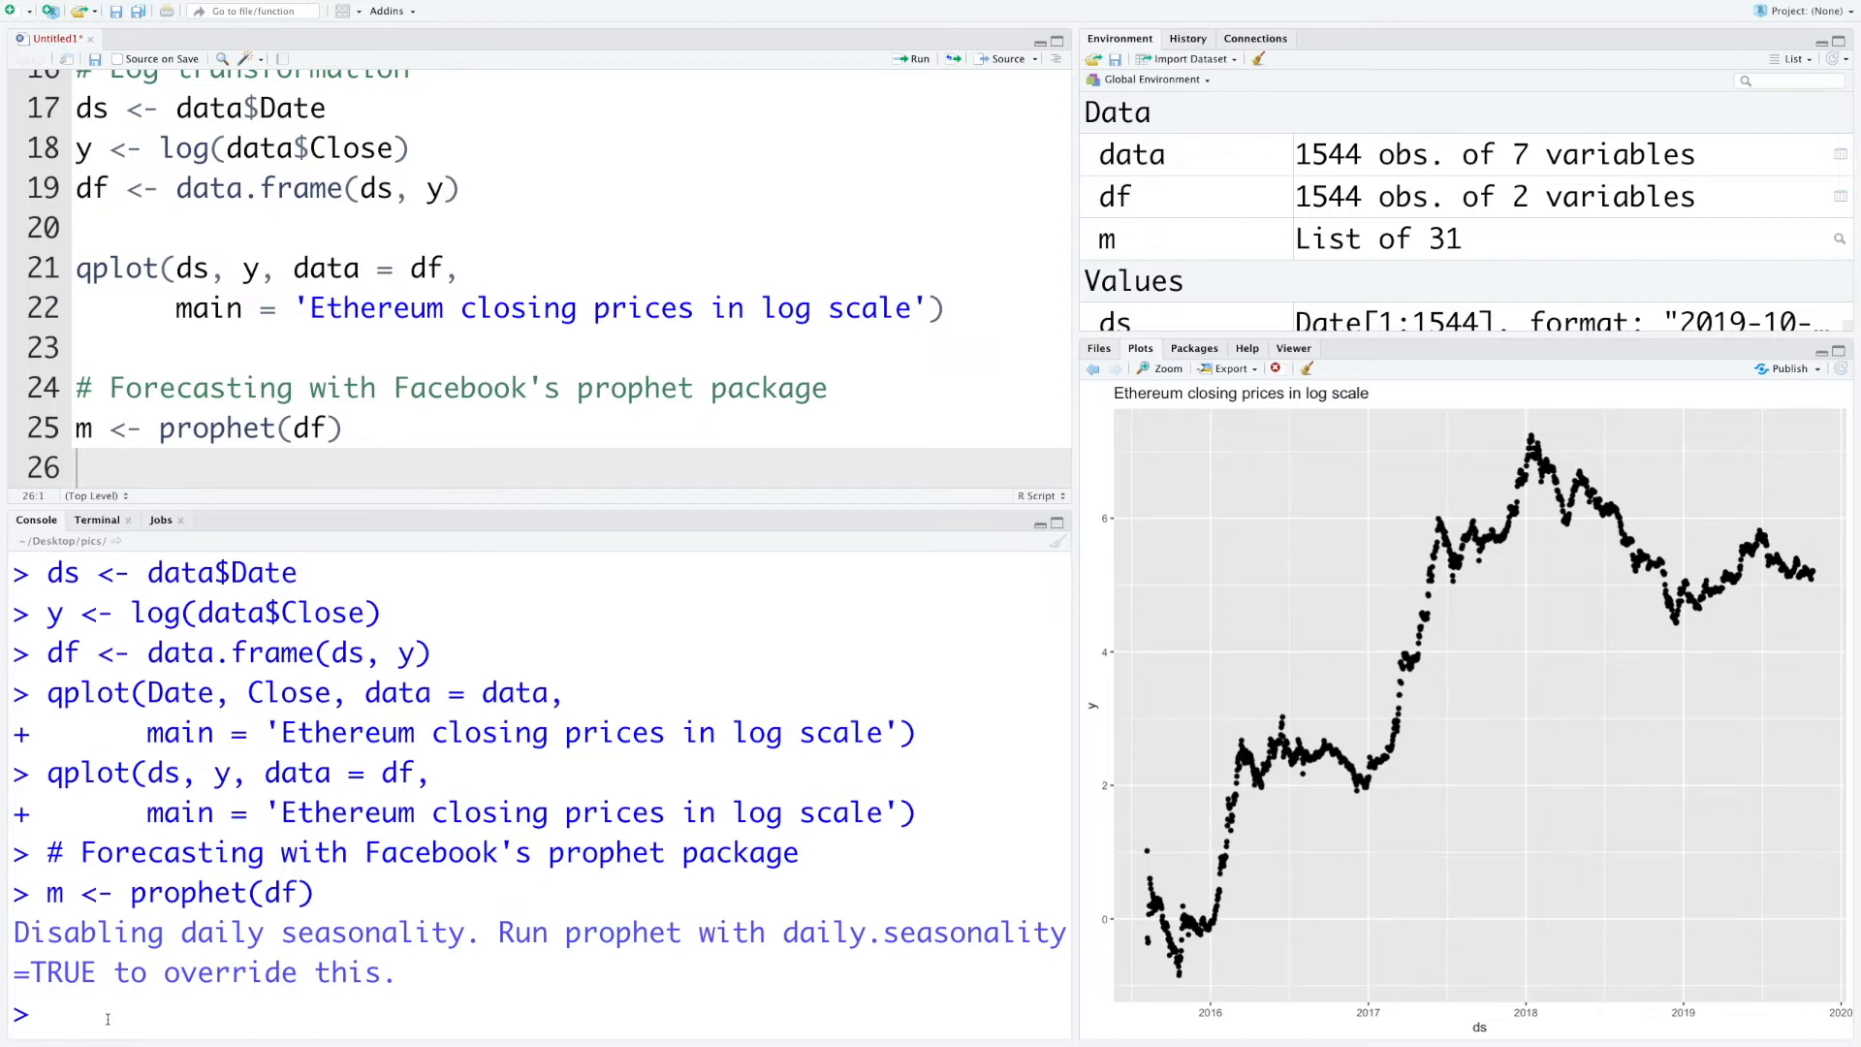
type("str(m")
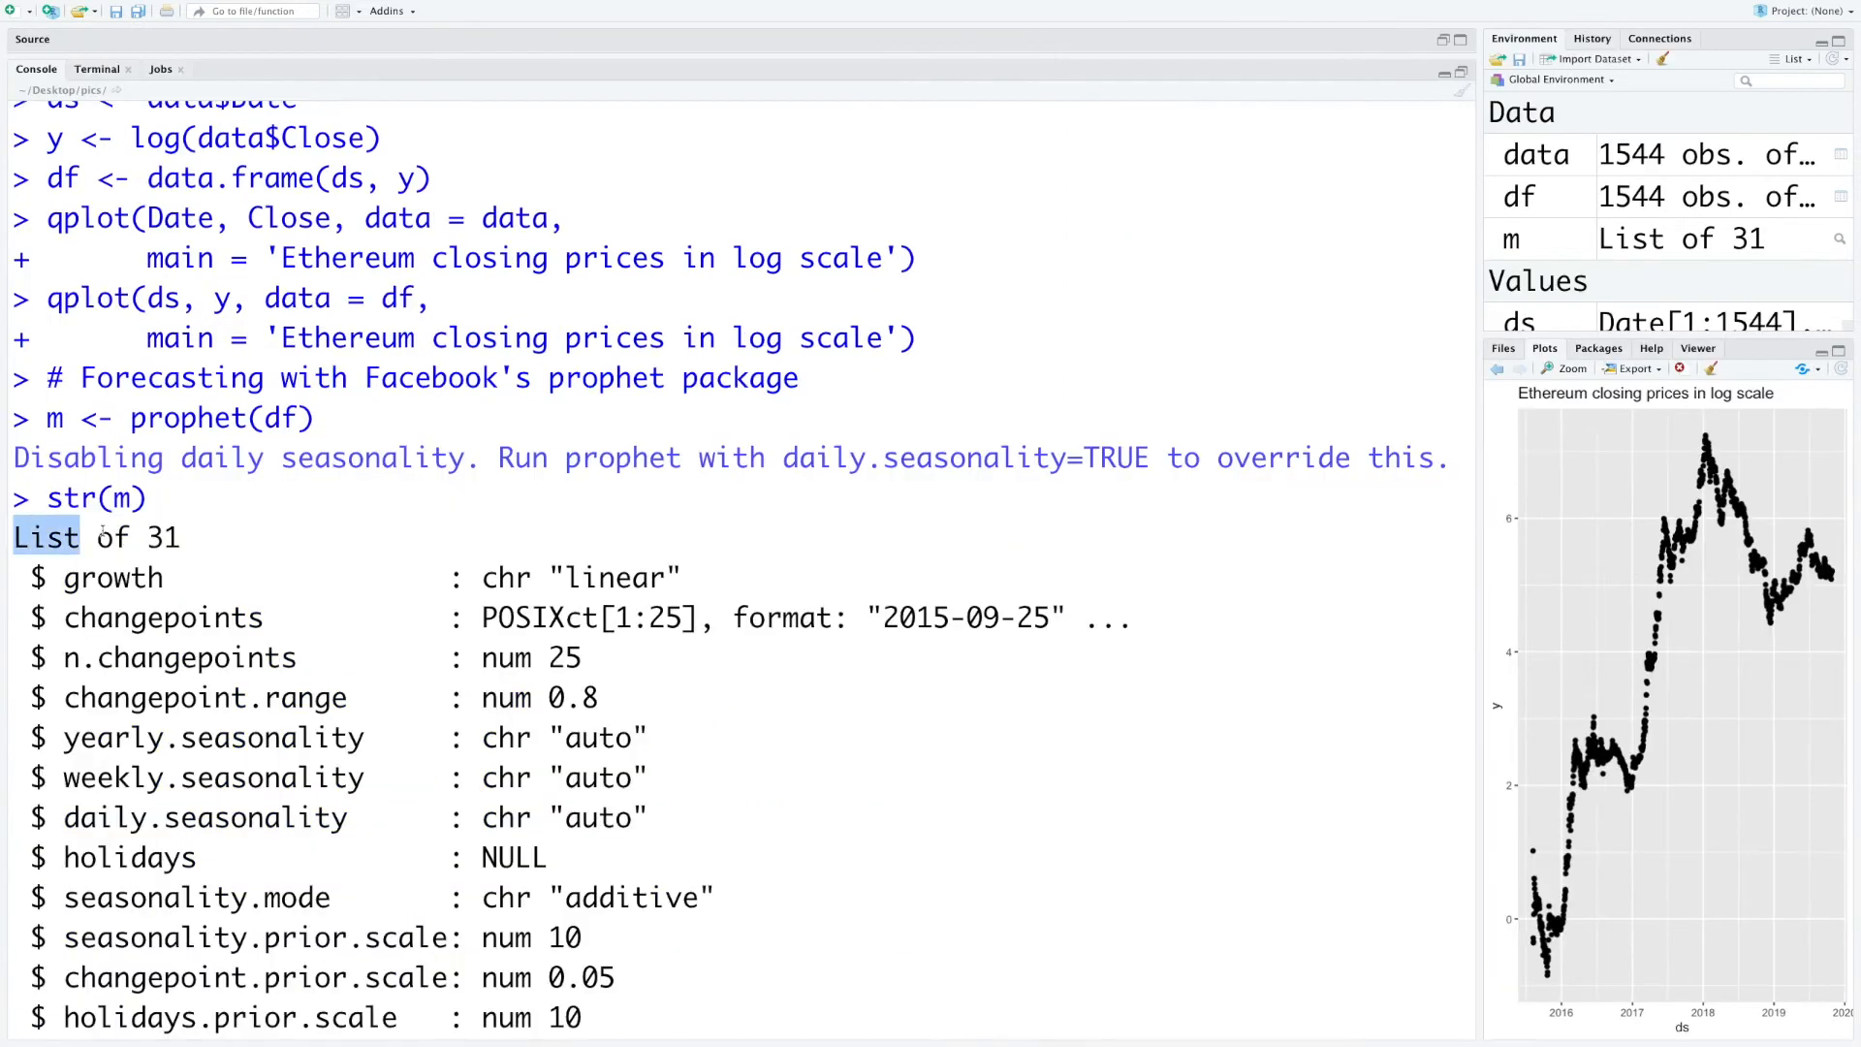
scroll("down", 3)
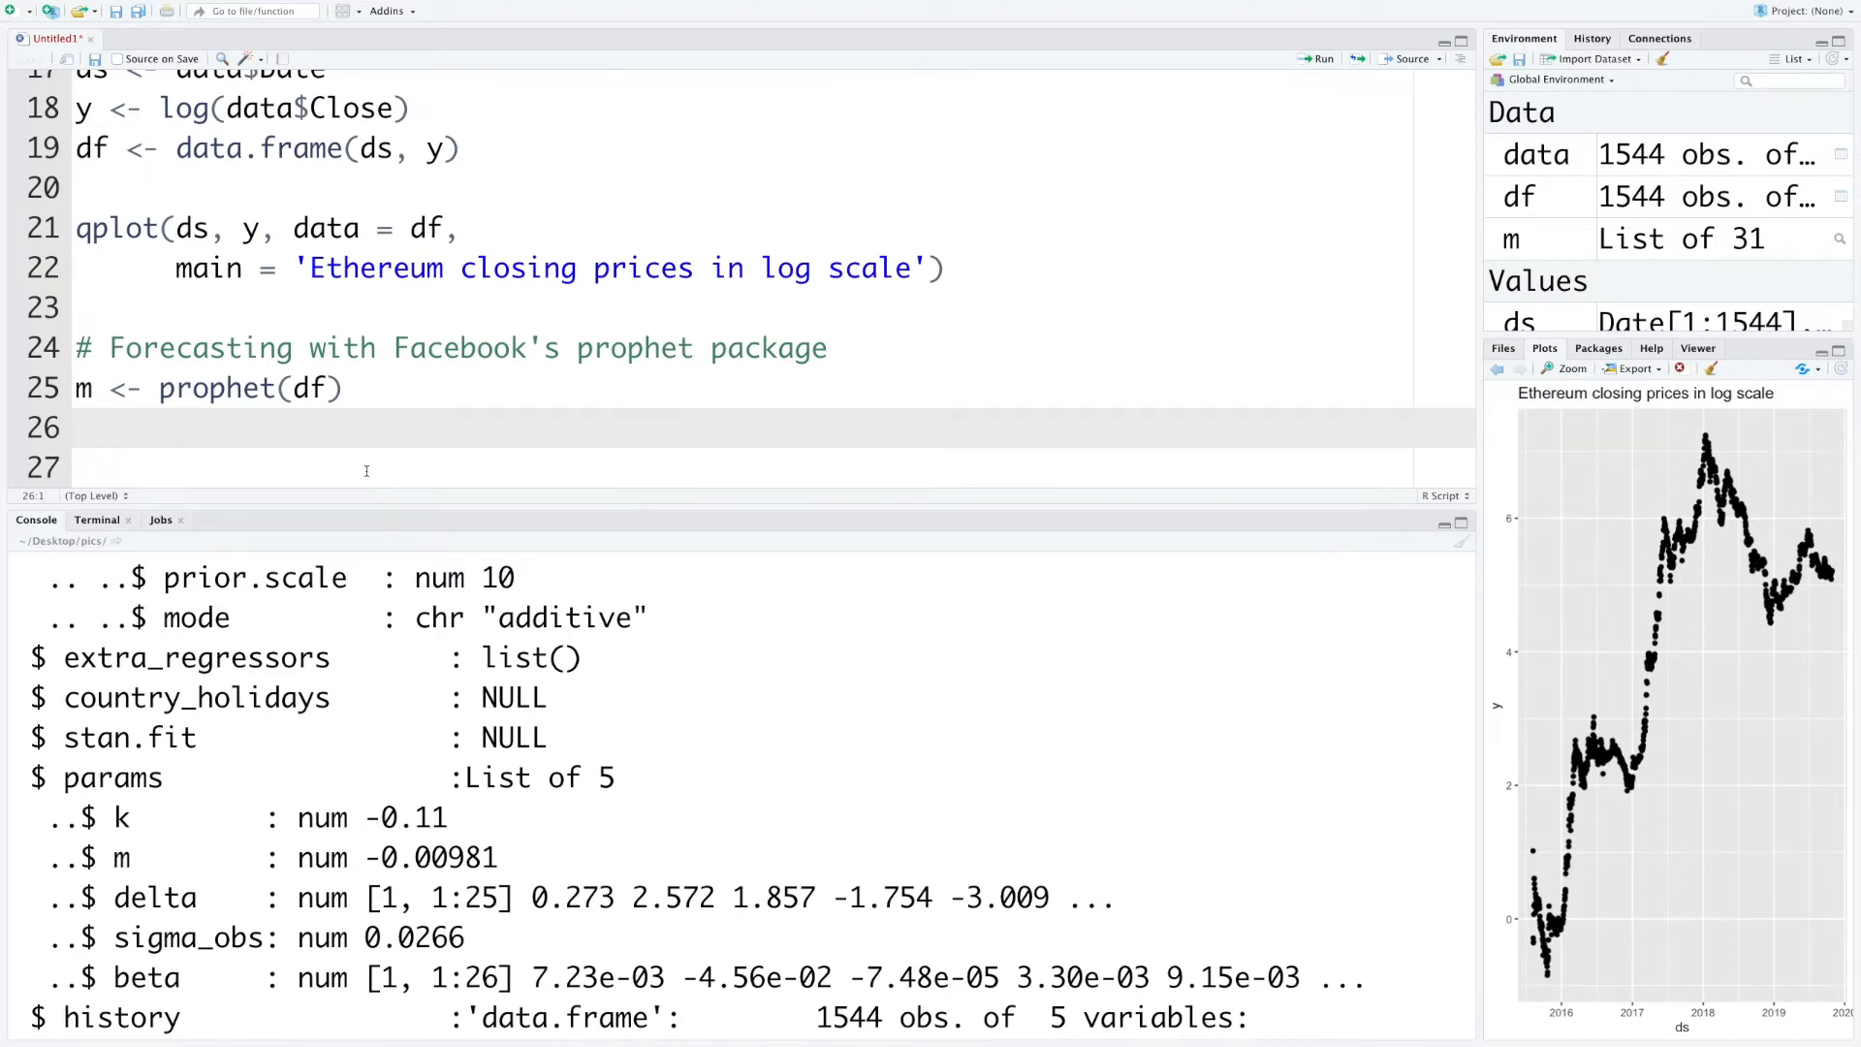
Create future <- make_future_dataframe(m, periods = 365)
type("fu")
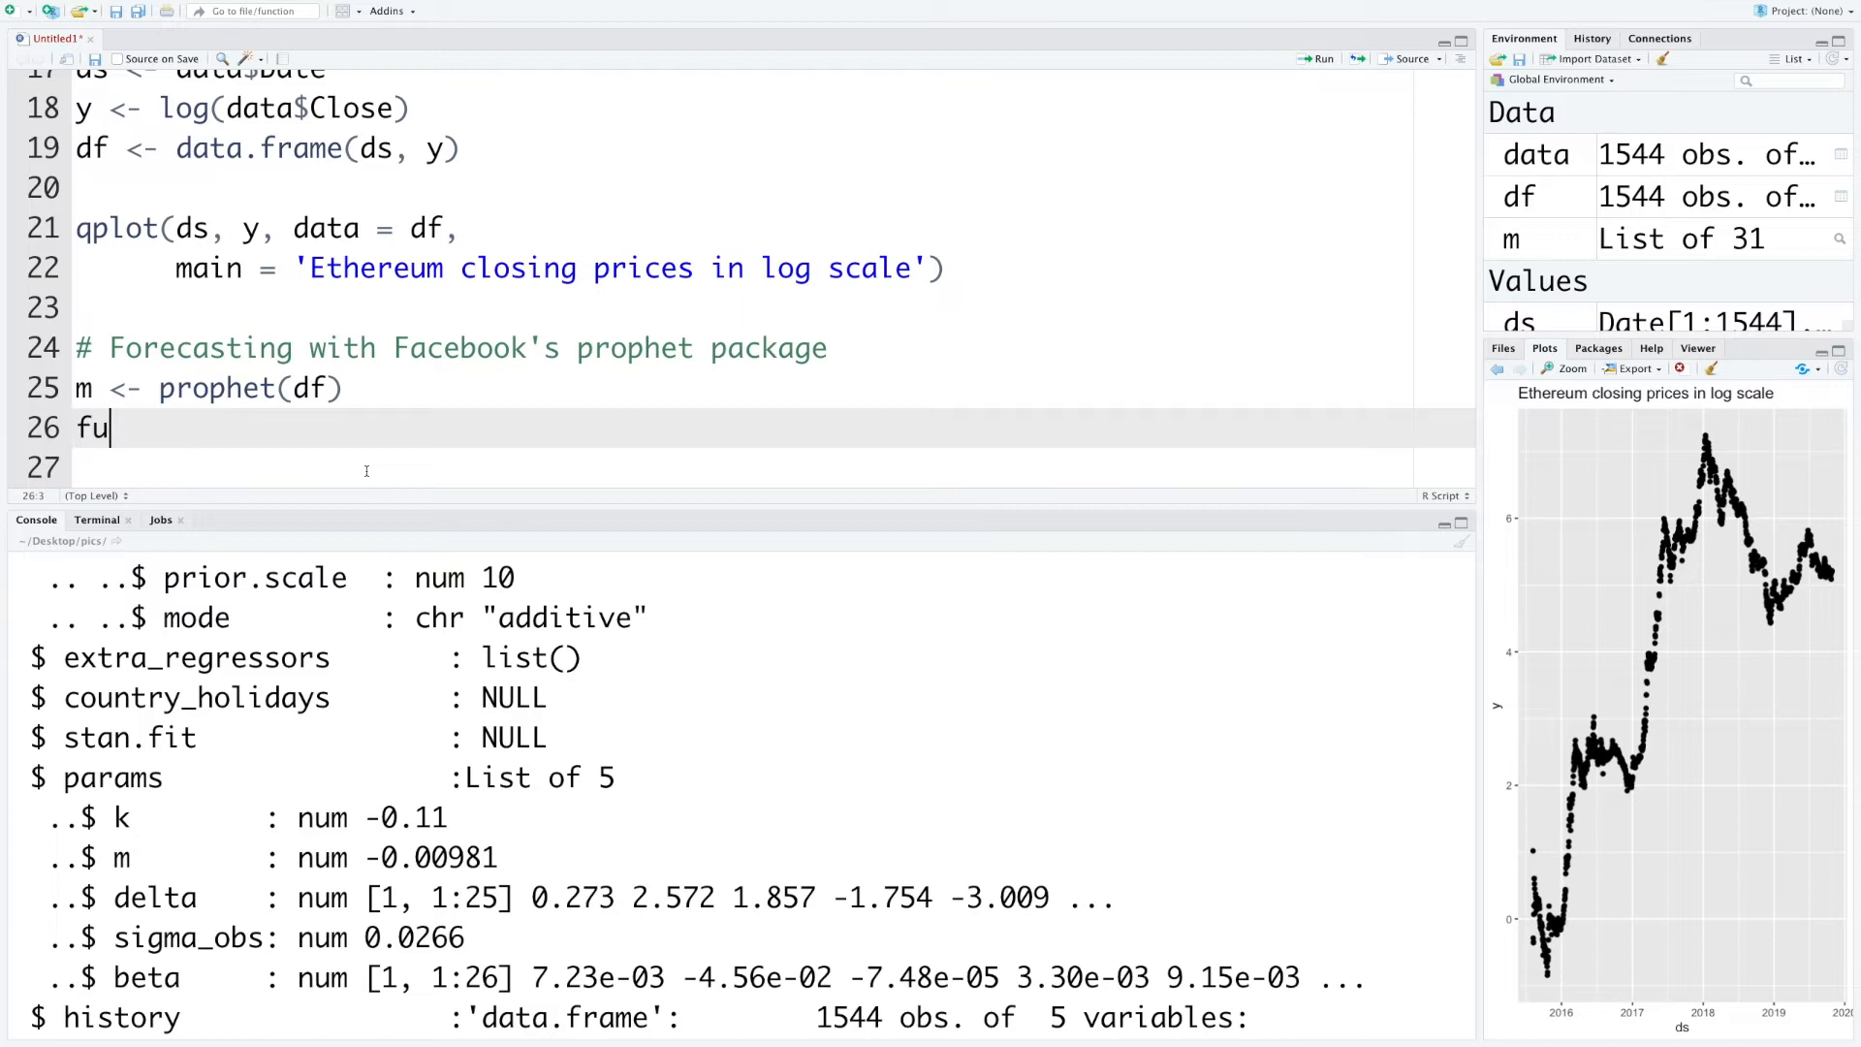
type("ture")
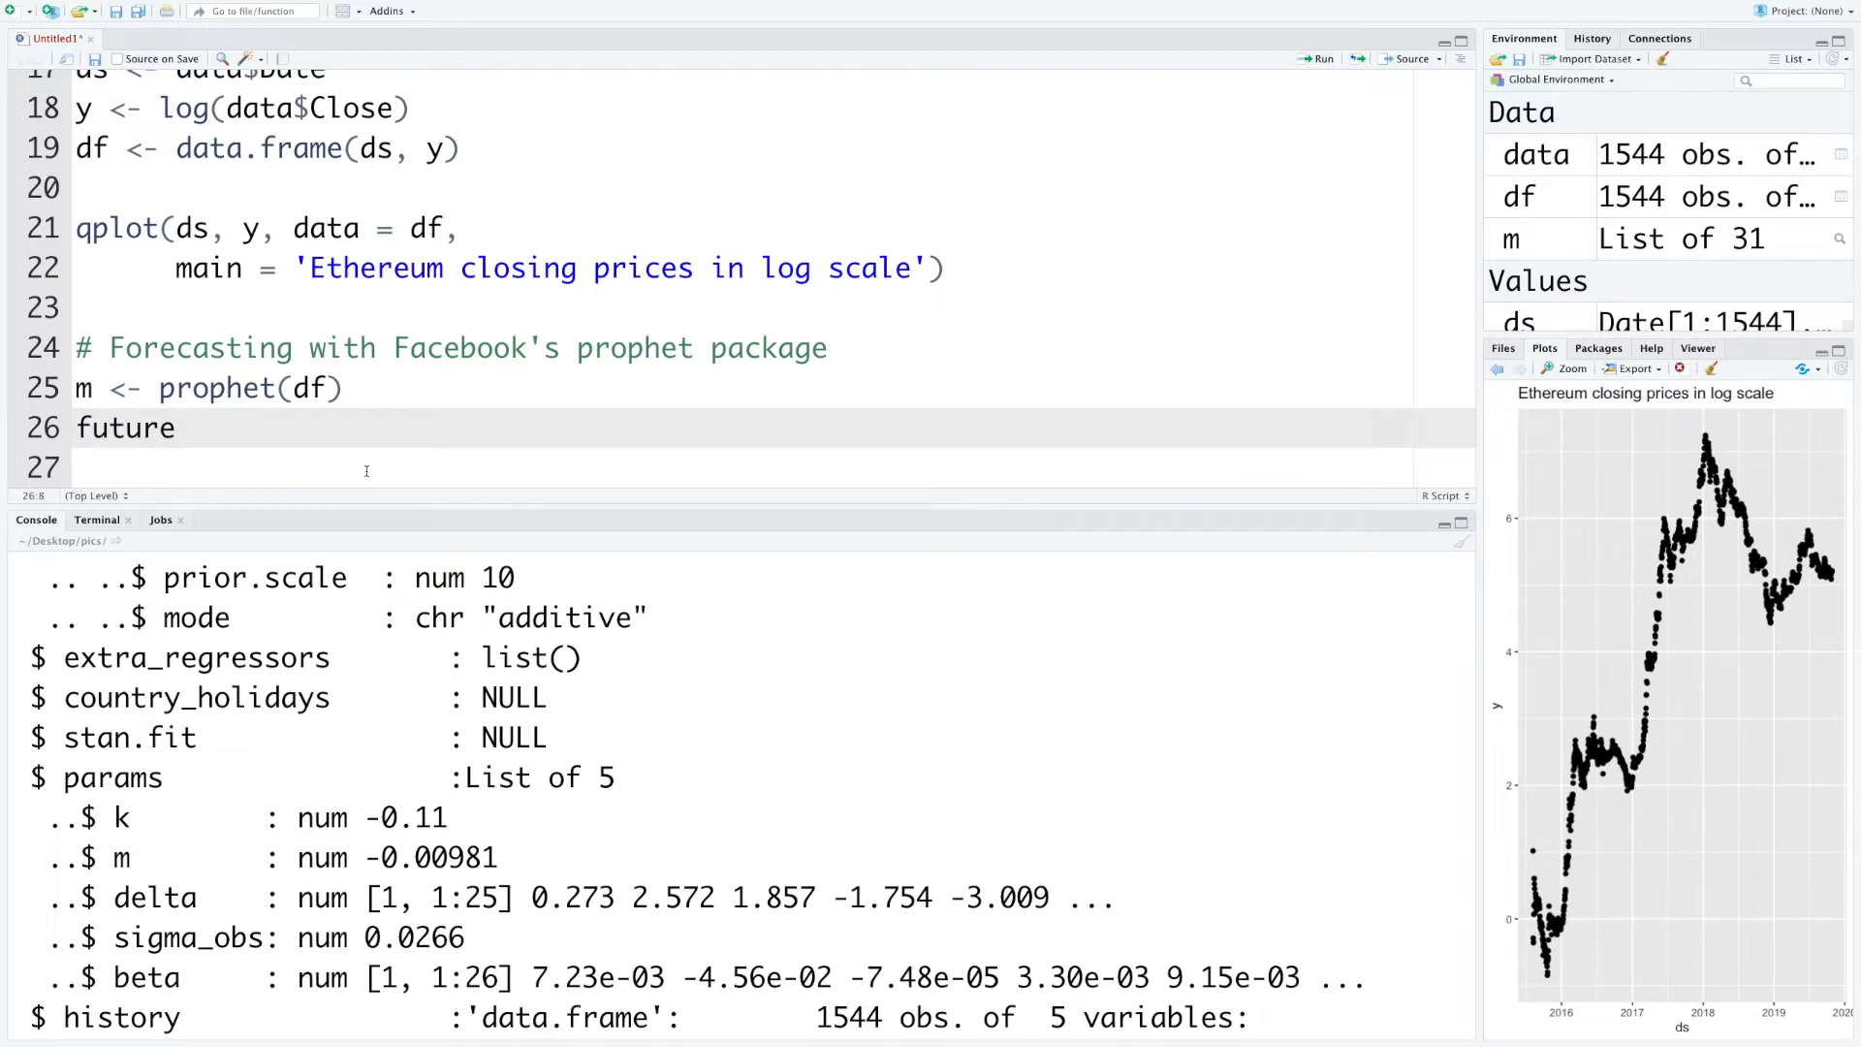
type("<- make_fut")
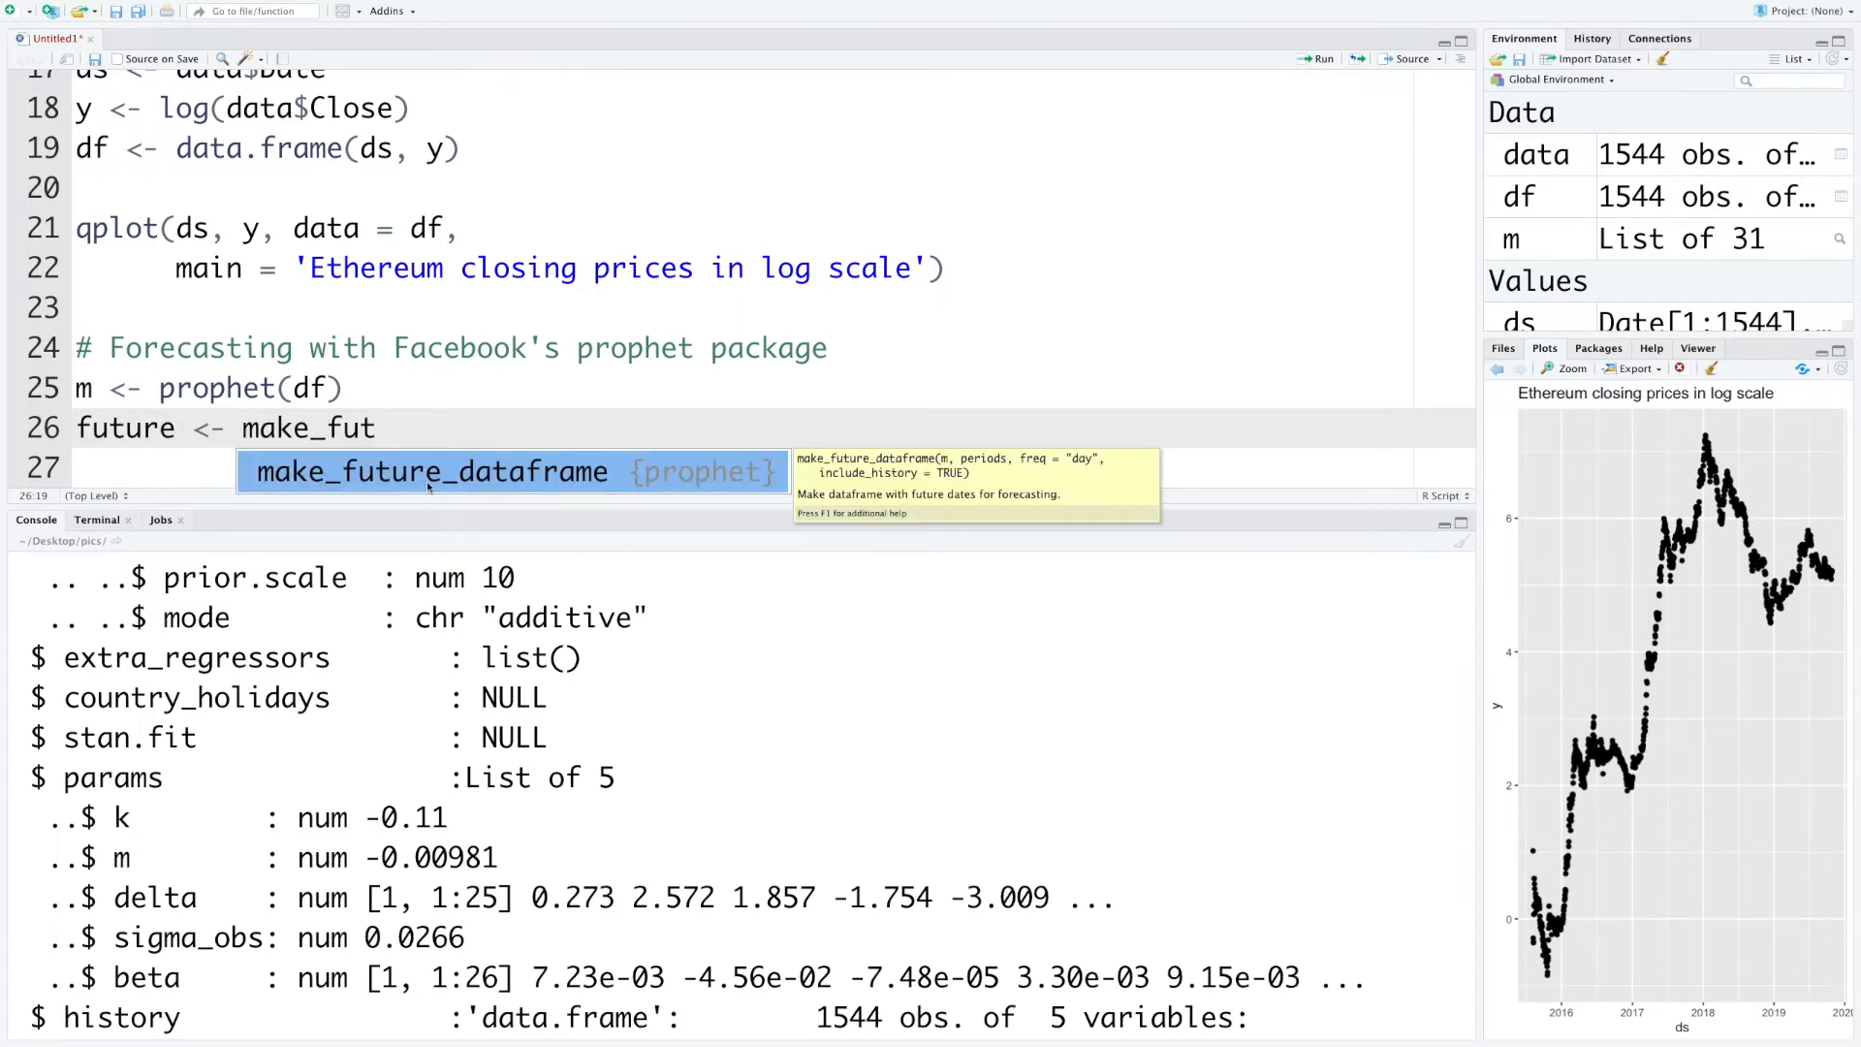
key("Tab")
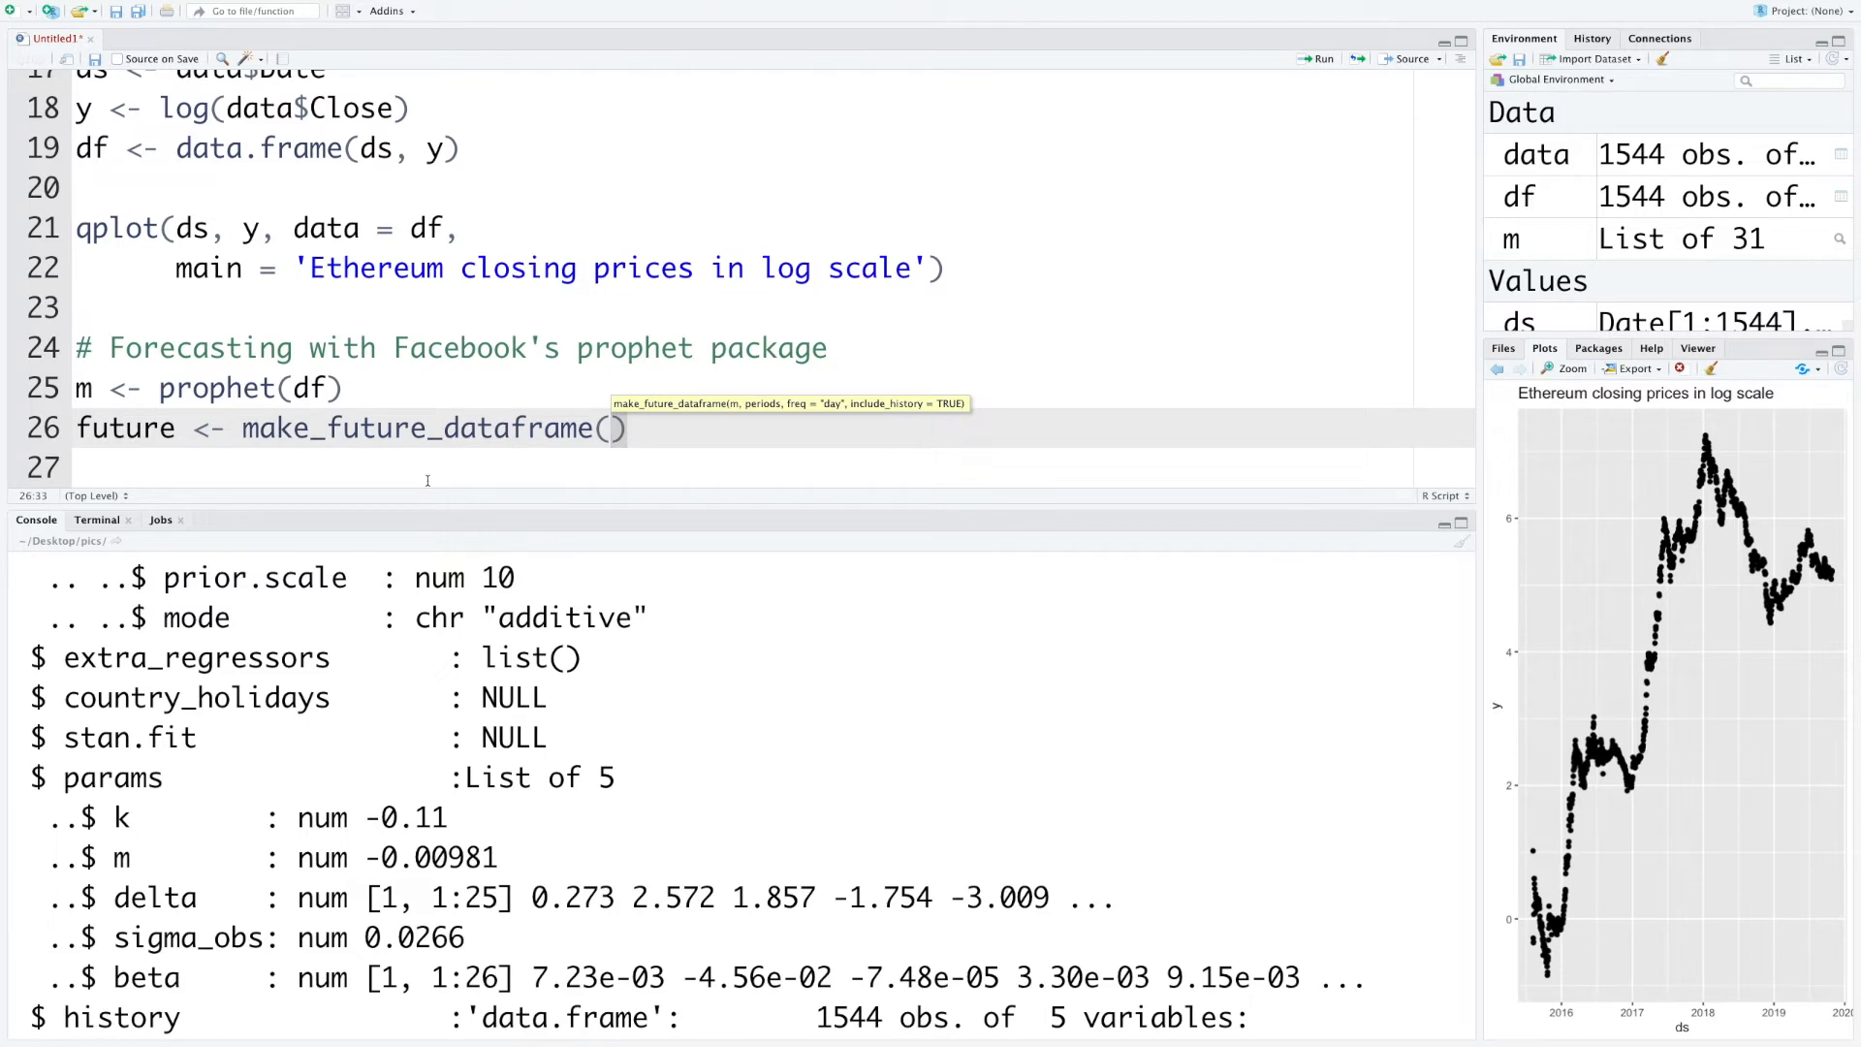
type("m, periods =")
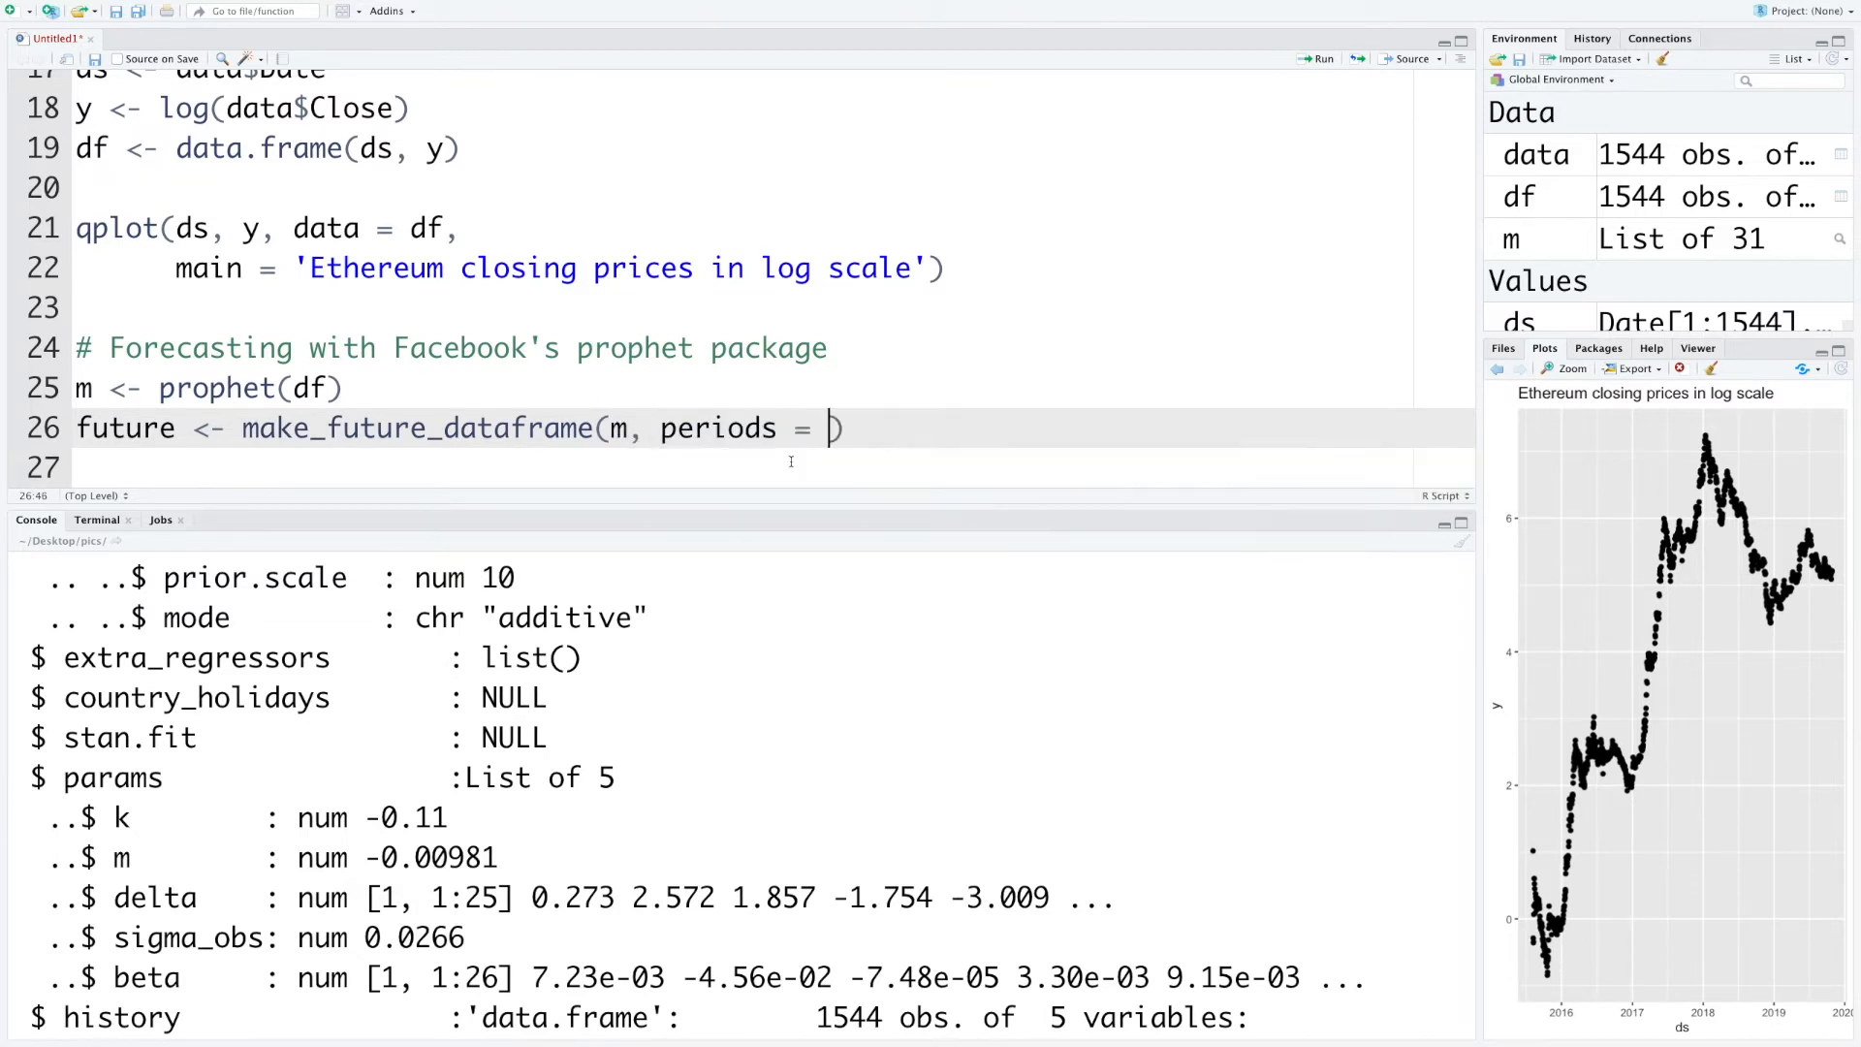
type("365")
left_click(752, 465)
type("t")
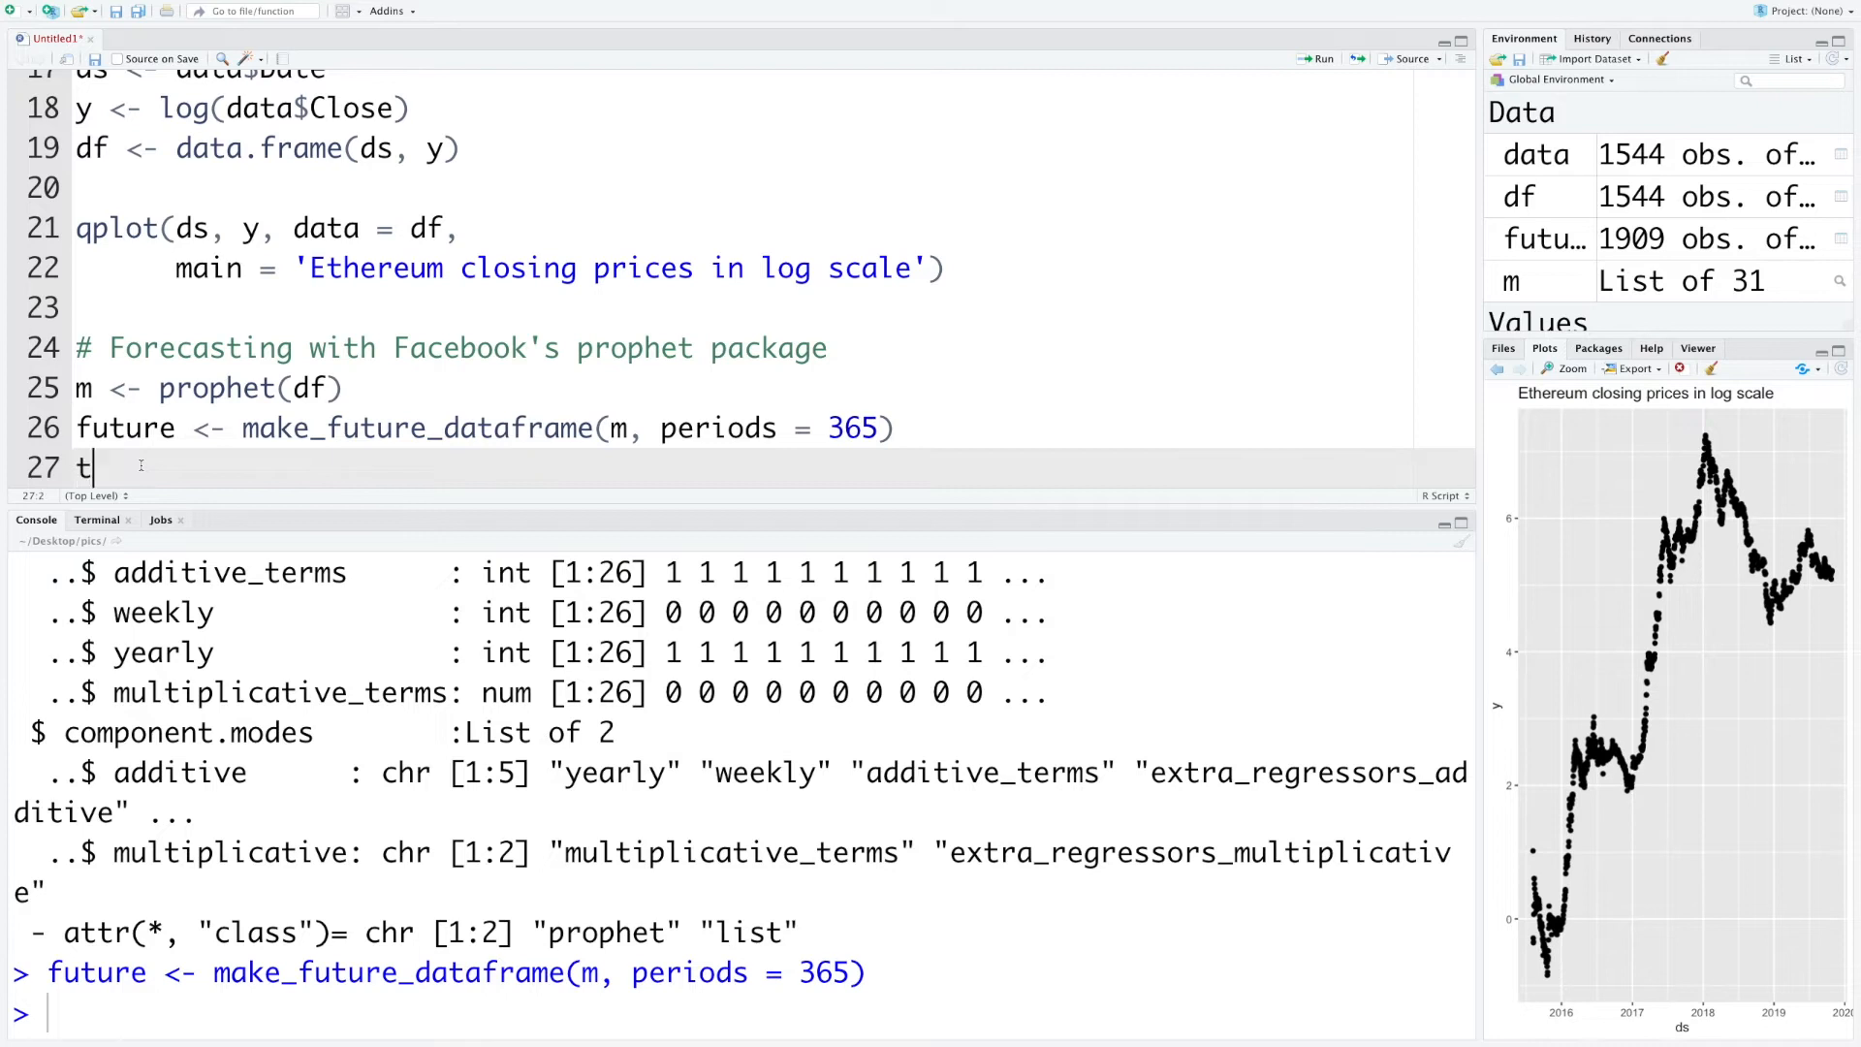
Show tail(future) confirming the dates end at 2020-10-27
type("ail(")
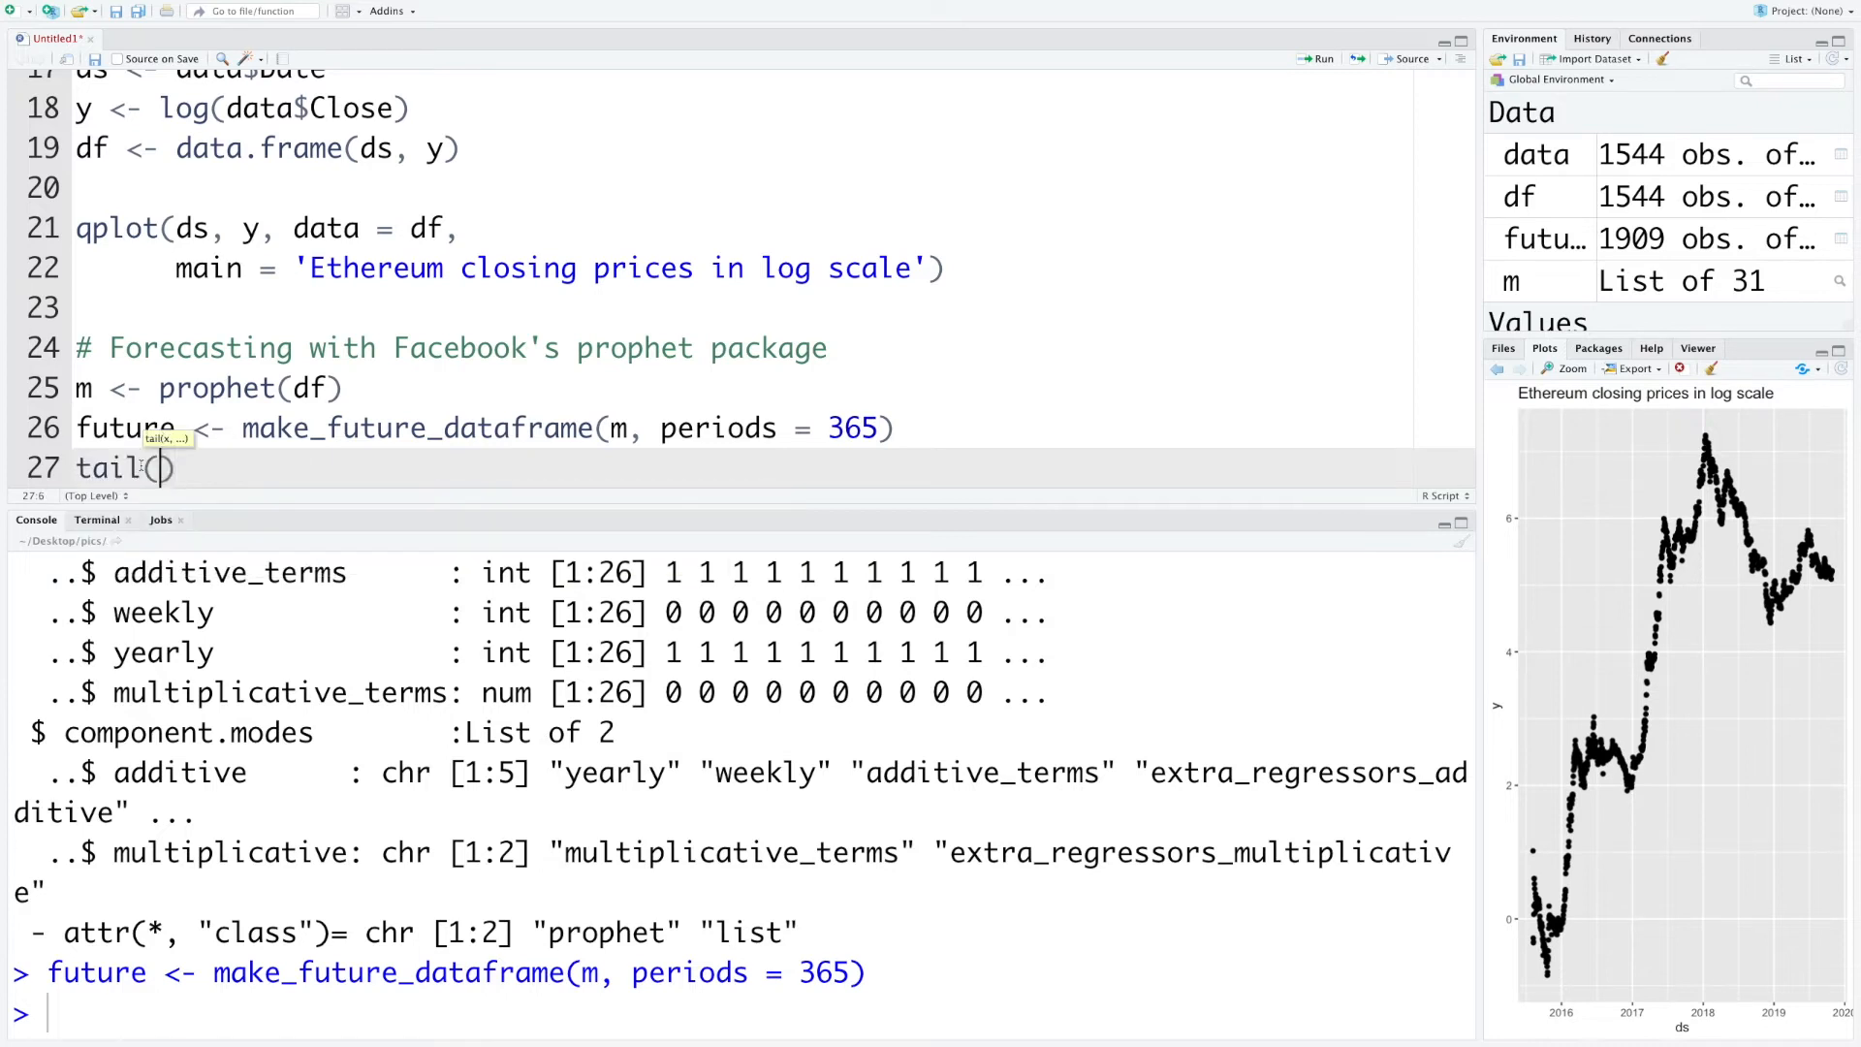
type("future")
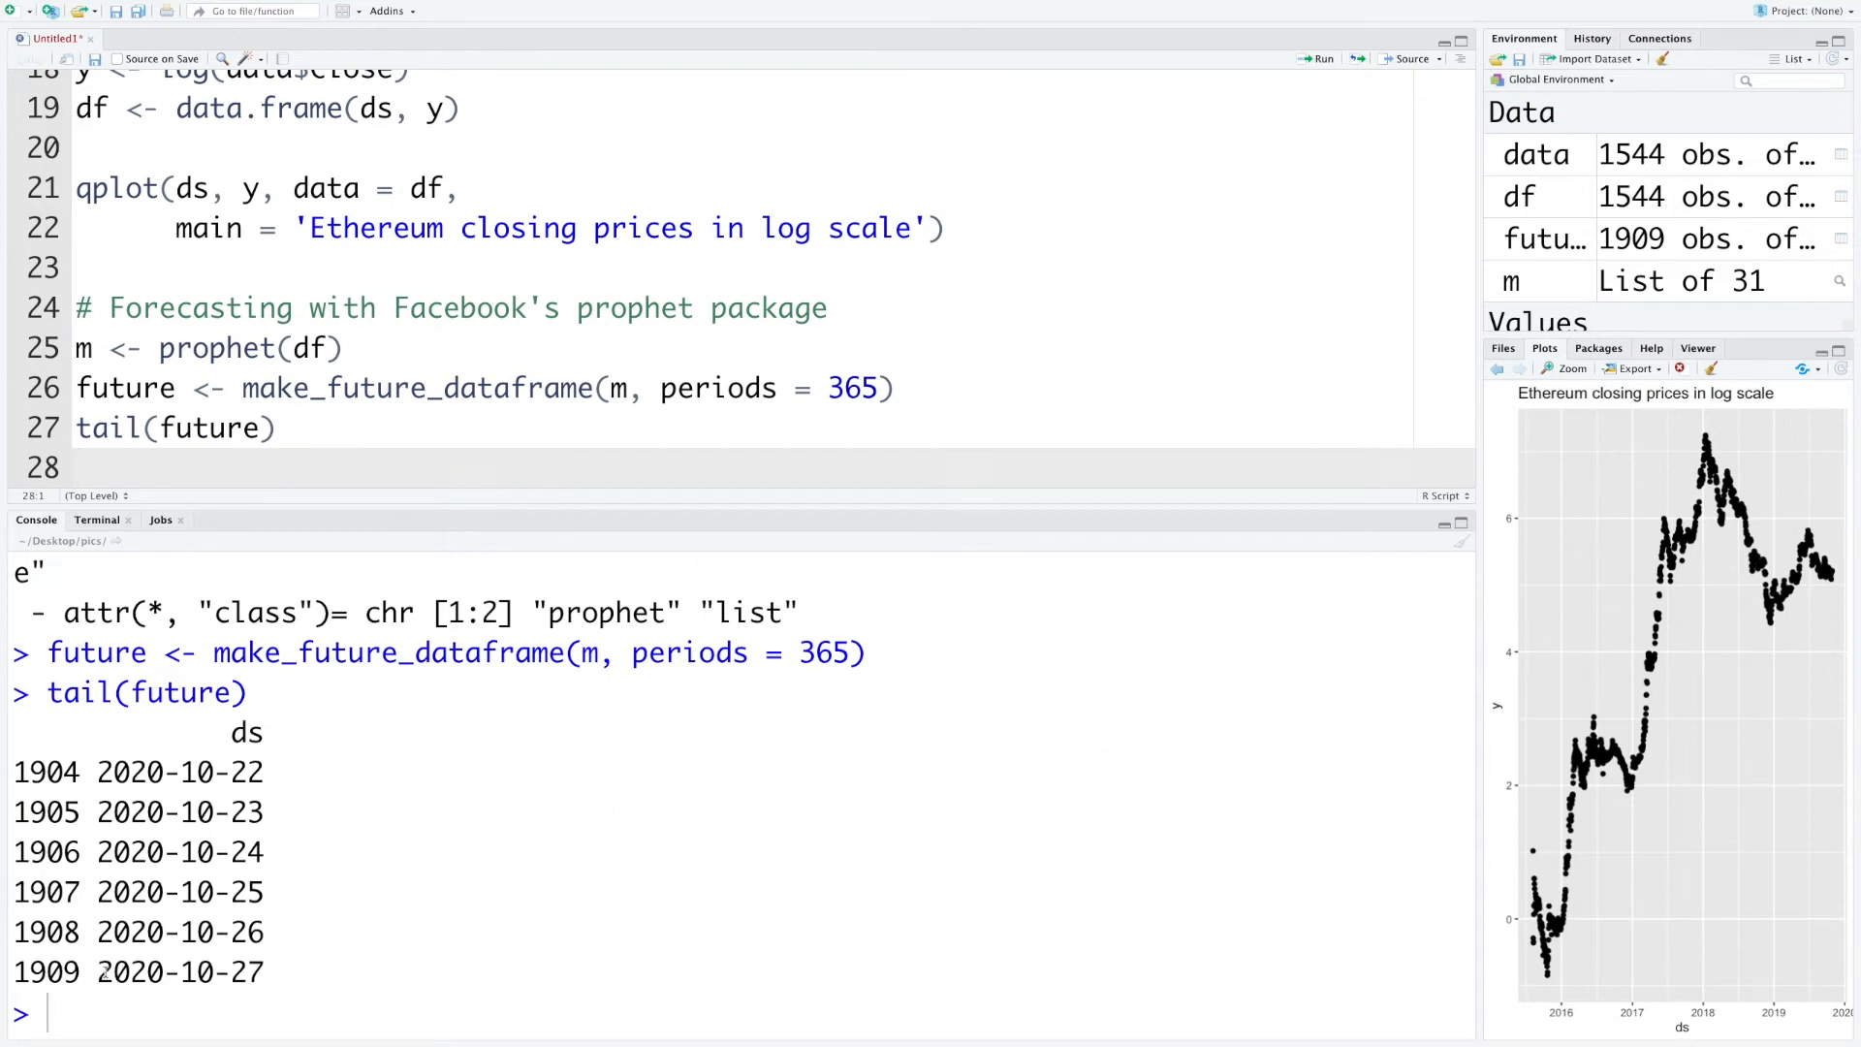
double_click(128, 971)
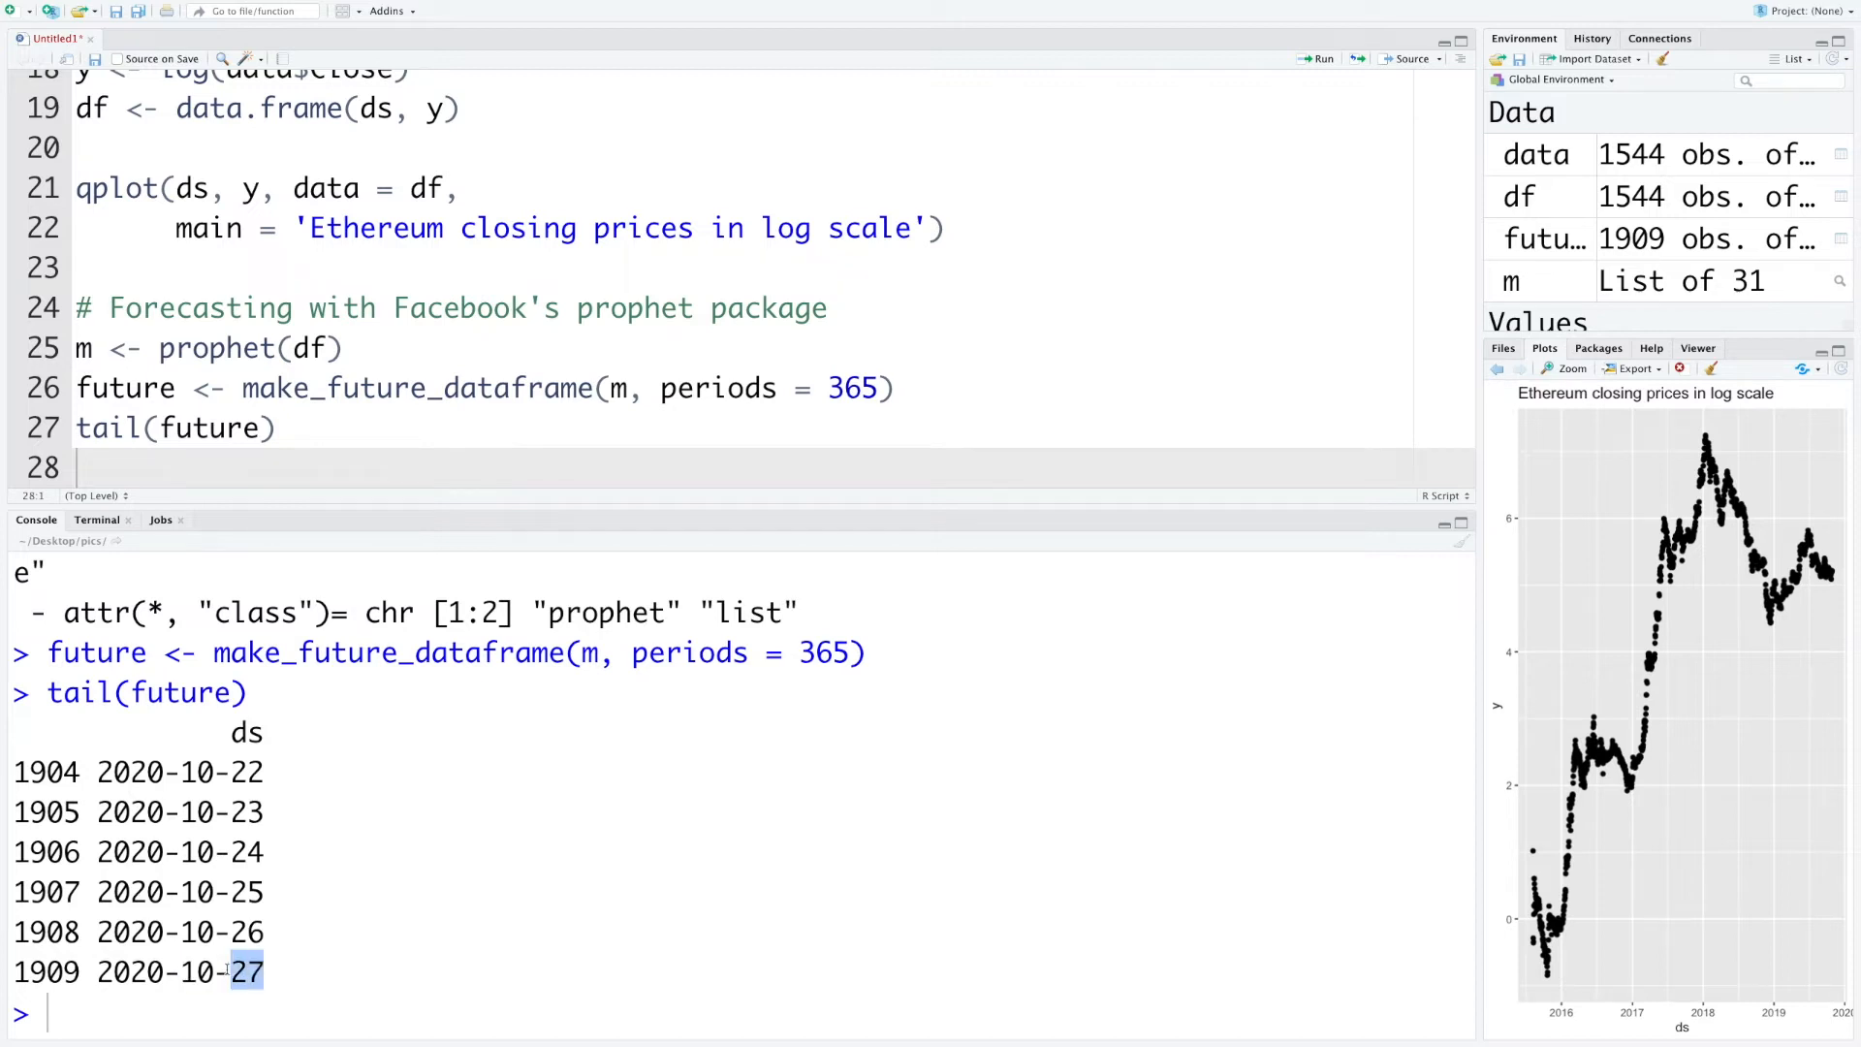
Compute forecast <- predict(m, future) and plot it with plot(m, forecast)
type("fore")
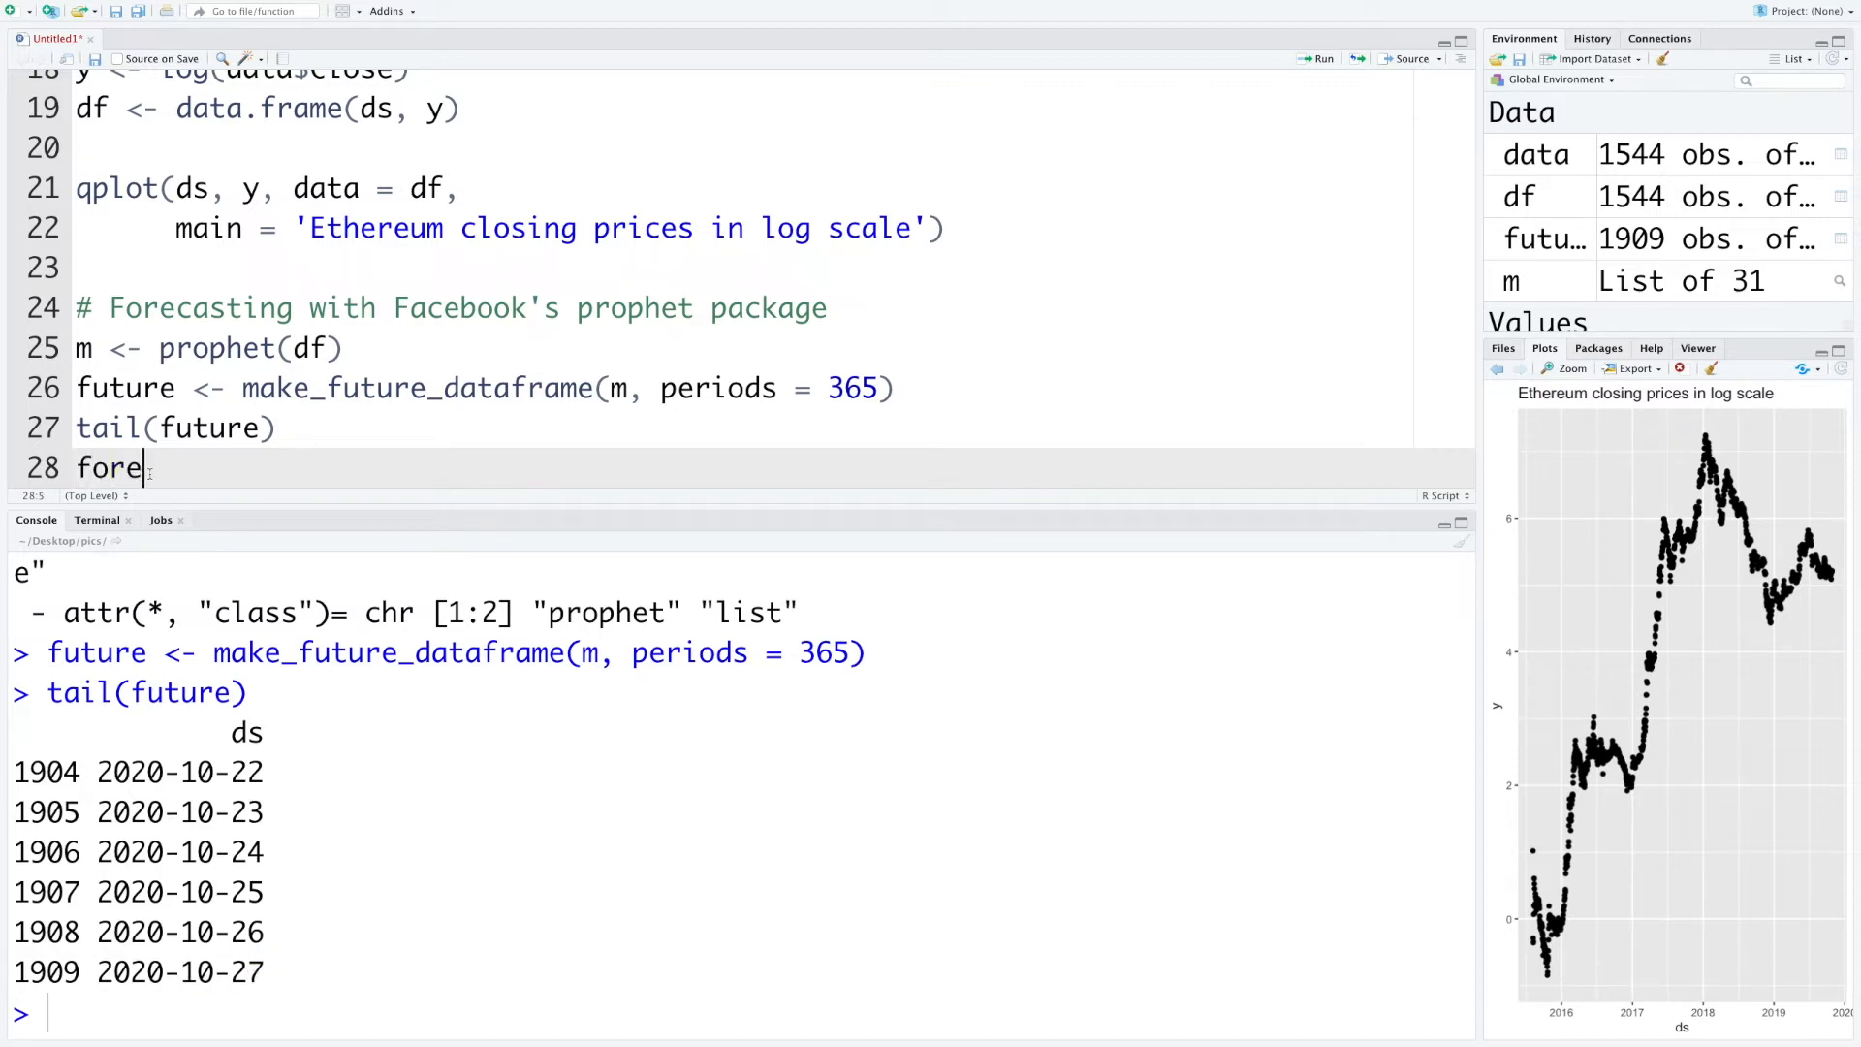
type("cast <-")
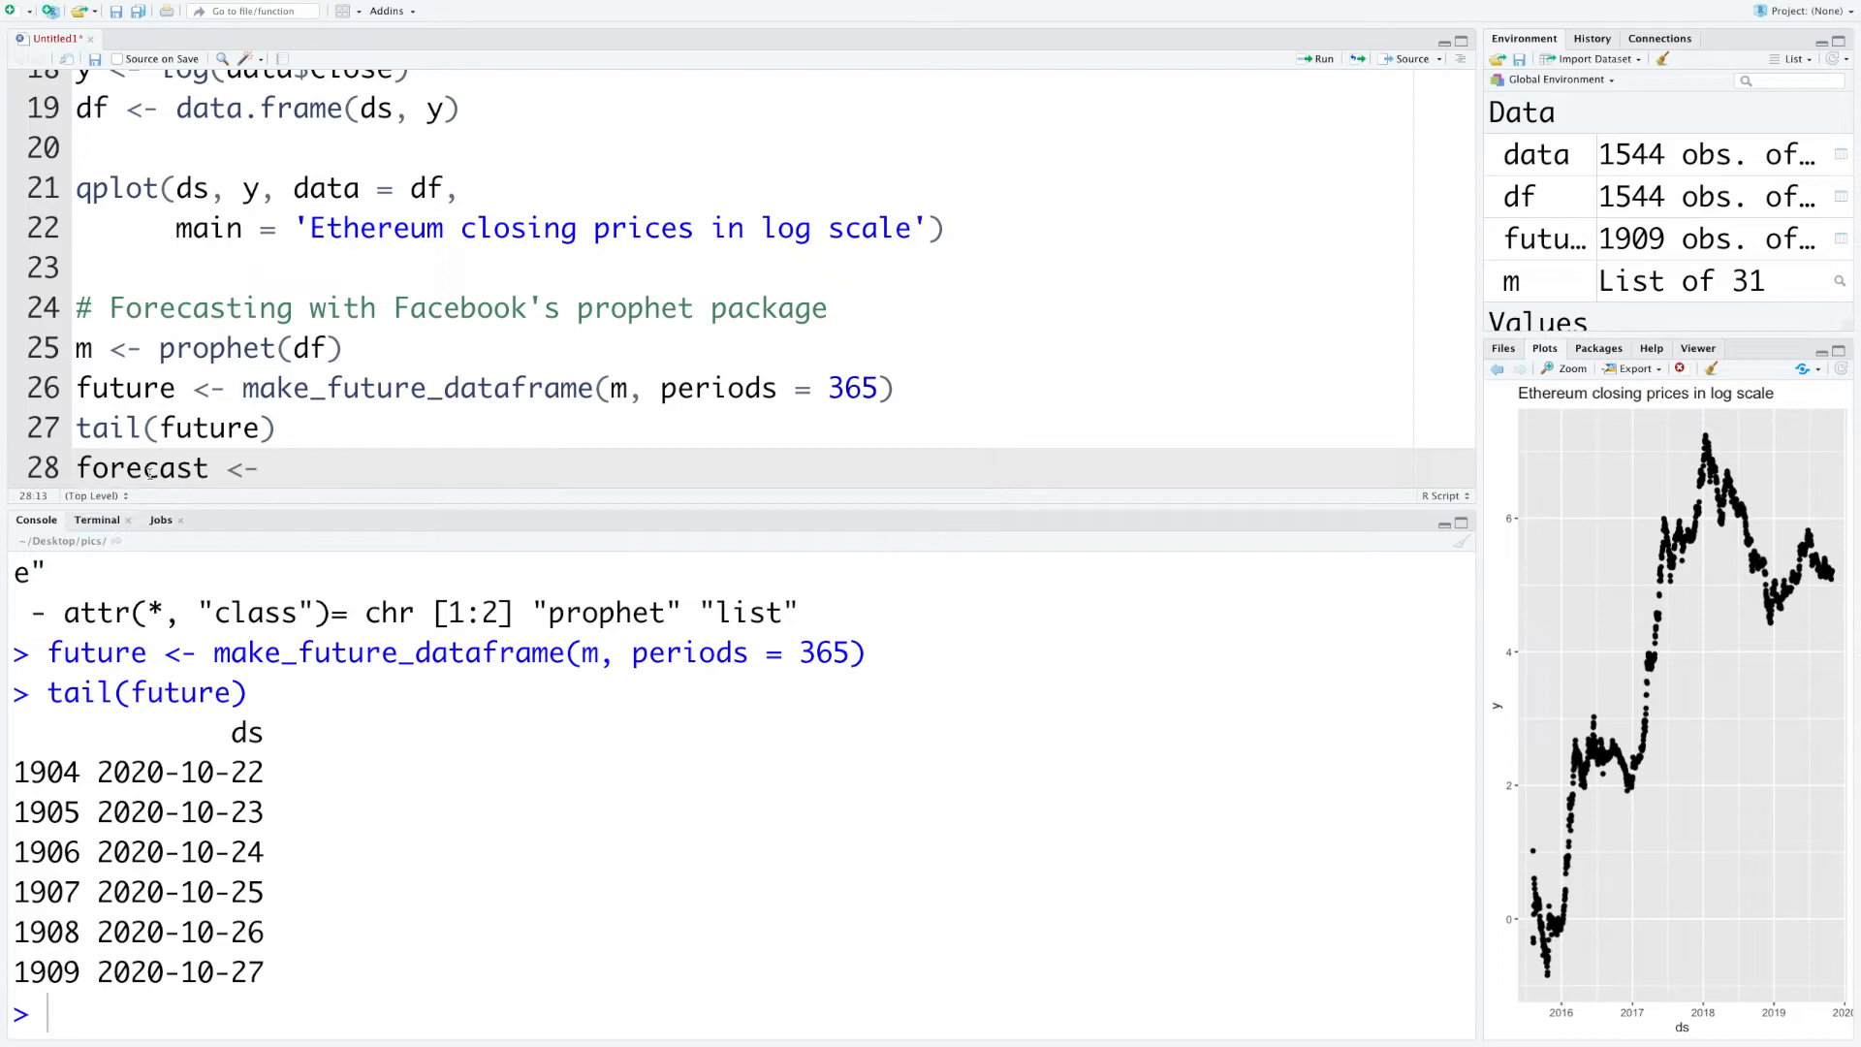
type("predict(m, future")
type("plot(m, fore)")
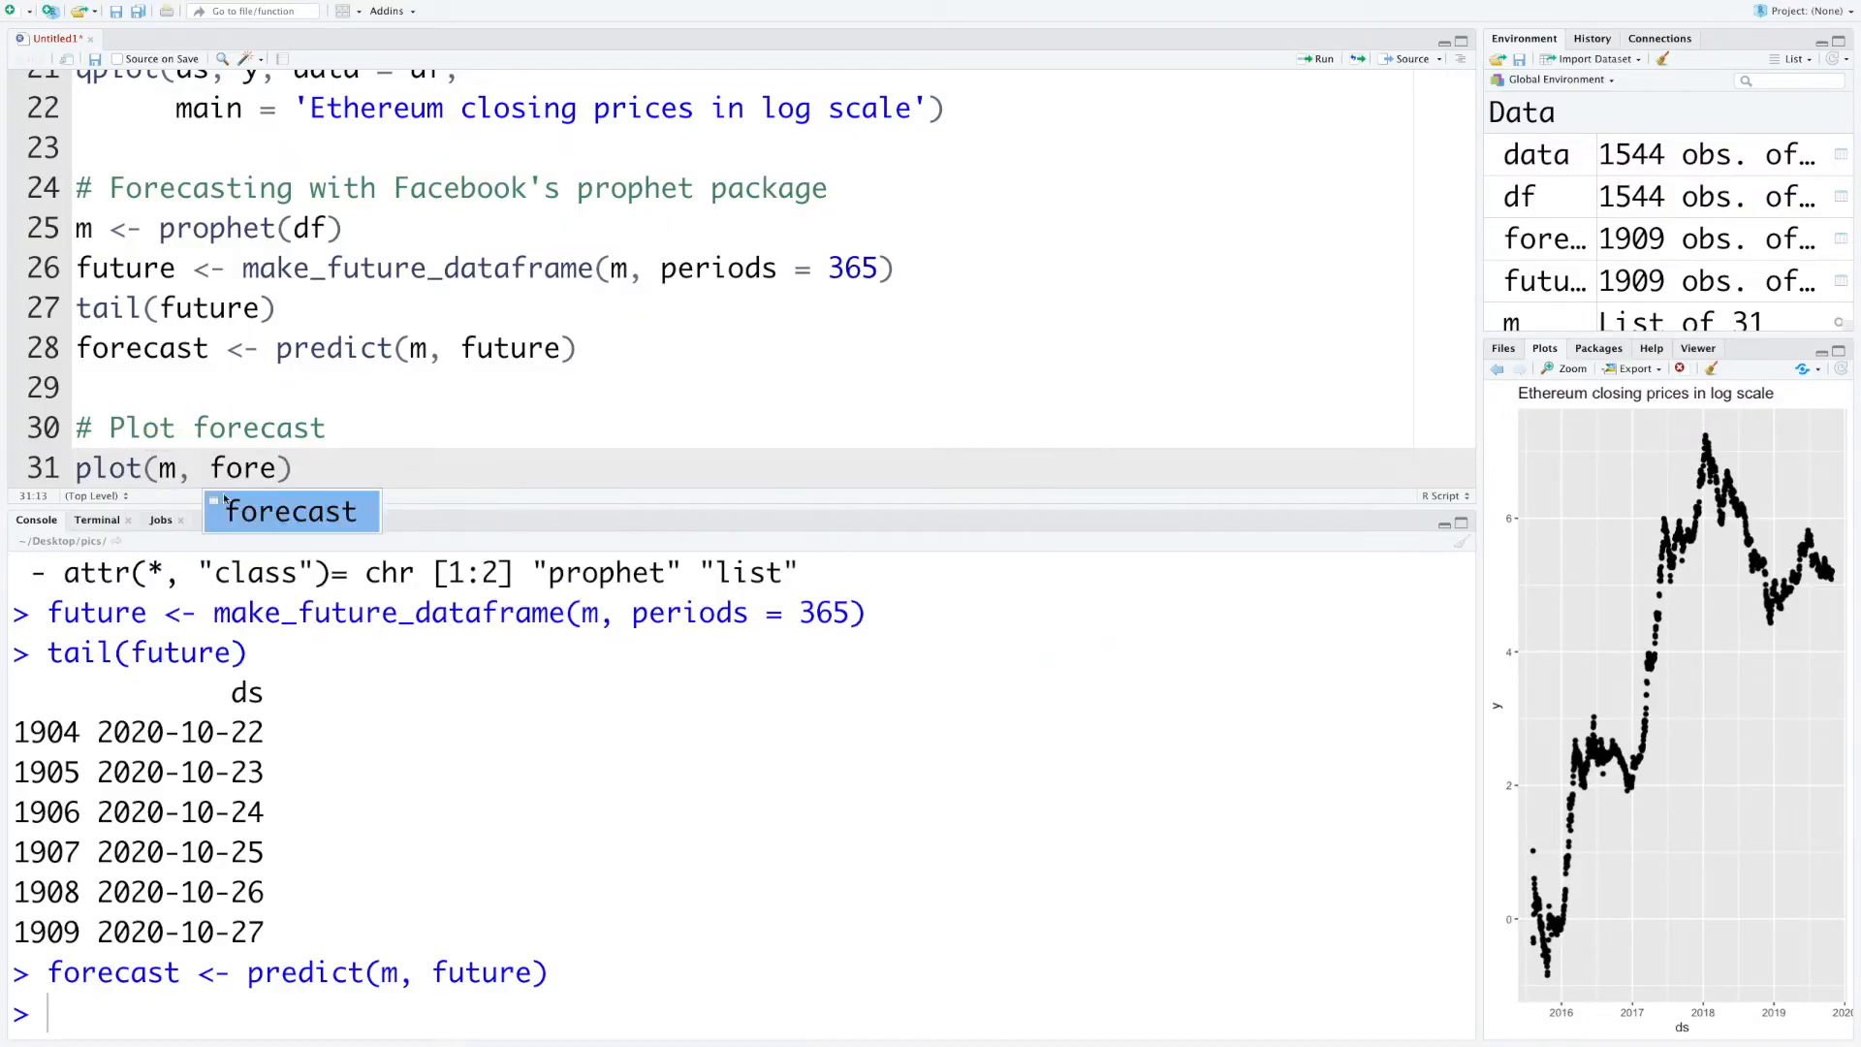
key("Tab")
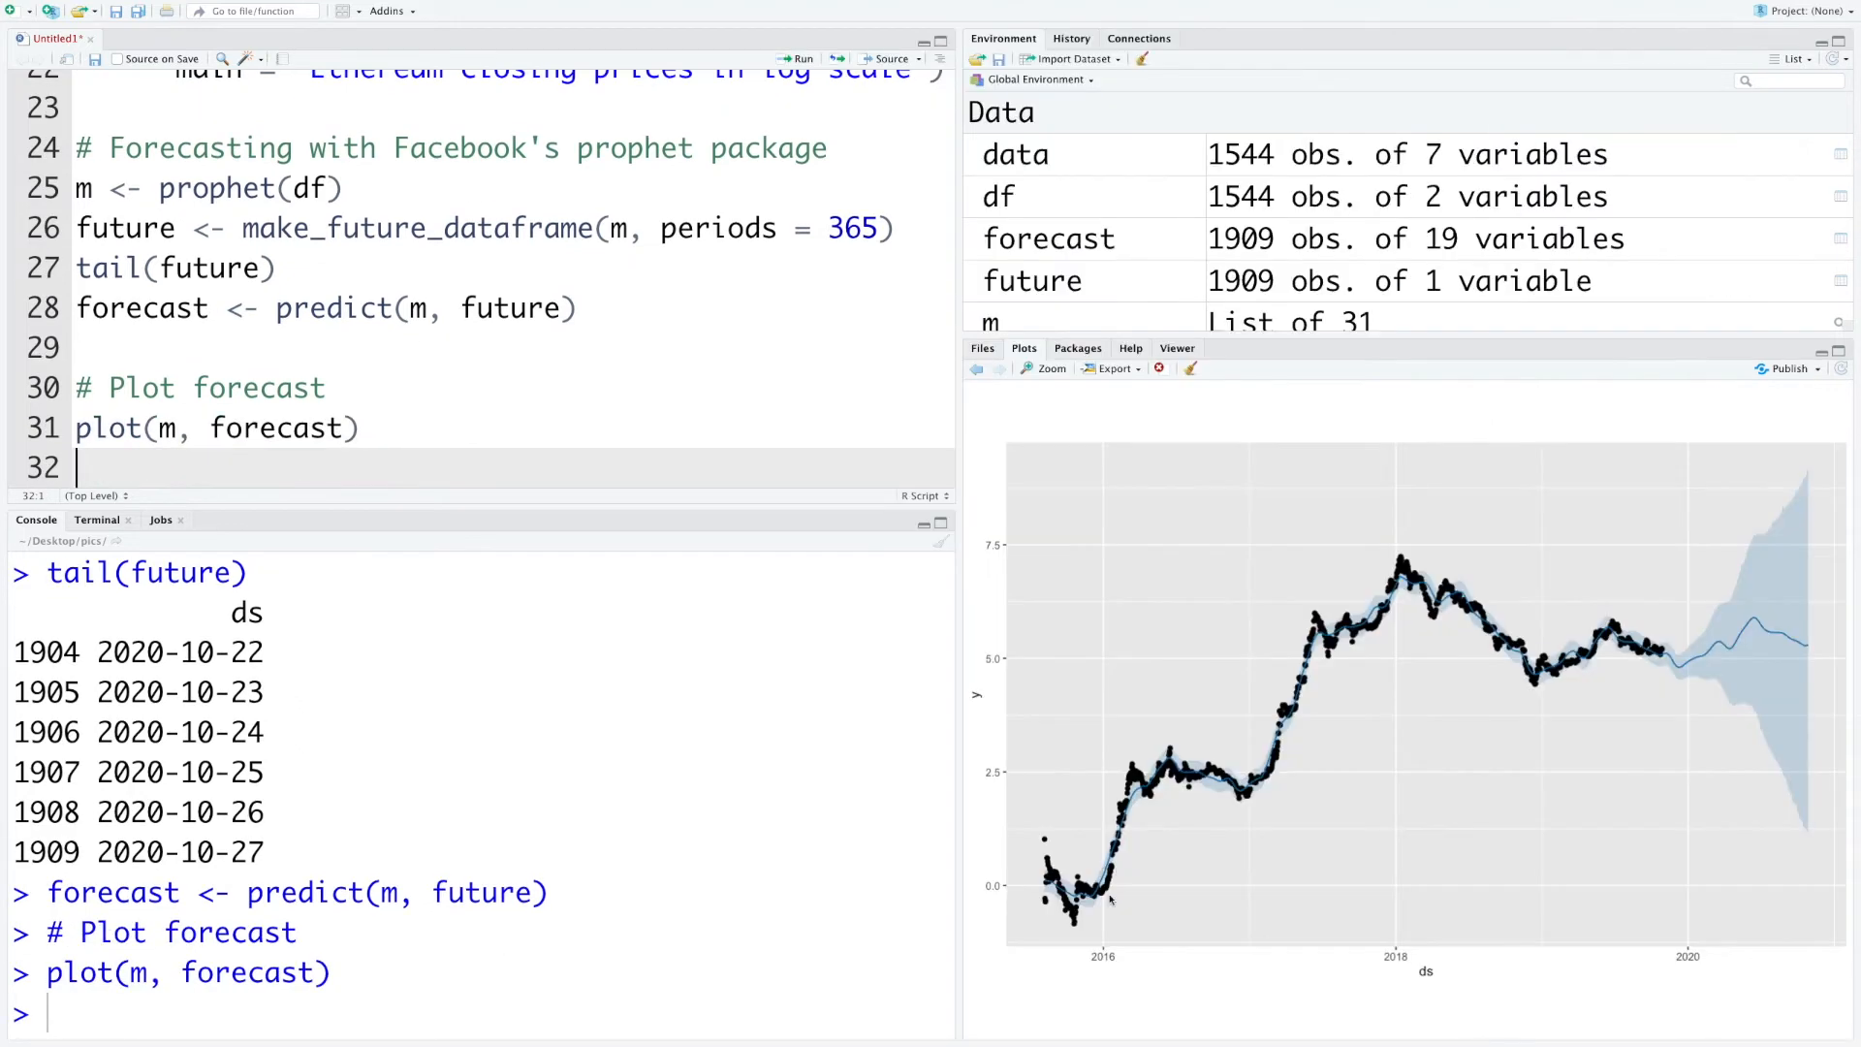
mouse_move(1282, 745)
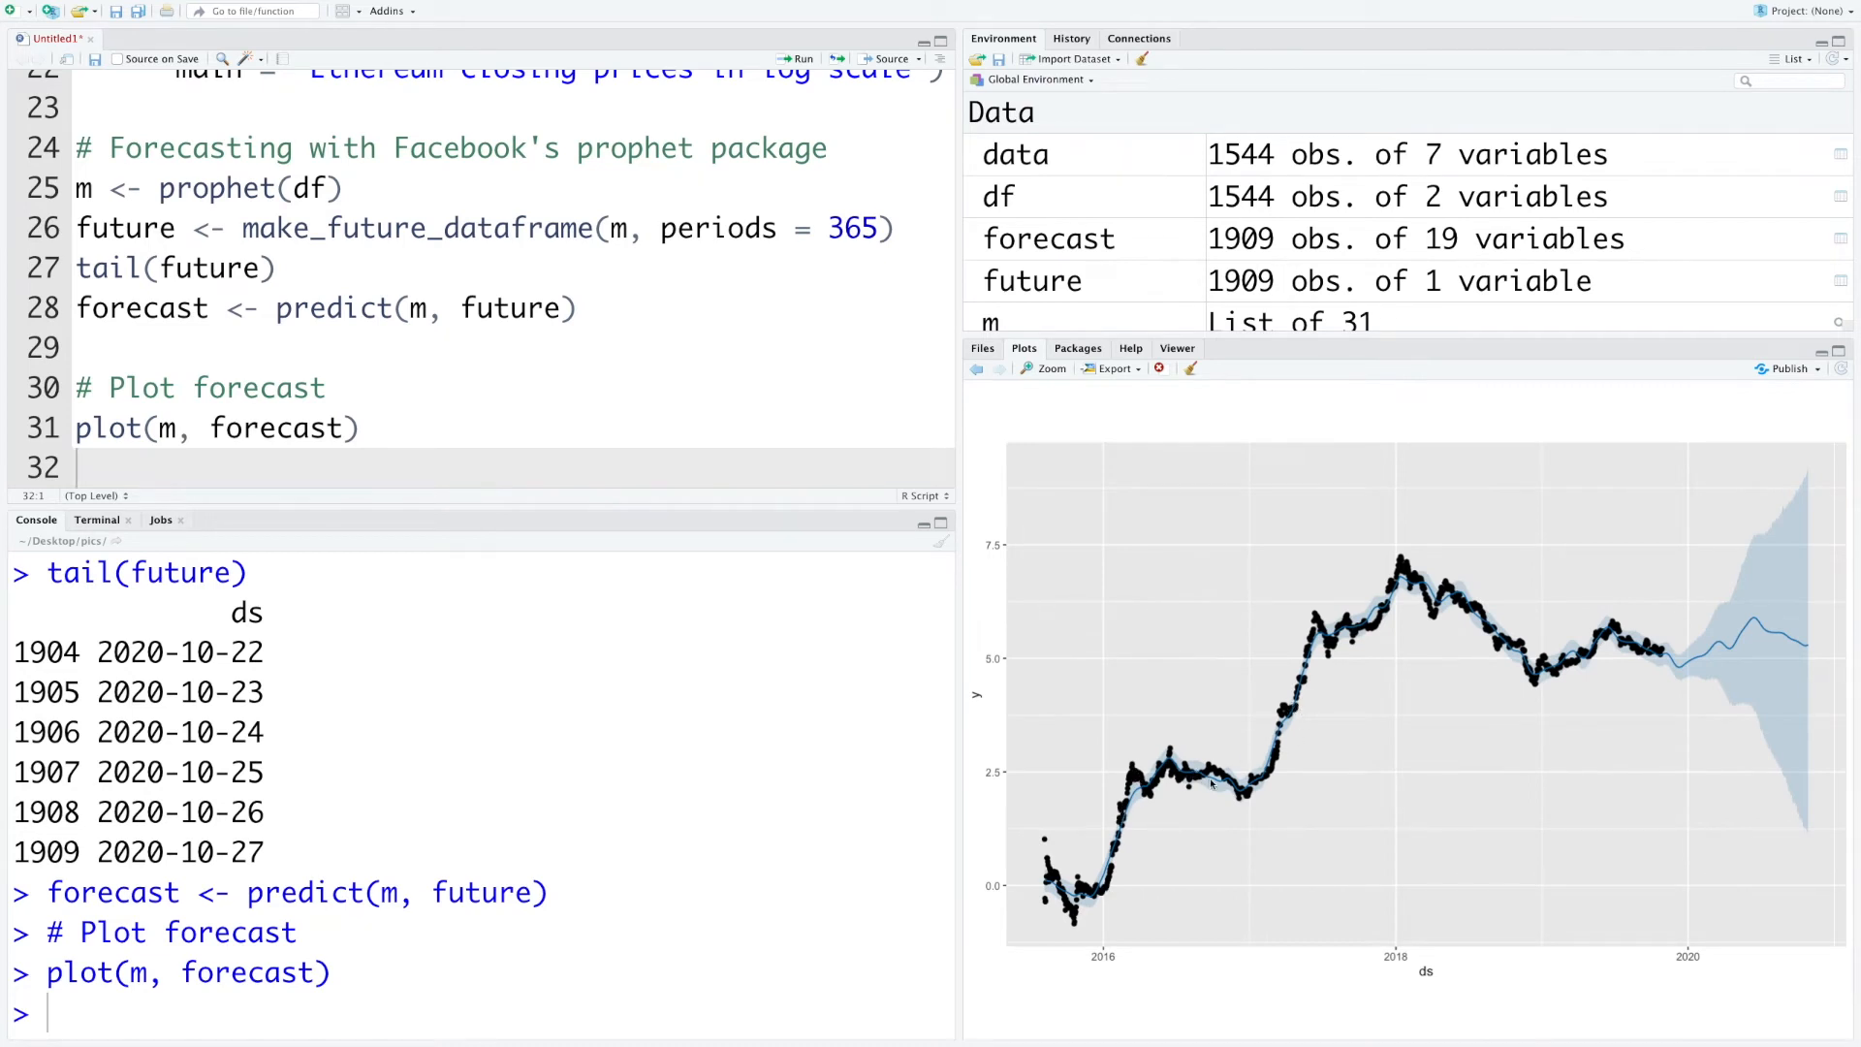
mouse_move(1661, 660)
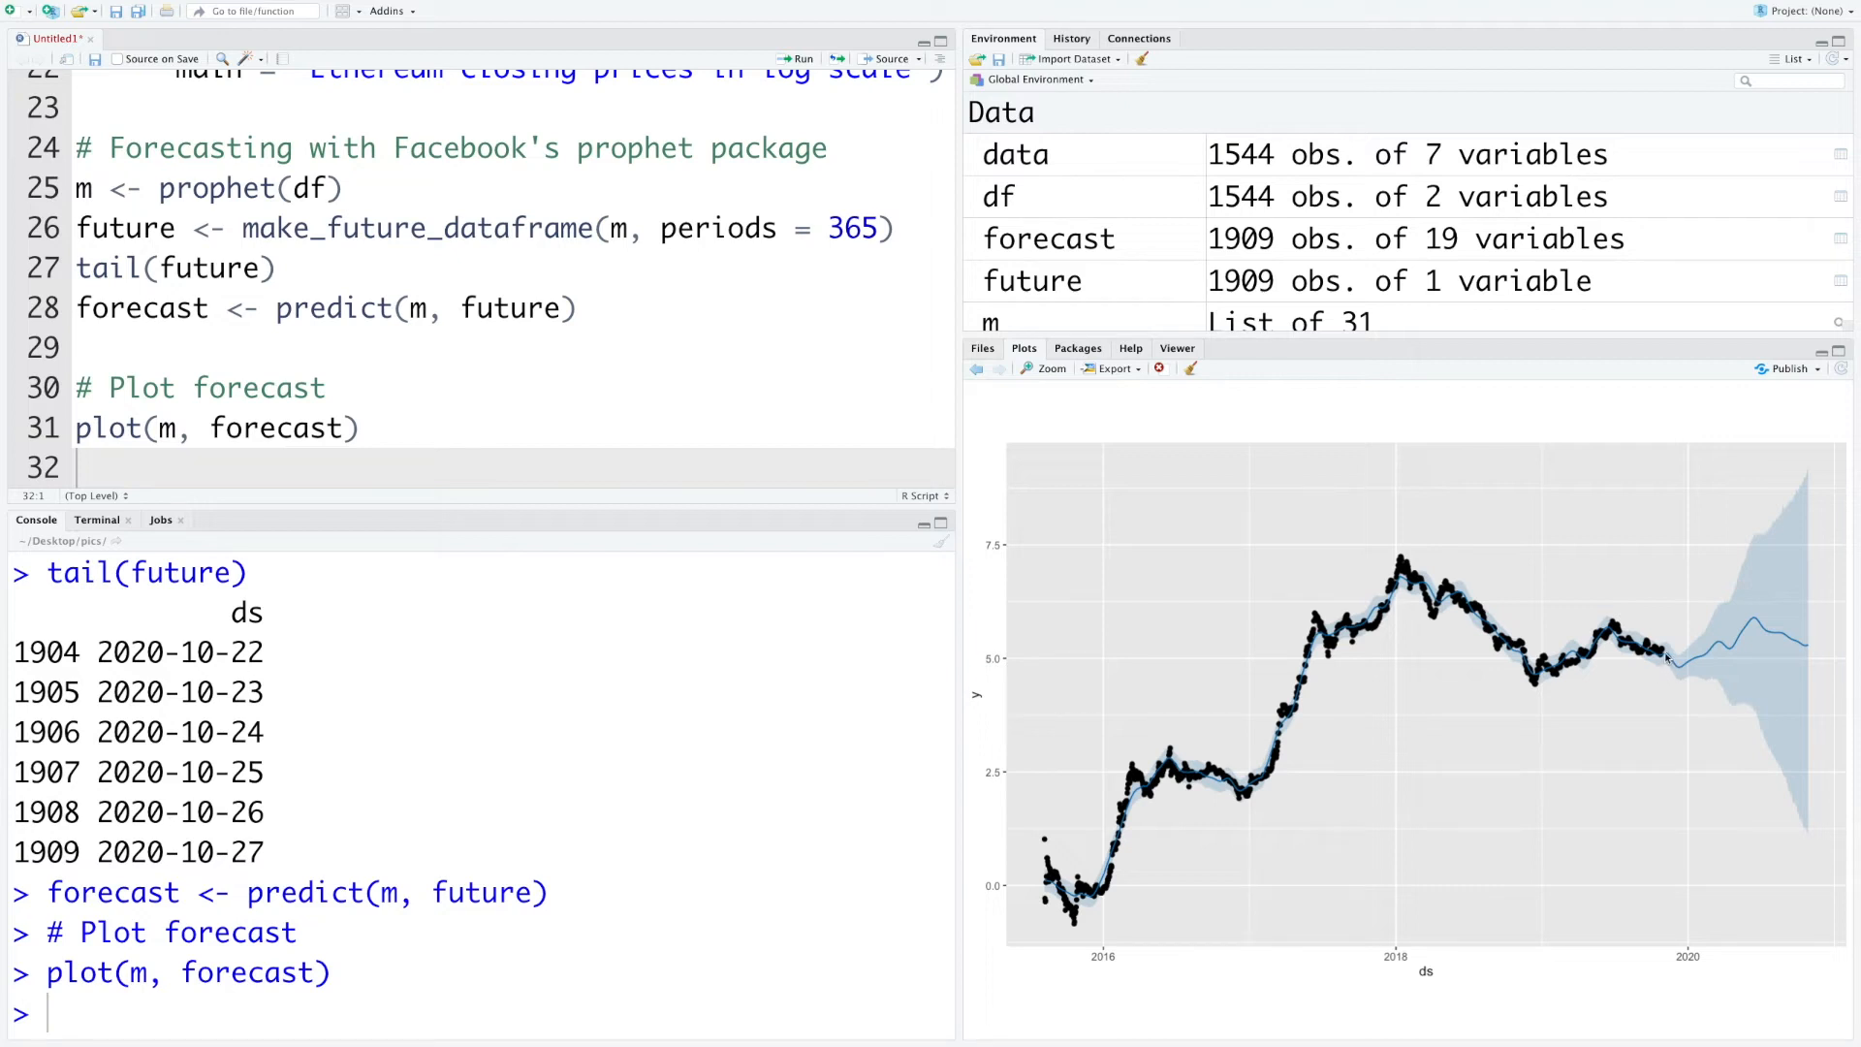
mouse_move(1800, 643)
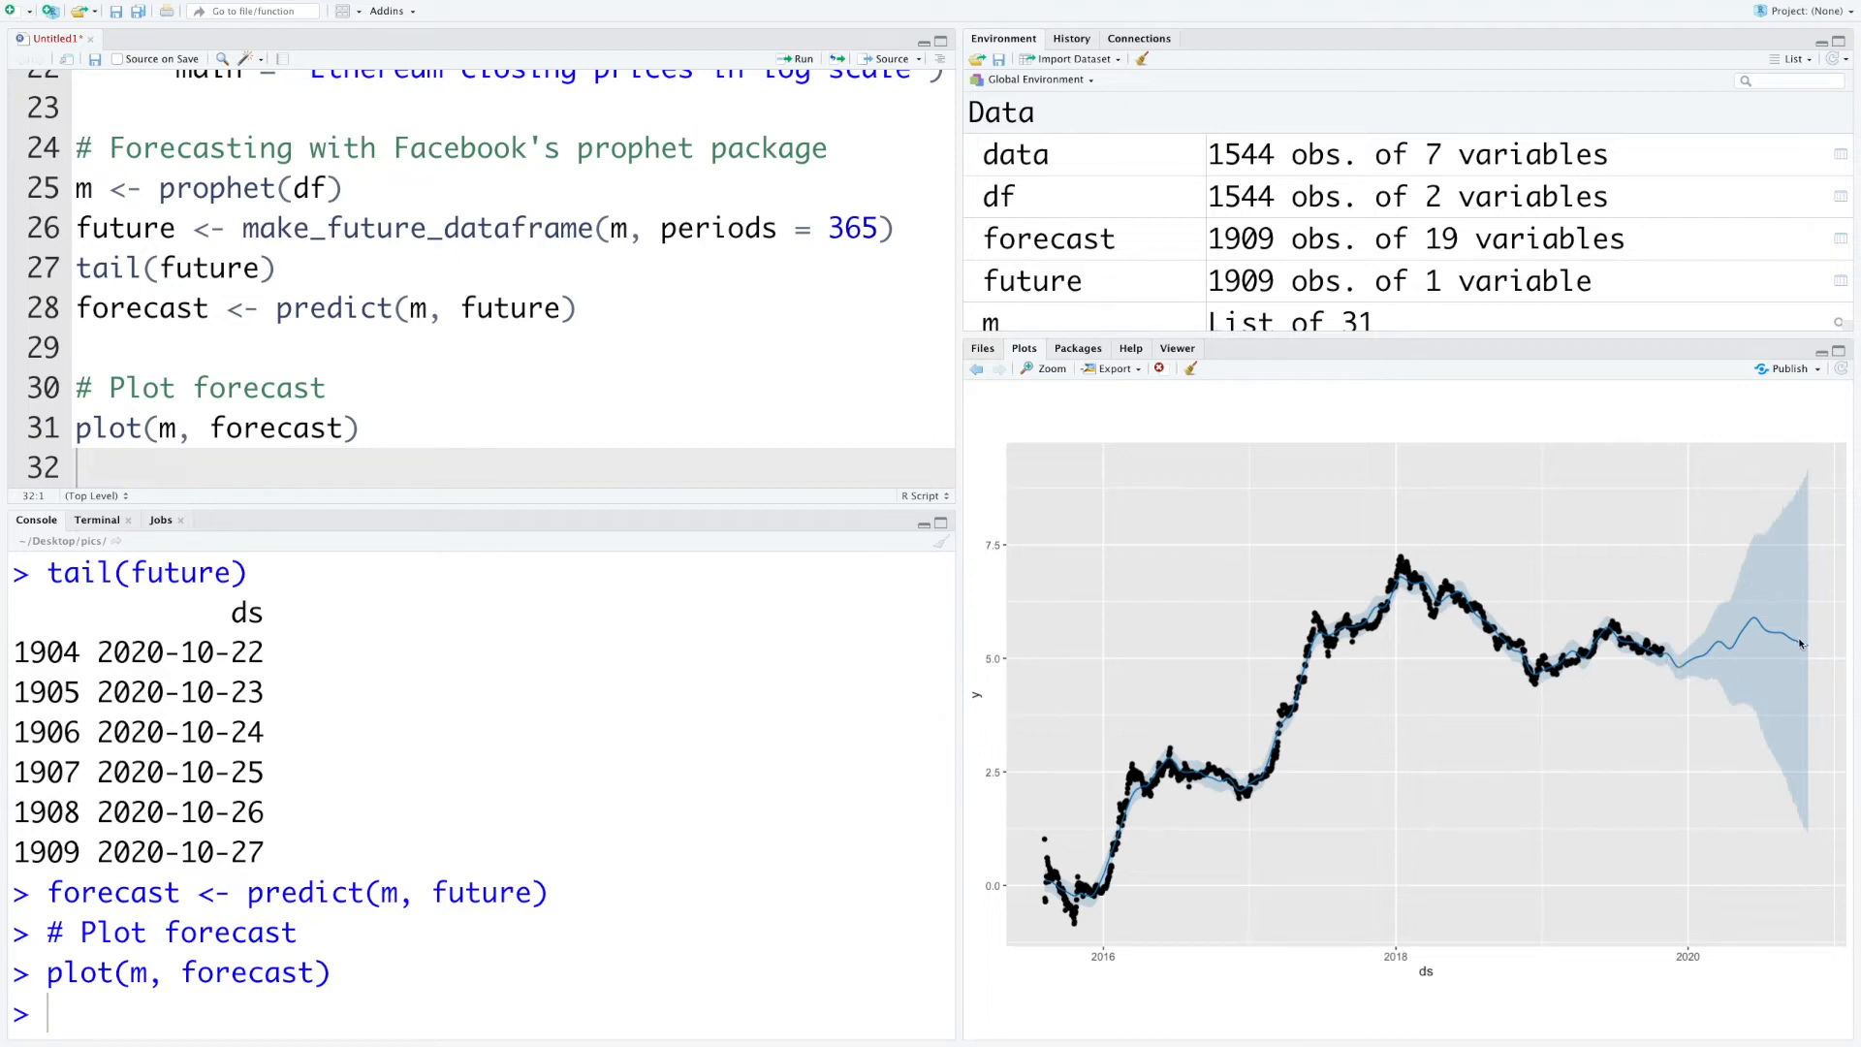
mouse_move(1721, 649)
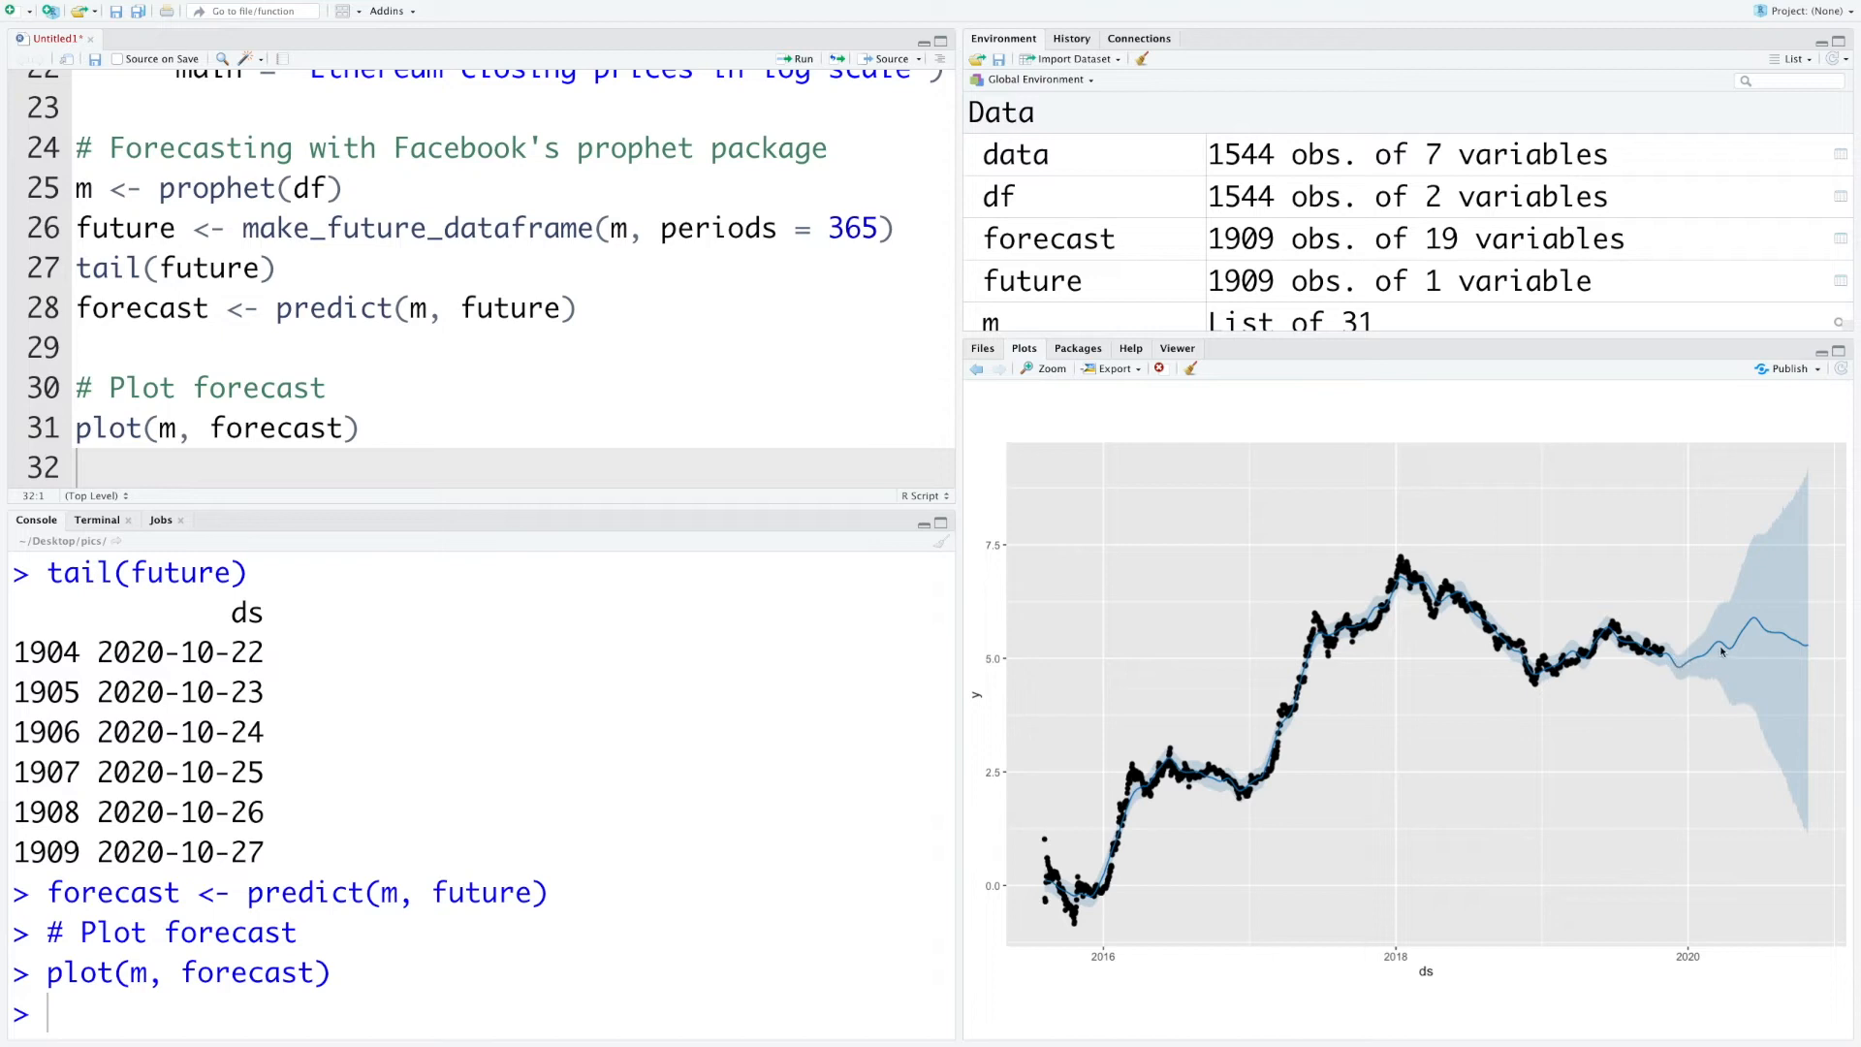
mouse_move(1804, 651)
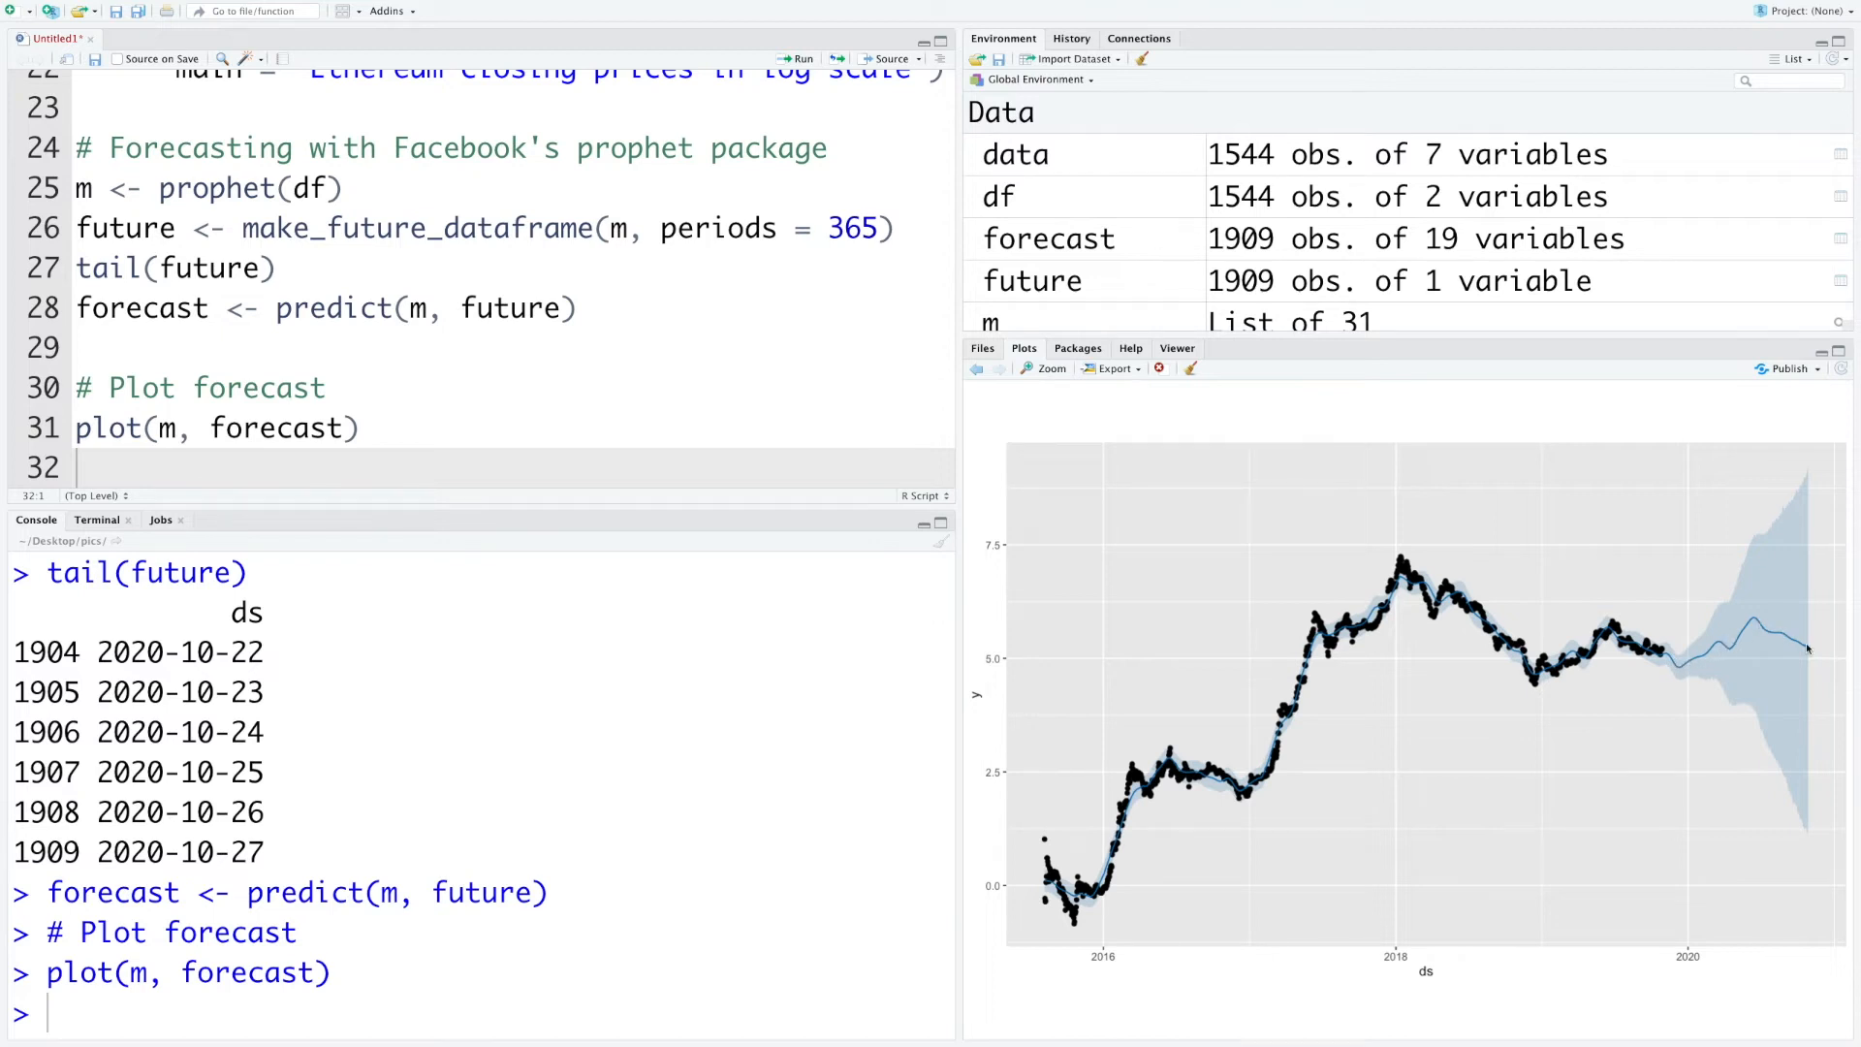
mouse_move(1768, 562)
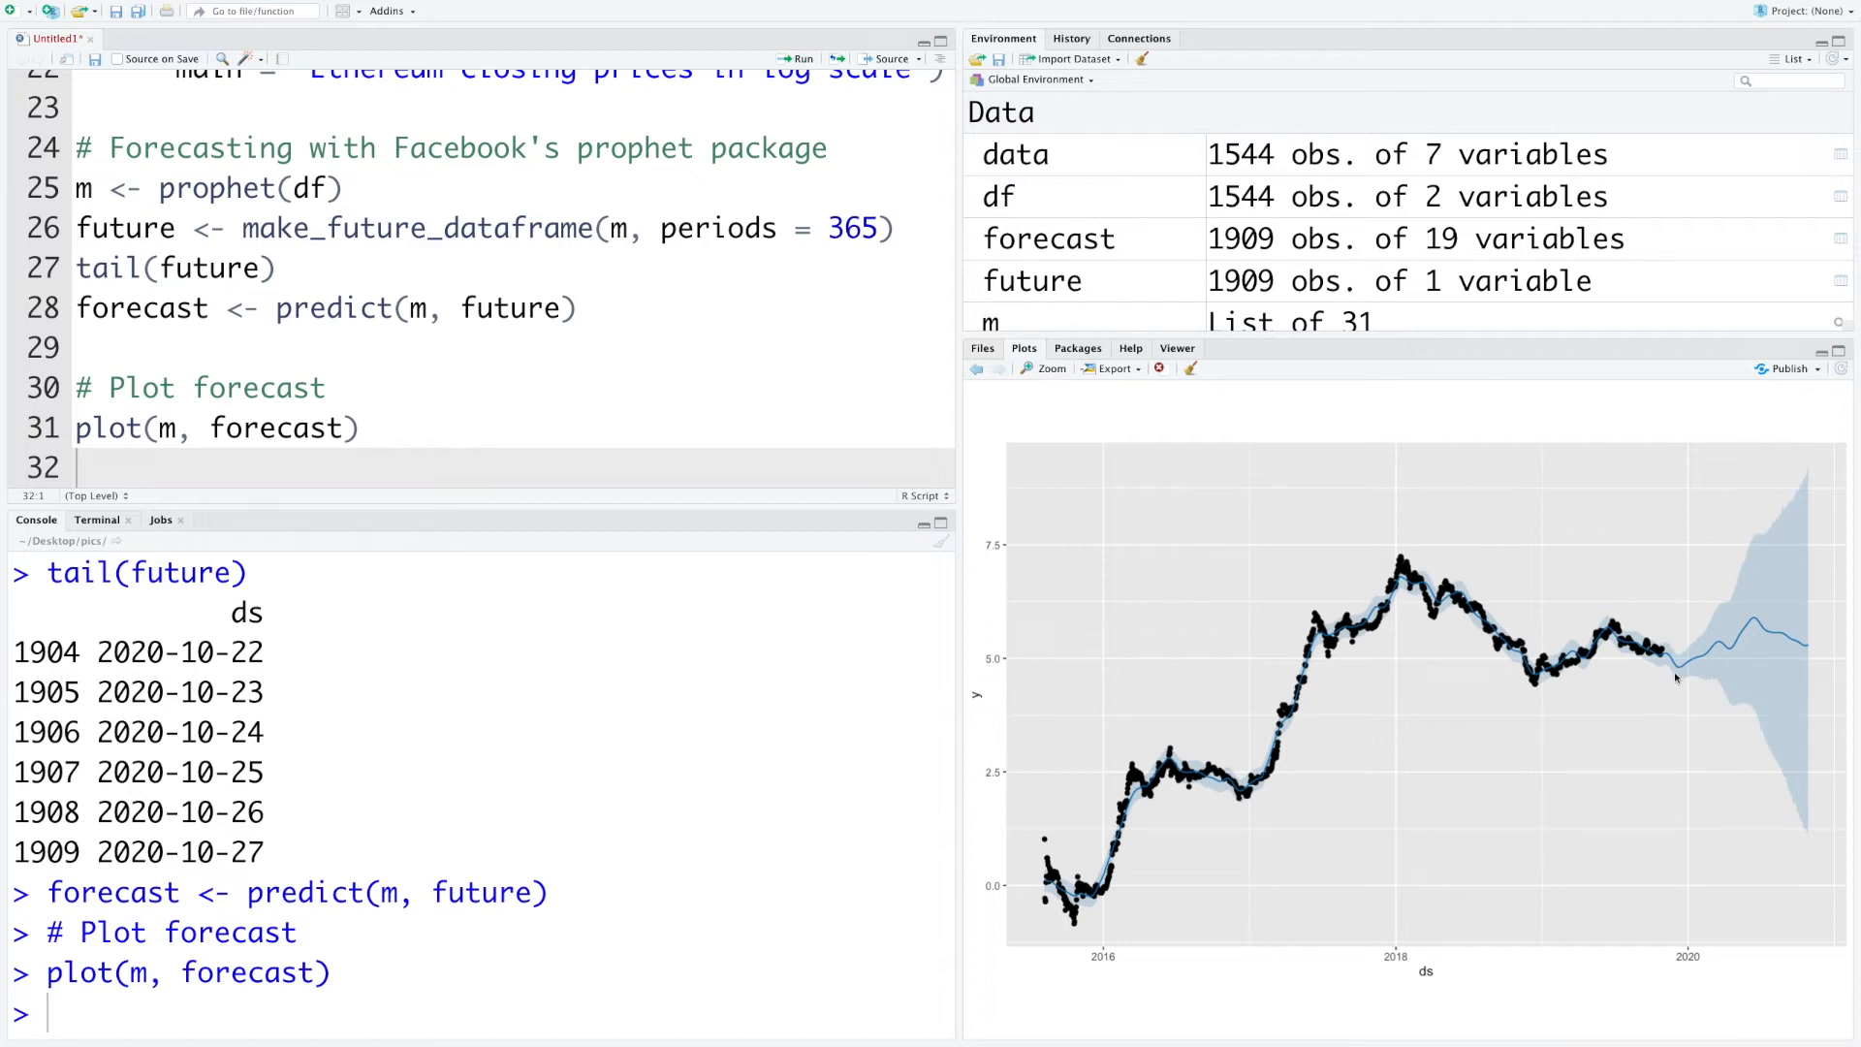
mouse_move(1806, 665)
type("dyplot.prophet(m, forecast)")
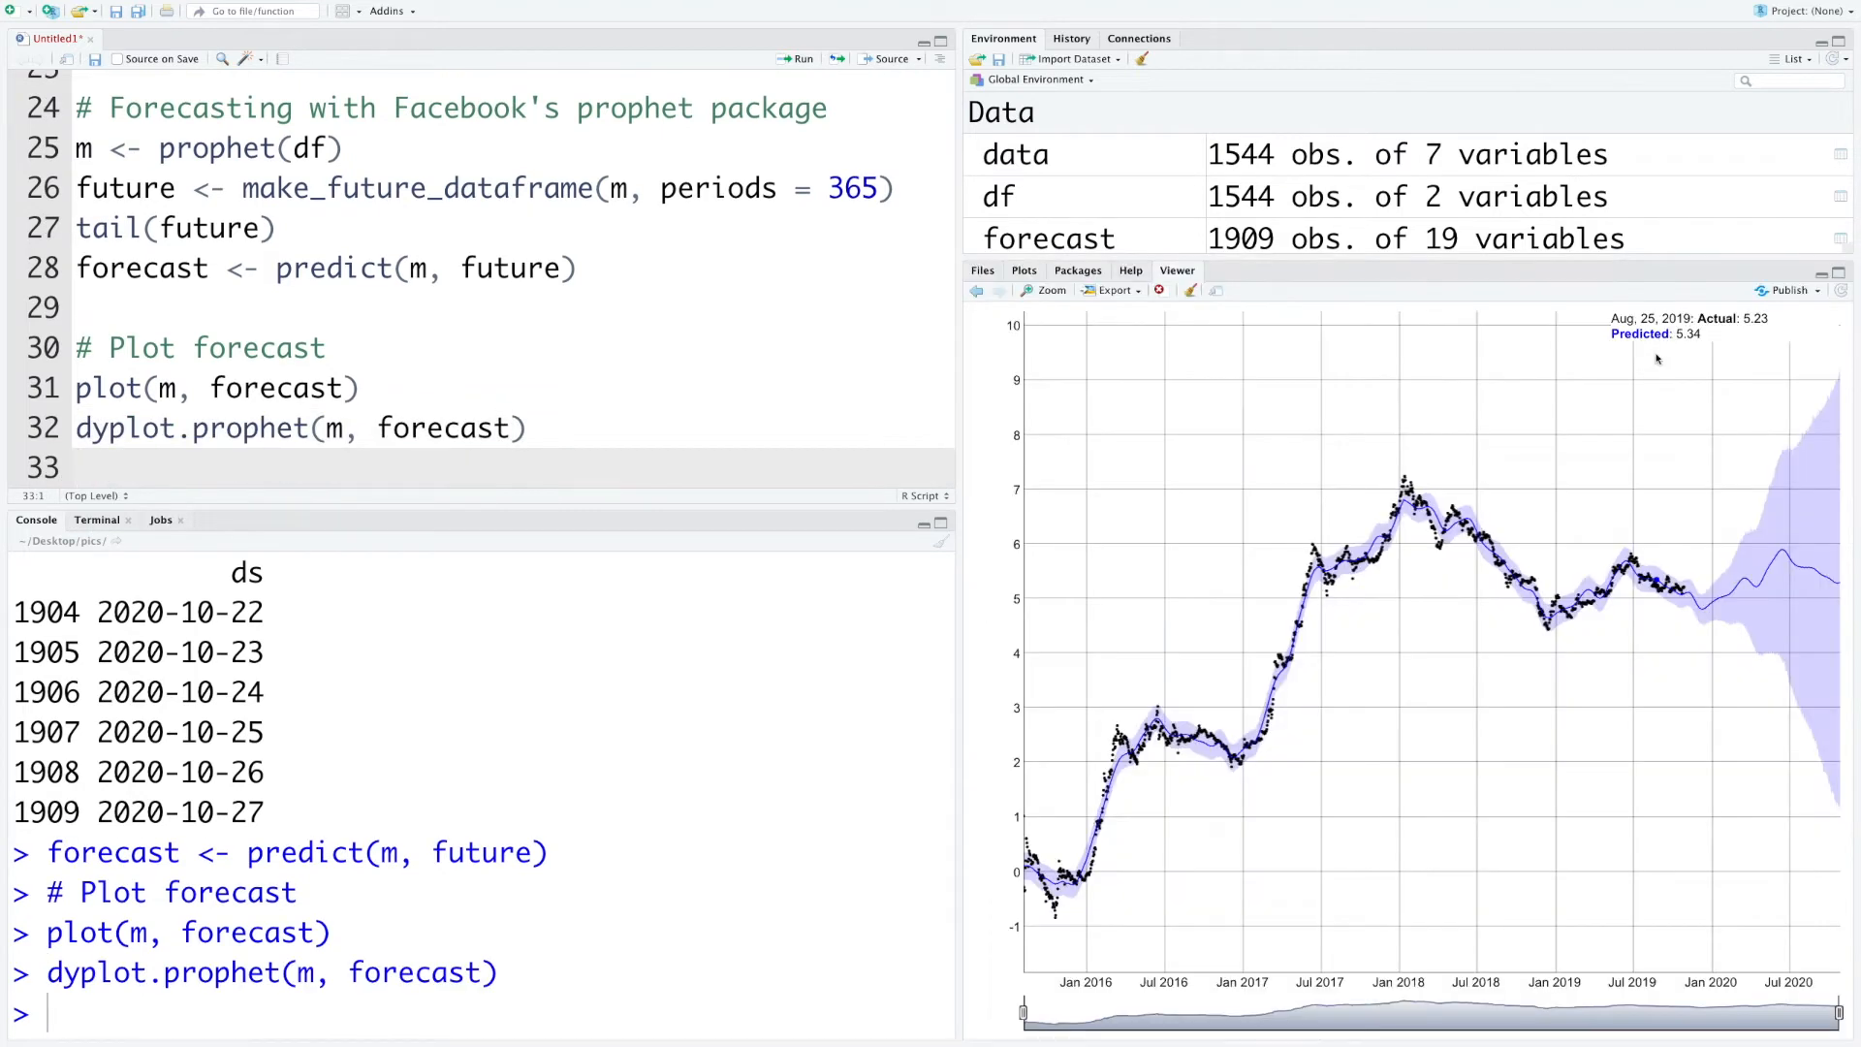
mouse_move(1650, 347)
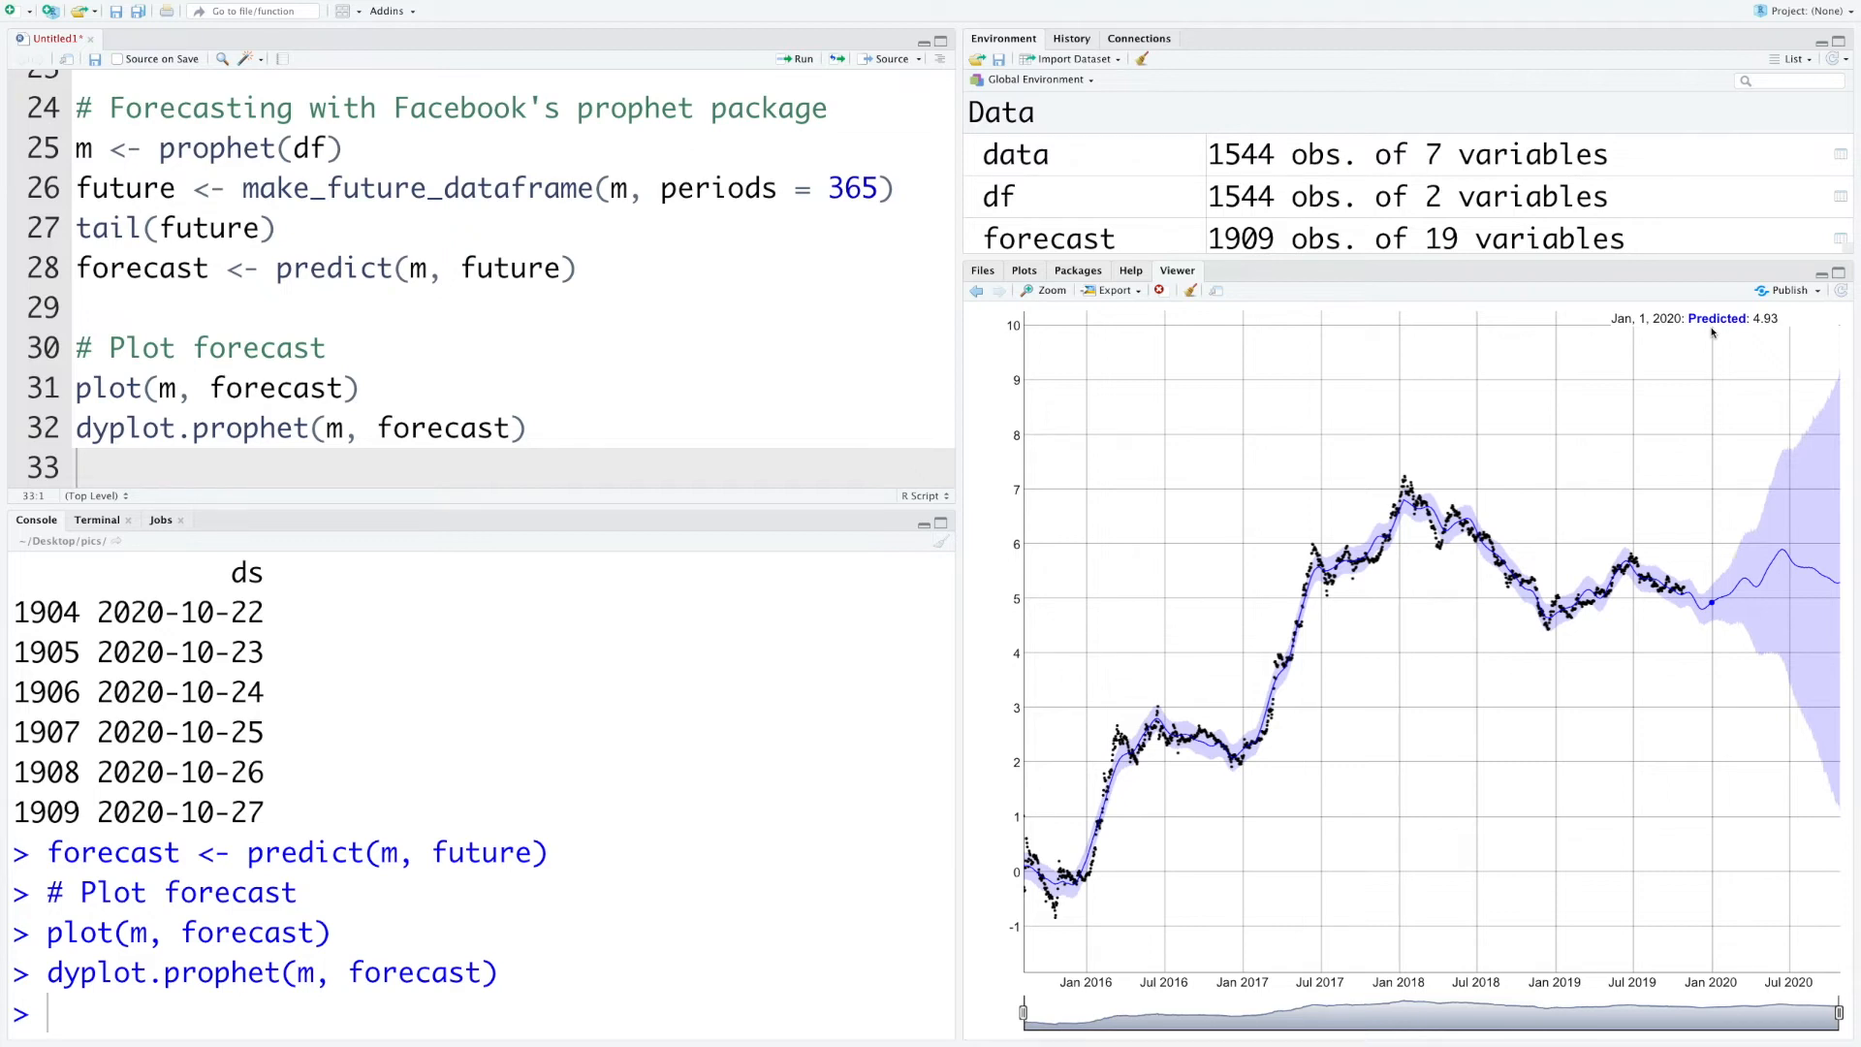
Start an exp() call in the console after reading the dyplot.prophet chart
type("exp")
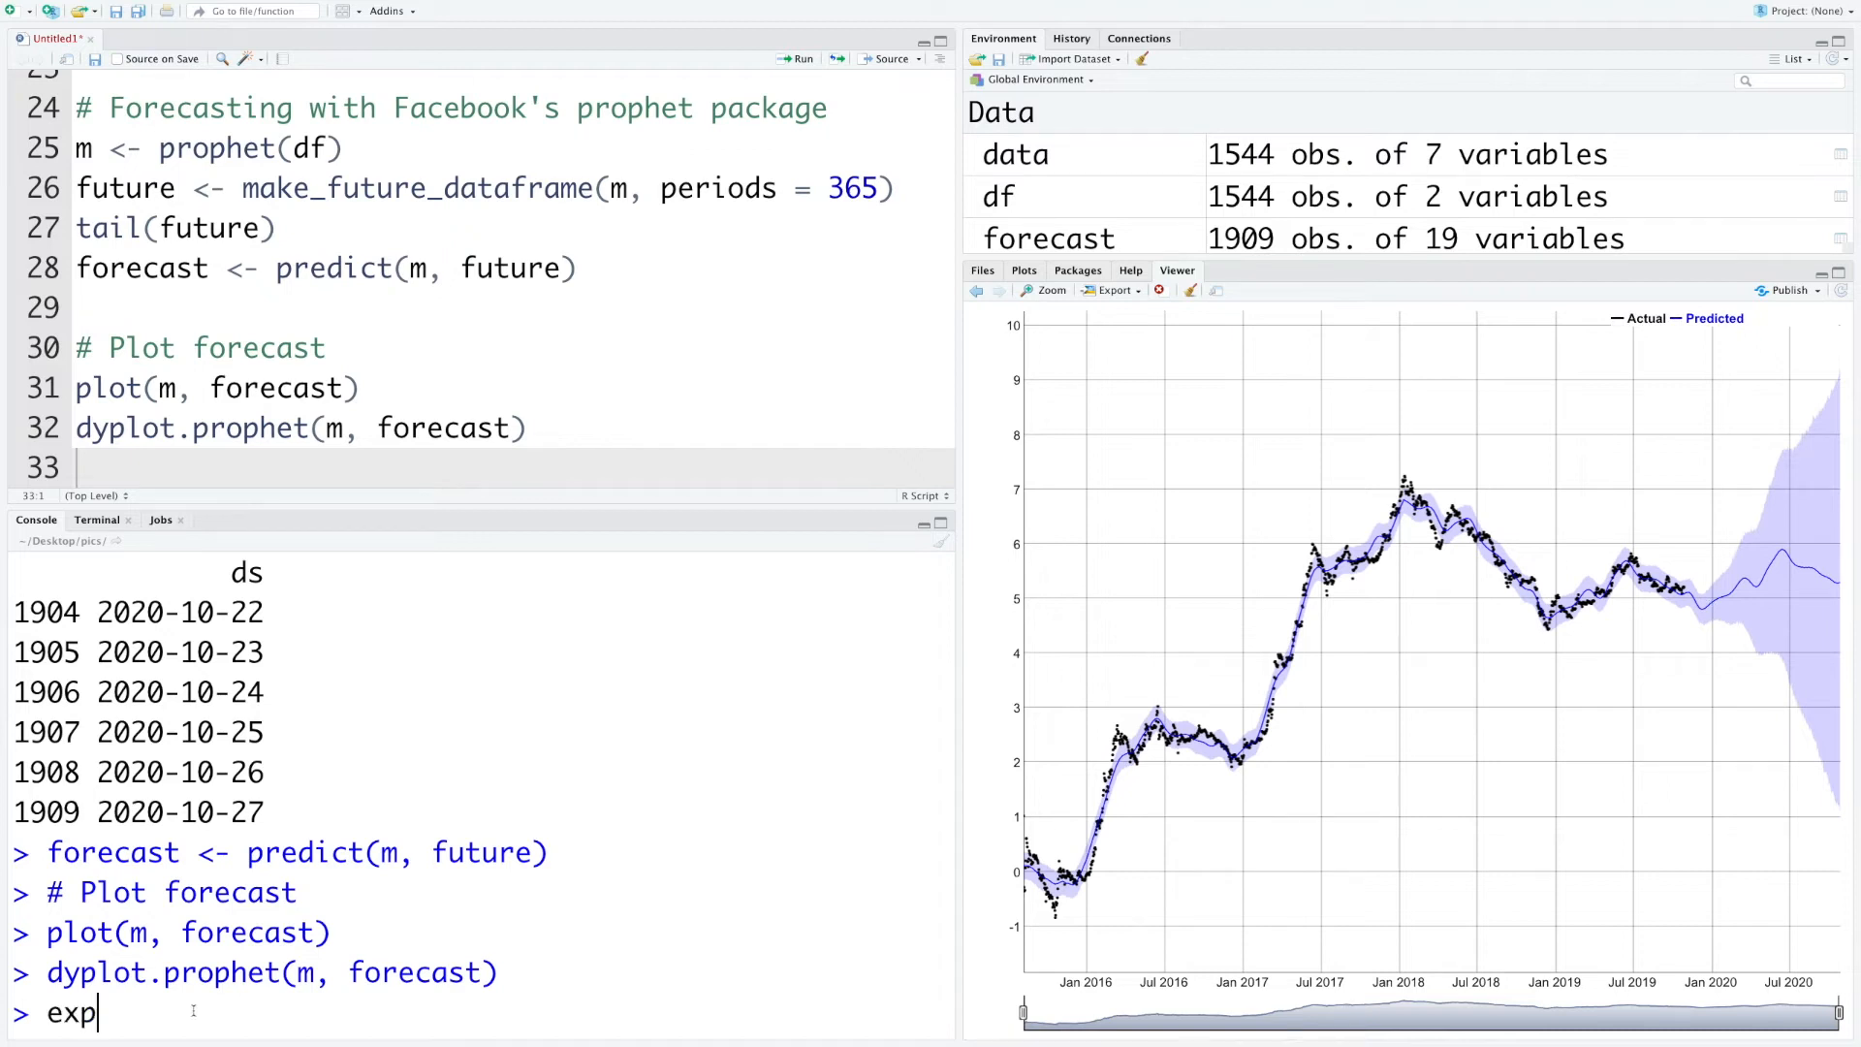
Evaluate exp(4.93) in the console, giving a price of 138.3795
type("(")
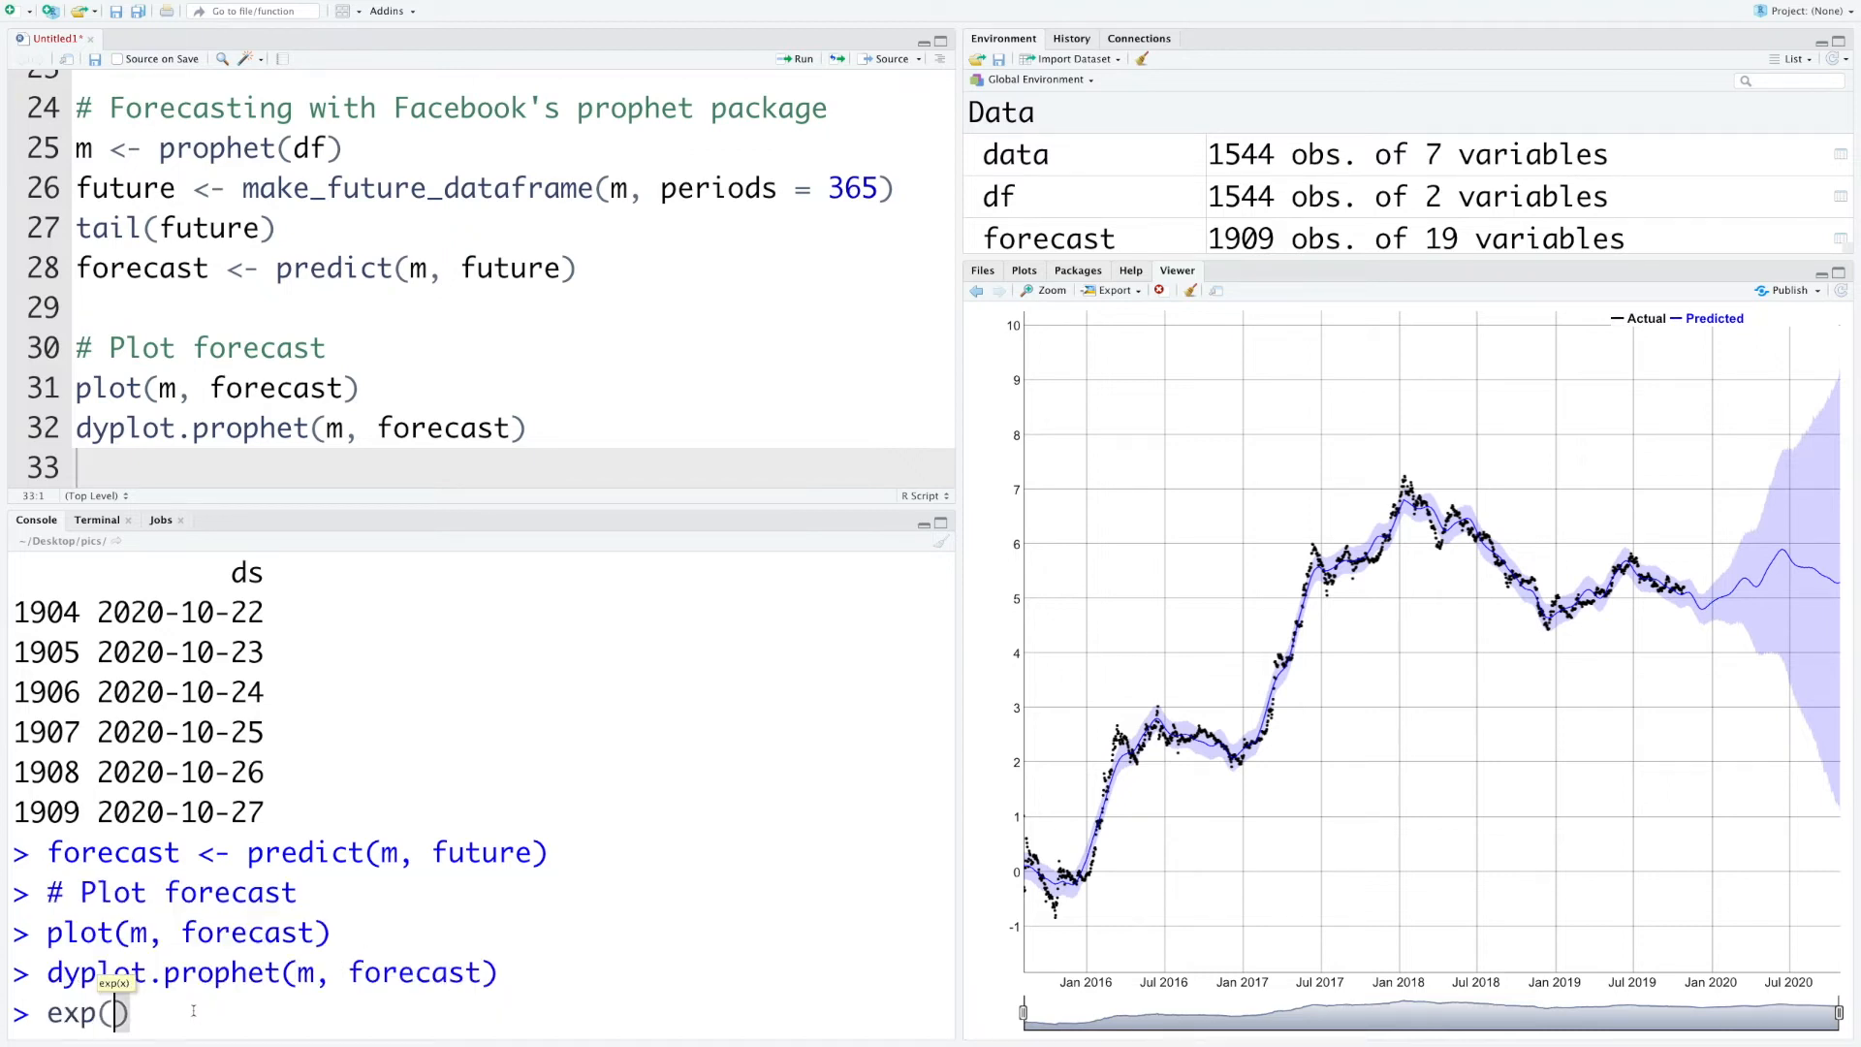
type("4.93")
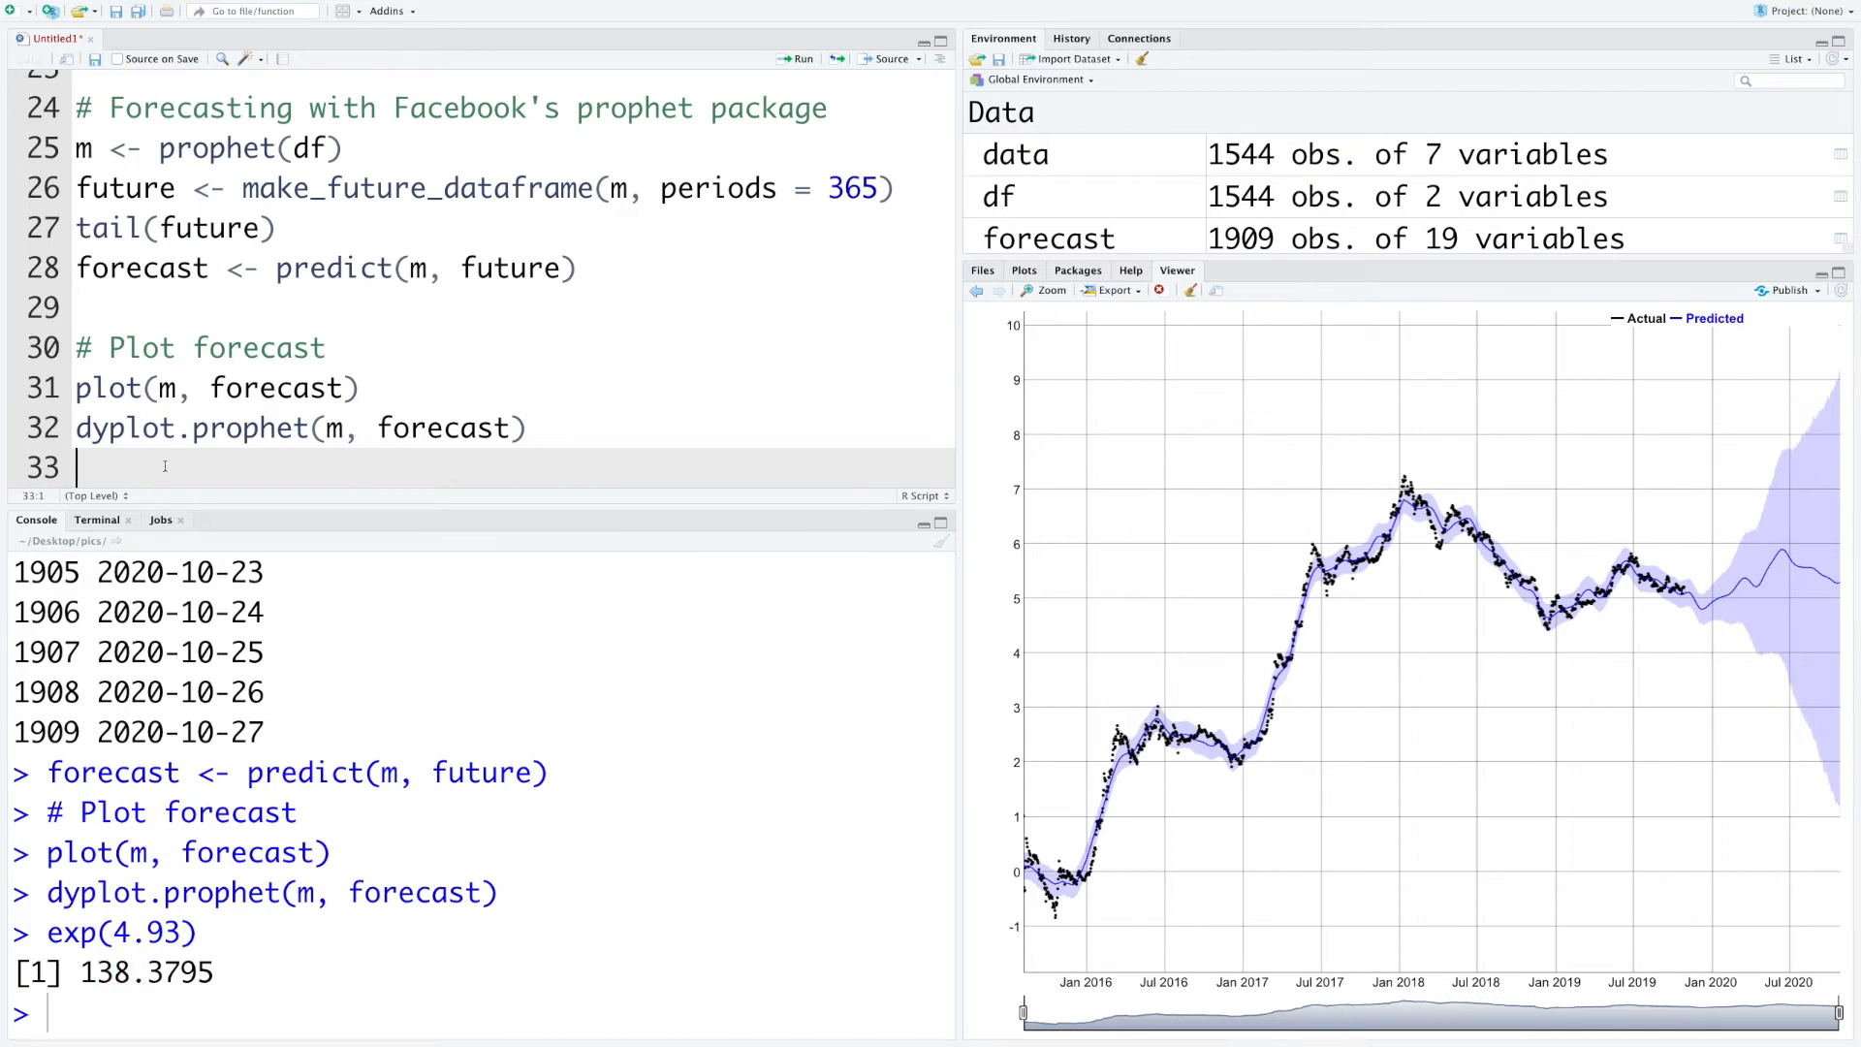
Add and run prophet_plot_components(m, forecast) to chart trend, weekly and yearly components
type("pro")
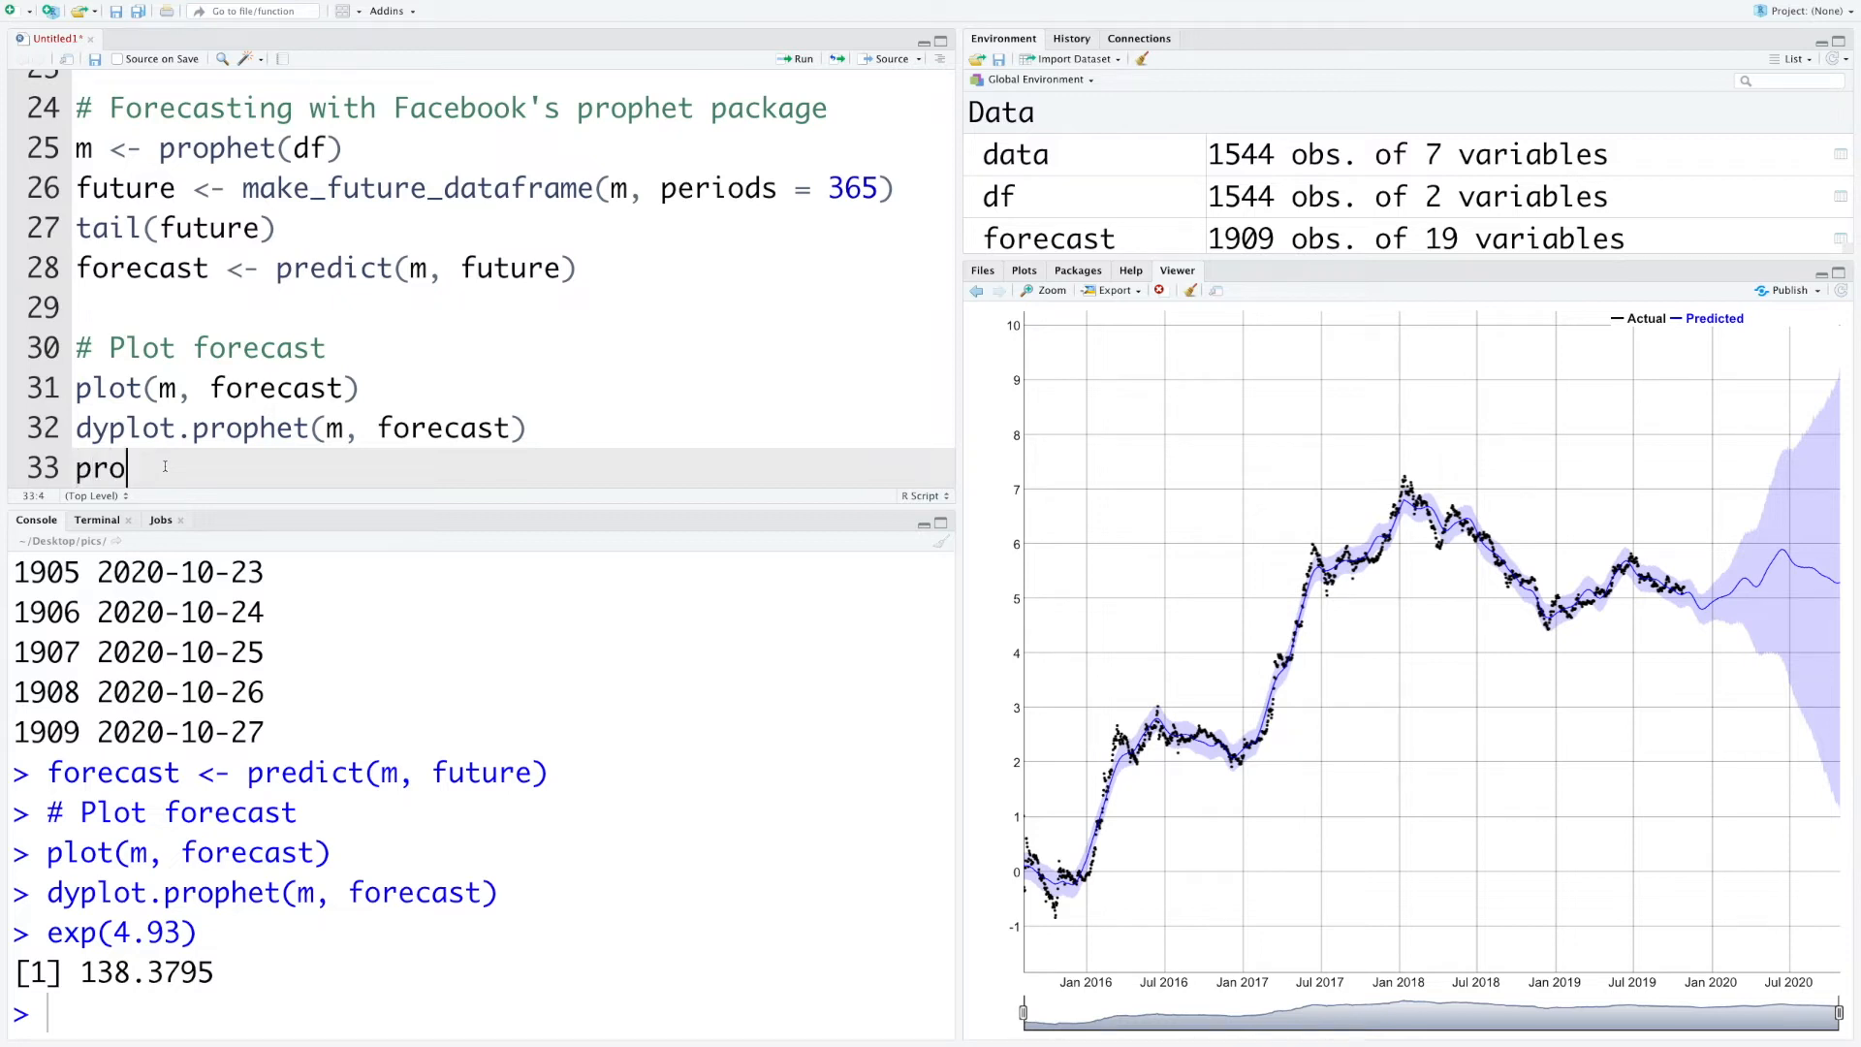
type("phet_plot_components(")
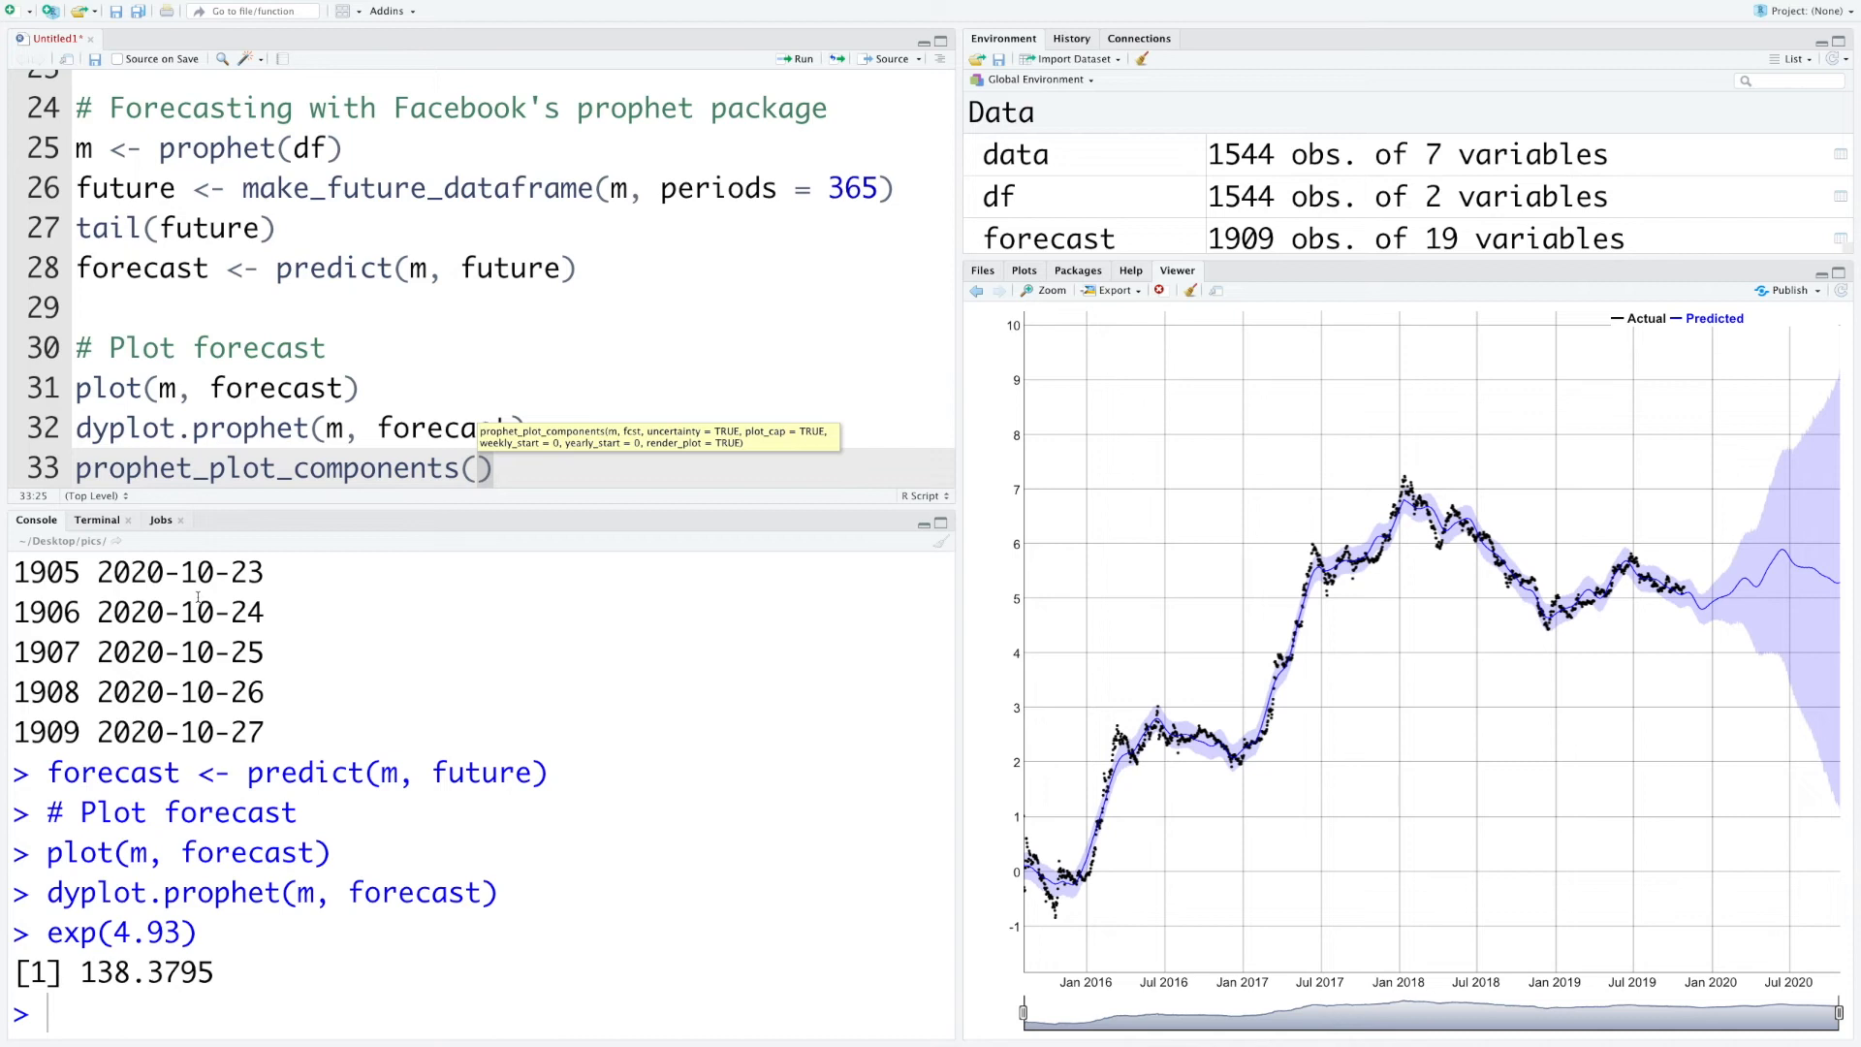
type("m, forecast")
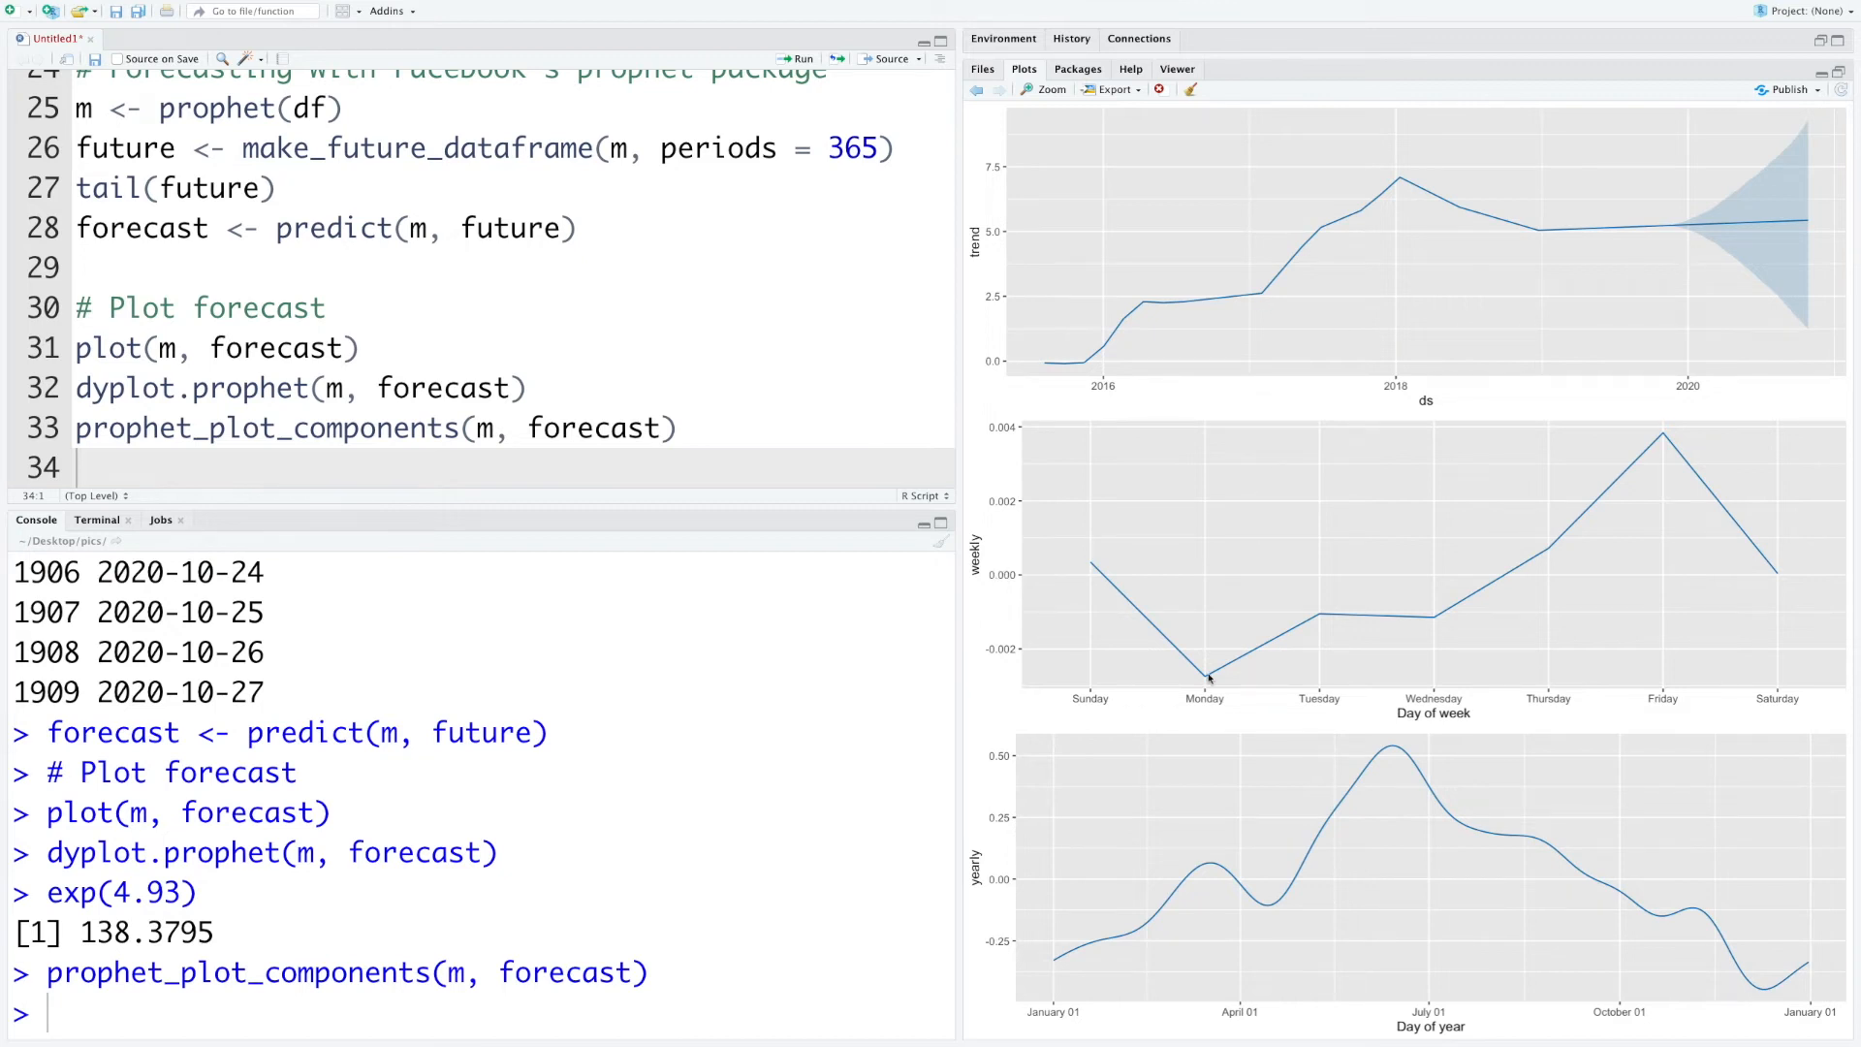
mouse_move(1298, 684)
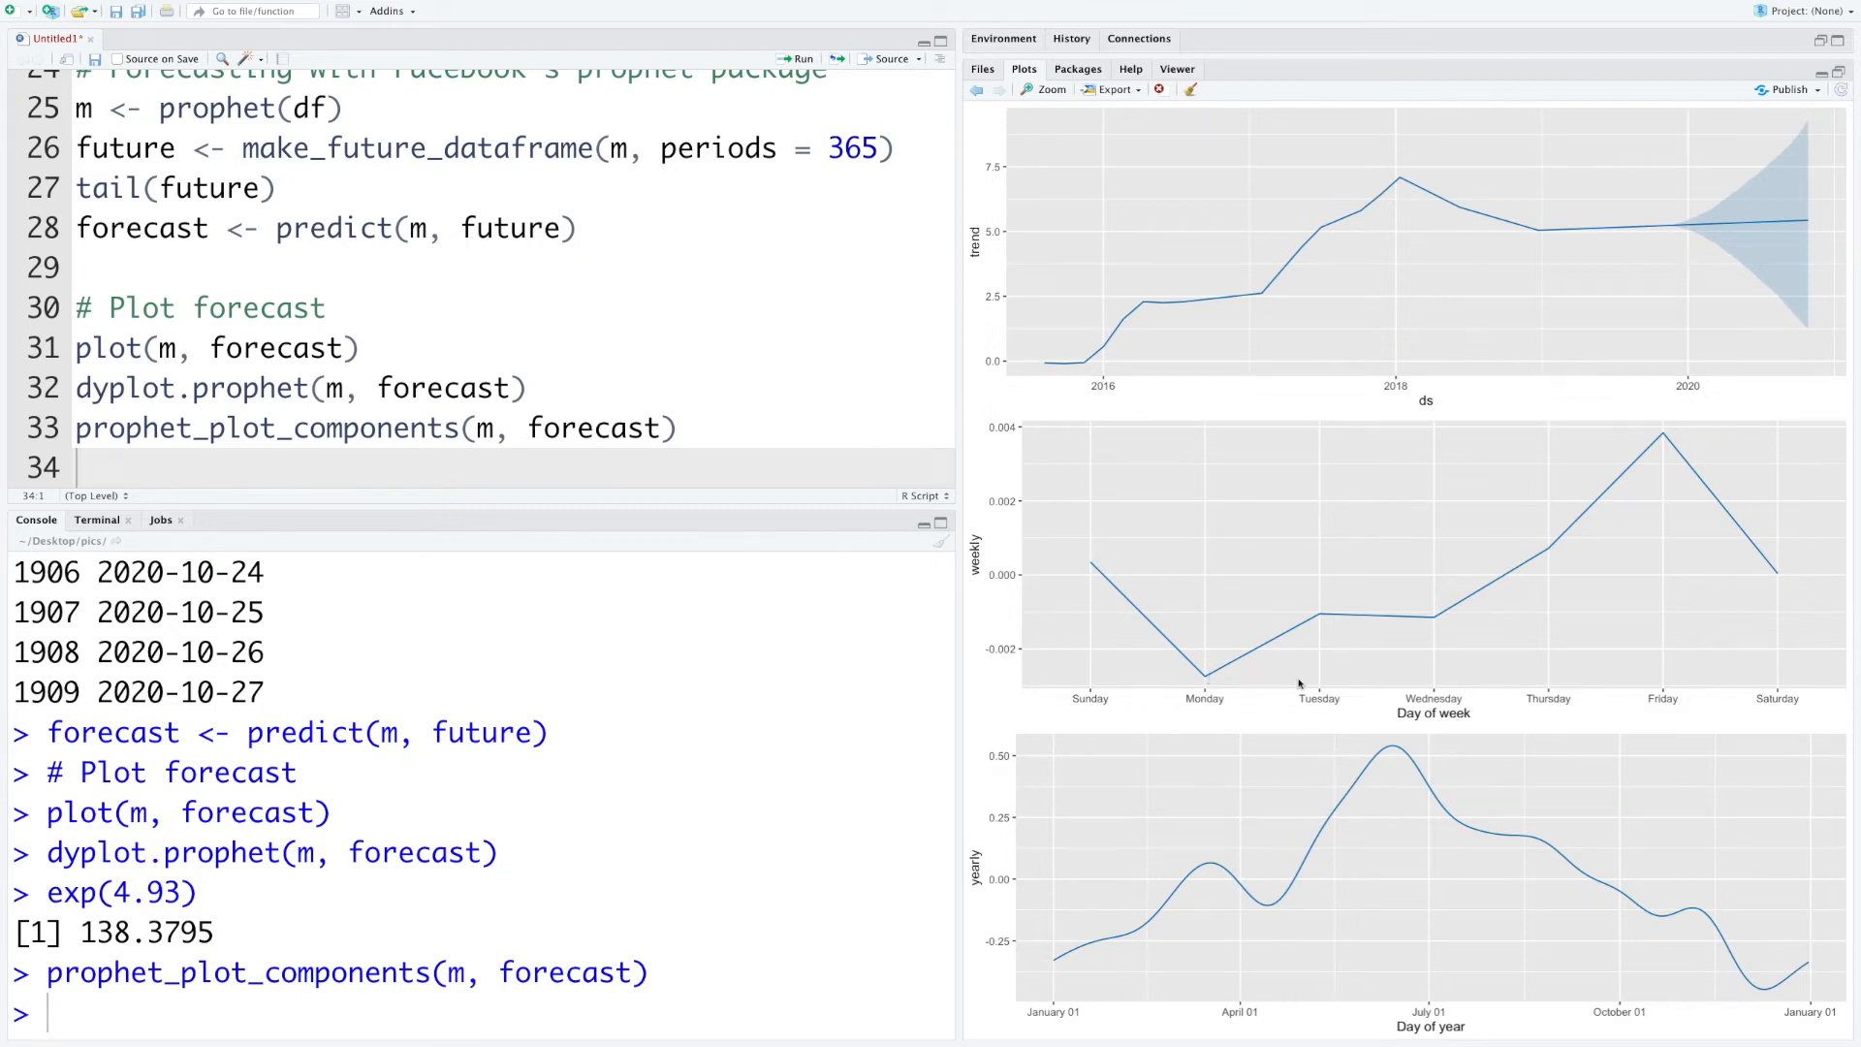
mouse_move(1204, 682)
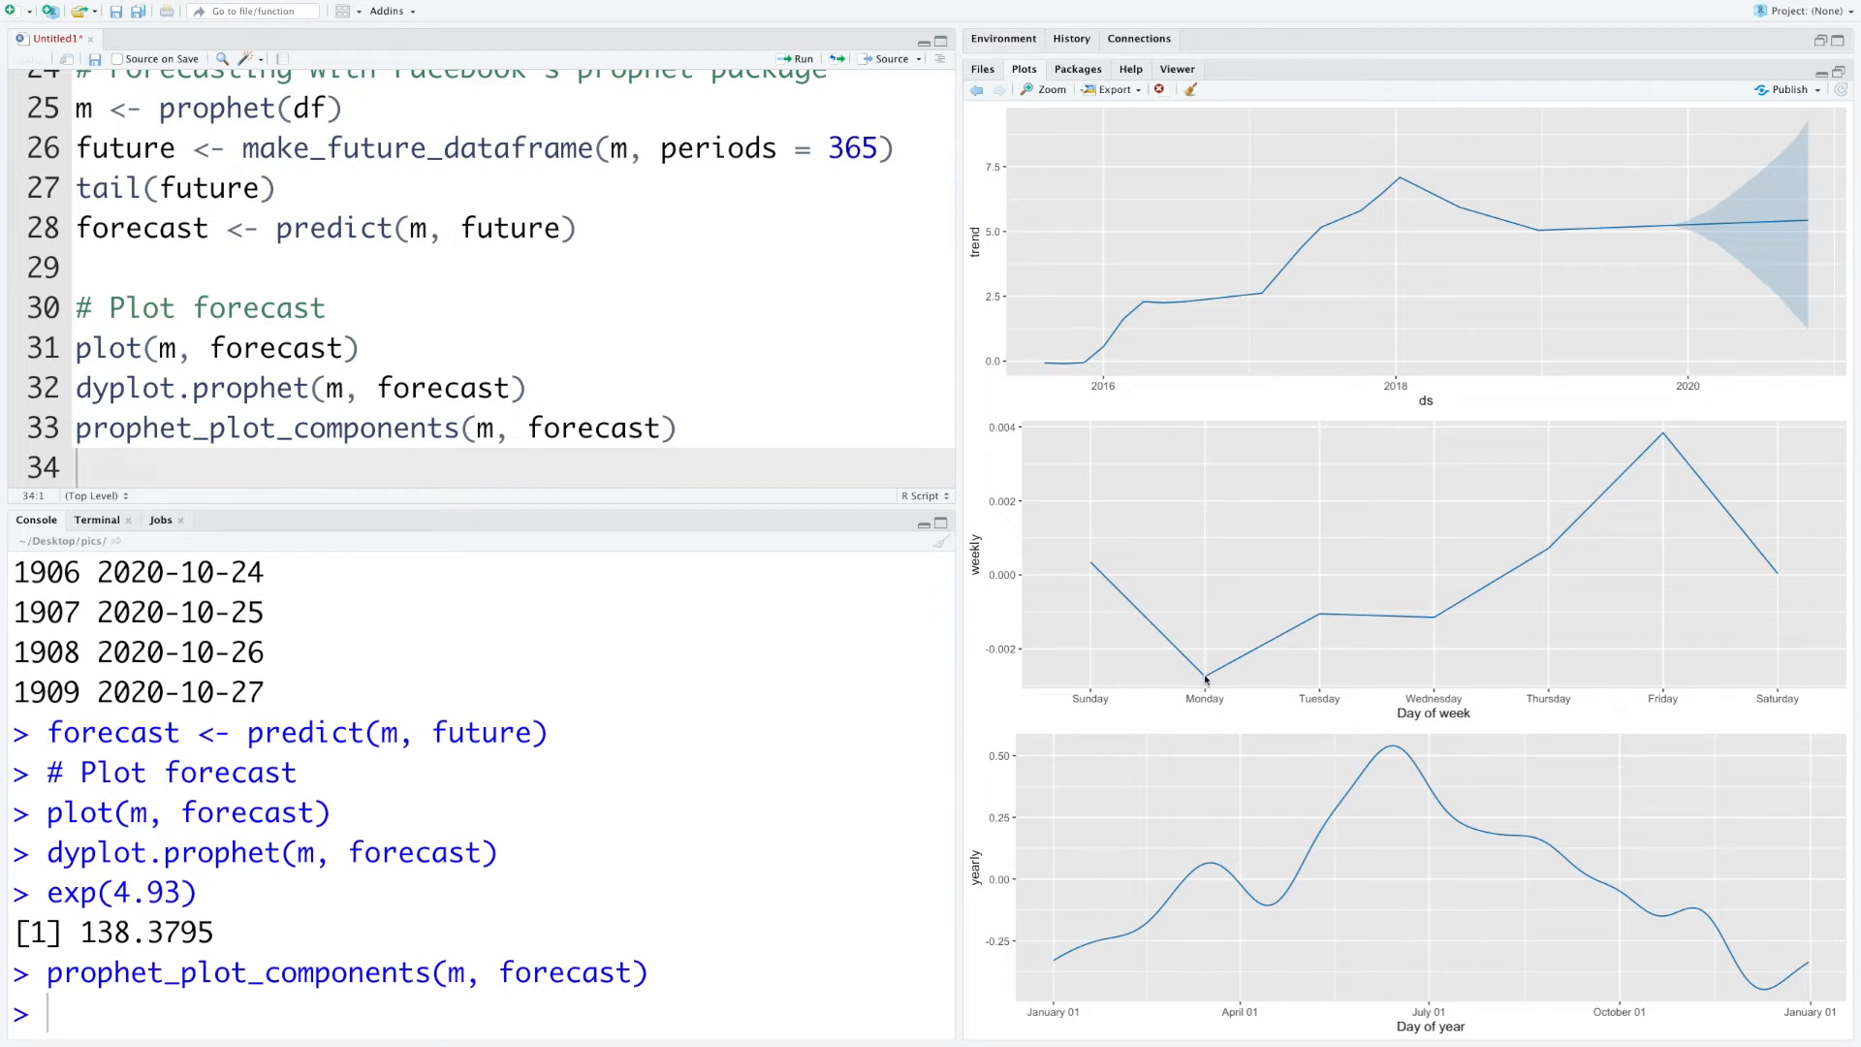
mouse_move(1663, 440)
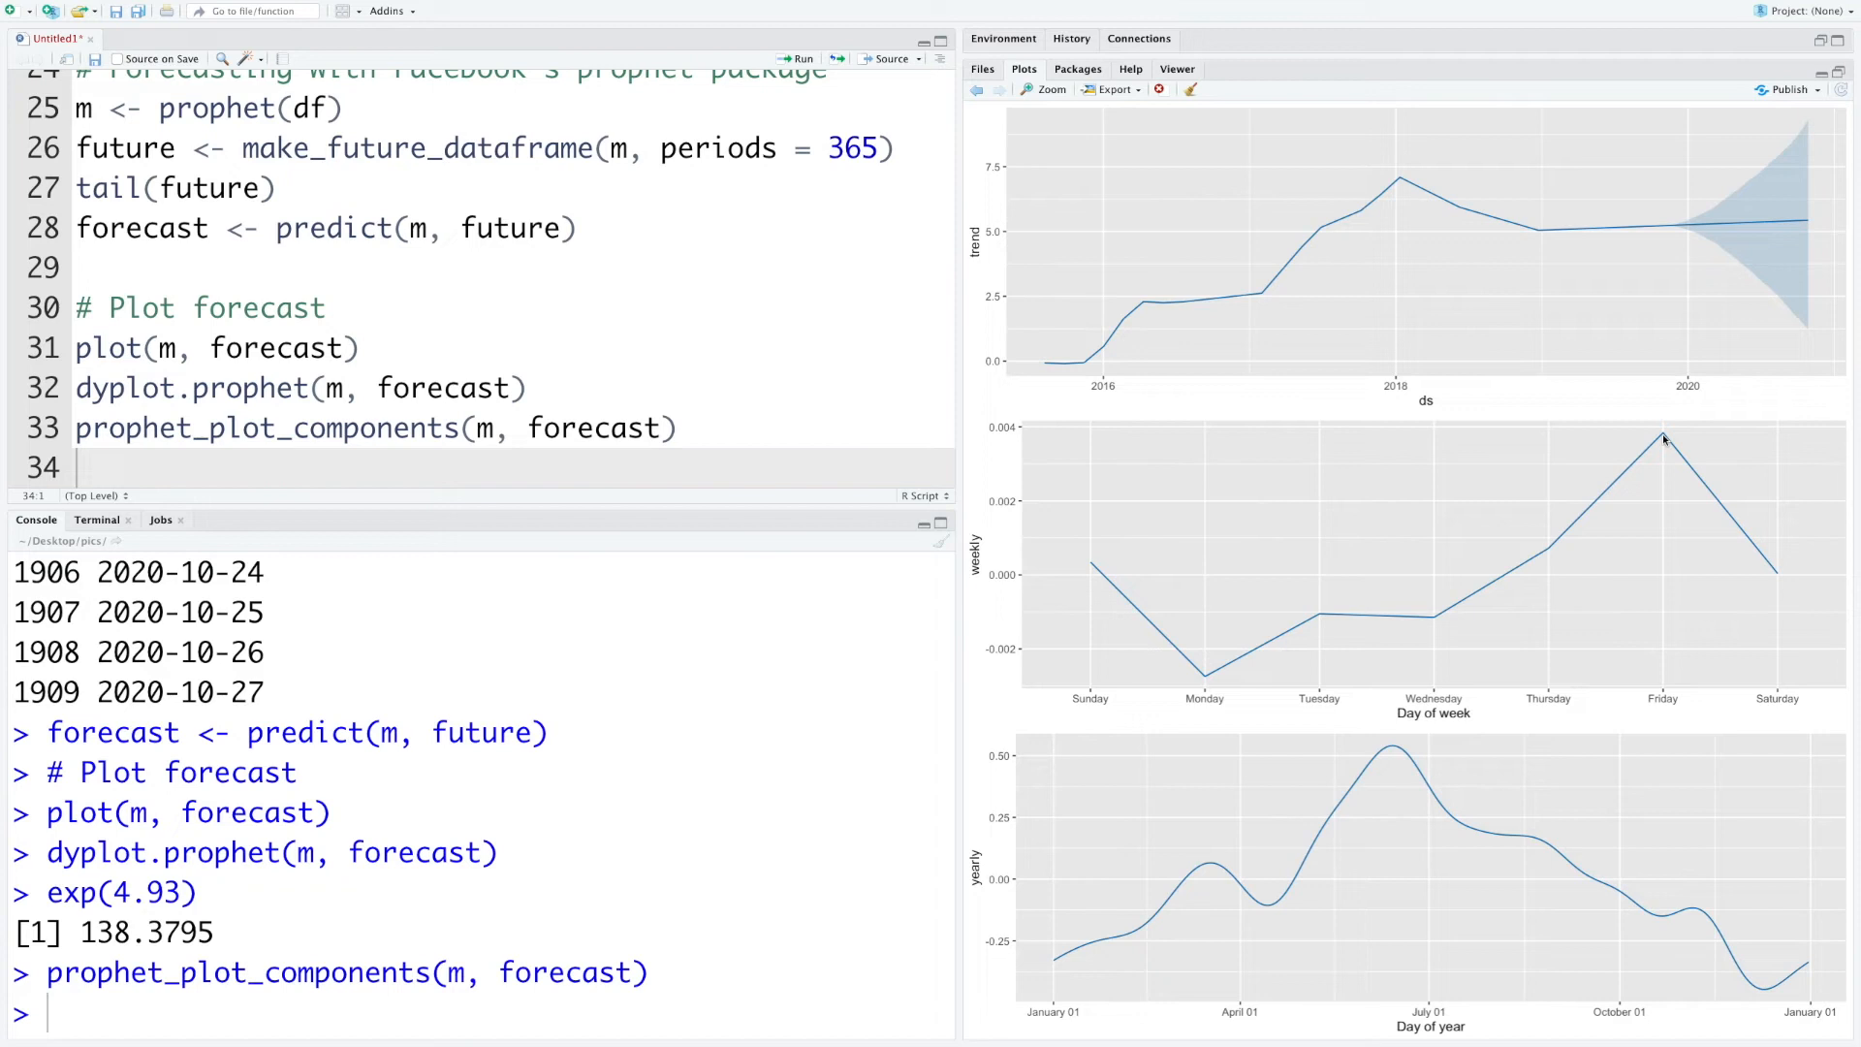
mouse_move(1479, 942)
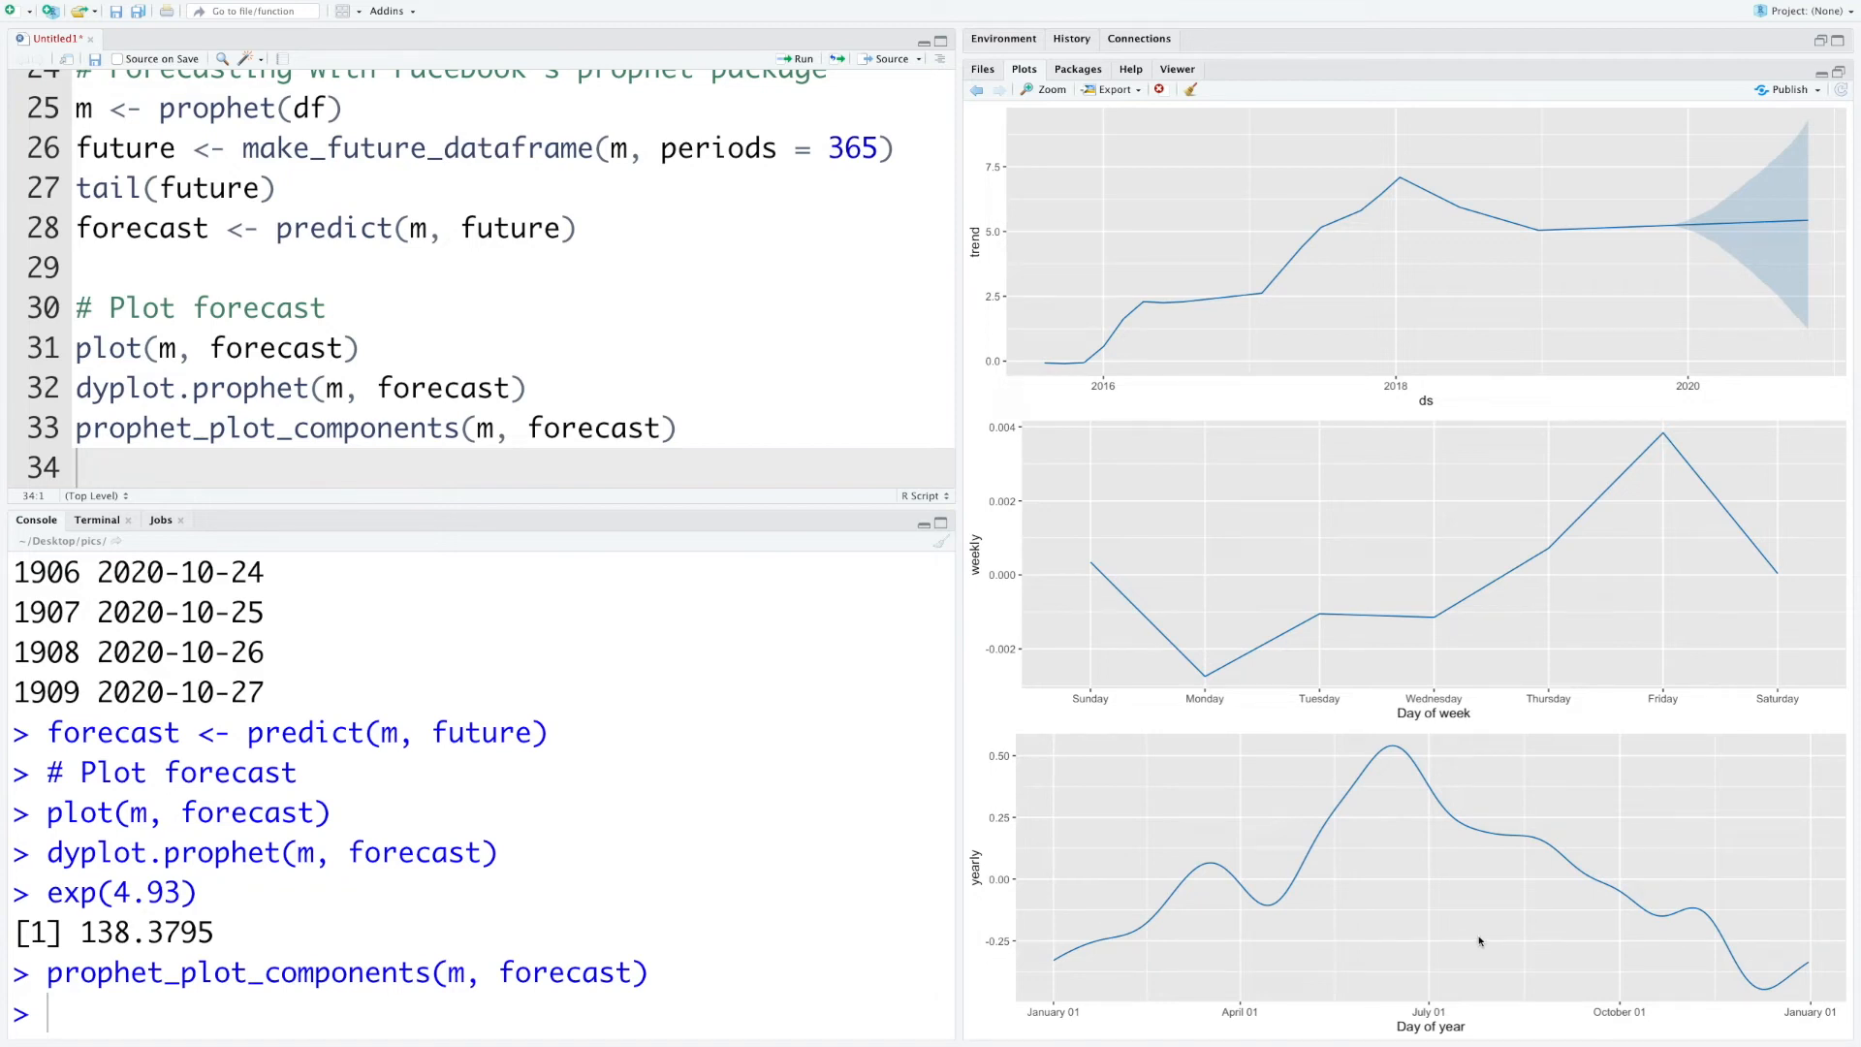
mouse_move(1393, 816)
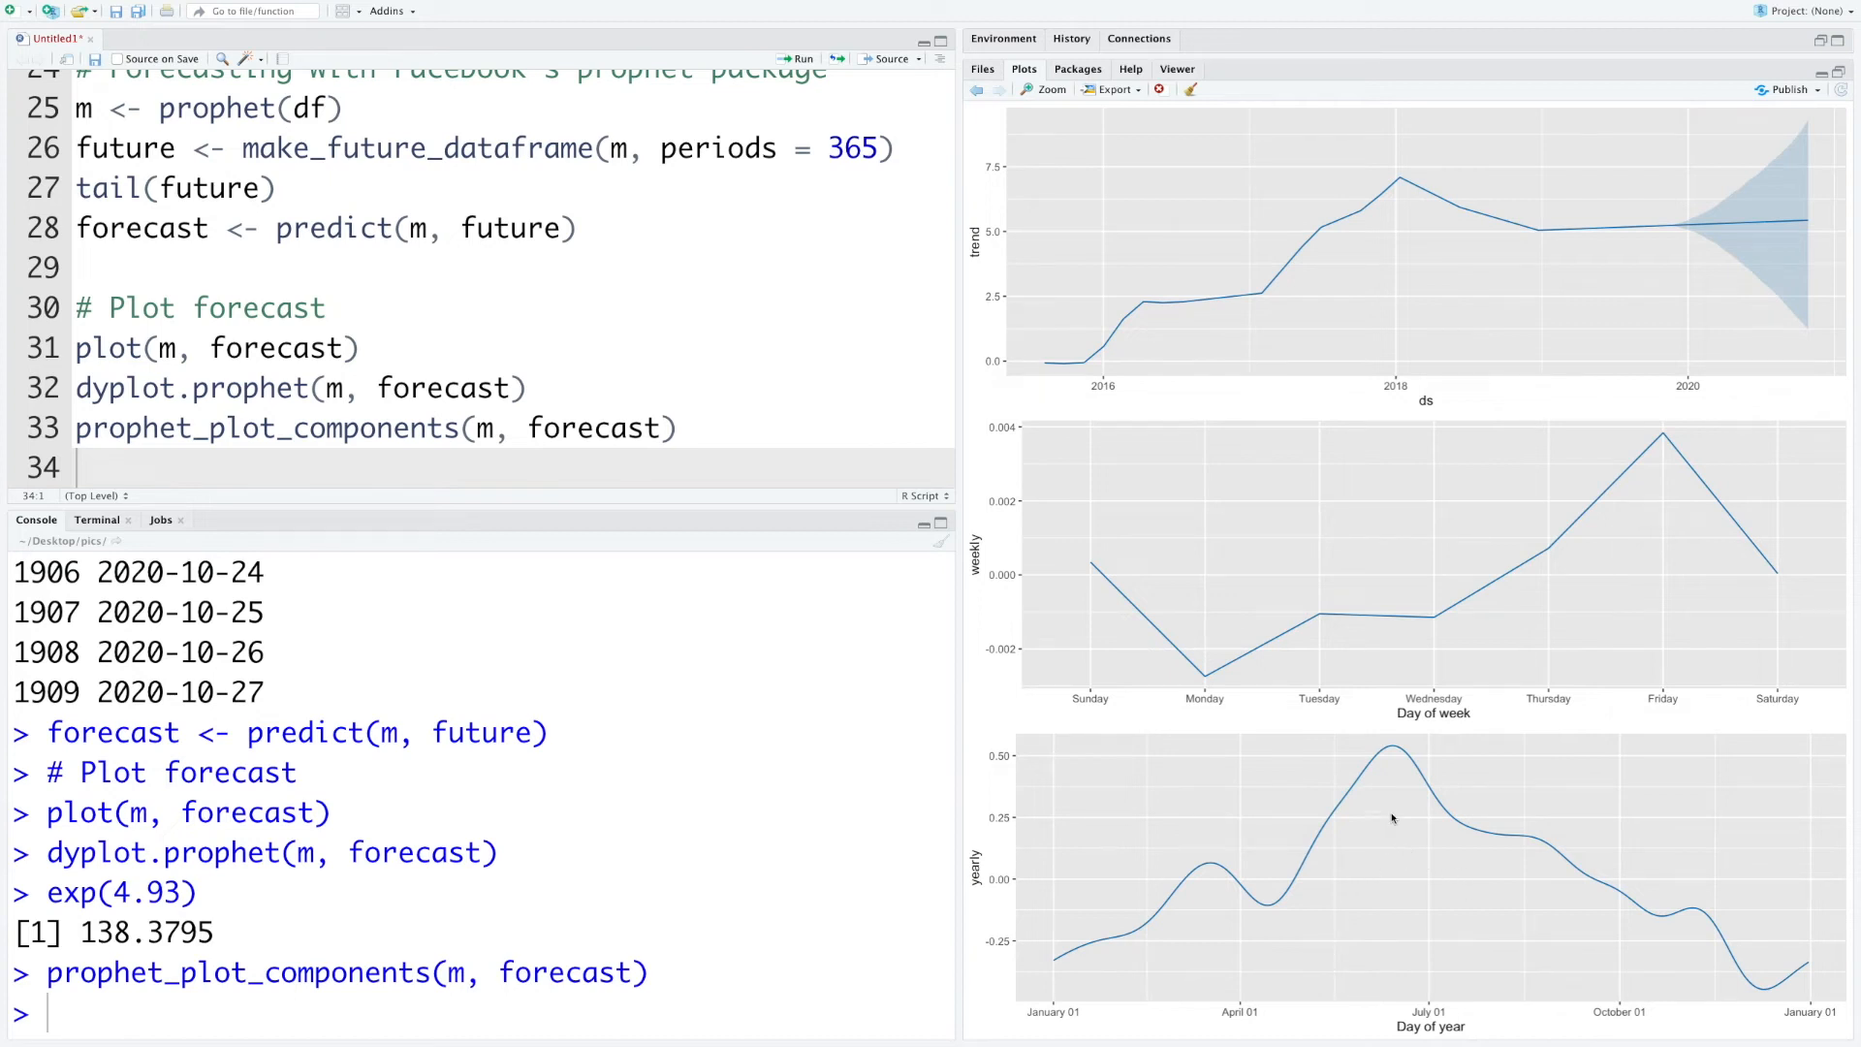
mouse_move(1361, 842)
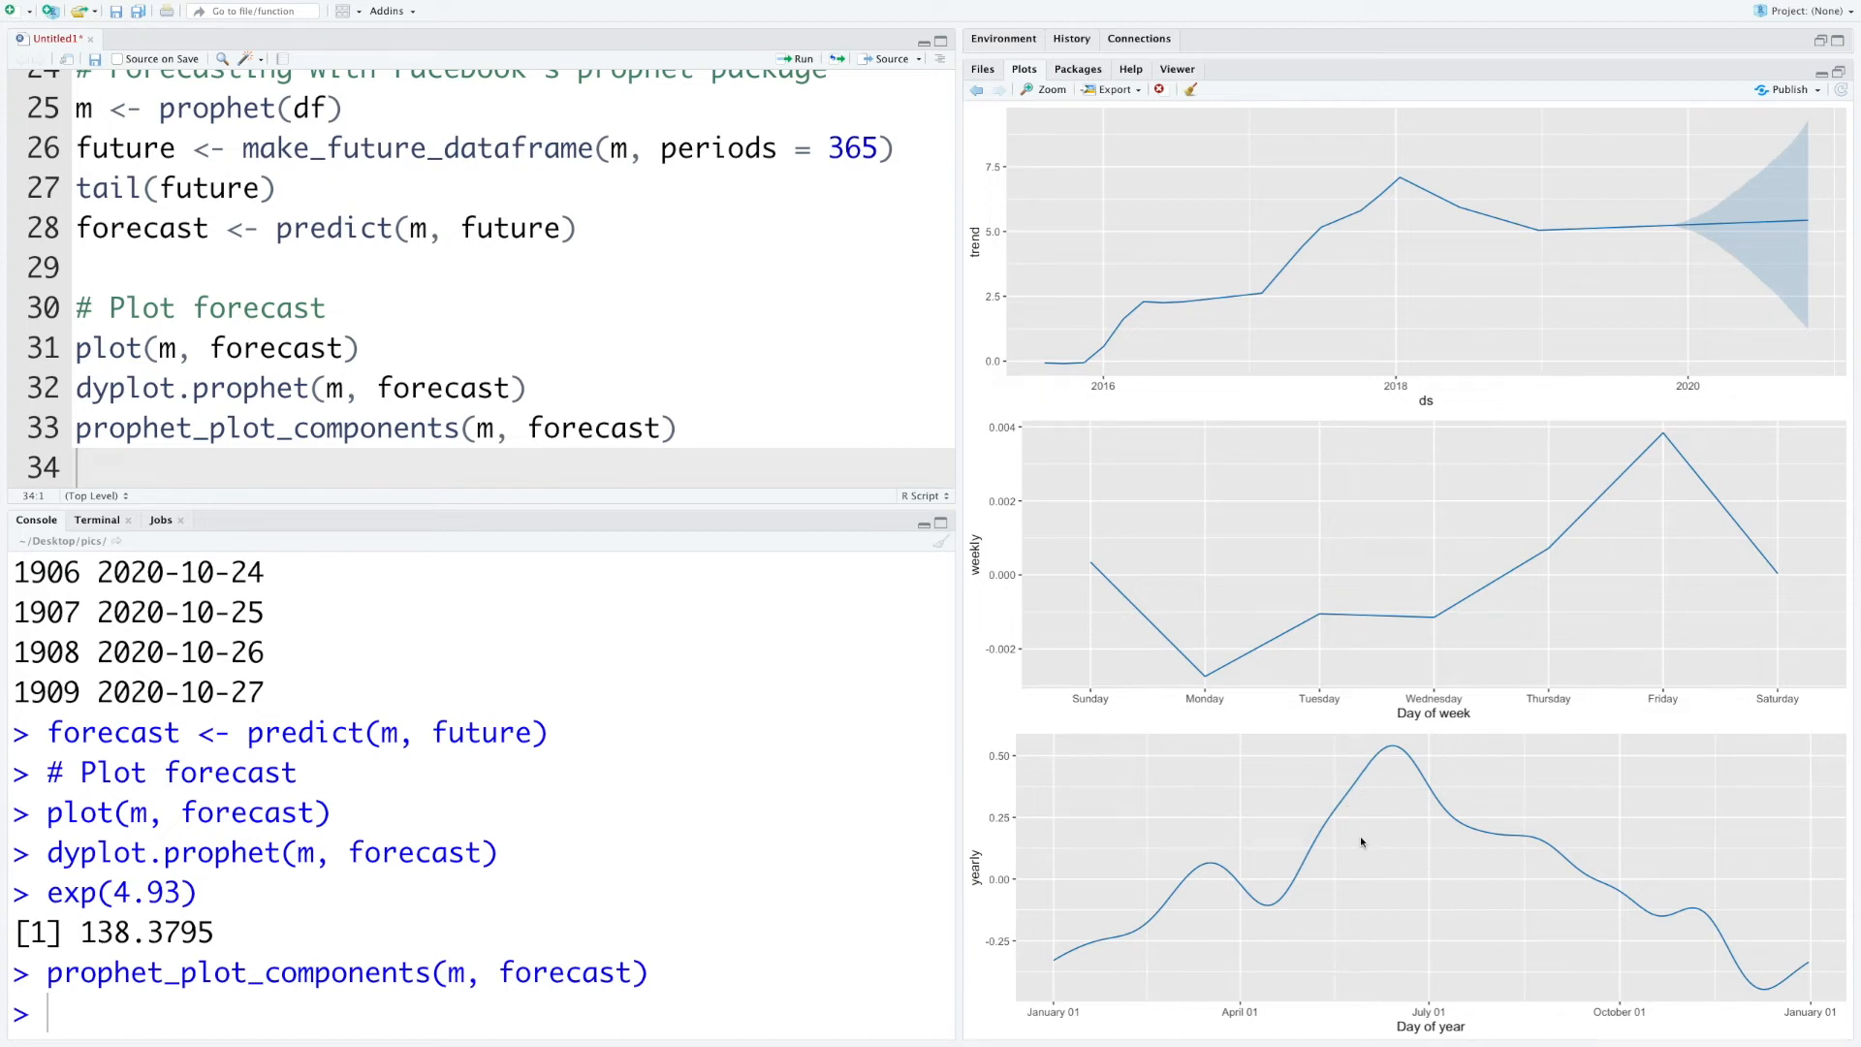
mouse_move(1786, 954)
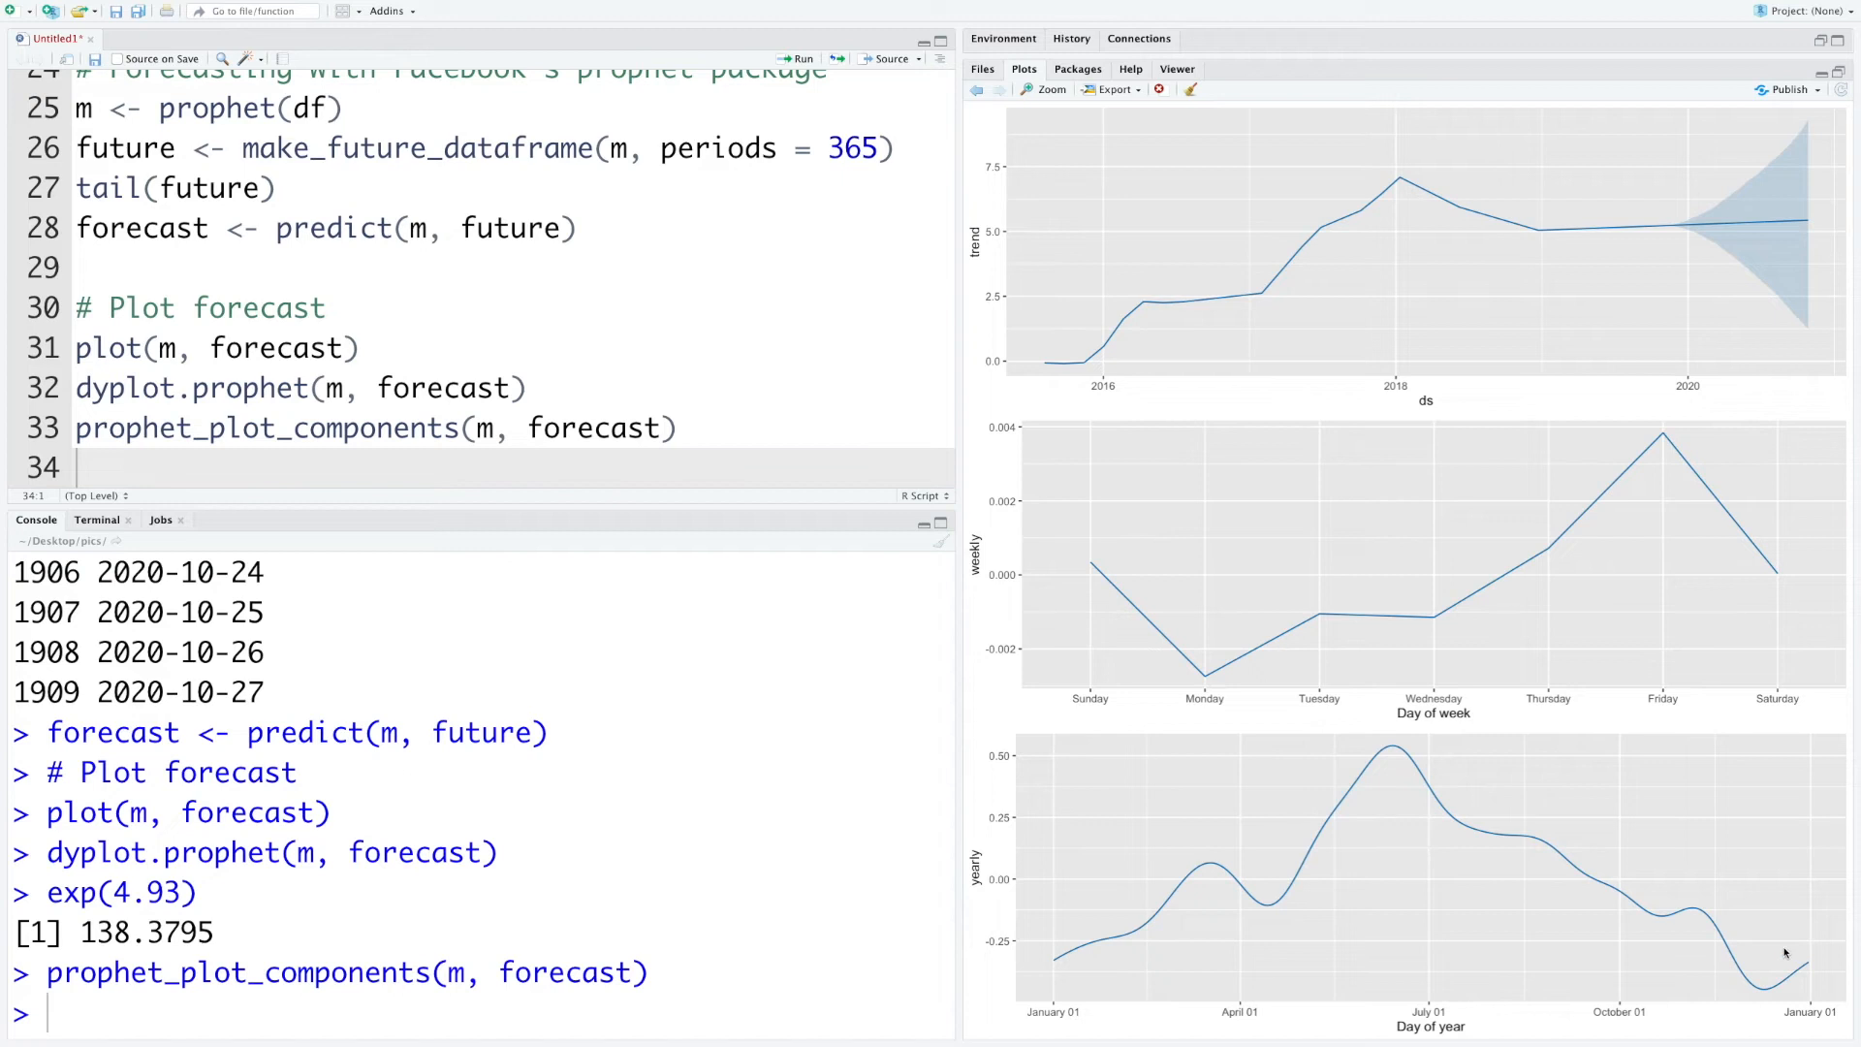
mouse_move(1744, 1021)
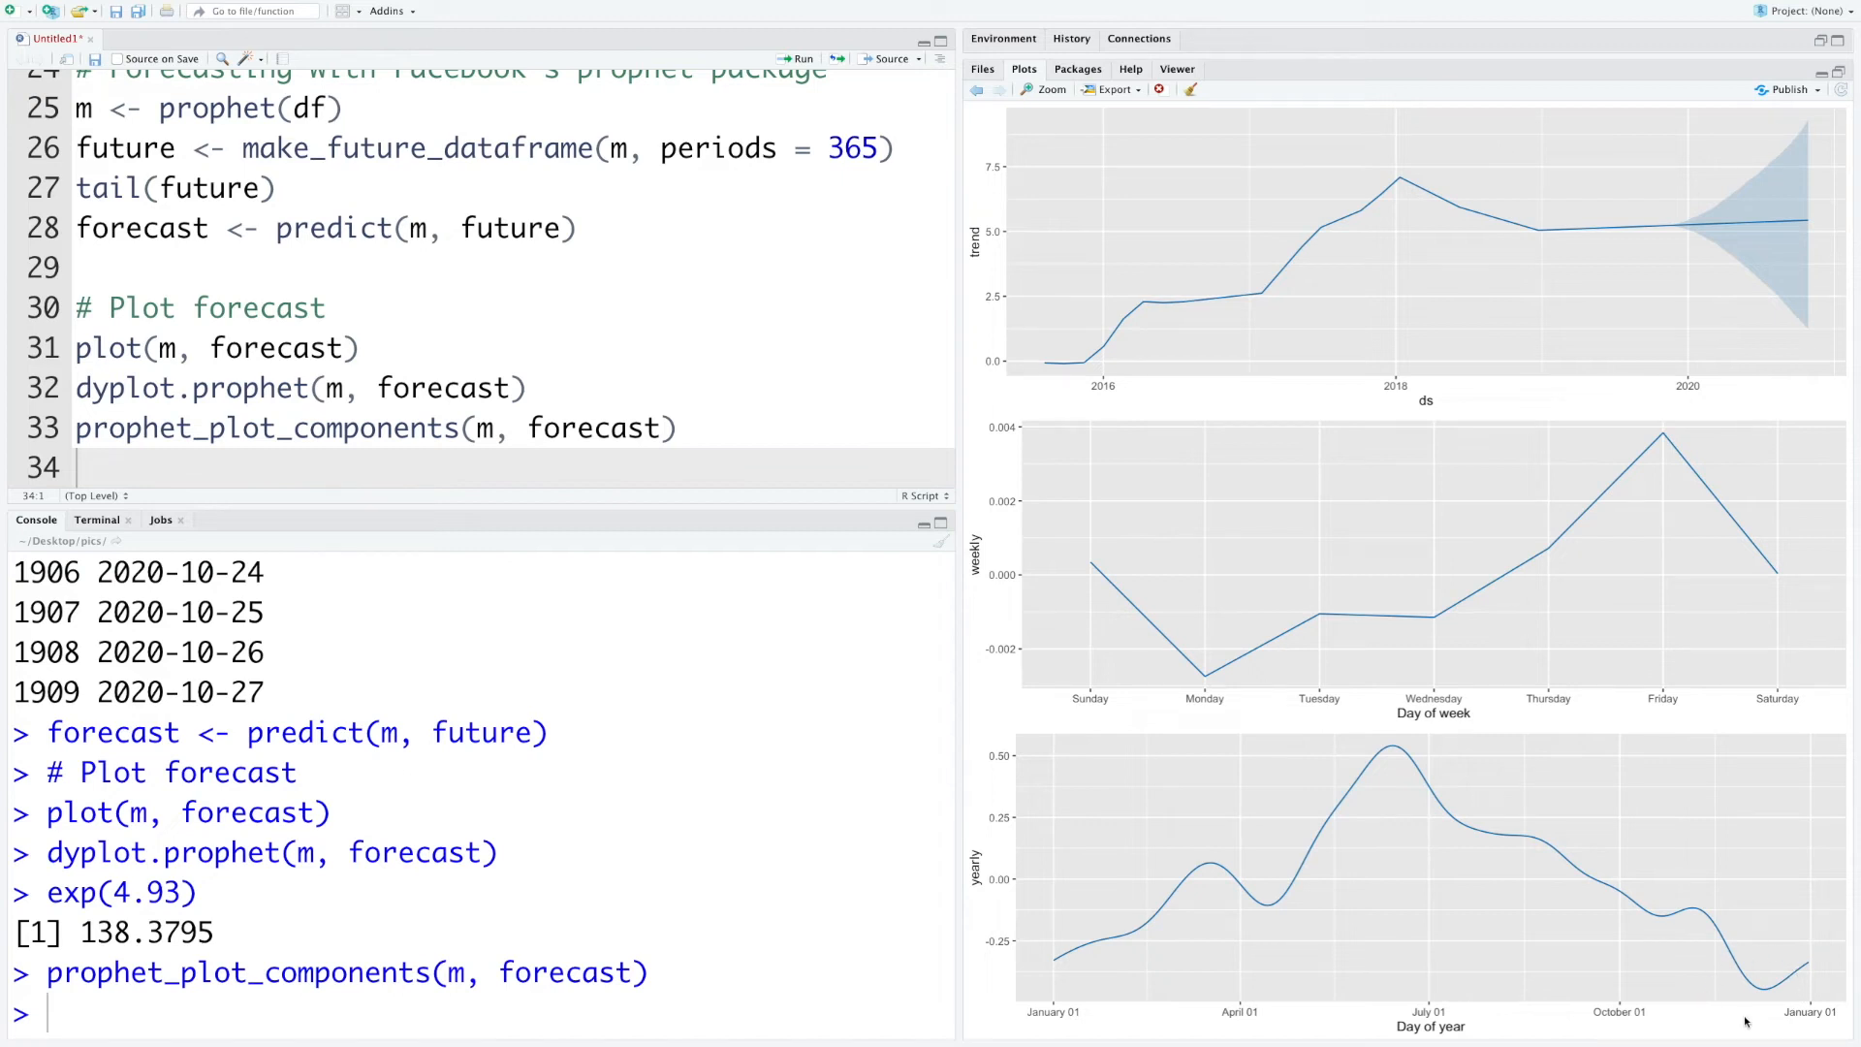
mouse_move(1068, 992)
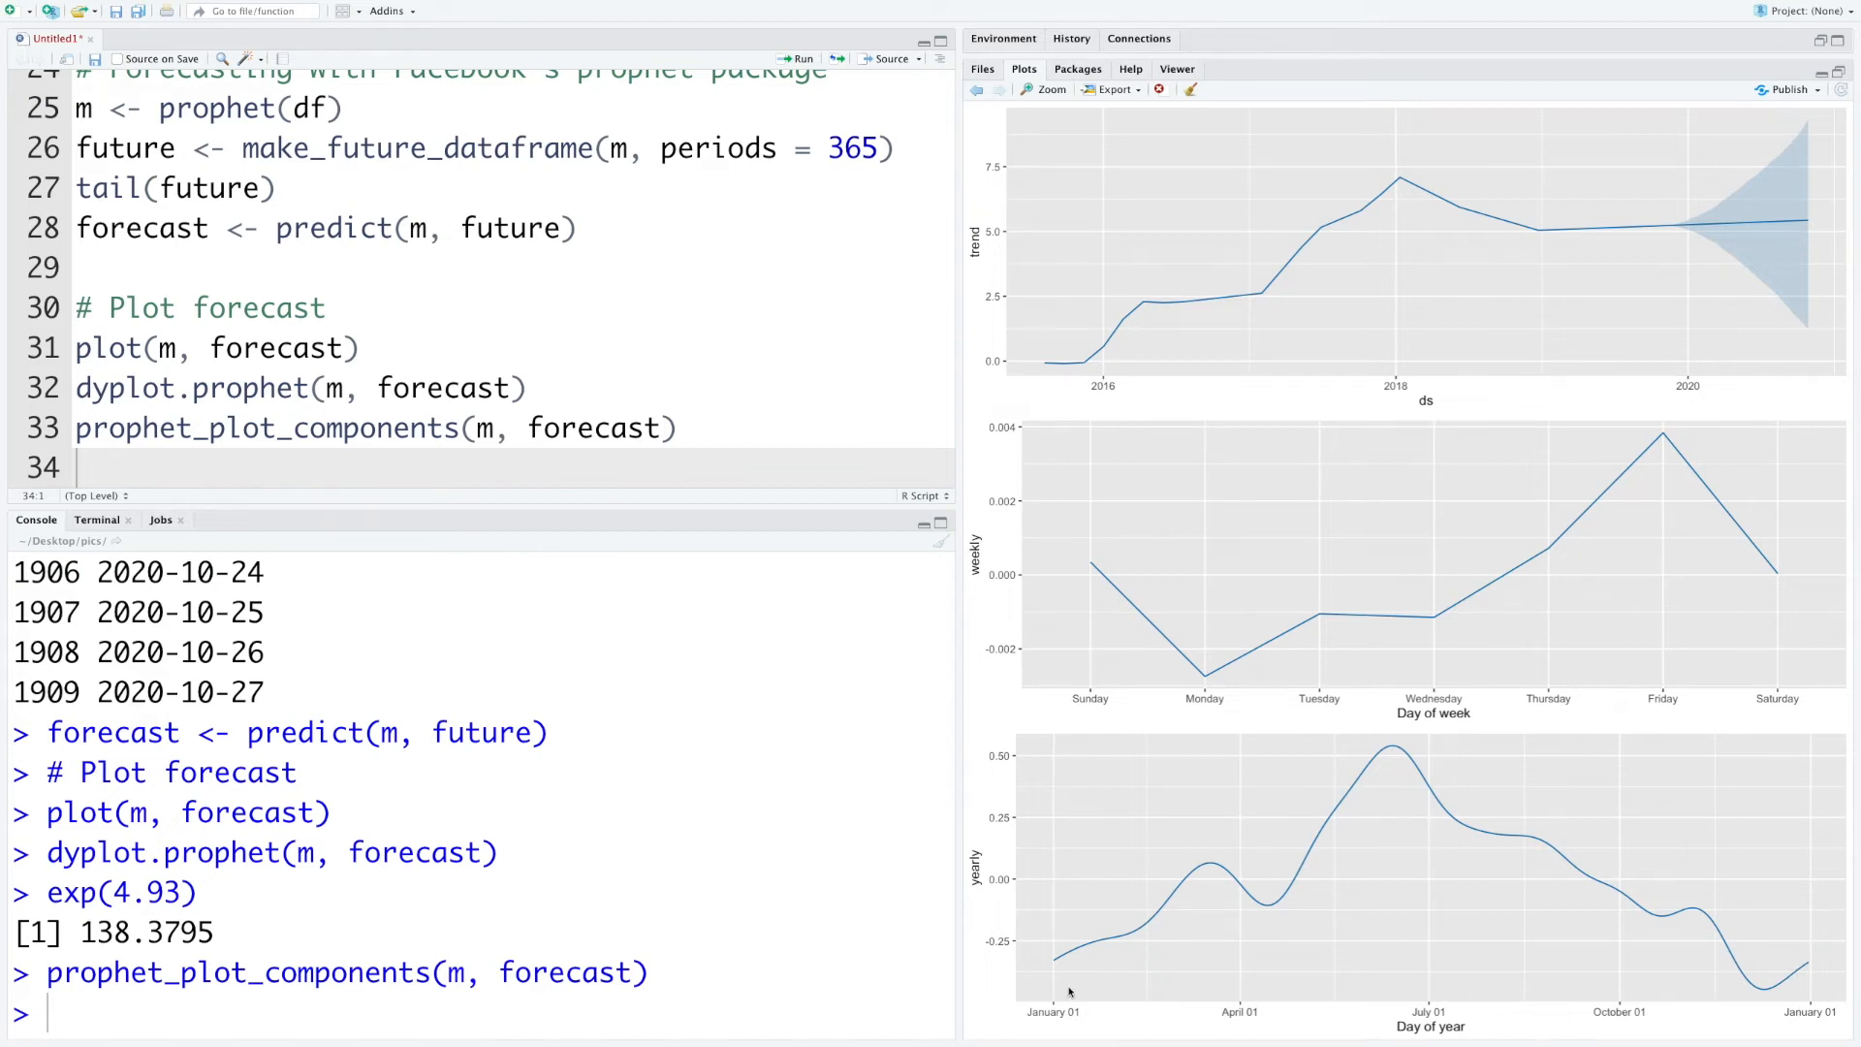
mouse_move(1087, 954)
type("# Model performance")
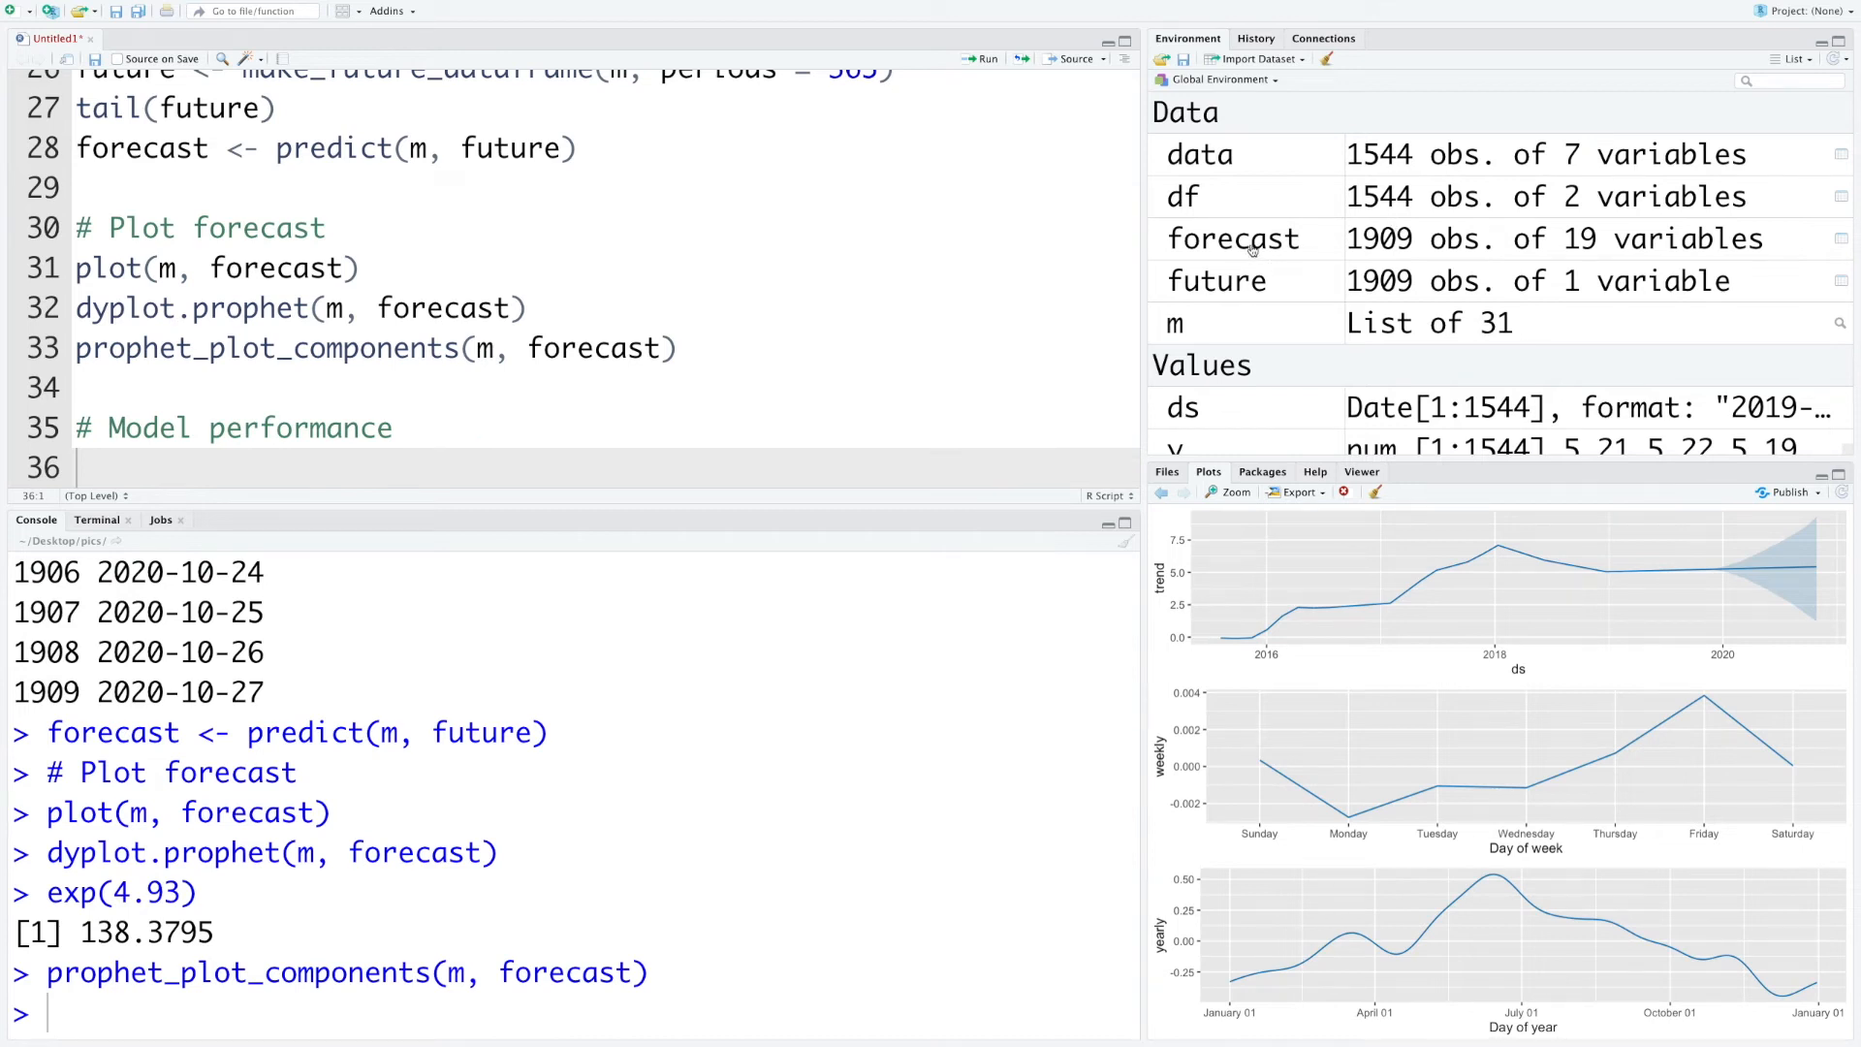
mouse_move(1231, 239)
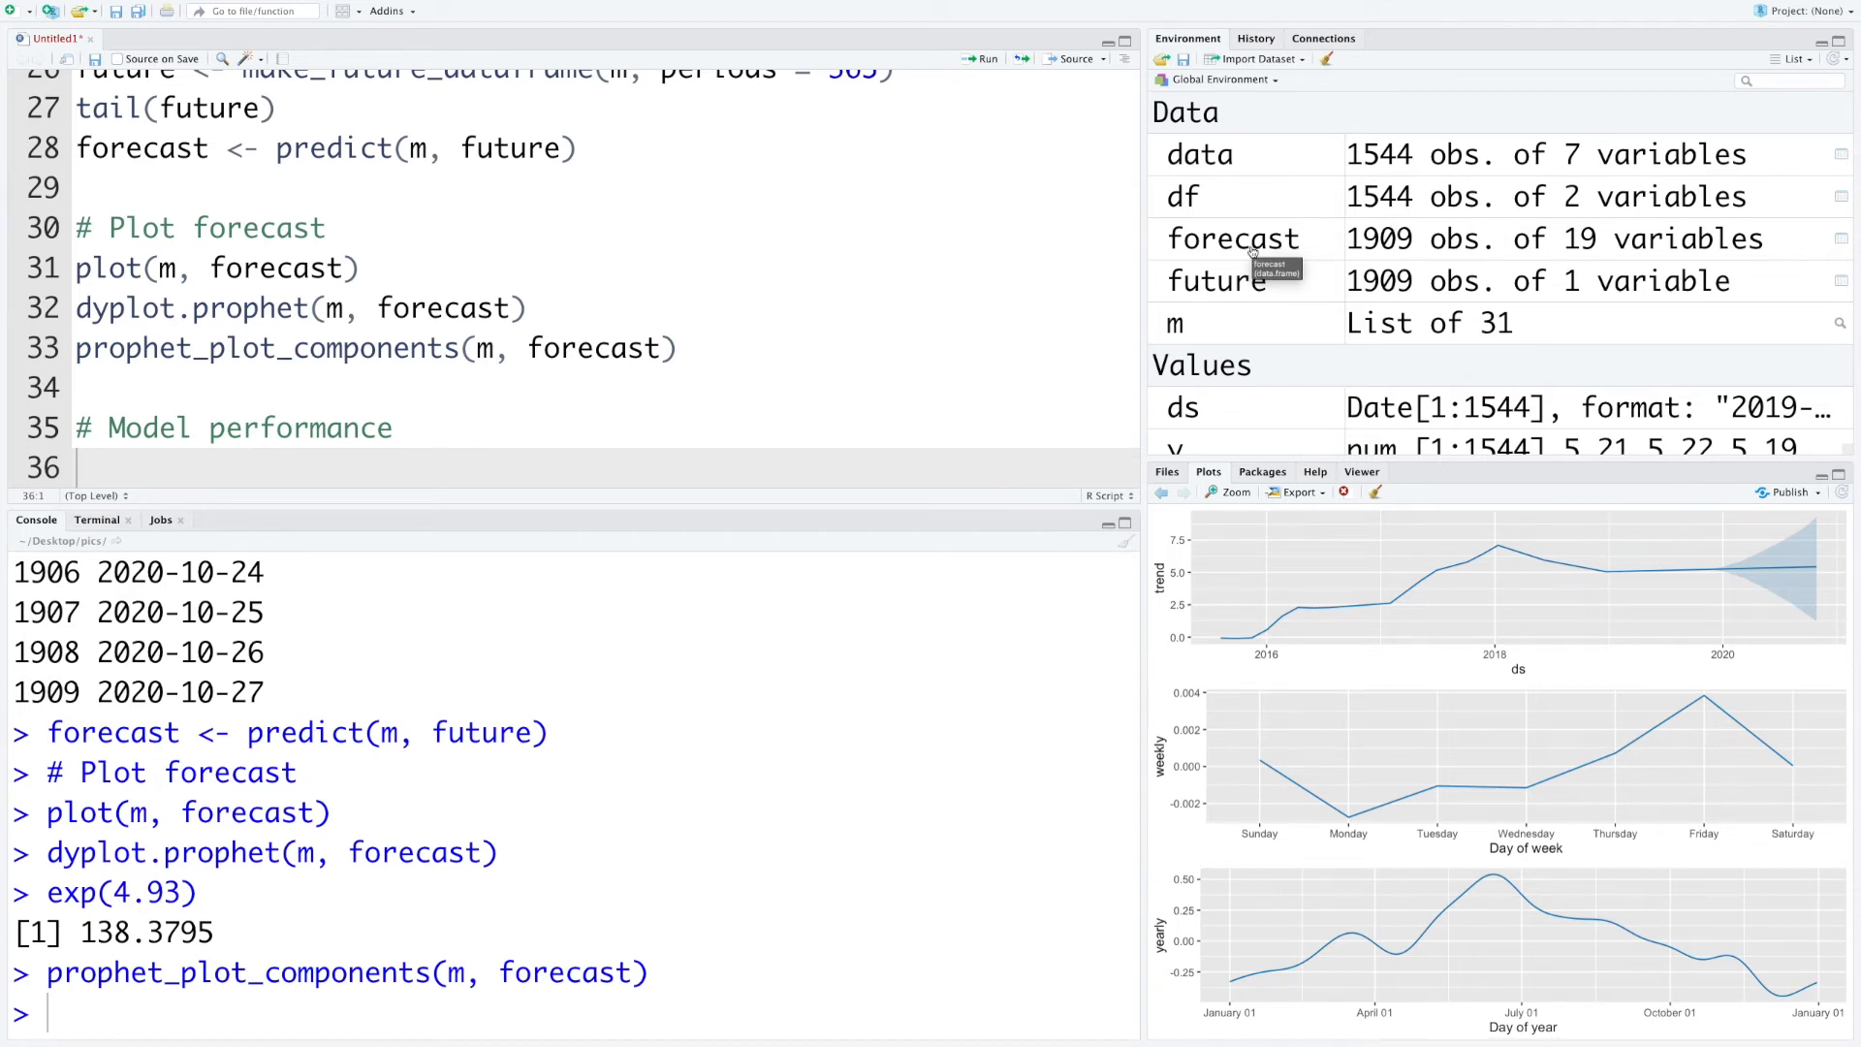
mouse_move(1370, 212)
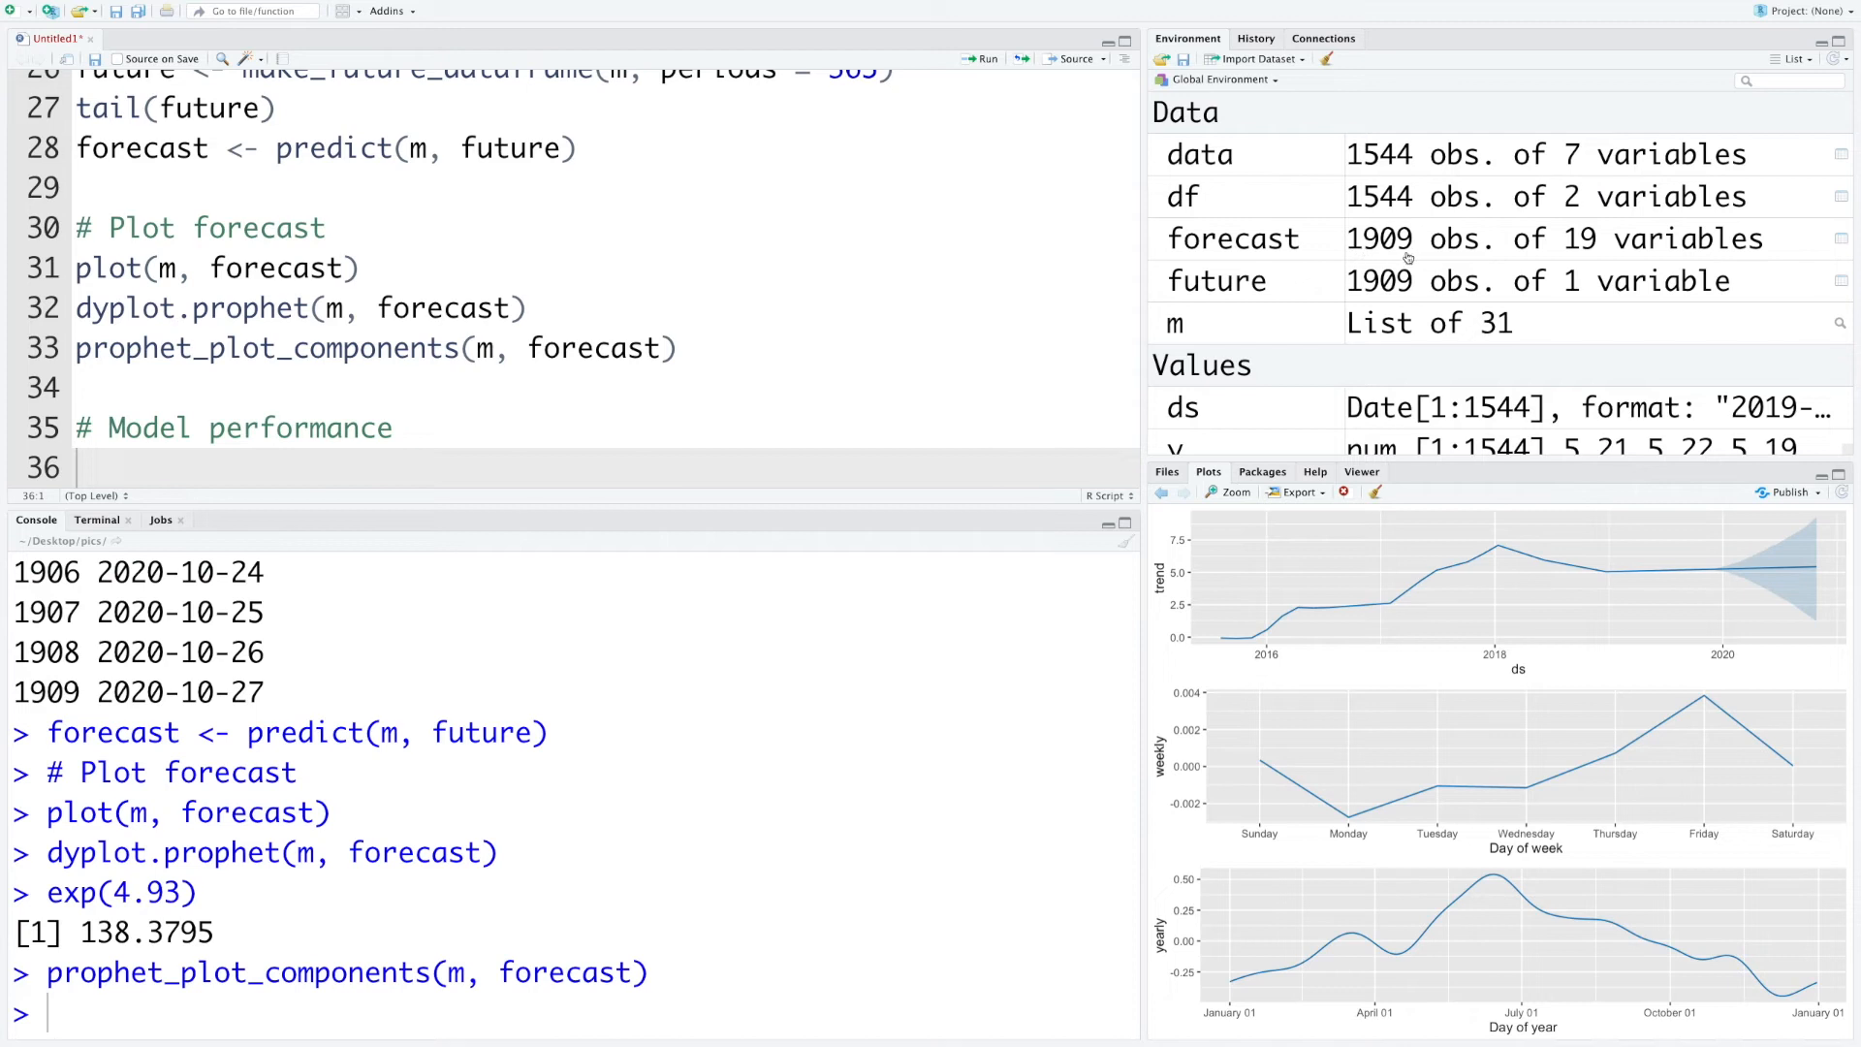
mouse_move(1229, 258)
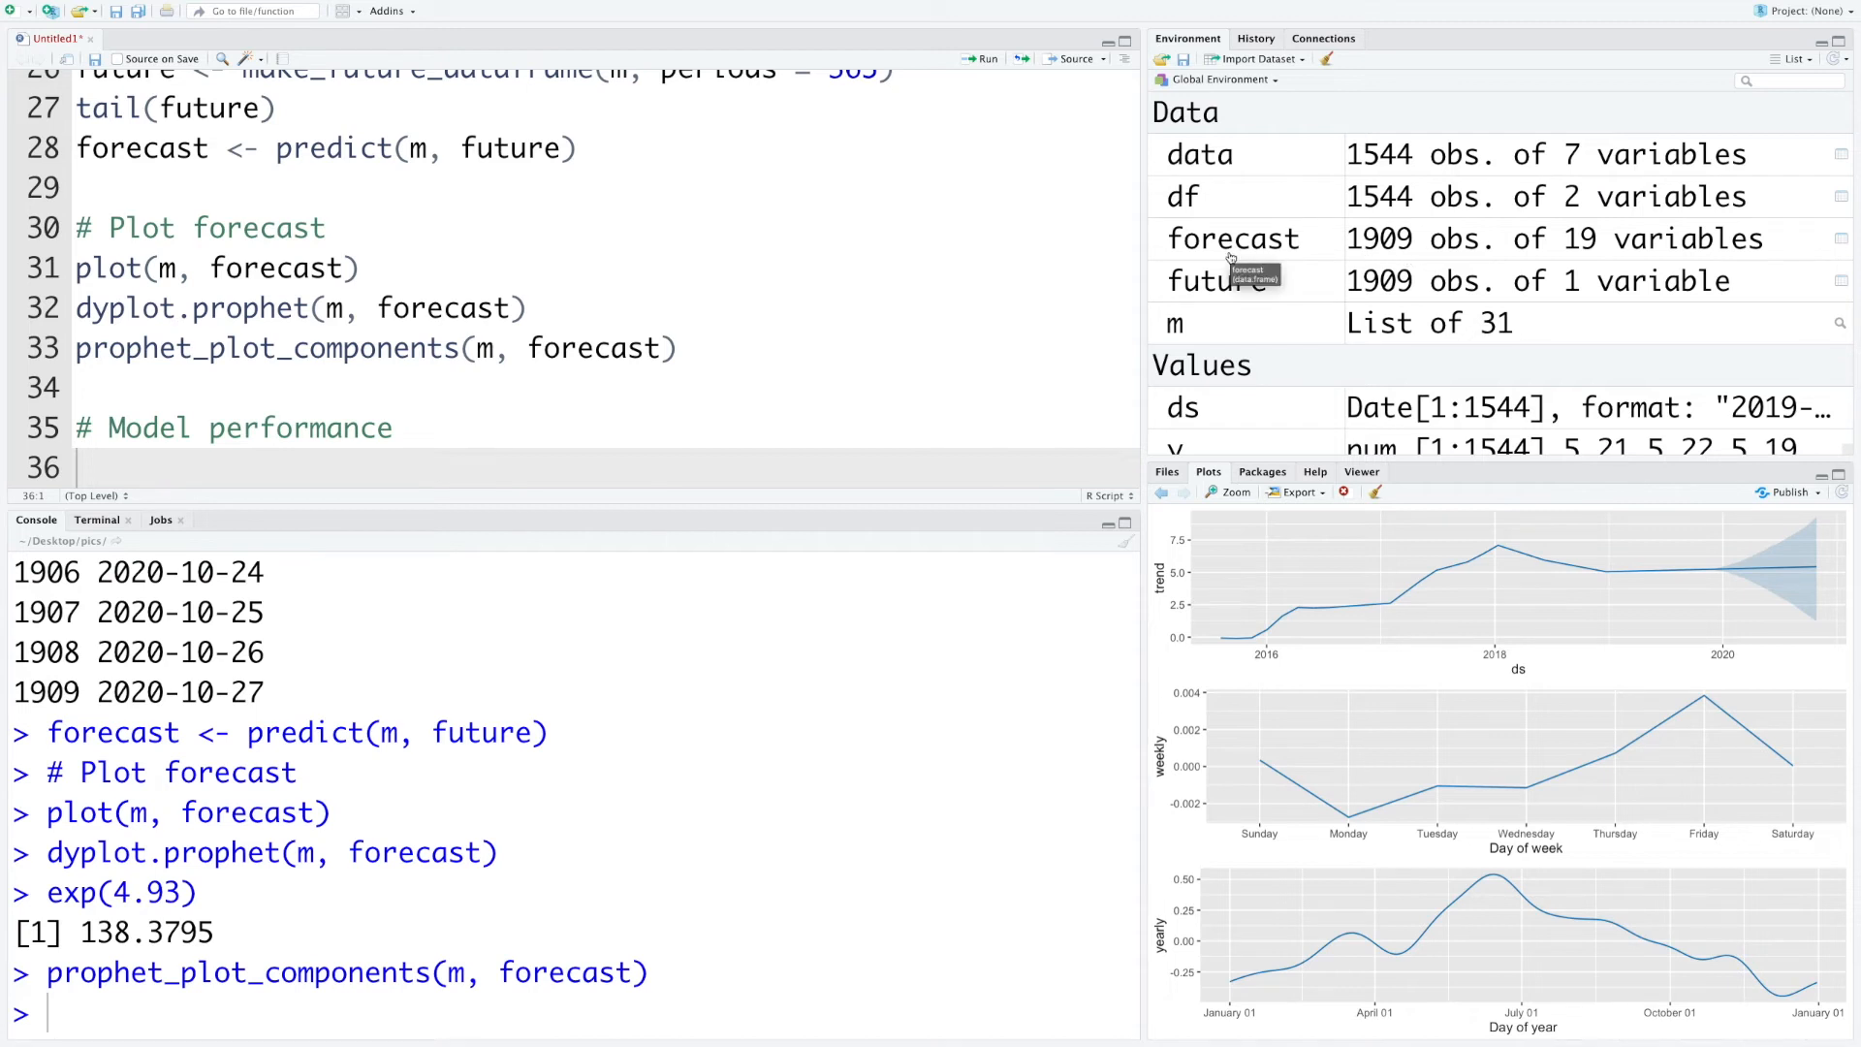
Run str(forecast) in the console to list the forecast data frame's columns
type("s")
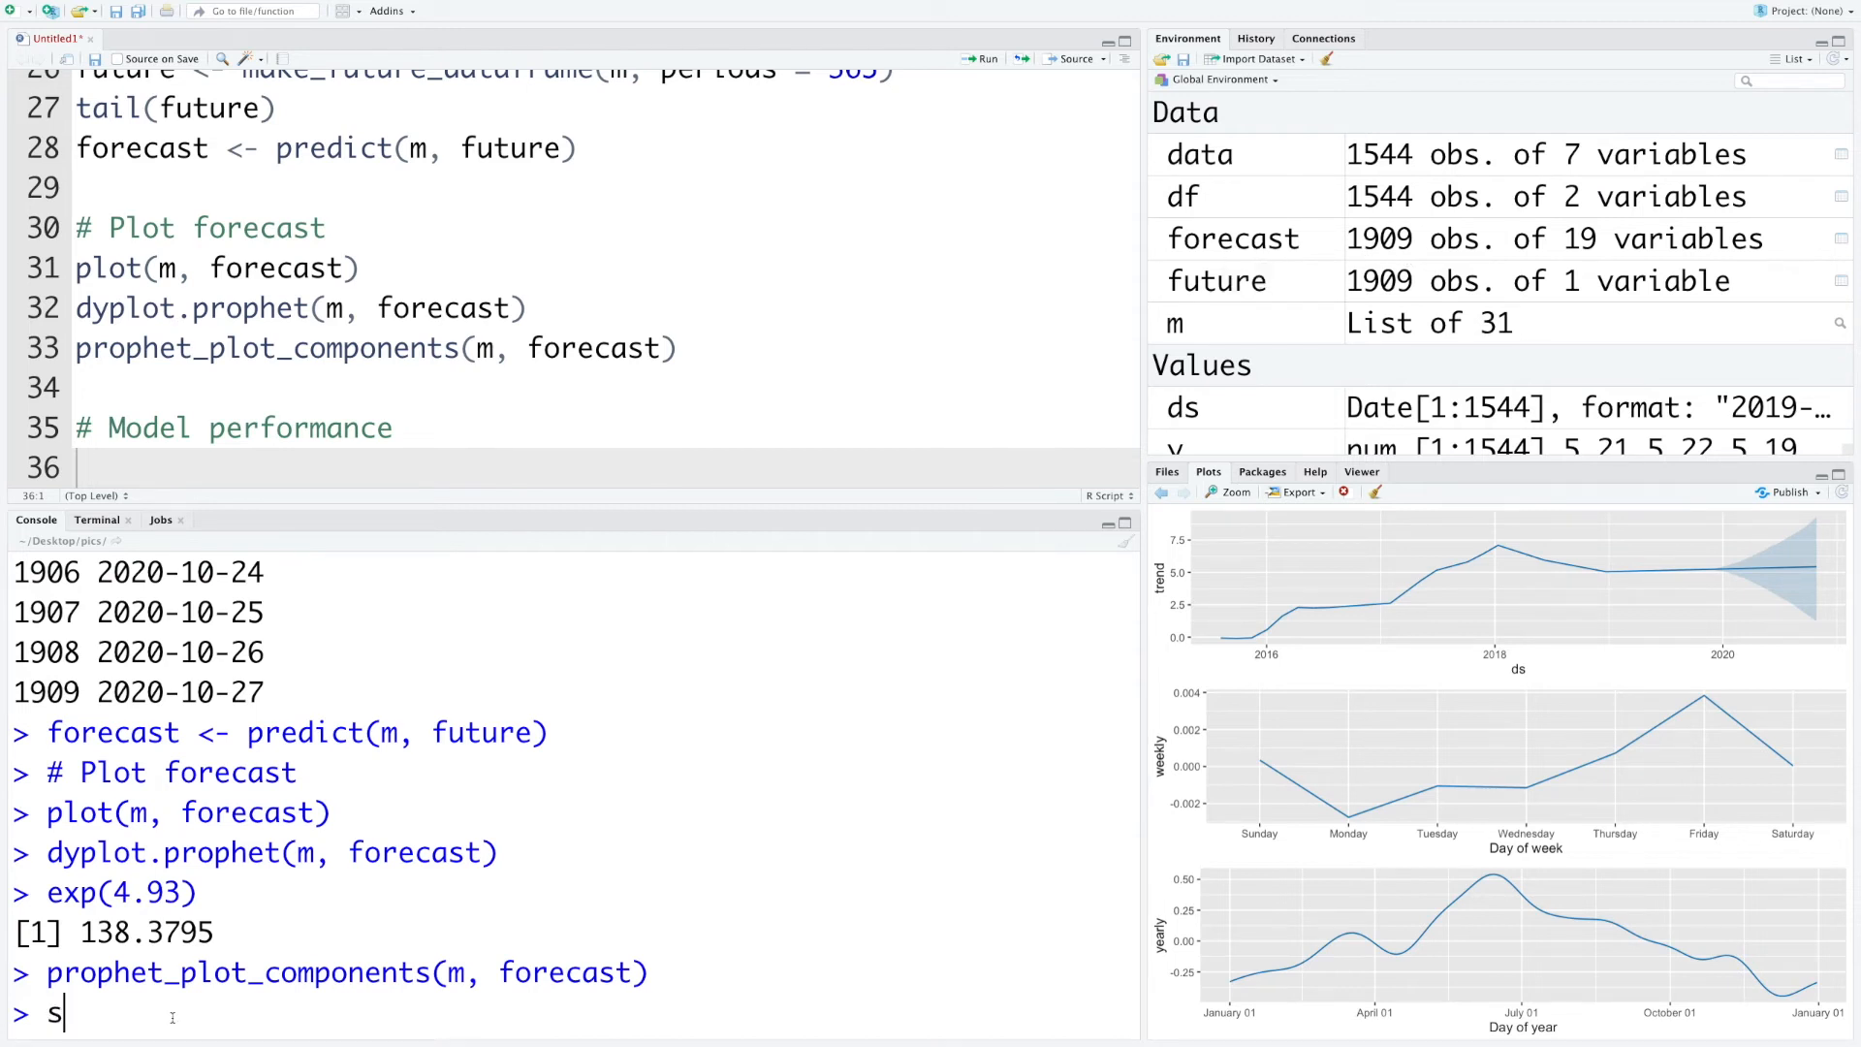
type("tr(fo")
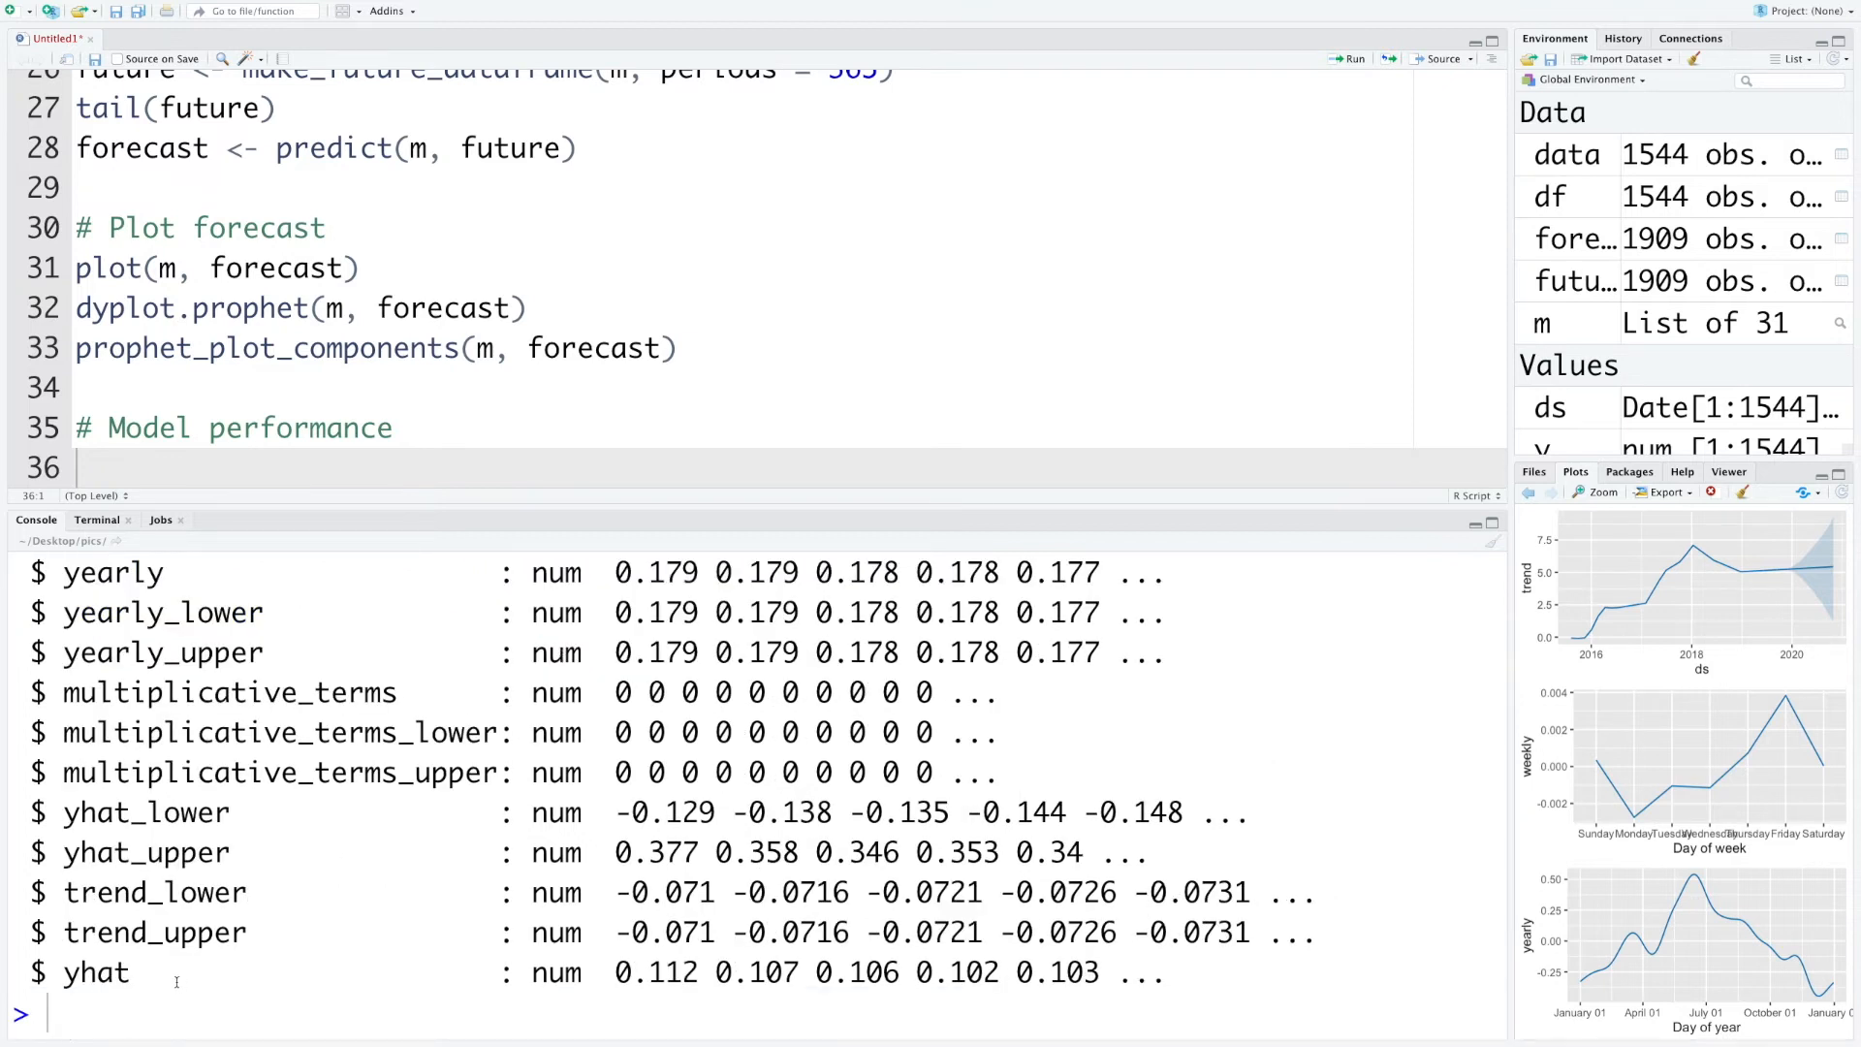
Assign pred <- forecast$yhat[1:1544], run it, and begin the actual <- line
double_click(97, 971)
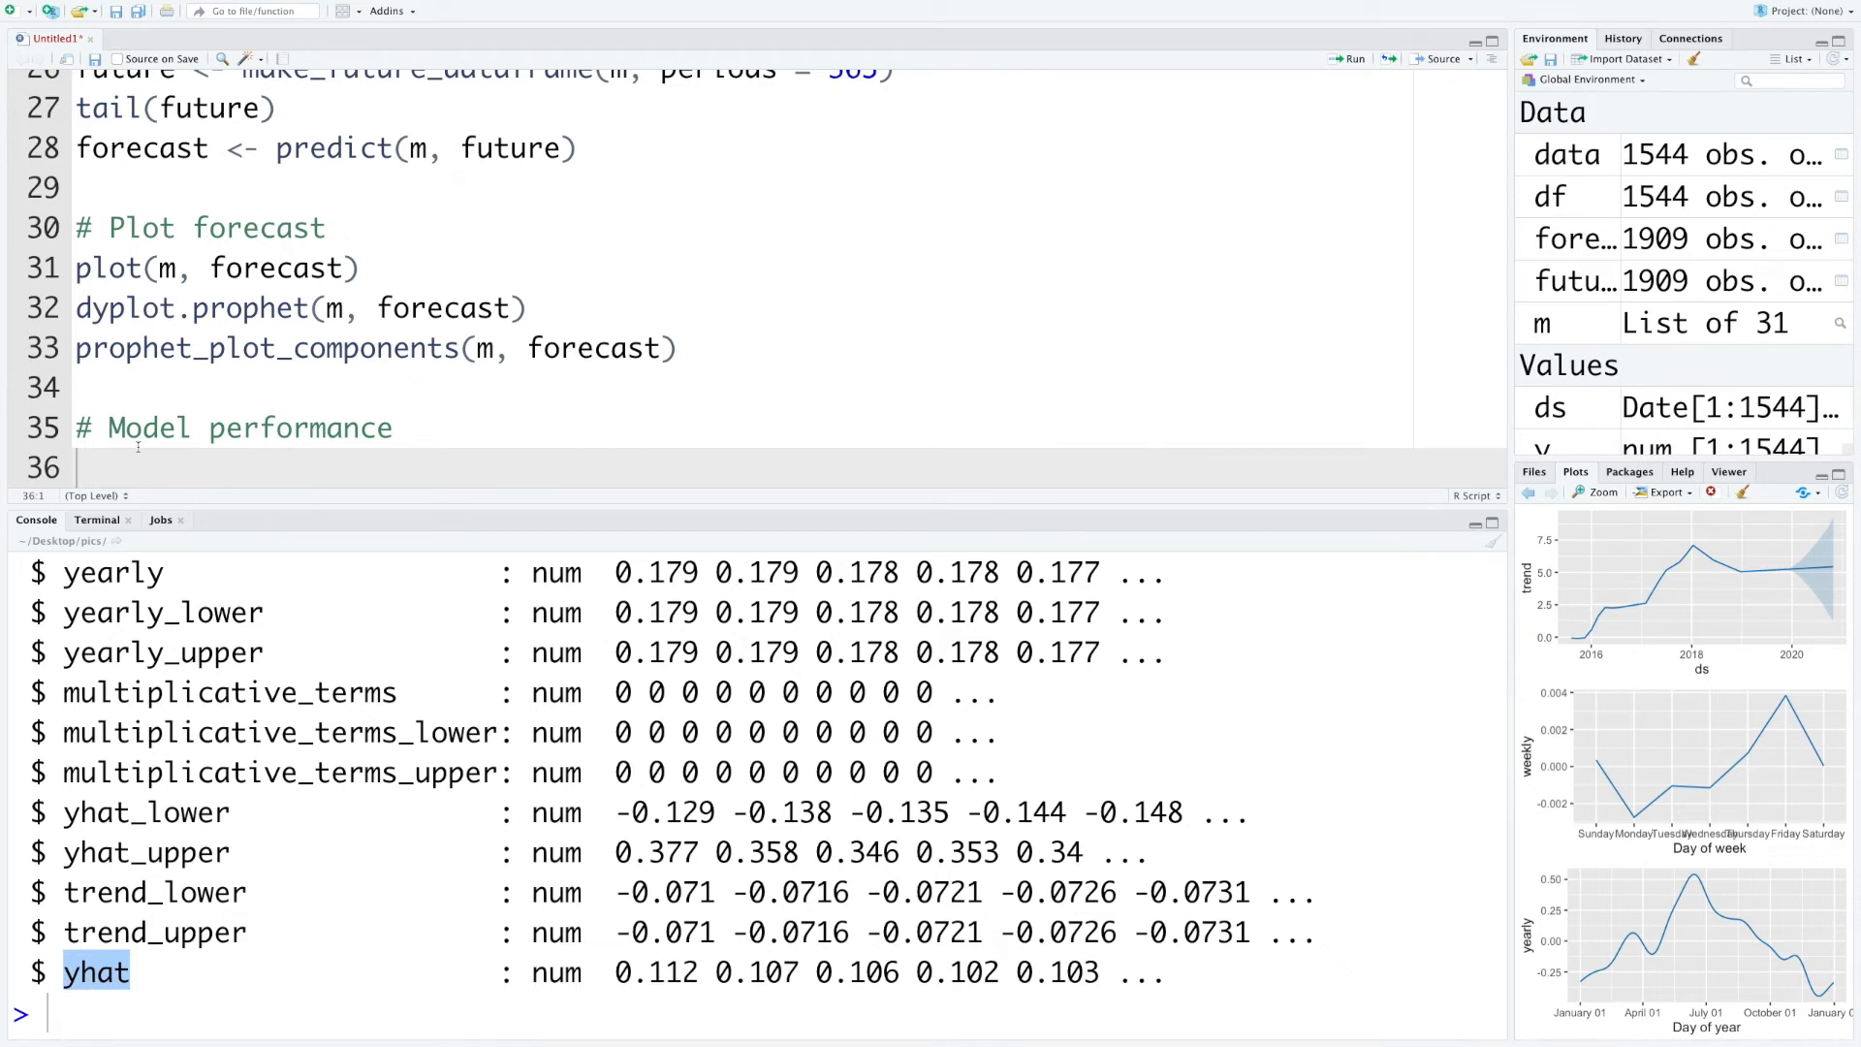
type("pred <- forecast")
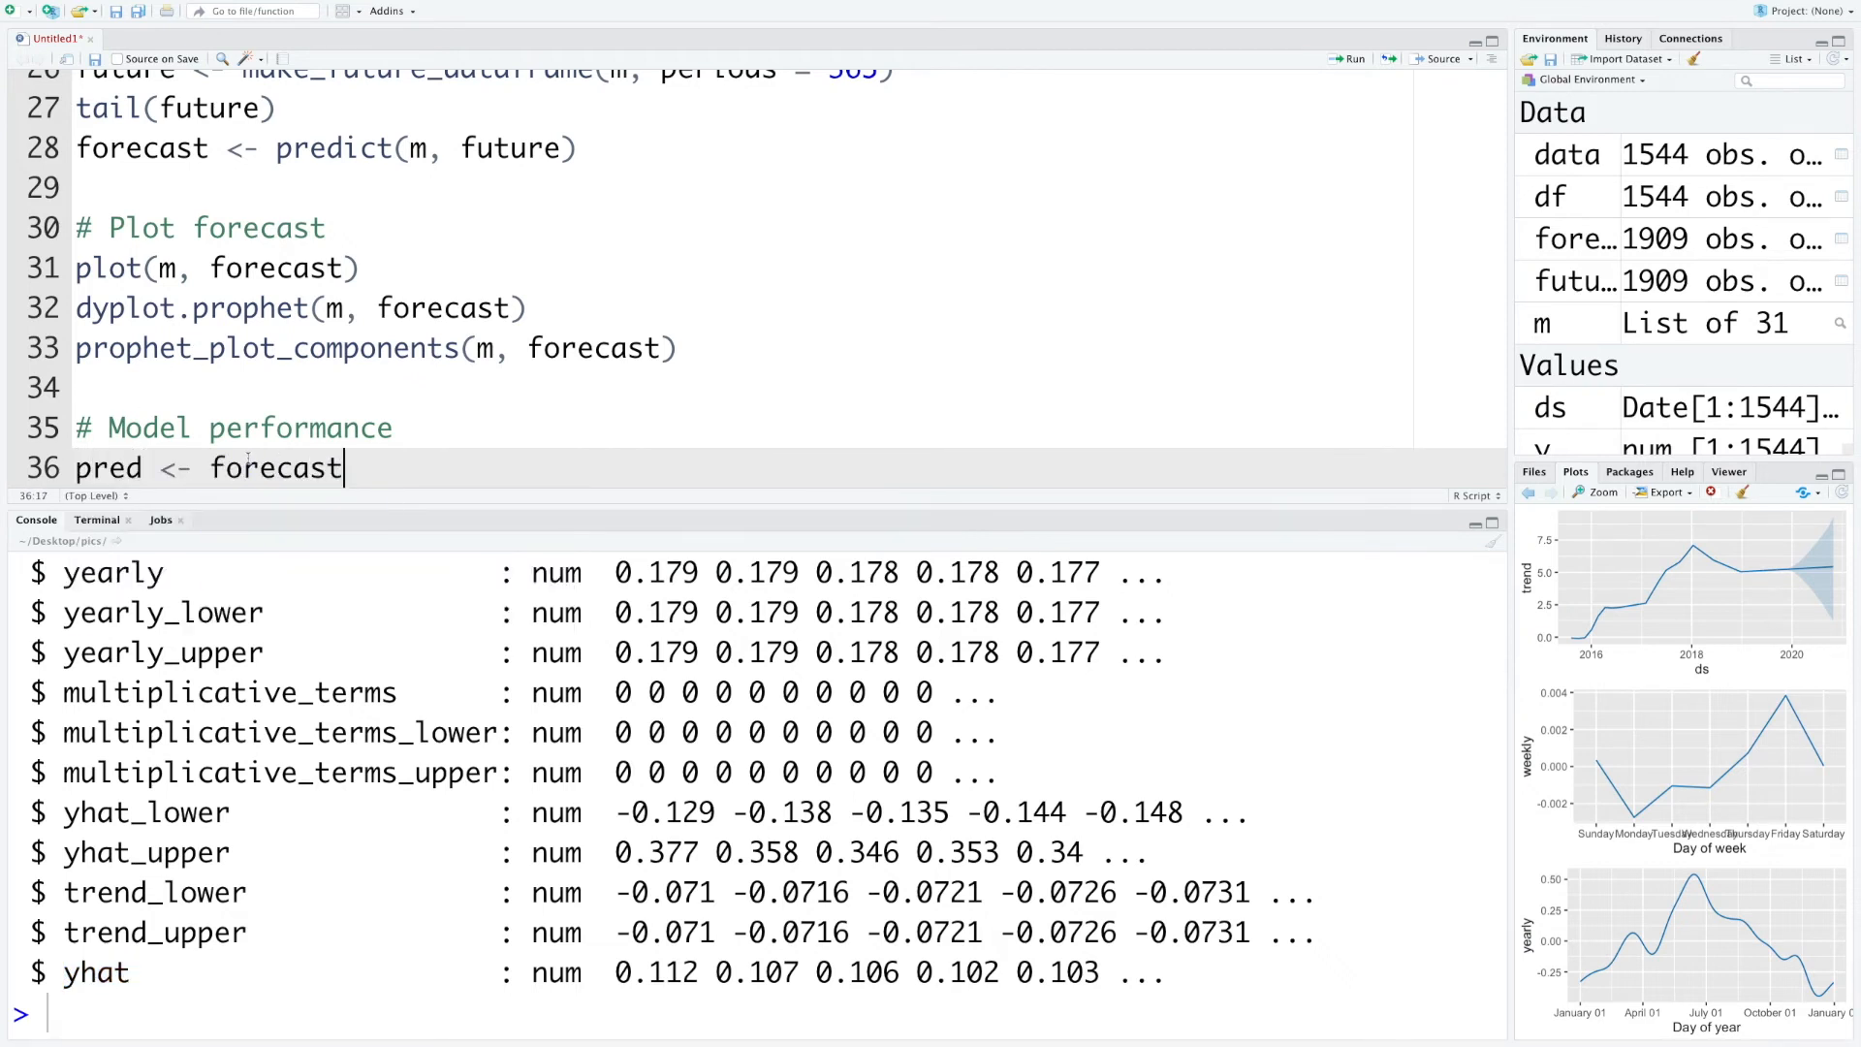
type("$yhat")
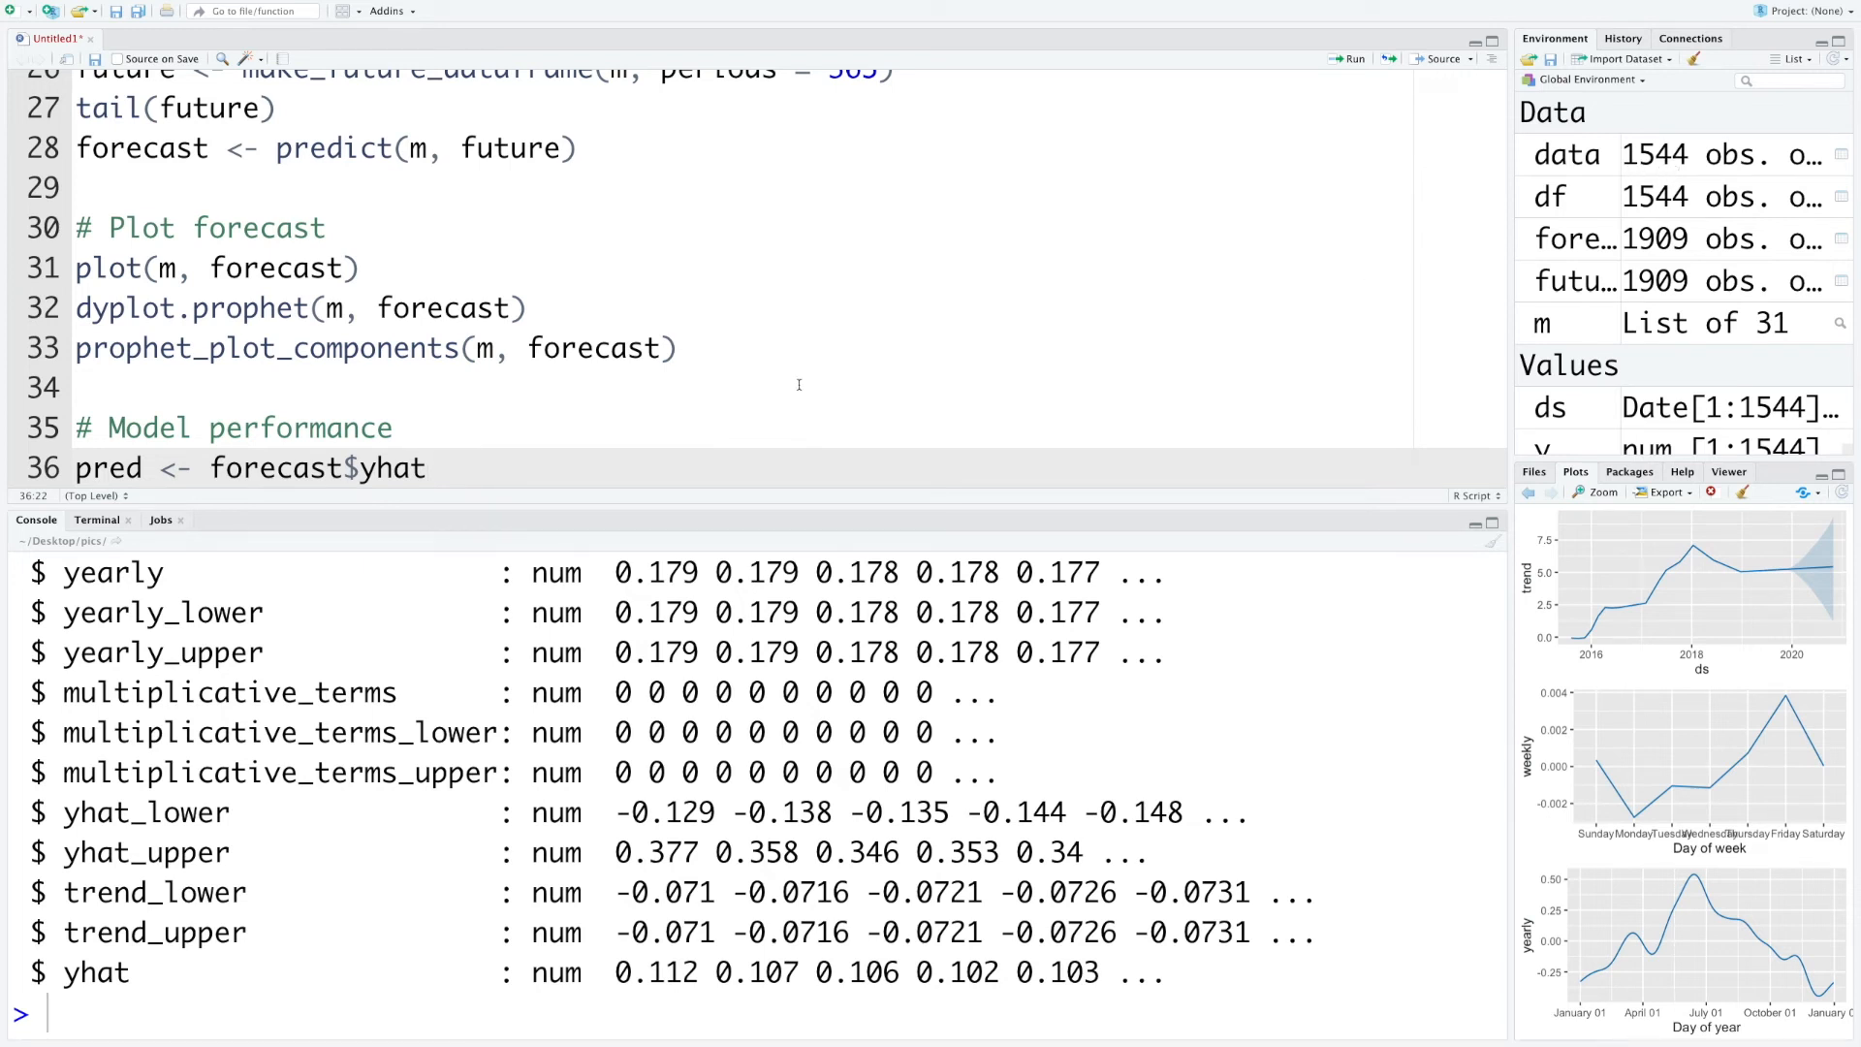
type("[]")
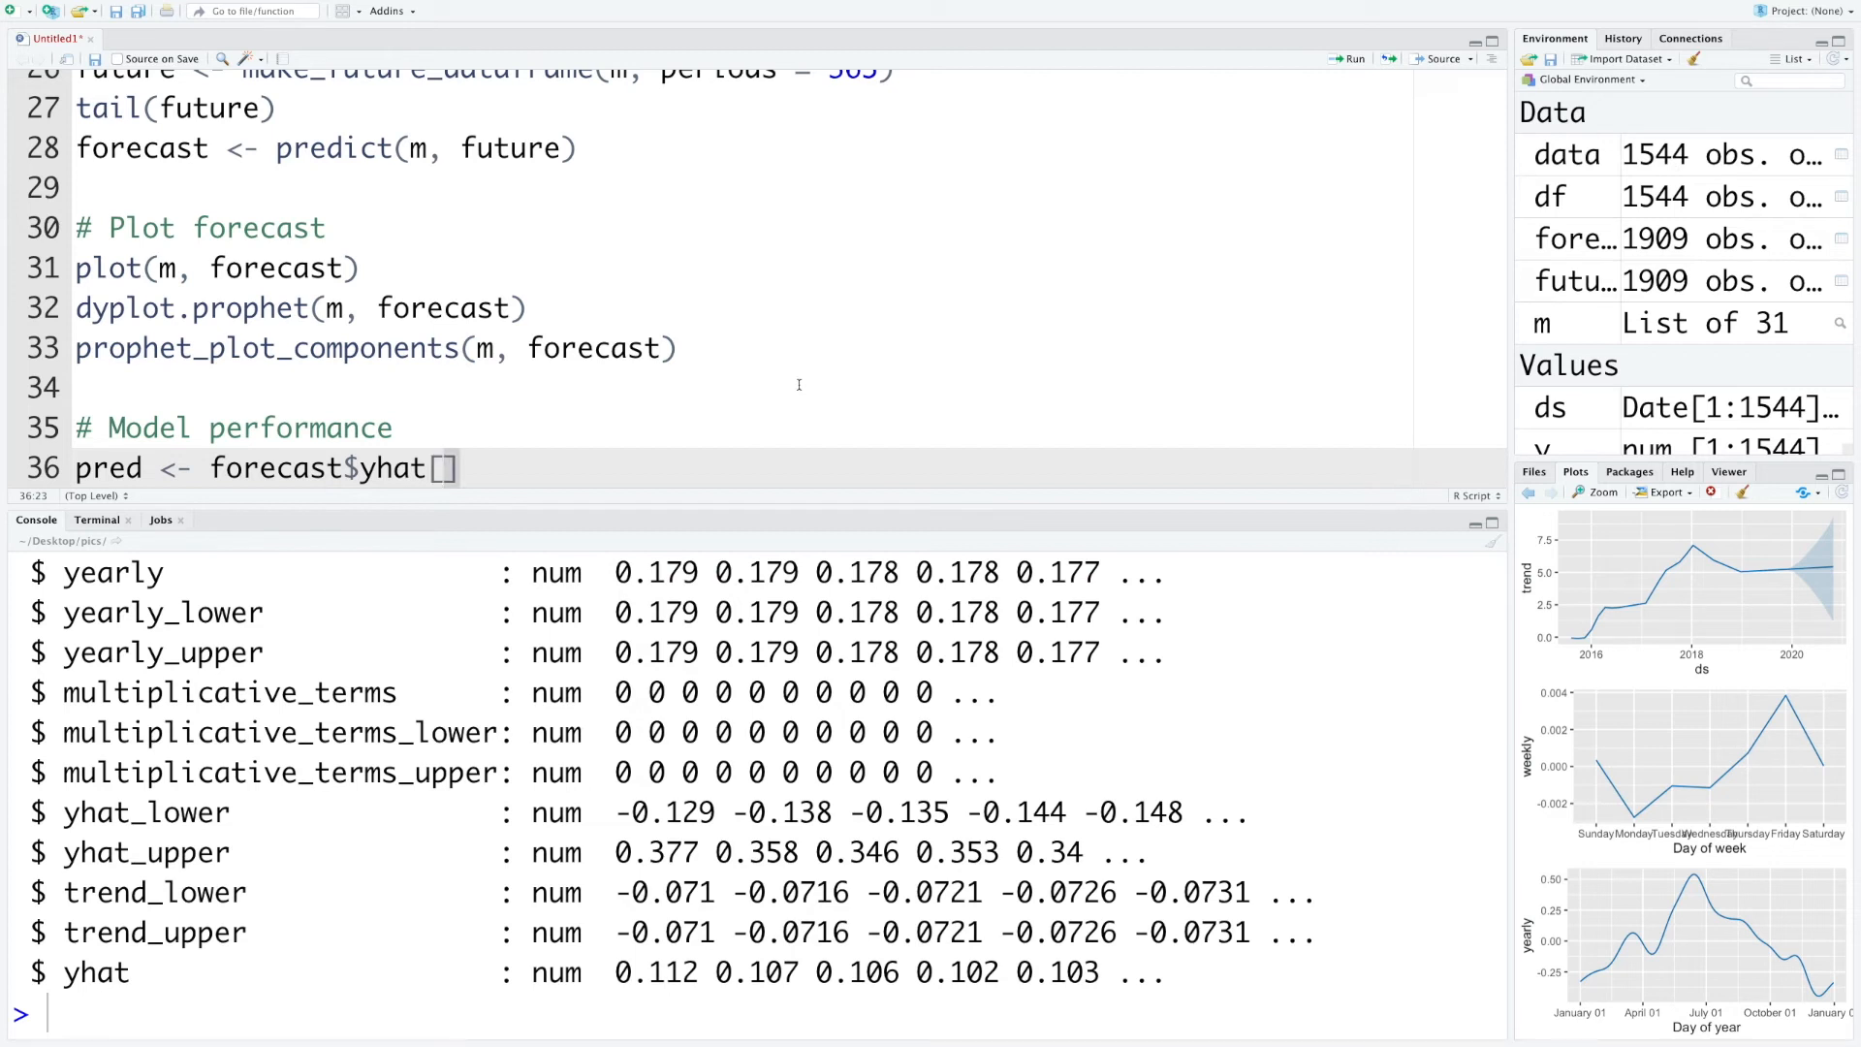
type("1")
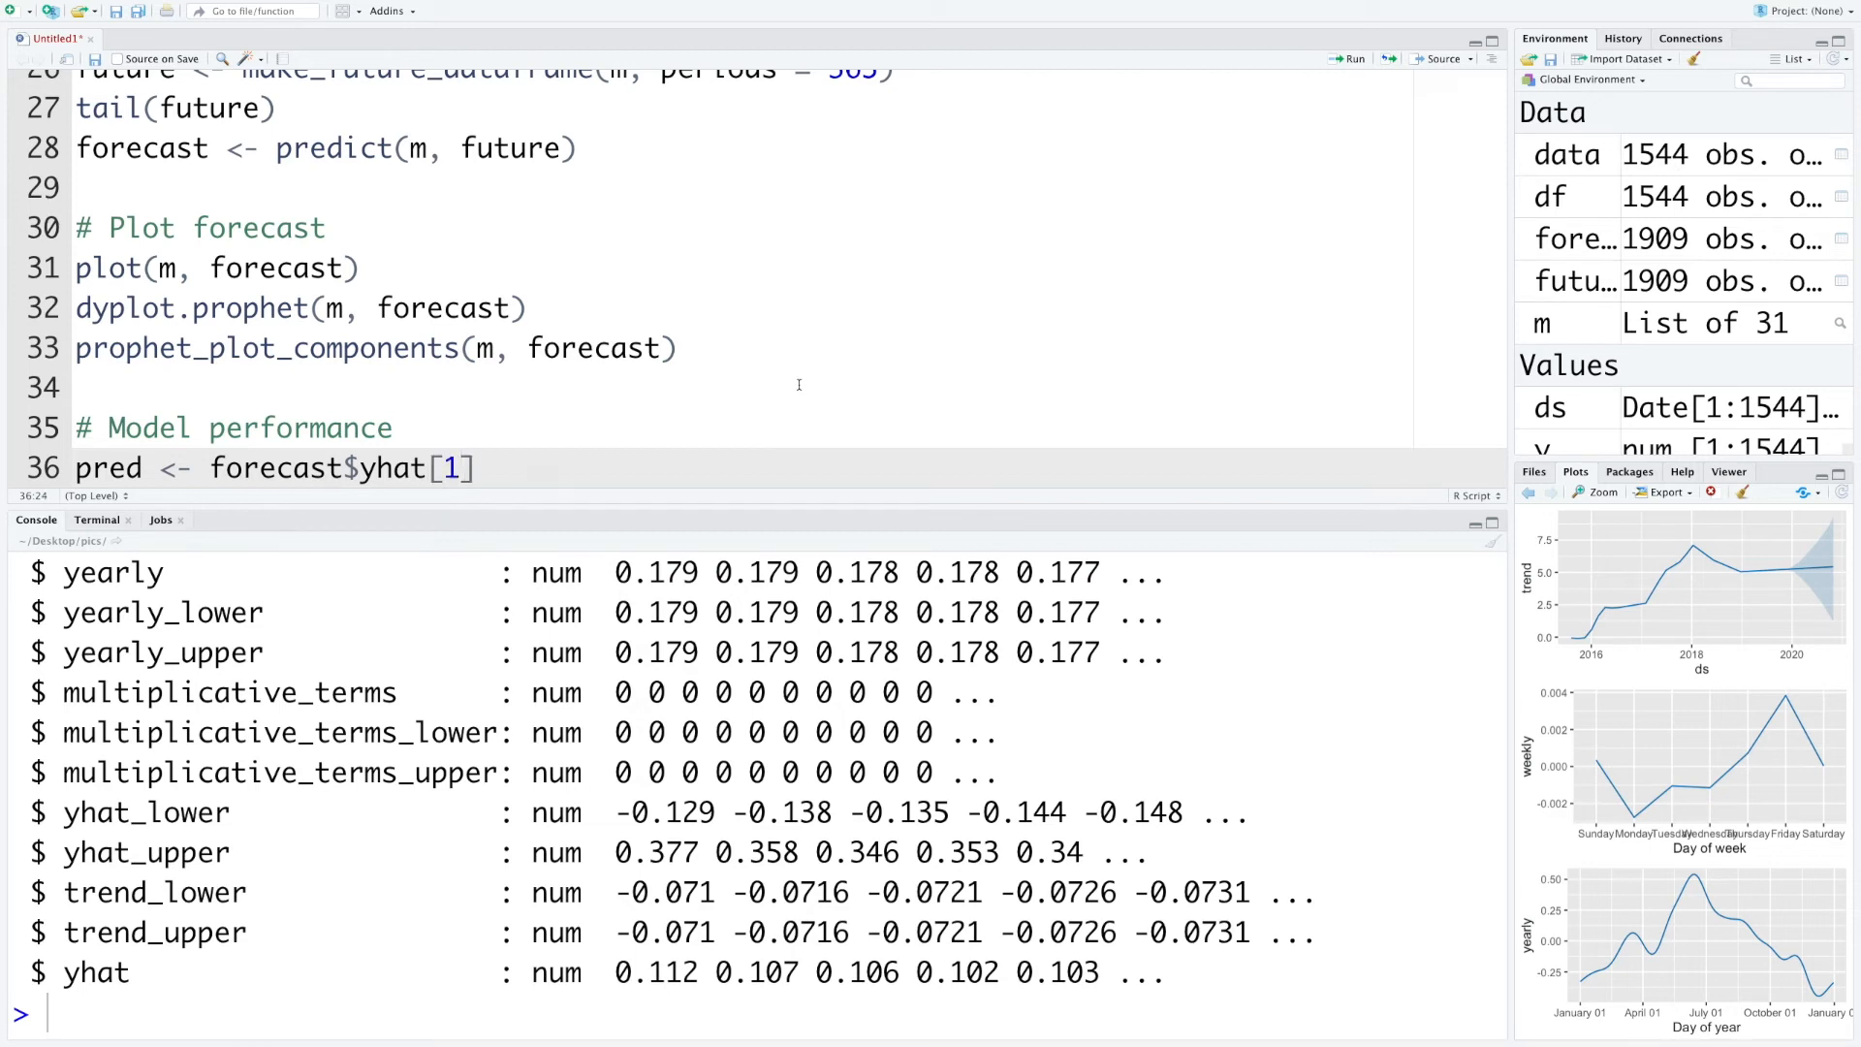
type(":1544")
type("actual")
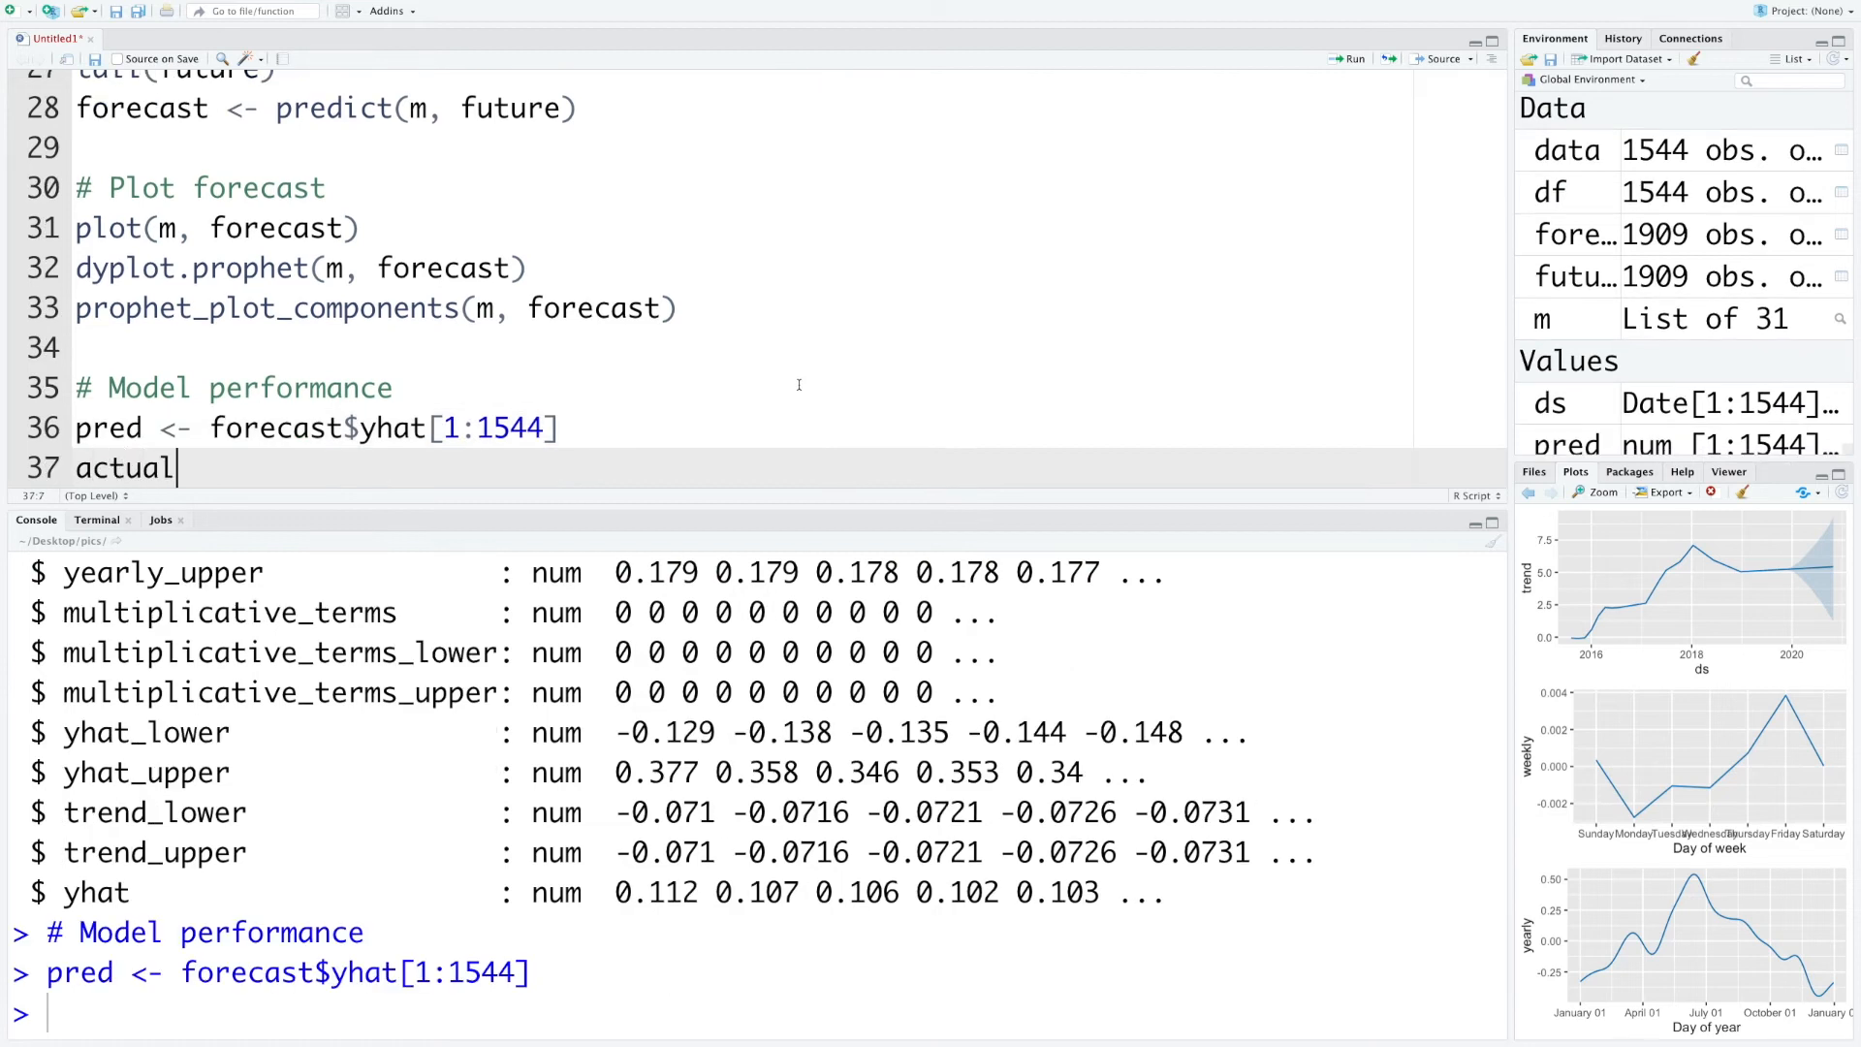
type("<-")
left_click(752, 1014)
type("head(df)")
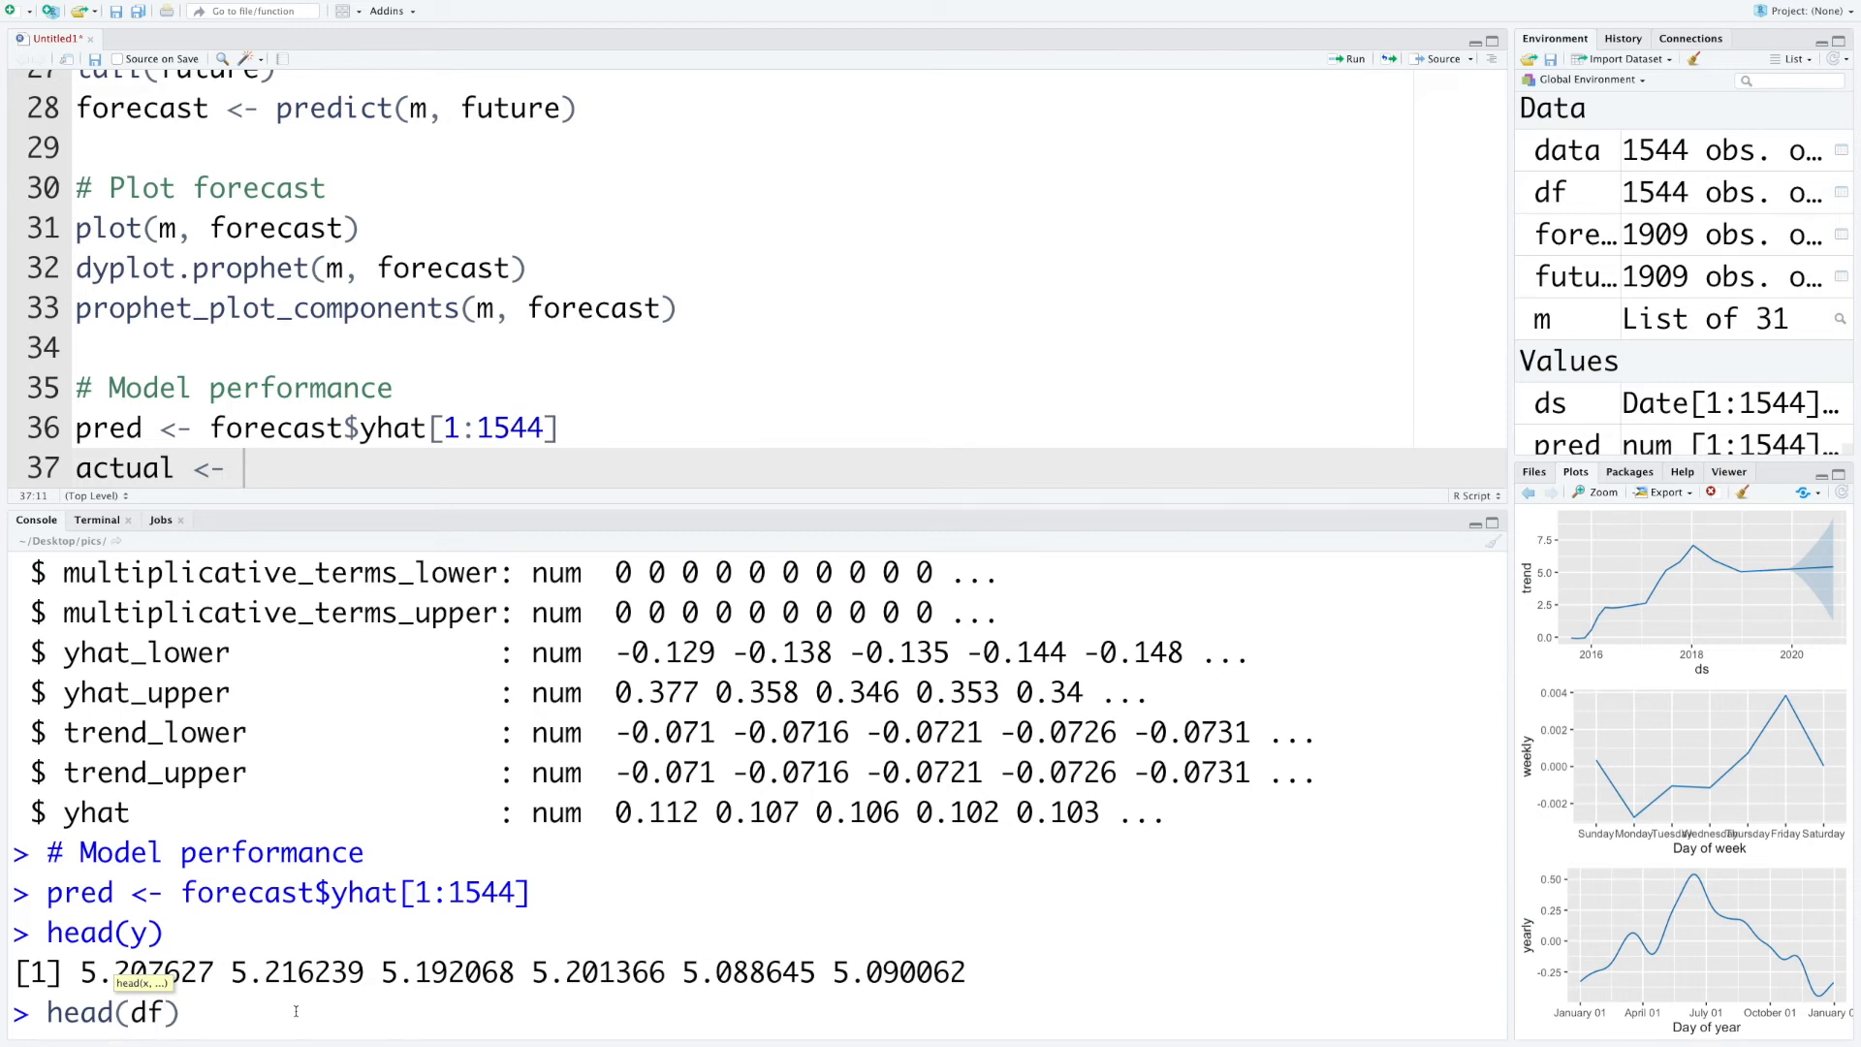
Run head(df) in the console and review its first rows alongside the pred line
key("Return")
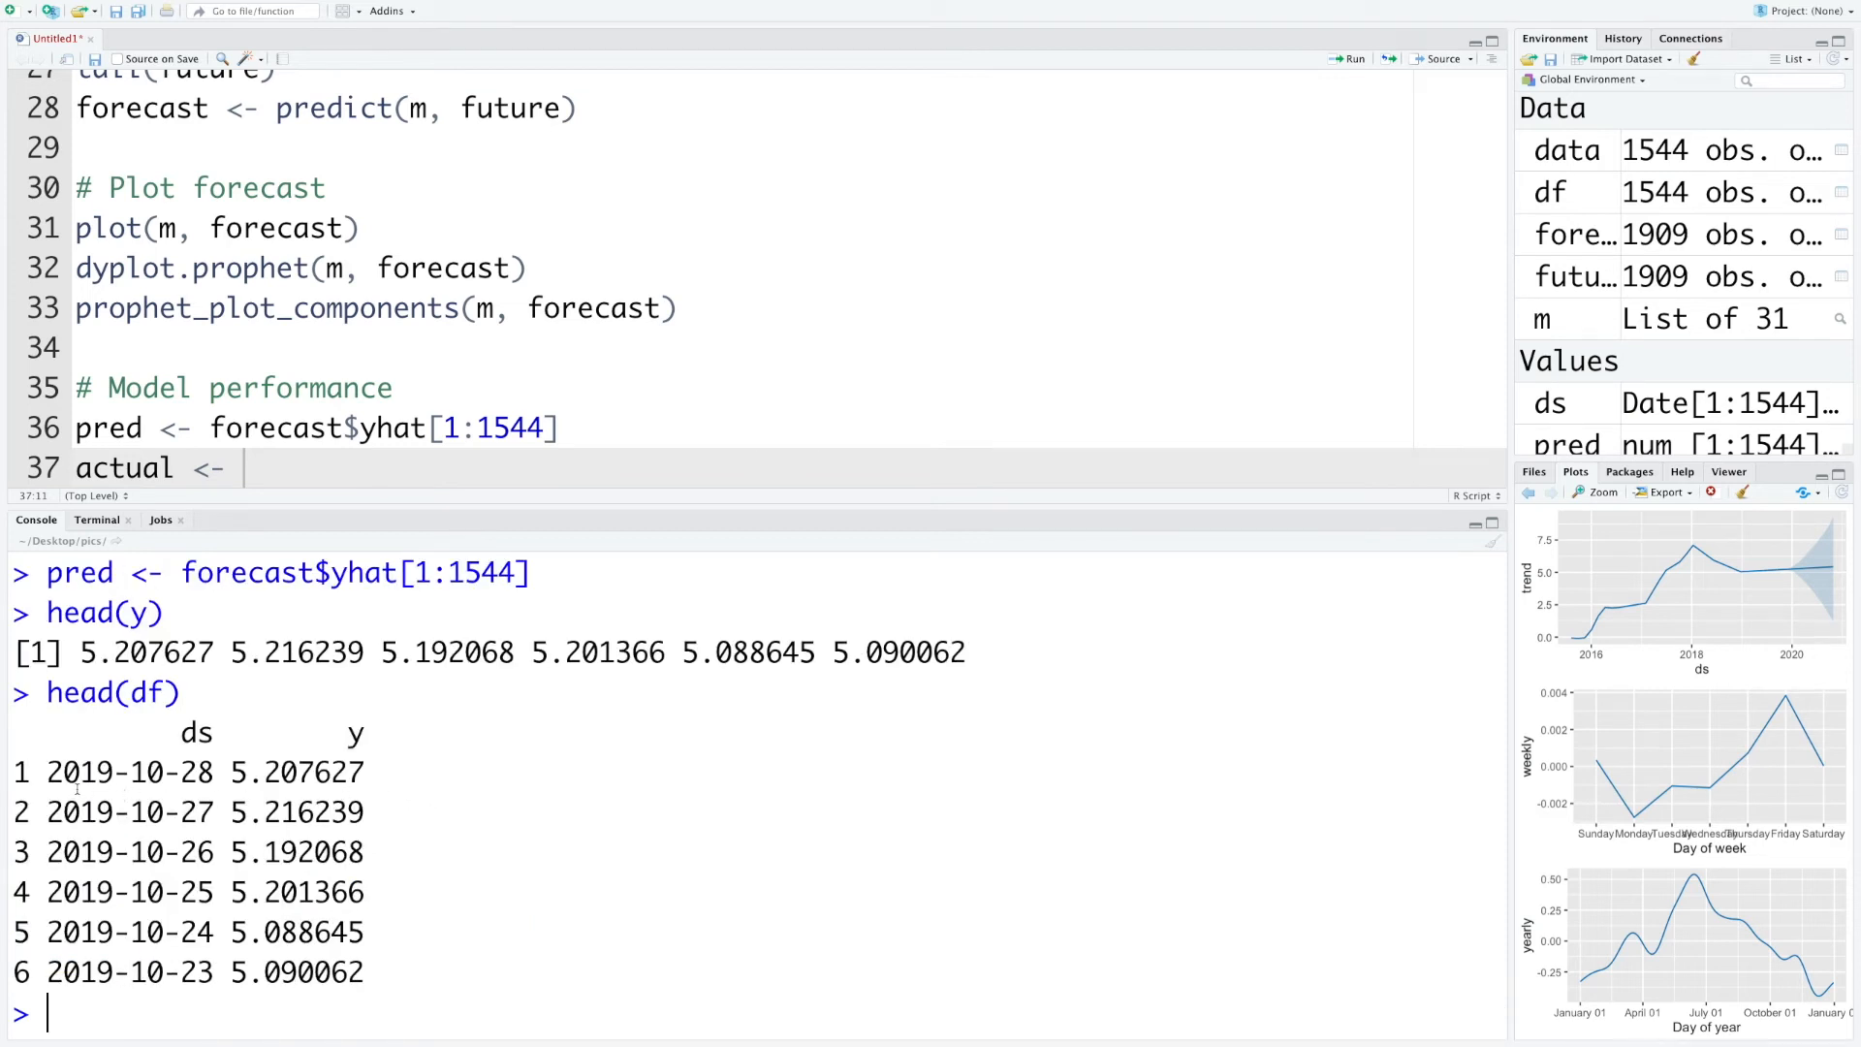
double_click(120, 771)
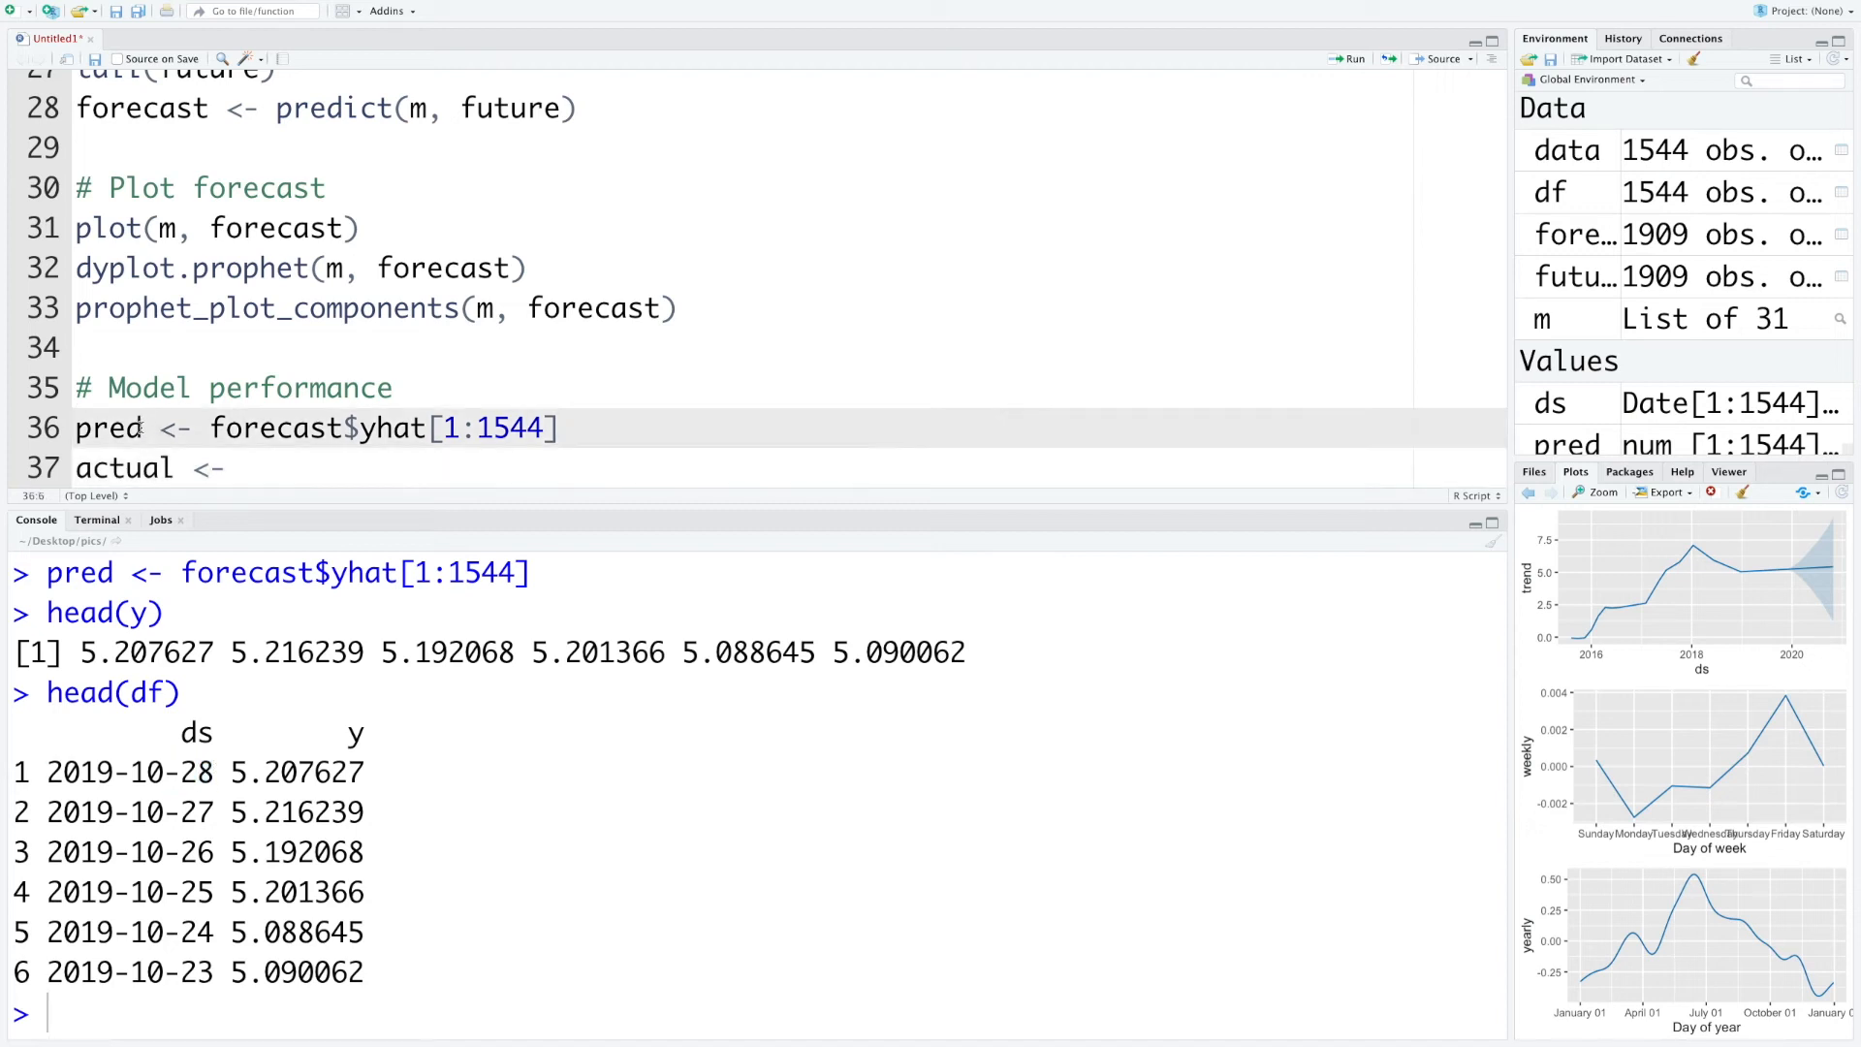
double_click(109, 427)
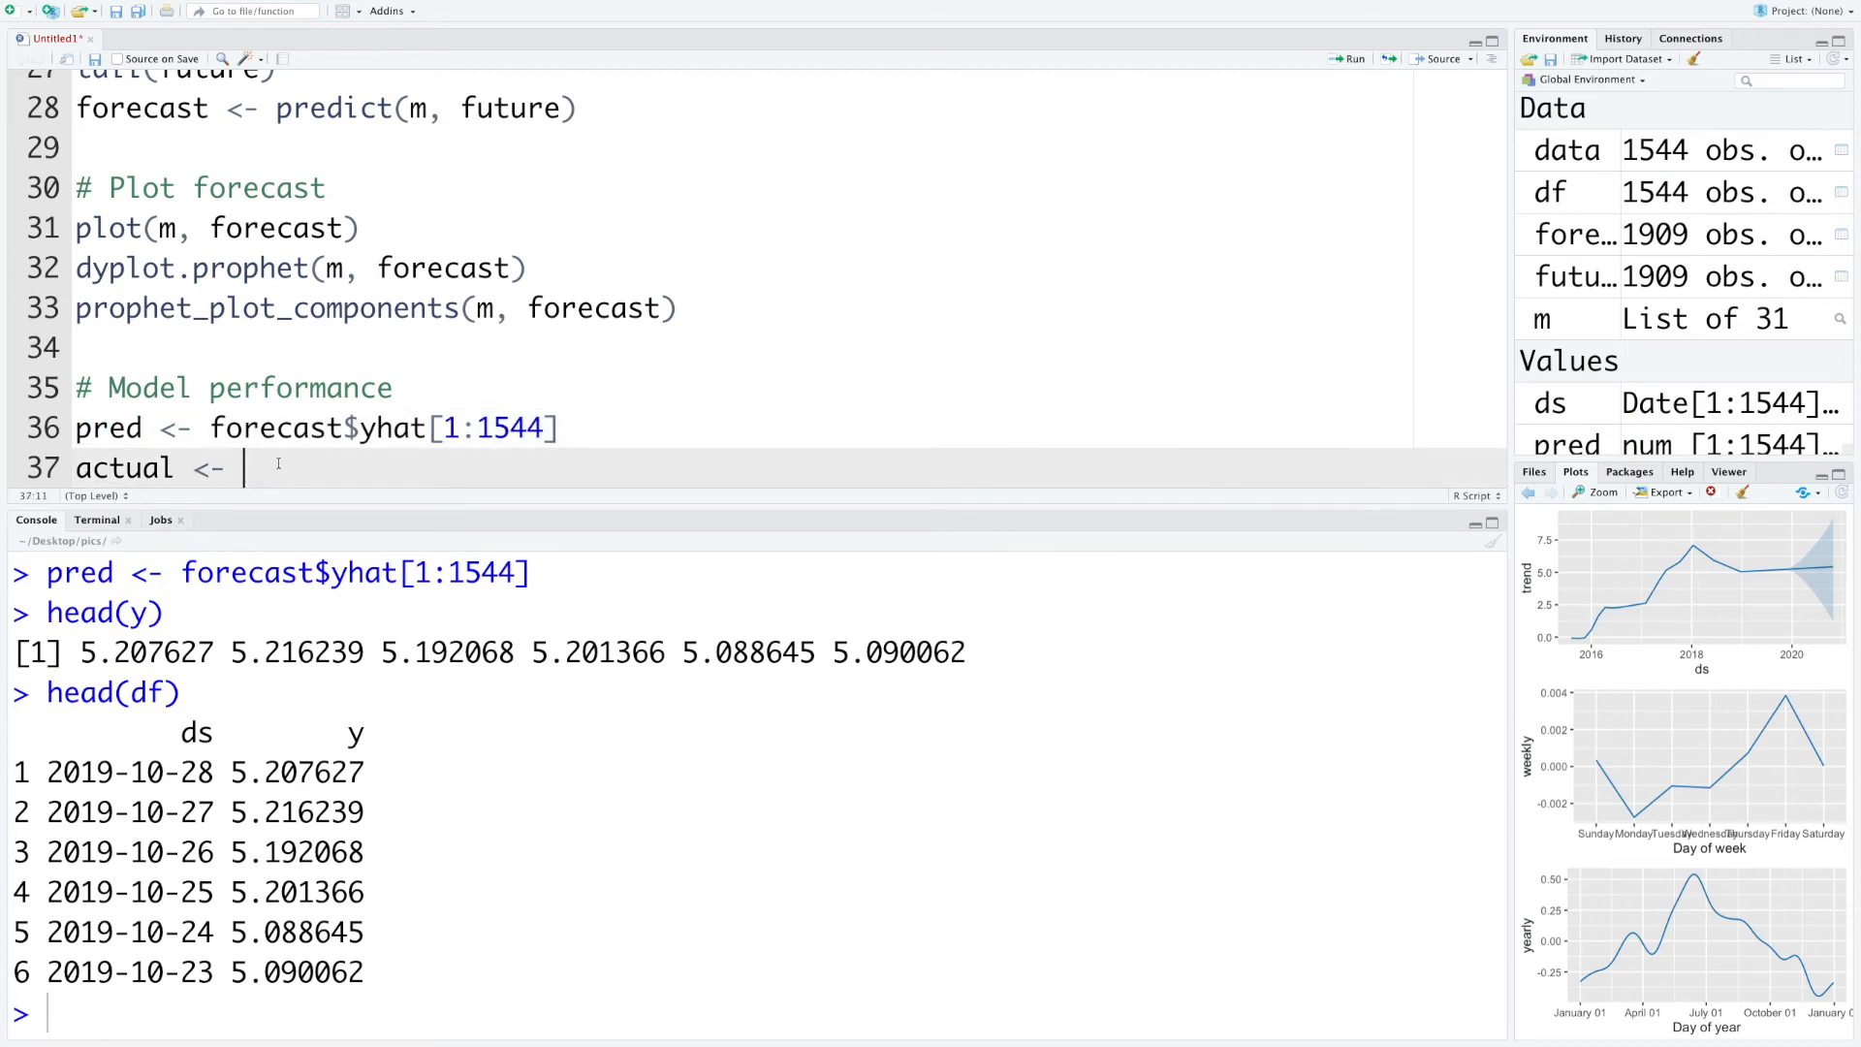
Complete actual <- m$history$y to store the model's historical log prices
type("m$history")
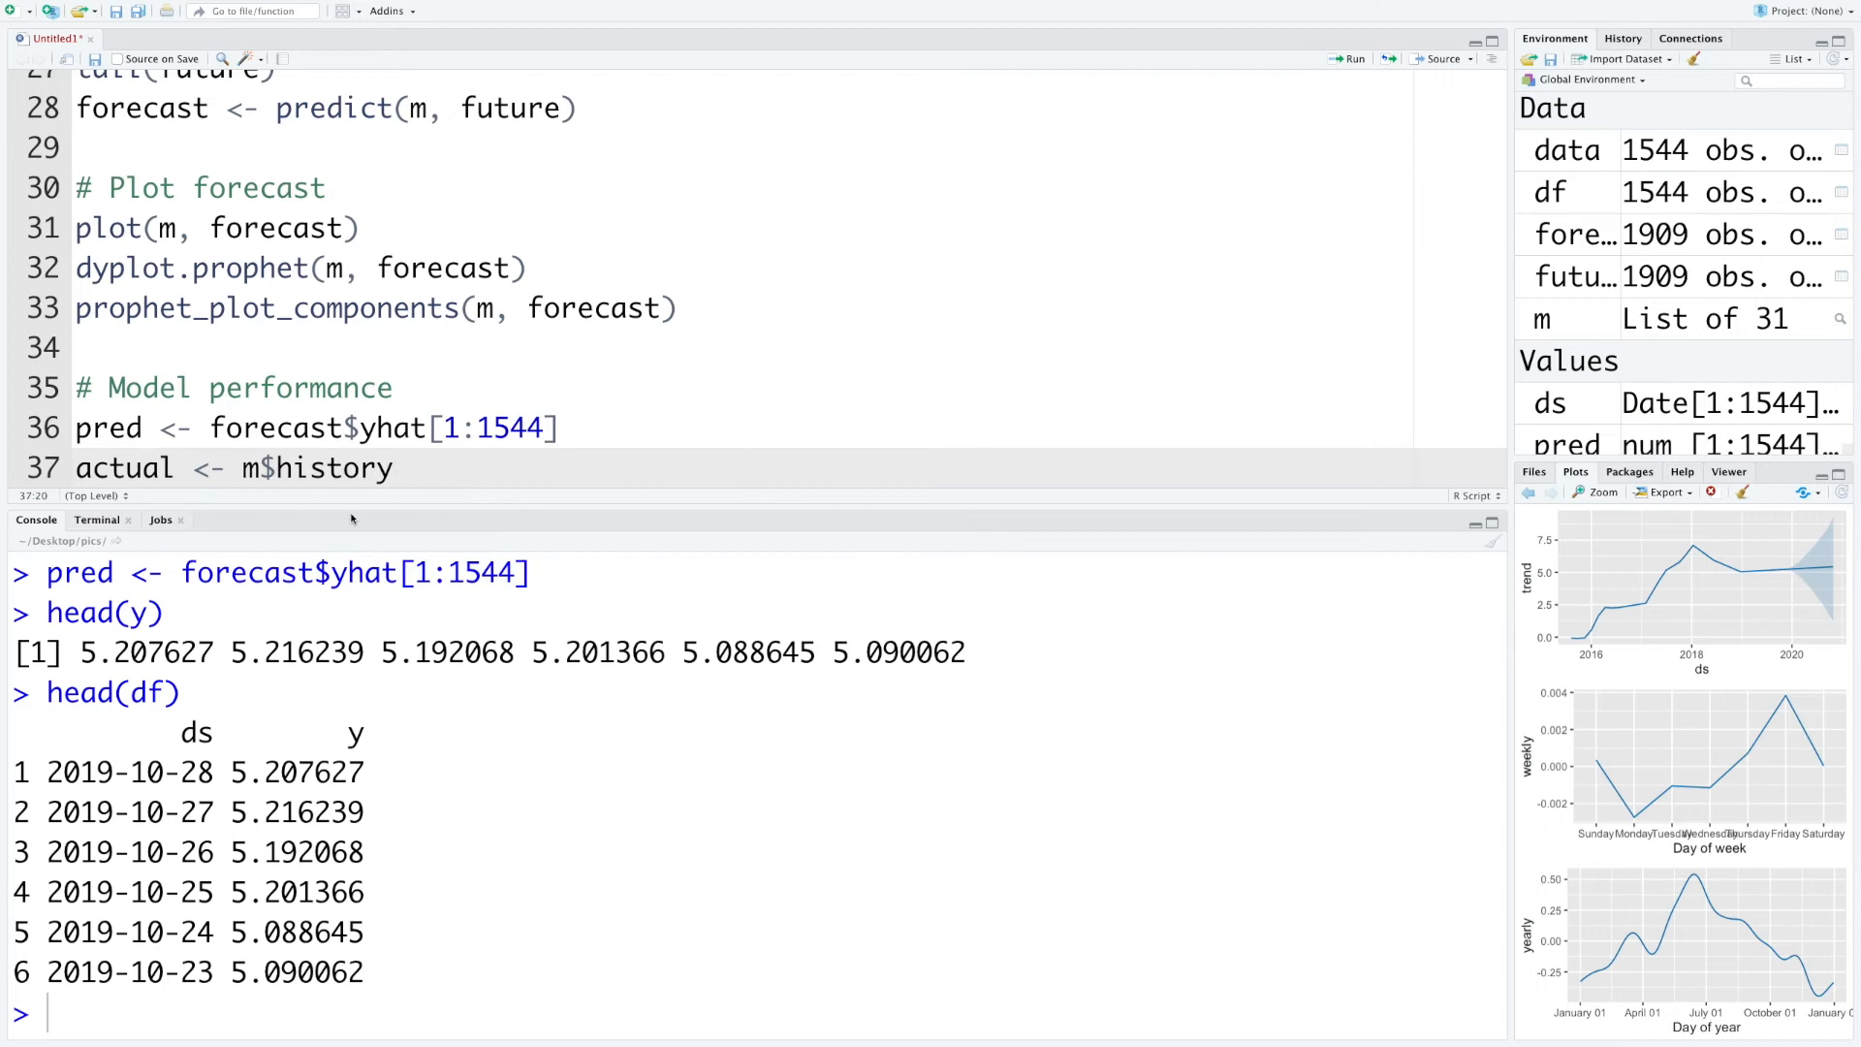
type("$")
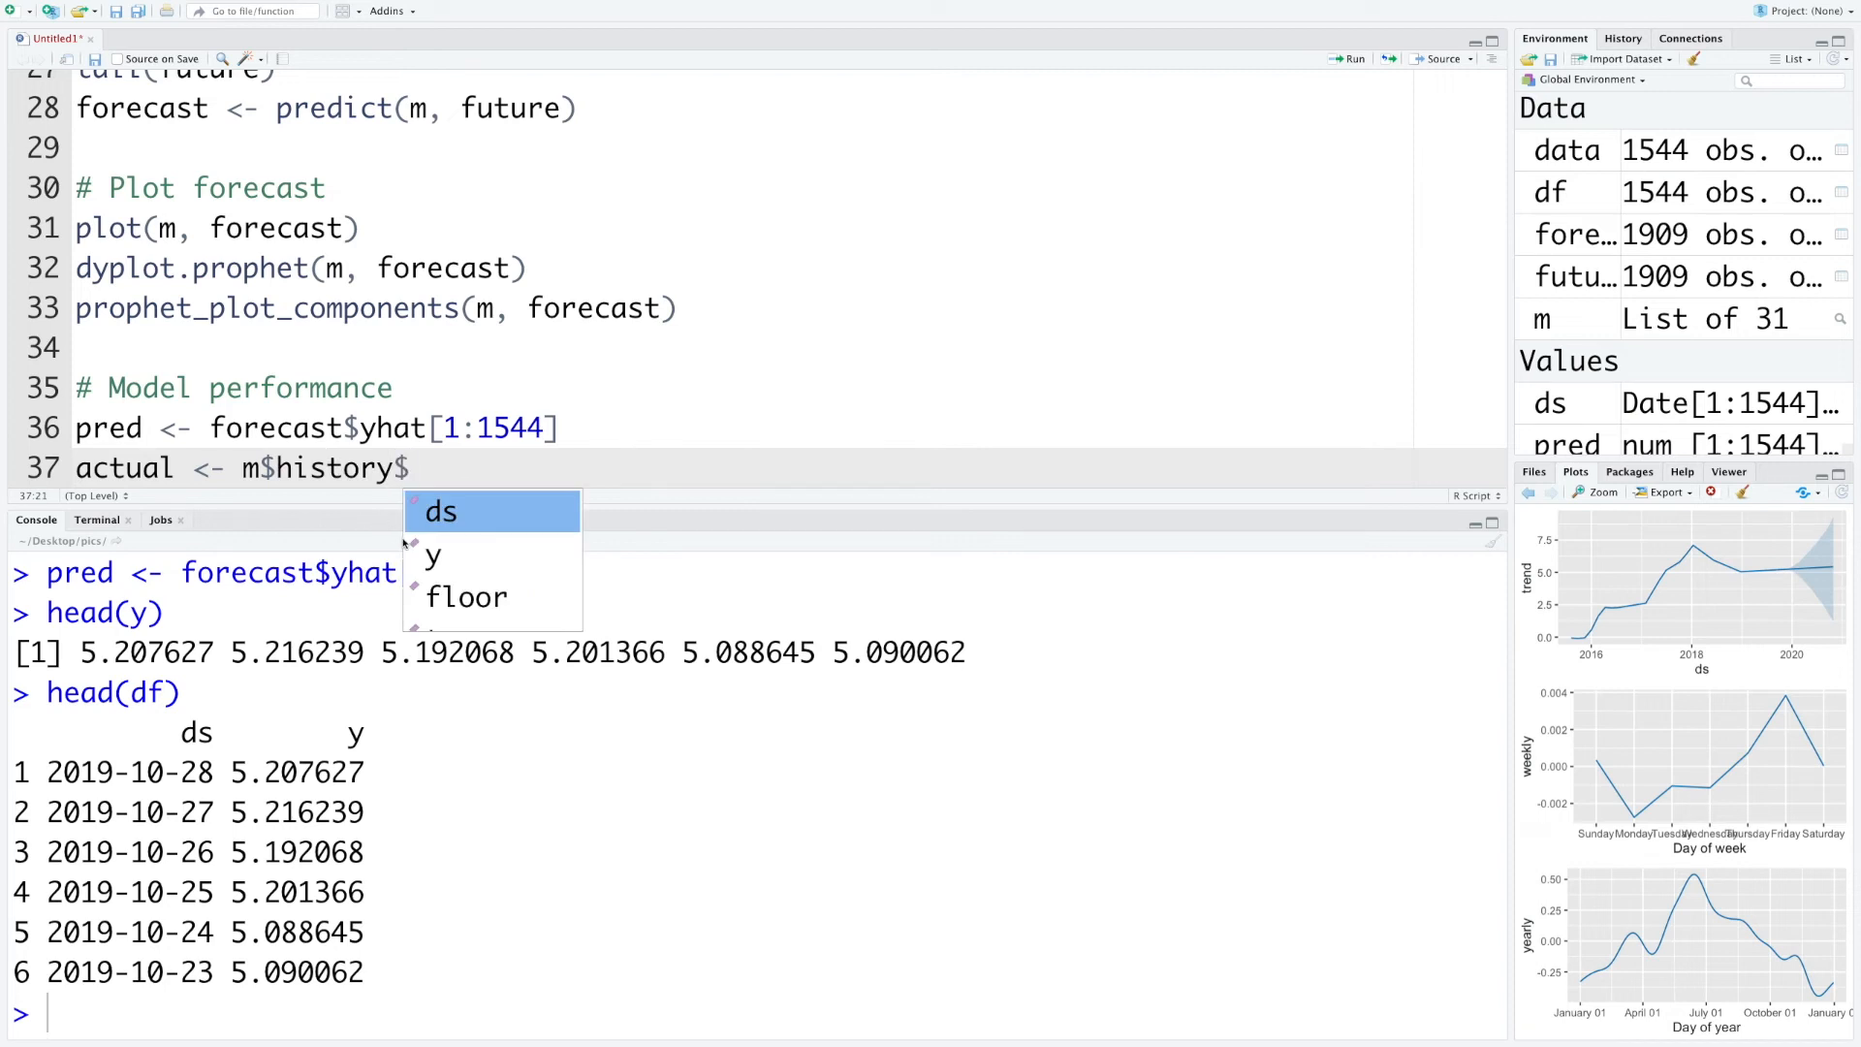
type("y")
type("plot(actual")
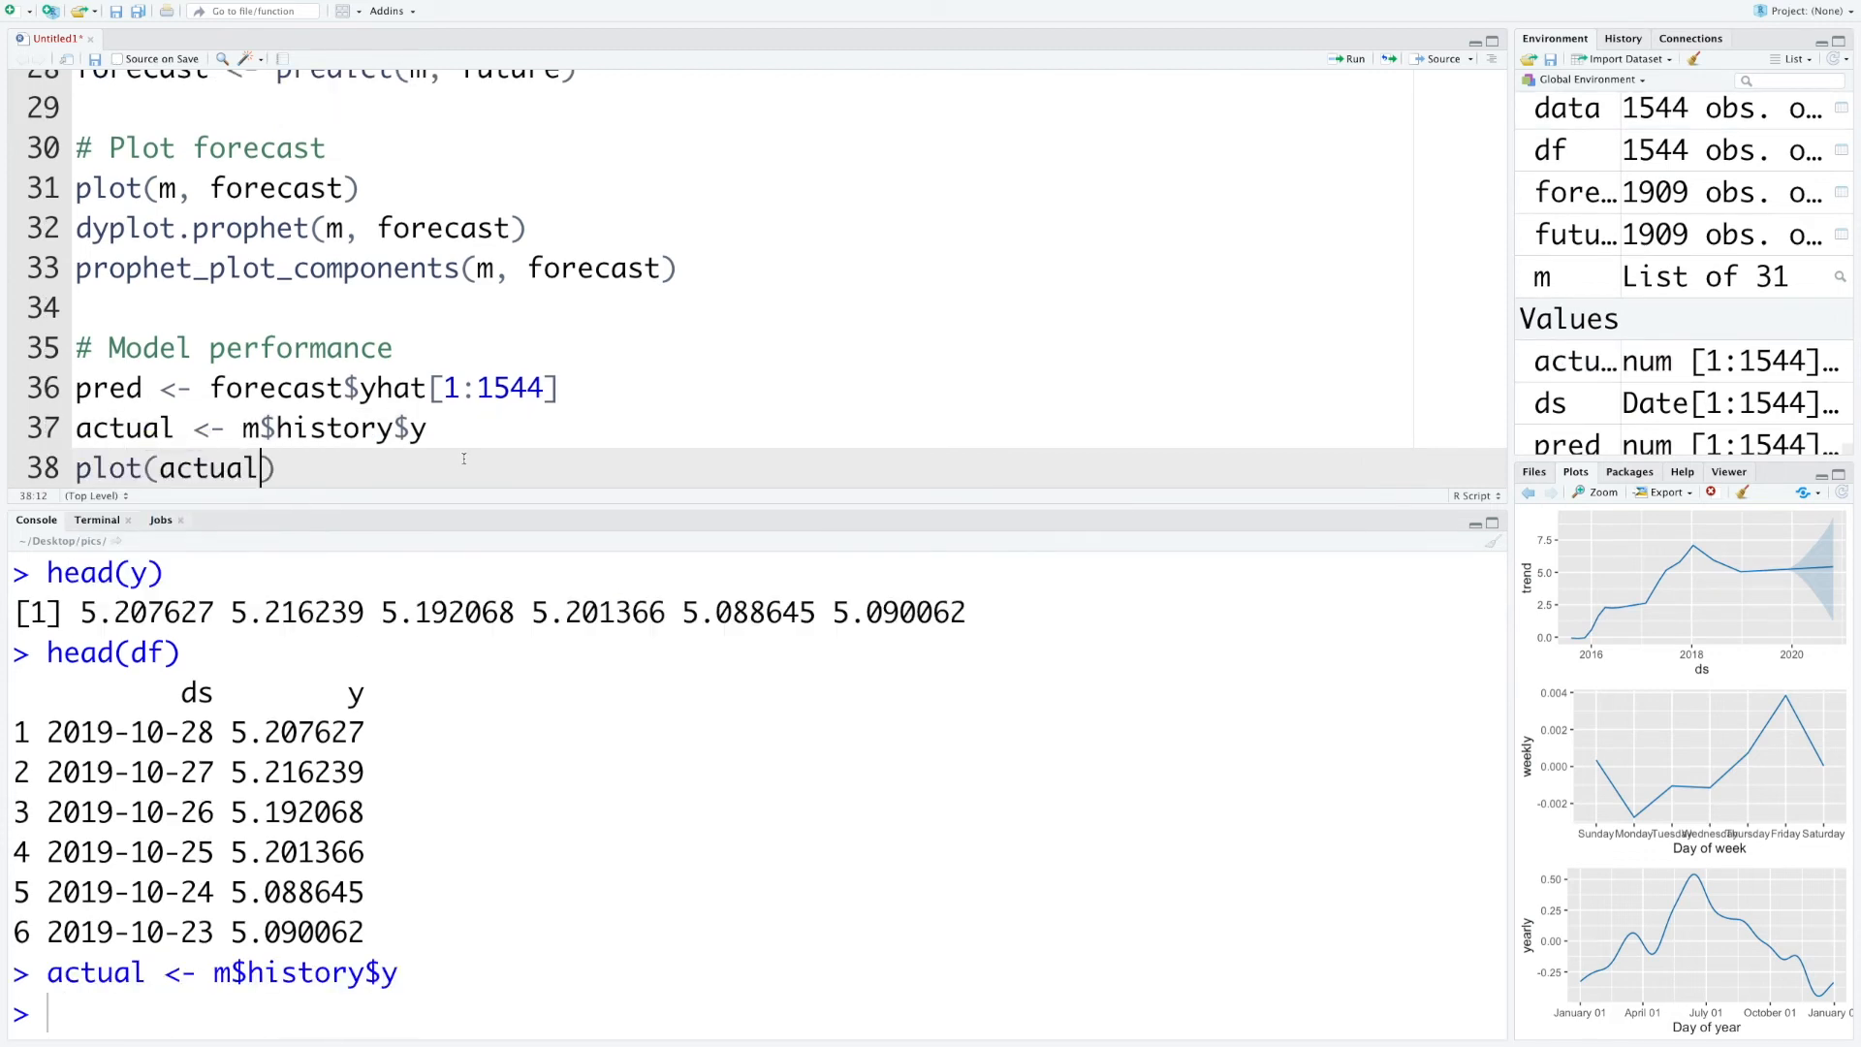
Finish and run plot(actual, pred) as a scatter of predicted versus actual
type(", pred")
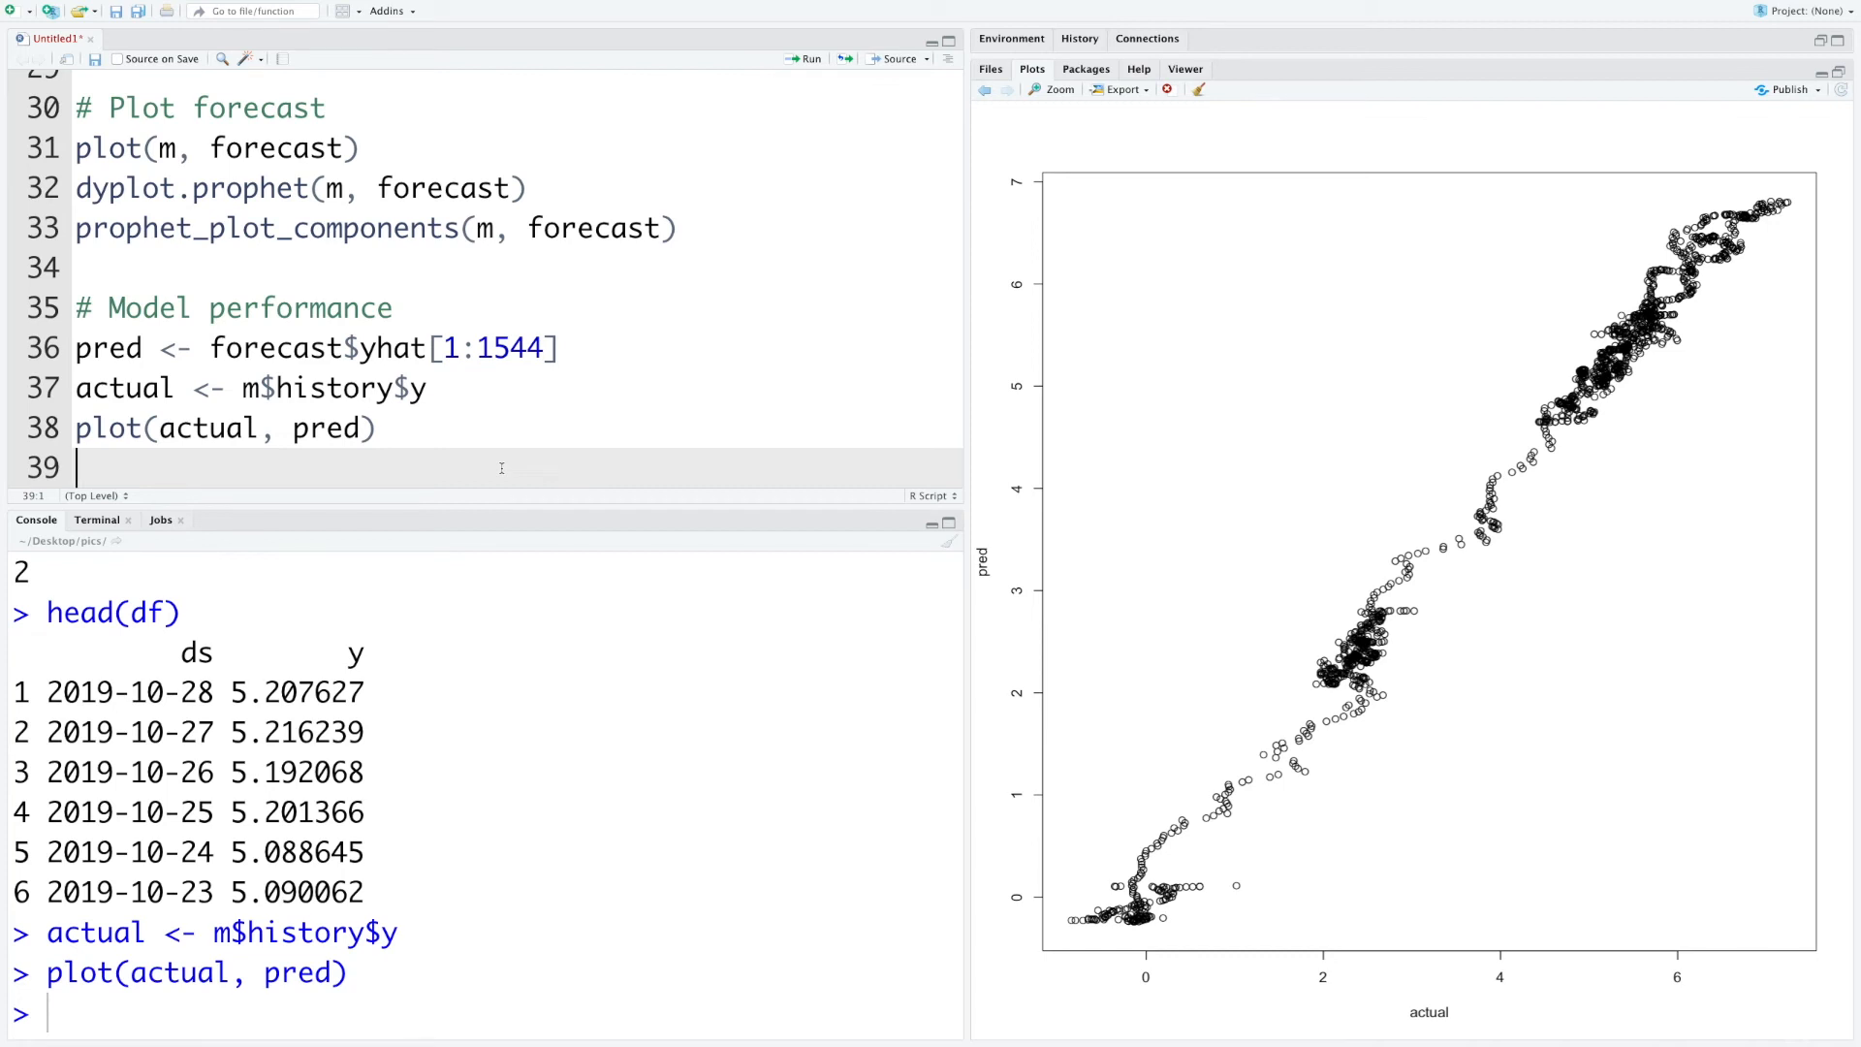
Overlay abline(lm(pred~actual), col = 'red') as a red fitted regression line
type("abli")
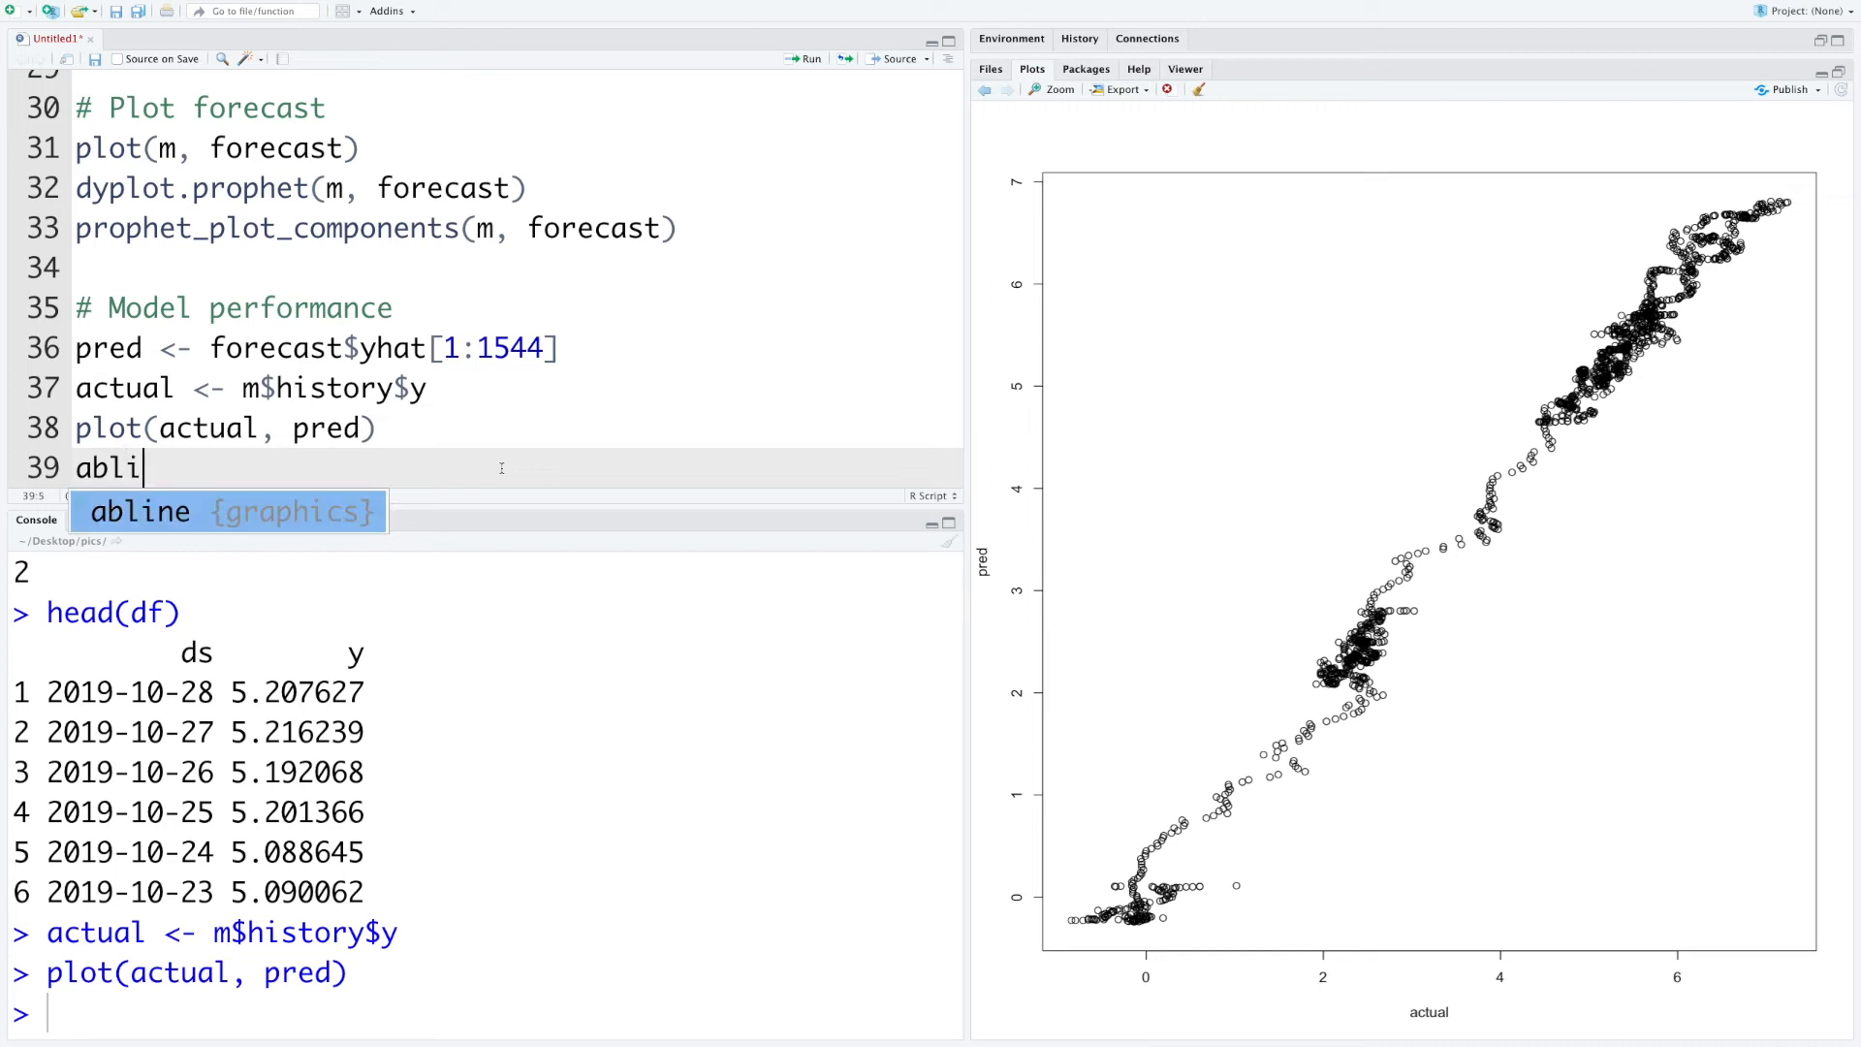
type("ne(lm(")
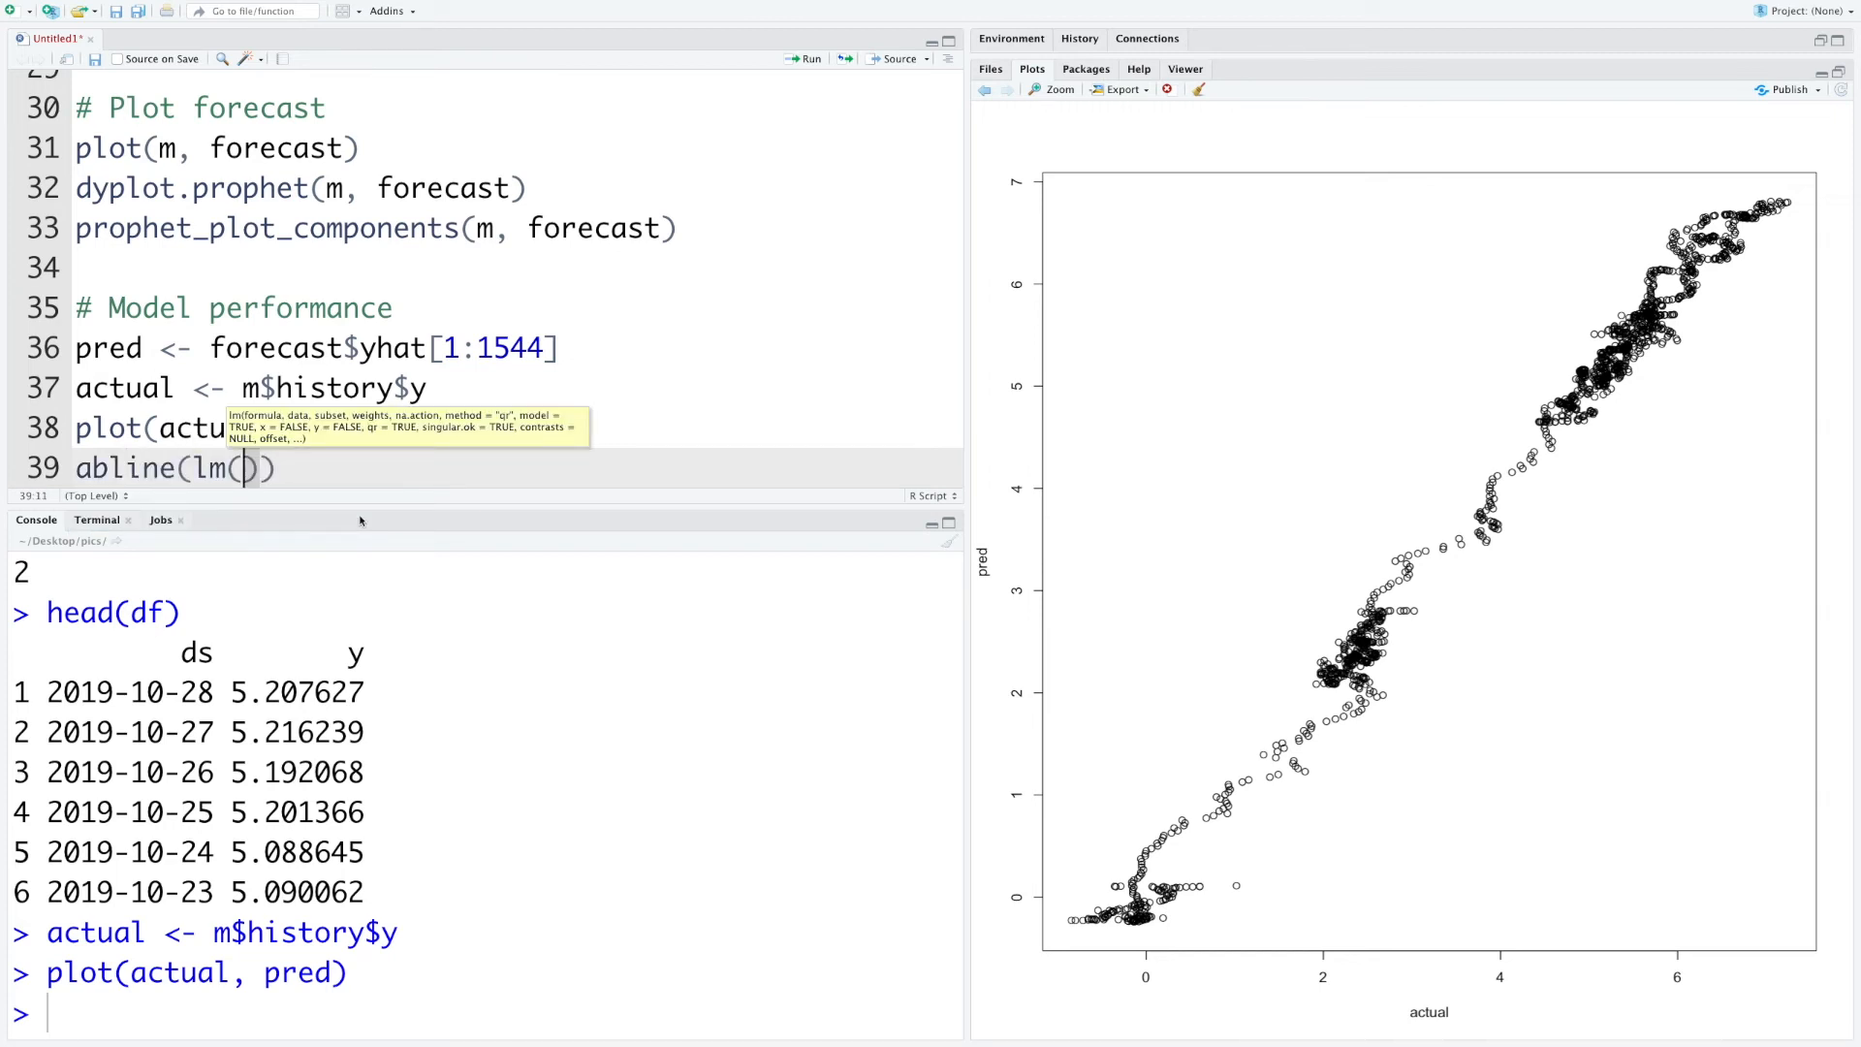
type("pred~")
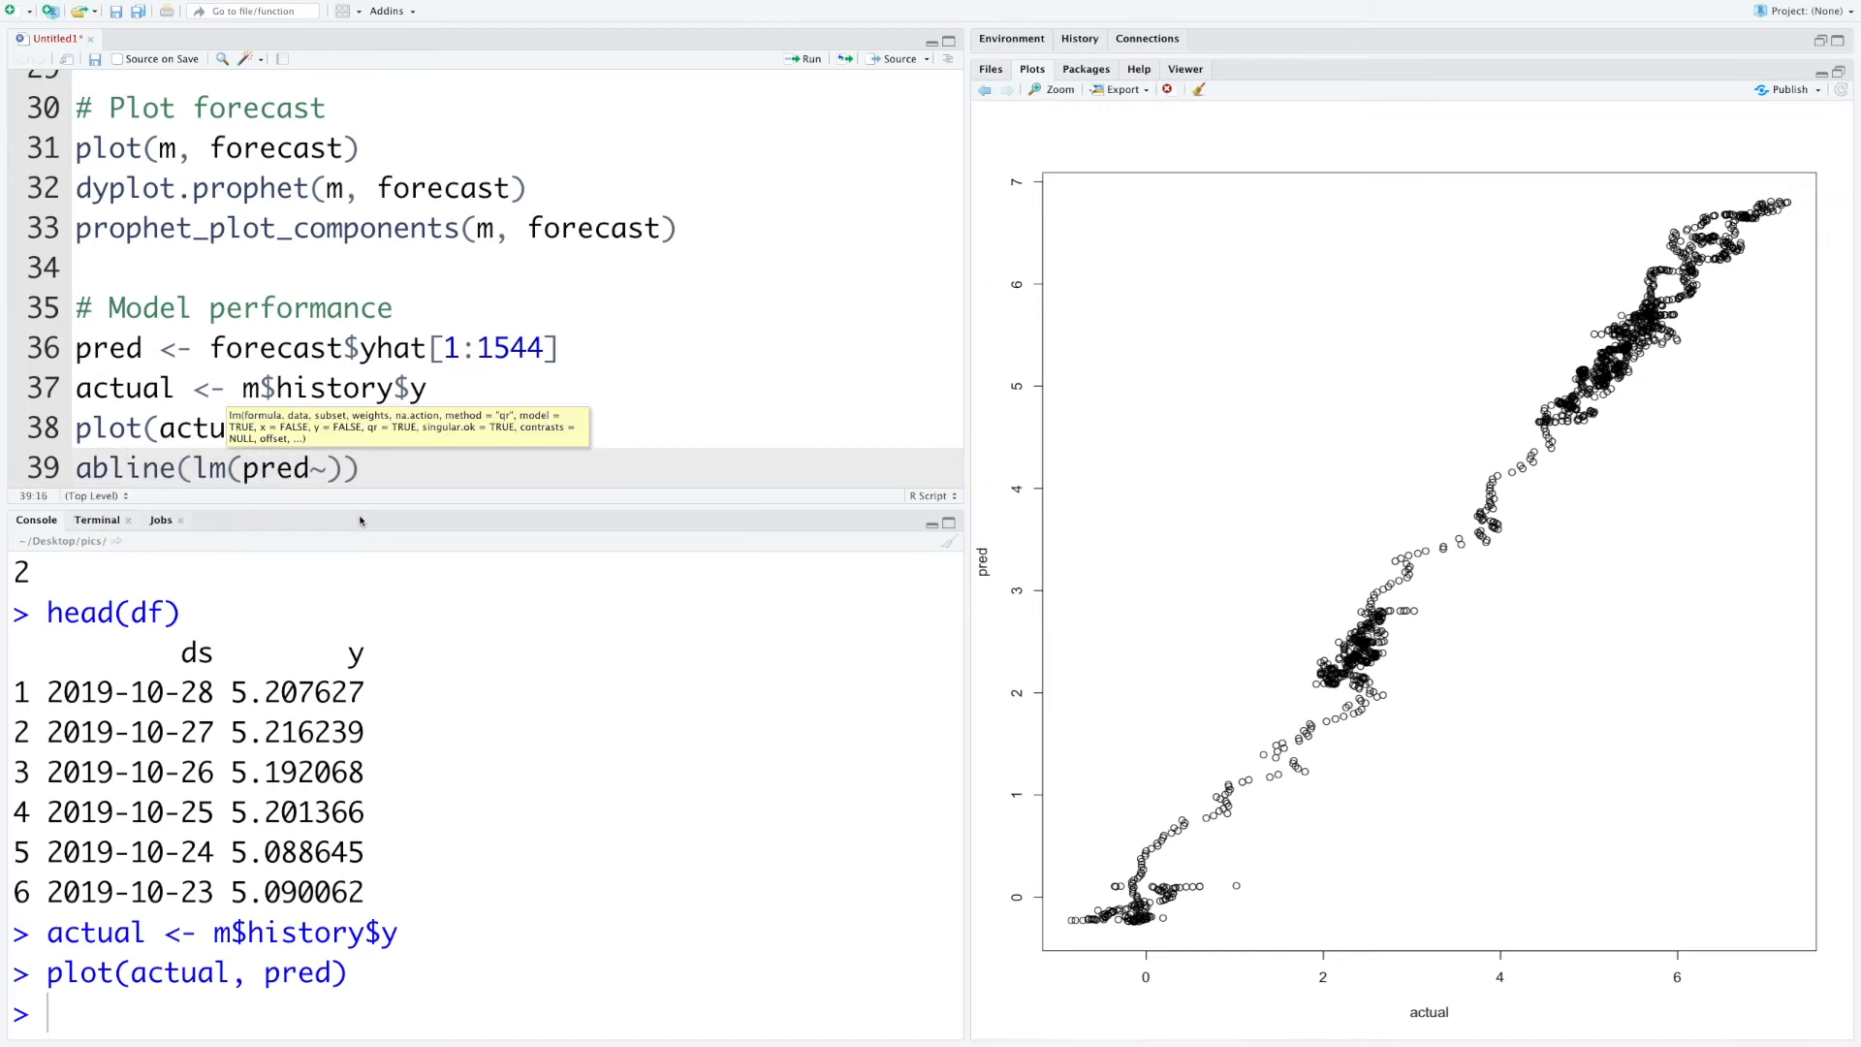
type("actual")
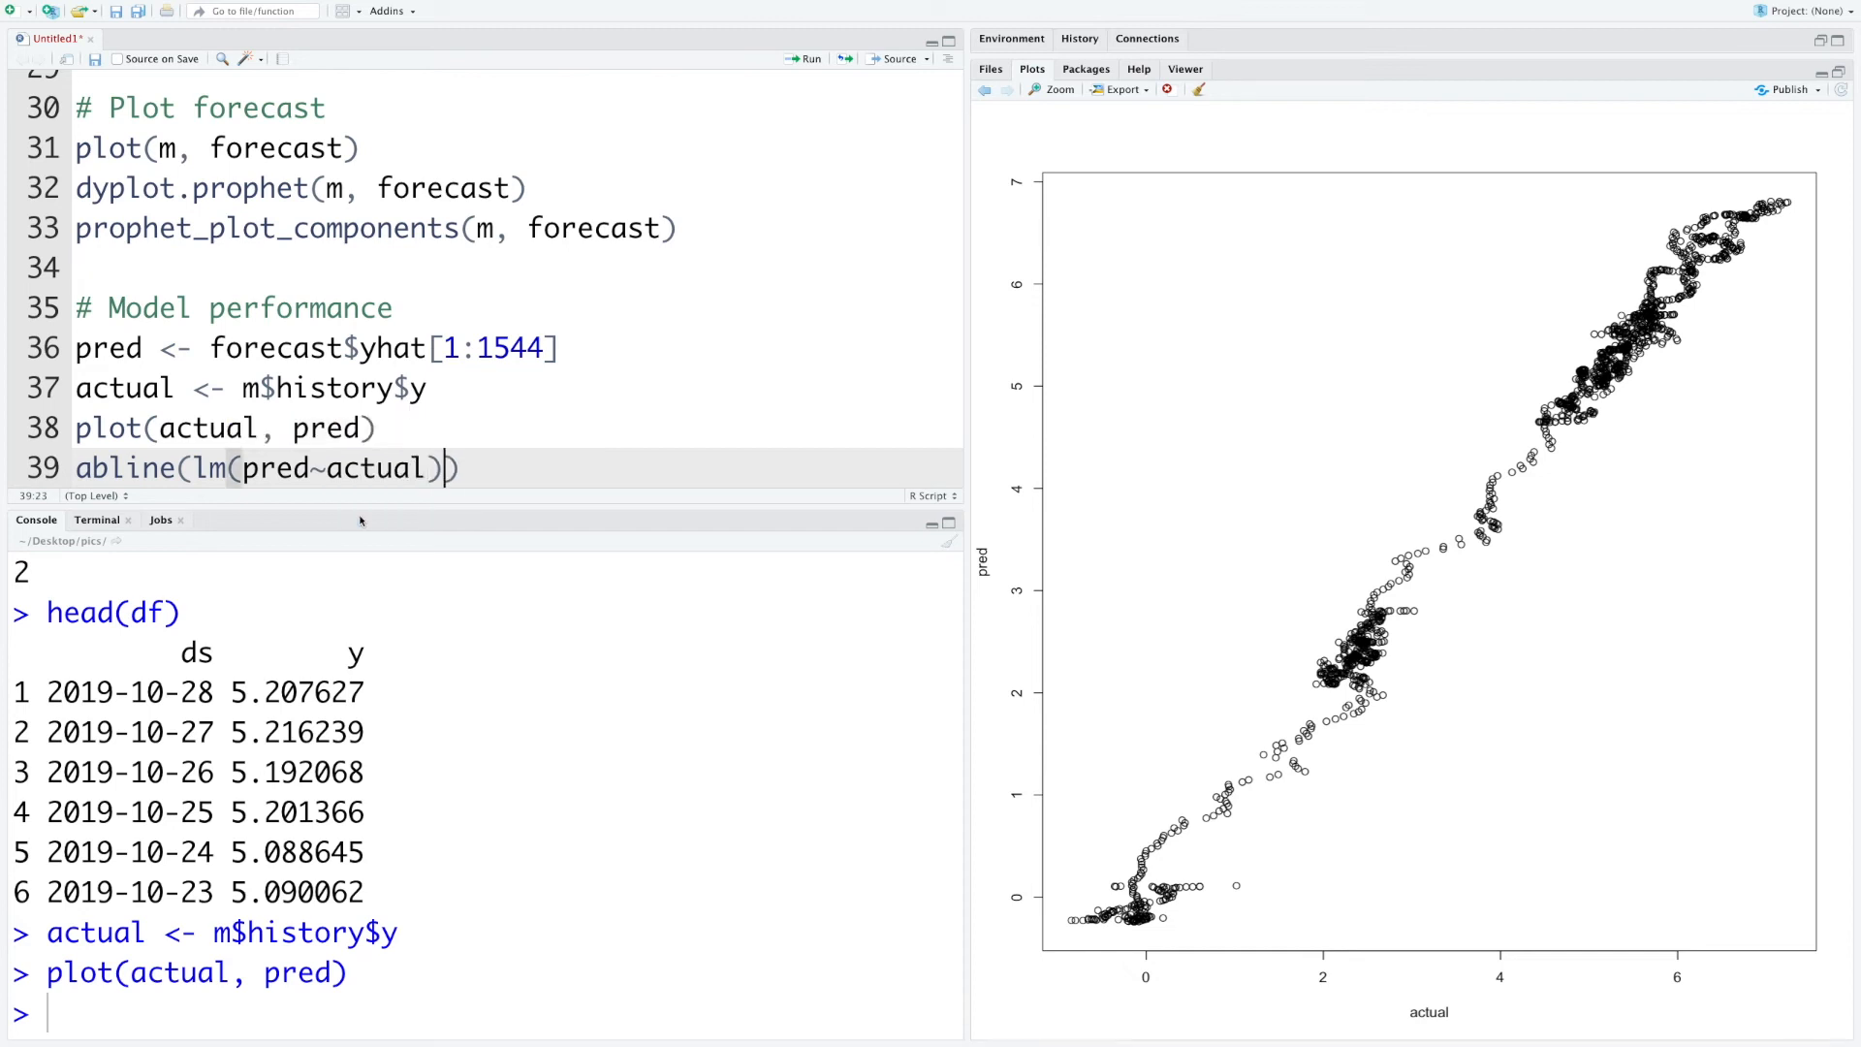
type(", col =")
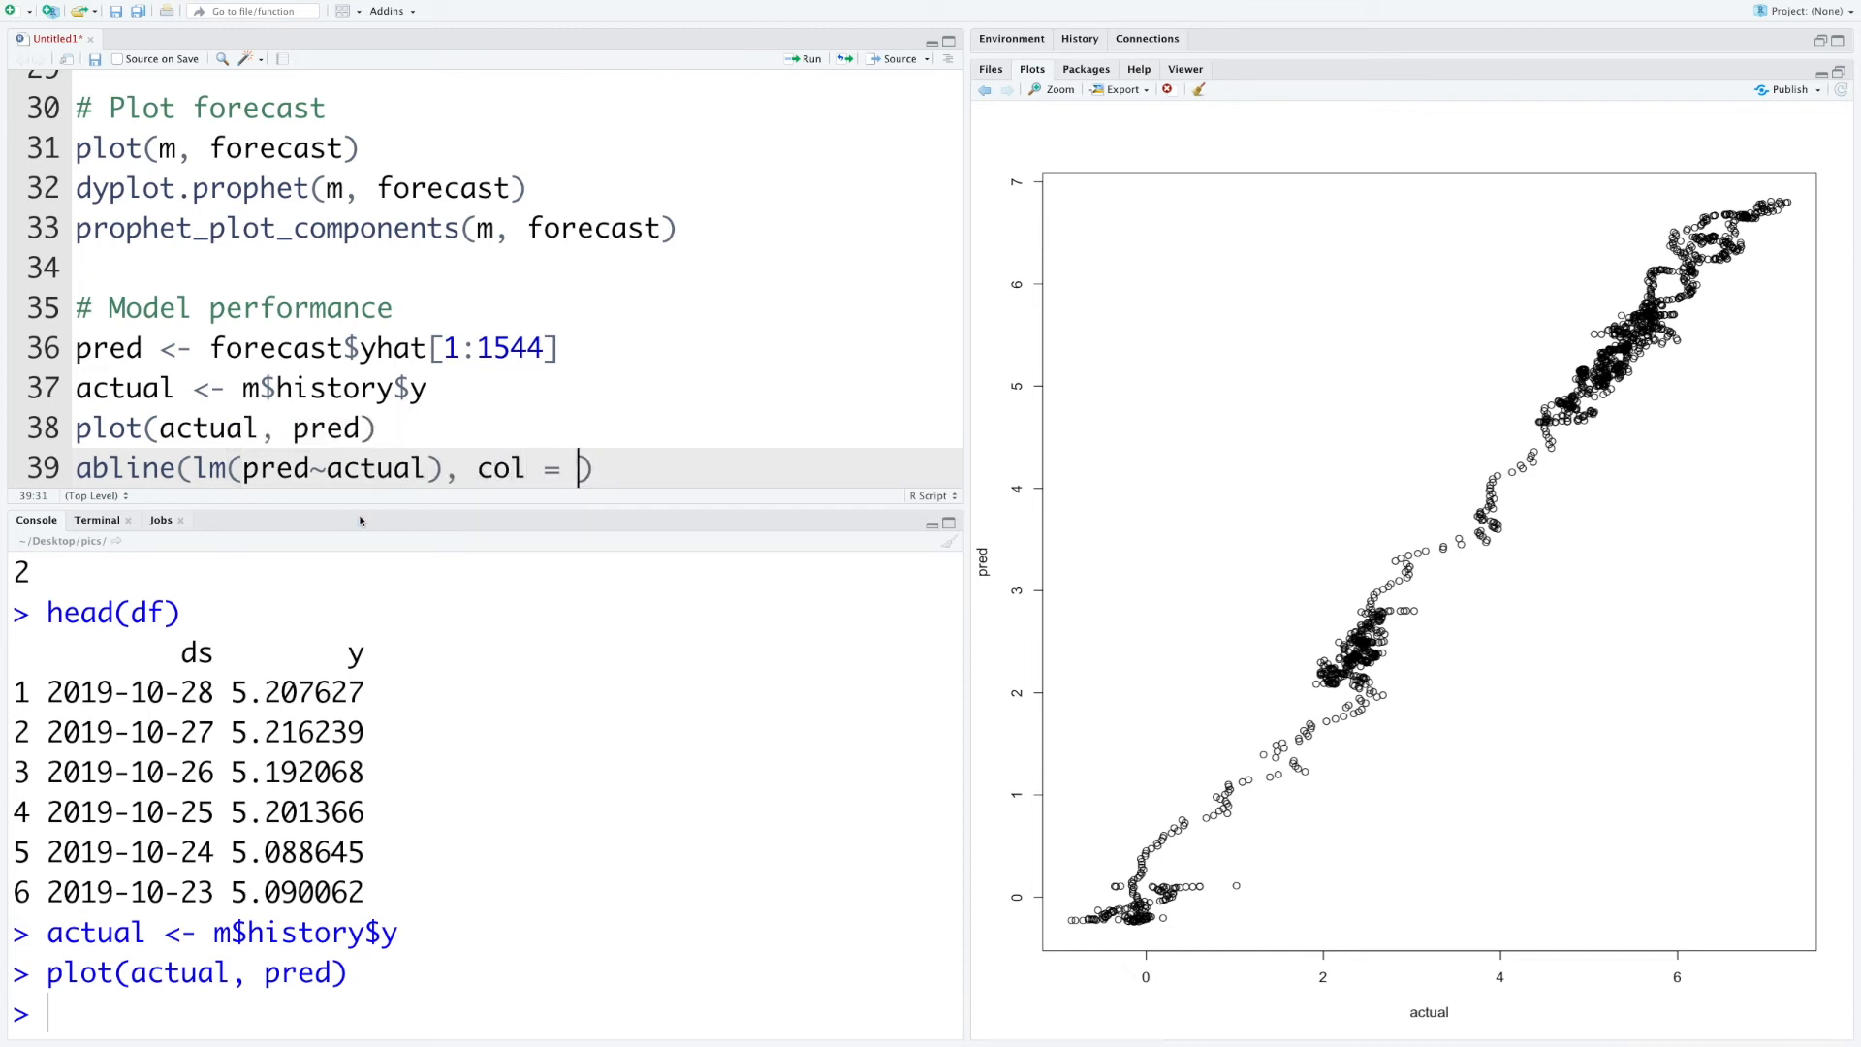
type("'red')")
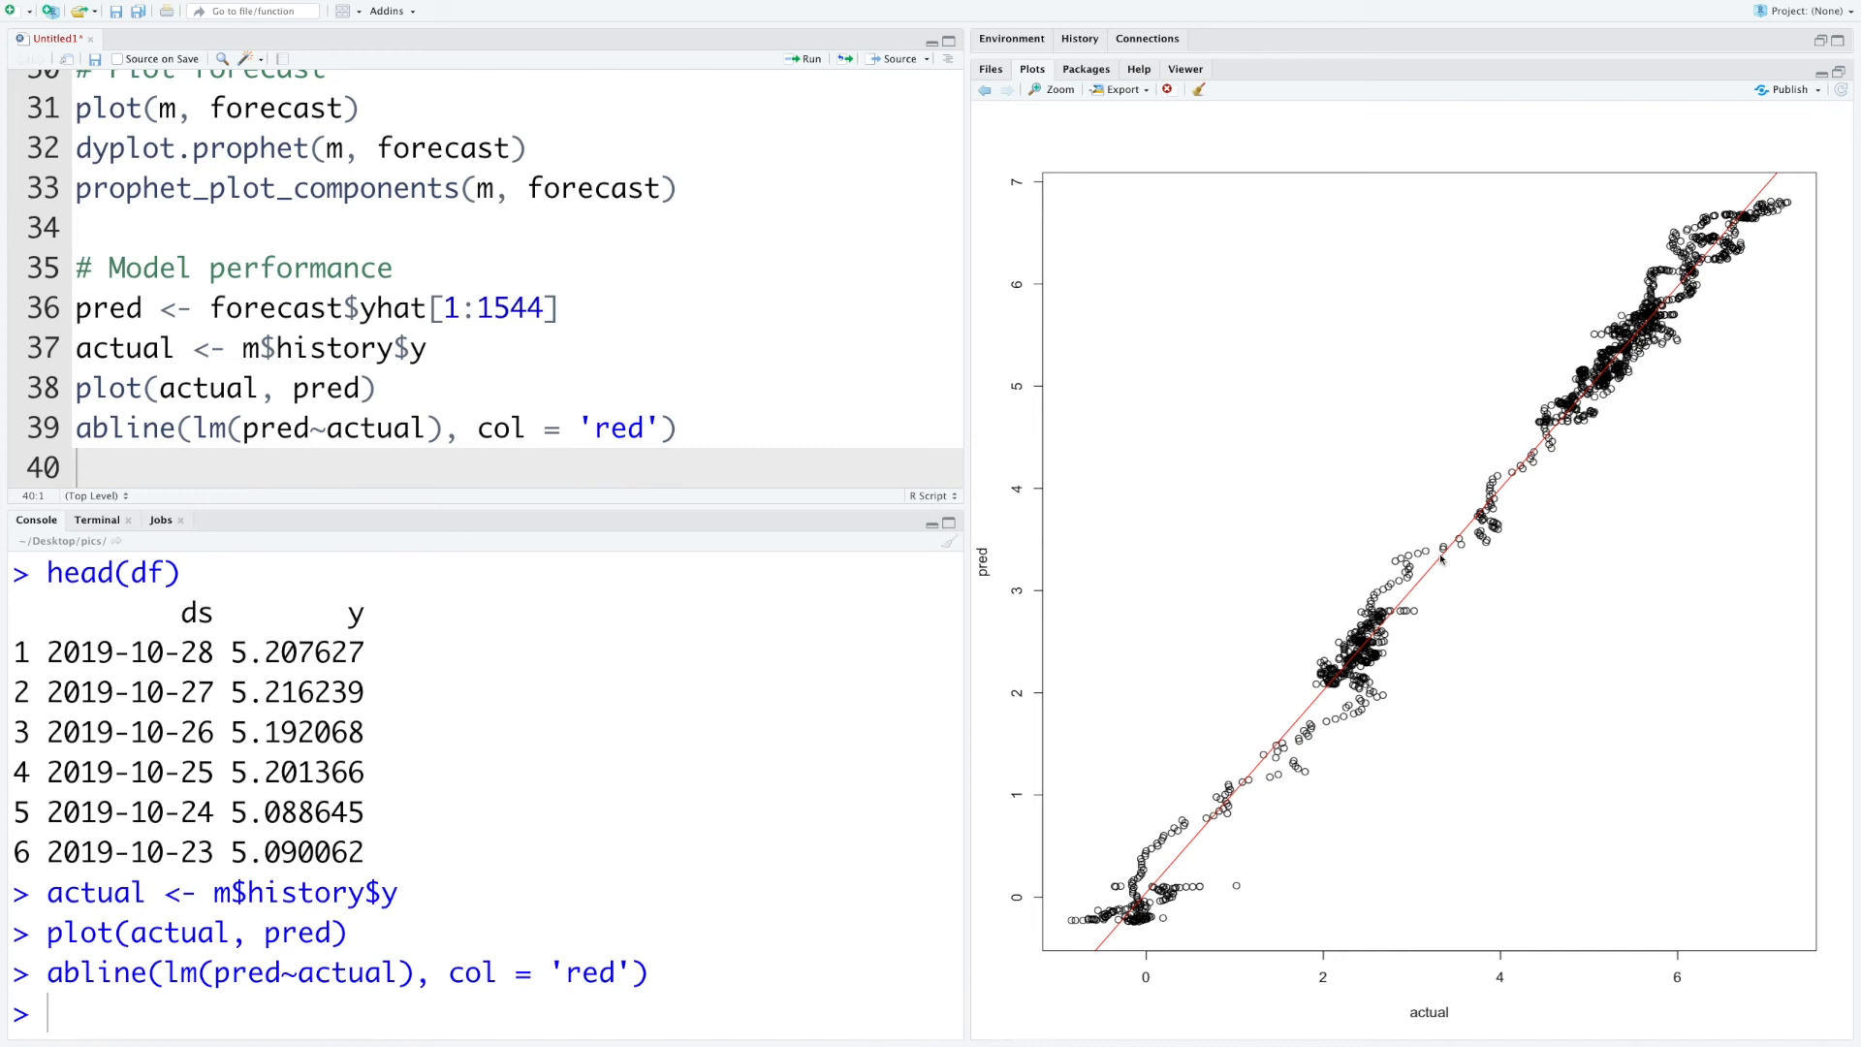
mouse_move(1444, 568)
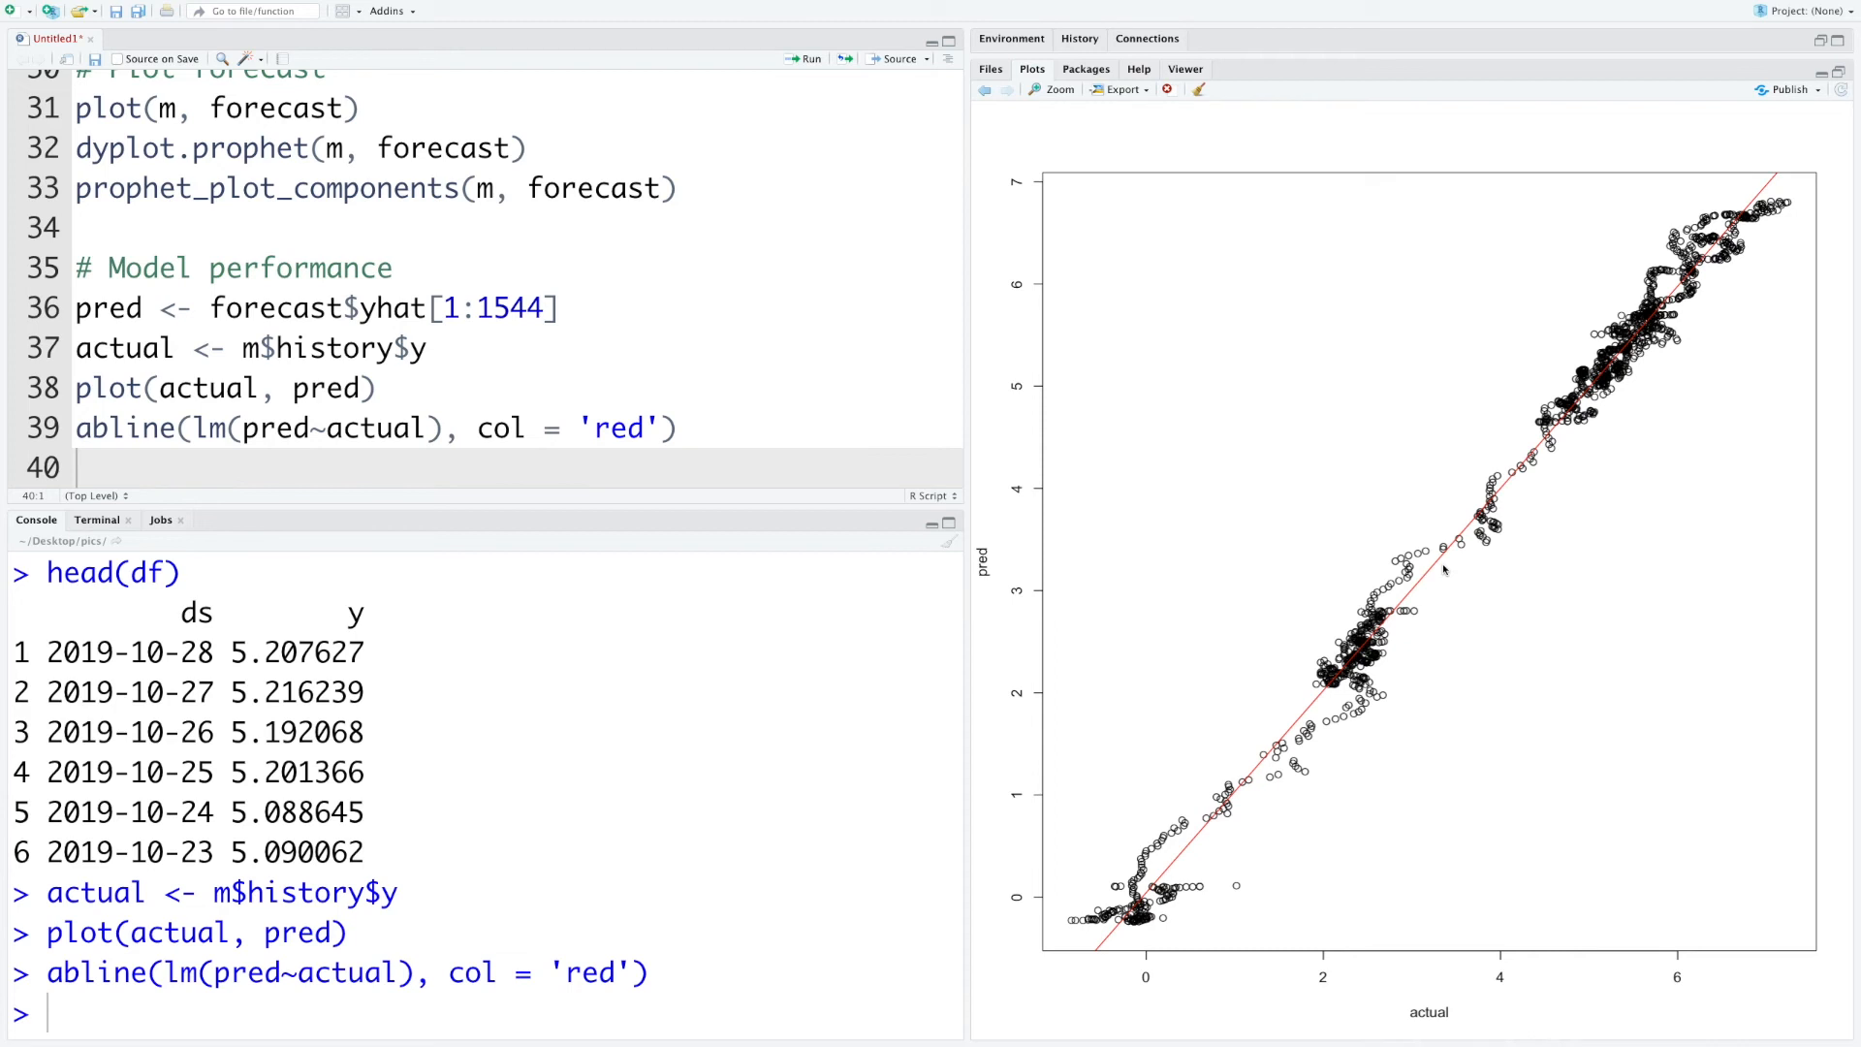
mouse_move(1467, 553)
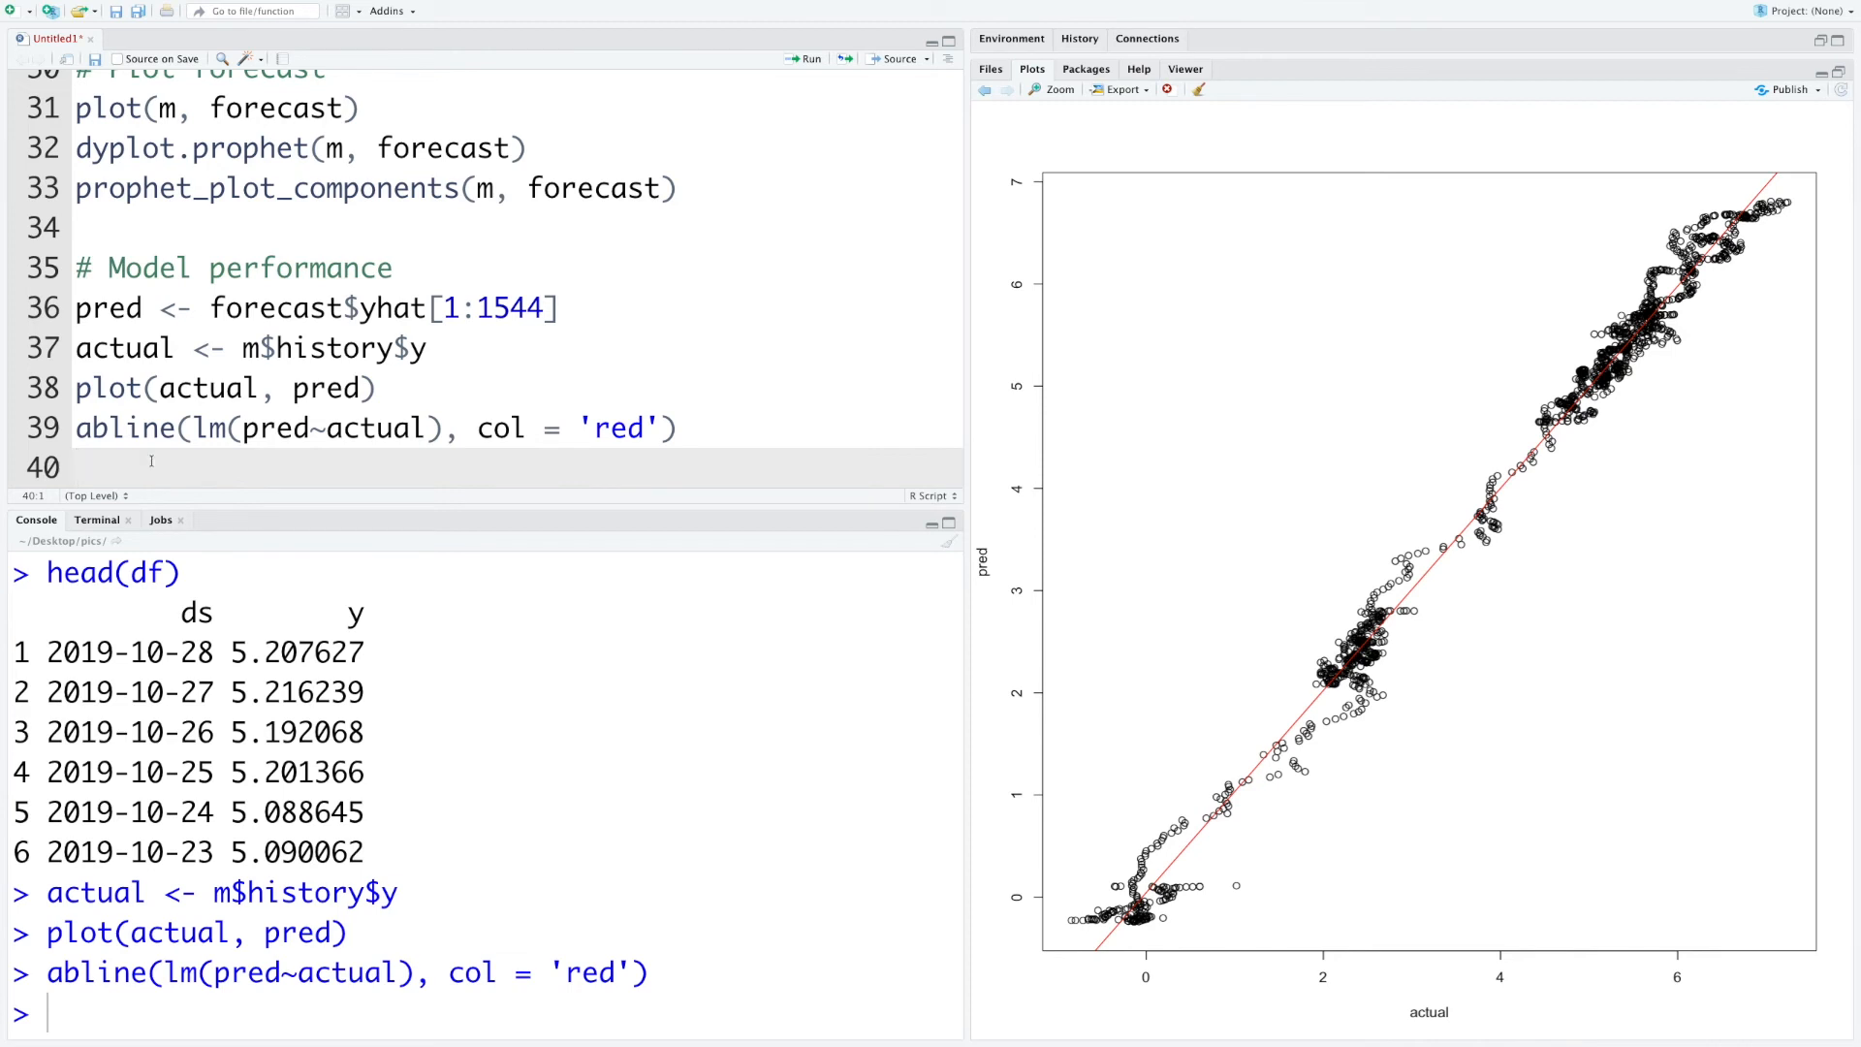
Run summary(lm(pred~actual)) and mark the multiple R-squared value 0.9916
type("summary(lm(pred~")
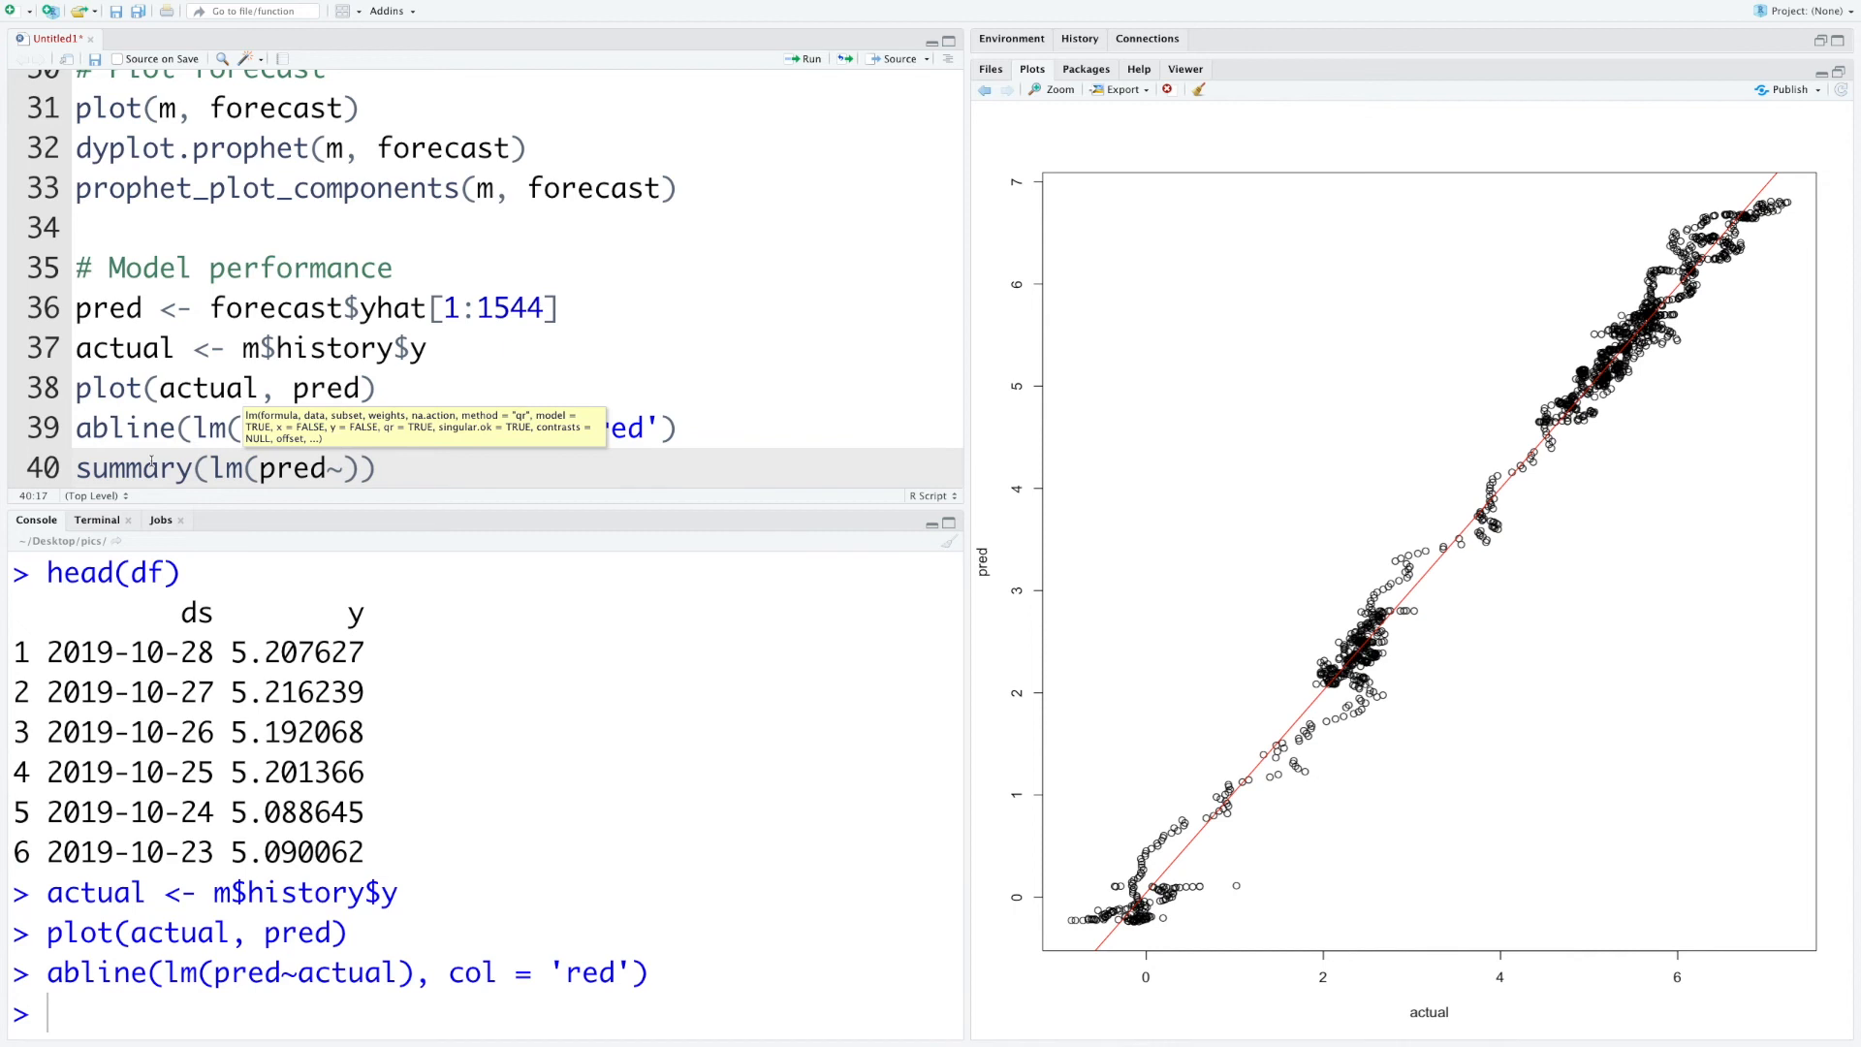
type("actual")
key("Return")
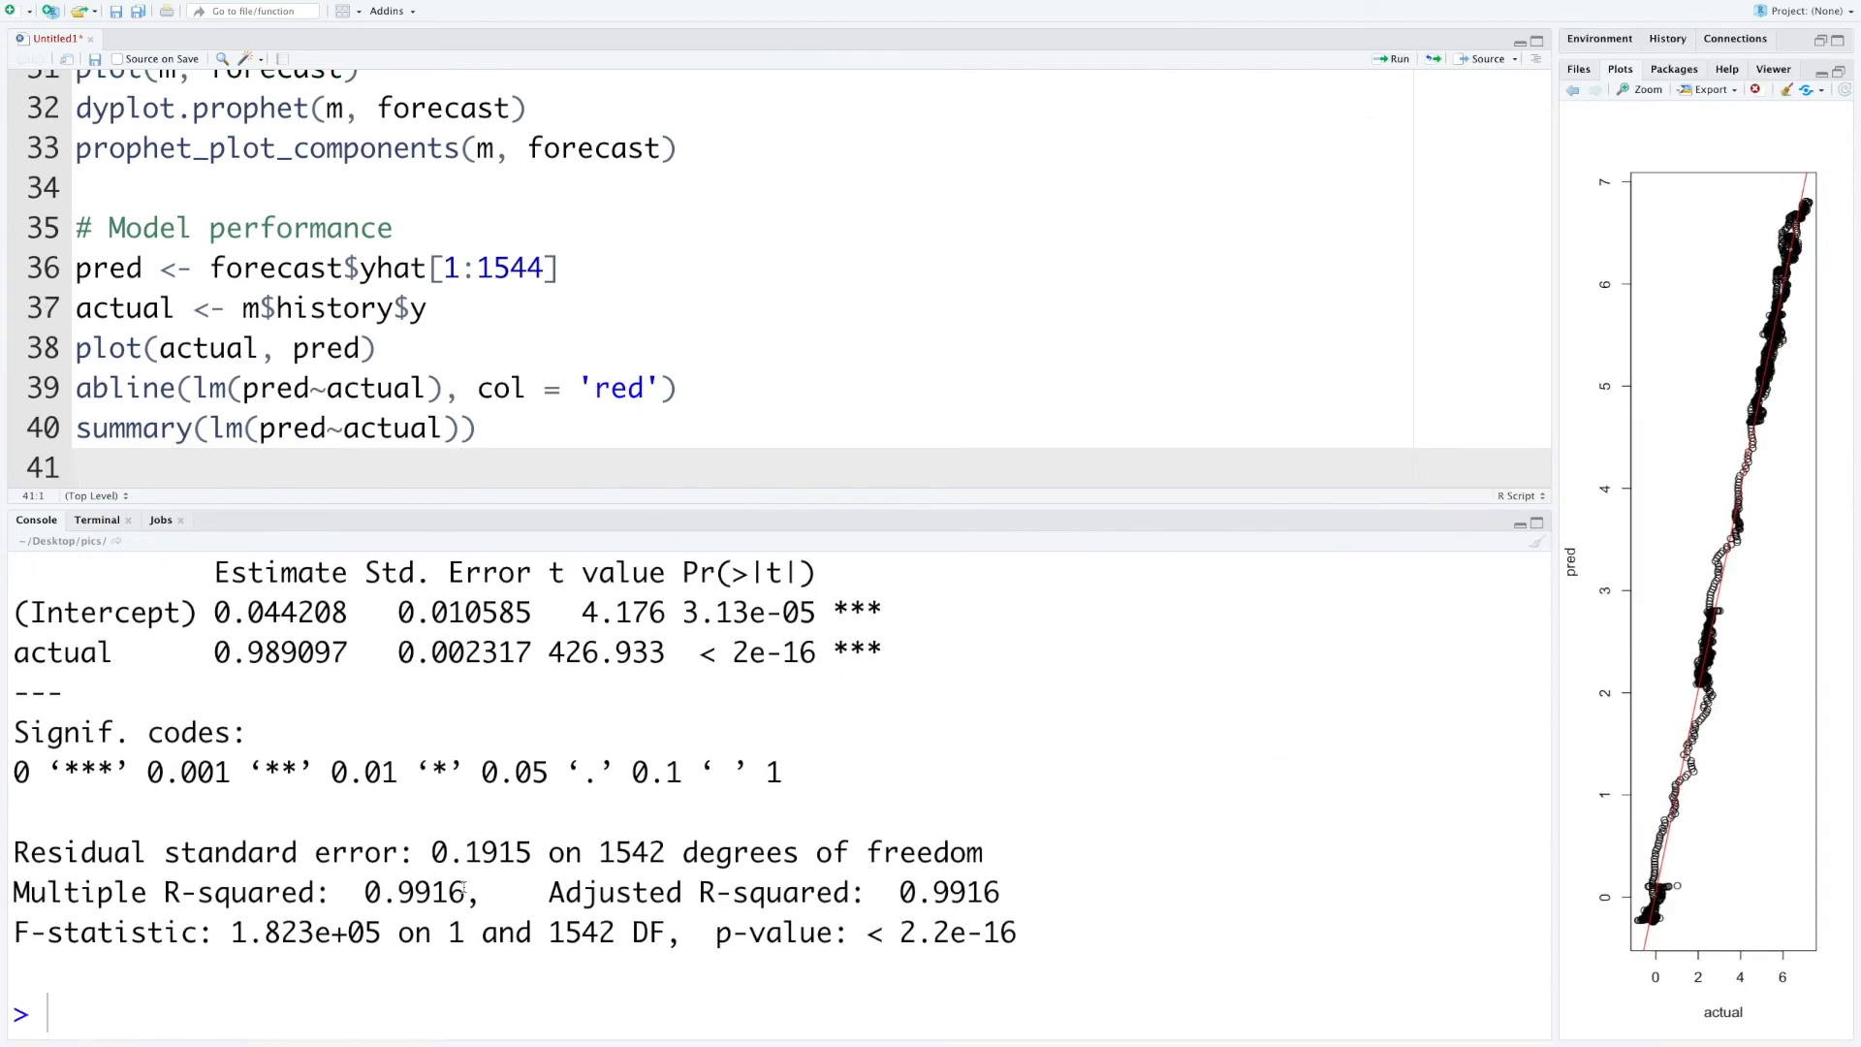
double_click(415, 891)
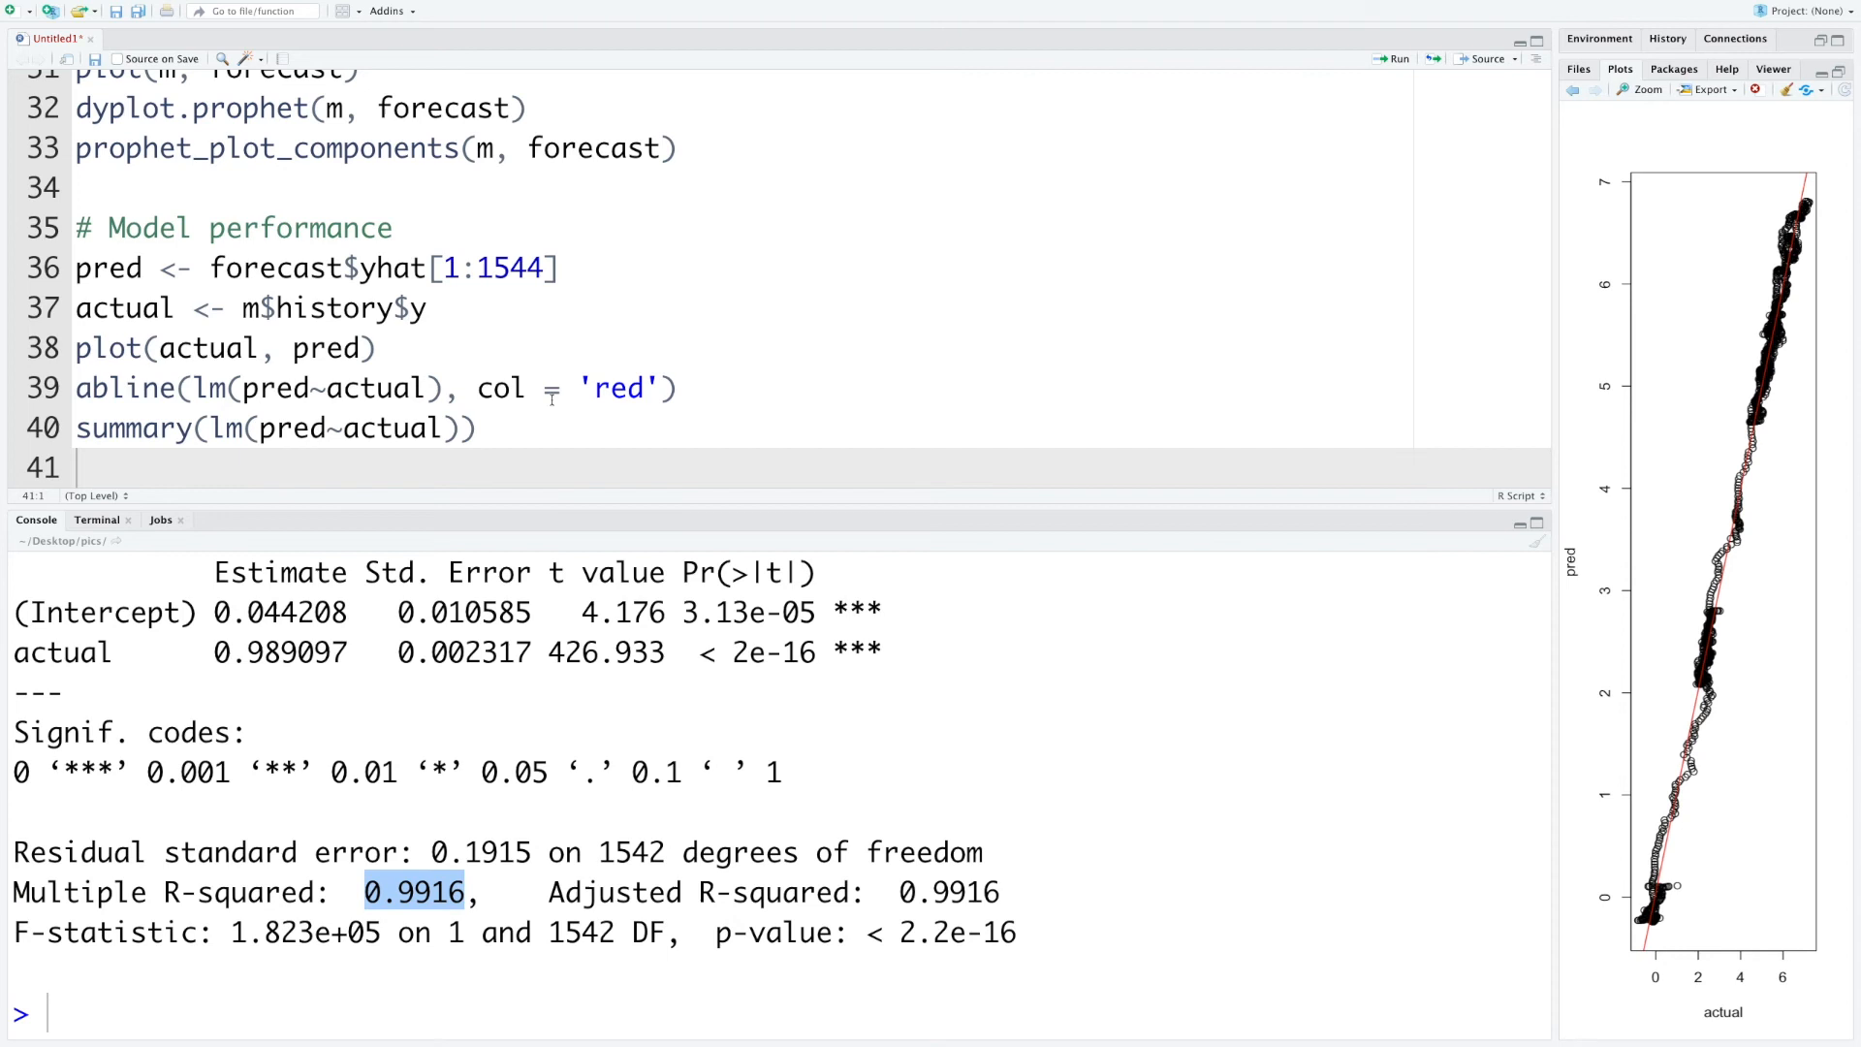
Run x <- cross_validation(m, 365, units = 'days') for a 365-day cross-validation
type("cro")
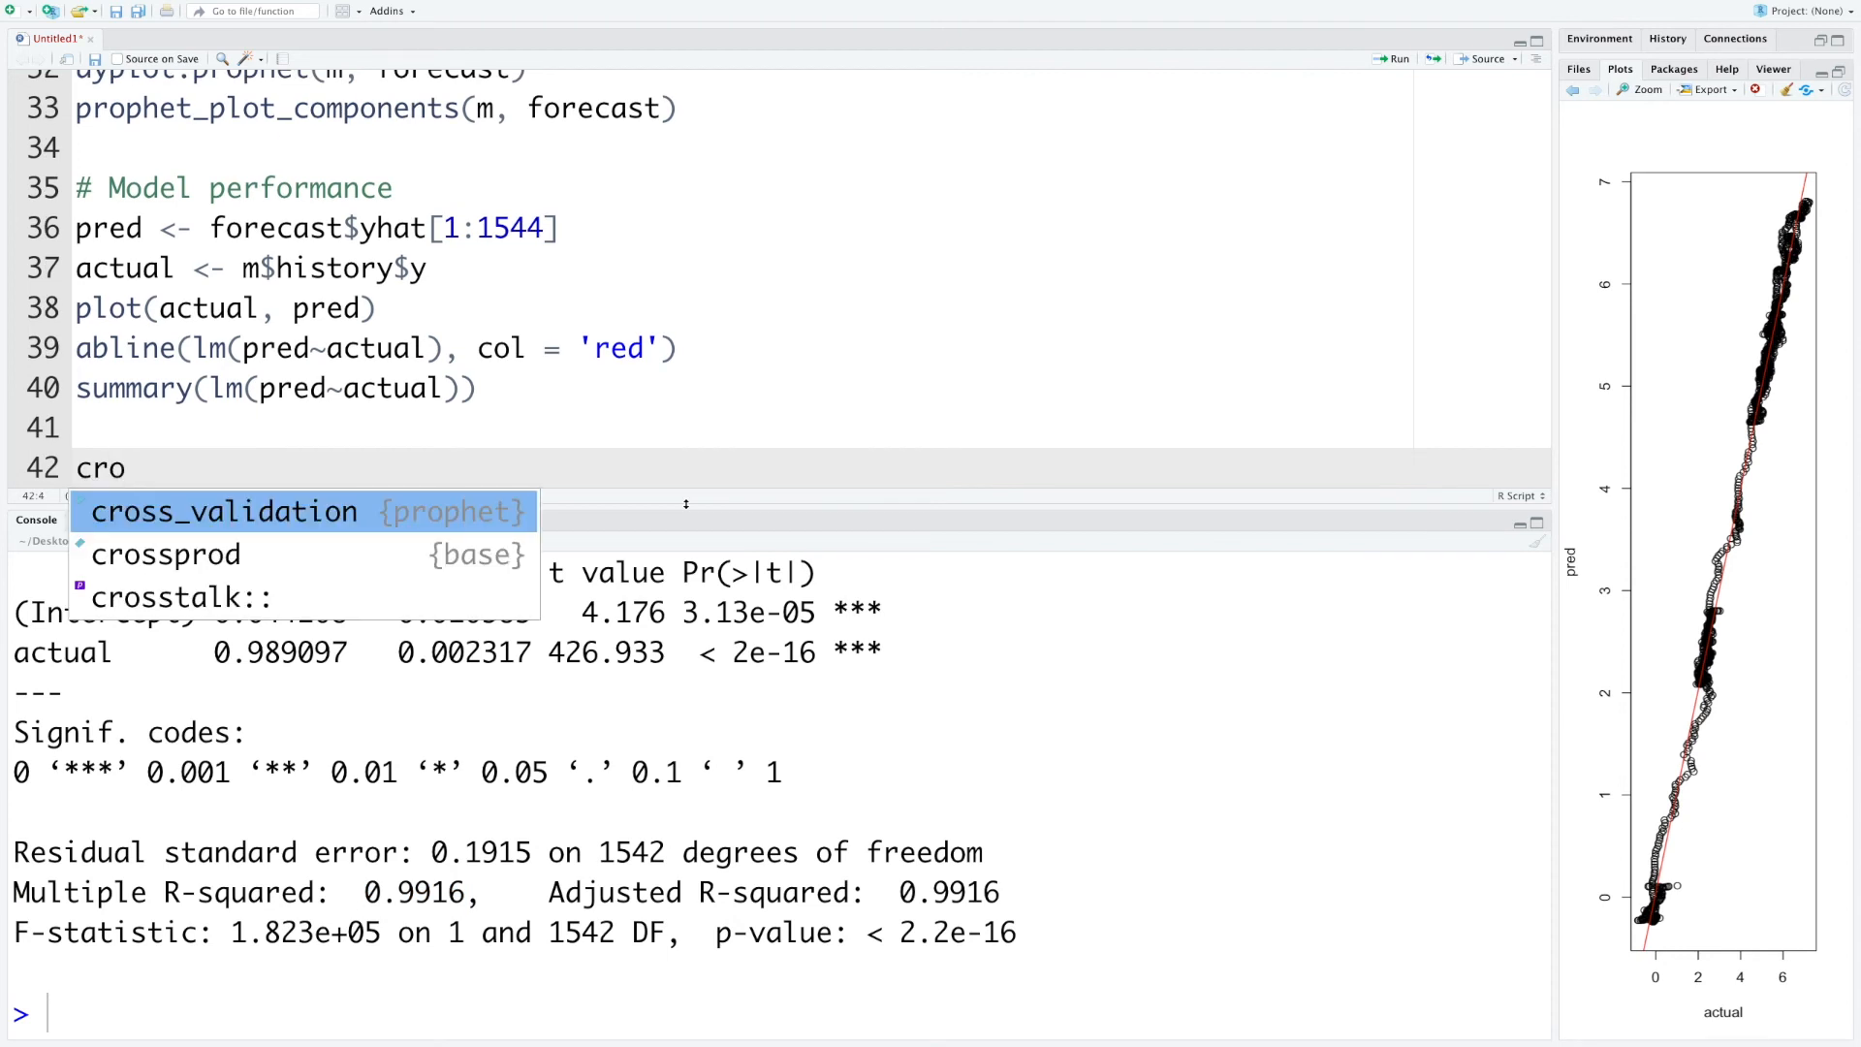
left_click(223, 510)
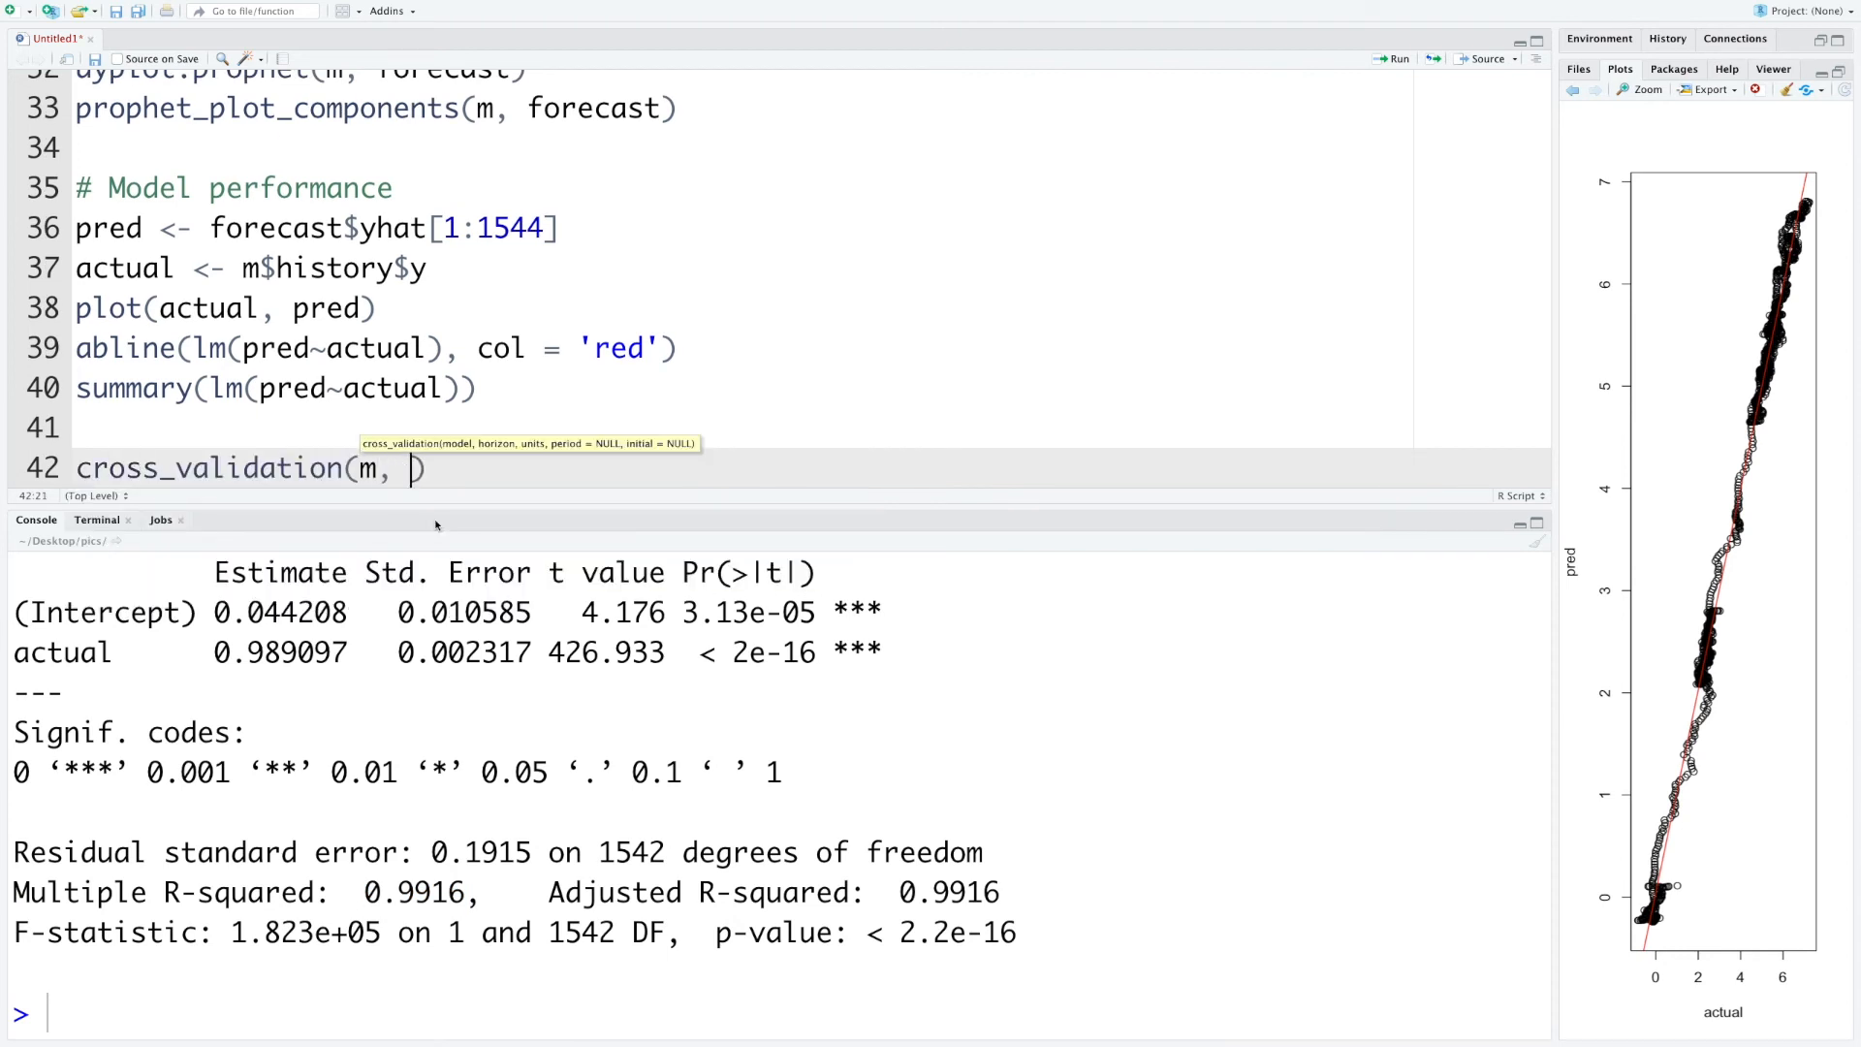
type("365")
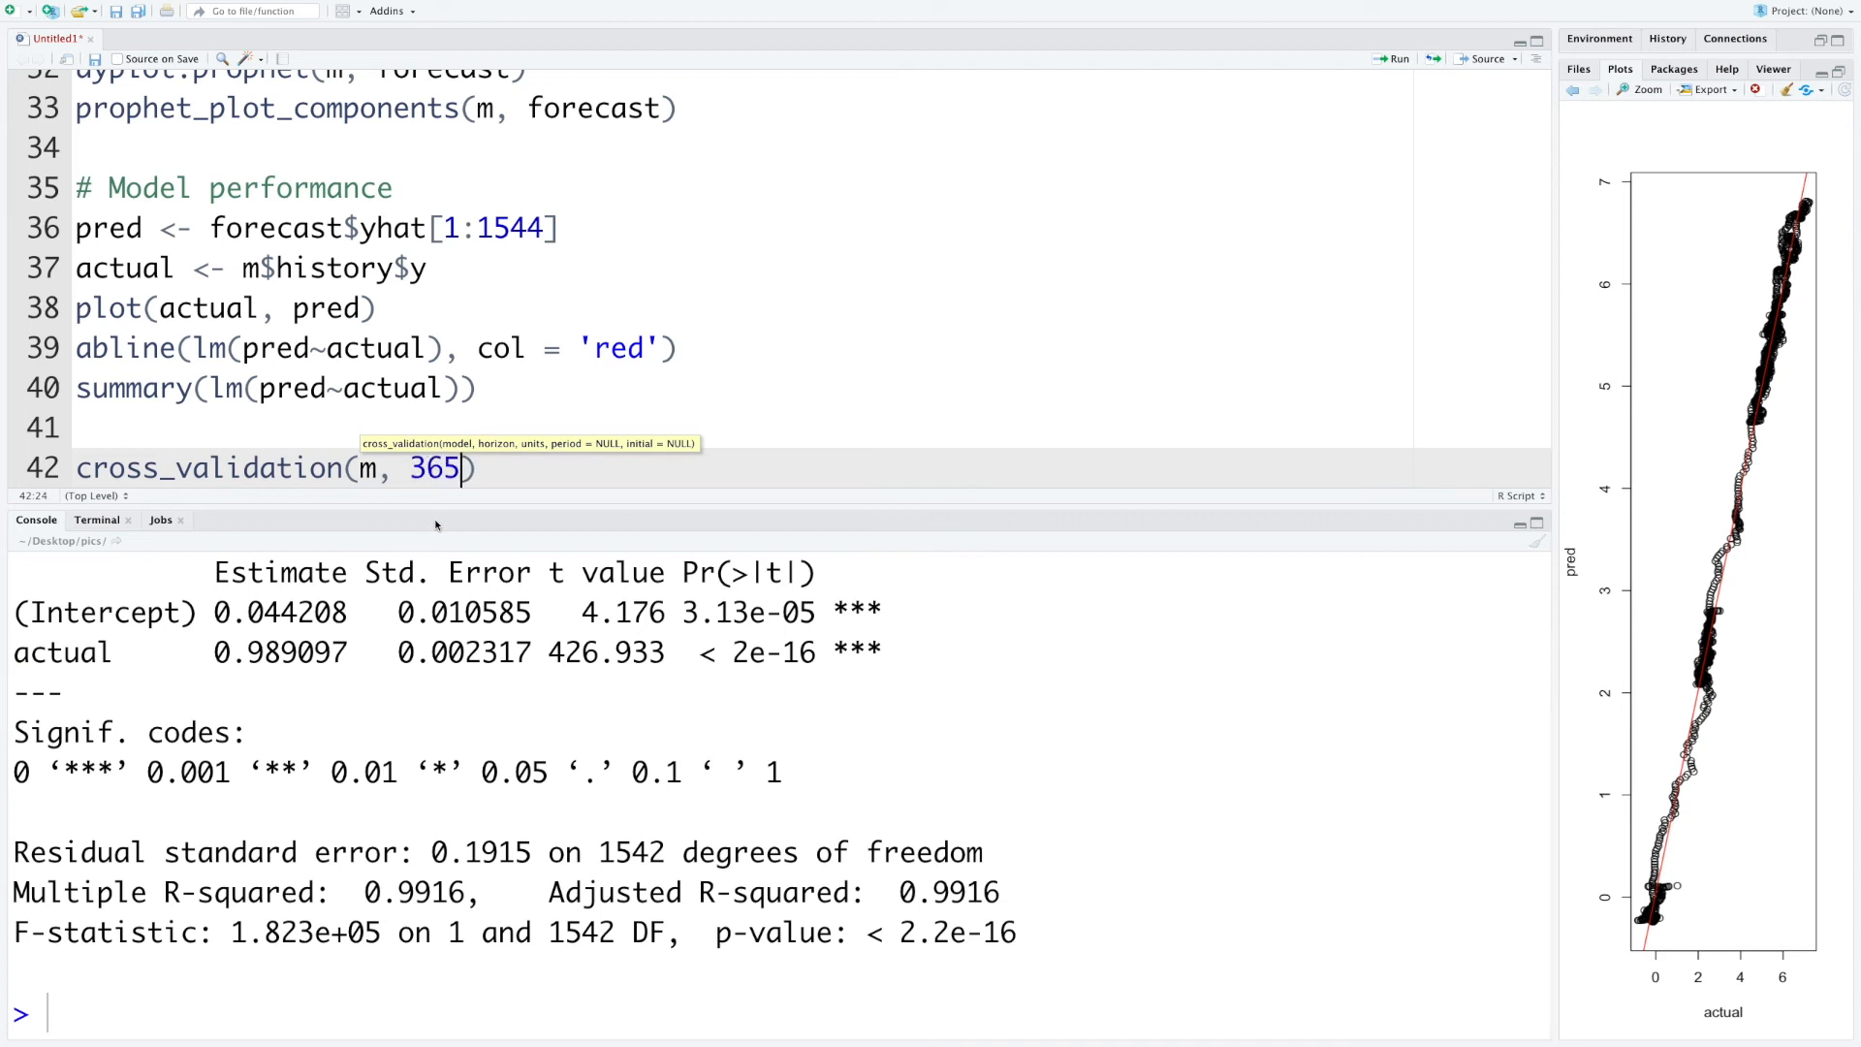
type(", units")
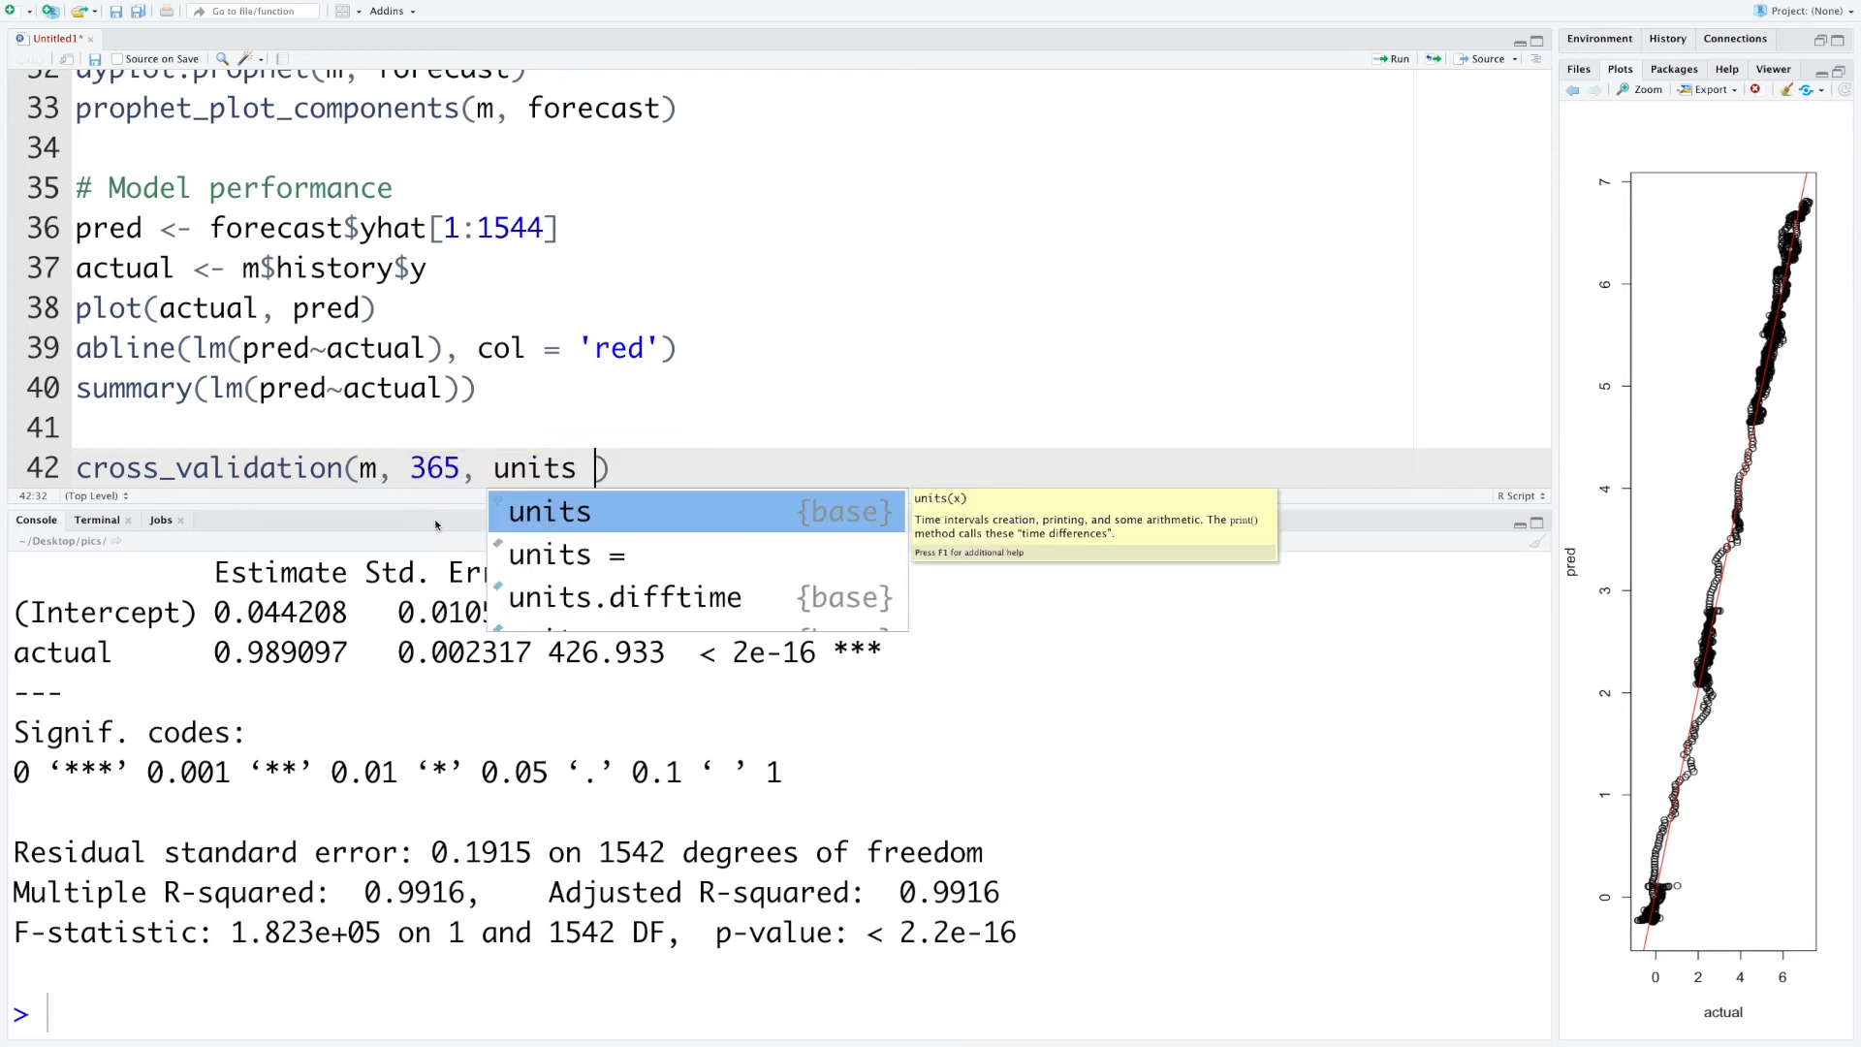
type("= 'days'")
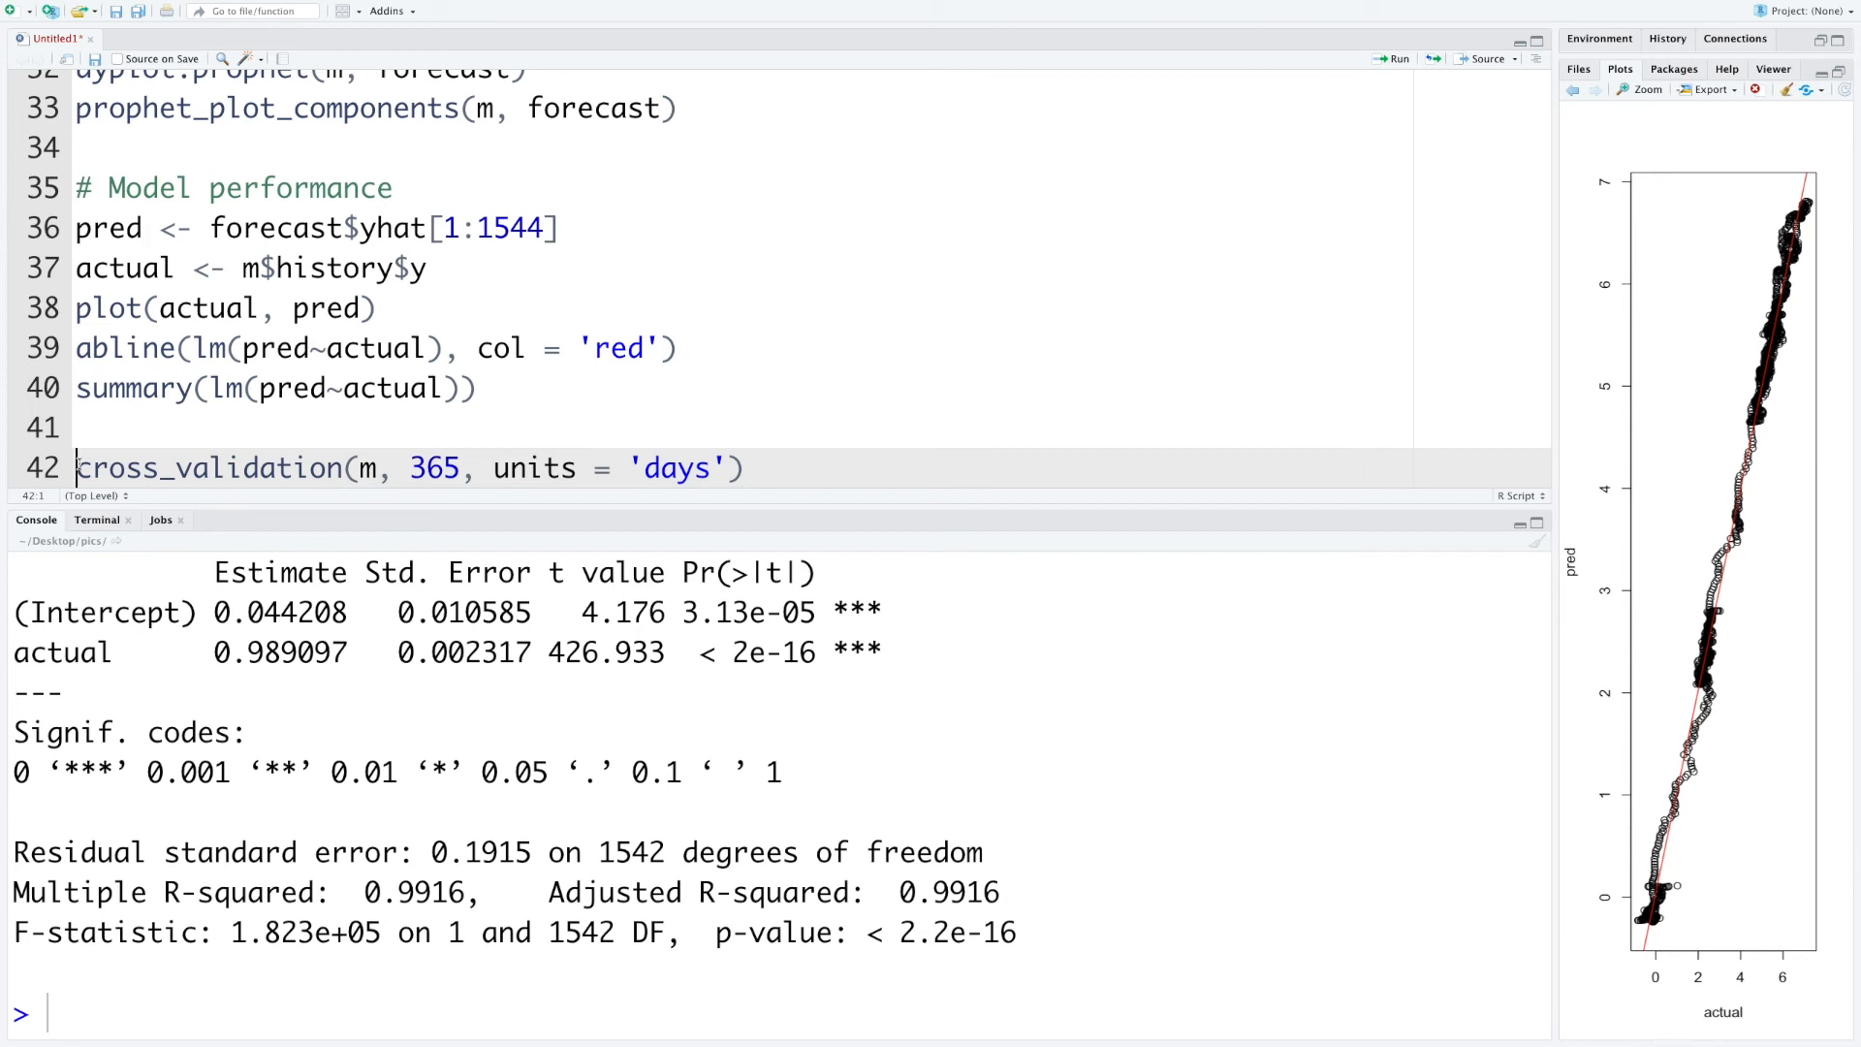
type("x <-")
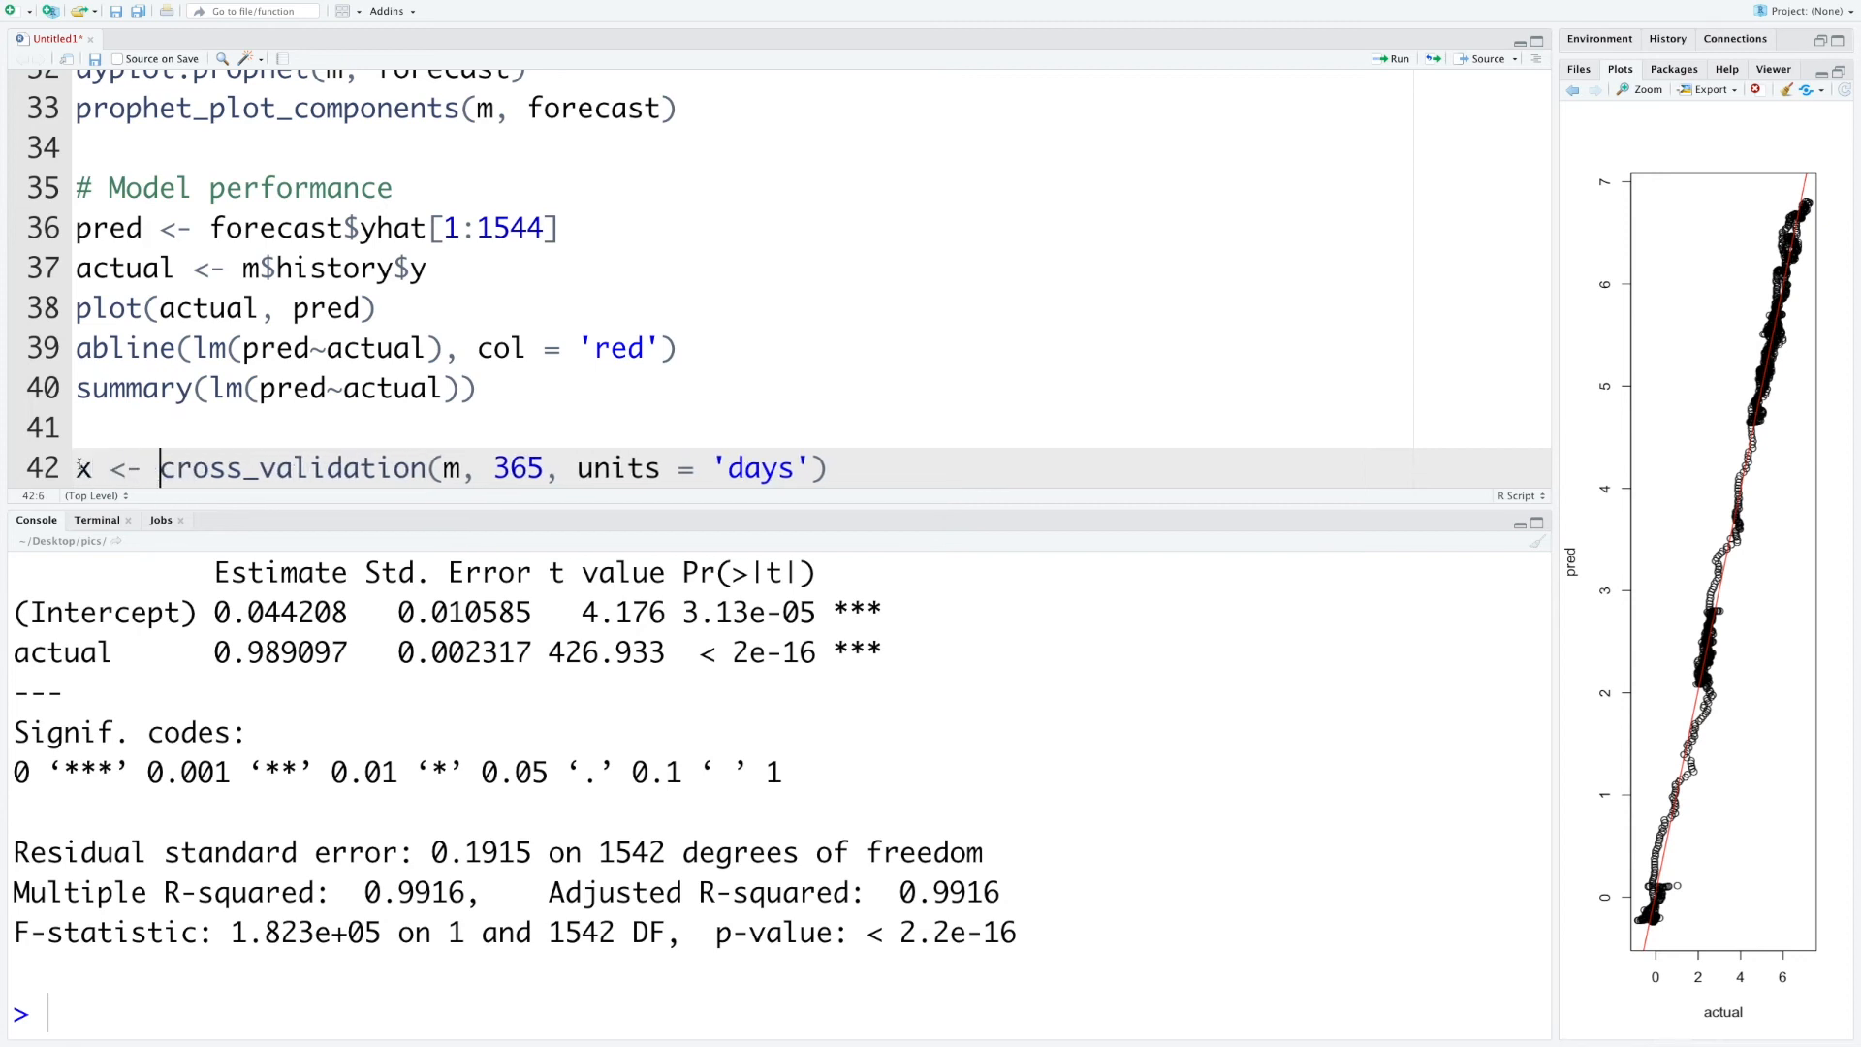
Start a performance_metrics(x, rolling_window = ) call on the cross-validation result
type("per")
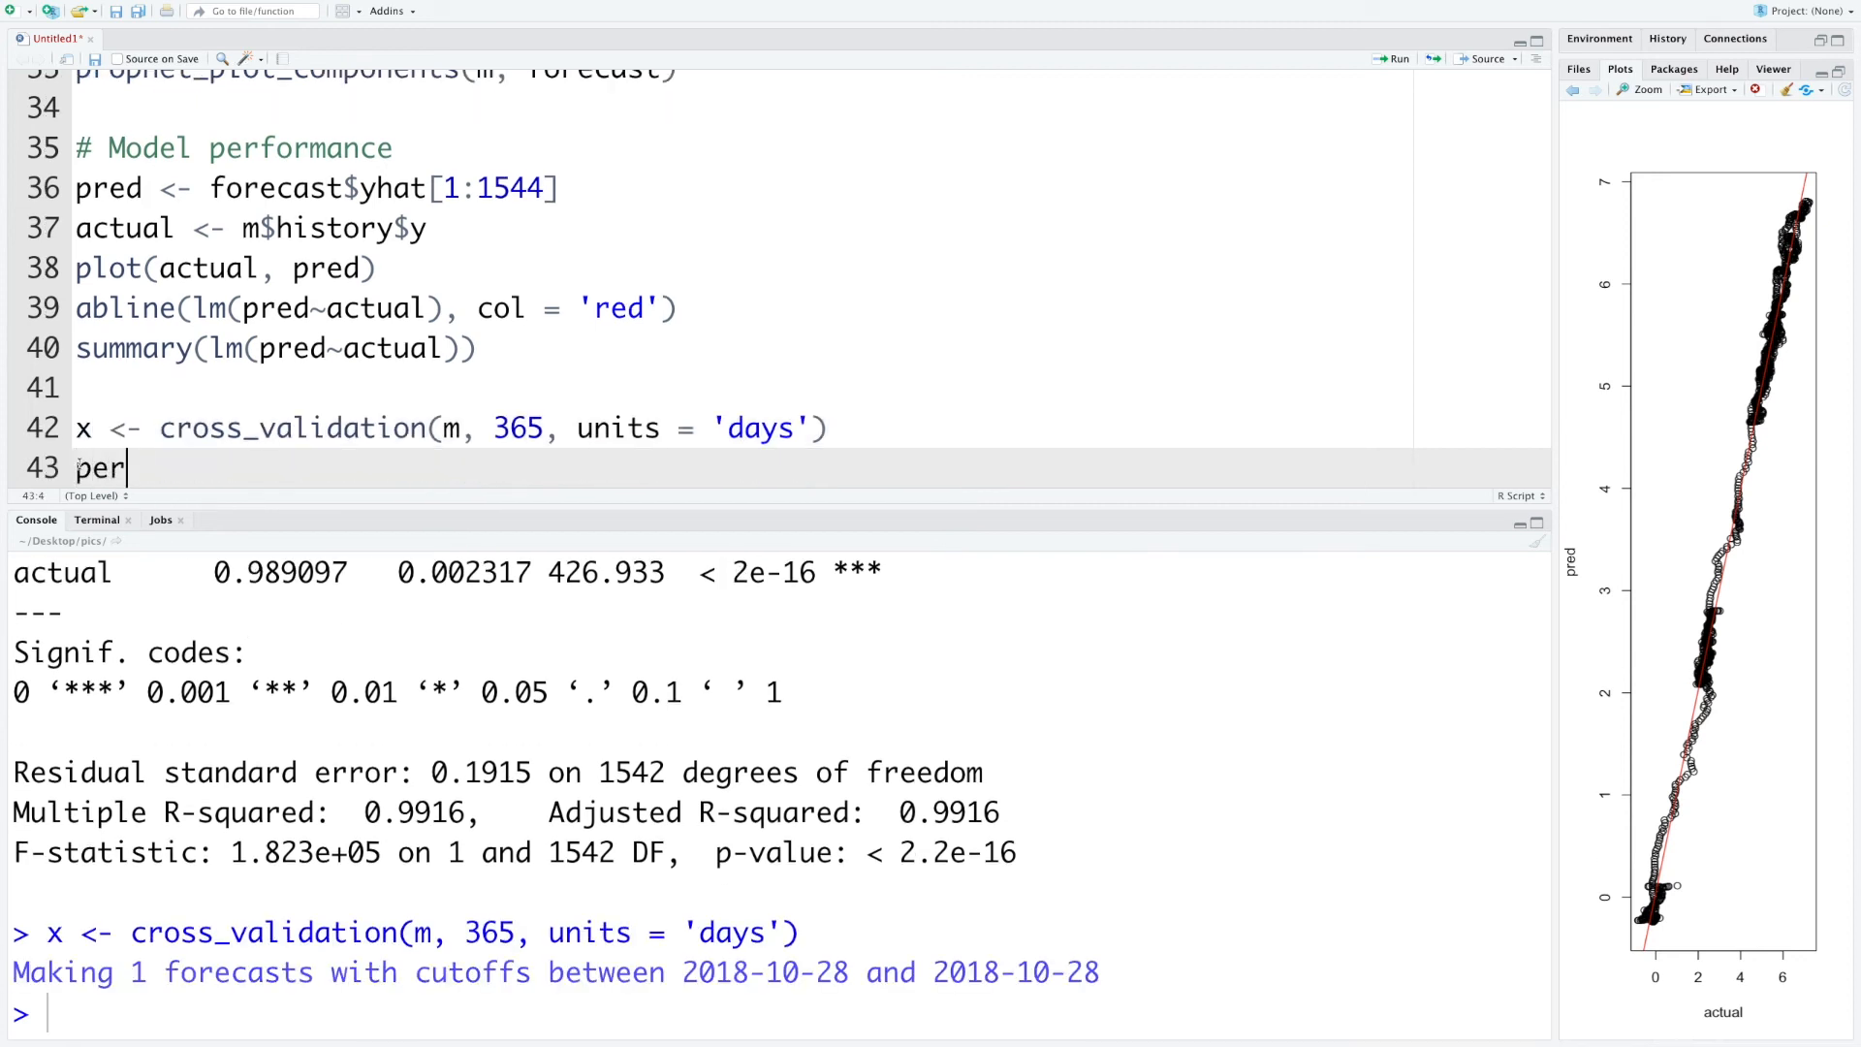
type("formance_metrics(x, rolling_window =")
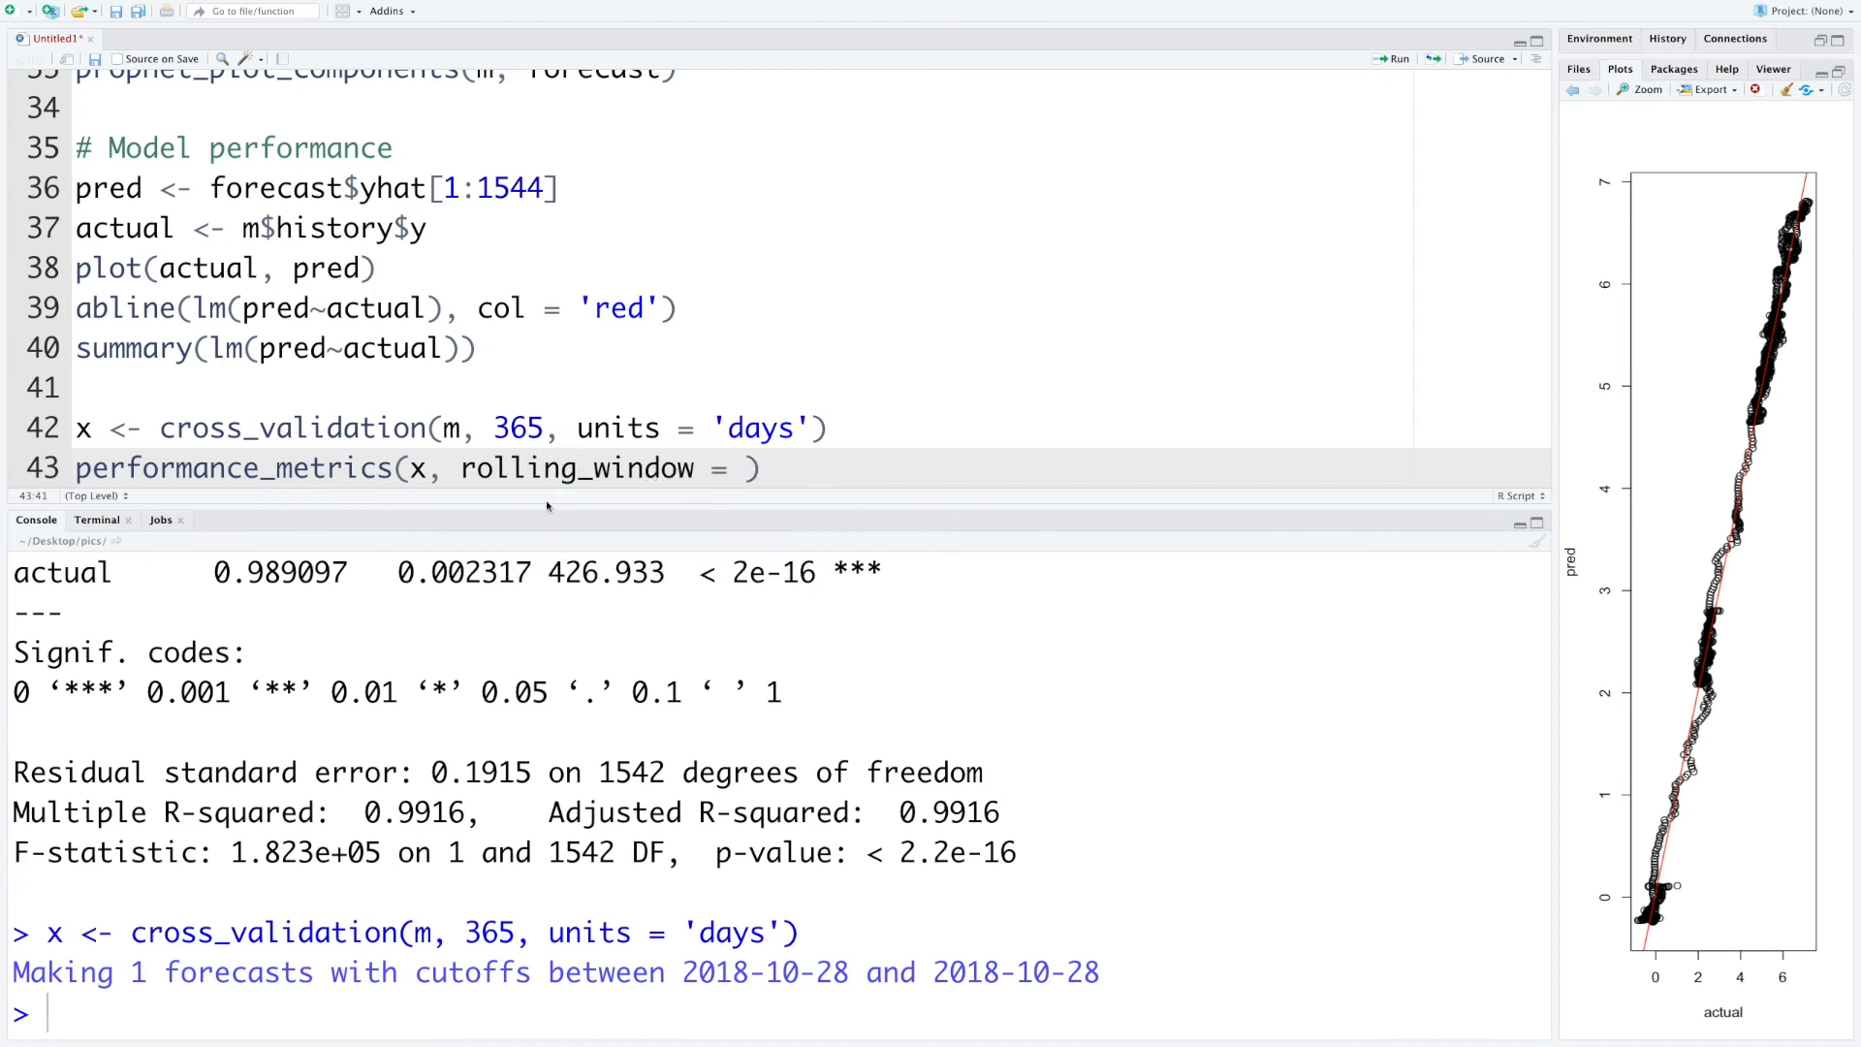
Run performance_metrics(x, rolling_window = 0.1) and review mse, rmse and horizon columns
type("0.1")
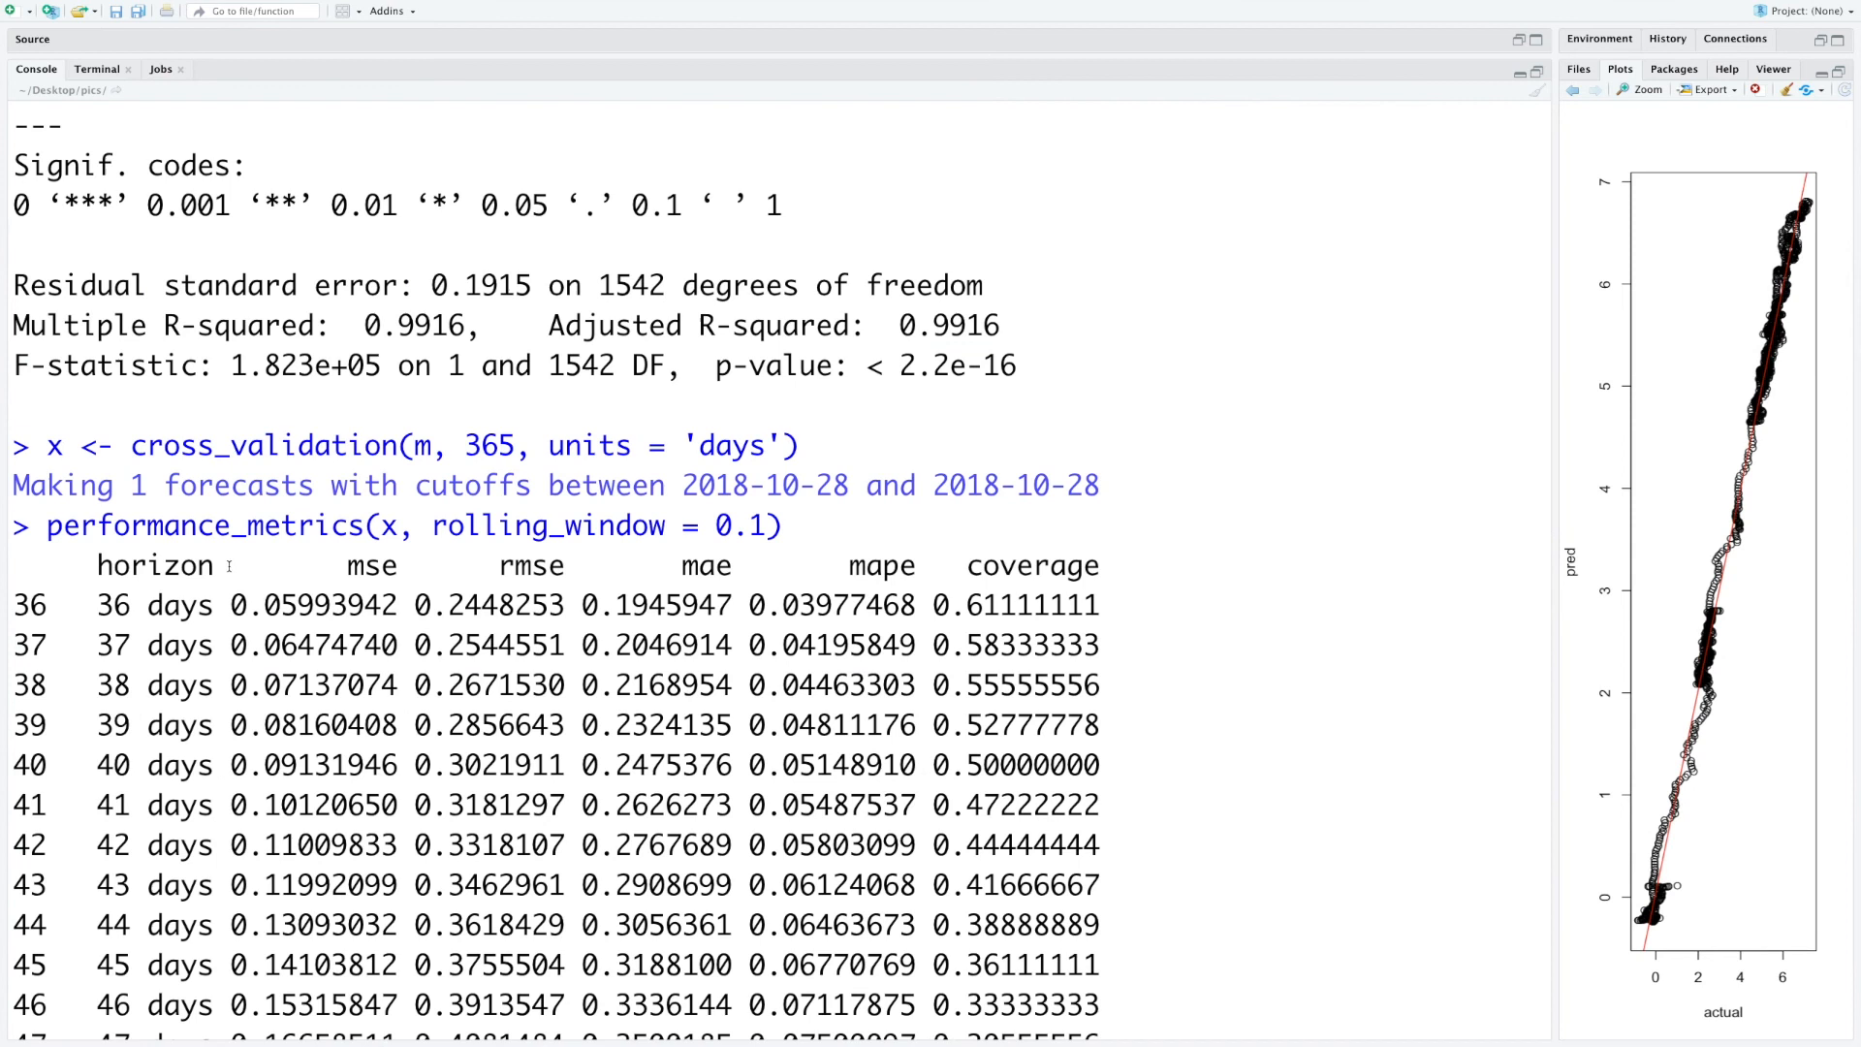
double_click(372, 564)
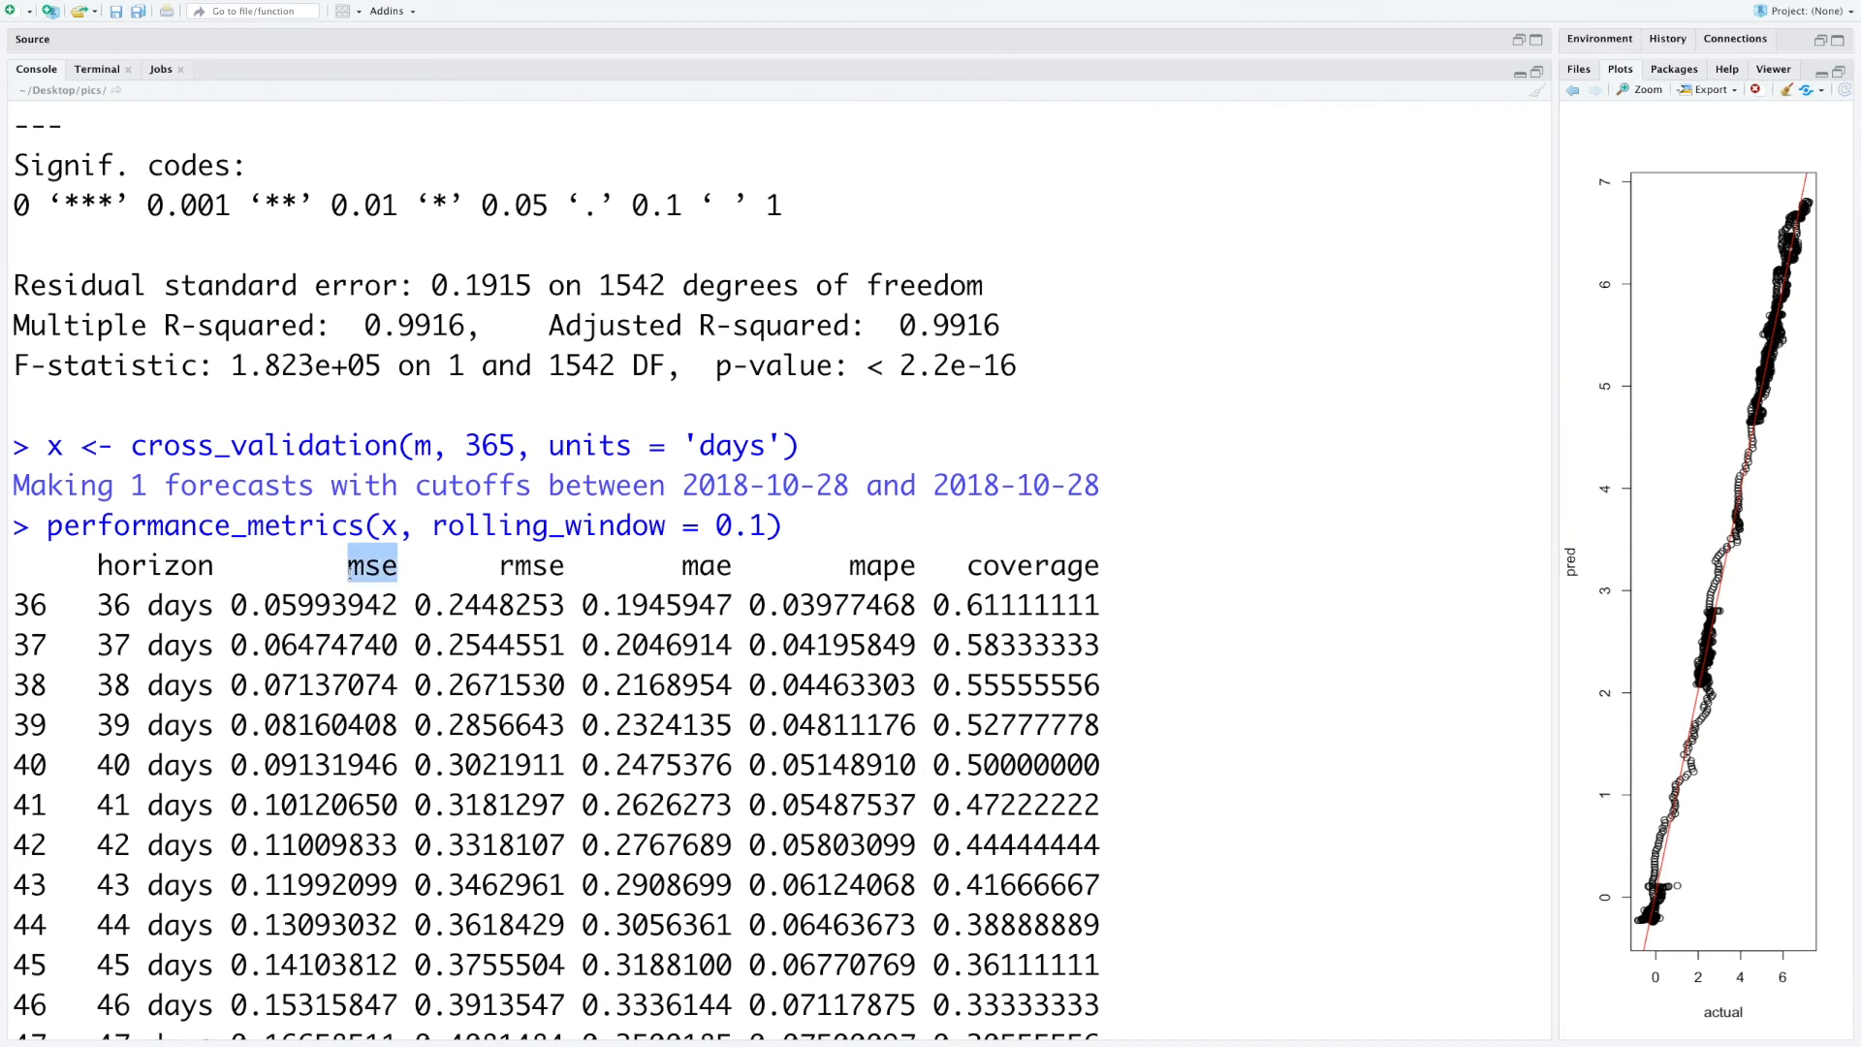
double_click(531, 564)
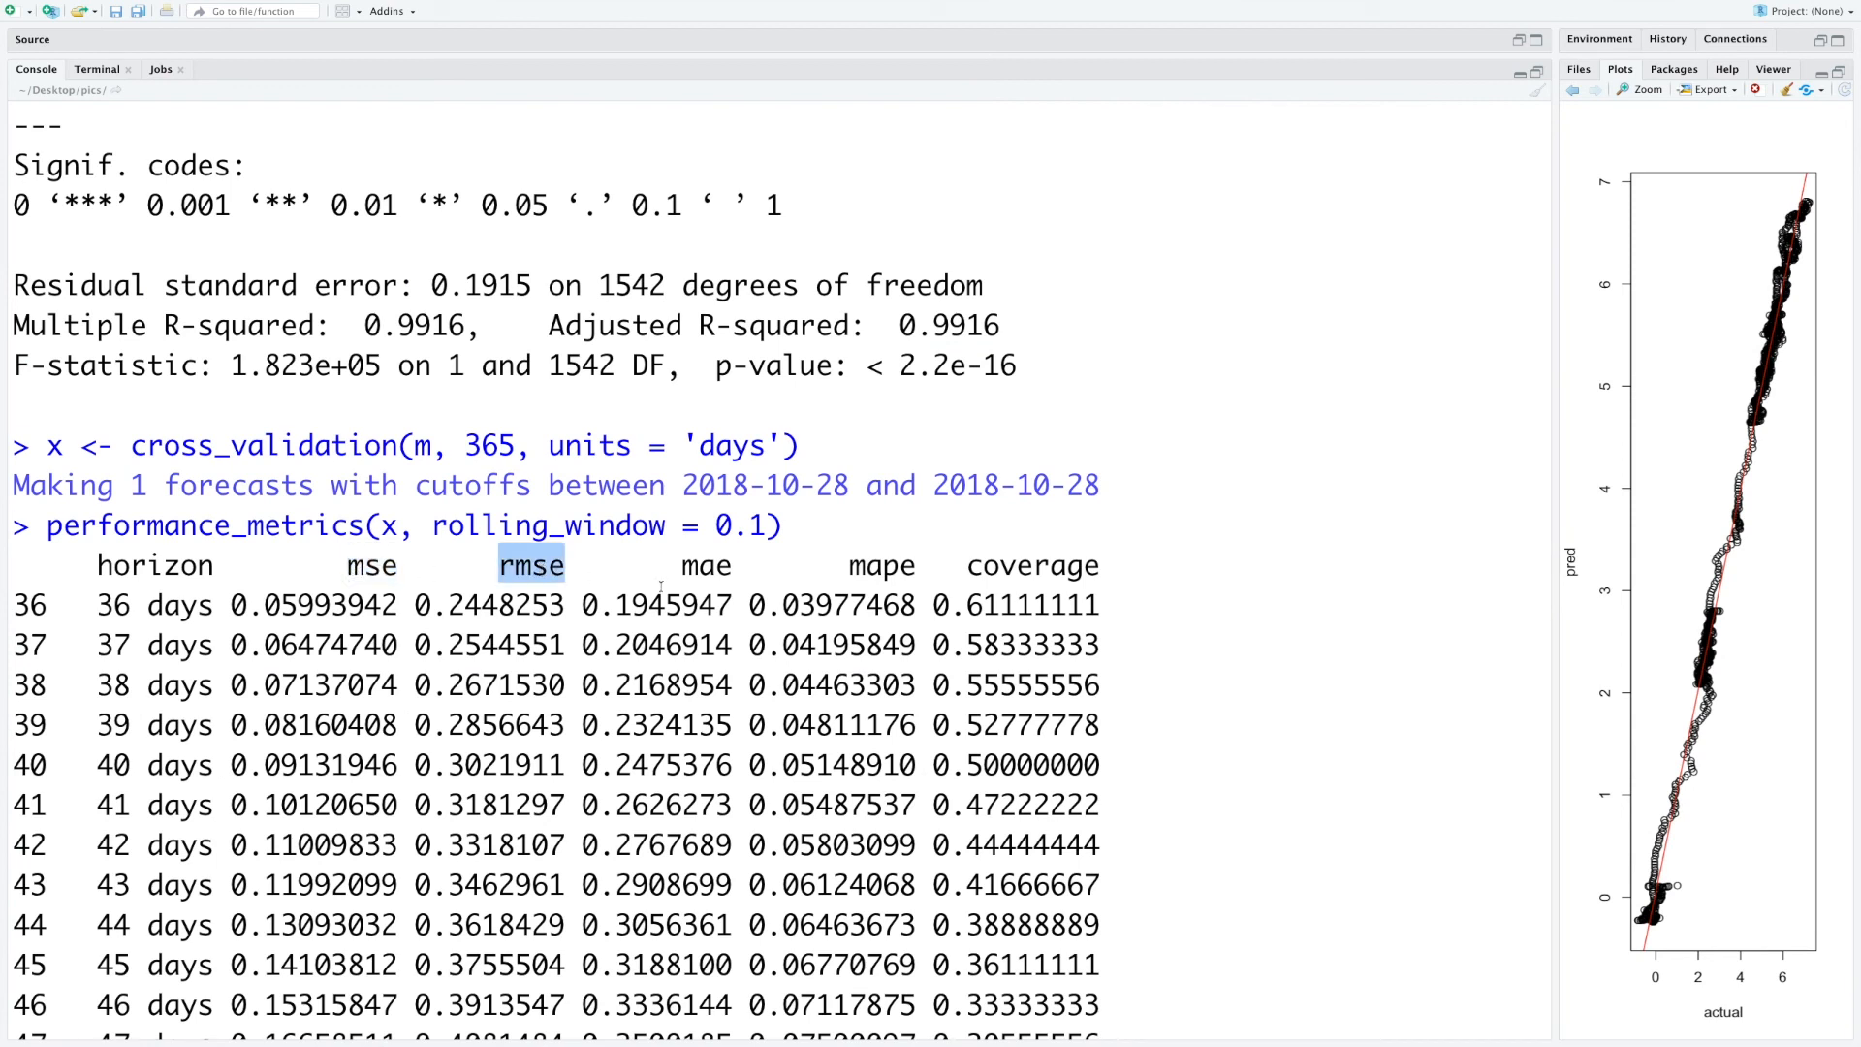
double_click(705, 564)
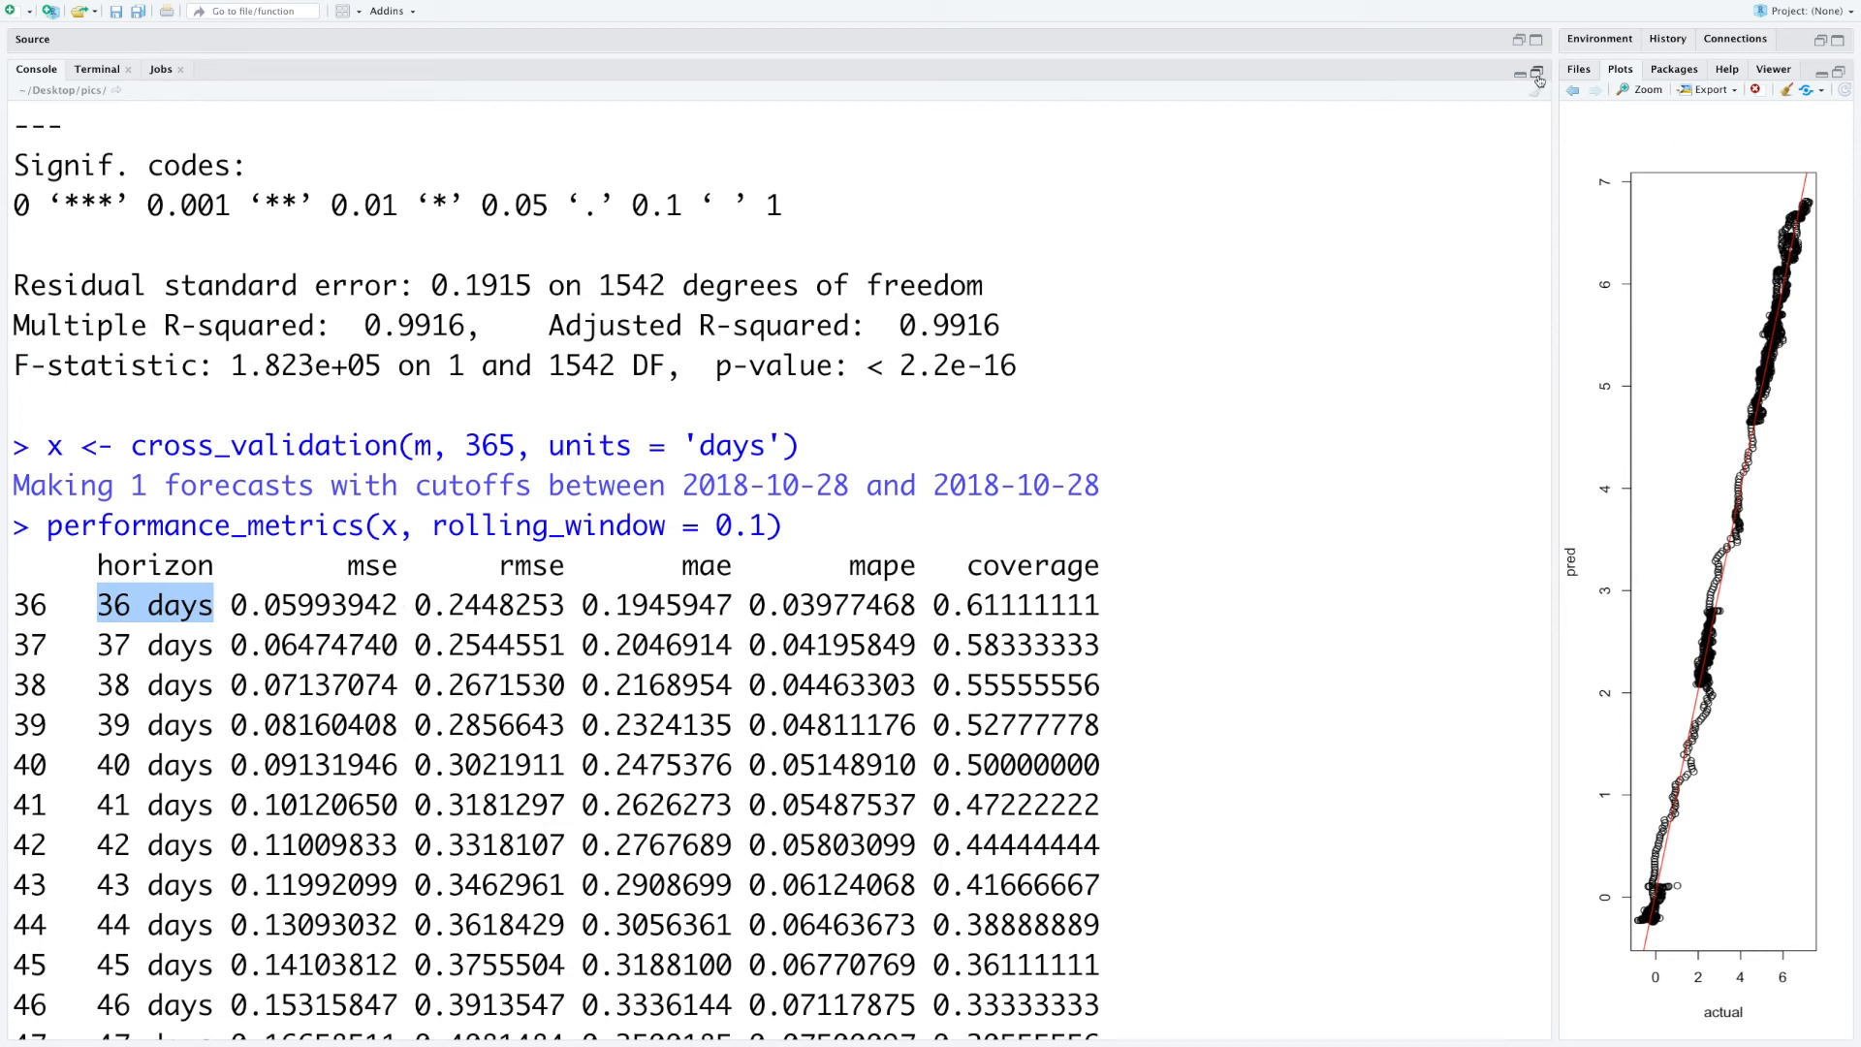
mouse_move(72, 609)
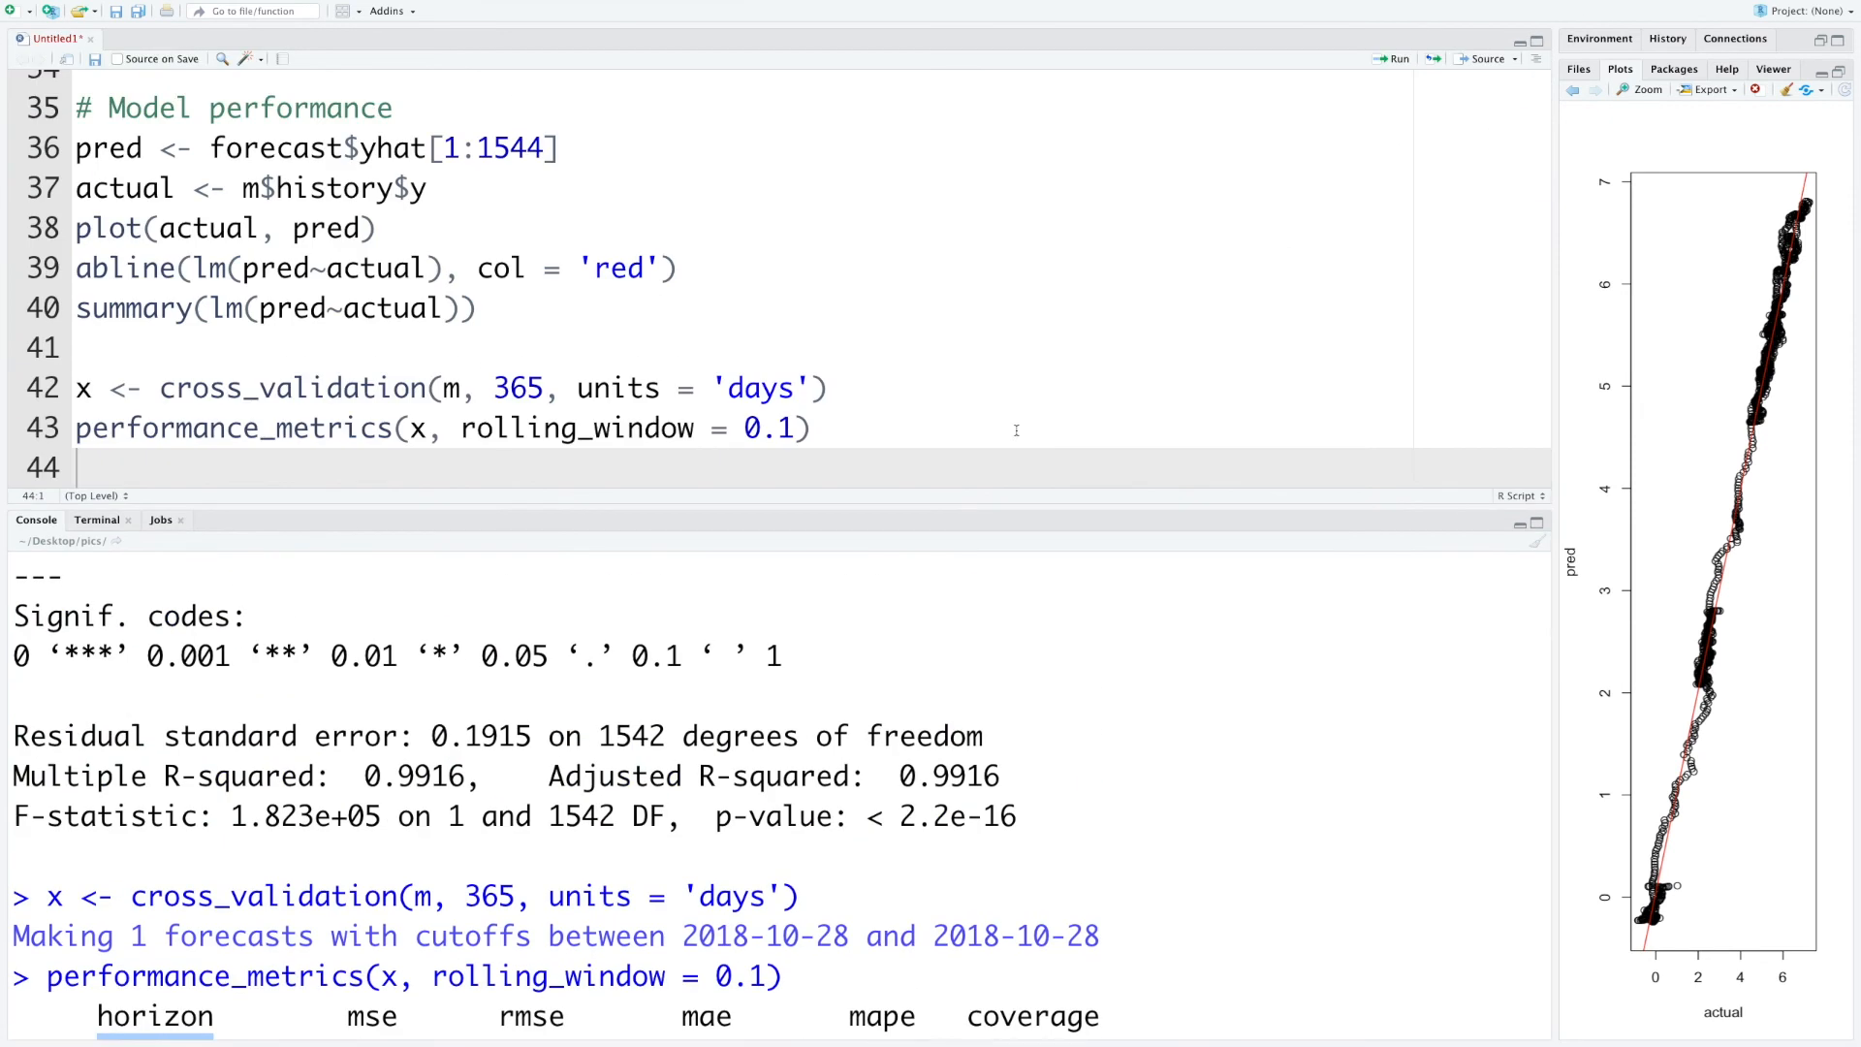
Return to the script and select the rolling window value to try 0.2 then revert to 0.1
left_click(1535, 39)
type("2")
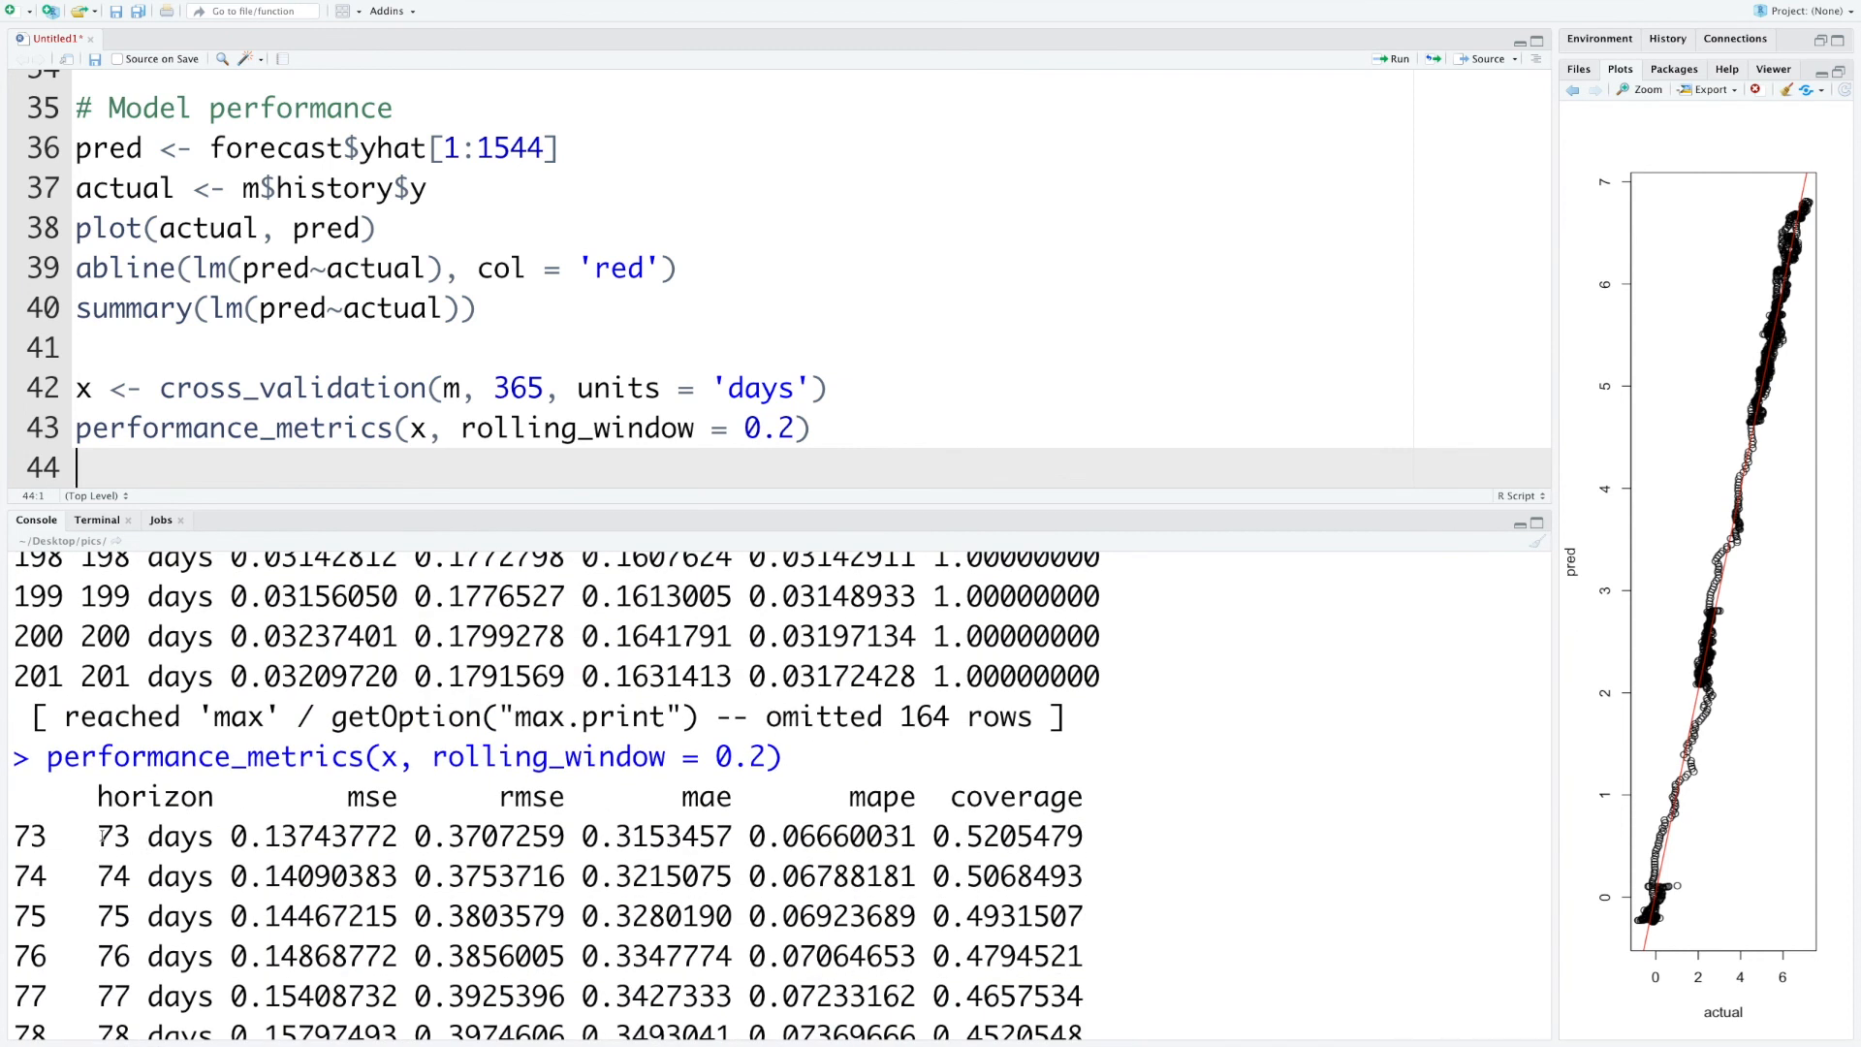
double_click(111, 835)
type("1")
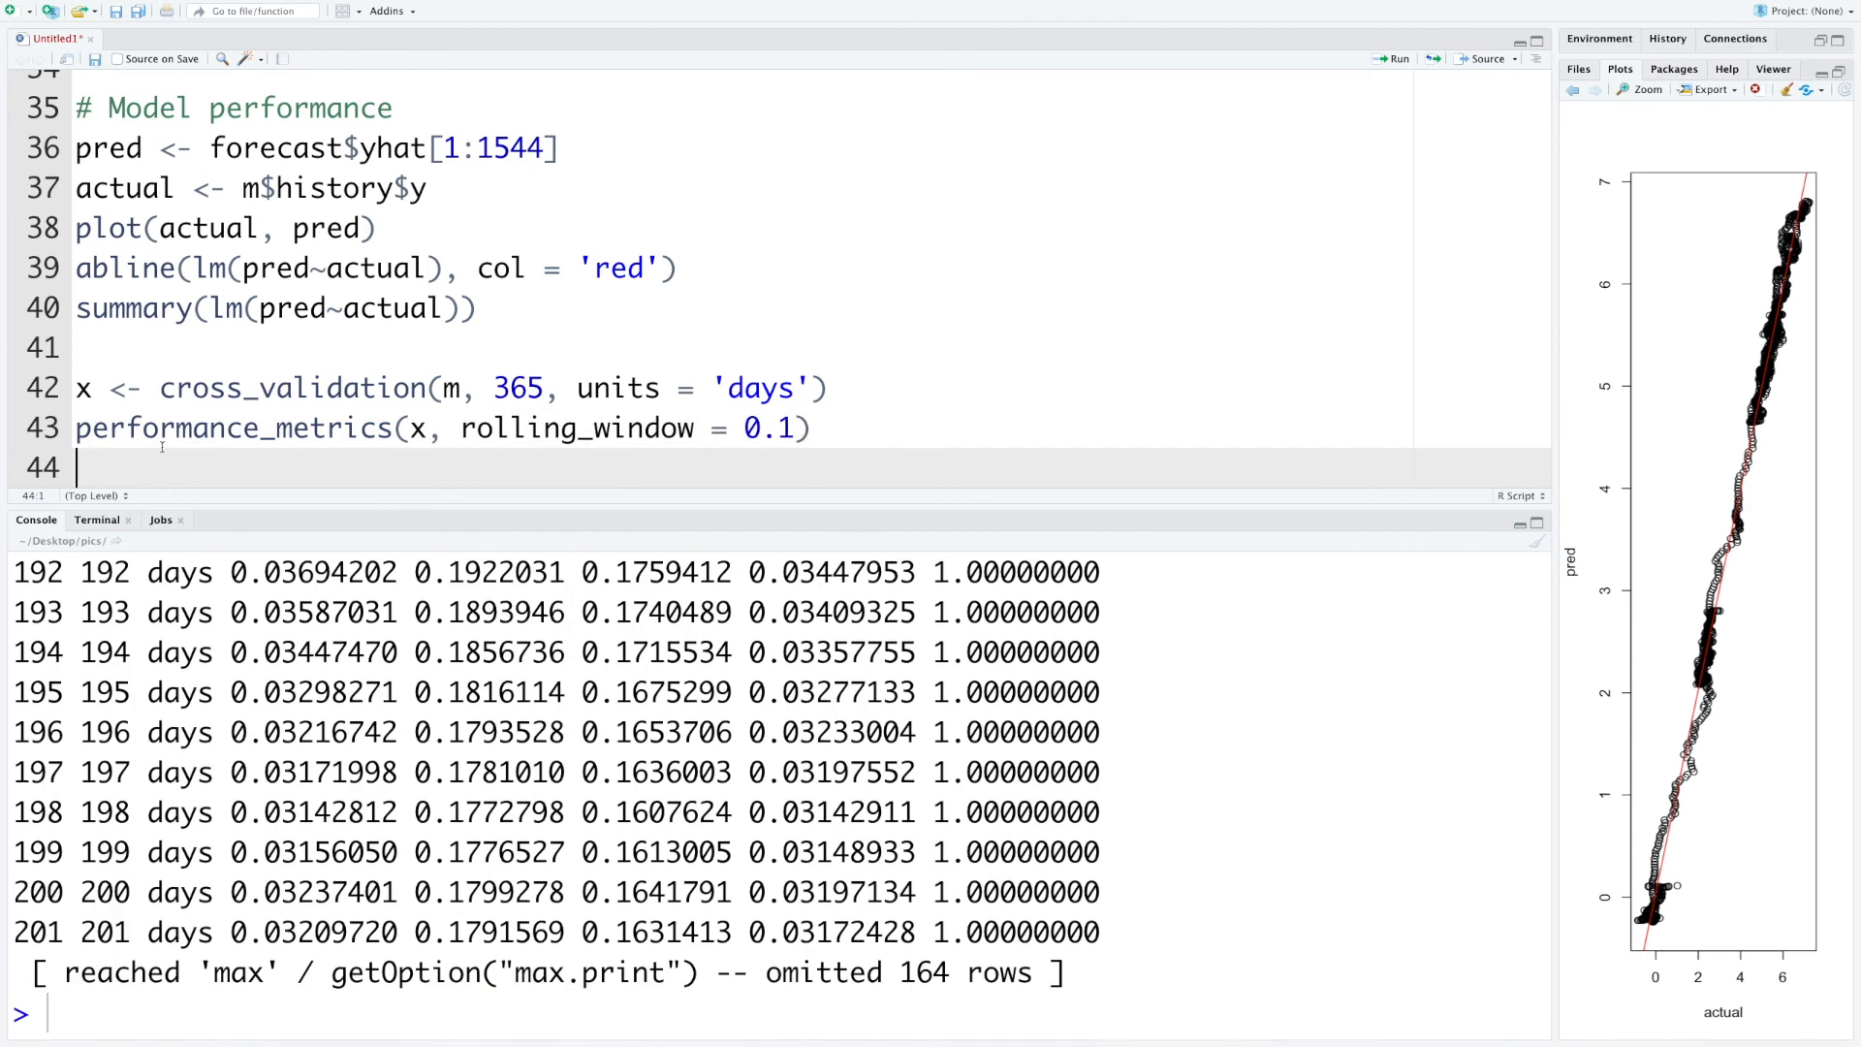
mouse_move(225, 463)
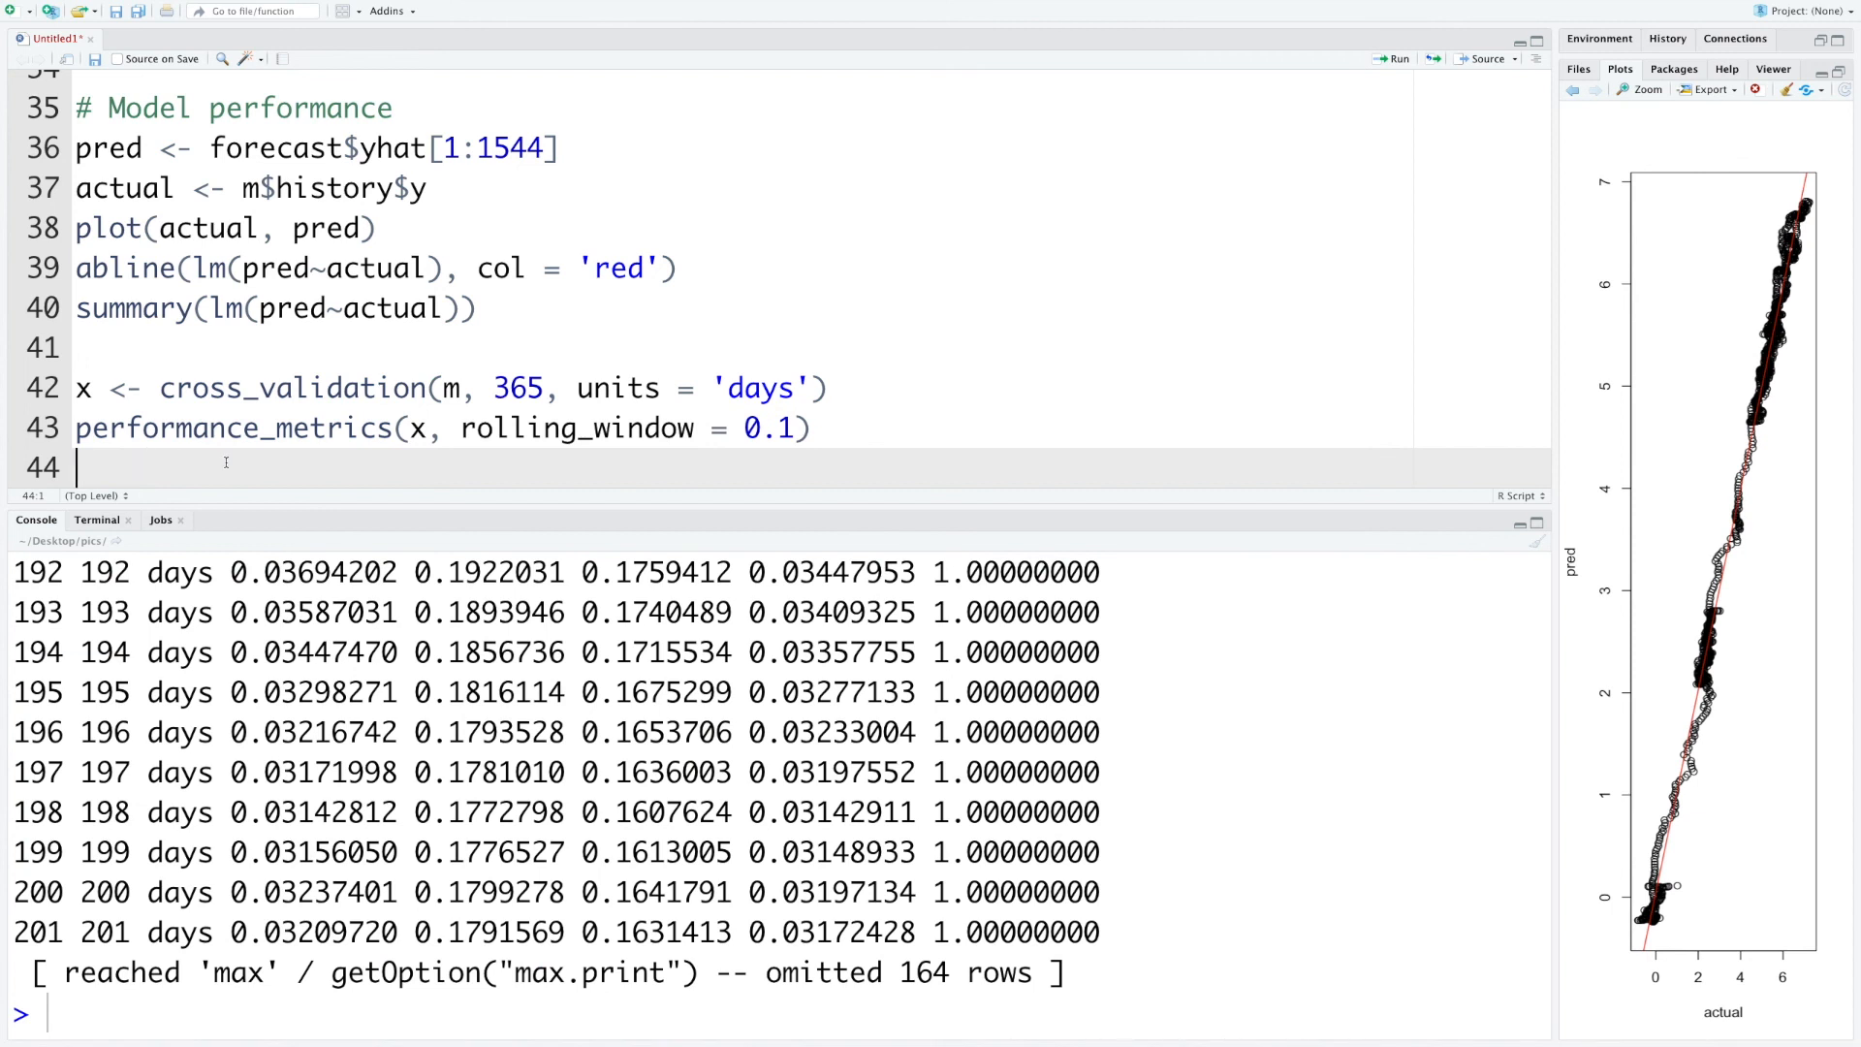
Run plot_cross_validation_metric(x, metric = 'rmse', rolling_window = 0.1) via autocomplete
type("plot_")
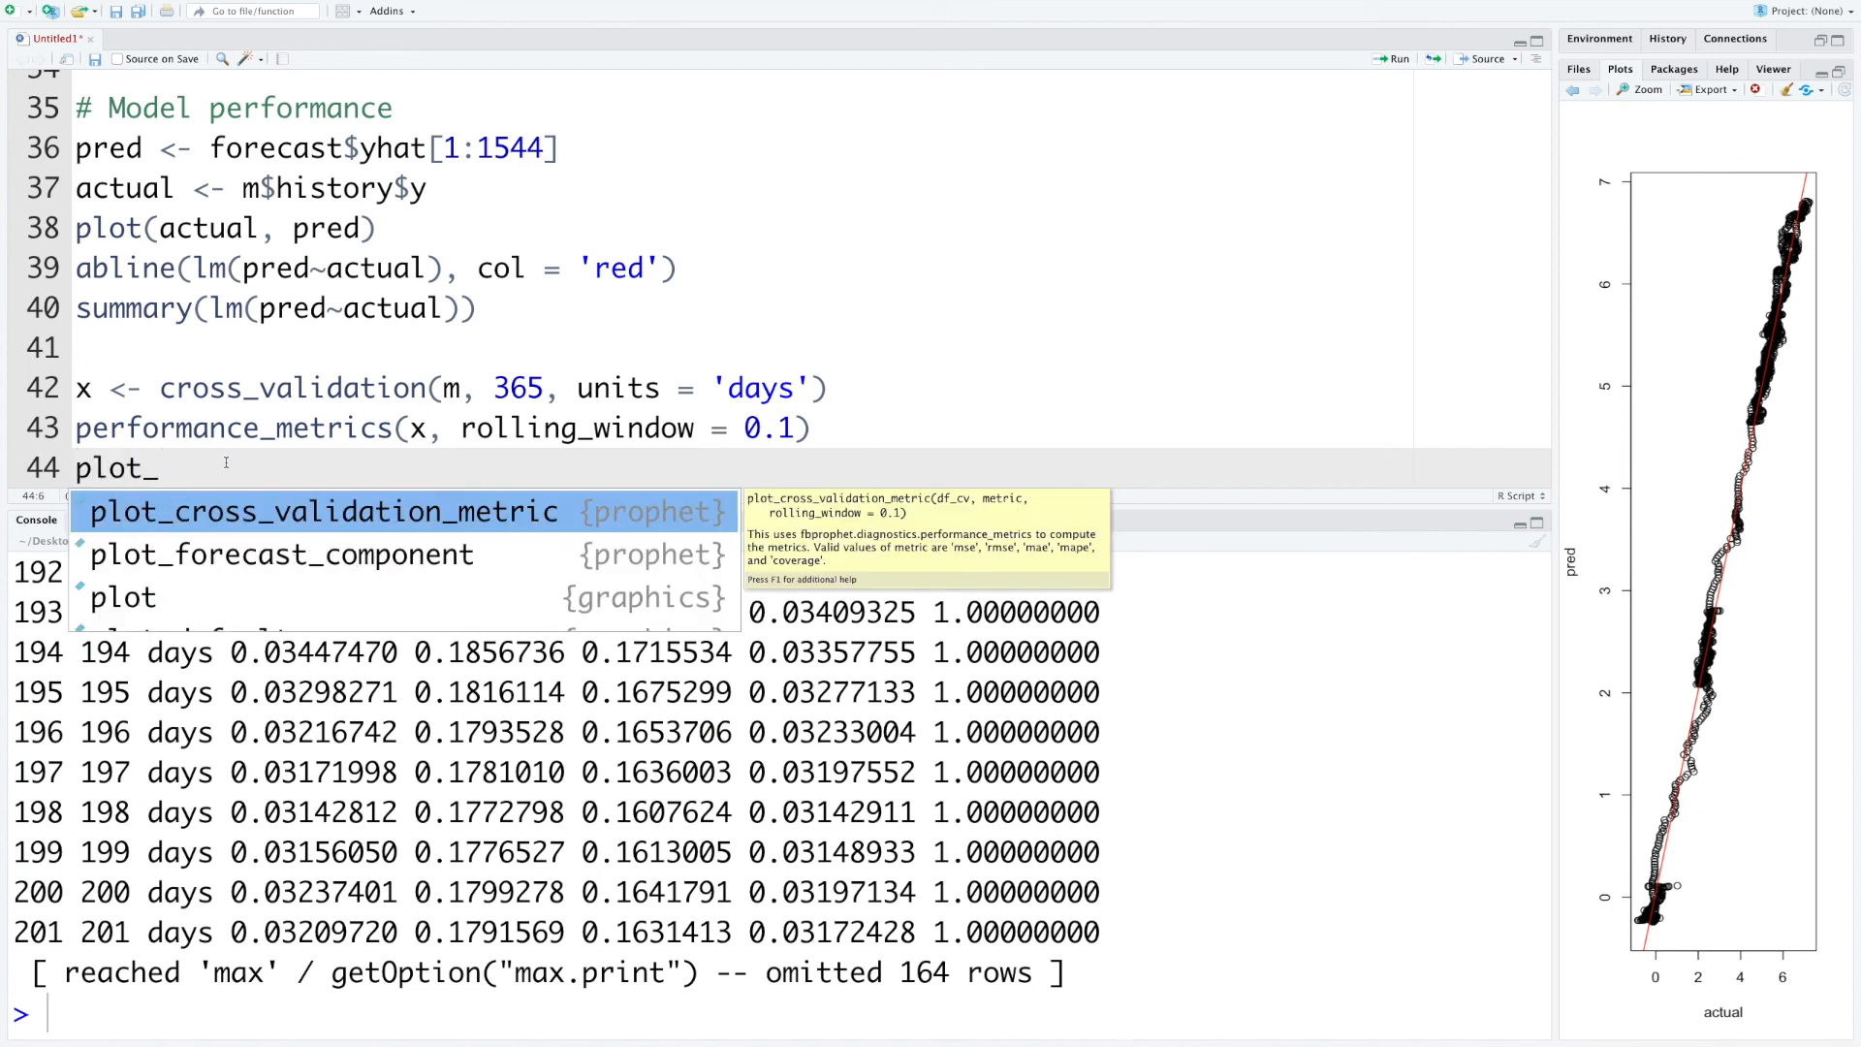
type("cro")
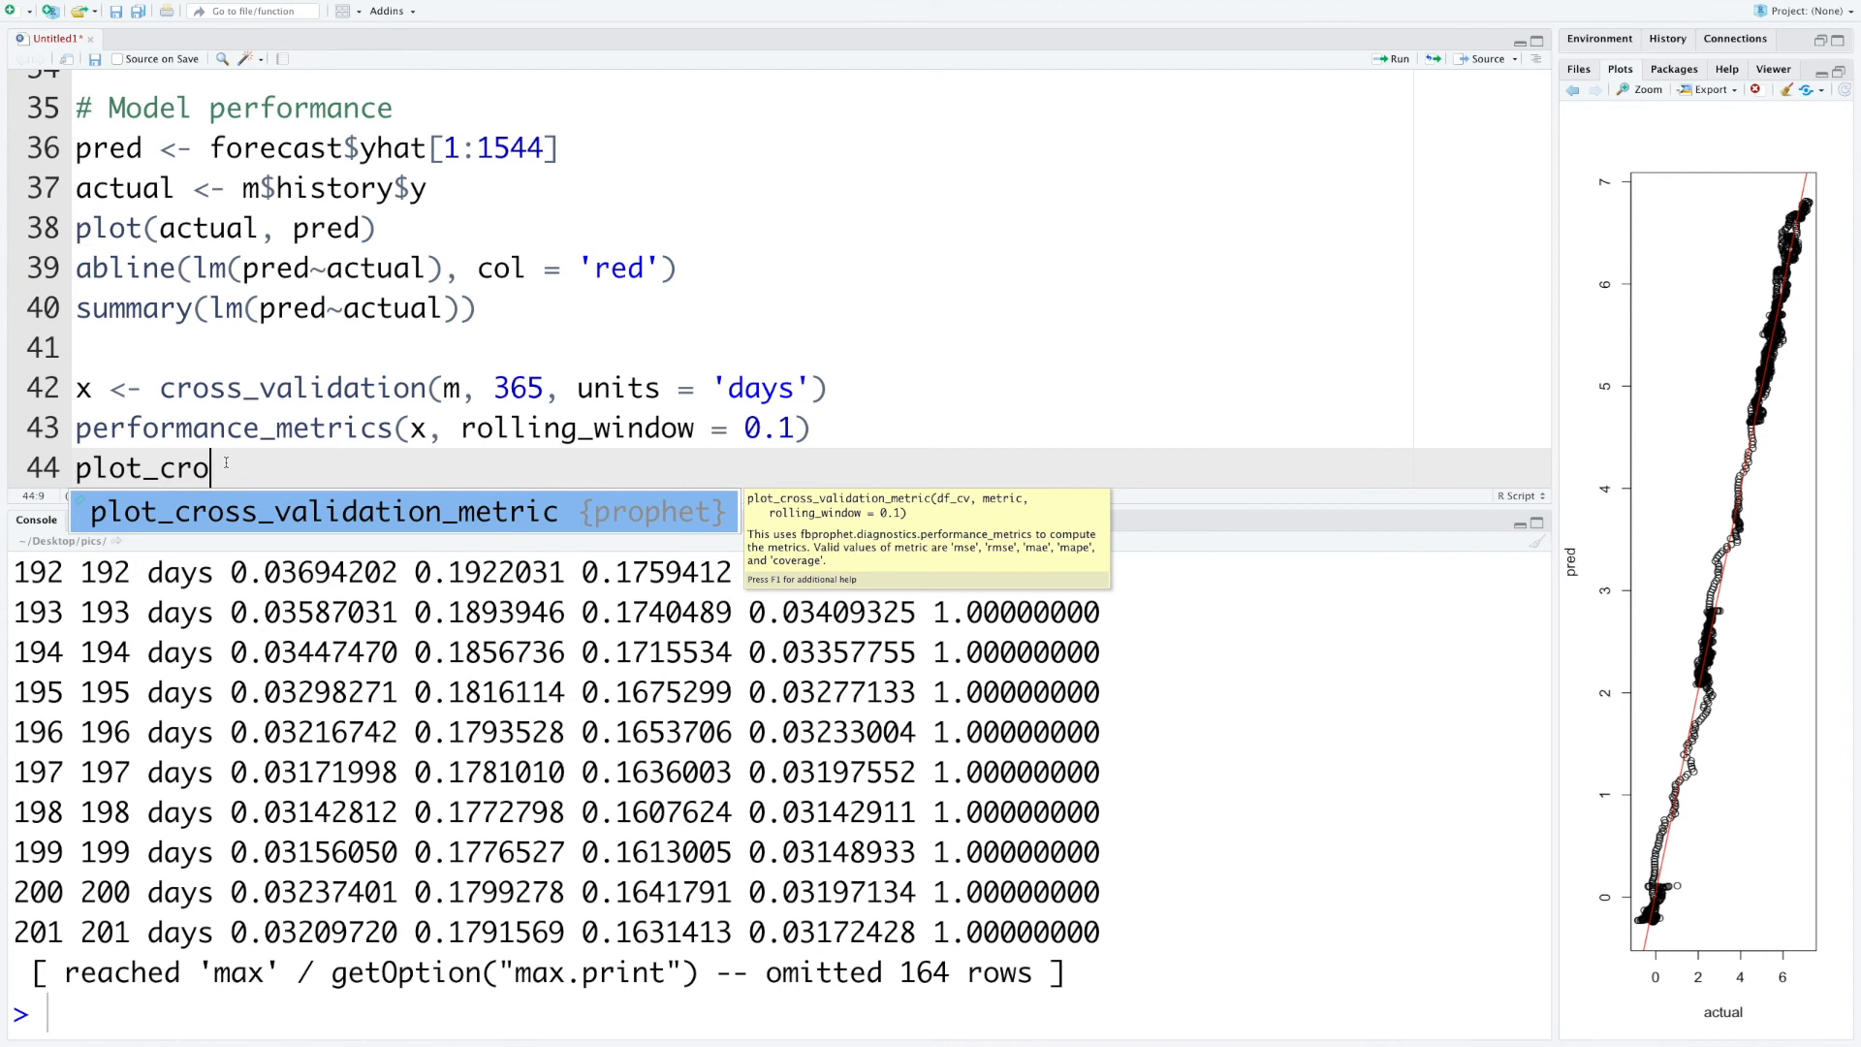
key("Tab")
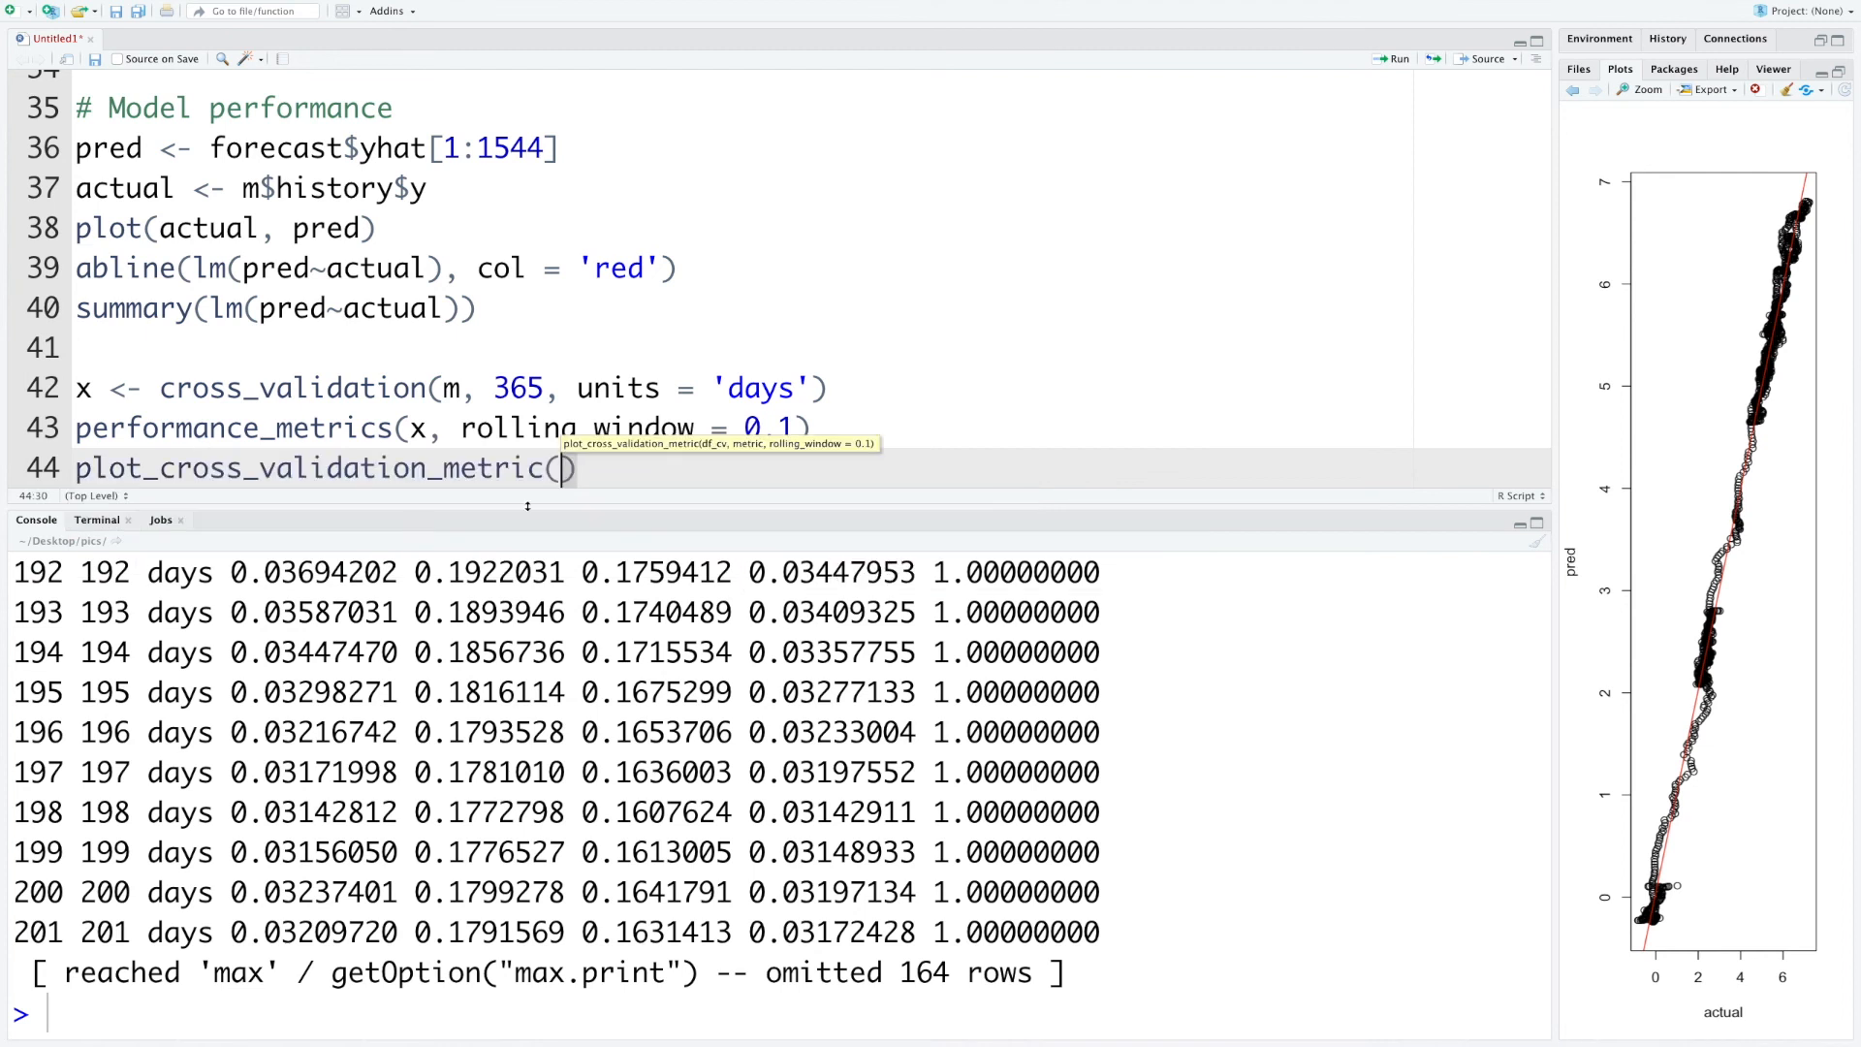
type("x,")
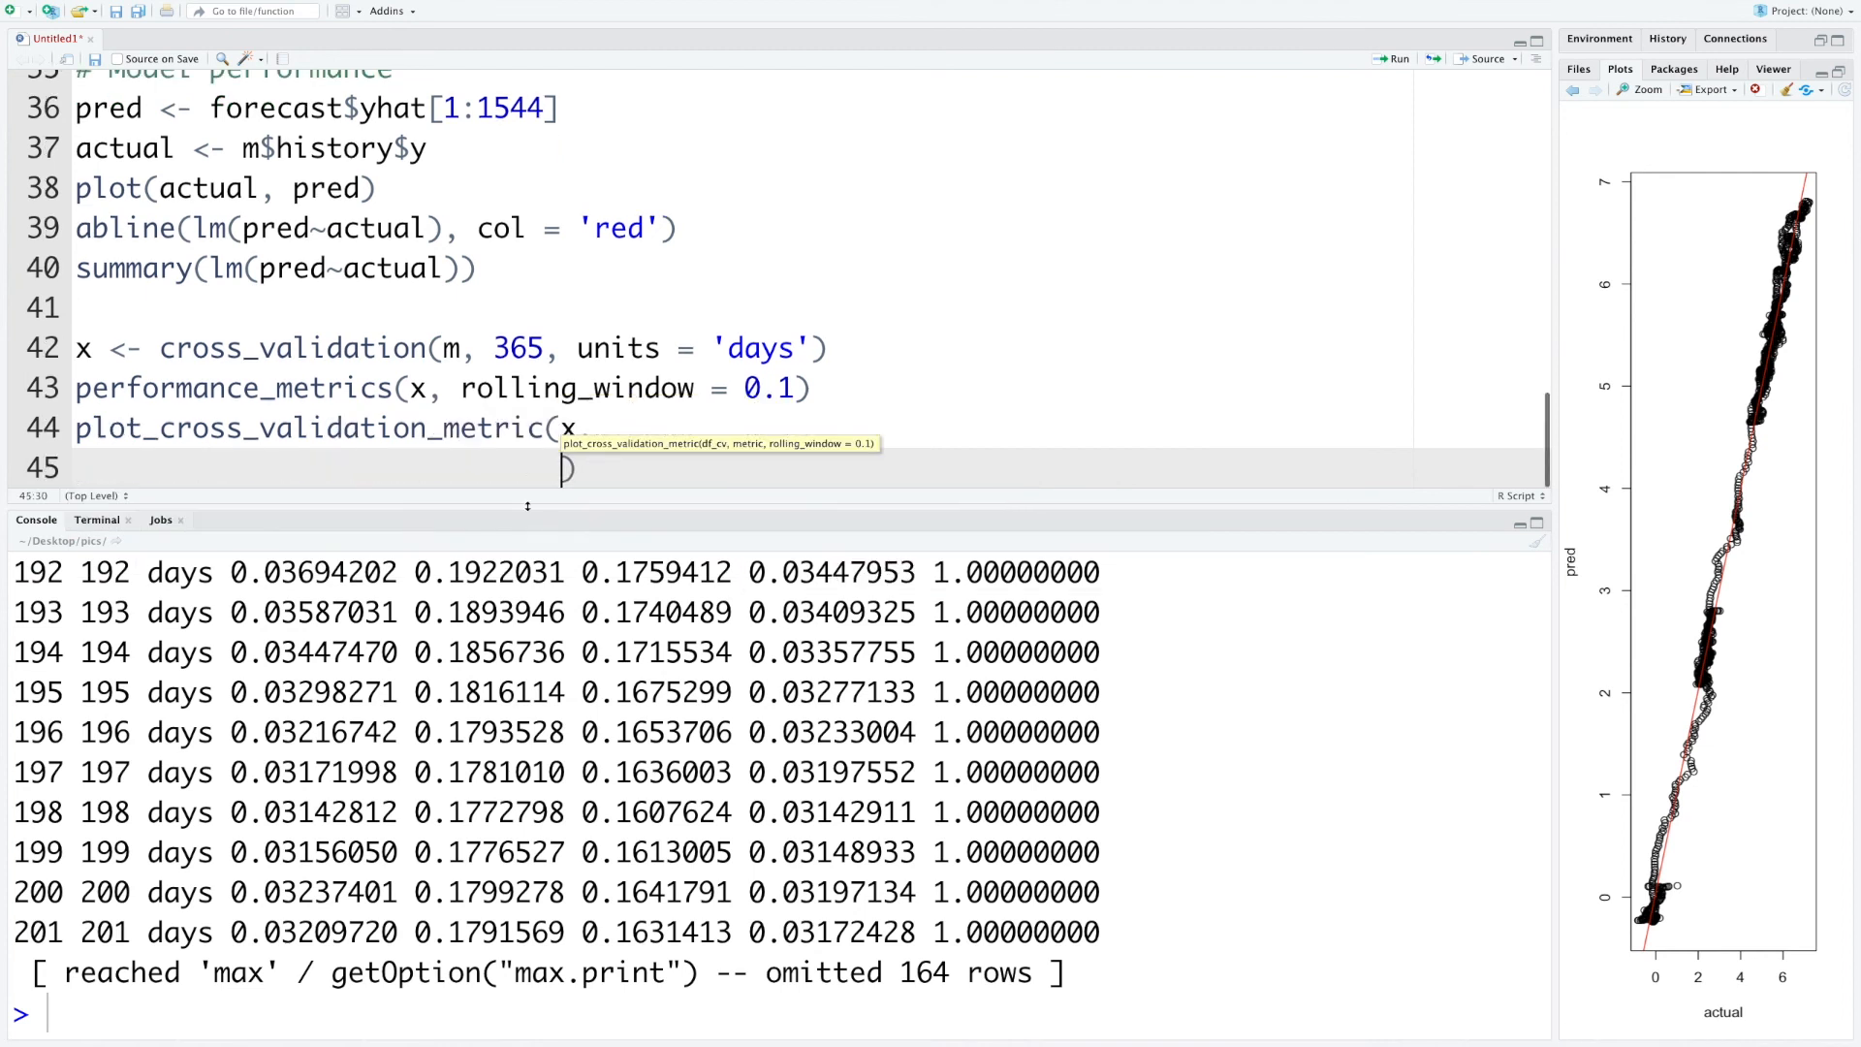
type("metr")
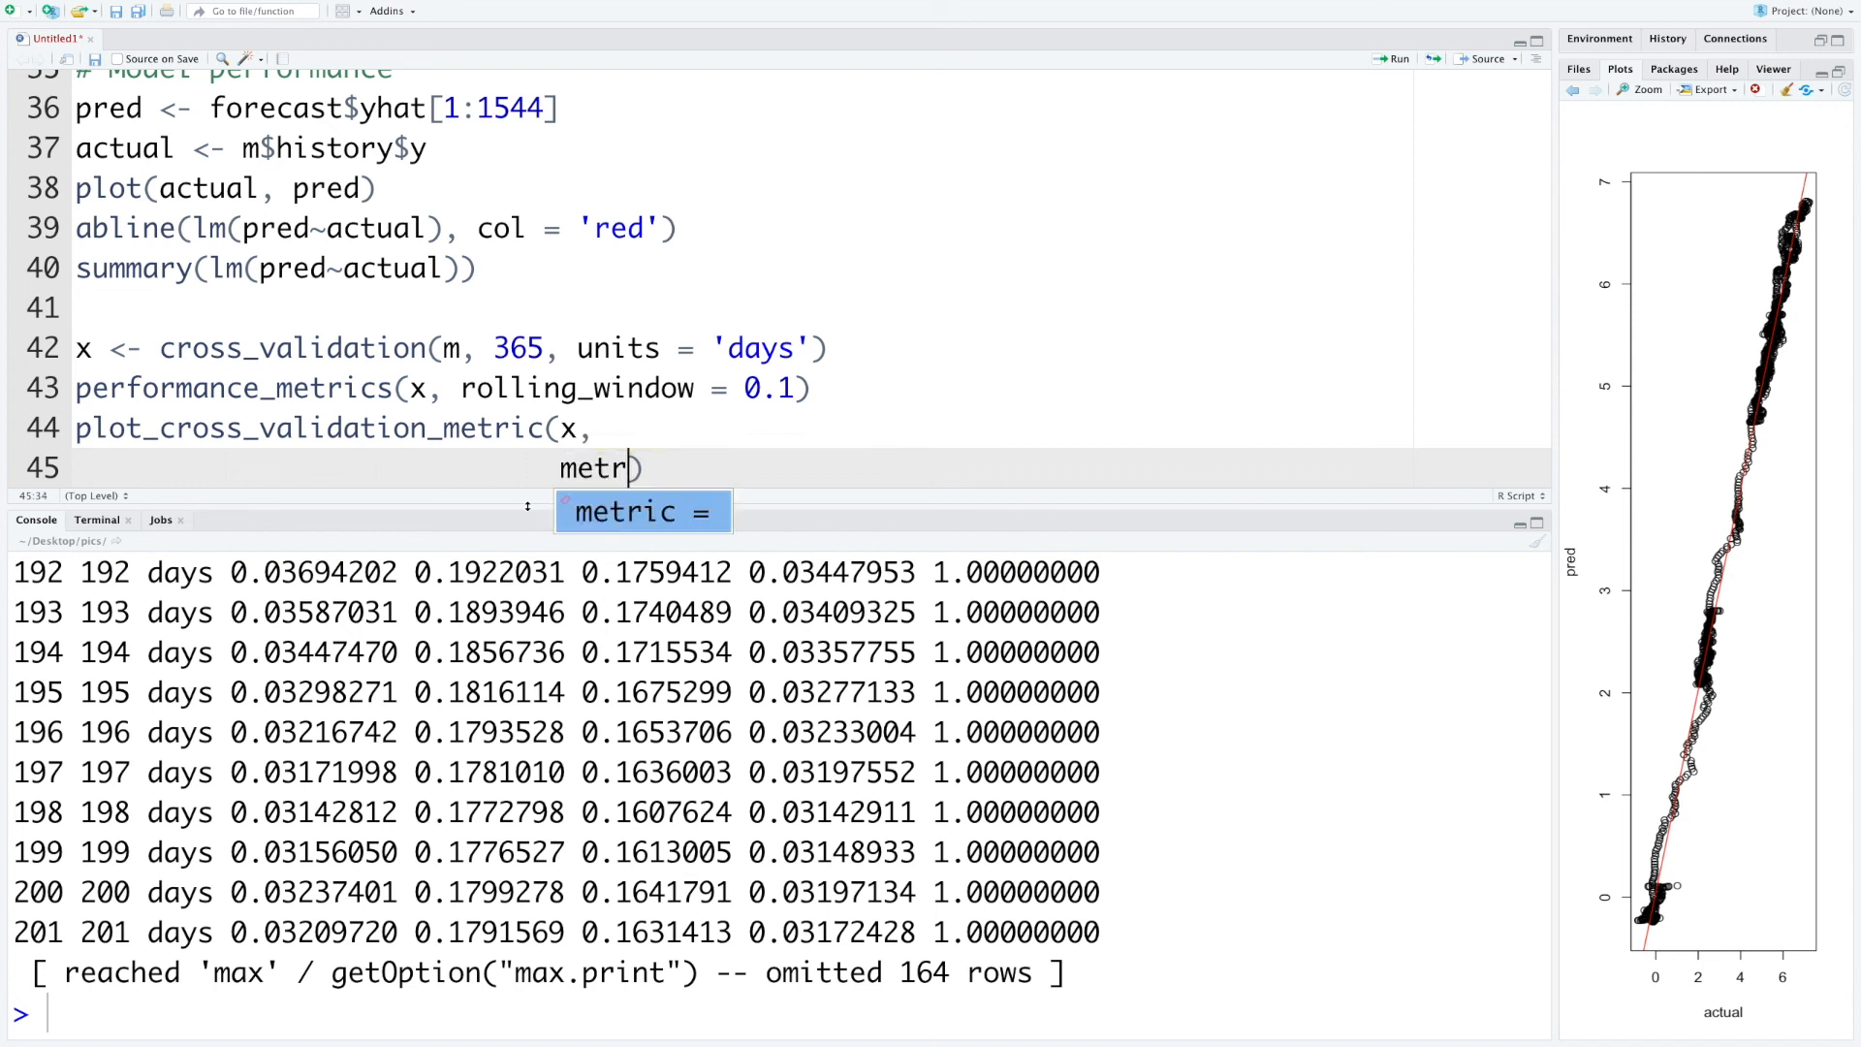
key("Tab")
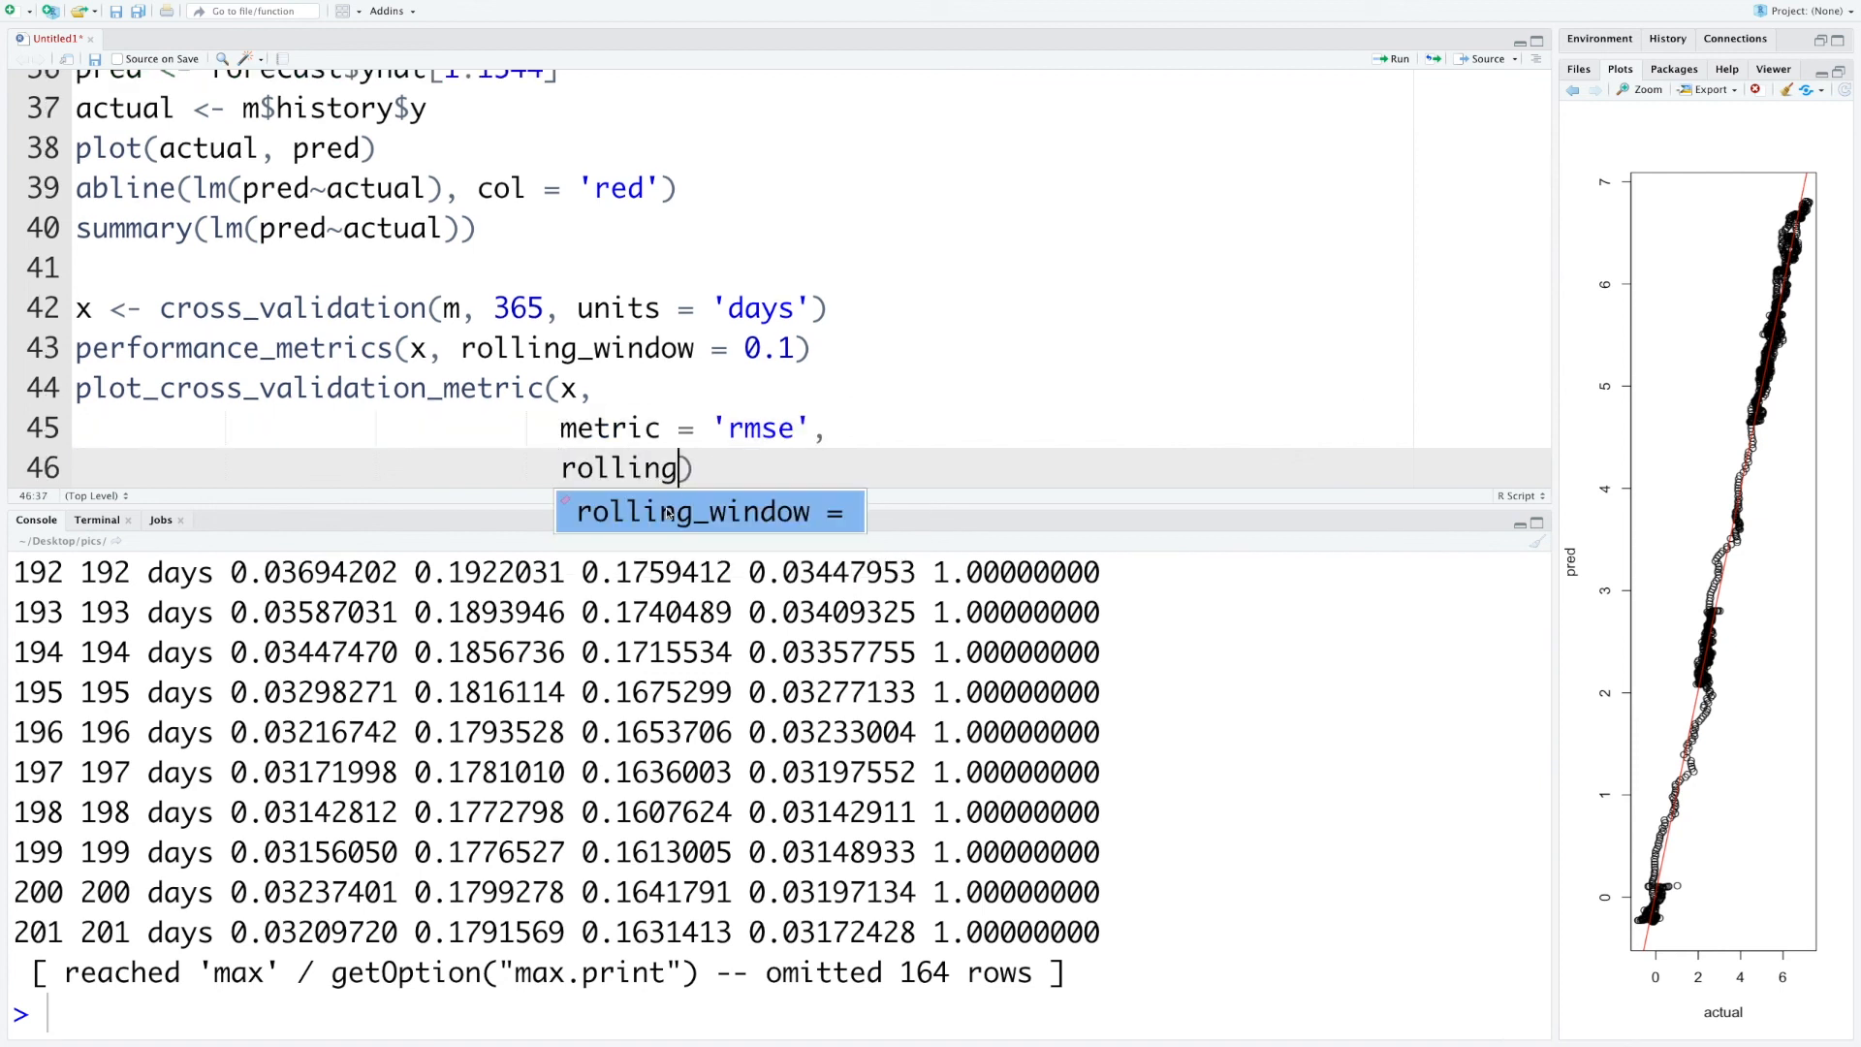
key("Tab")
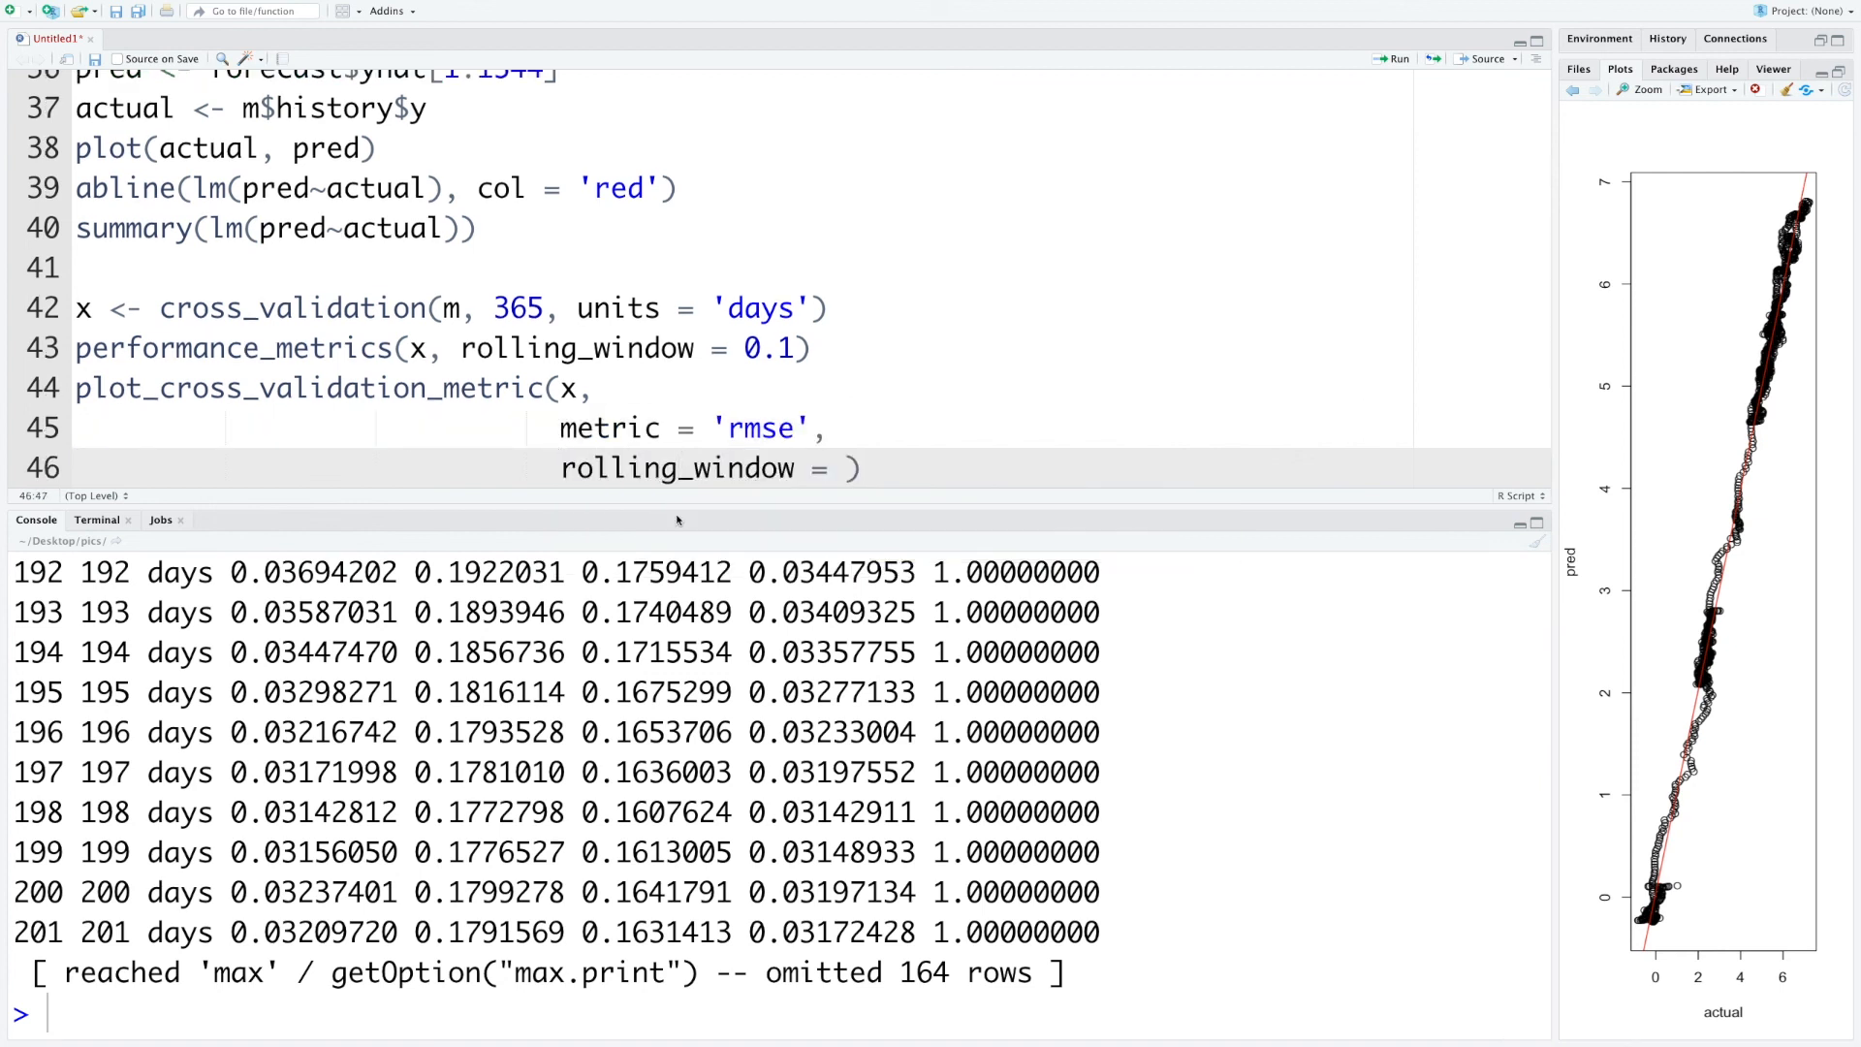
left_click(845, 467)
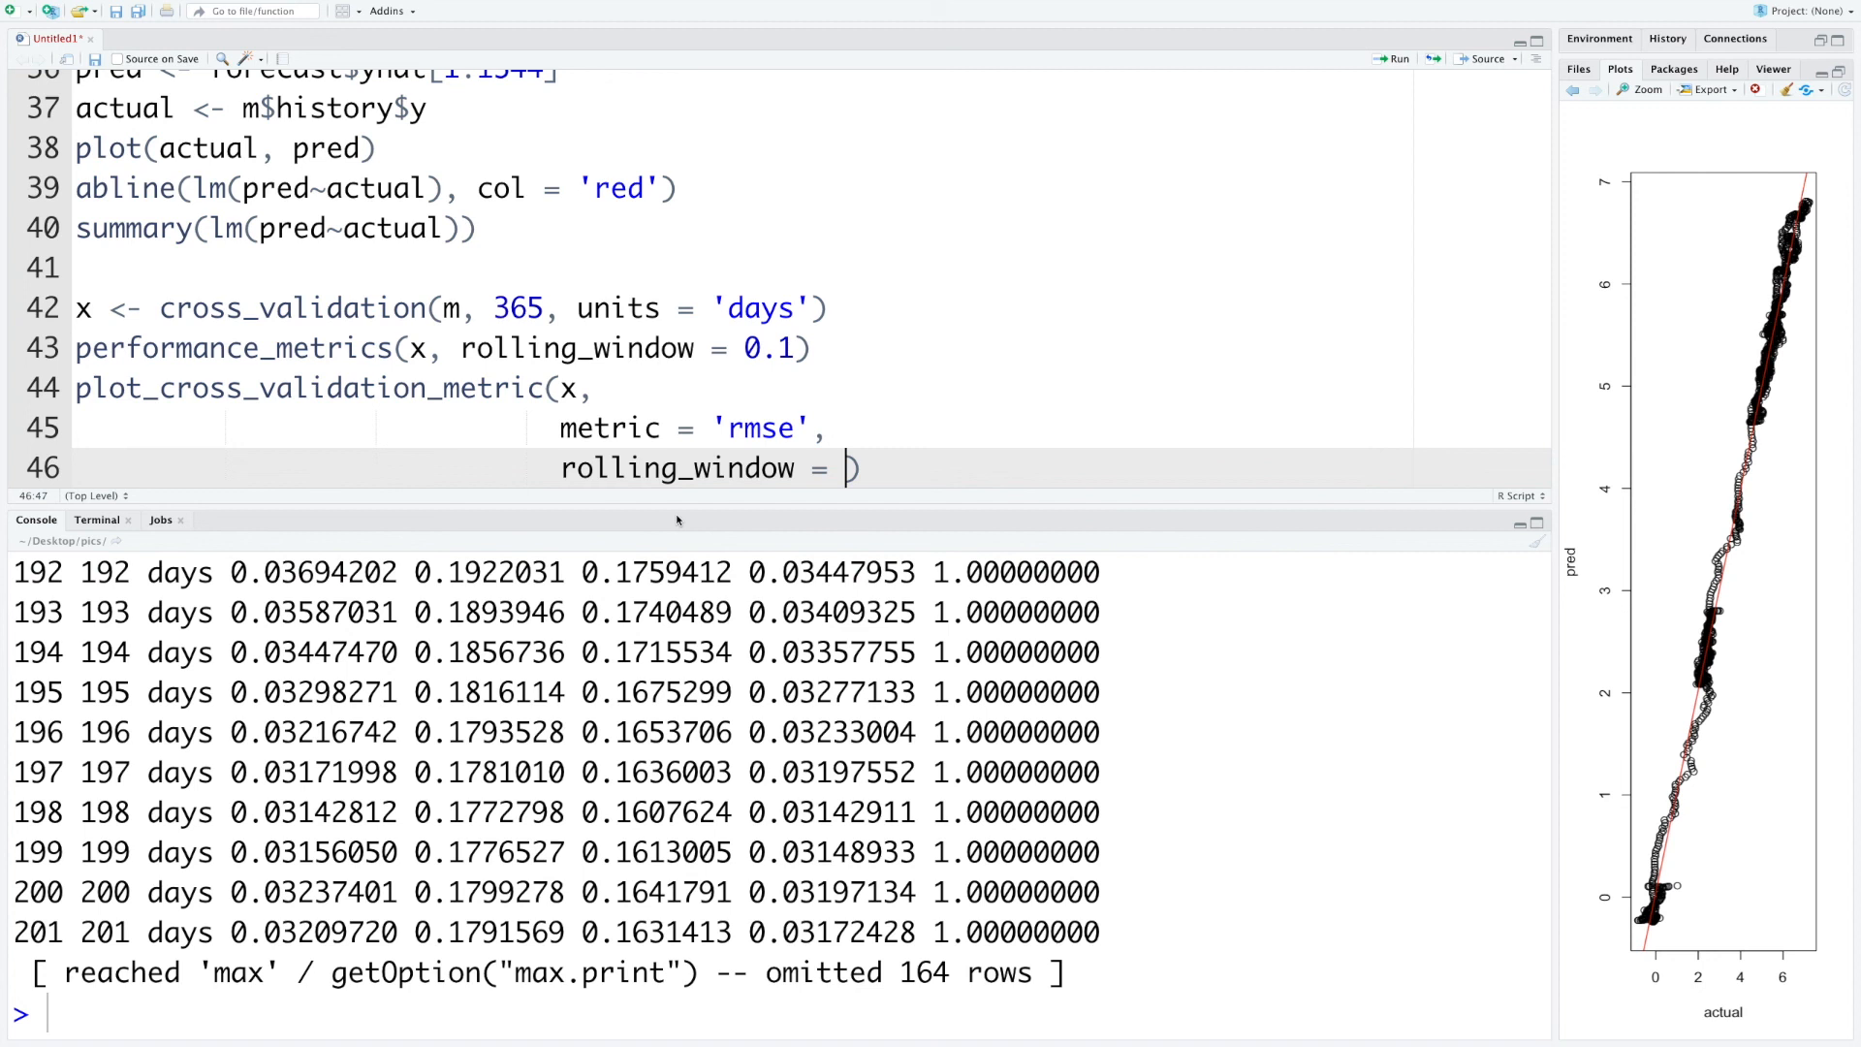
type("0.1)")
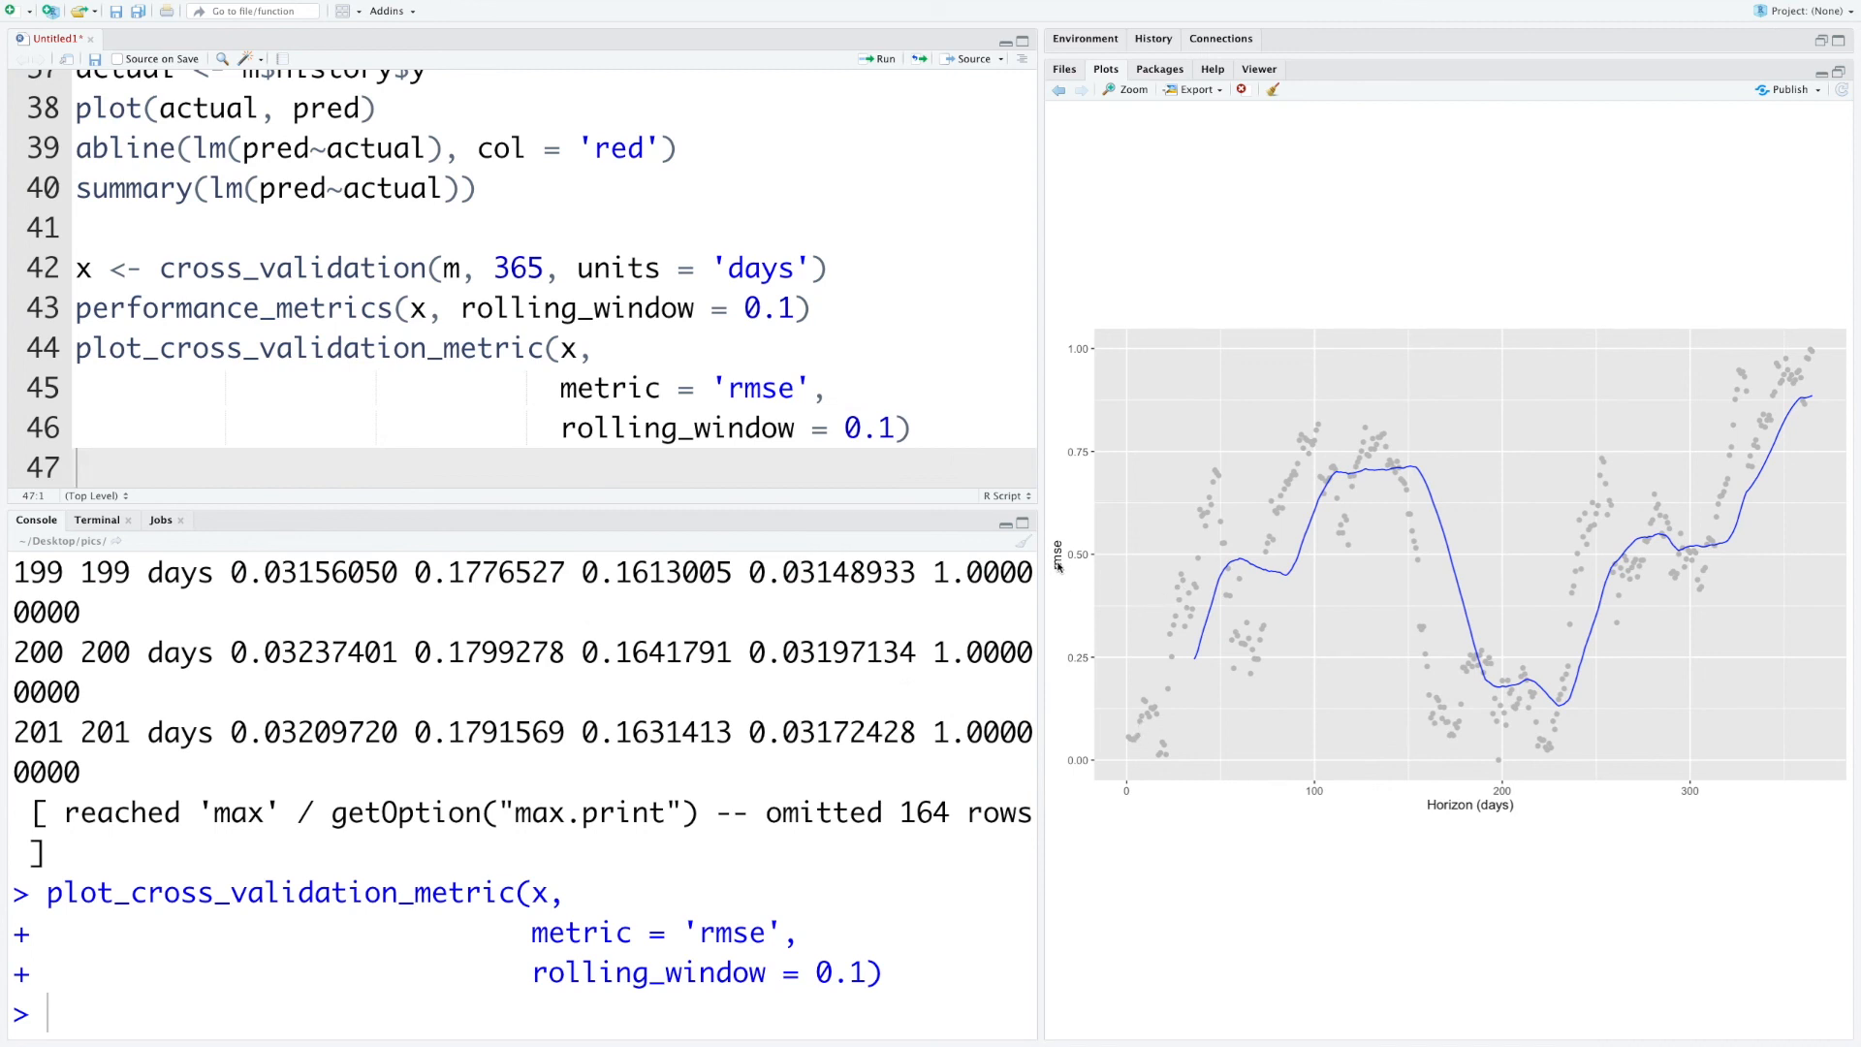
mouse_move(1196, 661)
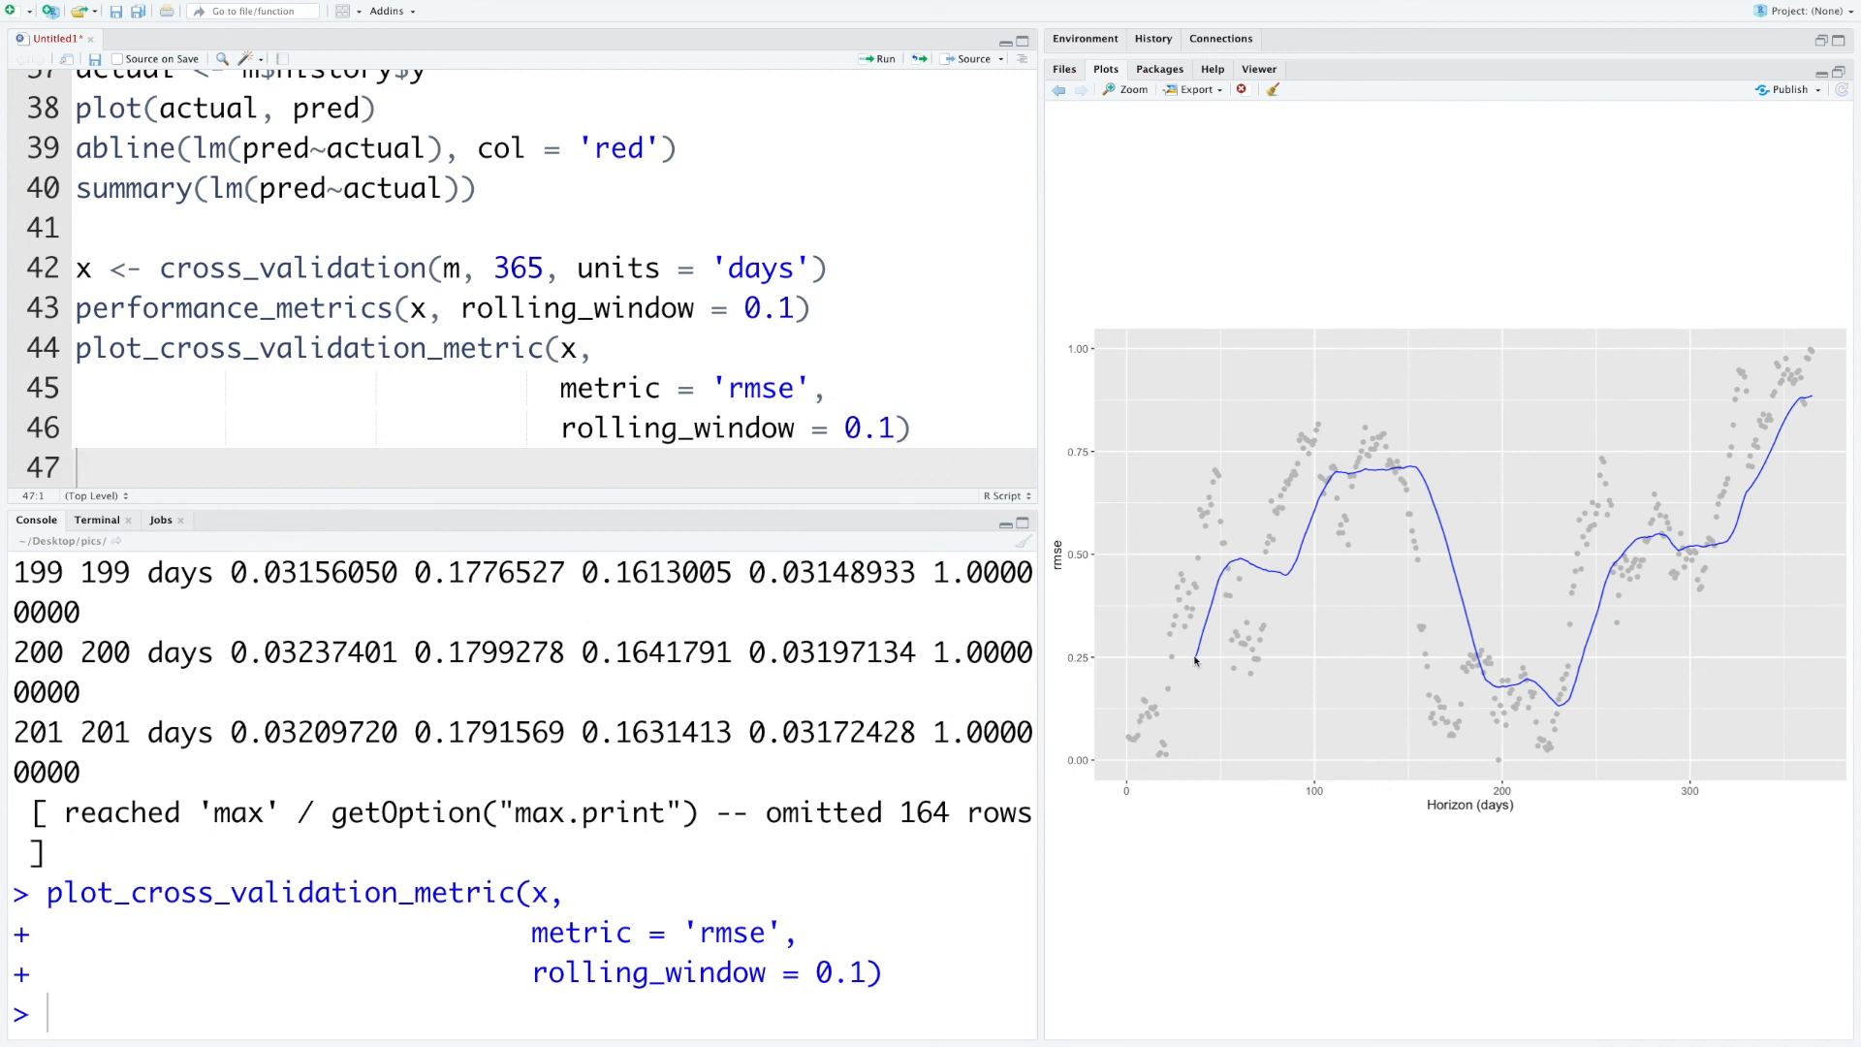
mouse_move(1142, 696)
type("2")
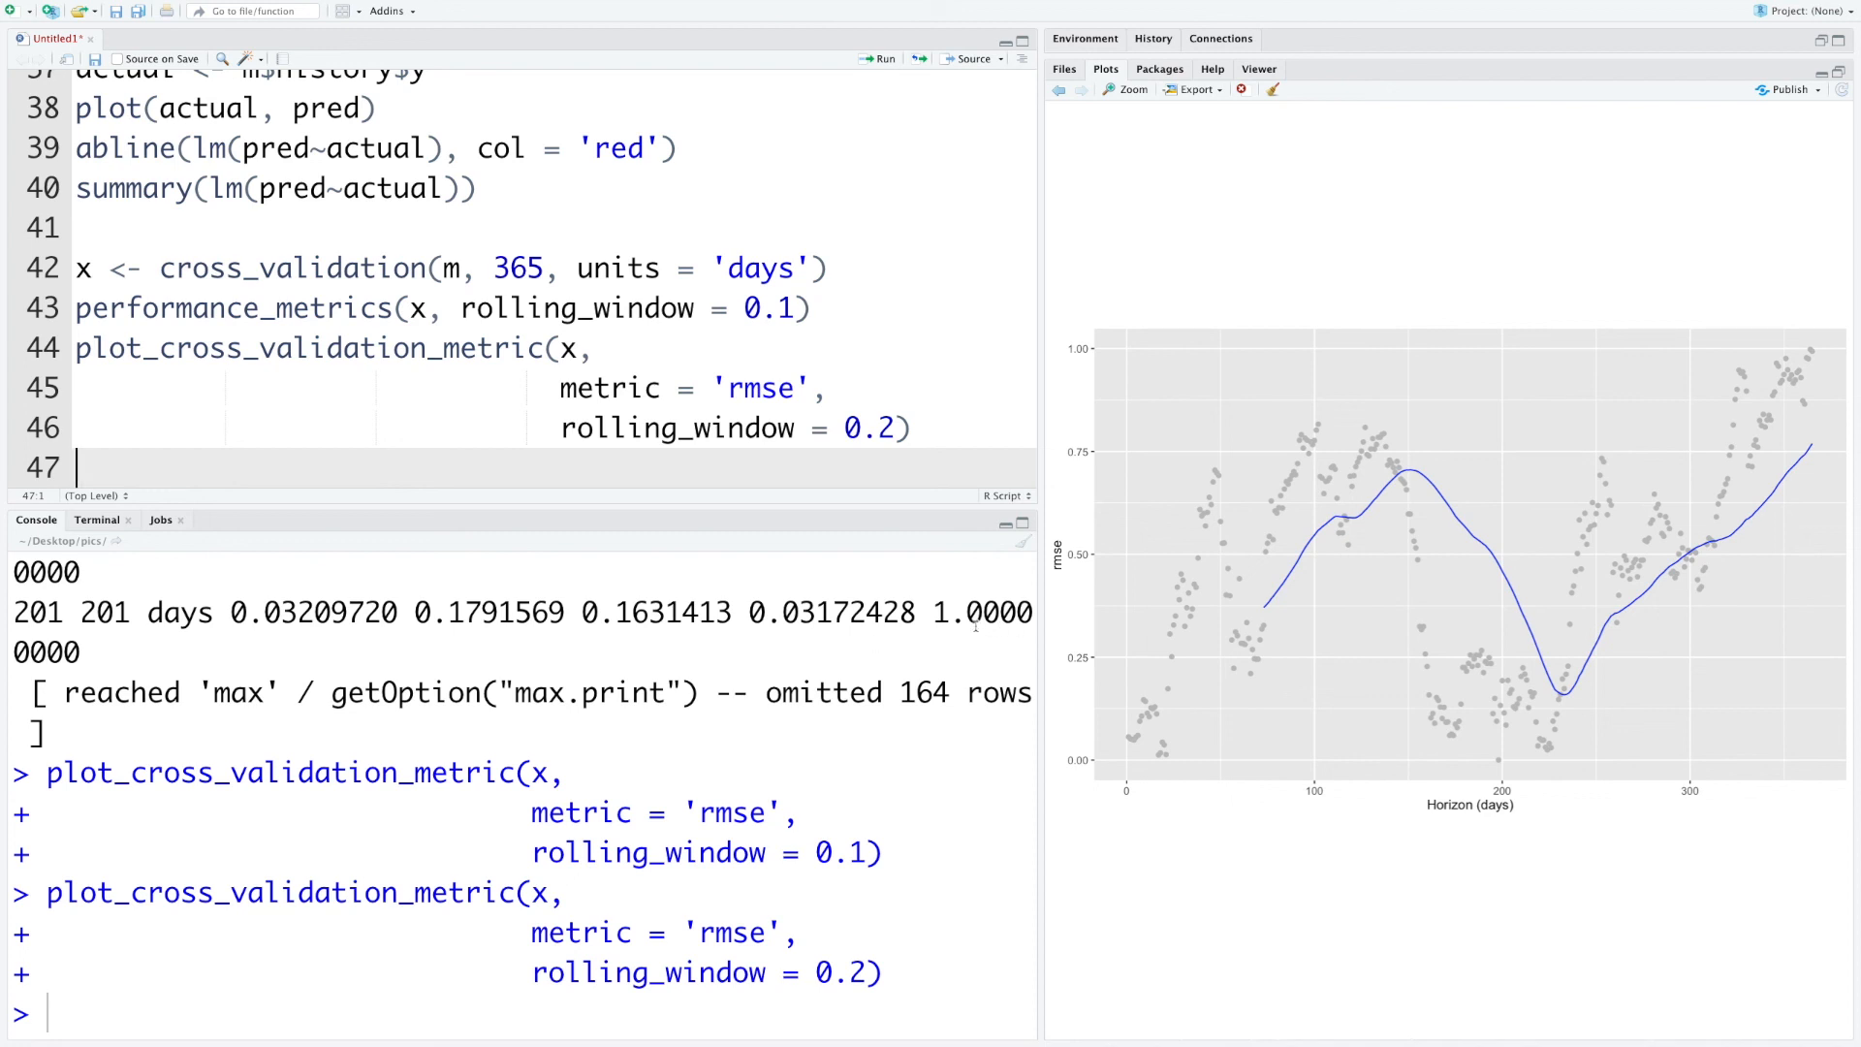
Replace the plotted metric 'rmse' with 'mae' in the cross-validation plot line
double_click(760, 387)
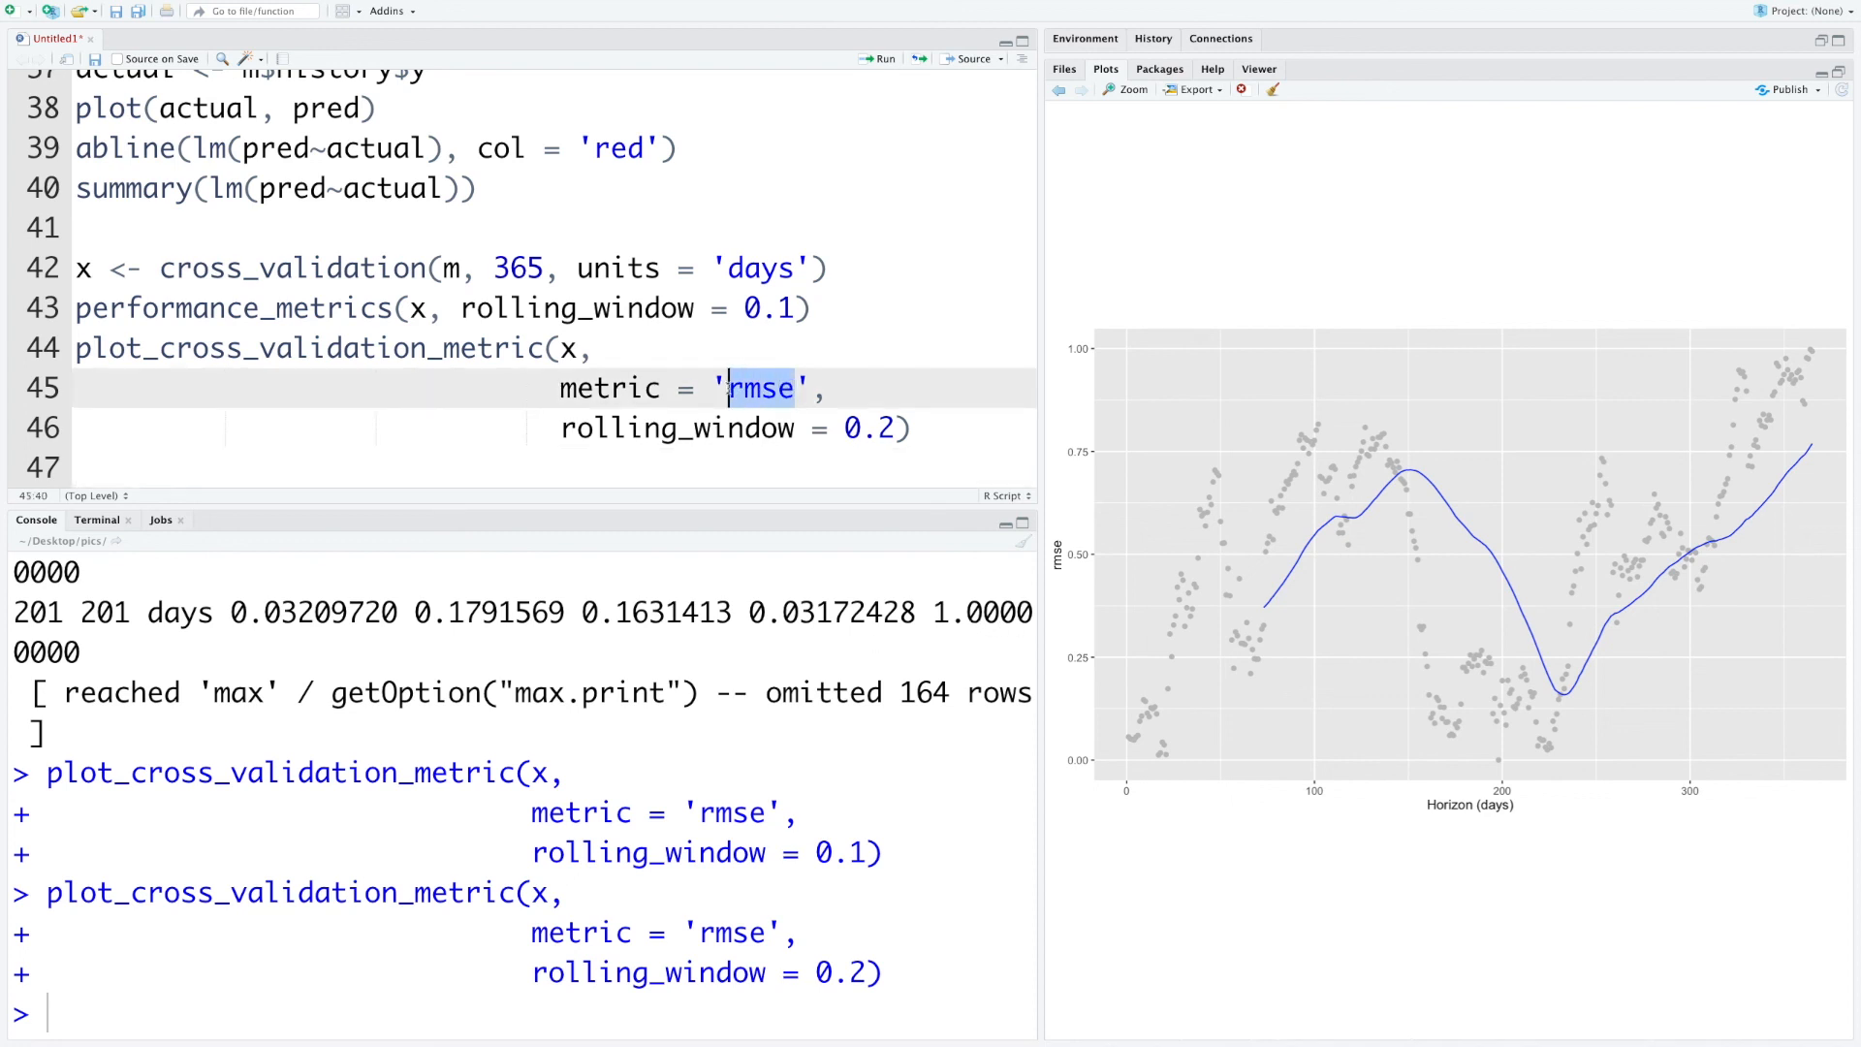
type("mae")
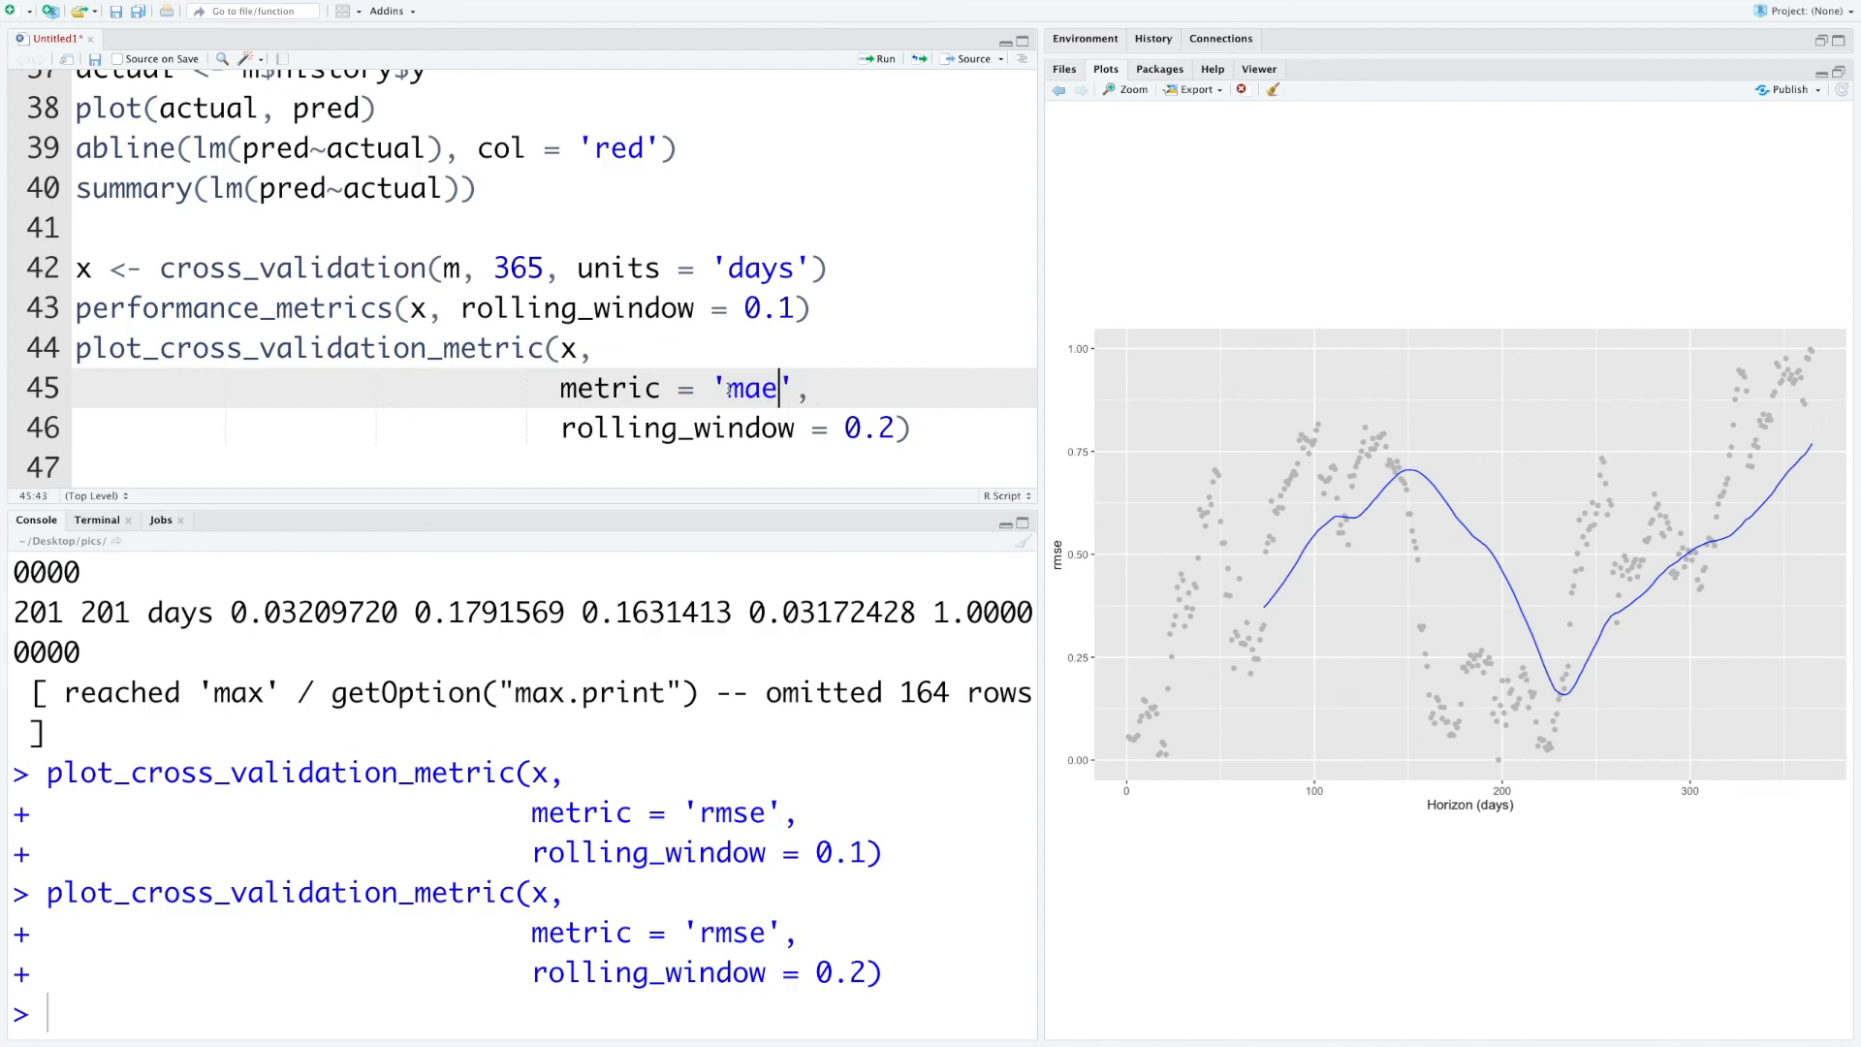